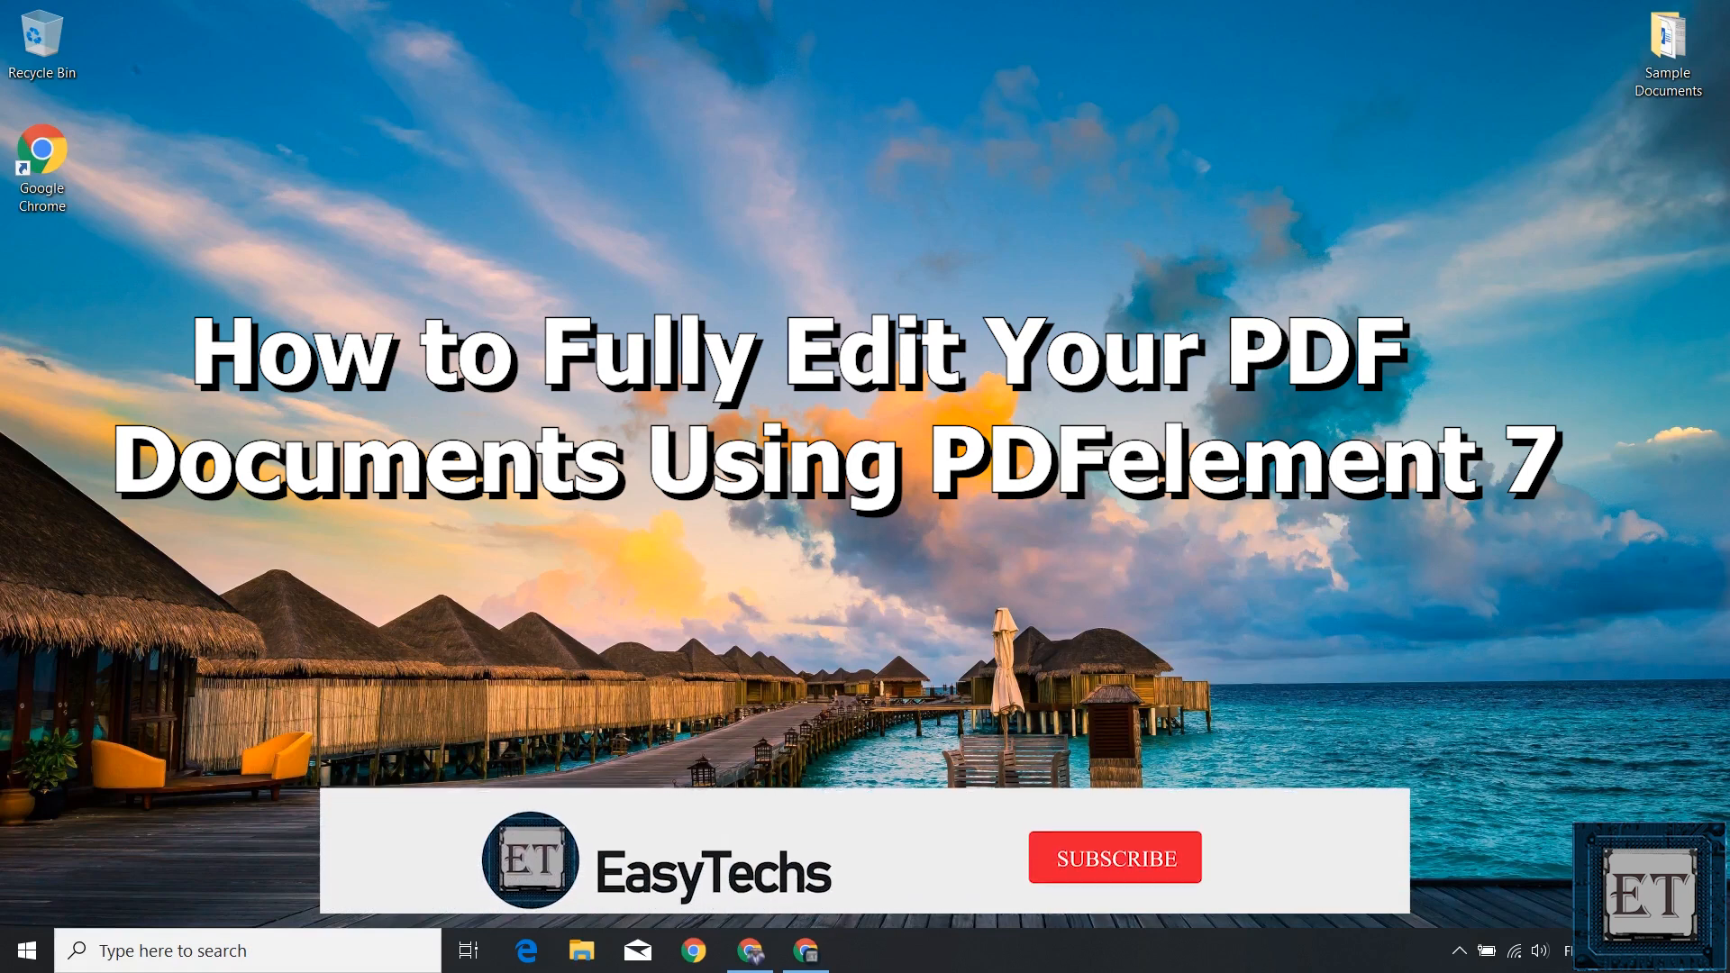
Launch Google Chrome from the desktop to reach pdf.iskysoft.com.
{"action": "left_click", "coordinate": [1115, 856]}
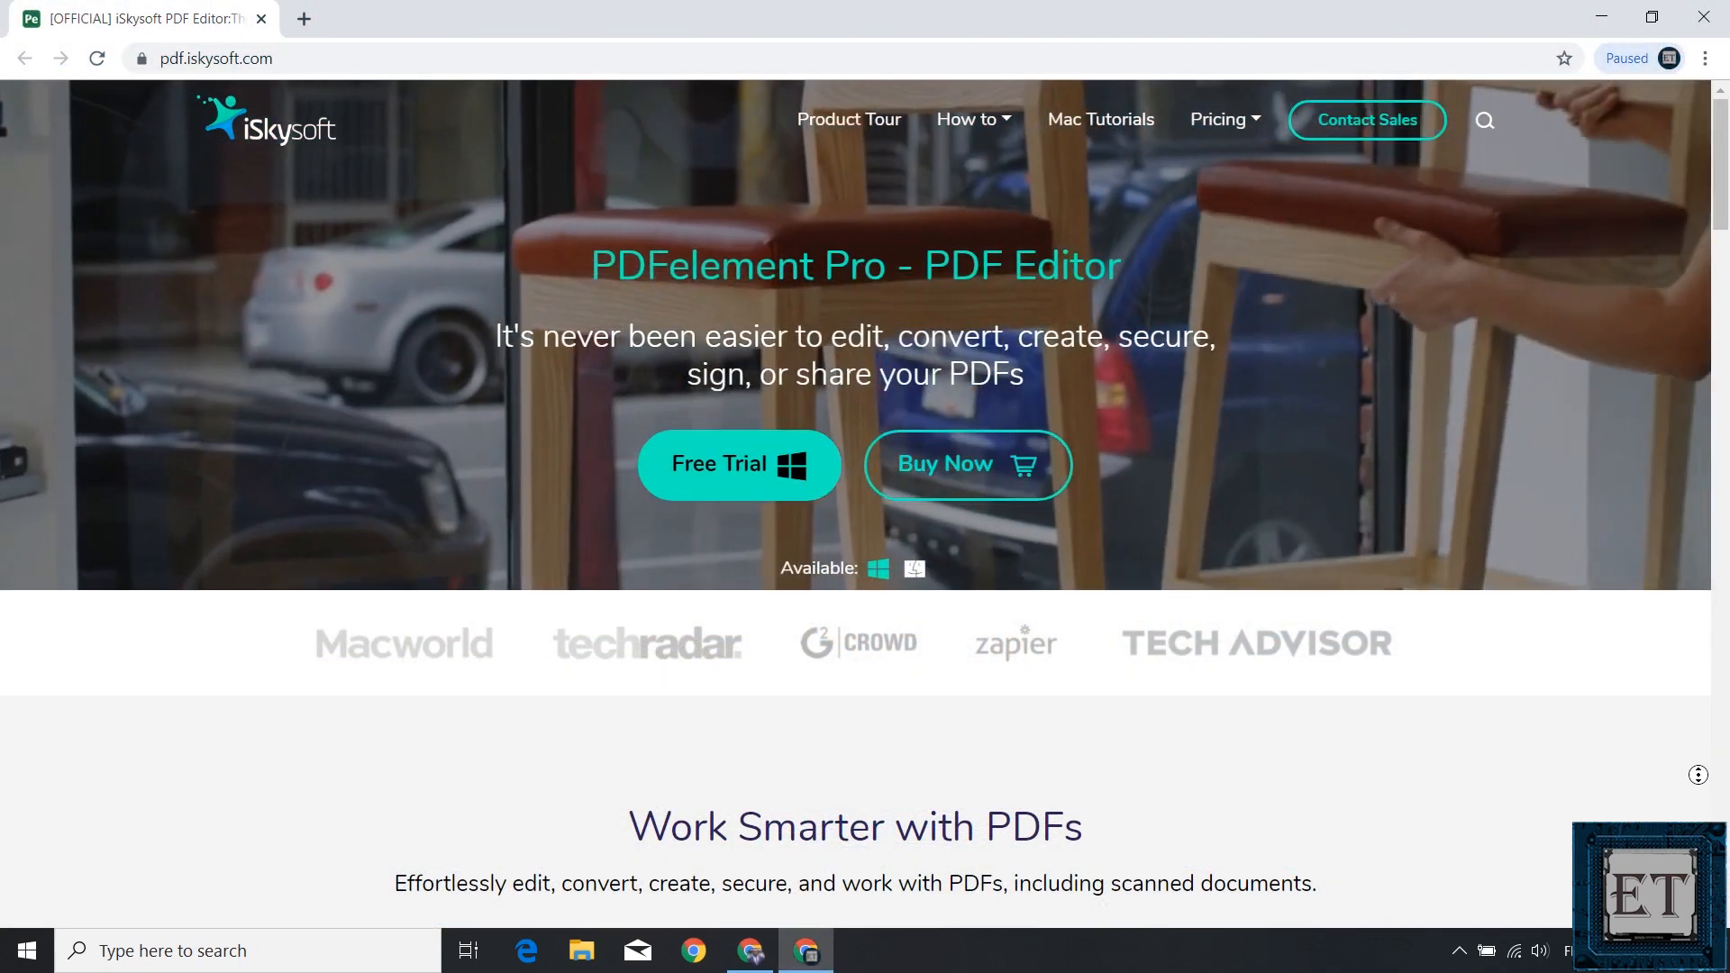
Scroll through the PDFelement Windows plans and pricing page.
{"action": "scroll", "scroll_direction": "down", "scroll_amount": 3}
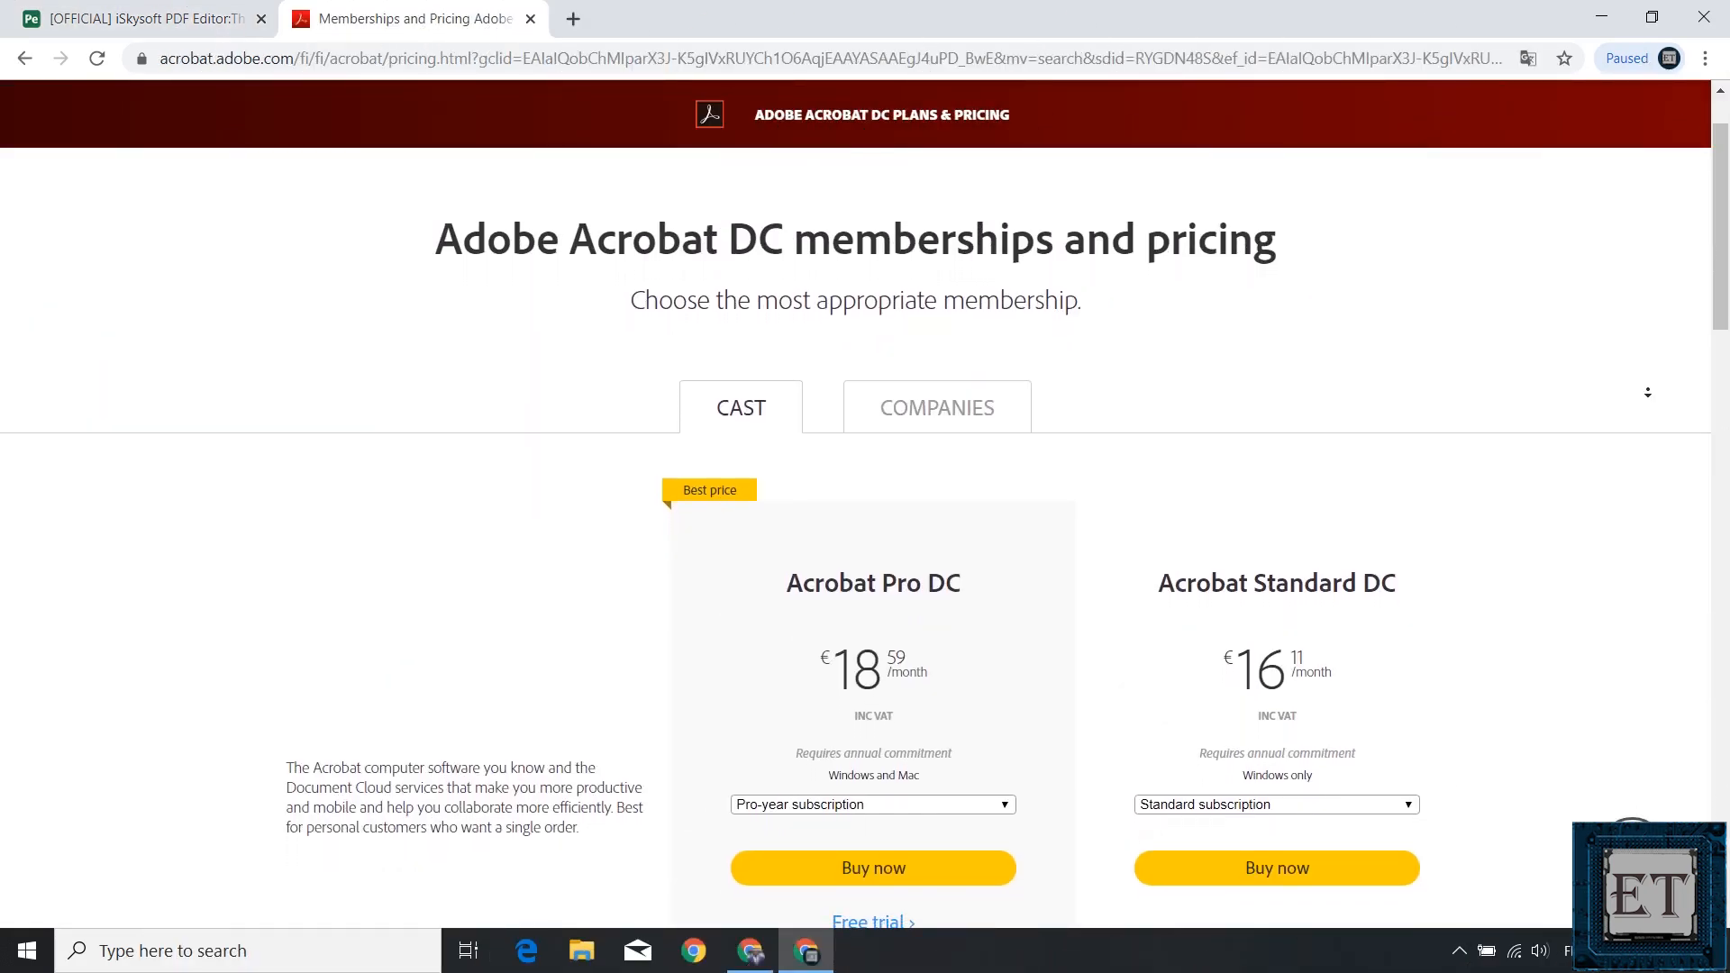
{"action": "scroll", "scroll_direction": "down", "scroll_amount": 3}
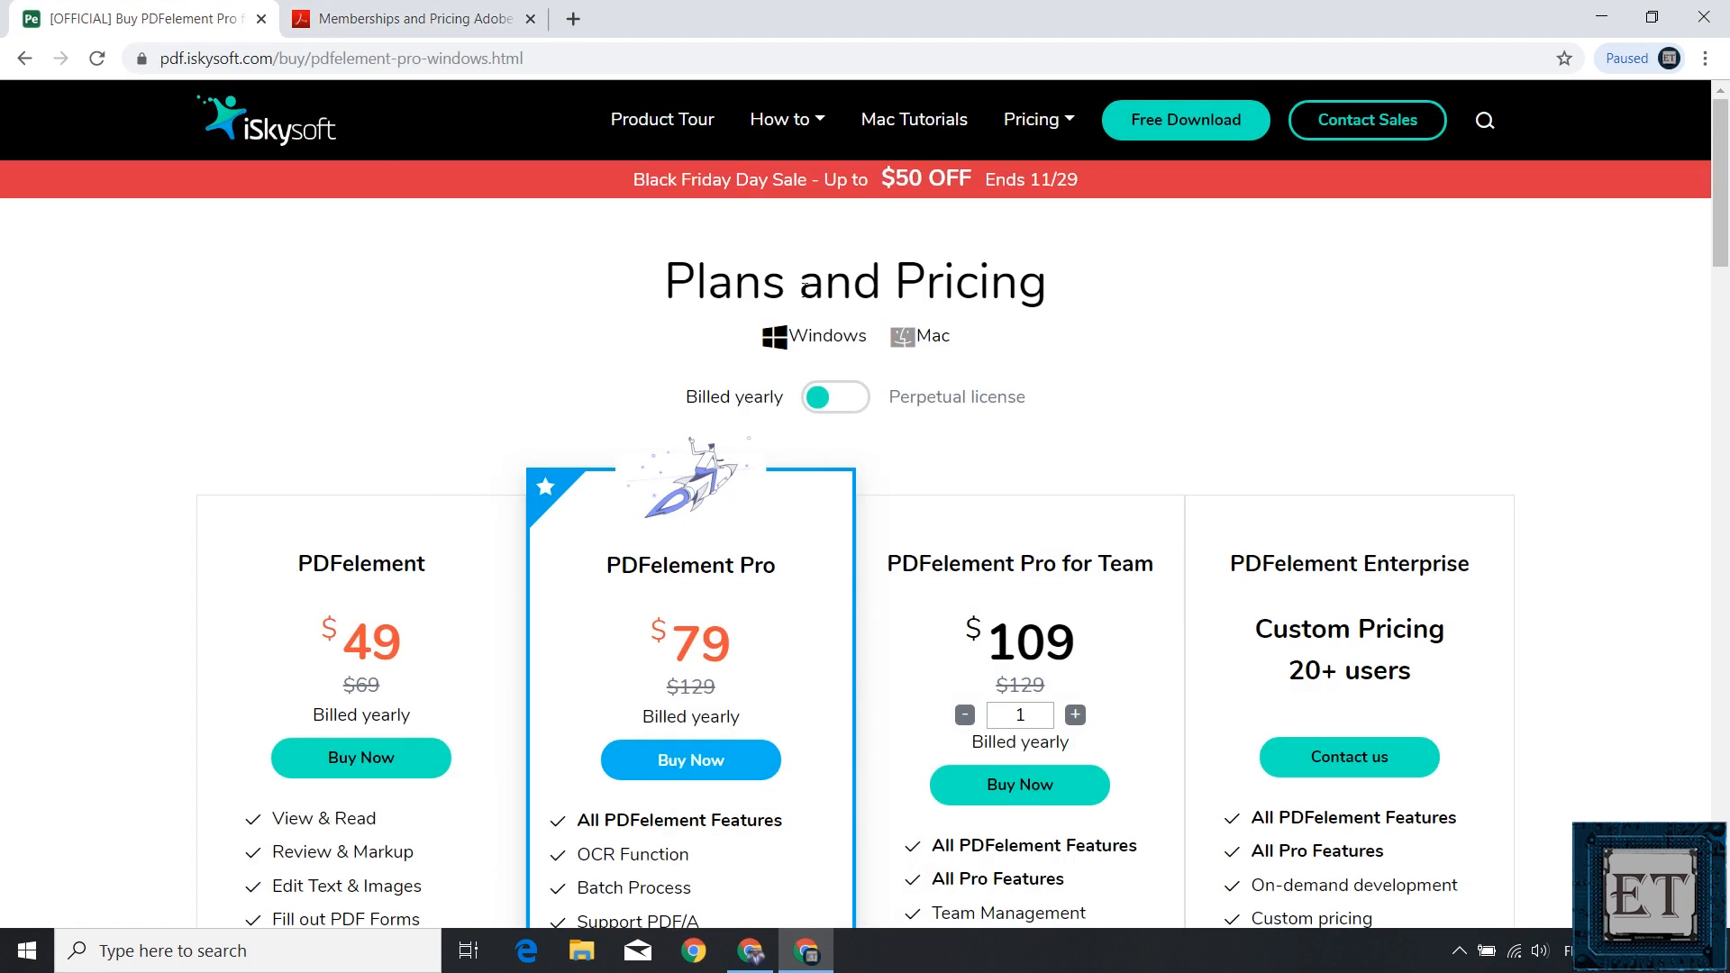
Switch plan prices to perpetual licenses and scroll down through the plan features.
{"action": "left_click", "coordinate": [835, 396]}
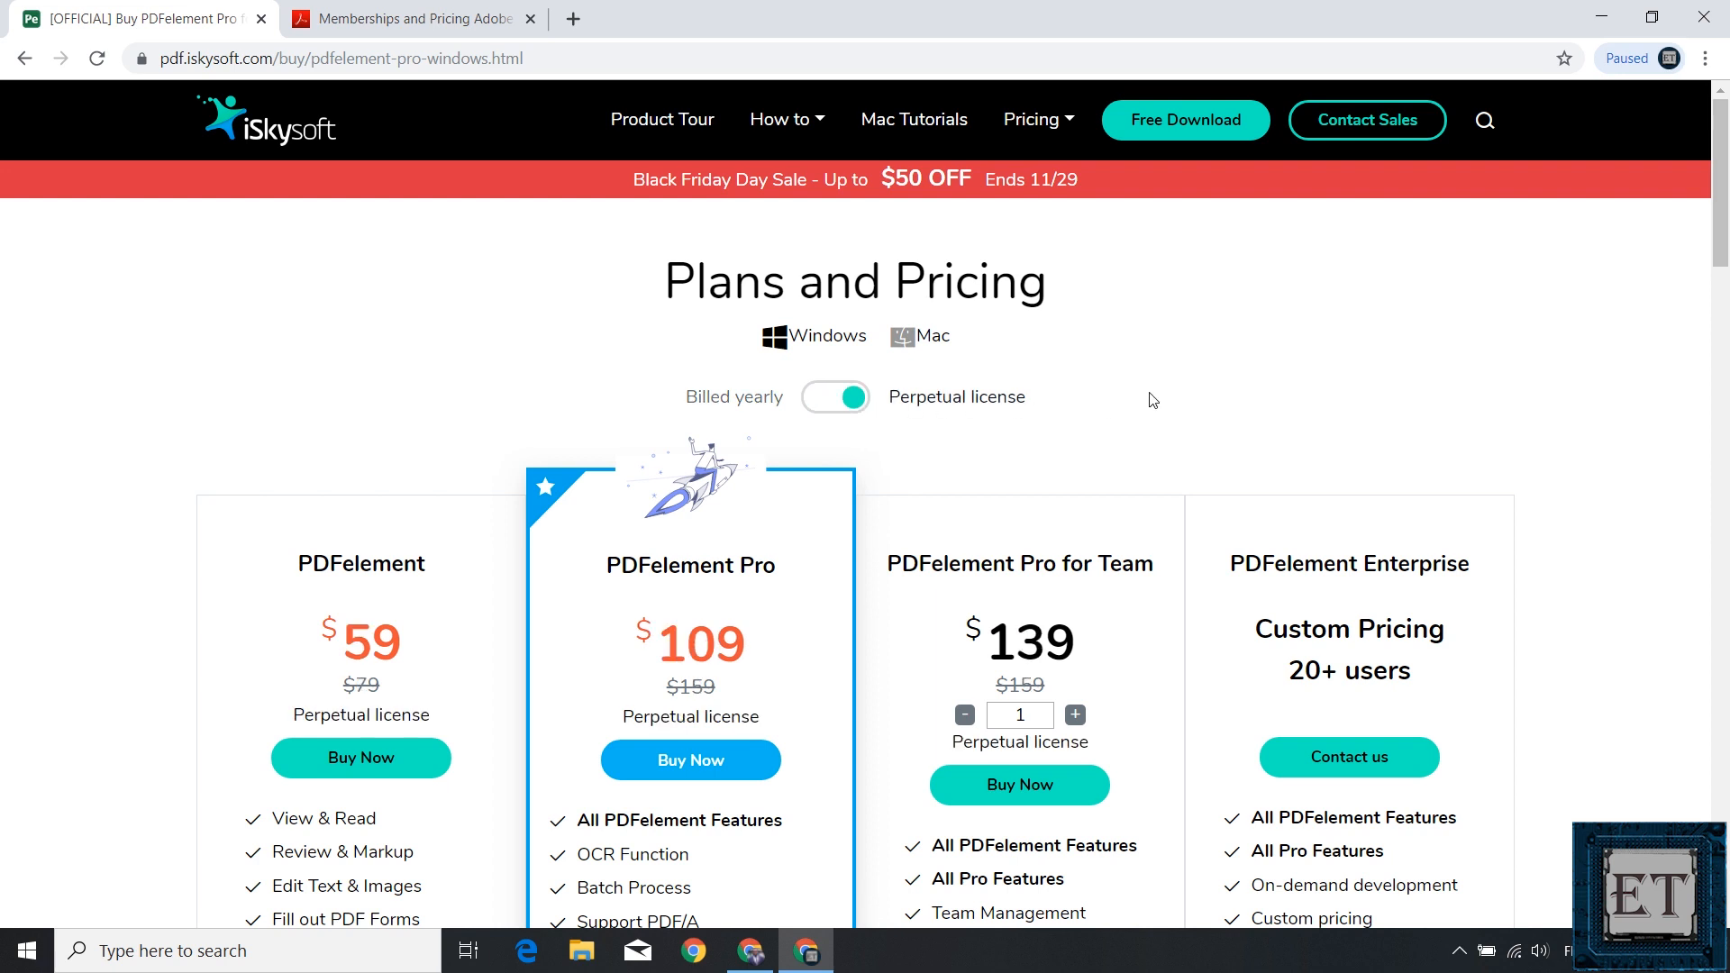
{"action": "mouse_move", "coordinate": [1492, 395]}
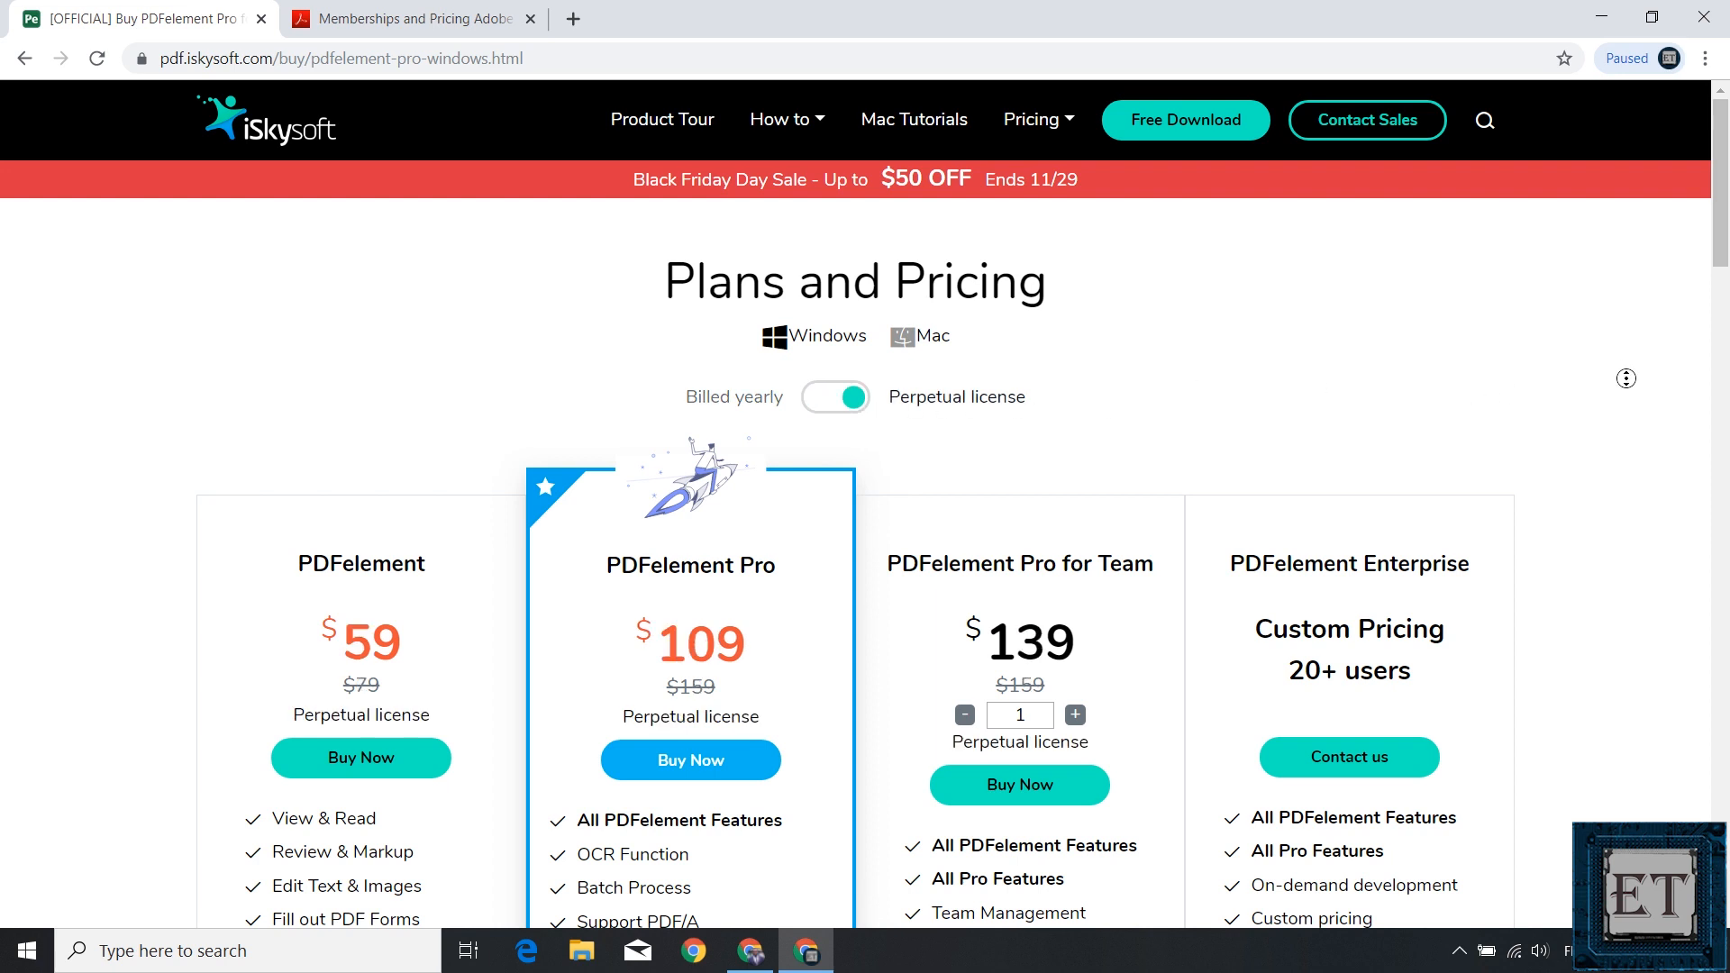
{"action": "scroll", "scroll_direction": "down", "scroll_amount": 3}
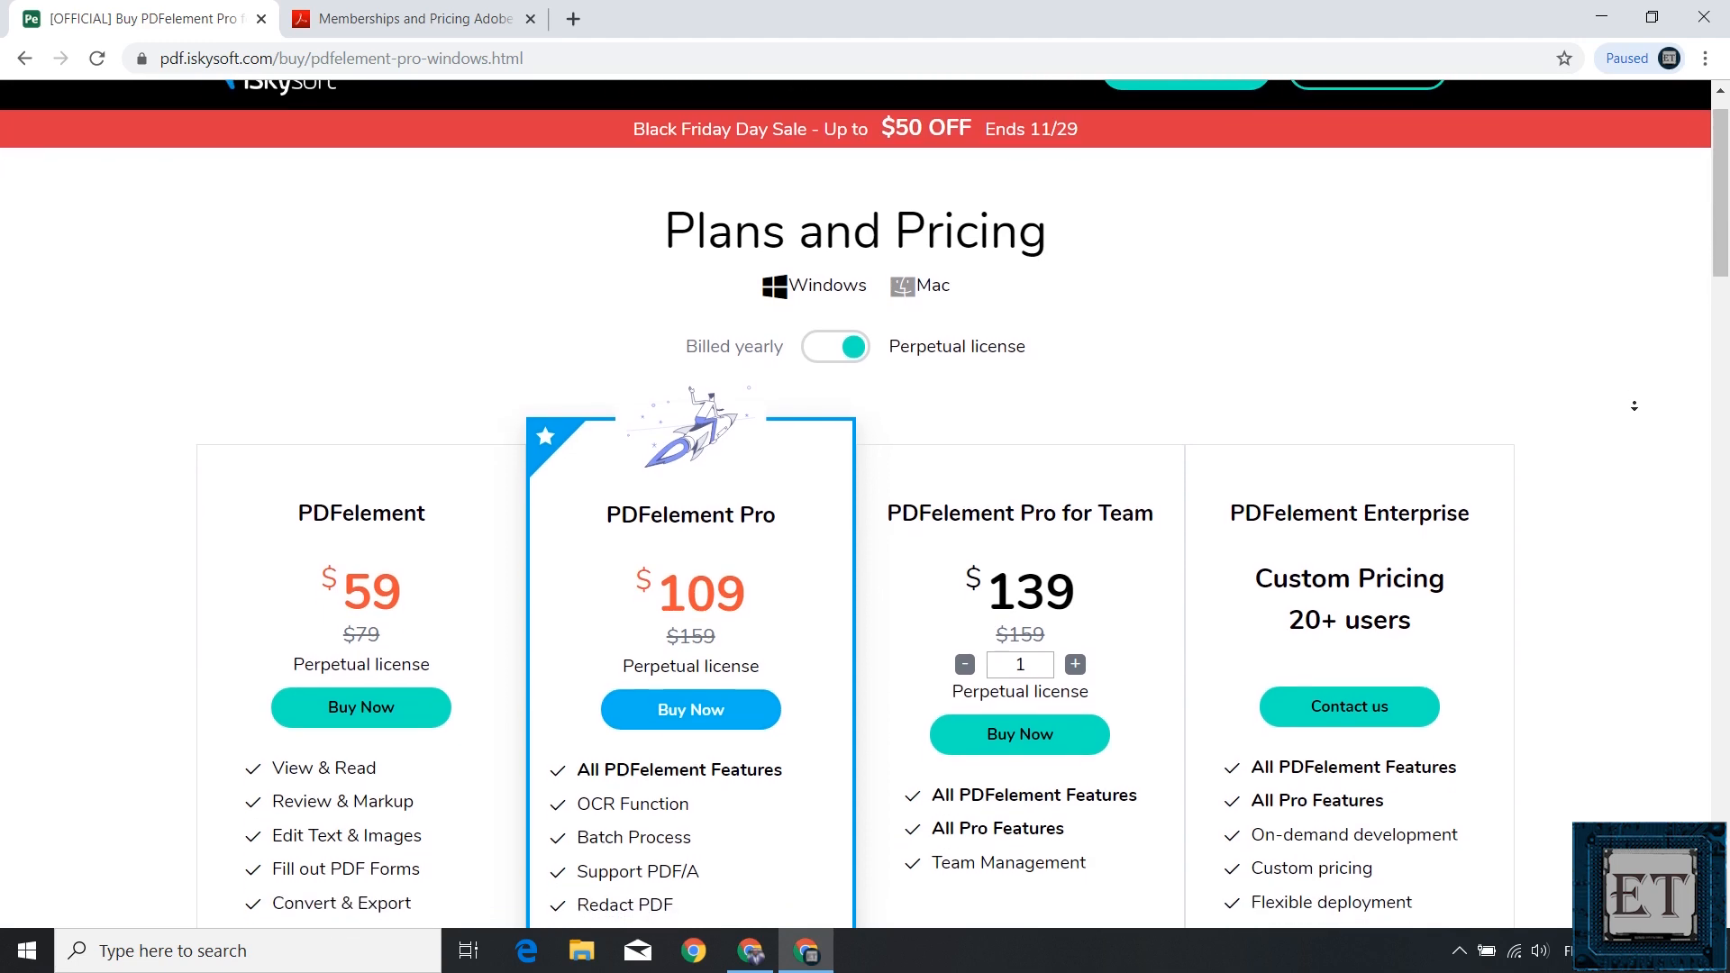
{"action": "scroll", "scroll_direction": "down", "scroll_amount": 3}
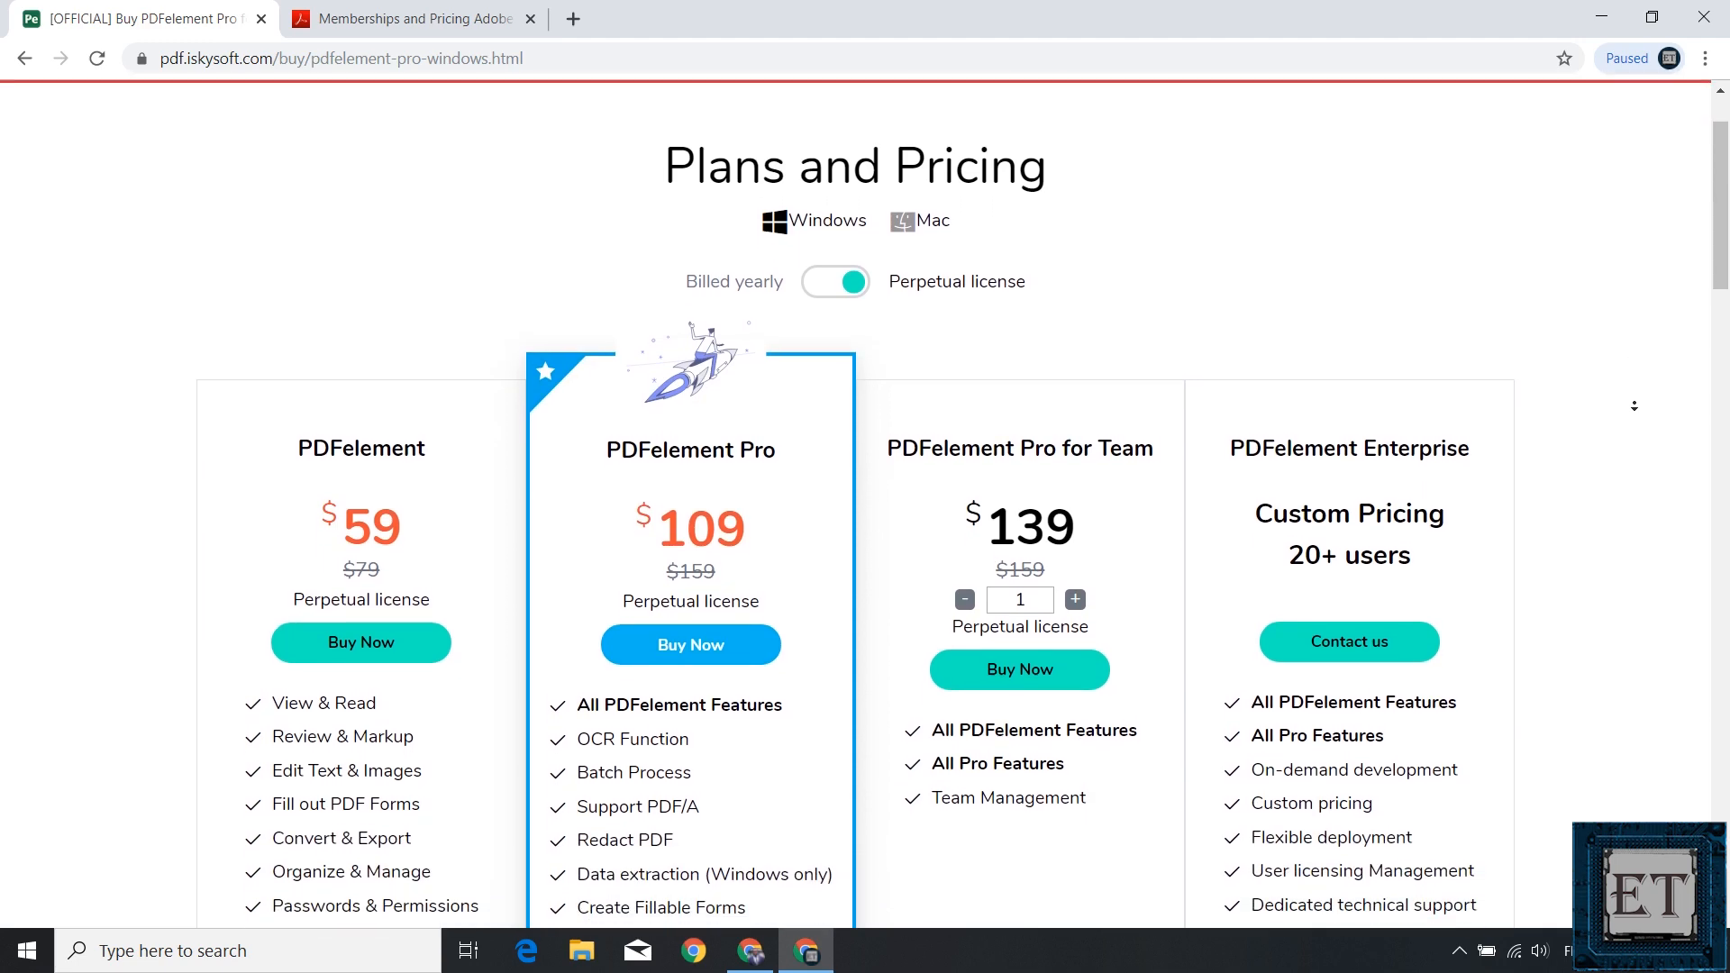
{"action": "scroll", "scroll_direction": "down", "scroll_amount": 3}
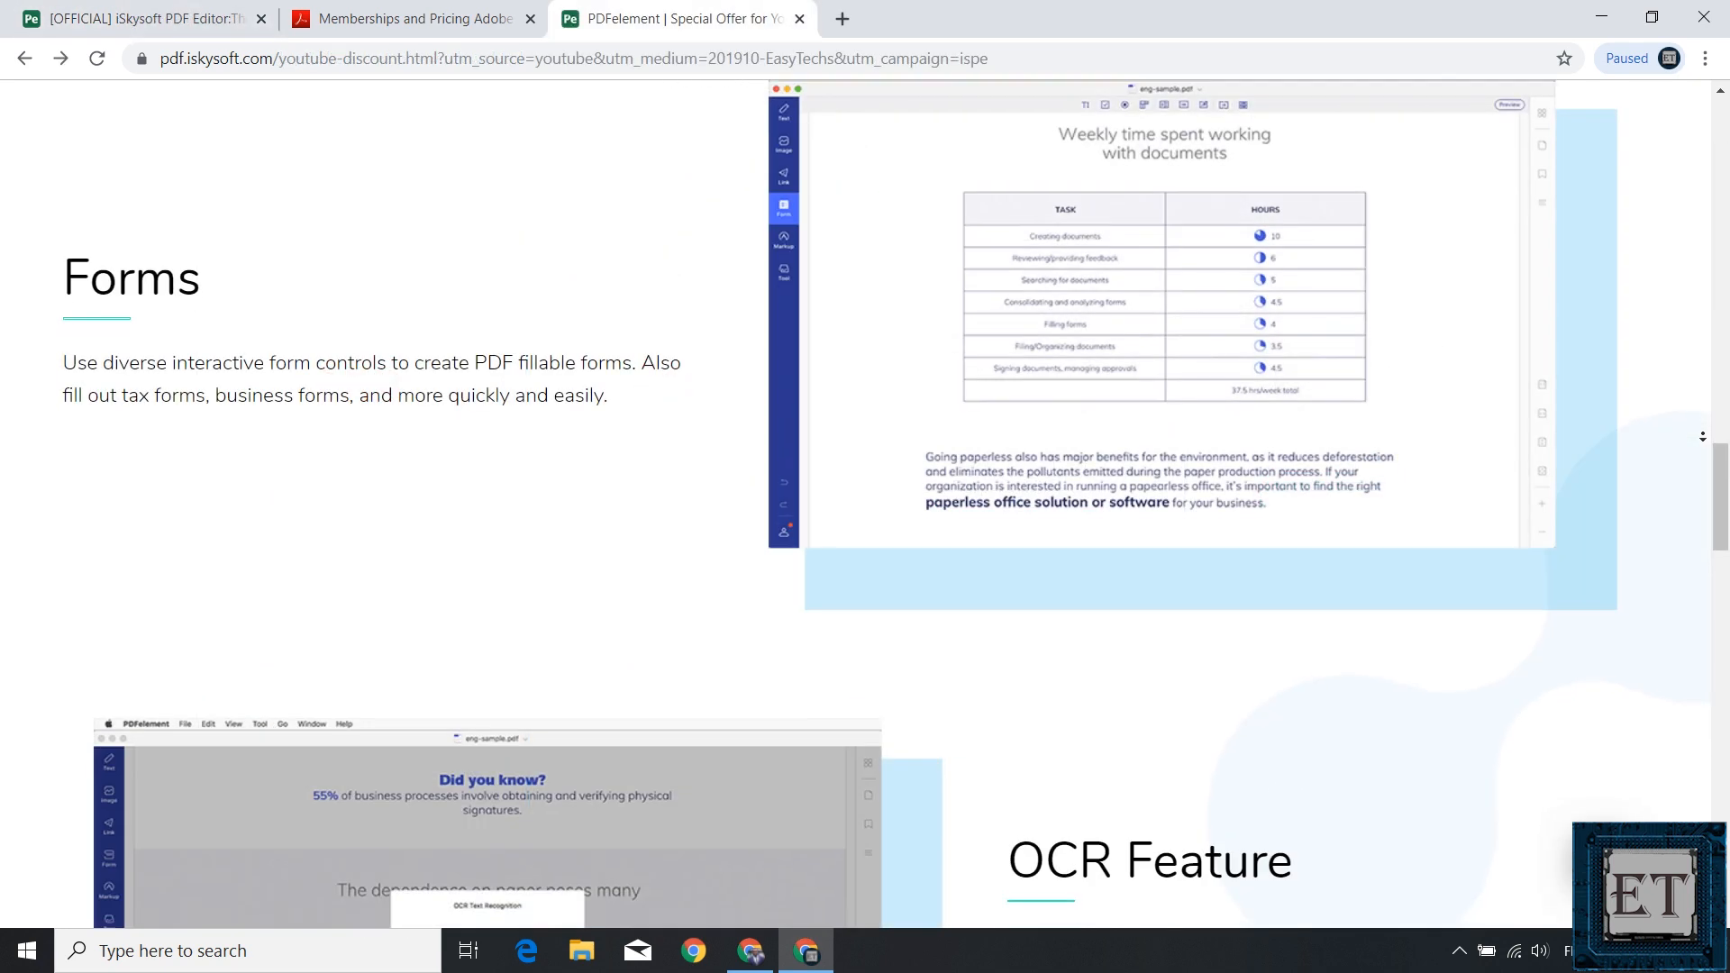
Scroll the special-offer page past the Forms and OCR sections to the editing toolset grid.
{"action": "scroll", "scroll_direction": "down", "scroll_amount": 3}
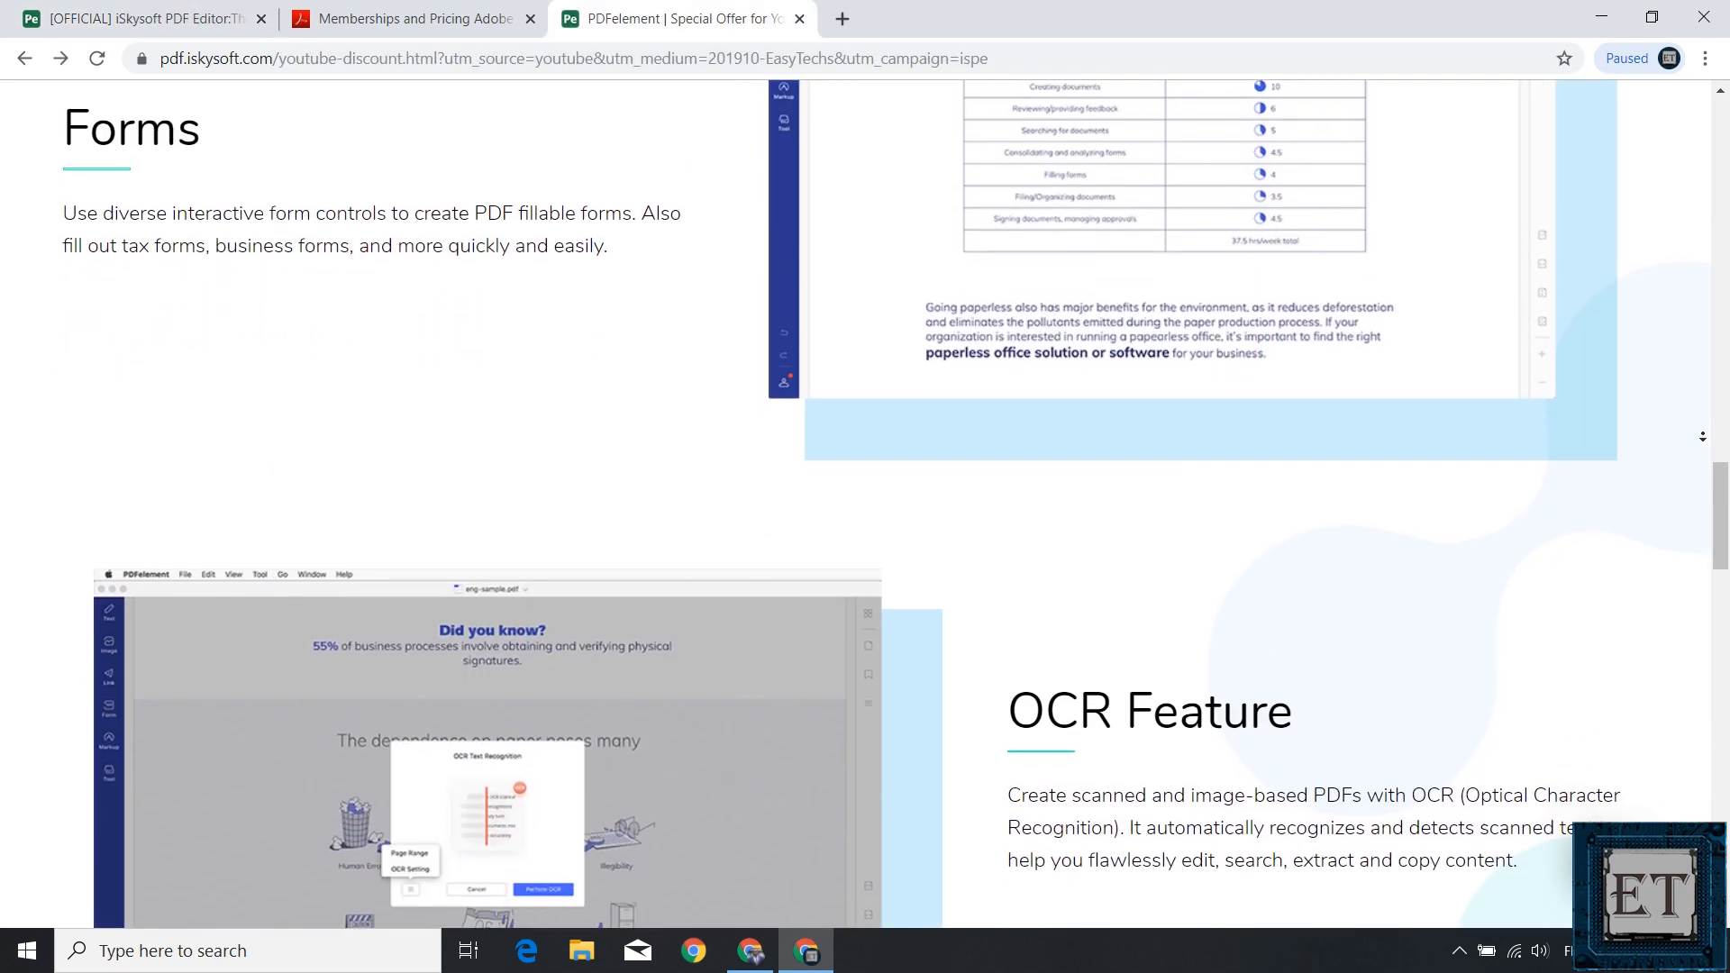
{"action": "scroll", "scroll_direction": "down", "scroll_amount": 3}
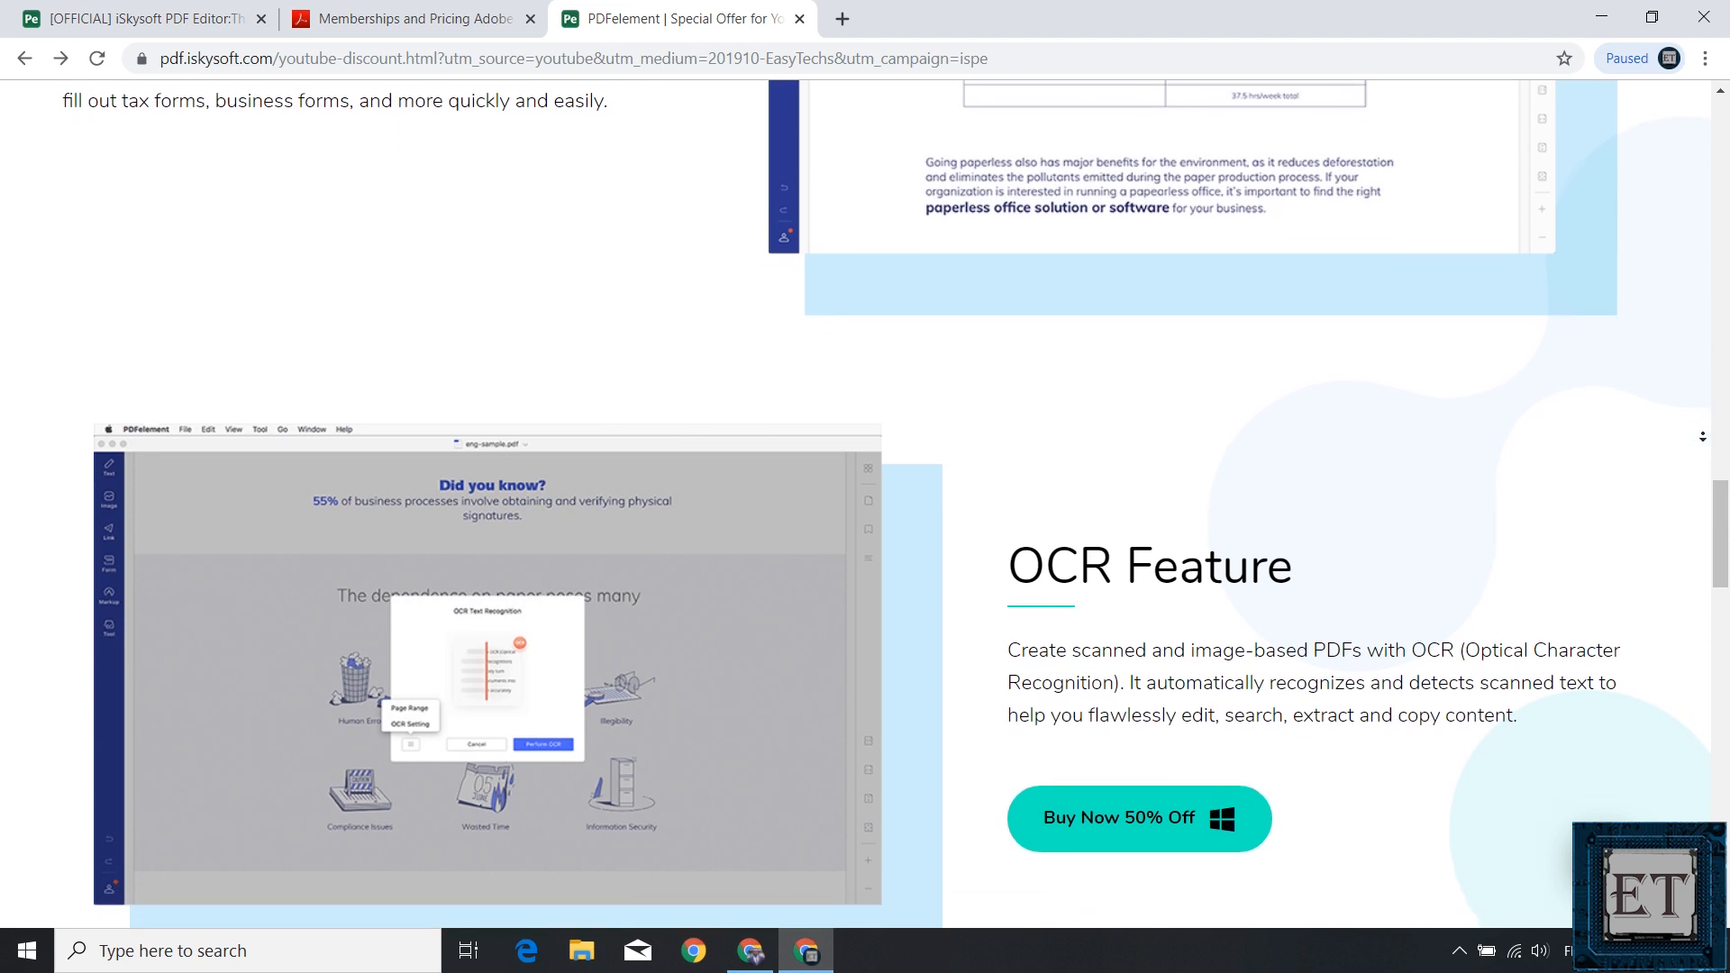
{"action": "scroll", "scroll_direction": "down", "scroll_amount": 3}
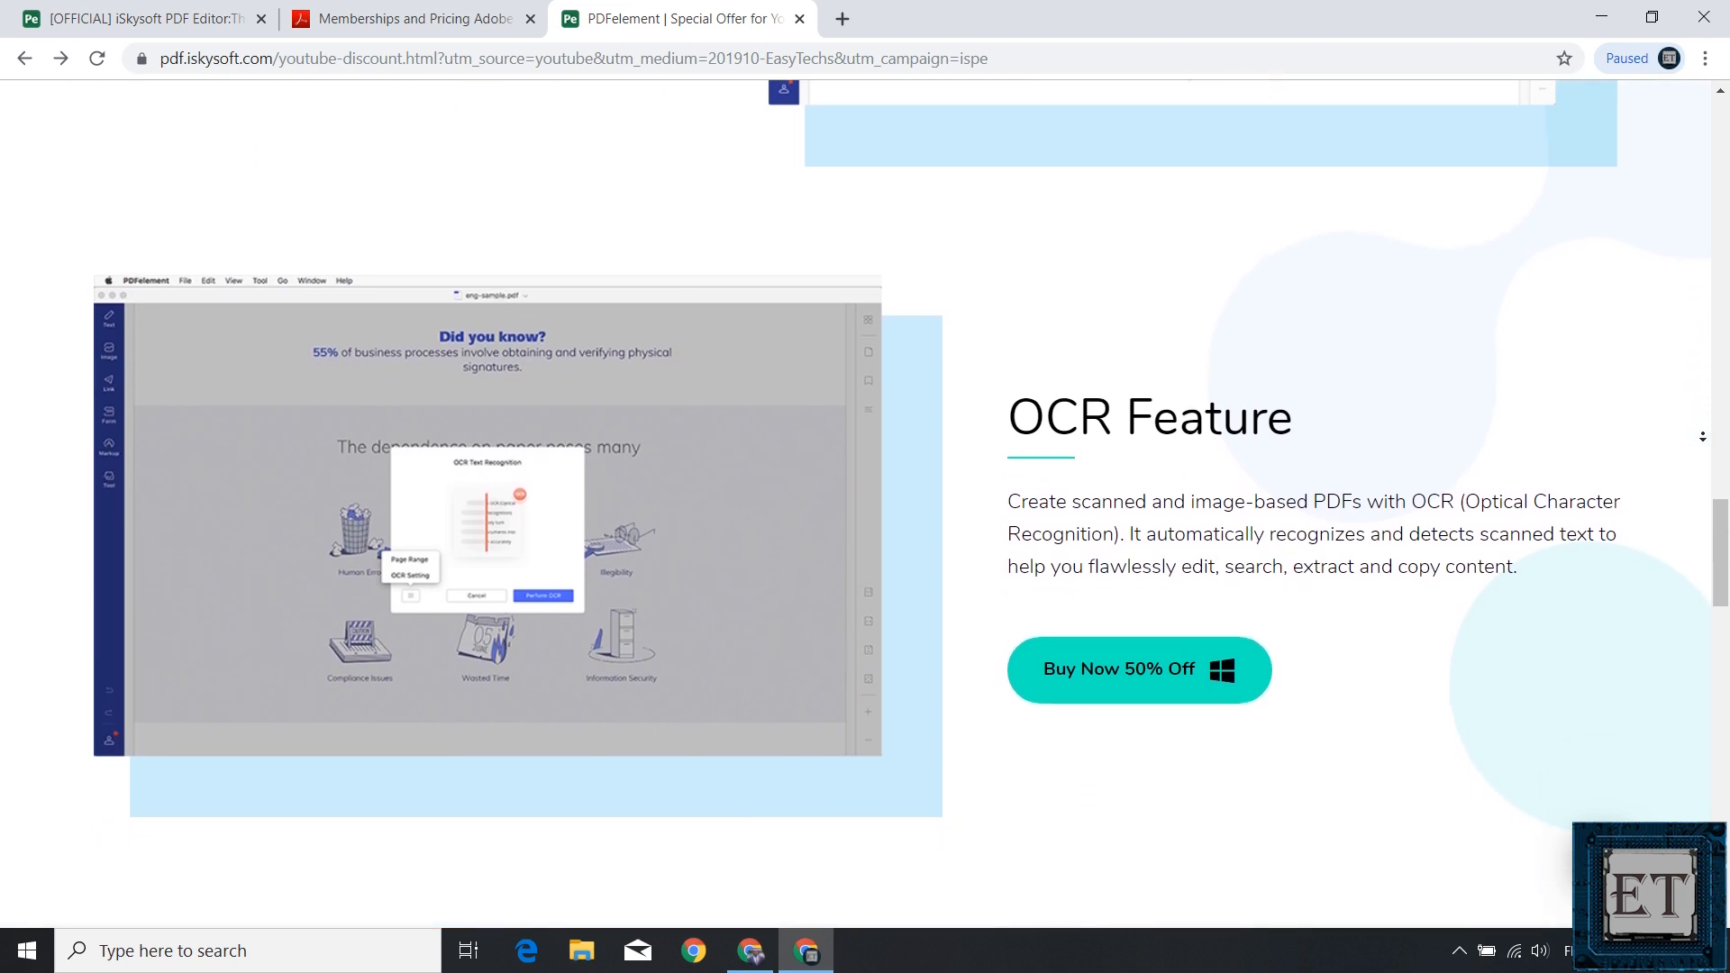
{"action": "scroll", "scroll_direction": "down", "scroll_amount": 3}
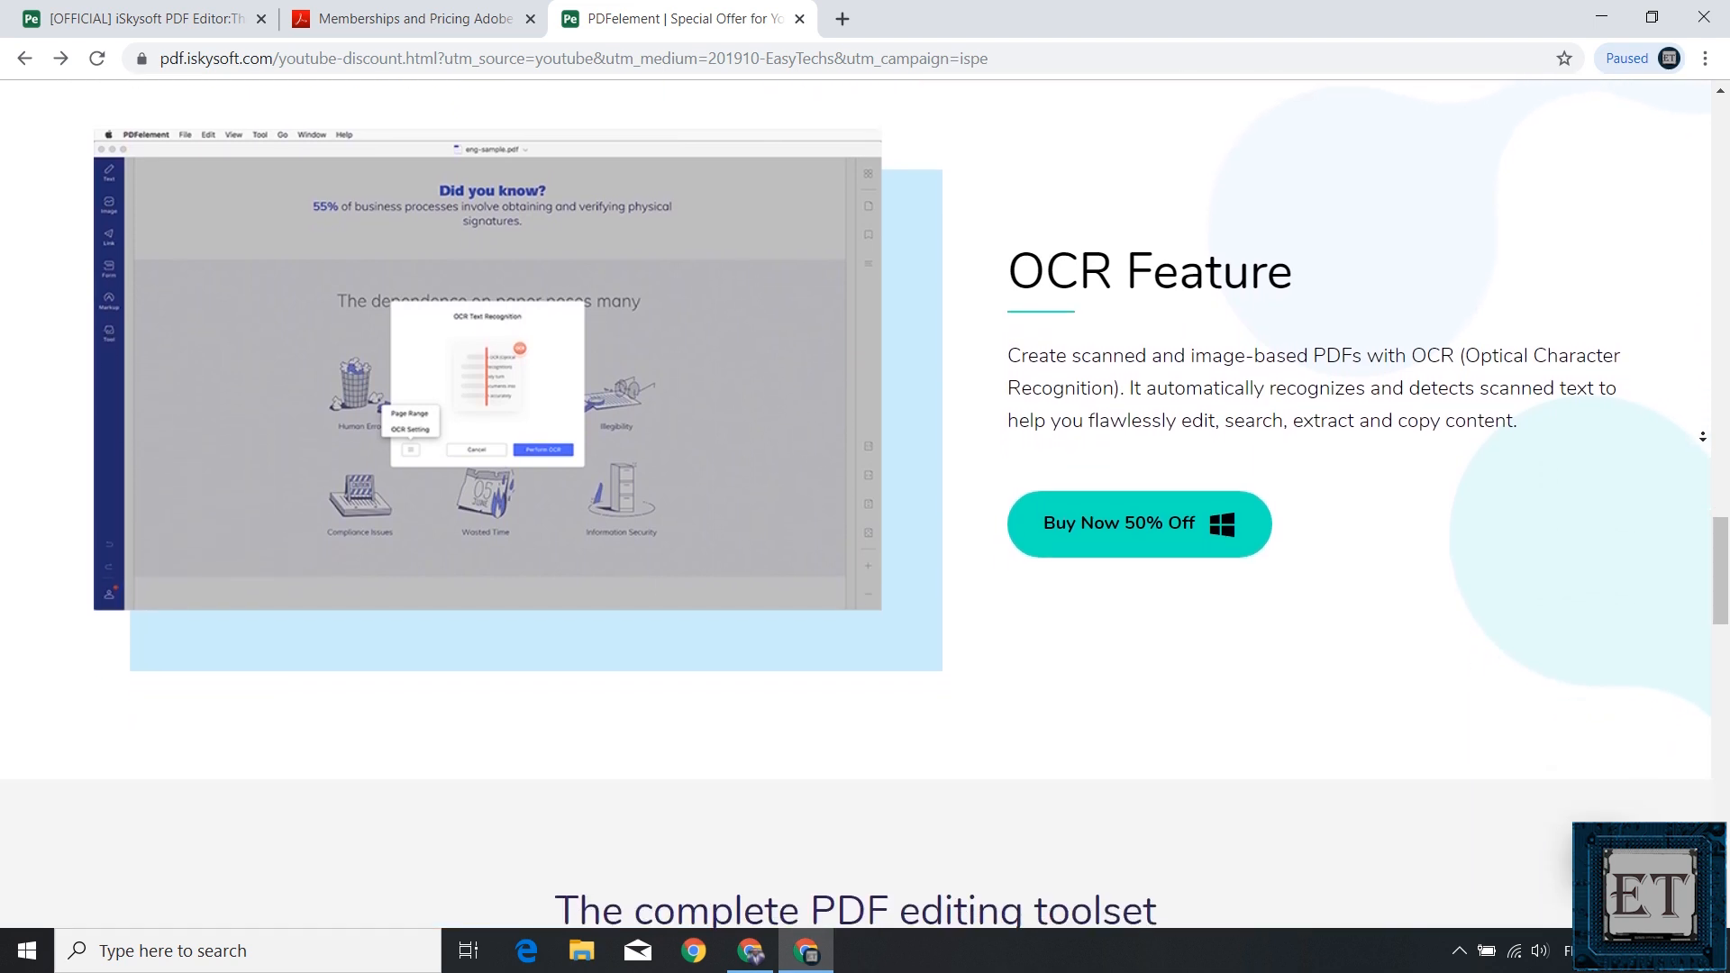
{"action": "scroll", "scroll_direction": "down", "scroll_amount": 3}
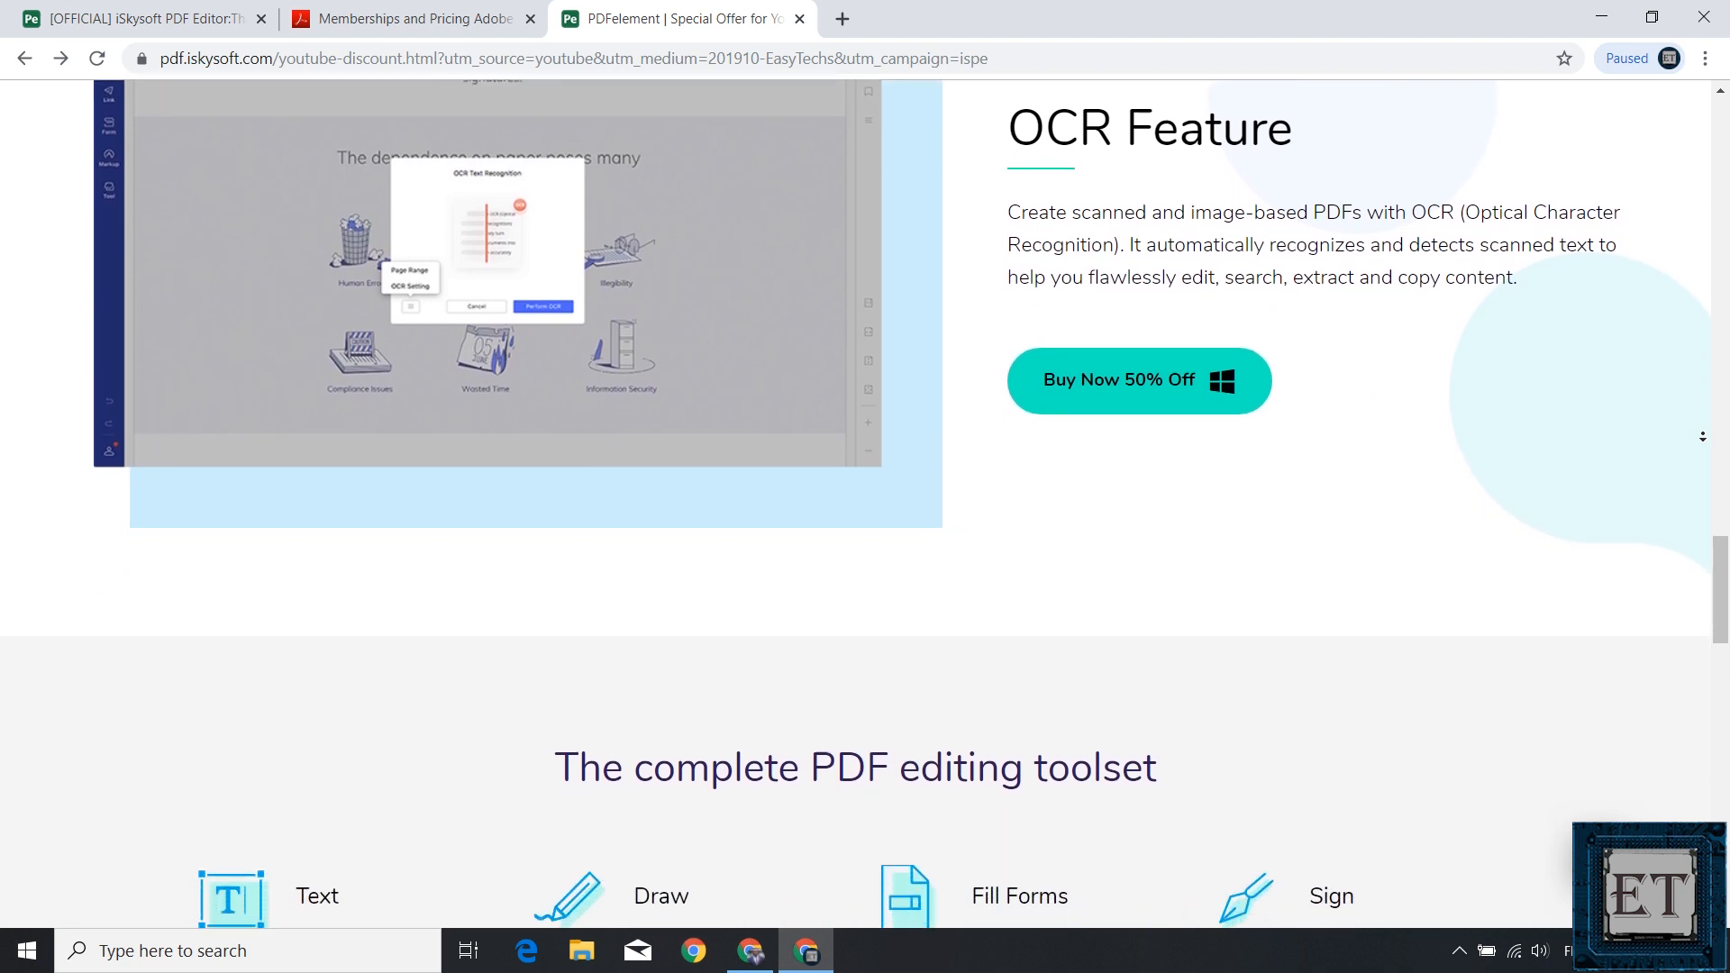
{"action": "scroll", "scroll_direction": "down", "scroll_amount": 3}
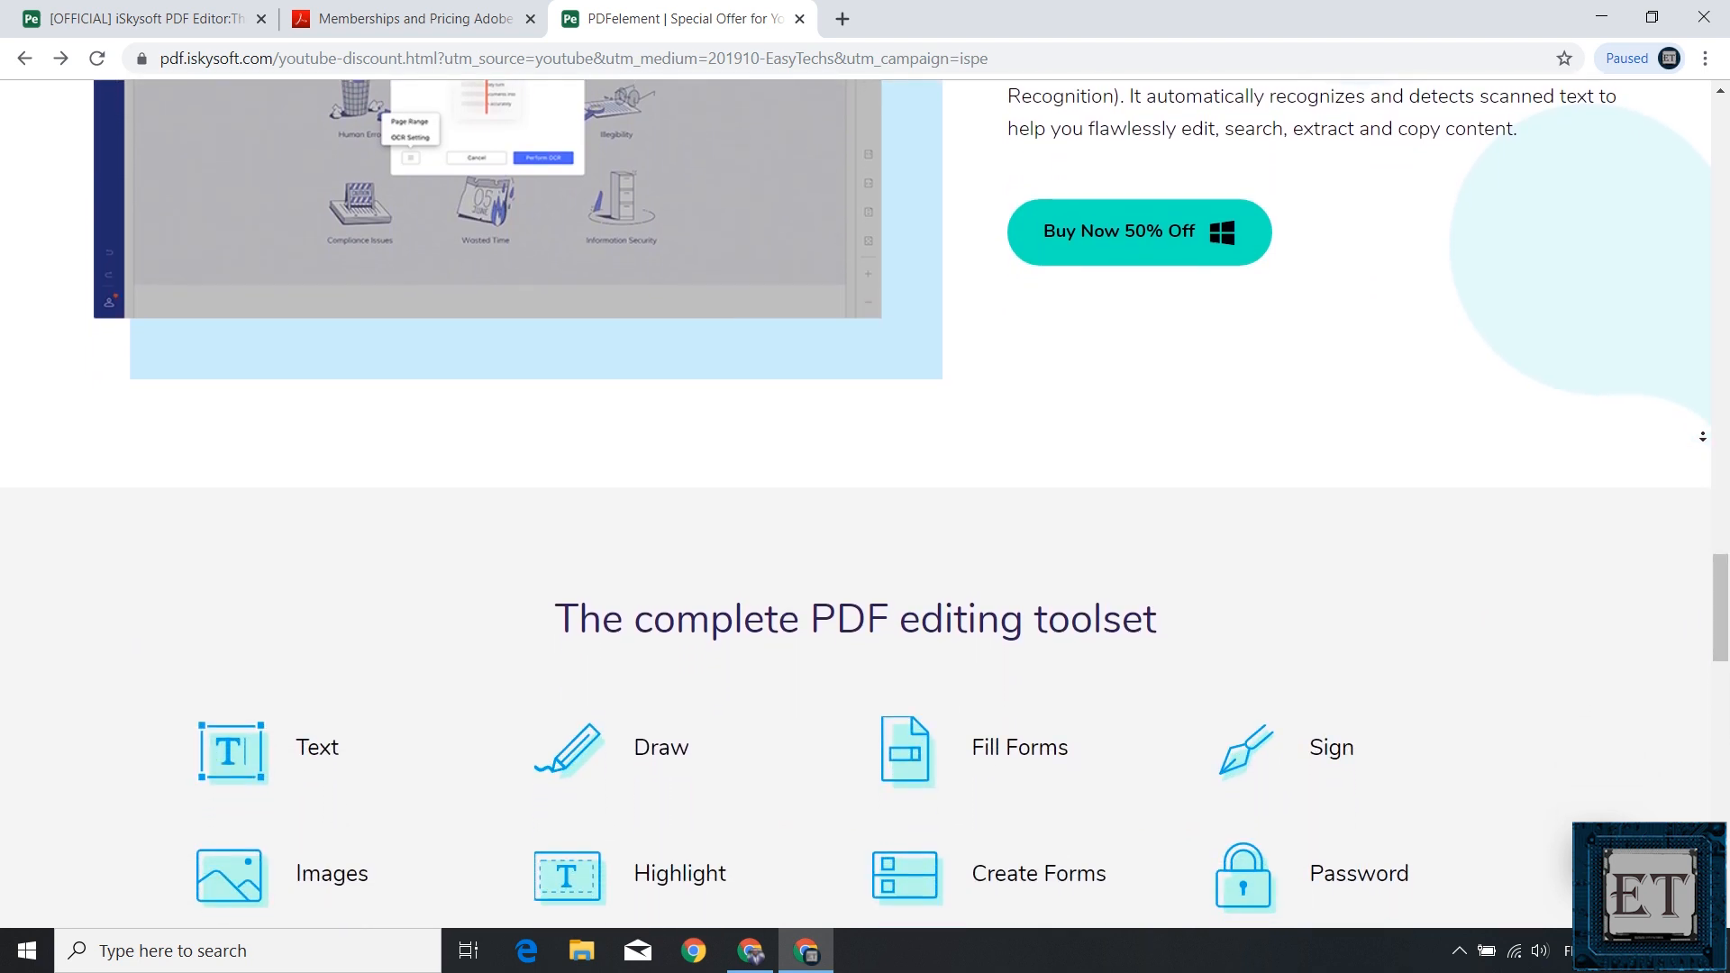
{"action": "scroll", "scroll_direction": "down", "scroll_amount": 3}
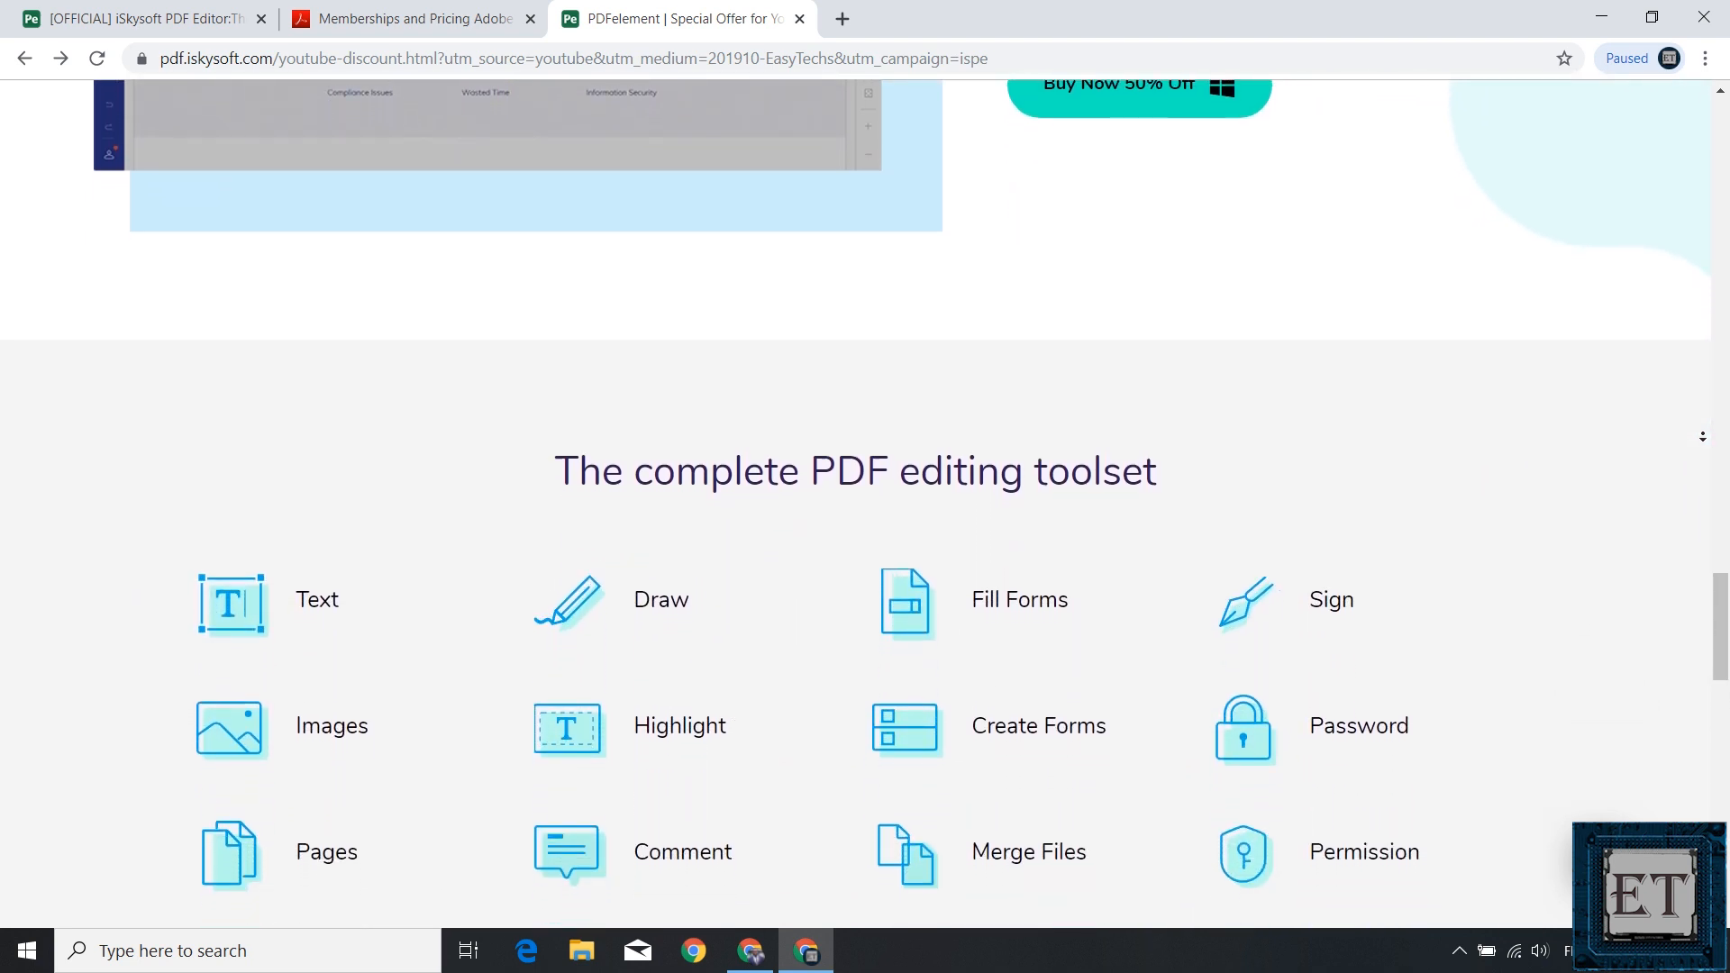
{"action": "scroll", "scroll_direction": "down", "scroll_amount": 3}
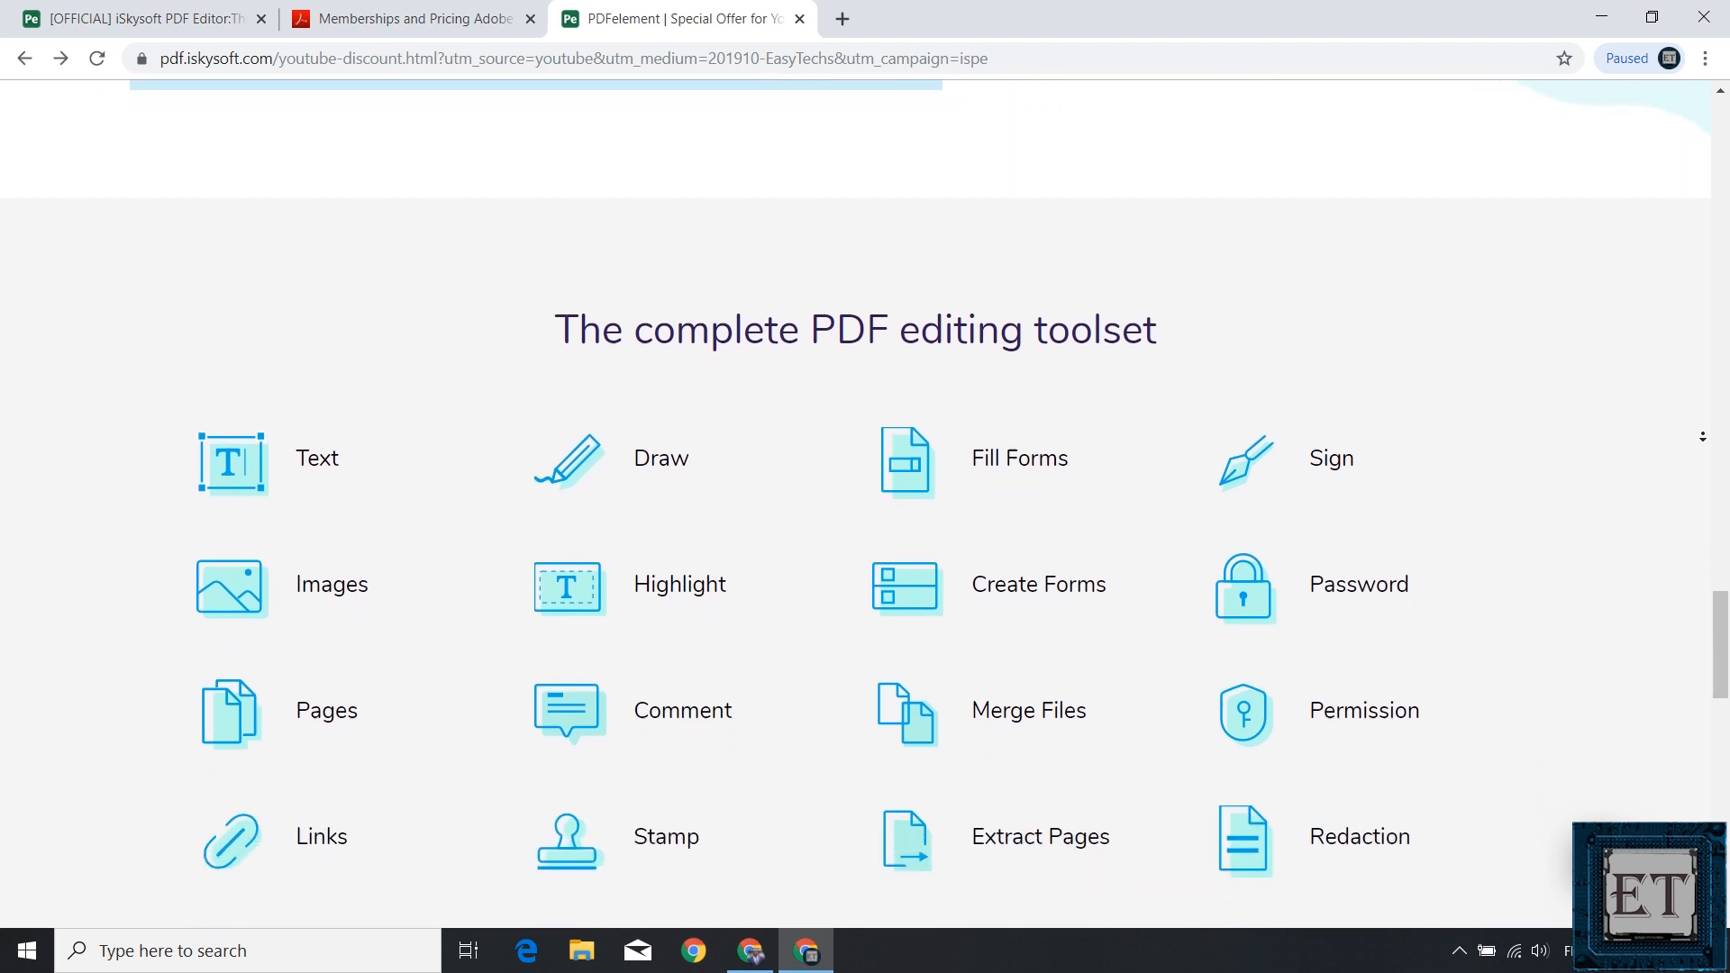
{"action": "scroll", "scroll_direction": "down", "scroll_amount": 3}
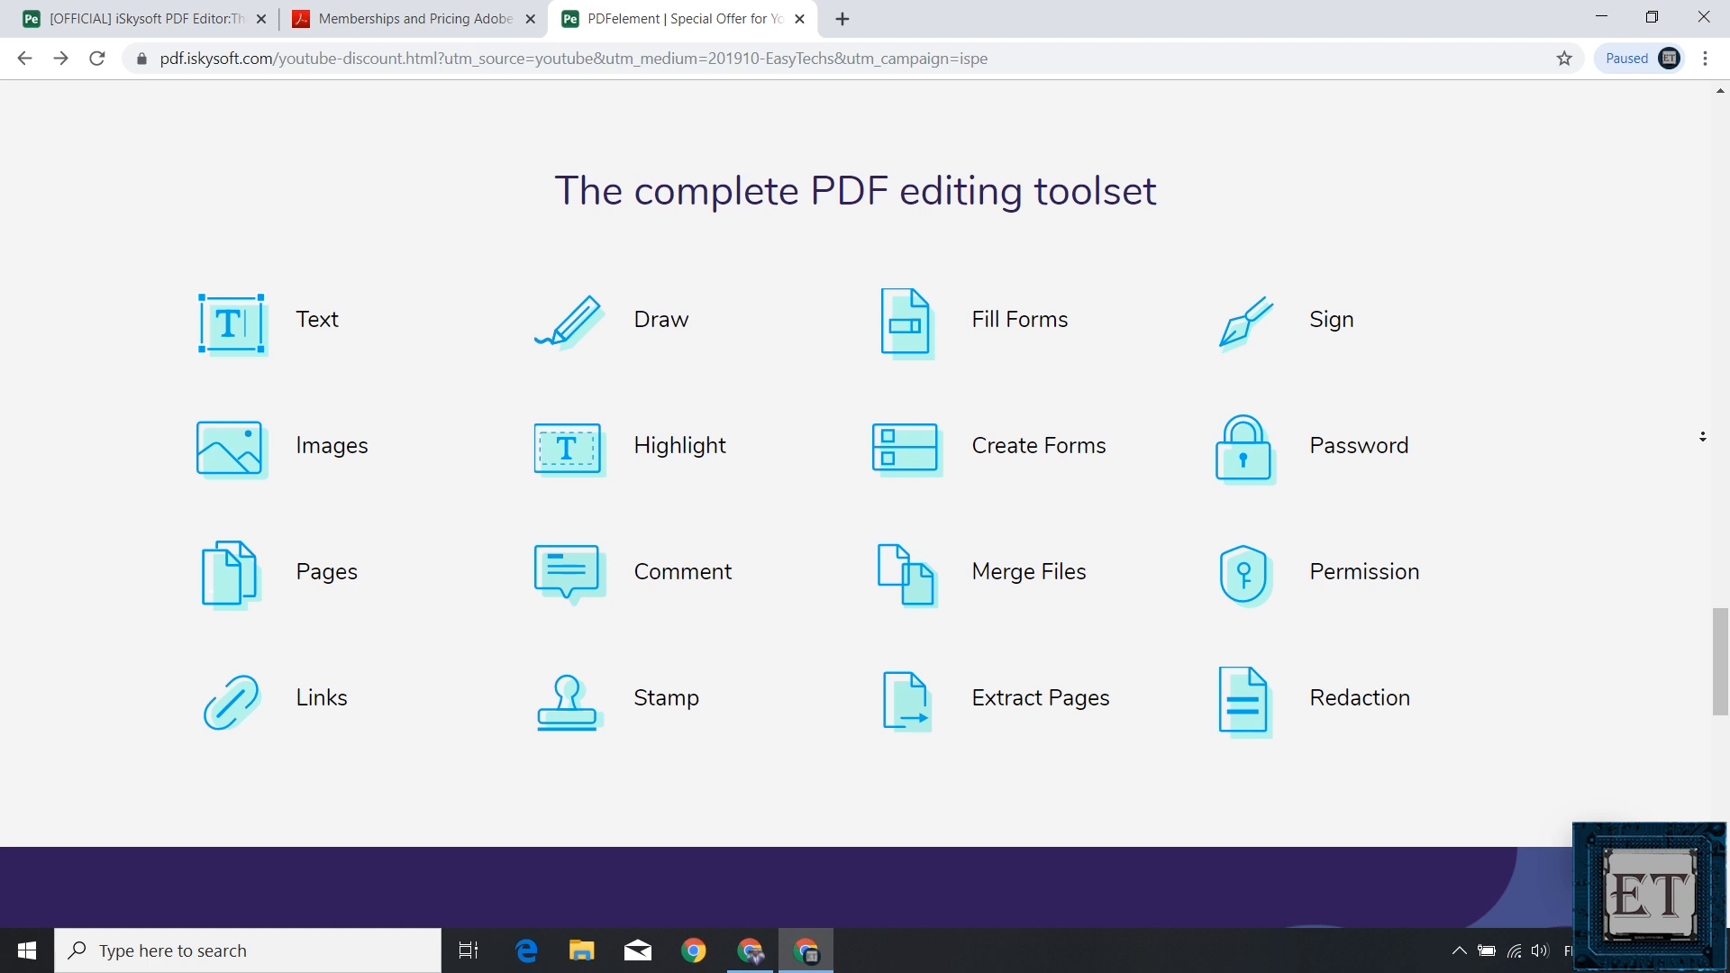
{"action": "scroll", "scroll_direction": "down", "scroll_amount": 3}
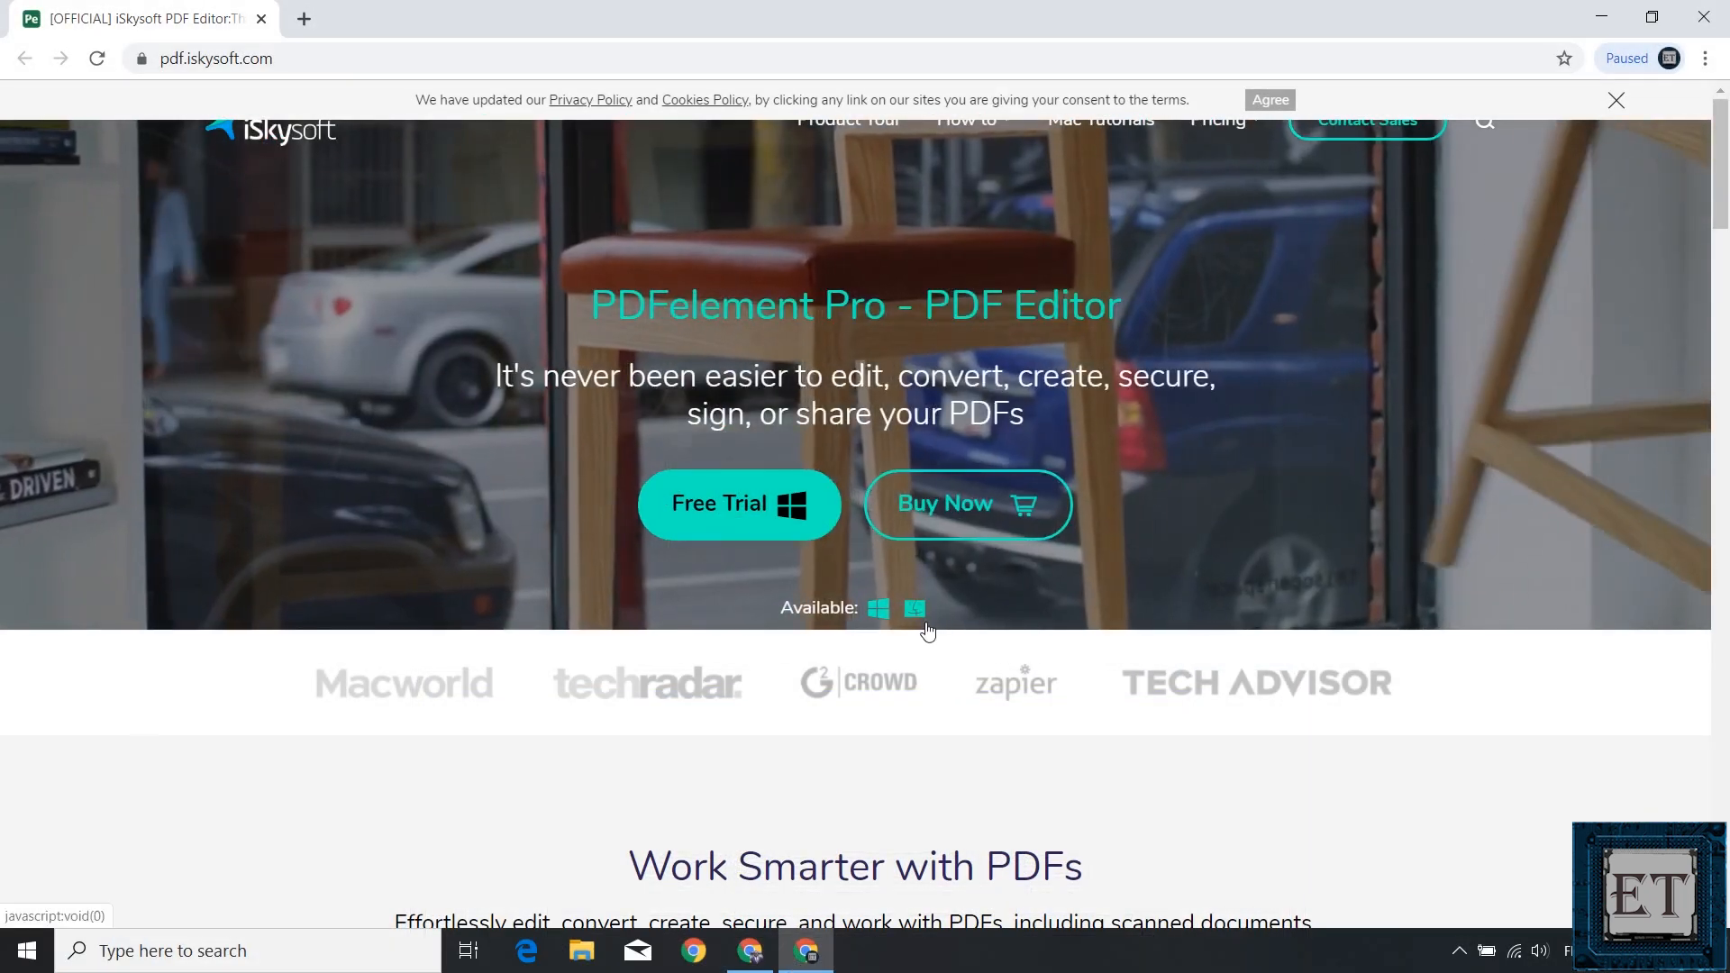
Scroll the iSkysoft home page down to the overview and back up, then open checkout.
{"action": "scroll", "scroll_direction": "down", "scroll_amount": 3}
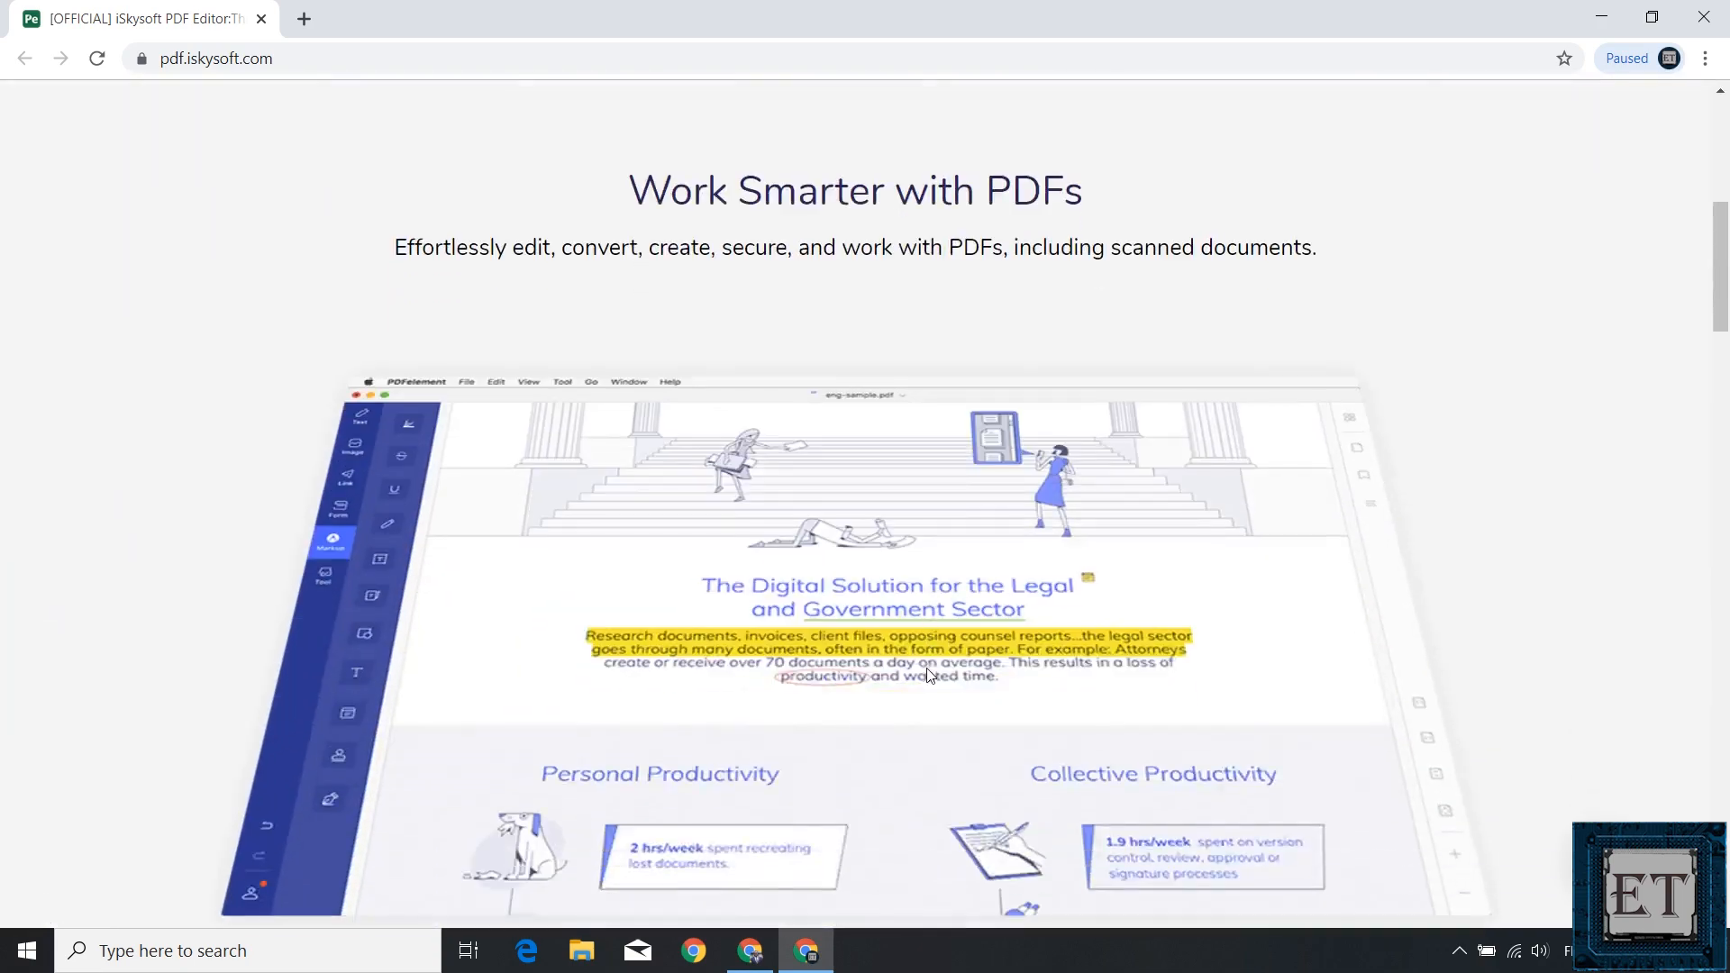
{"action": "scroll", "scroll_direction": "up", "scroll_amount": 3}
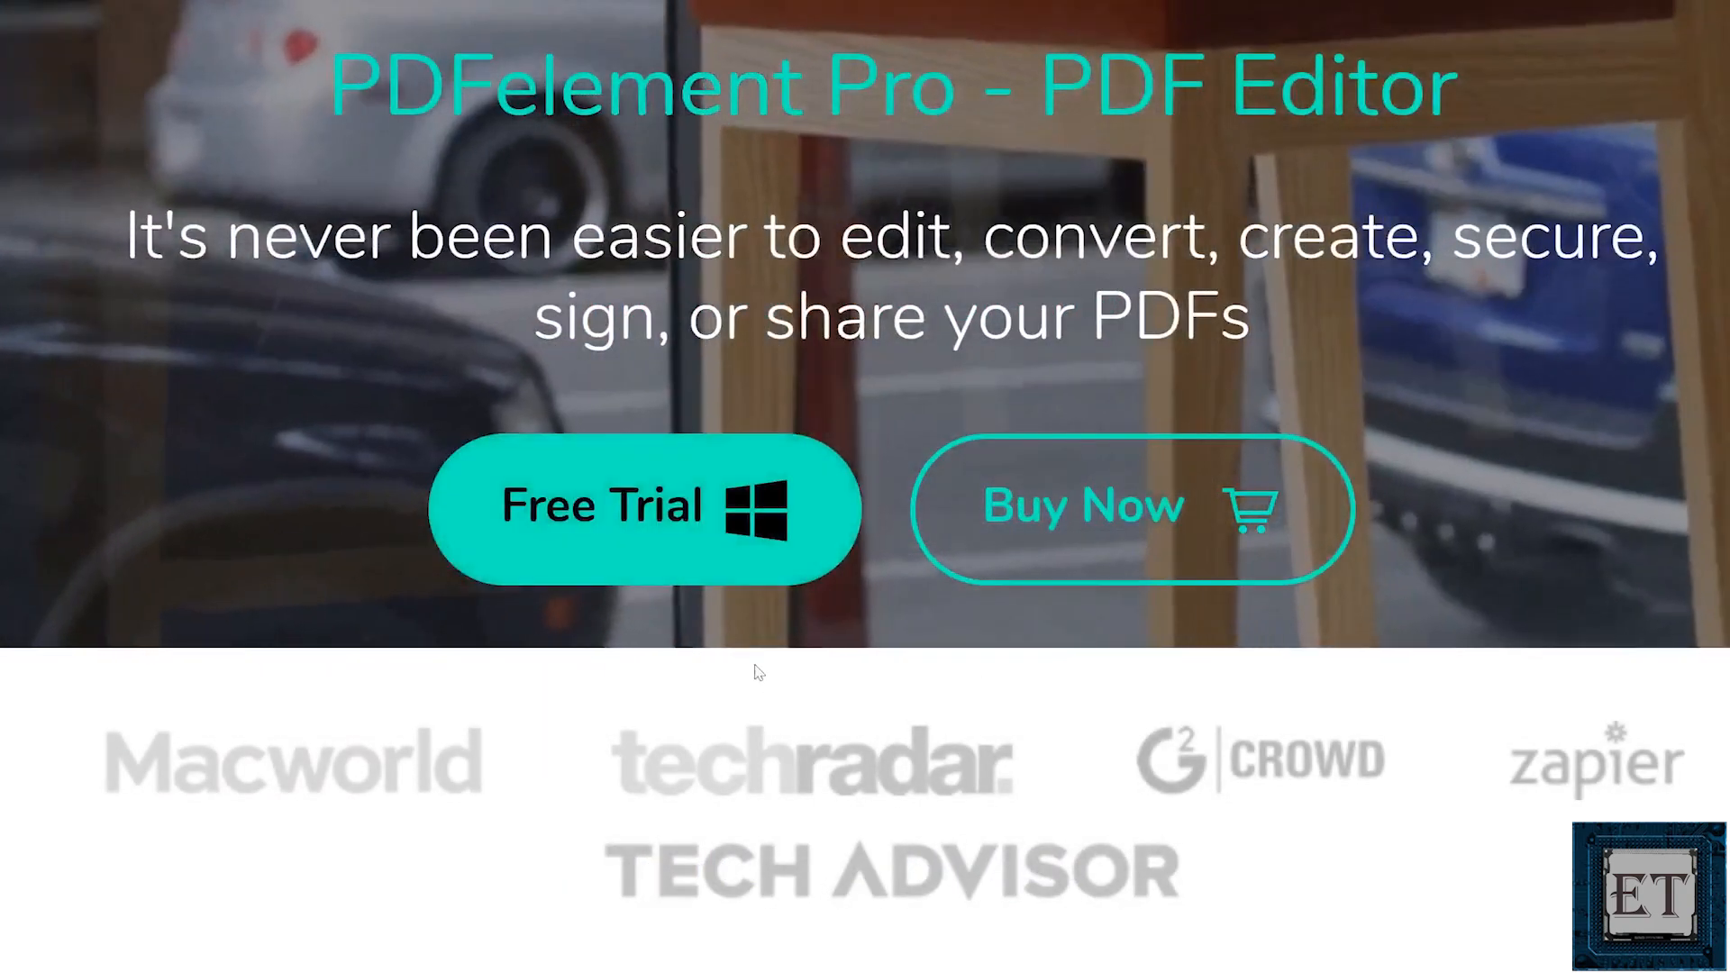
{"action": "left_click", "coordinate": [645, 506]}
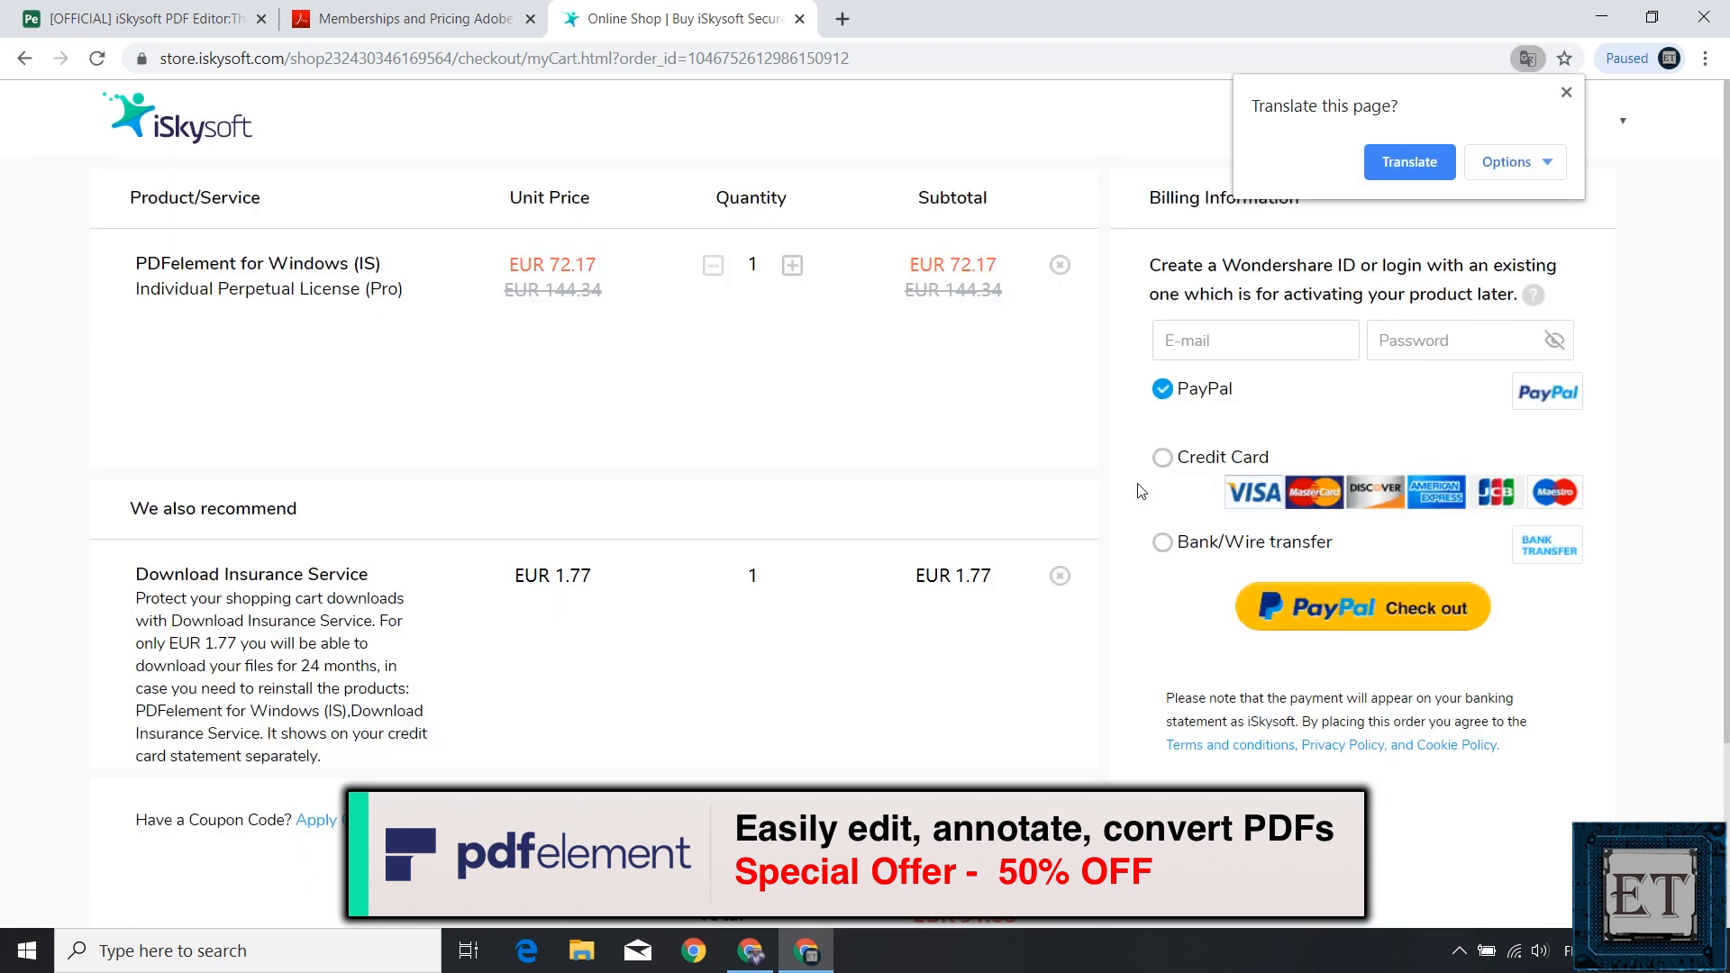
{"action": "mouse_move", "coordinate": [1563, 92]}
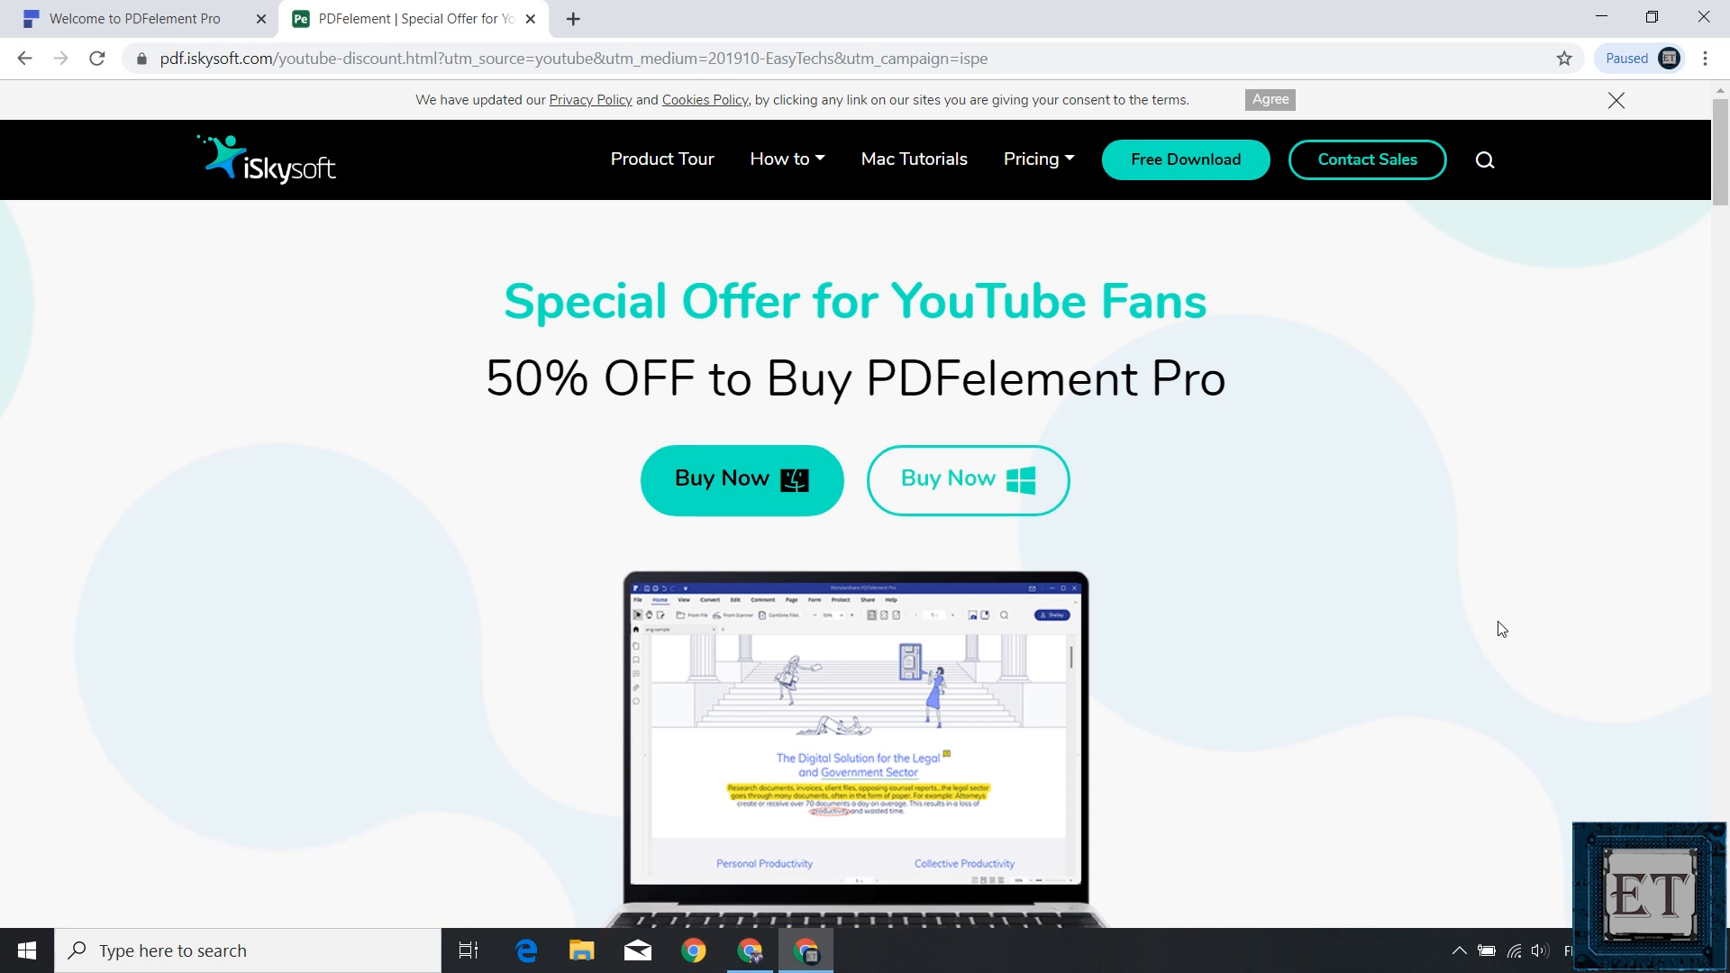
{"action": "mouse_move", "coordinate": [1185, 159]}
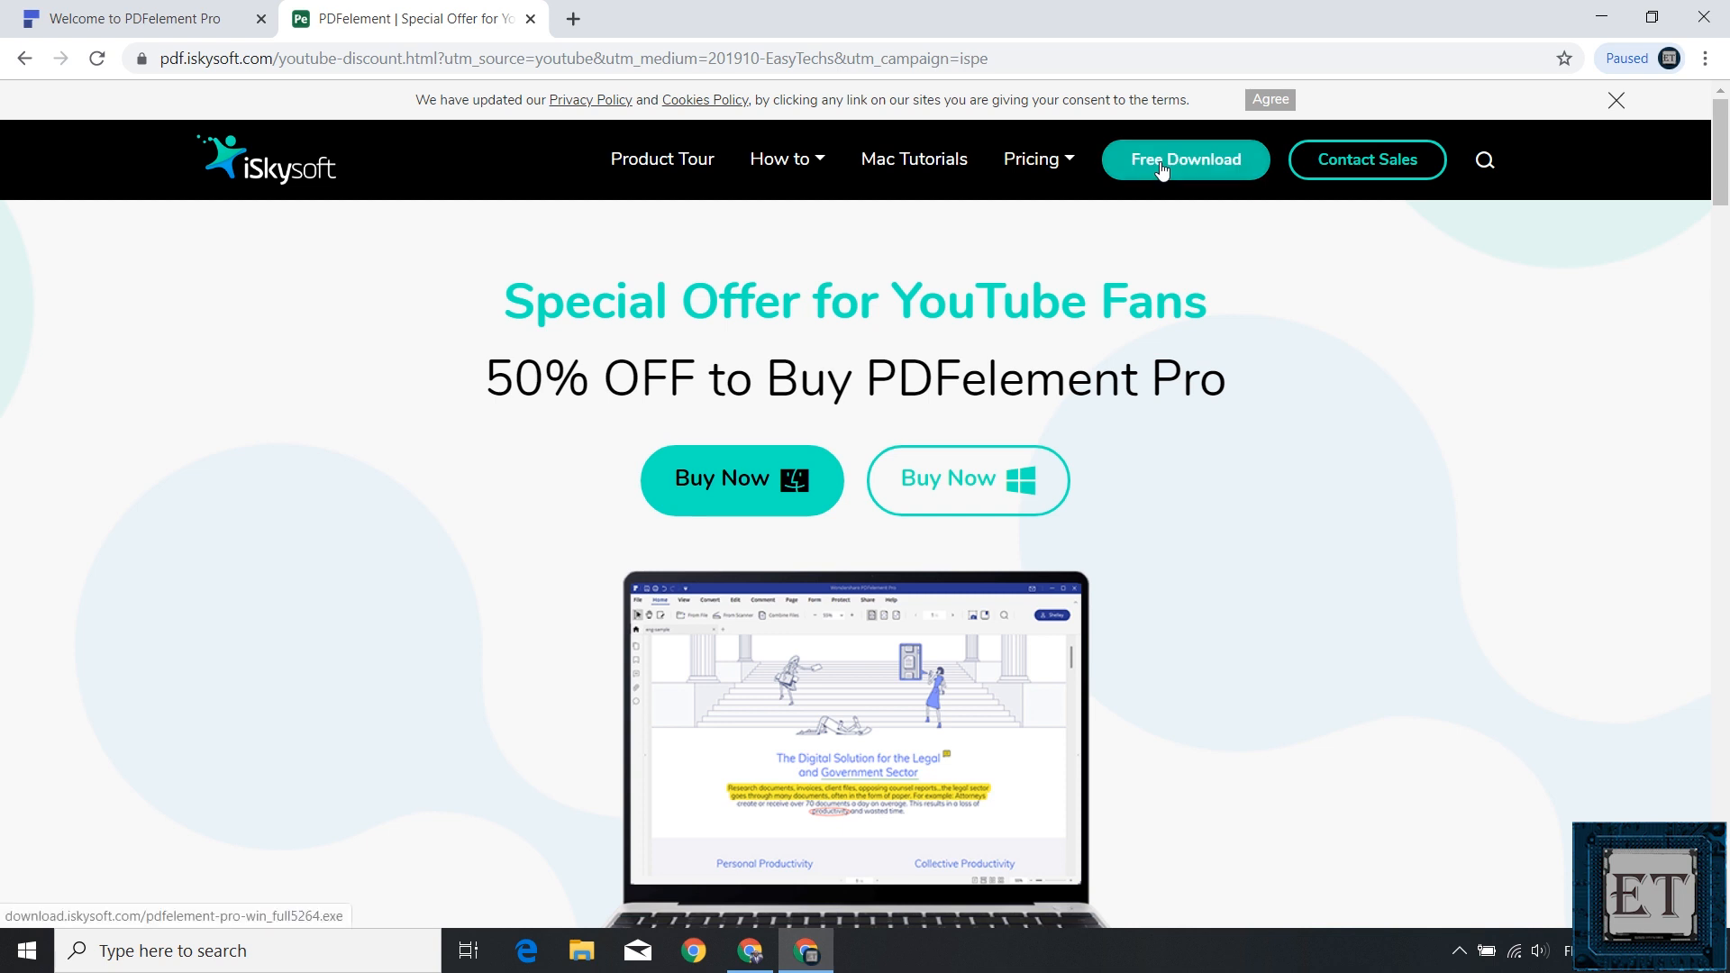
Download the free PDFelement installer and run the downloaded .exe.
{"action": "left_click", "coordinate": [1185, 161]}
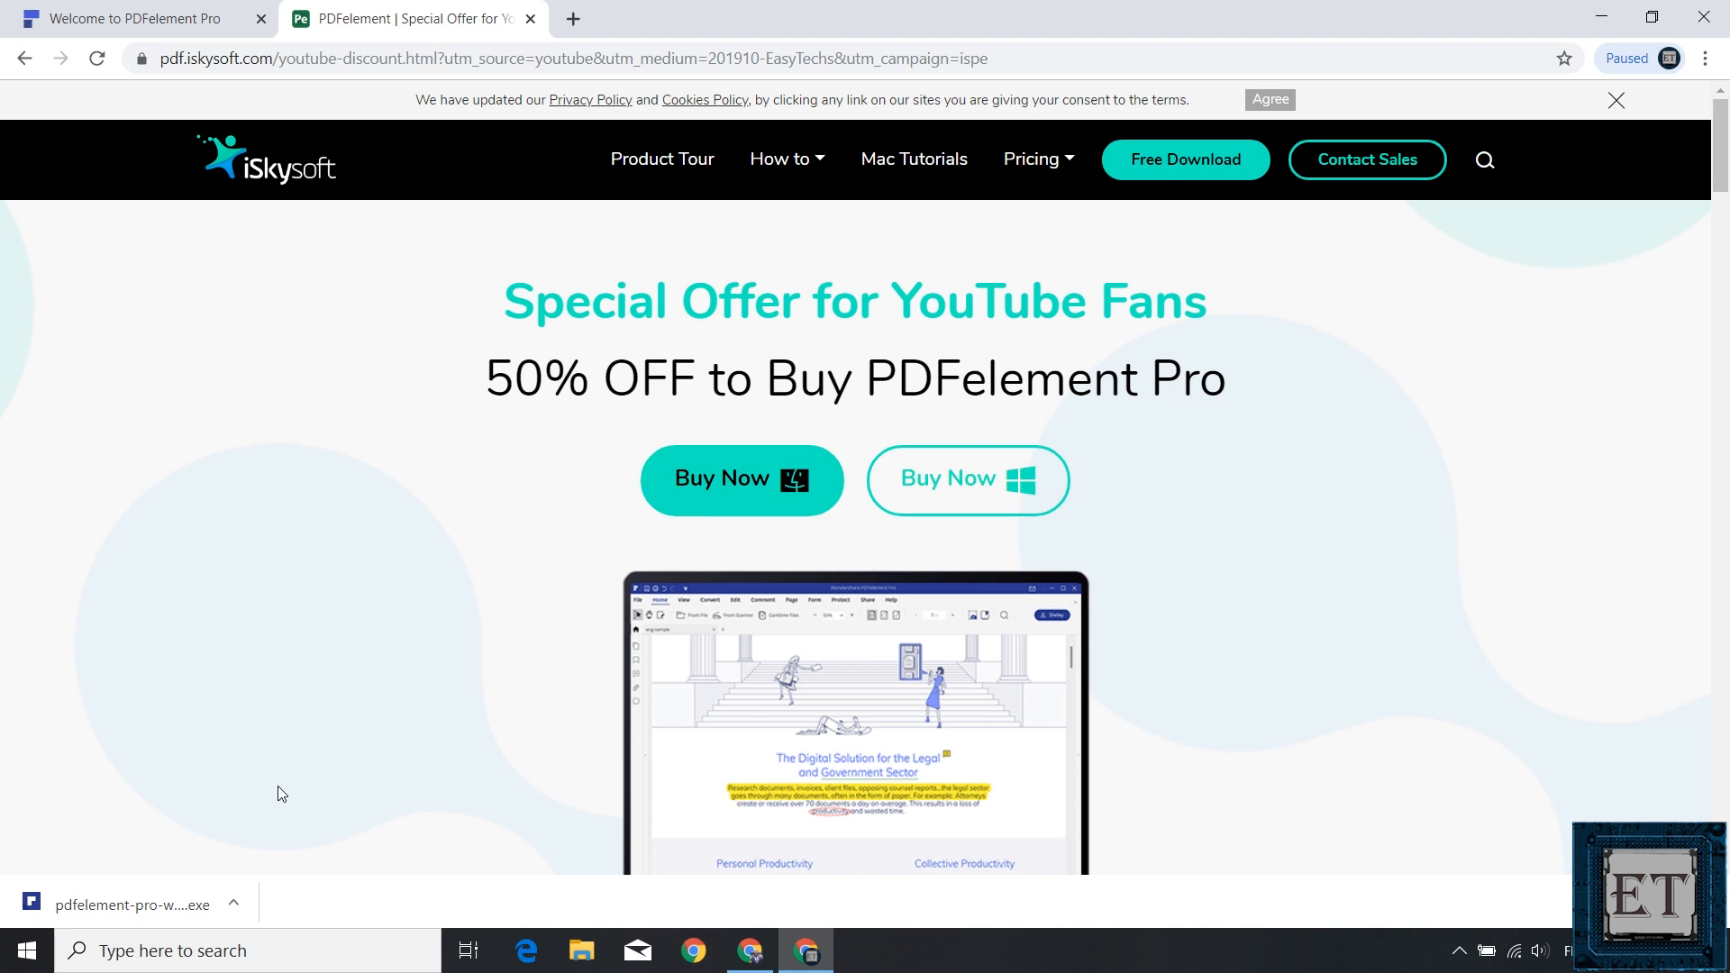
{"action": "mouse_move", "coordinate": [187, 872]}
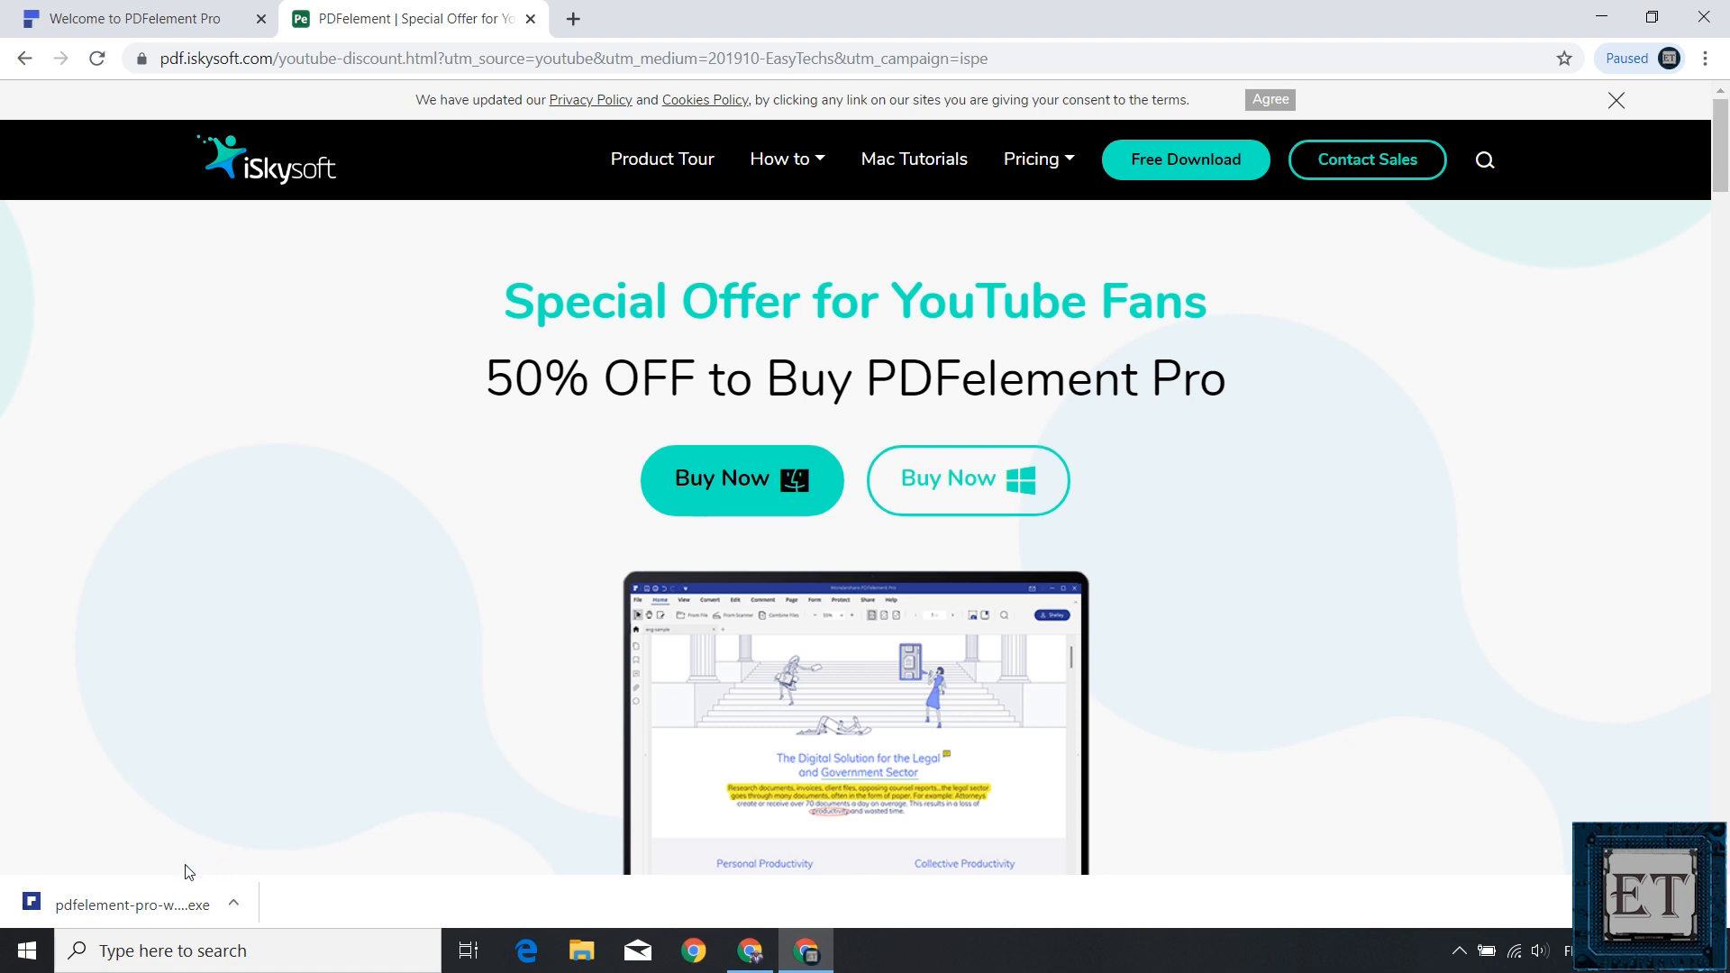
{"action": "left_click", "coordinate": [133, 905]}
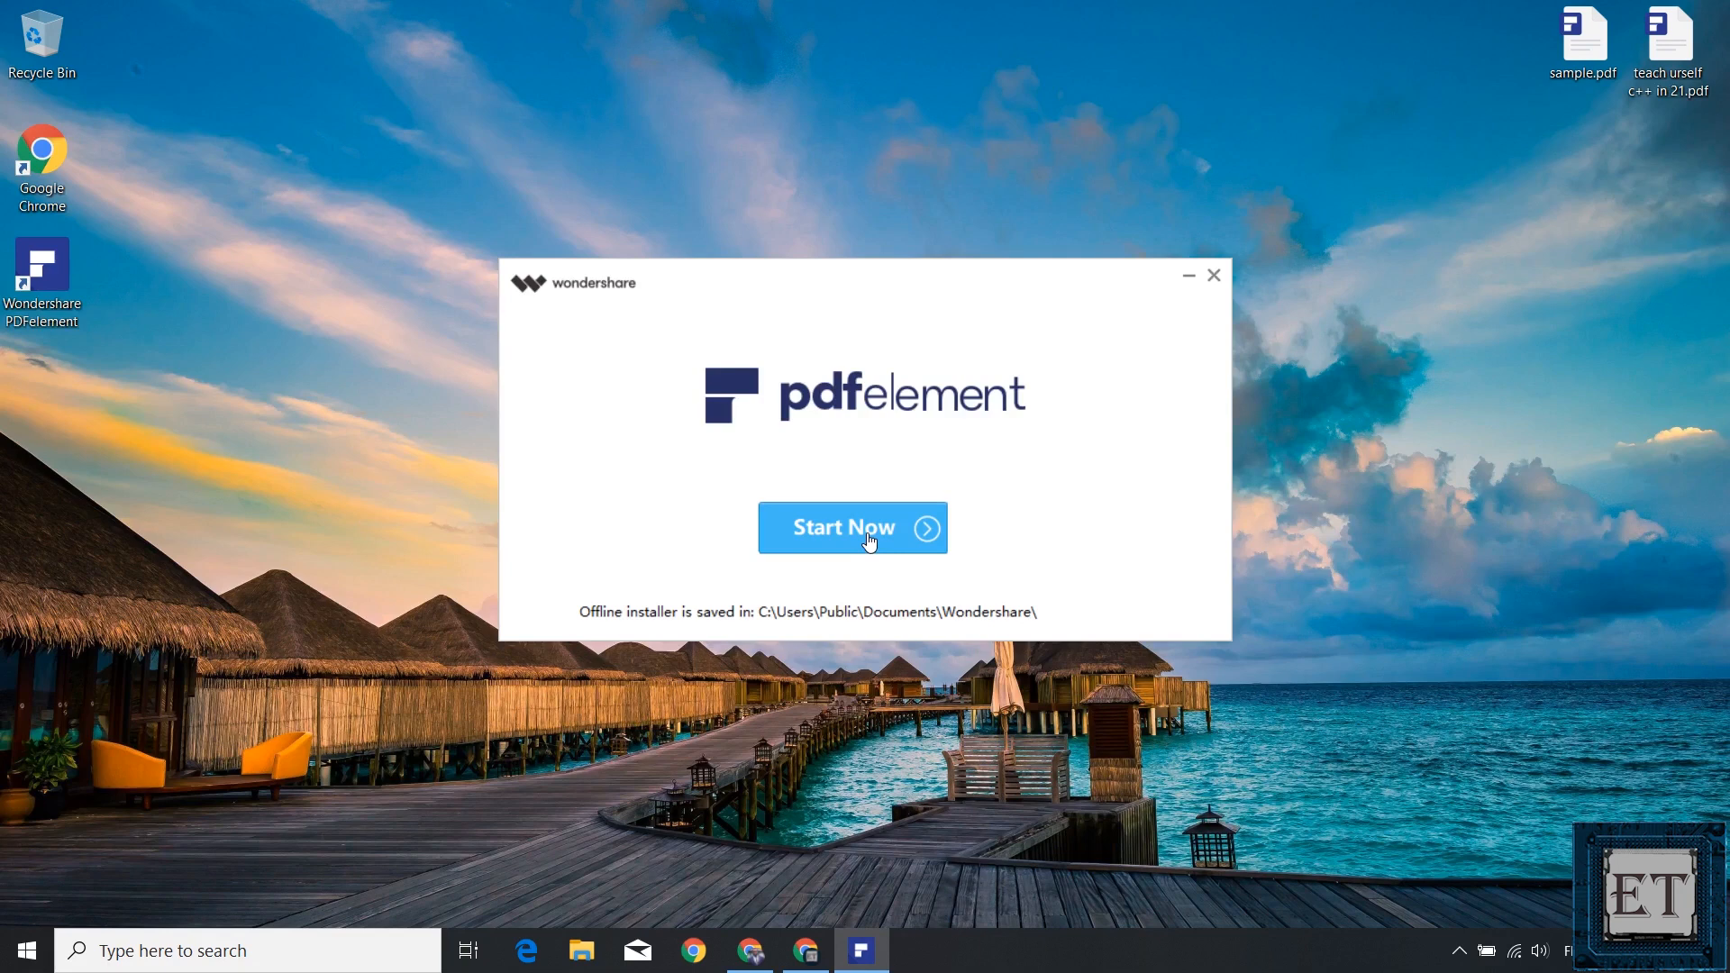
Choose Start Now in the installer to launch PDFelement.
{"action": "left_click", "coordinate": [850, 527]}
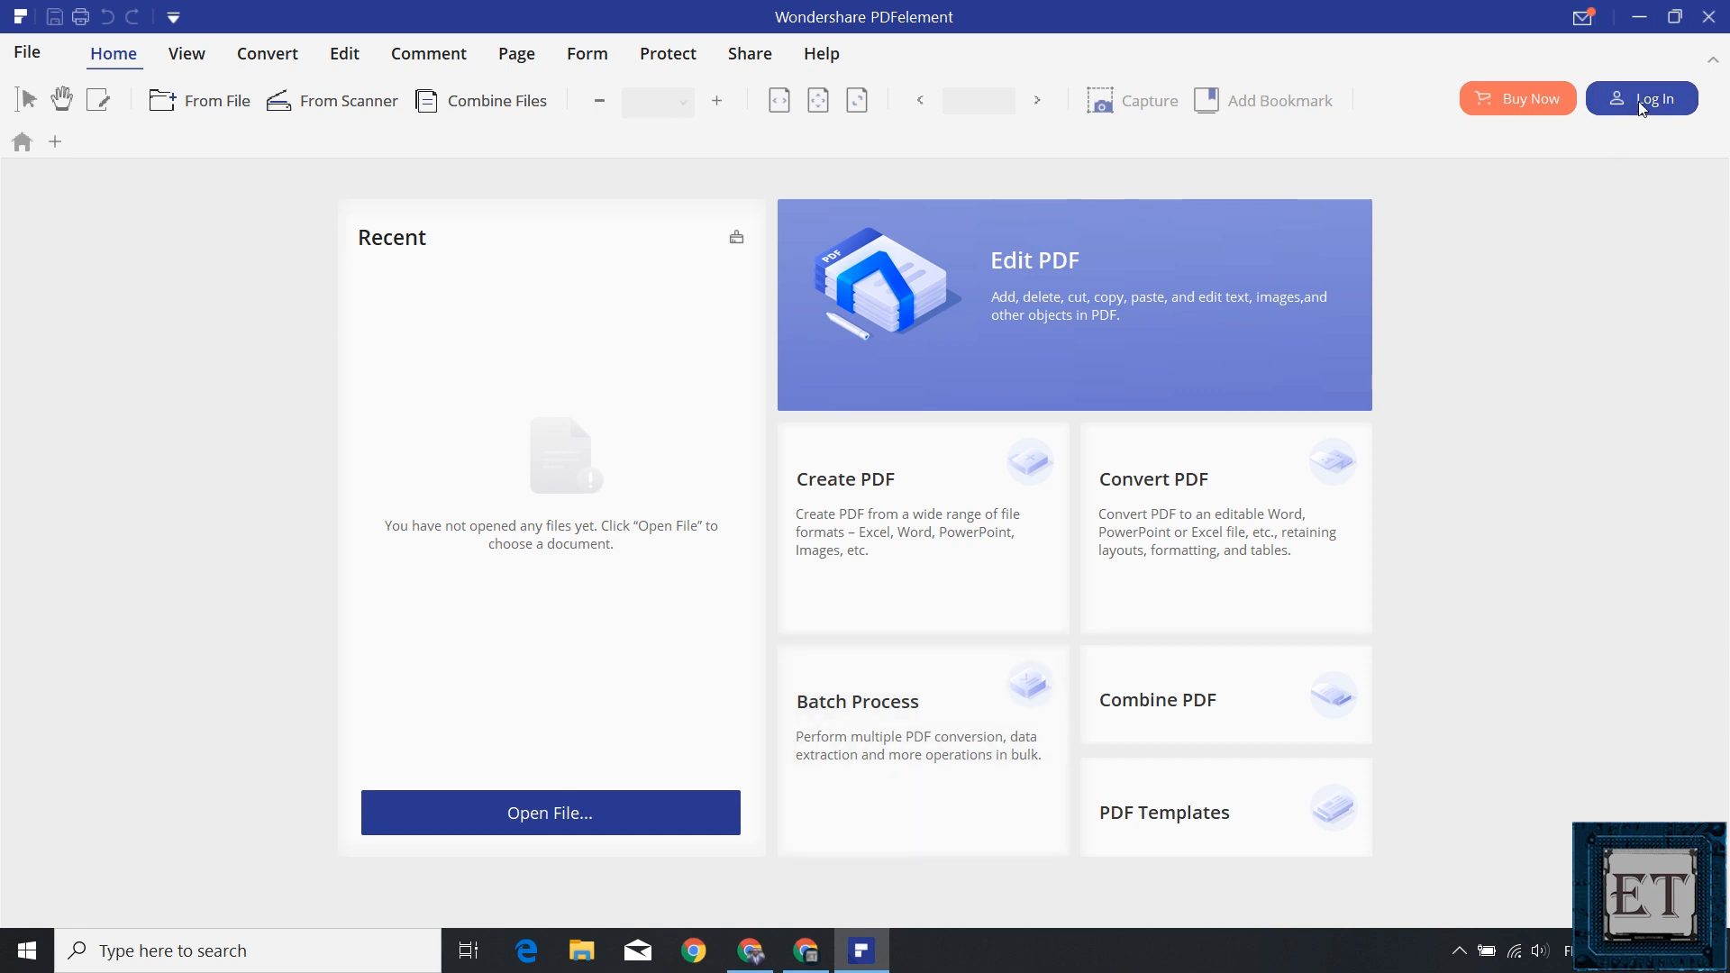
Log in with the Wondershare ID and password.
{"action": "left_click", "coordinate": [1641, 99]}
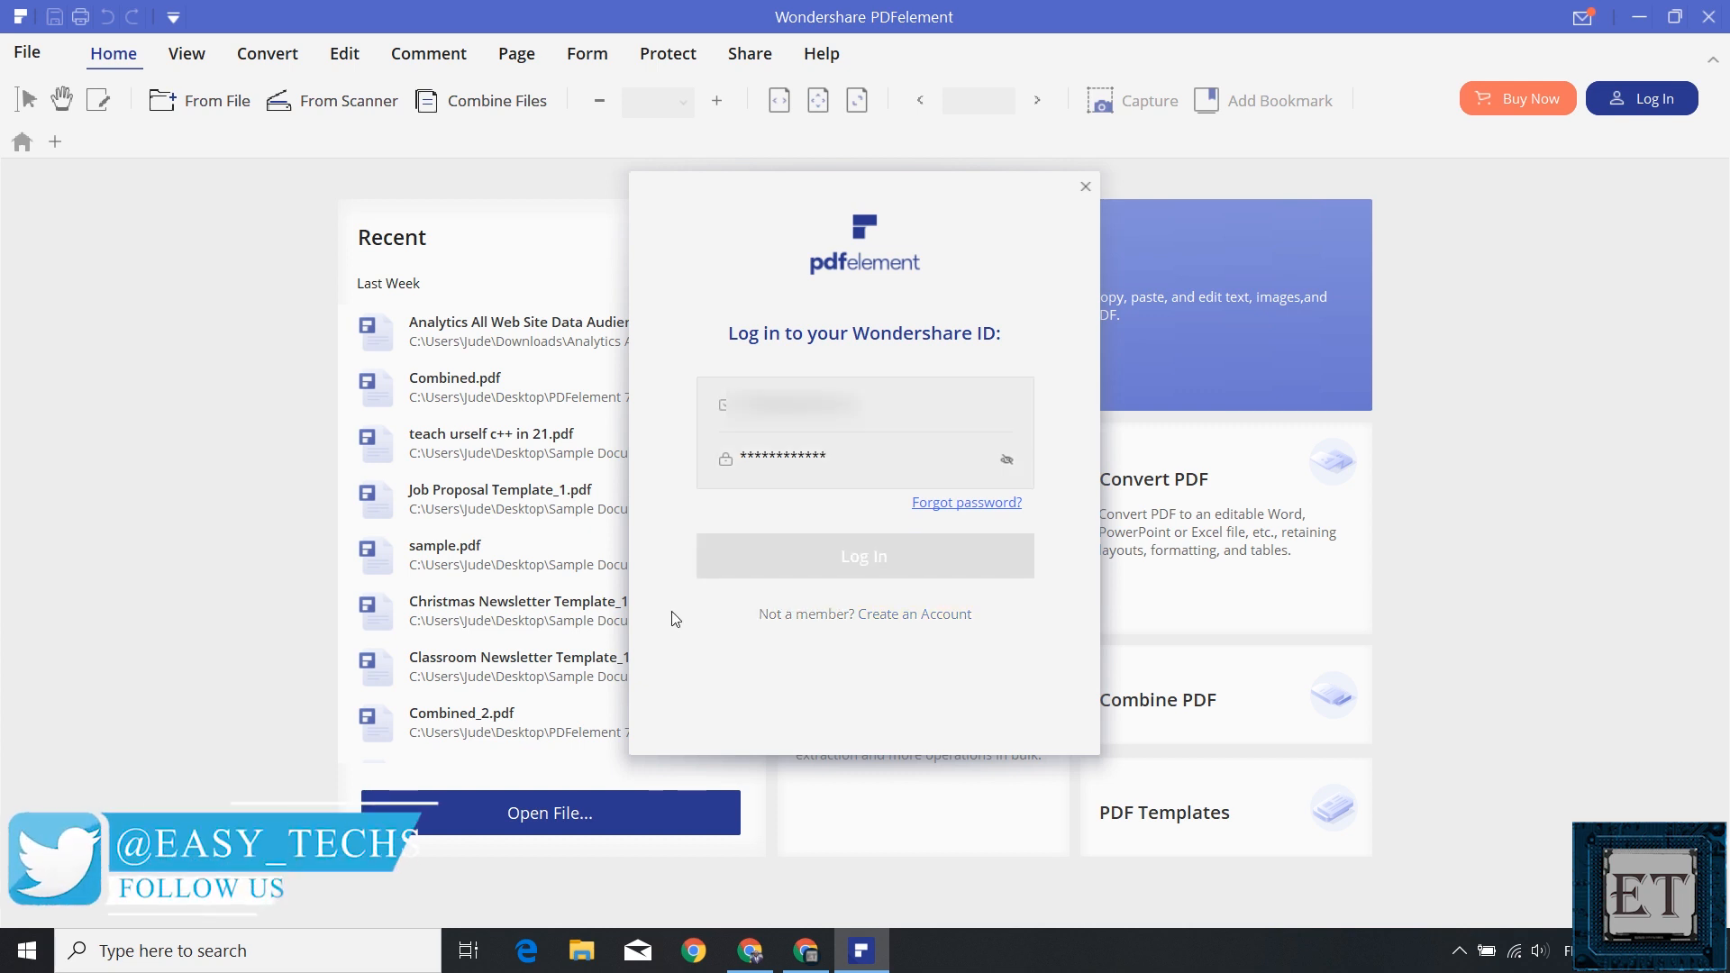
{"action": "left_click", "coordinate": [1085, 186]}
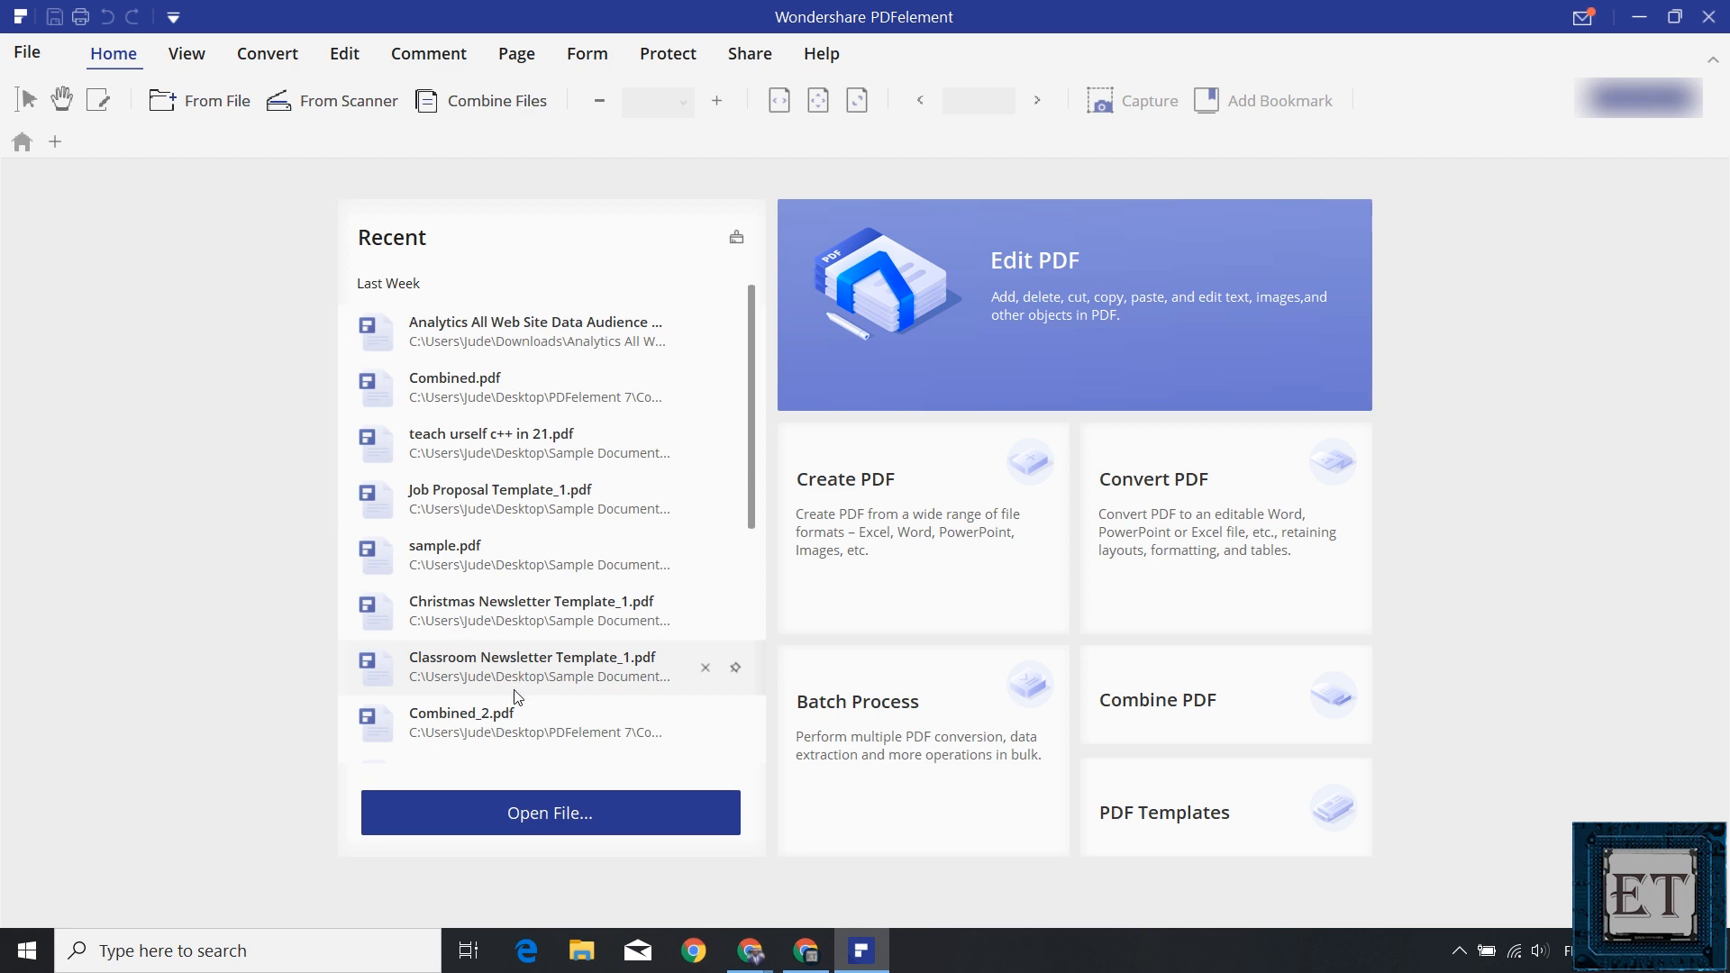
{"action": "left_click", "coordinate": [549, 813]}
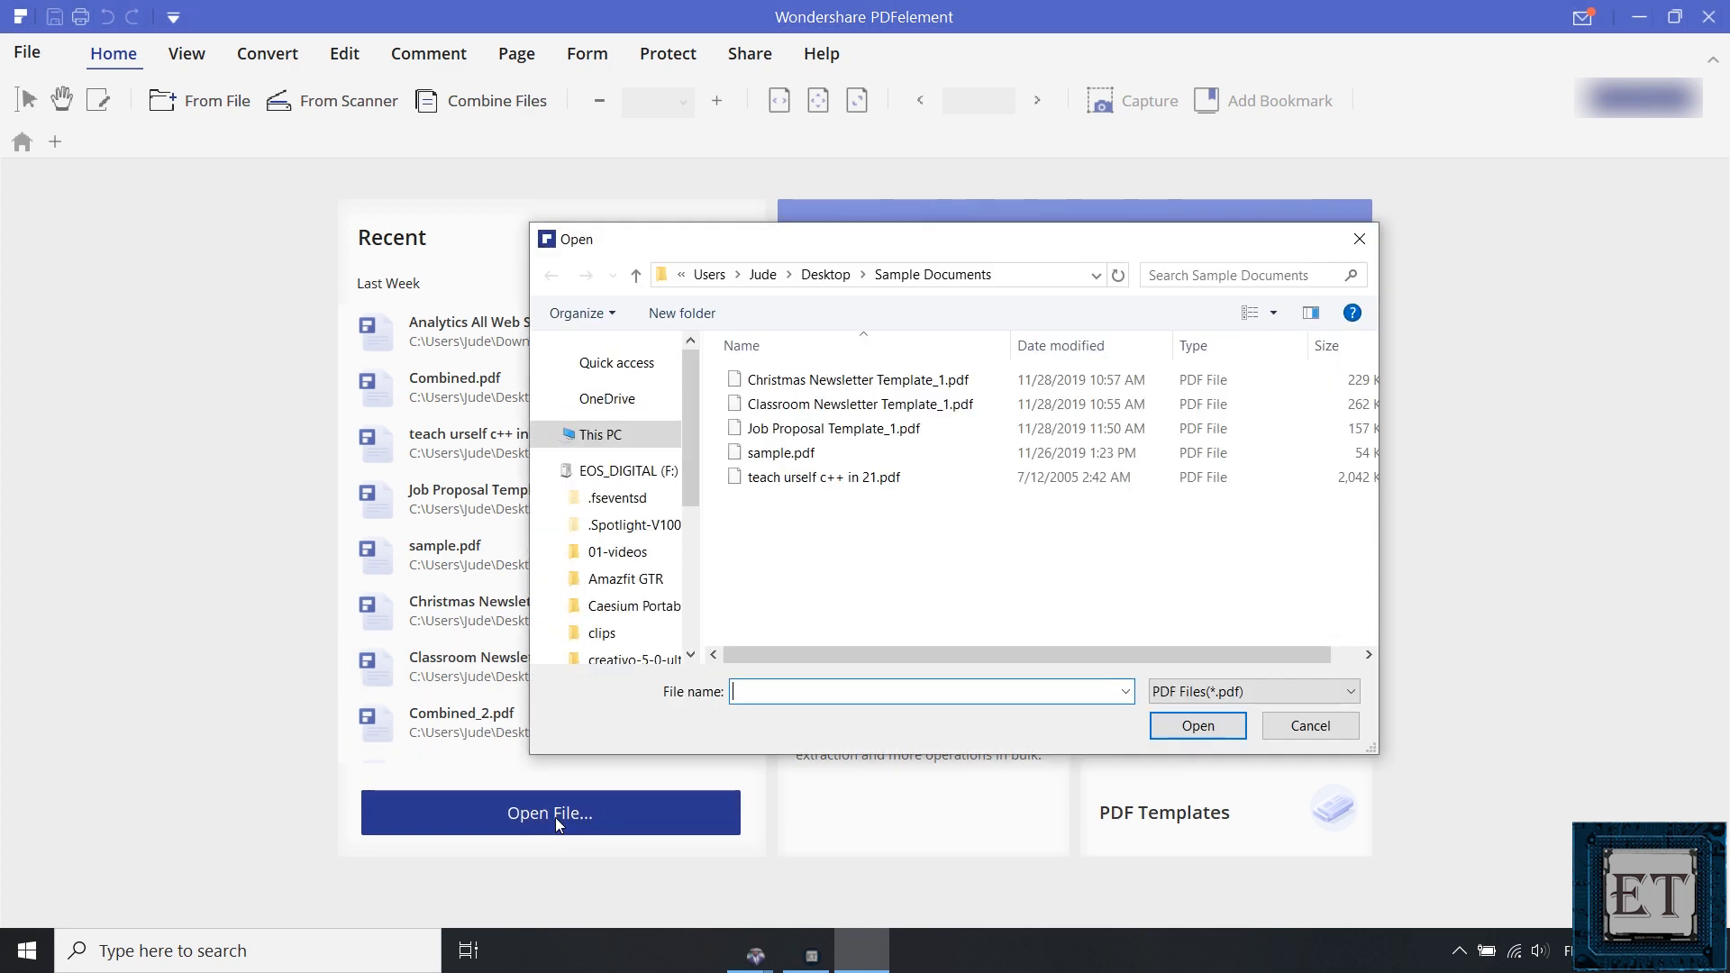
{"action": "left_click", "coordinate": [1308, 724]}
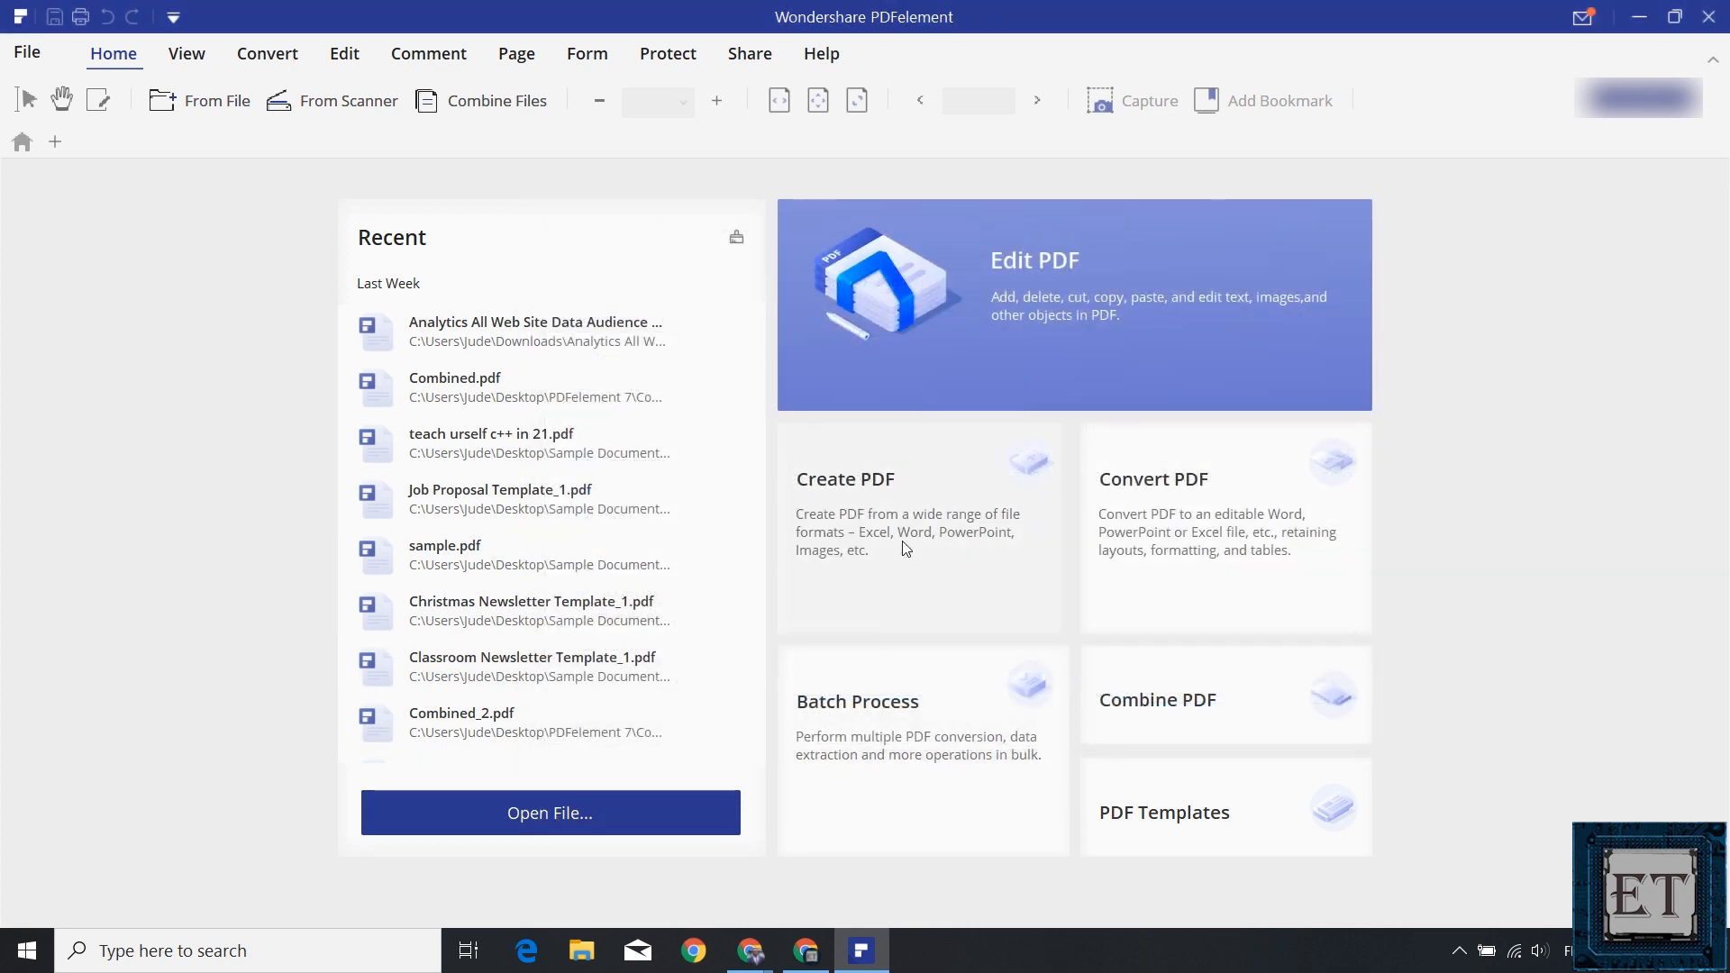
{"action": "mouse_move", "coordinate": [899, 489]}
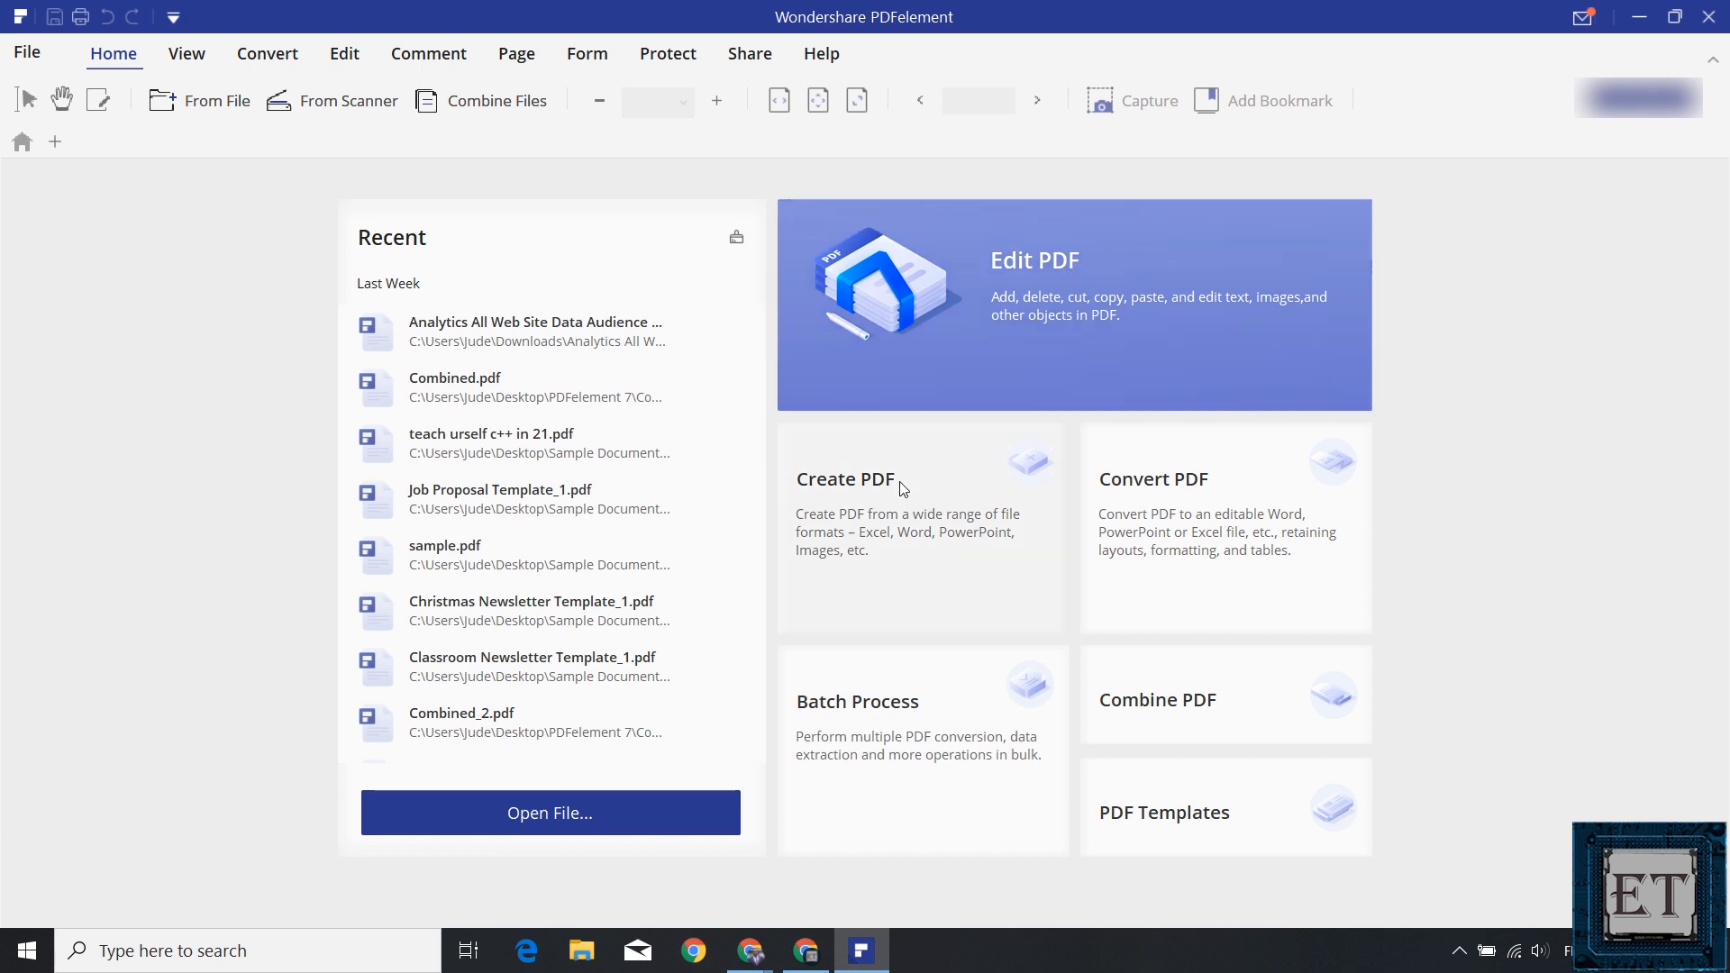
{"action": "mouse_move", "coordinate": [1109, 540]}
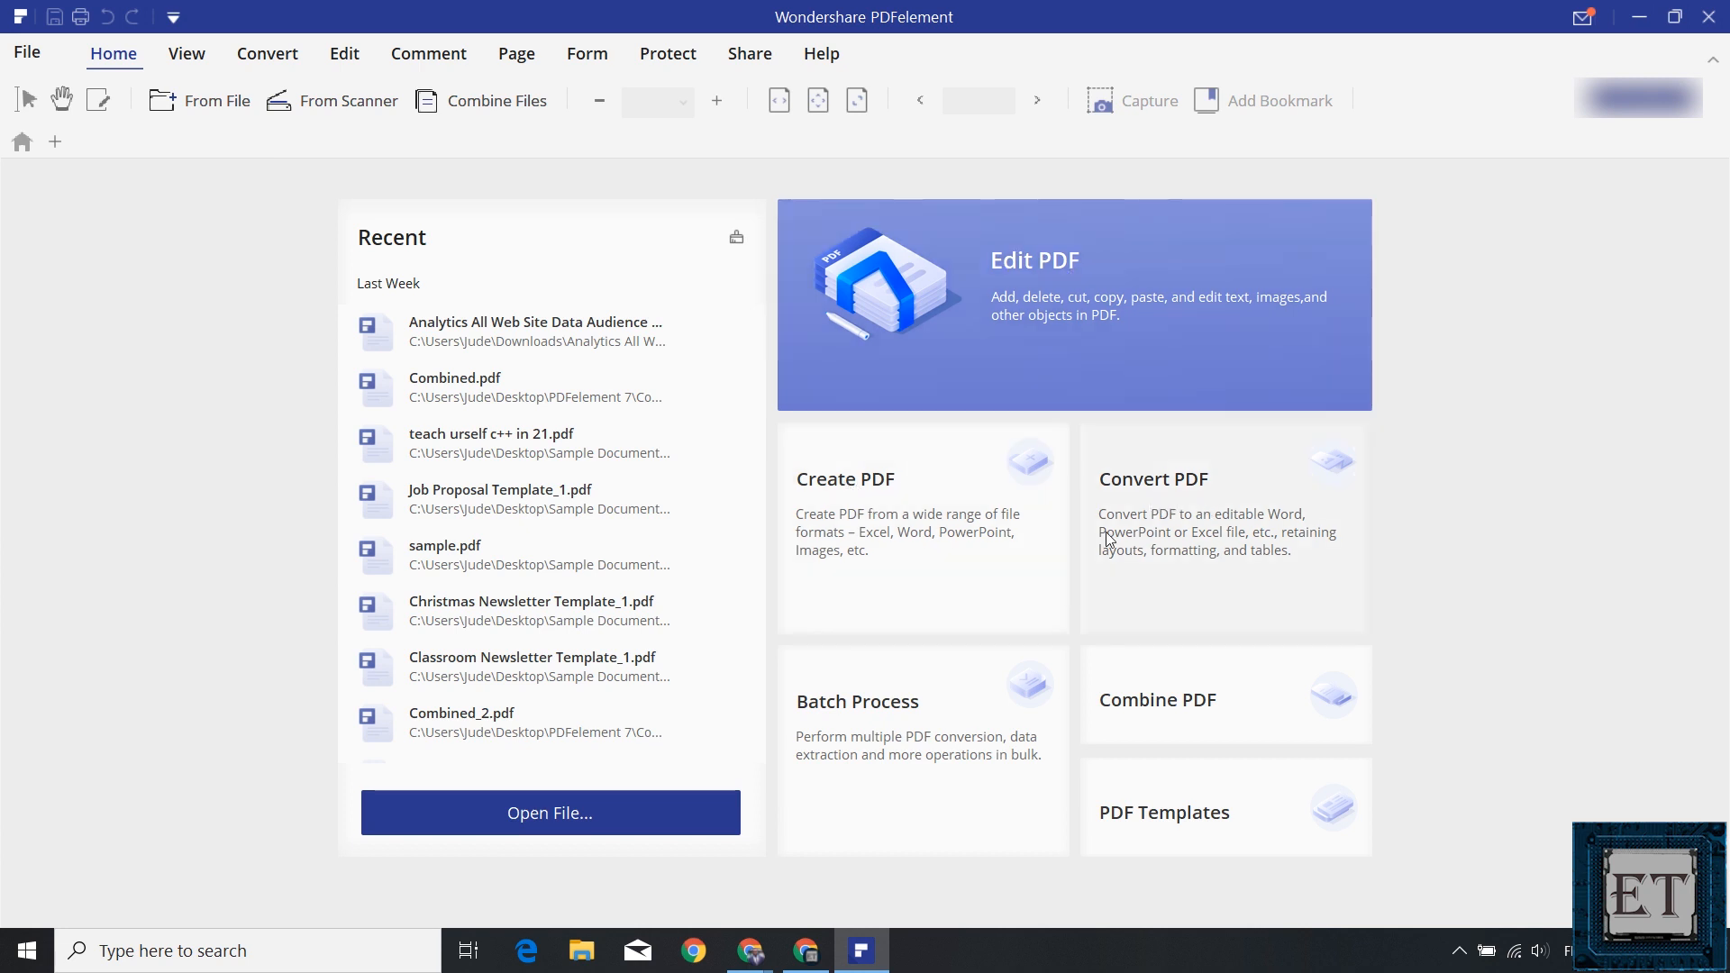
{"action": "mouse_move", "coordinate": [1208, 708]}
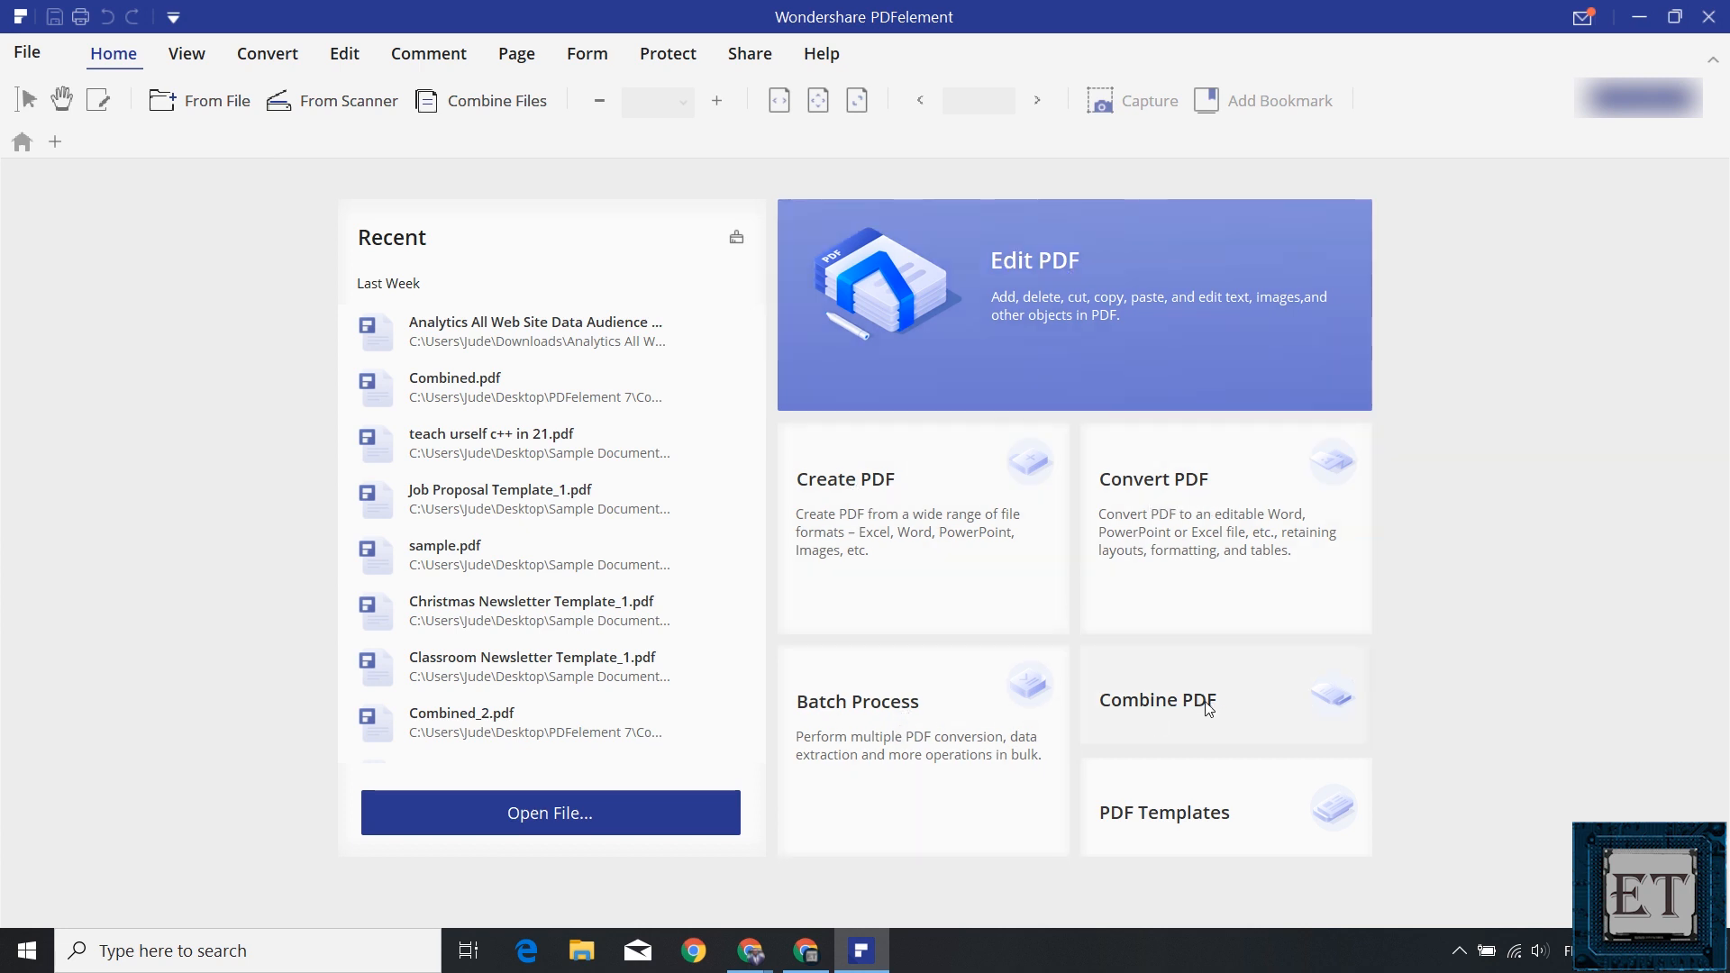
{"action": "mouse_move", "coordinate": [1203, 894]}
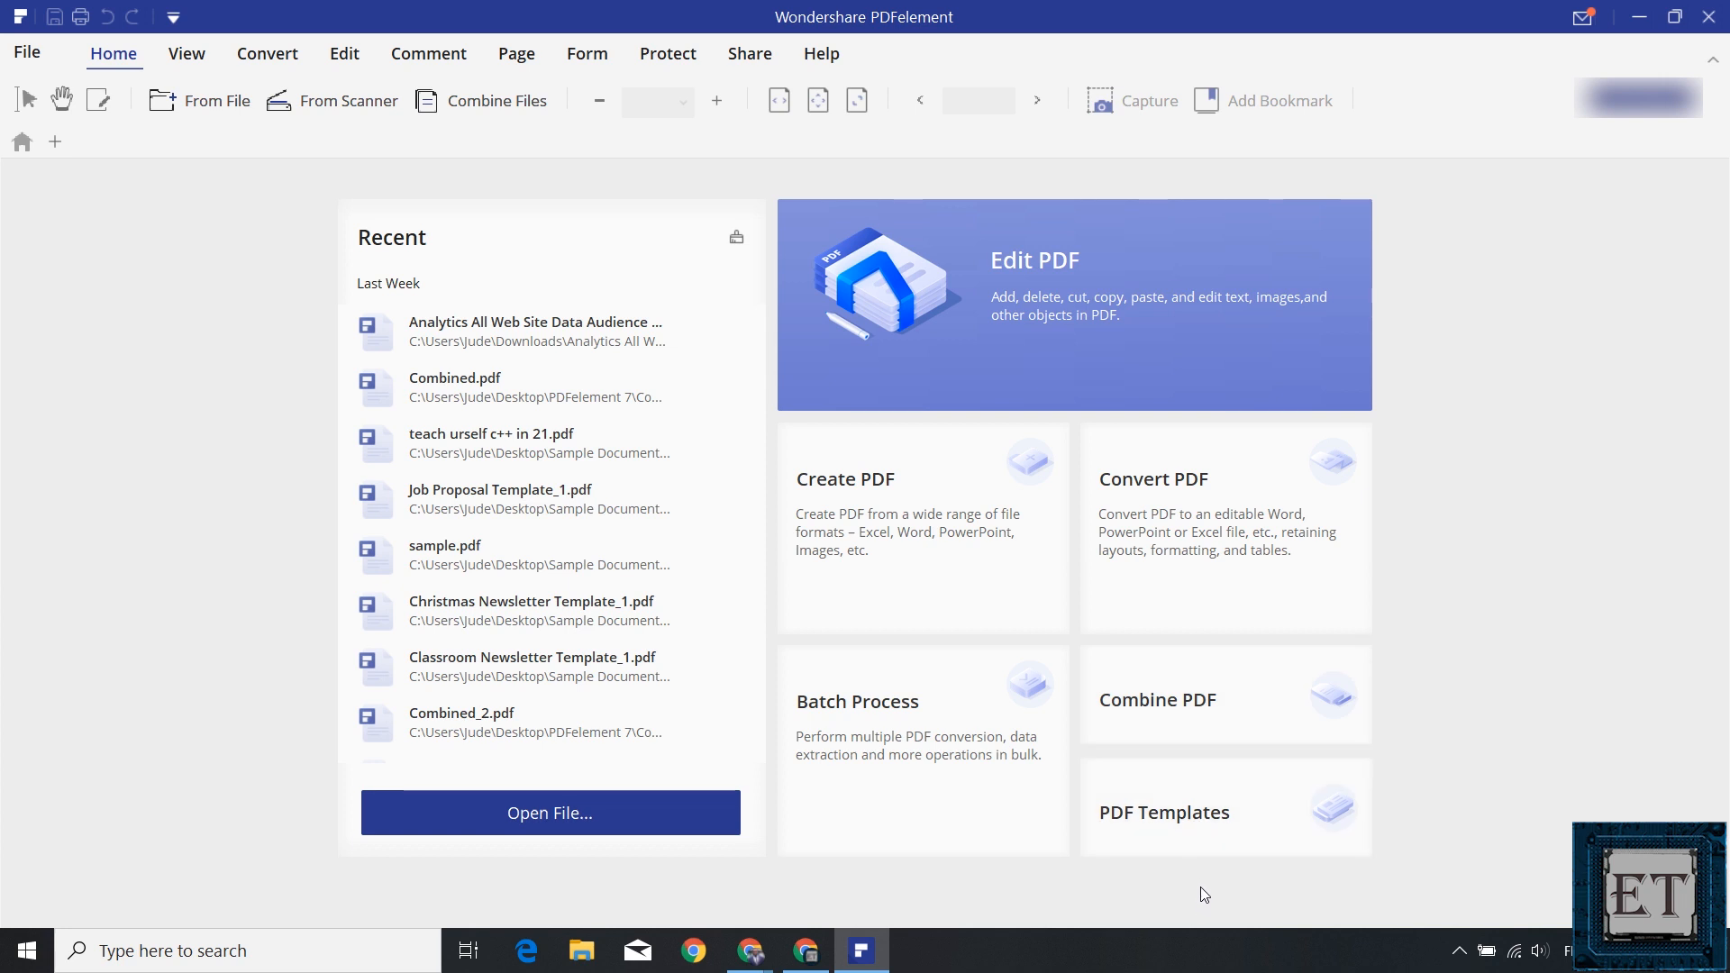
{"action": "mouse_move", "coordinate": [1199, 894]}
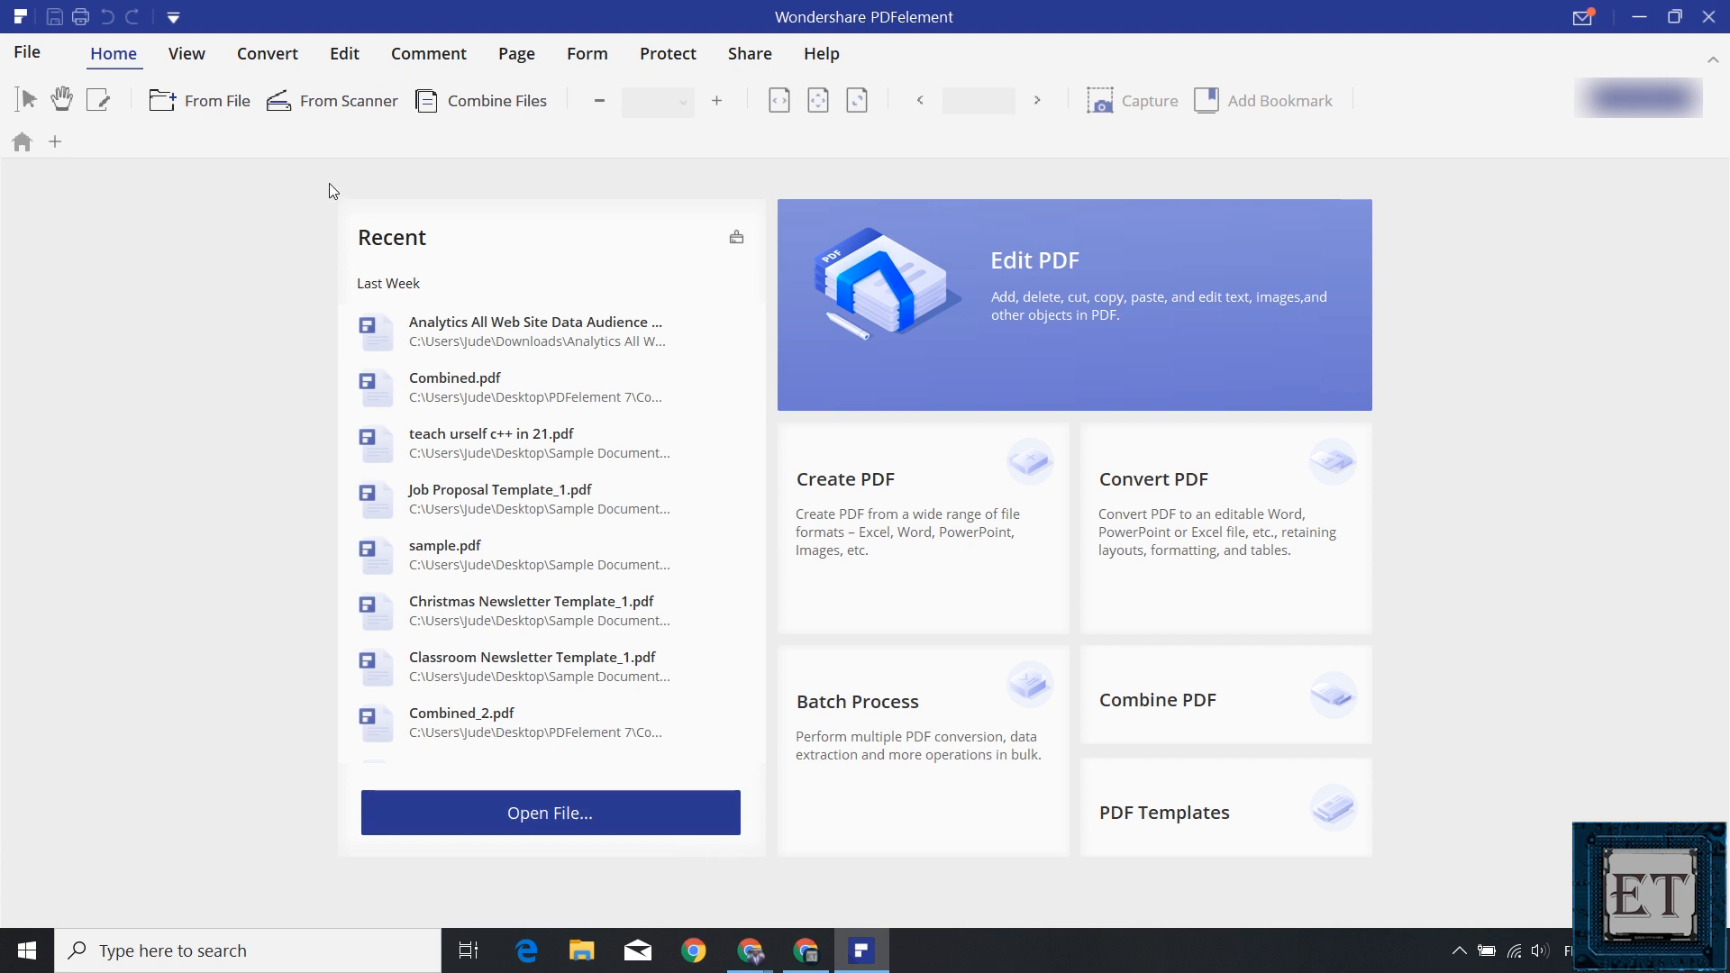
{"action": "mouse_move", "coordinate": [149, 329]}
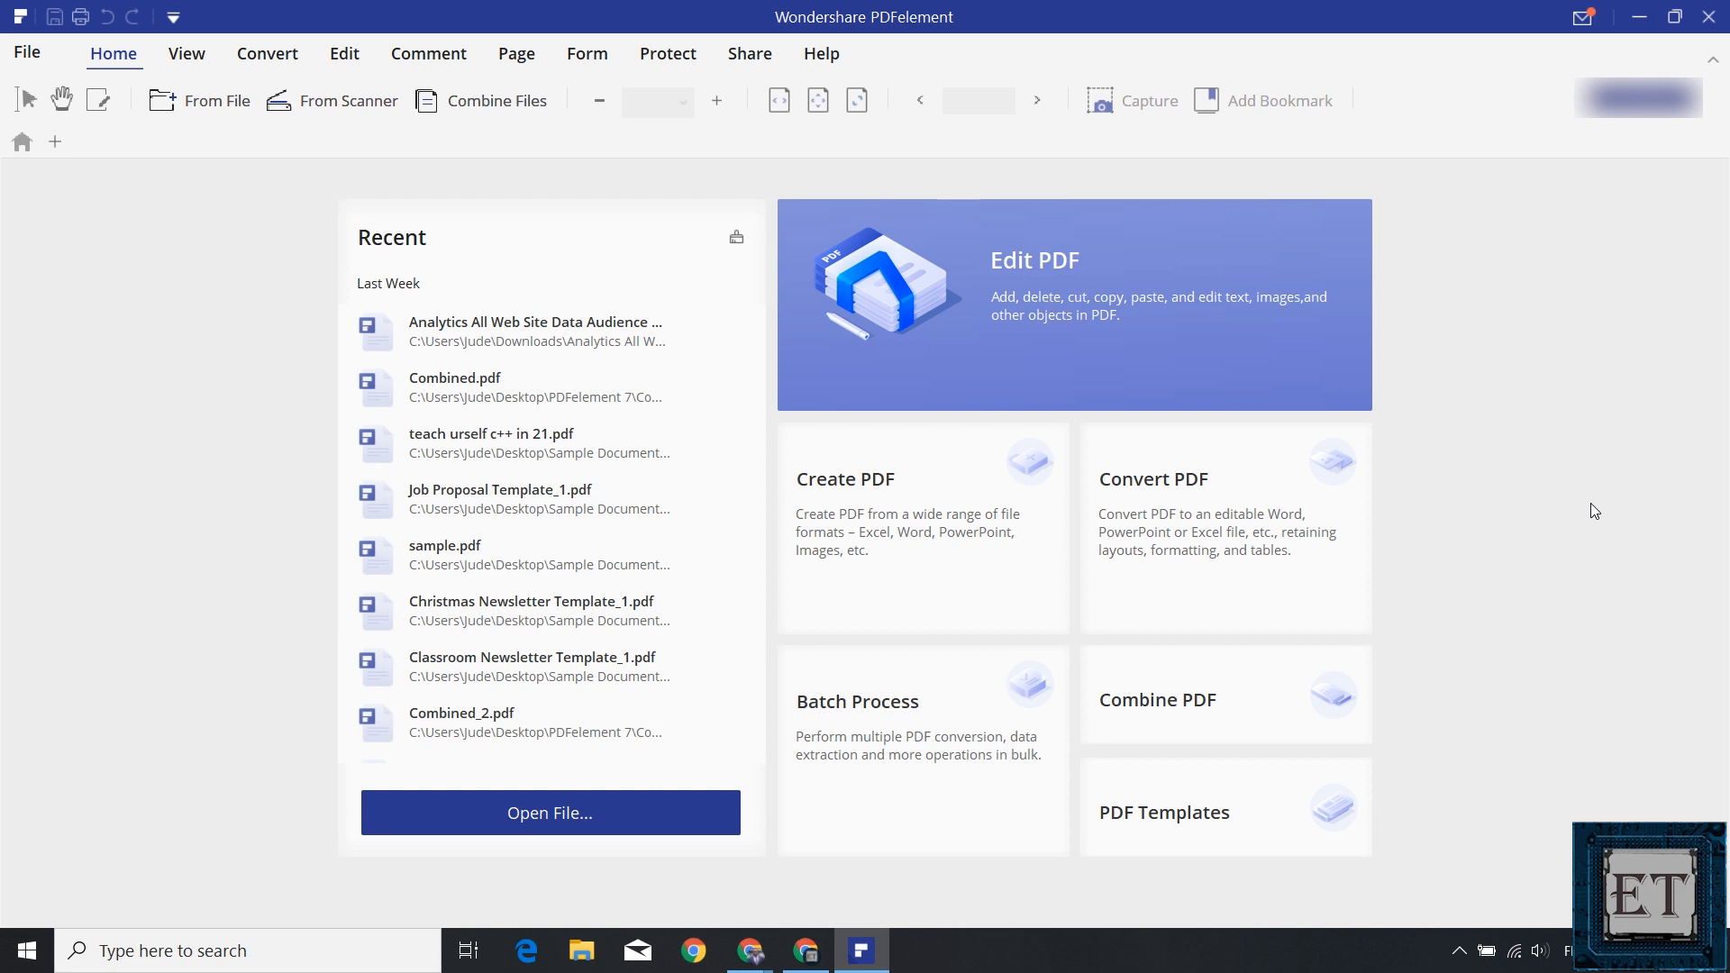
{"action": "mouse_move", "coordinate": [1604, 493]}
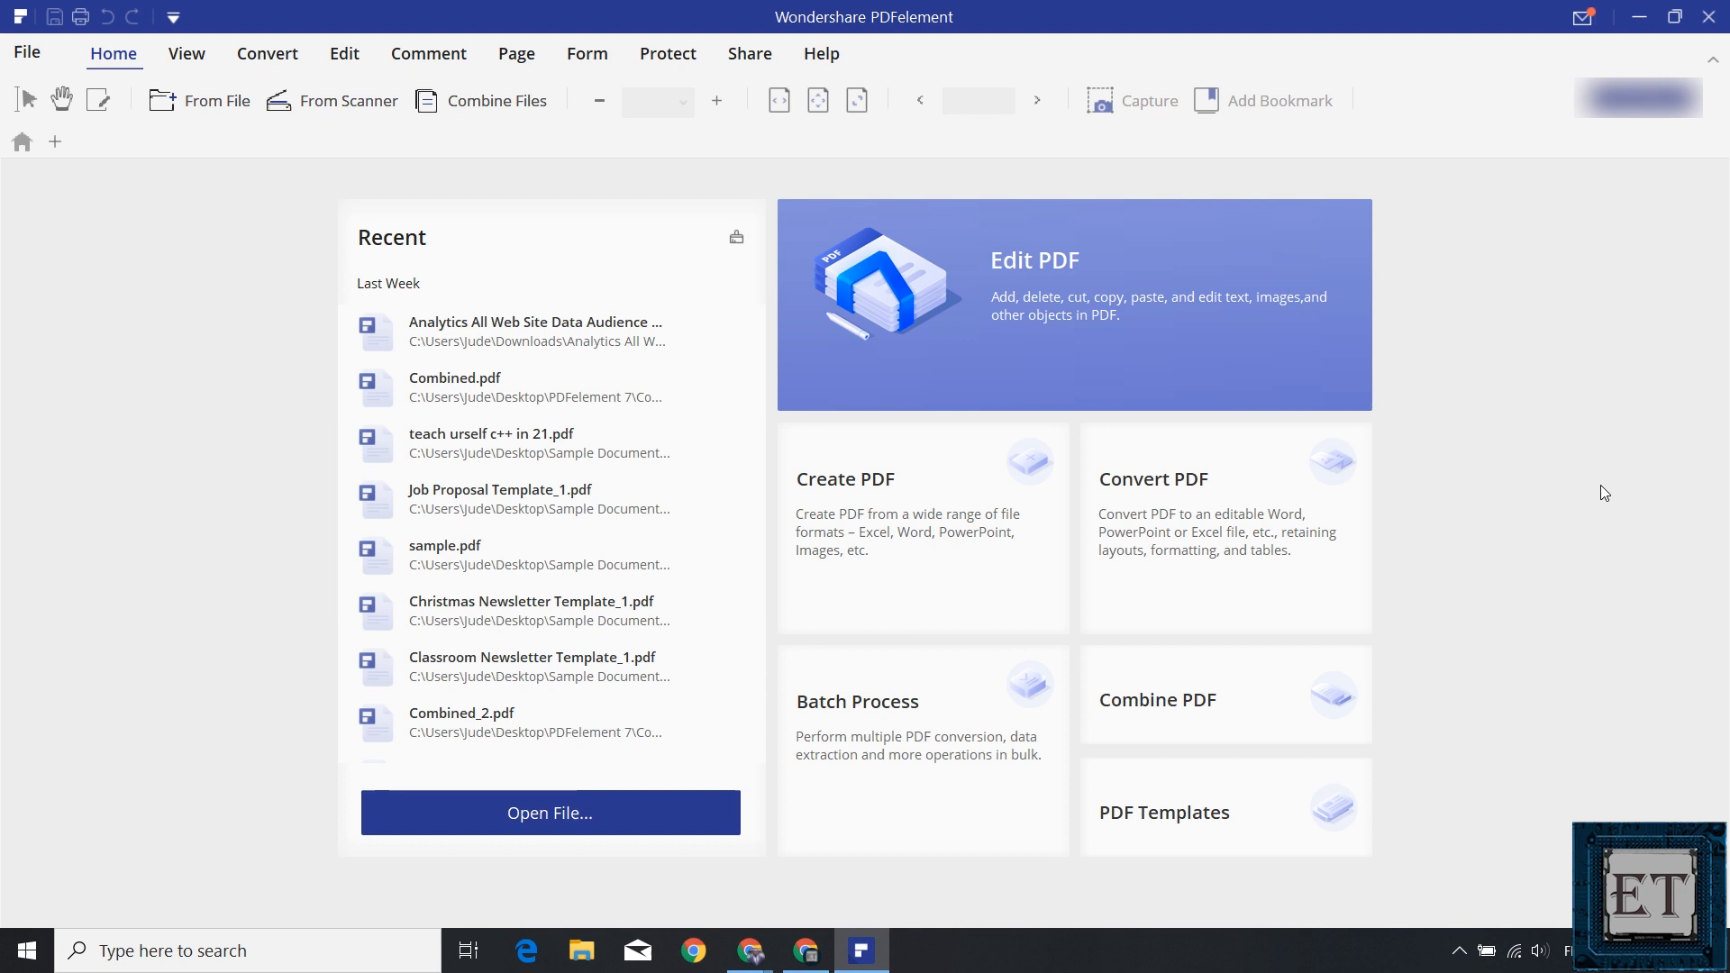
{"action": "mouse_move", "coordinate": [1550, 485]}
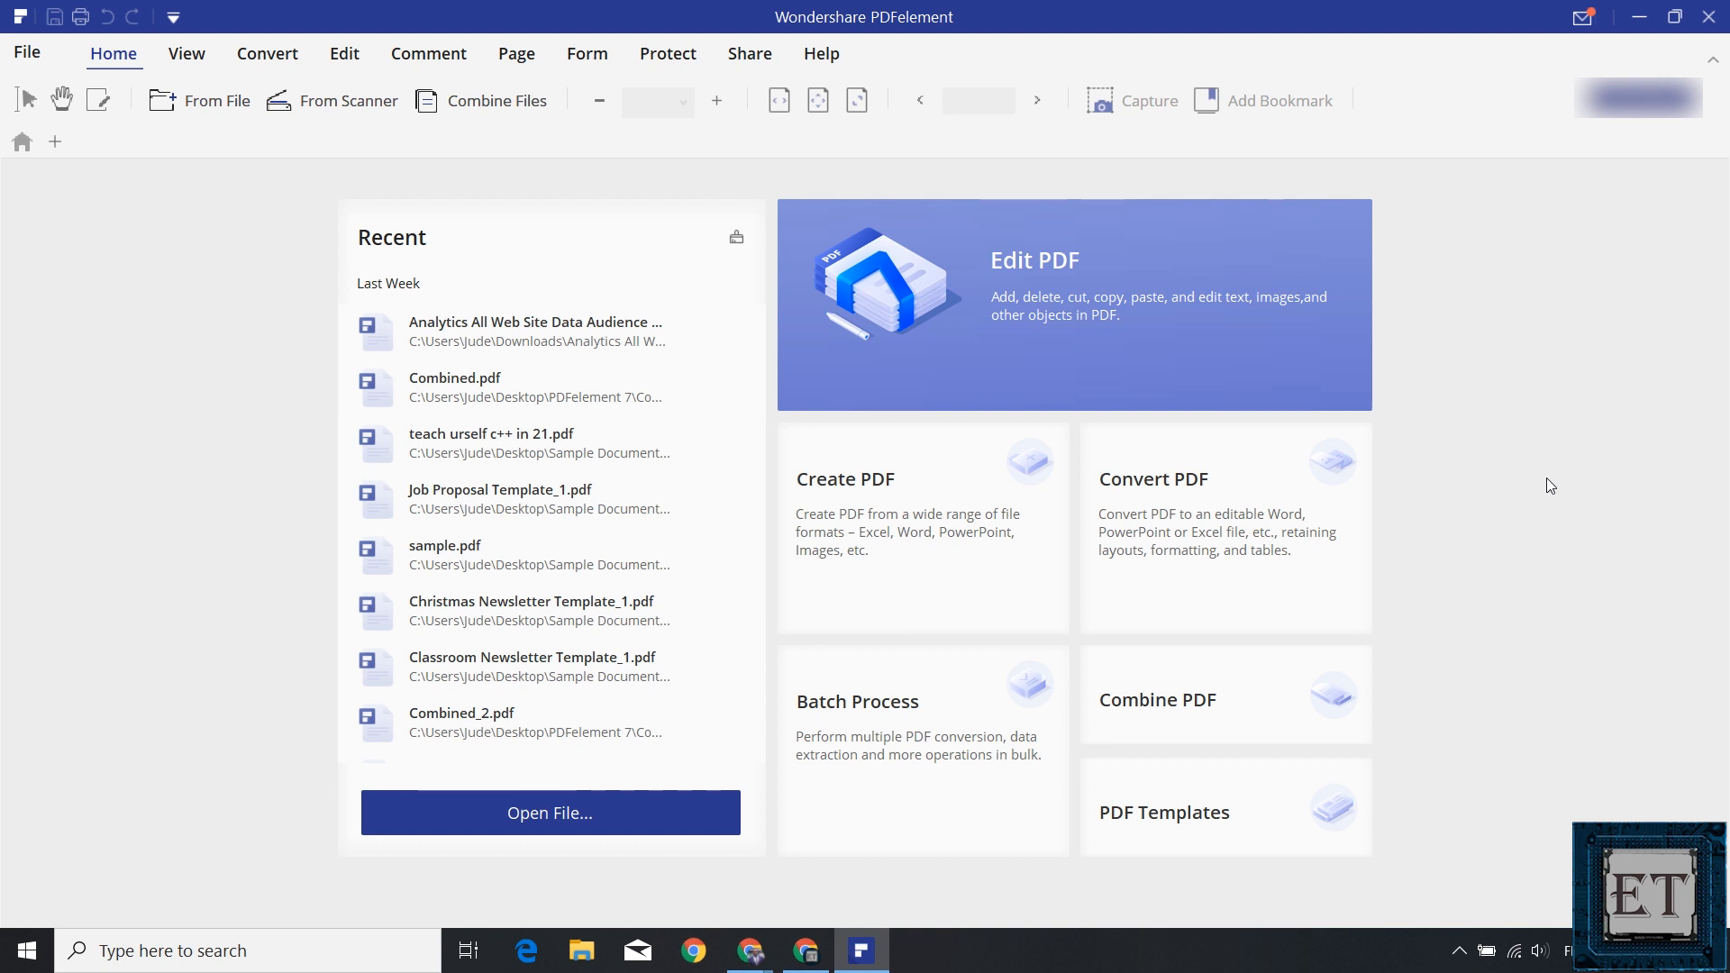
Show the Help tab's feedback, user guide, community and support options.
{"action": "left_click", "coordinate": [821, 53]}
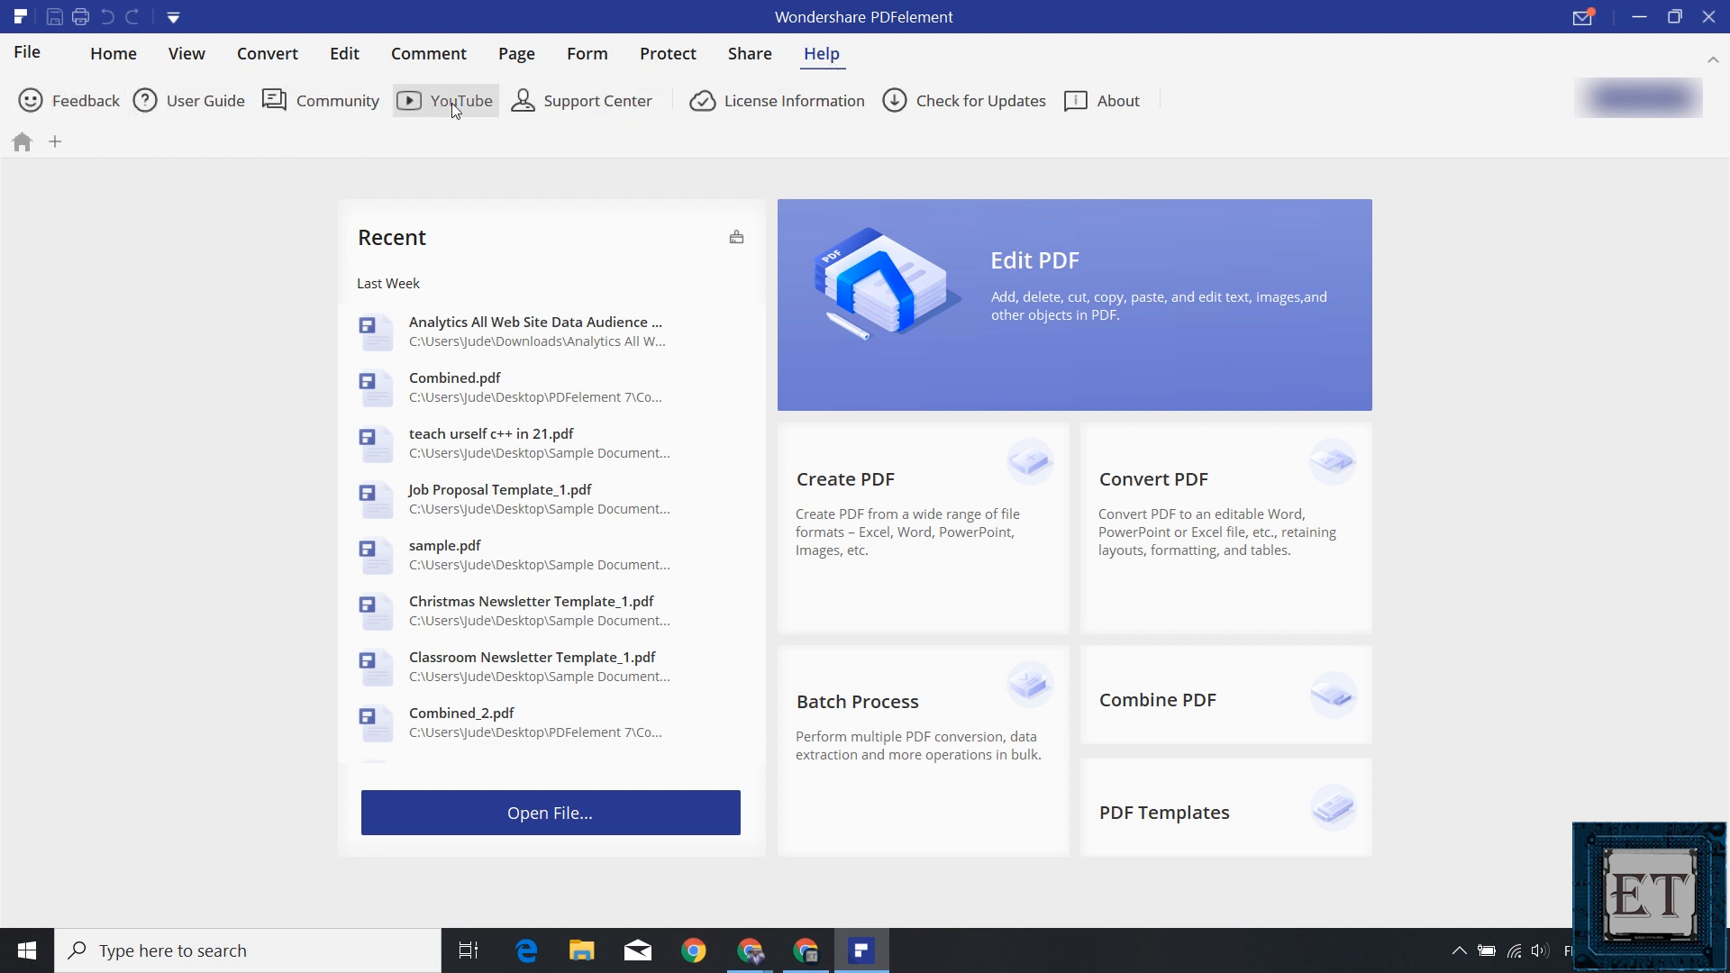
{"action": "mouse_move", "coordinate": [507, 158]}
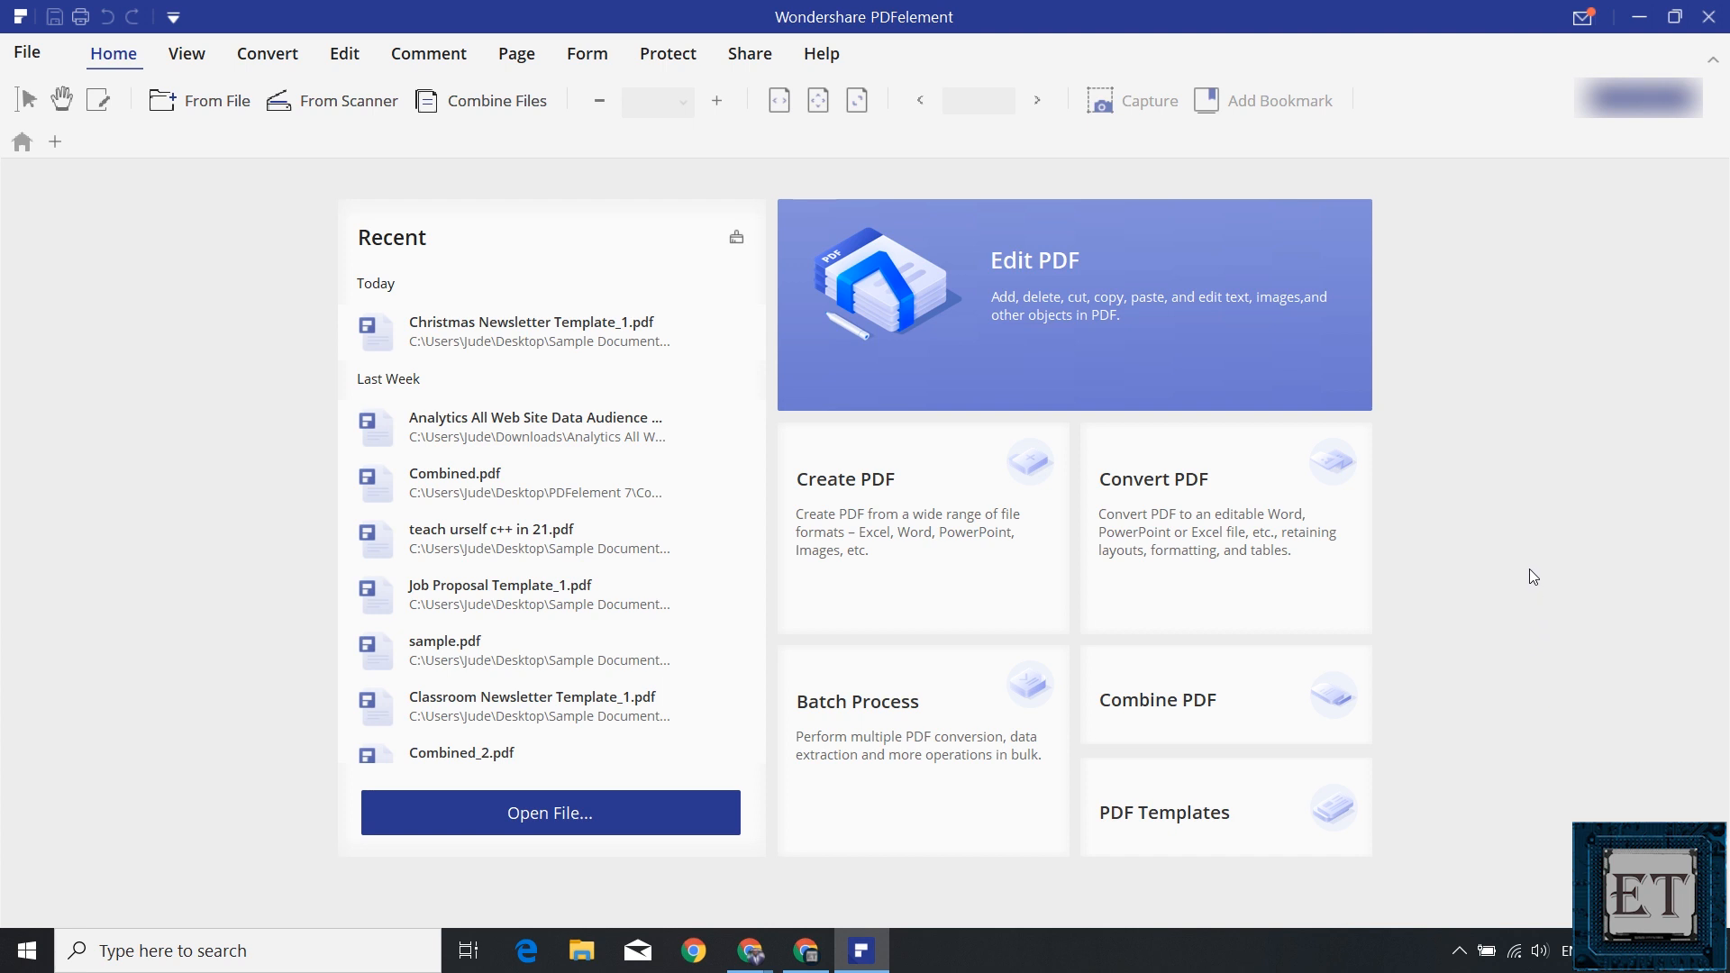
{"action": "mouse_move", "coordinate": [1052, 275]}
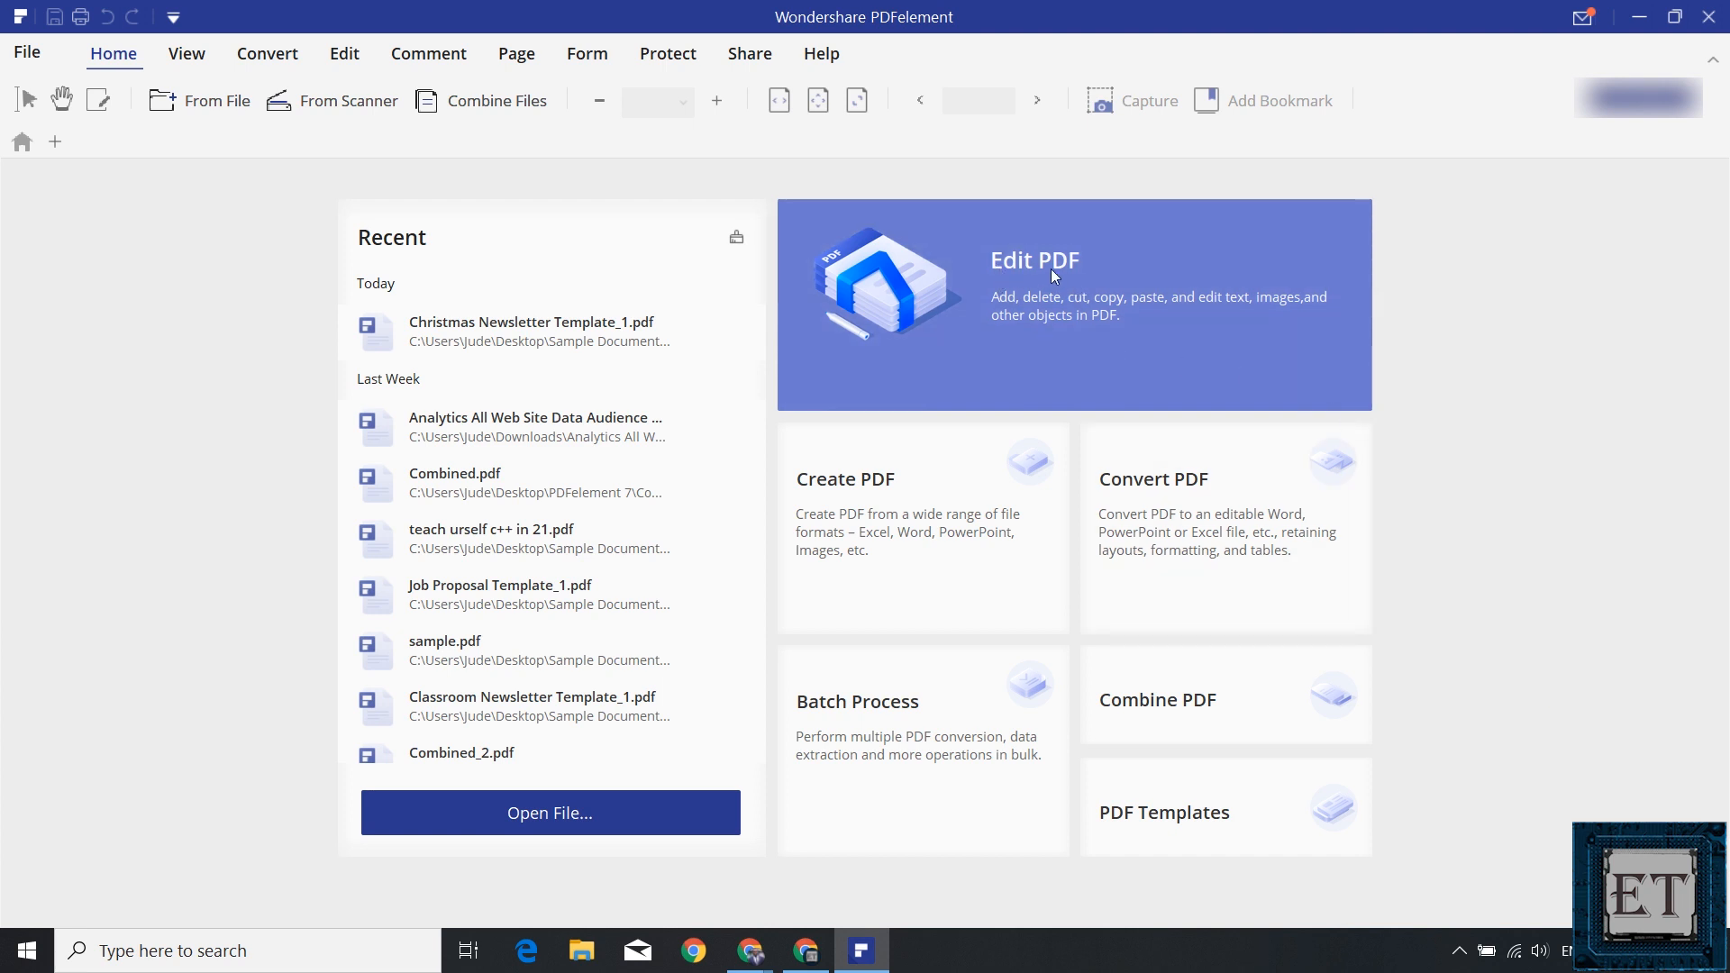
{"action": "mouse_move", "coordinate": [1004, 308]}
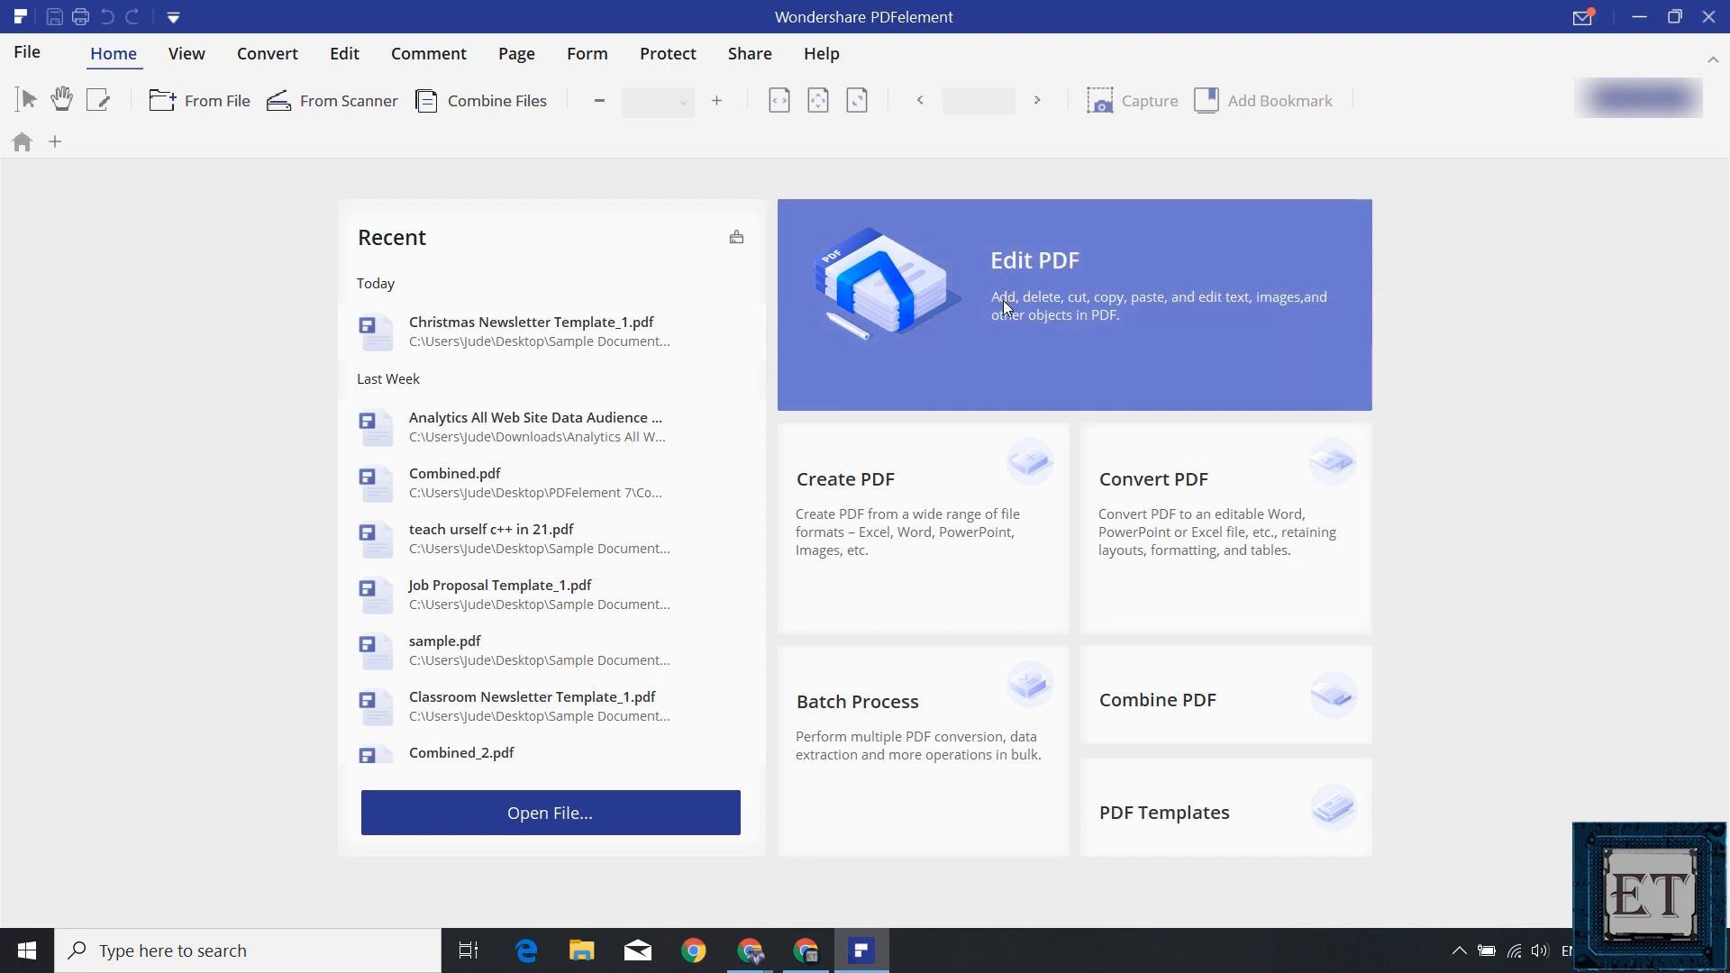
{"action": "mouse_move", "coordinate": [1103, 315]}
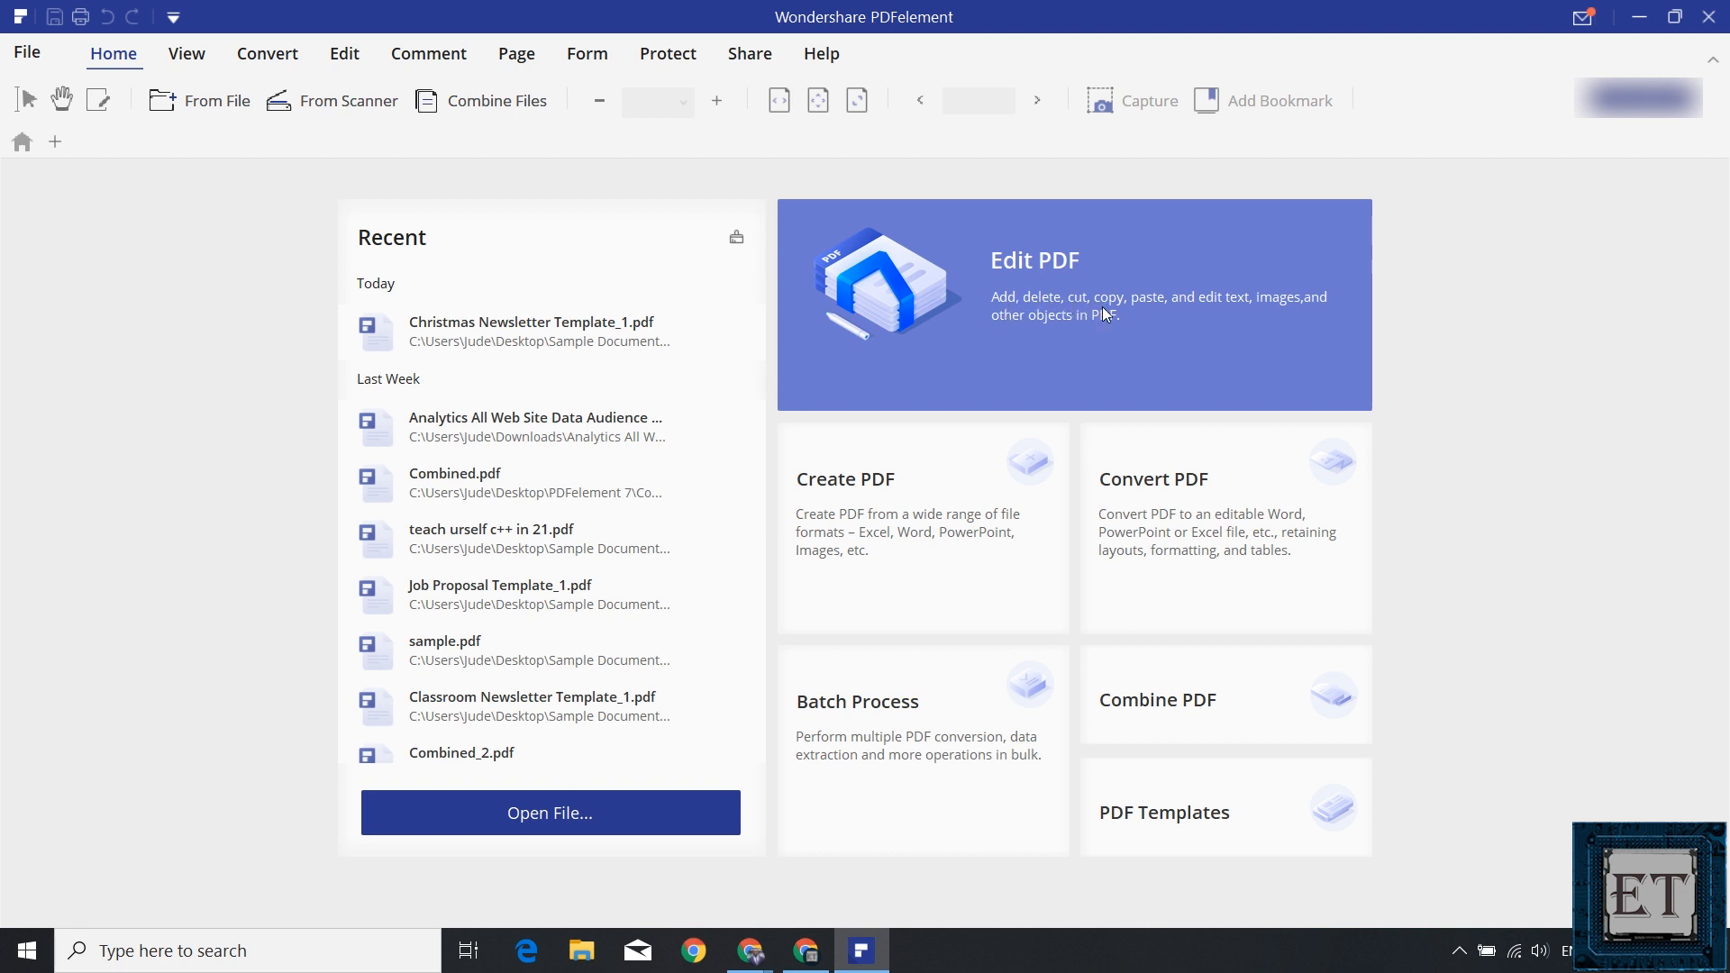
{"action": "mouse_move", "coordinate": [1161, 309]}
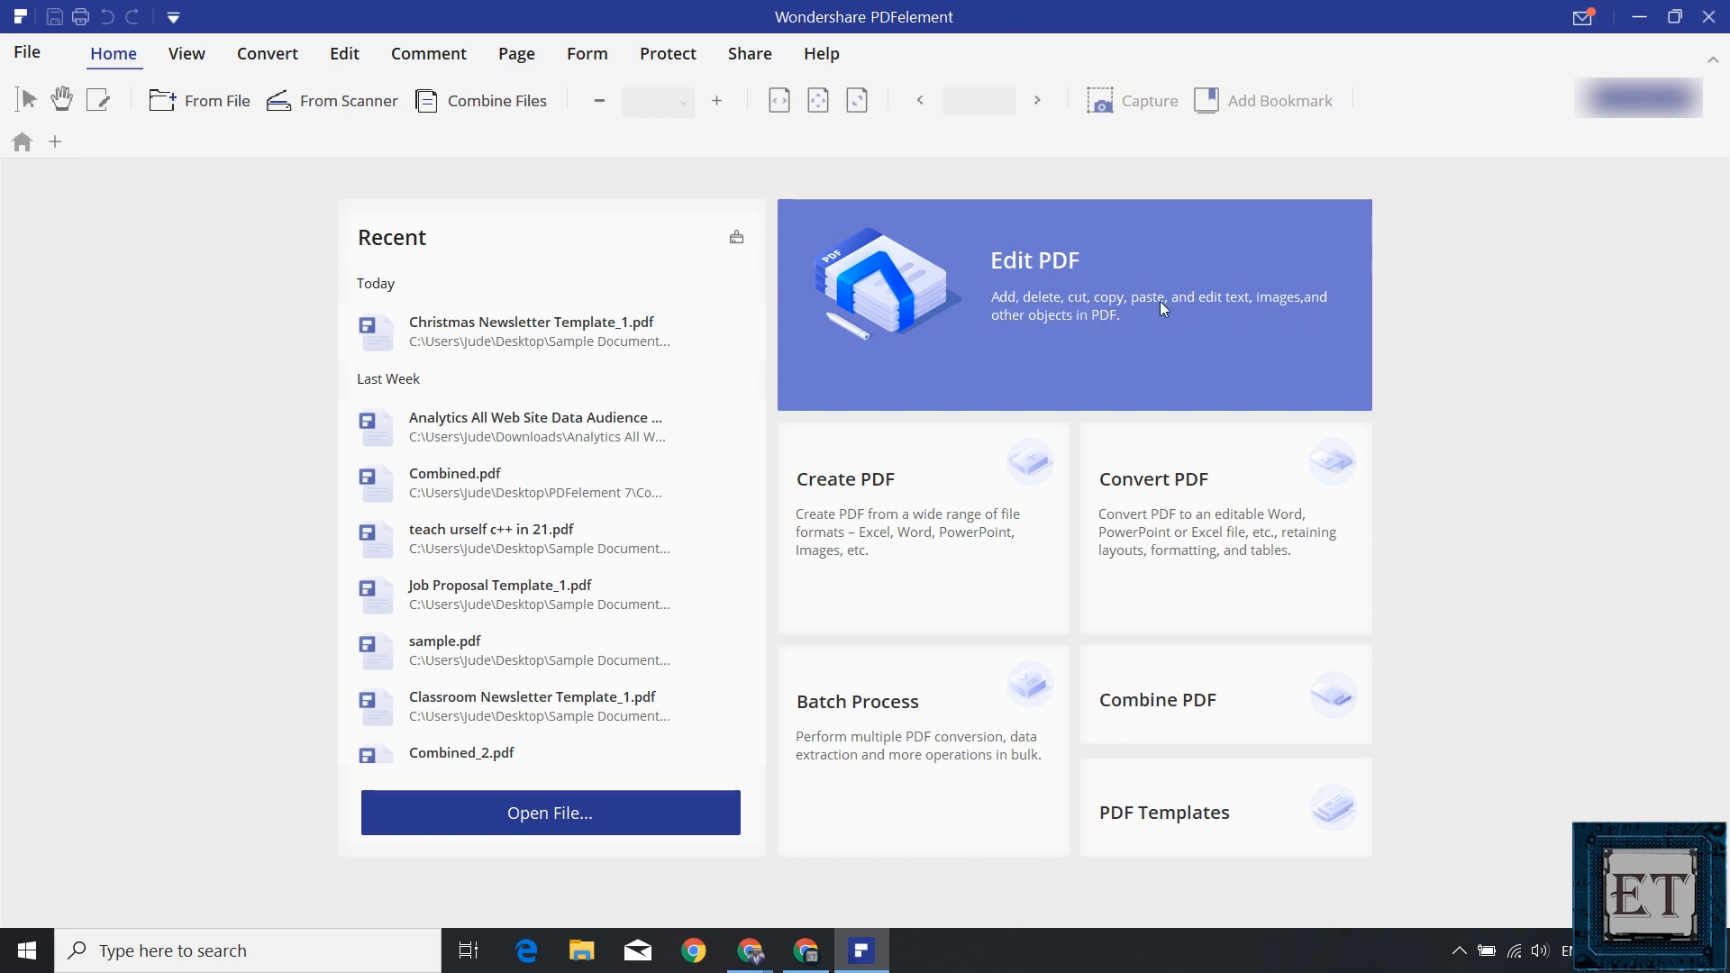
{"action": "mouse_move", "coordinate": [1210, 342]}
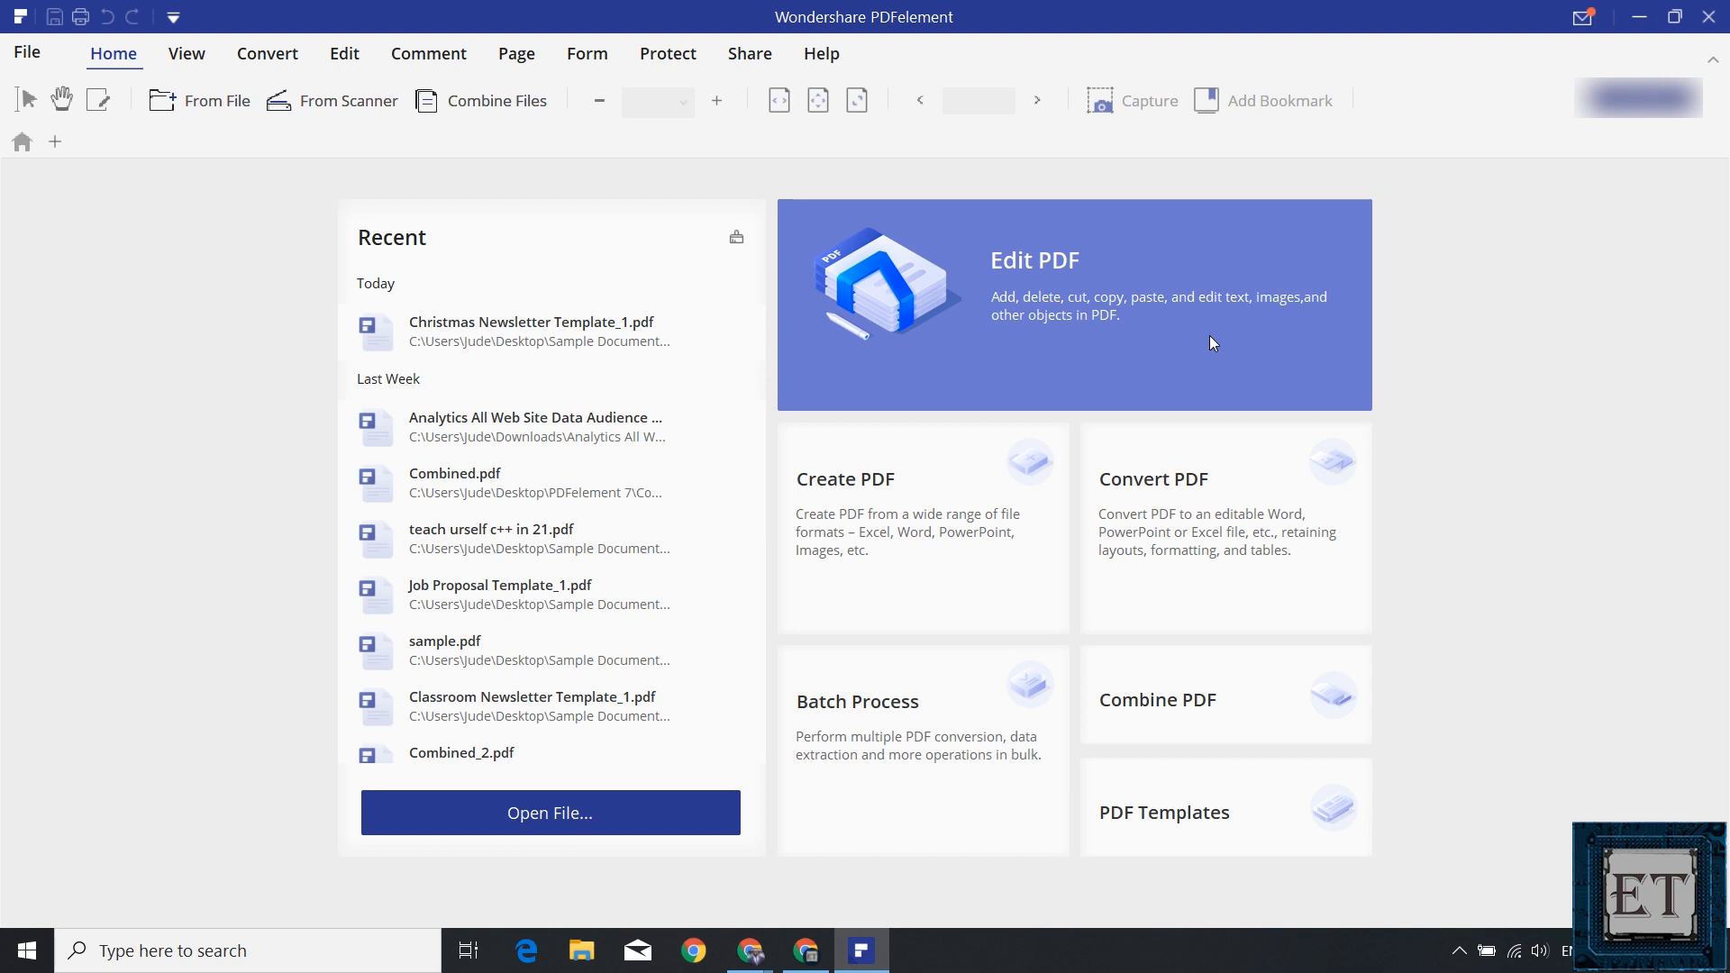
{"action": "mouse_move", "coordinate": [1279, 307]}
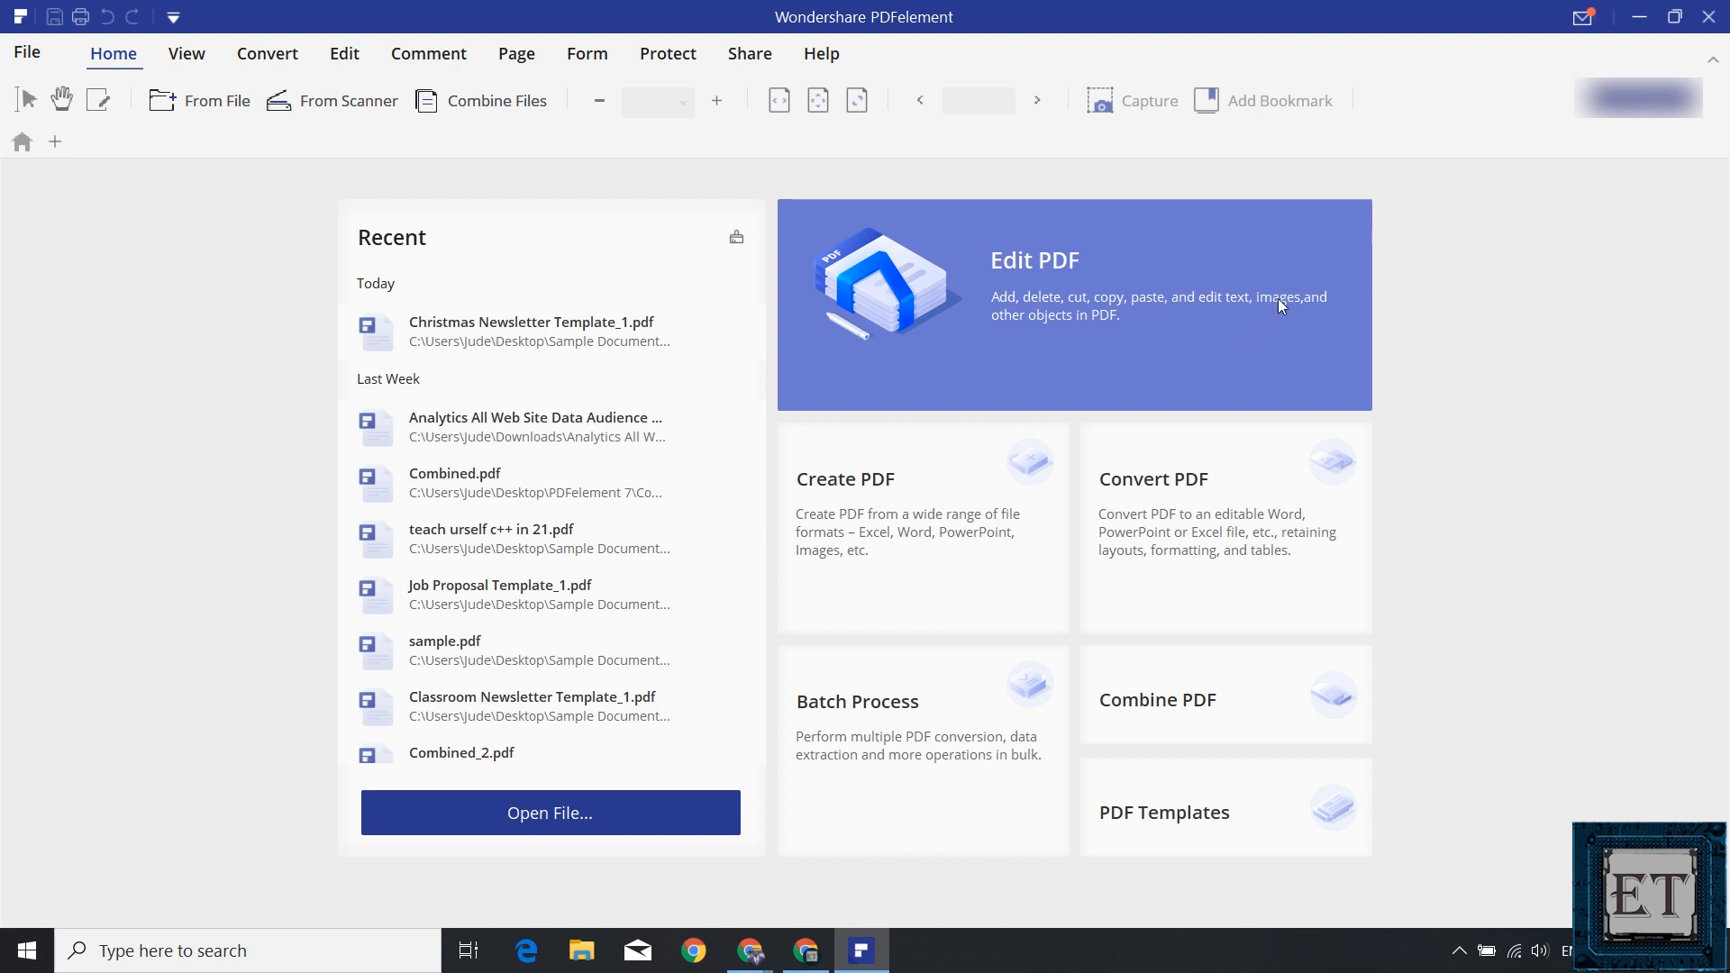
{"action": "mouse_move", "coordinate": [1060, 323]}
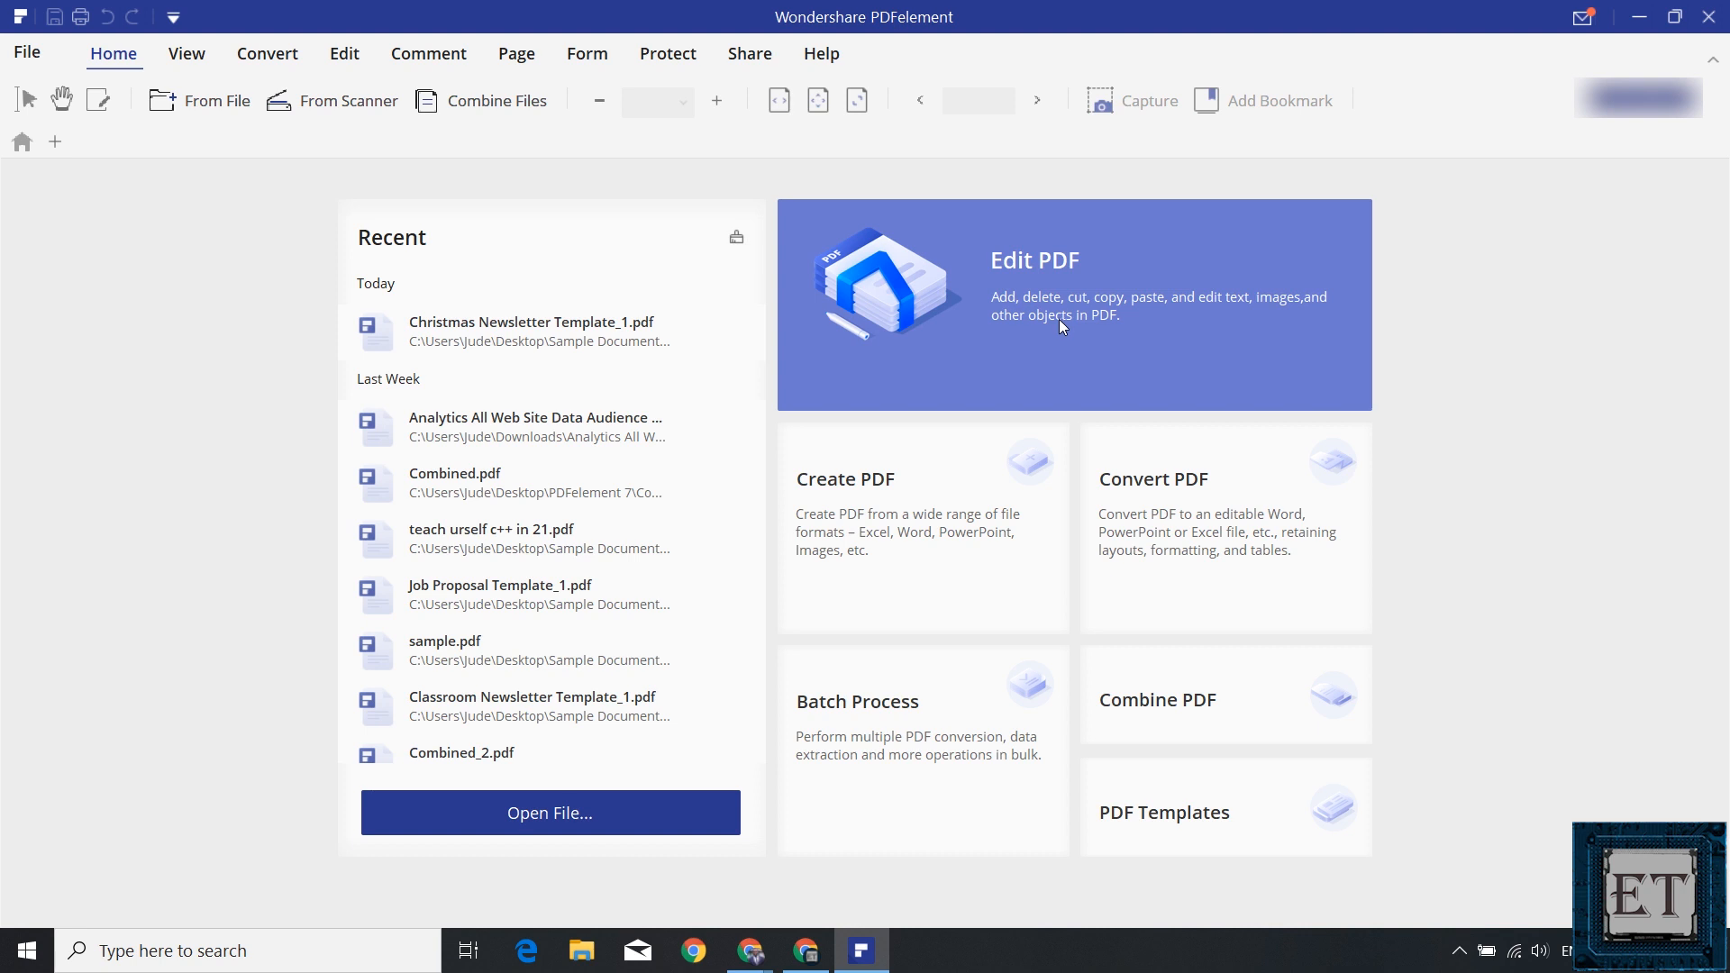
{"action": "mouse_move", "coordinate": [1067, 340]}
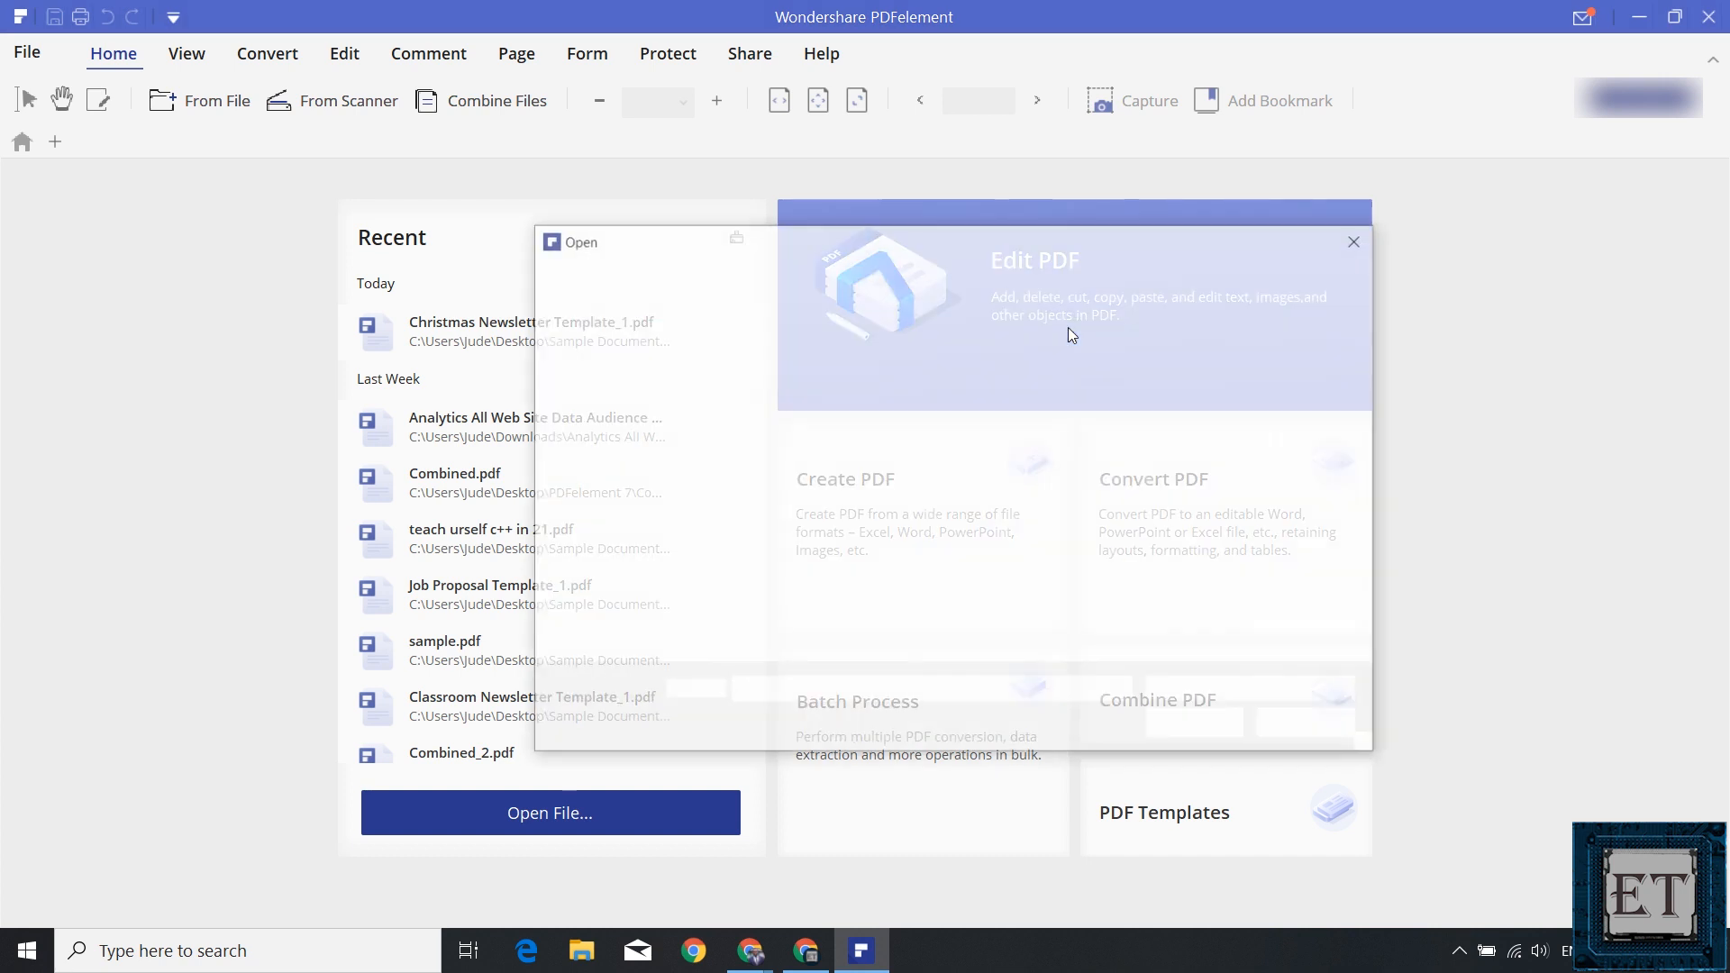
Open Christmas Newsletter Template_1.pdf from Recent and double-click page content to edit it.
{"action": "left_click", "coordinate": [549, 812]}
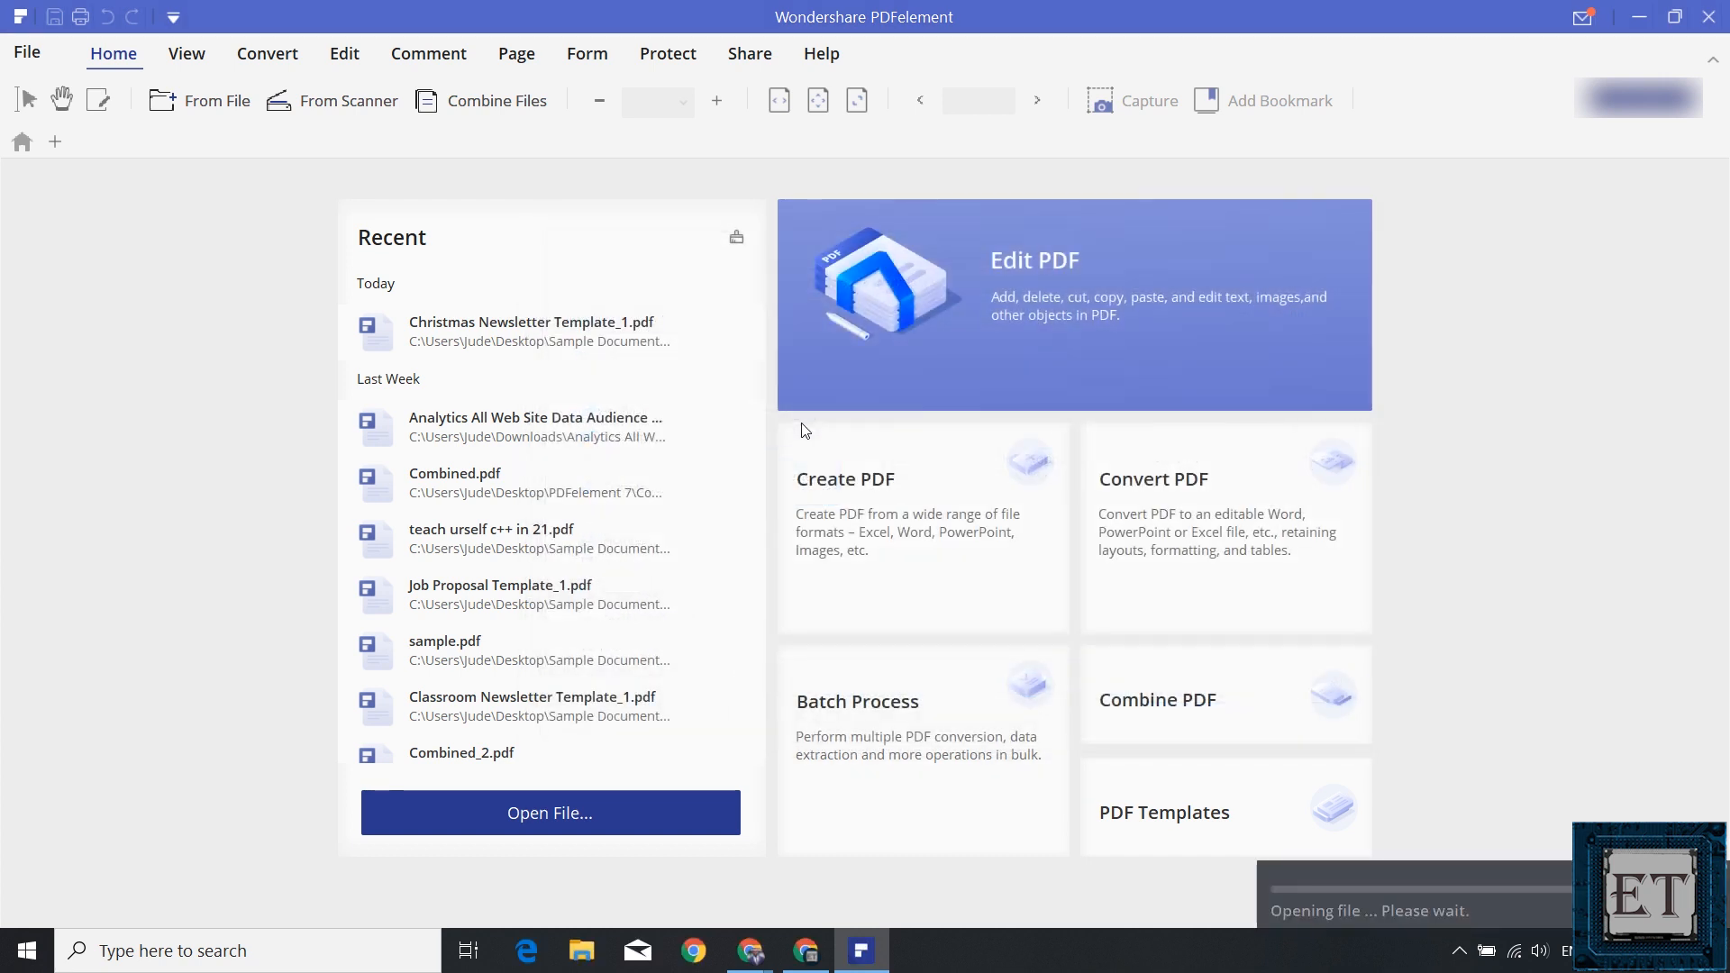
{"action": "double_click", "coordinate": [530, 331]}
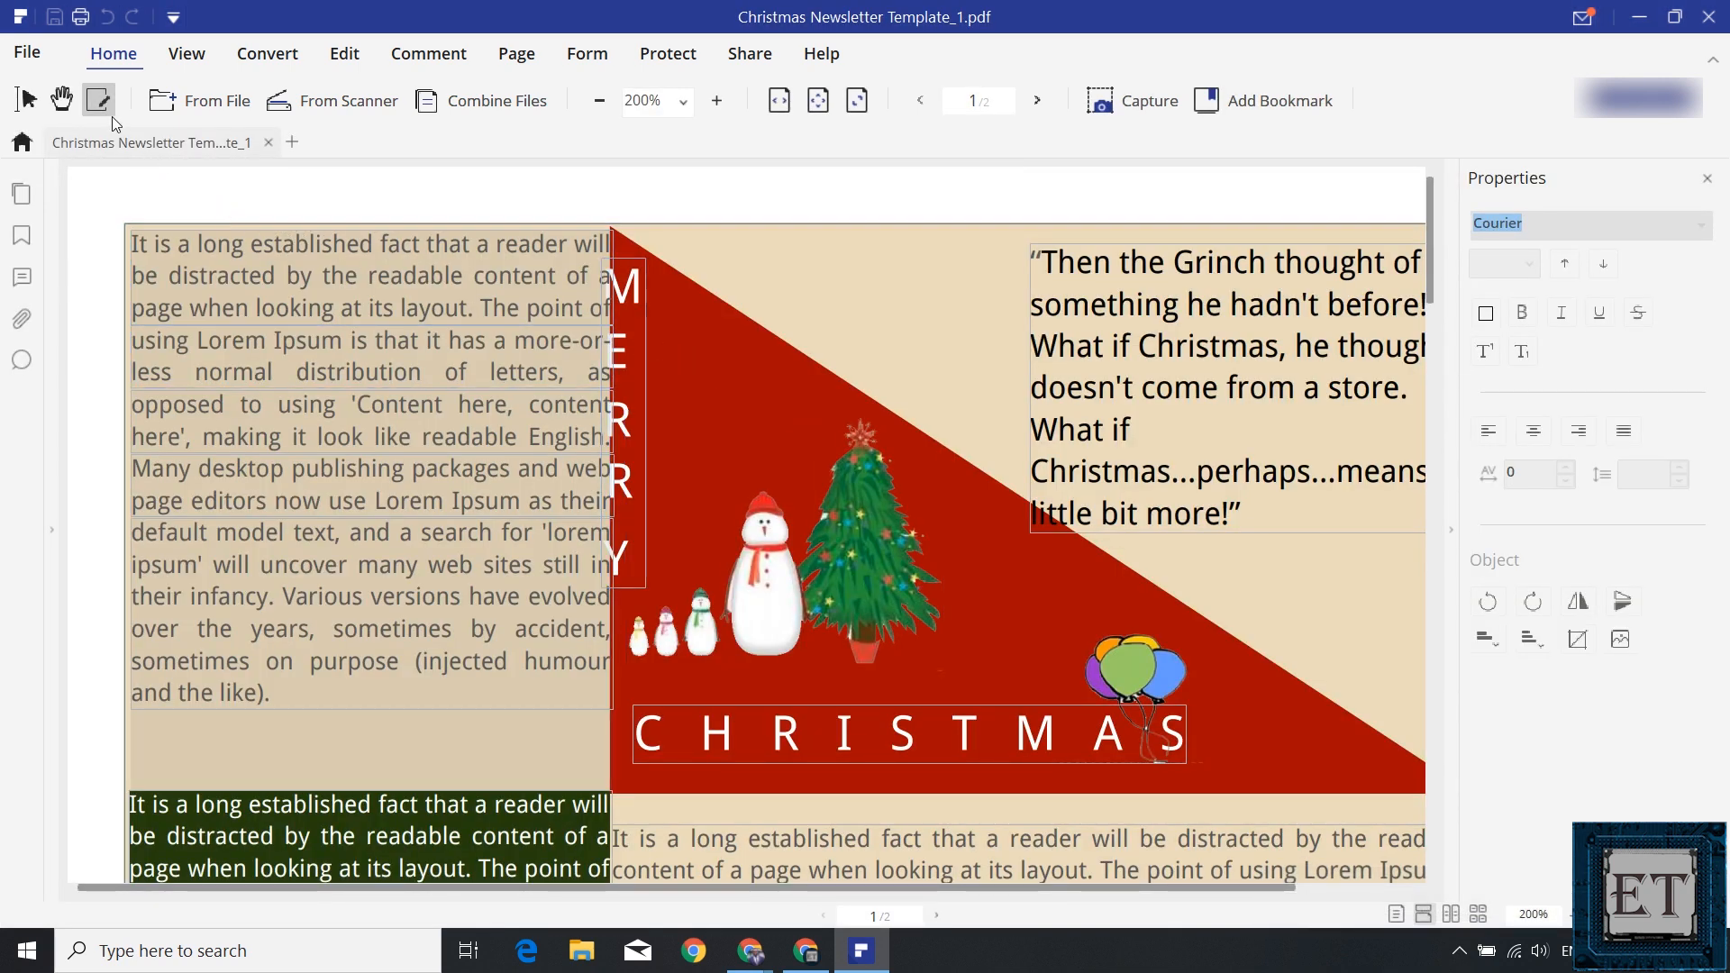
{"action": "mouse_move", "coordinate": [99, 100]}
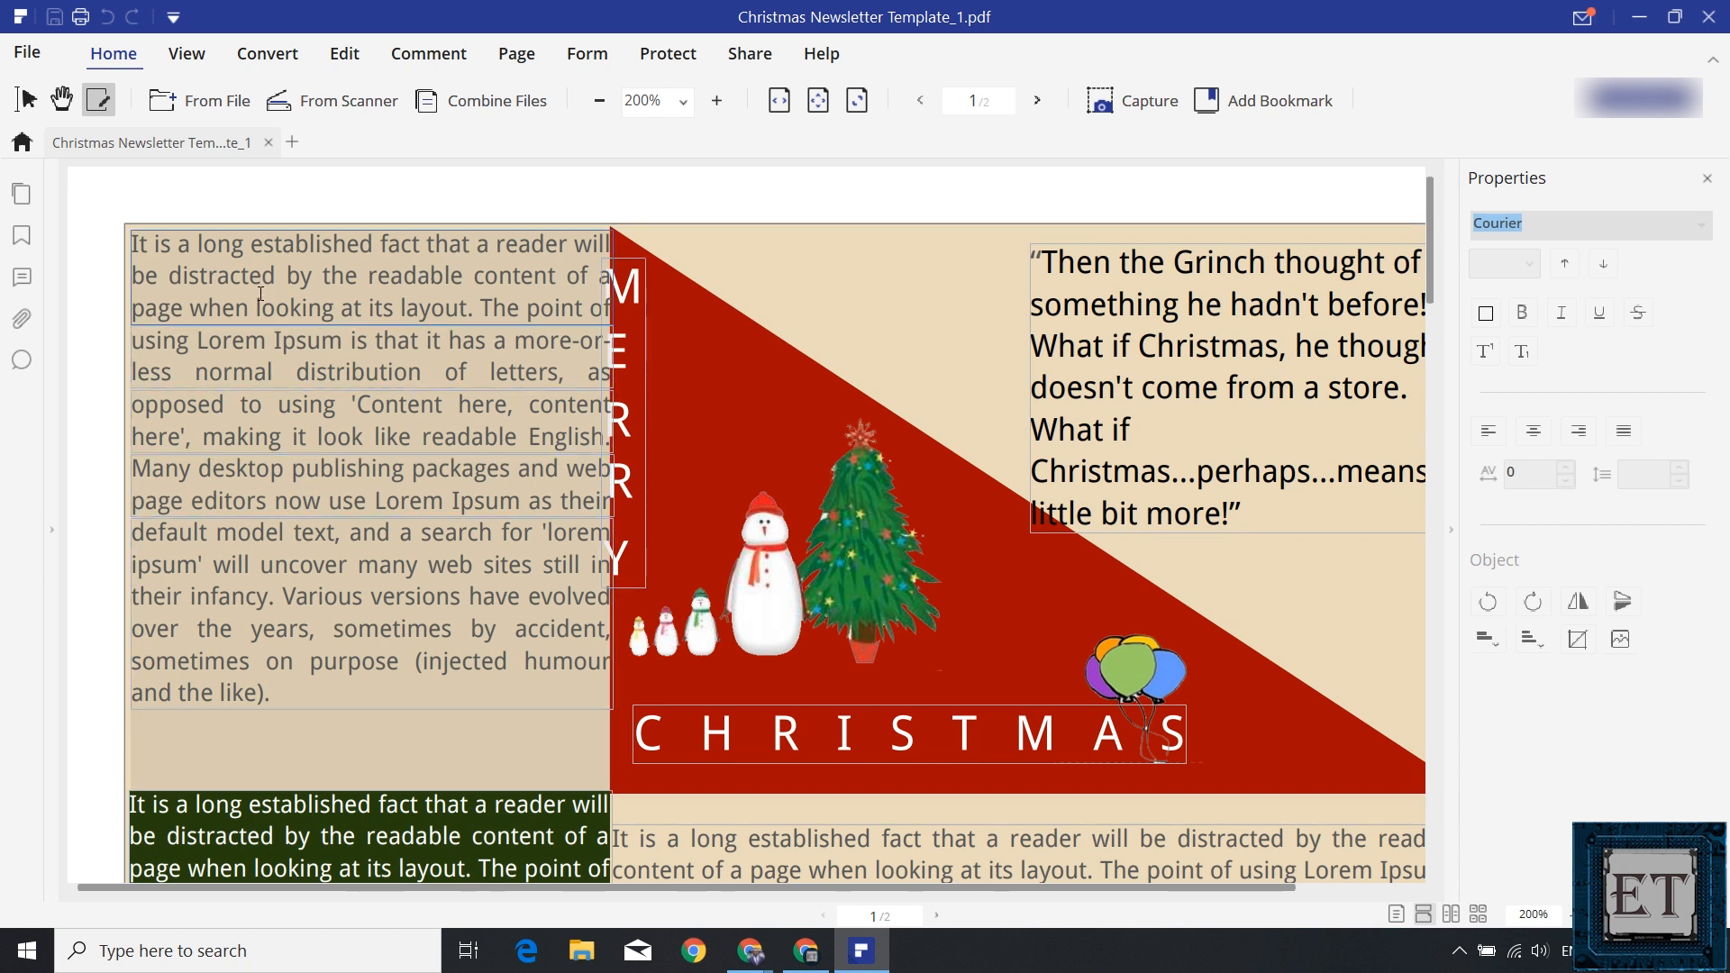
Insert 'the' before 'Content here' in the left paragraph.
{"action": "left_click", "coordinate": [345, 53]}
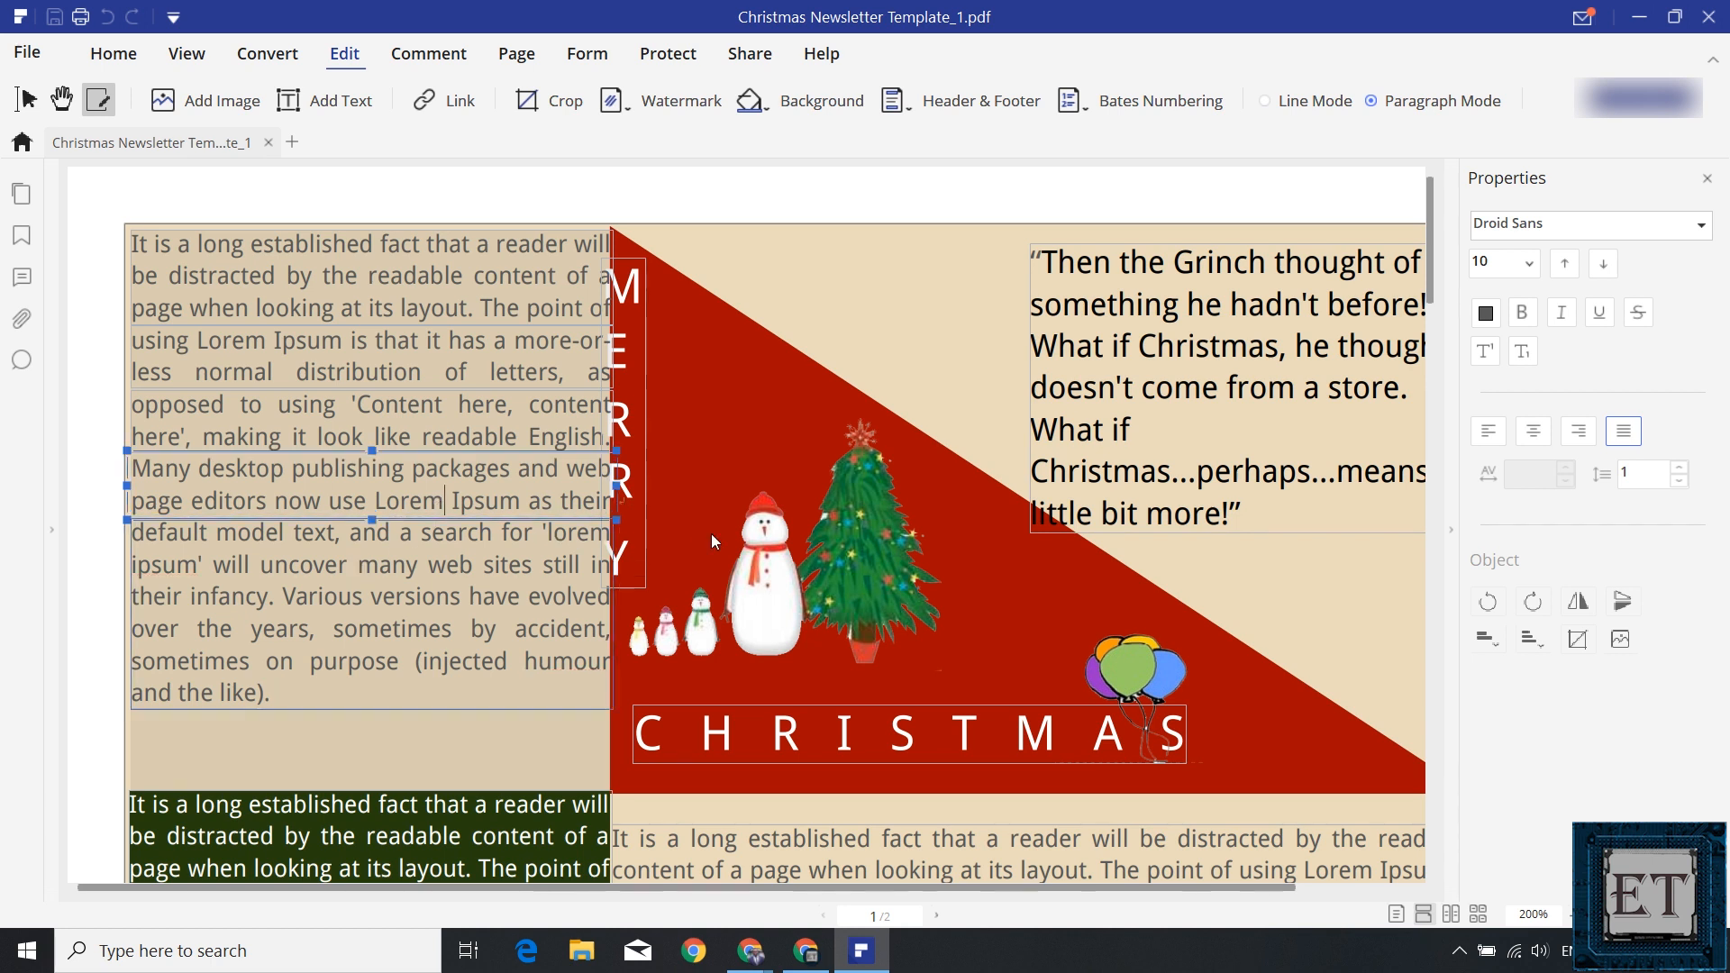
{"action": "left_click", "coordinate": [783, 530]}
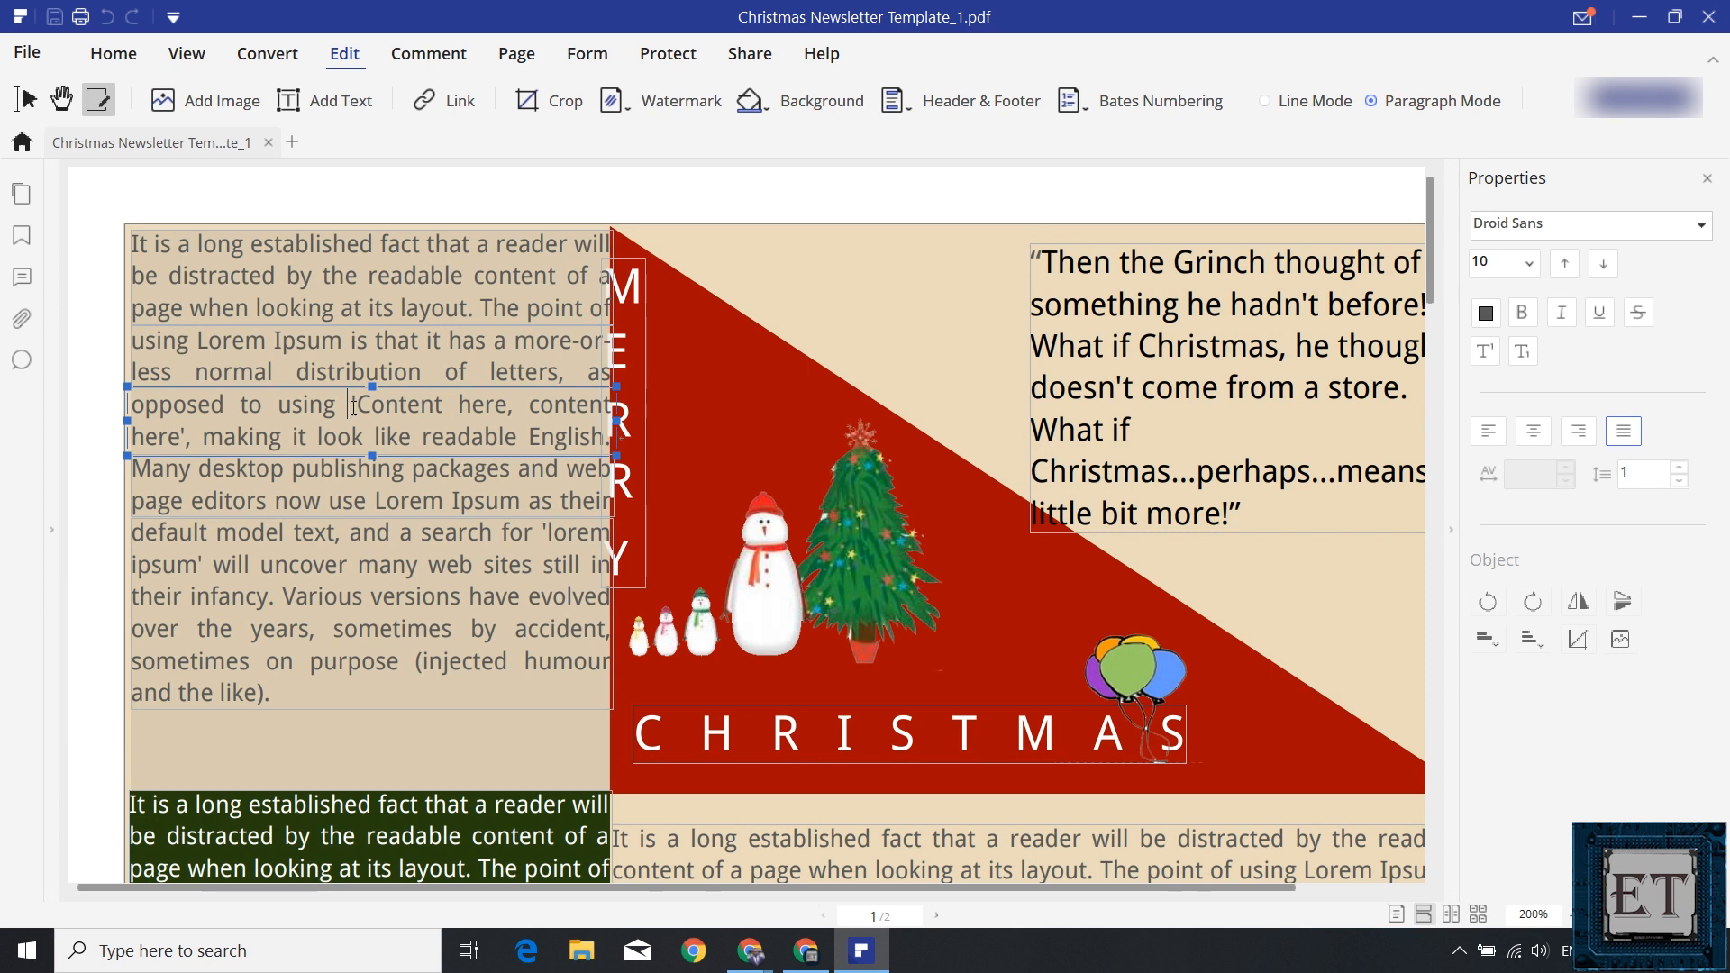
{"action": "type", "text": "the"}
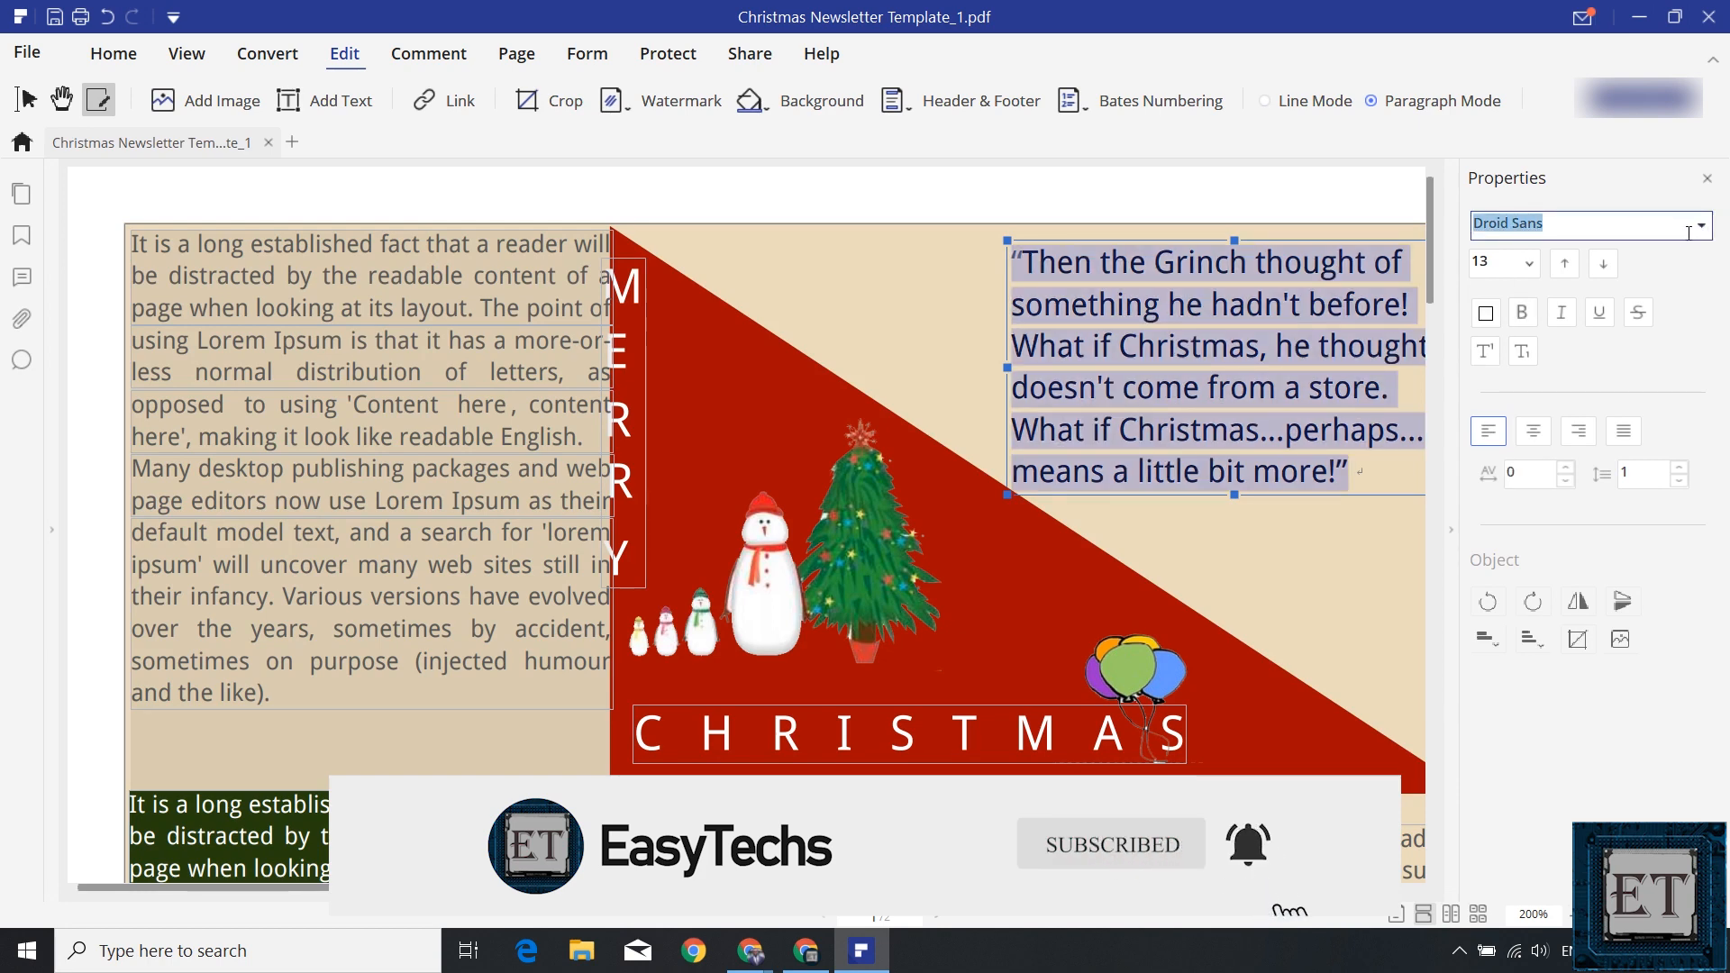
Set the Grinch quote's font to Arial Rounded MT Bold.
{"action": "left_click", "coordinate": [1696, 226]}
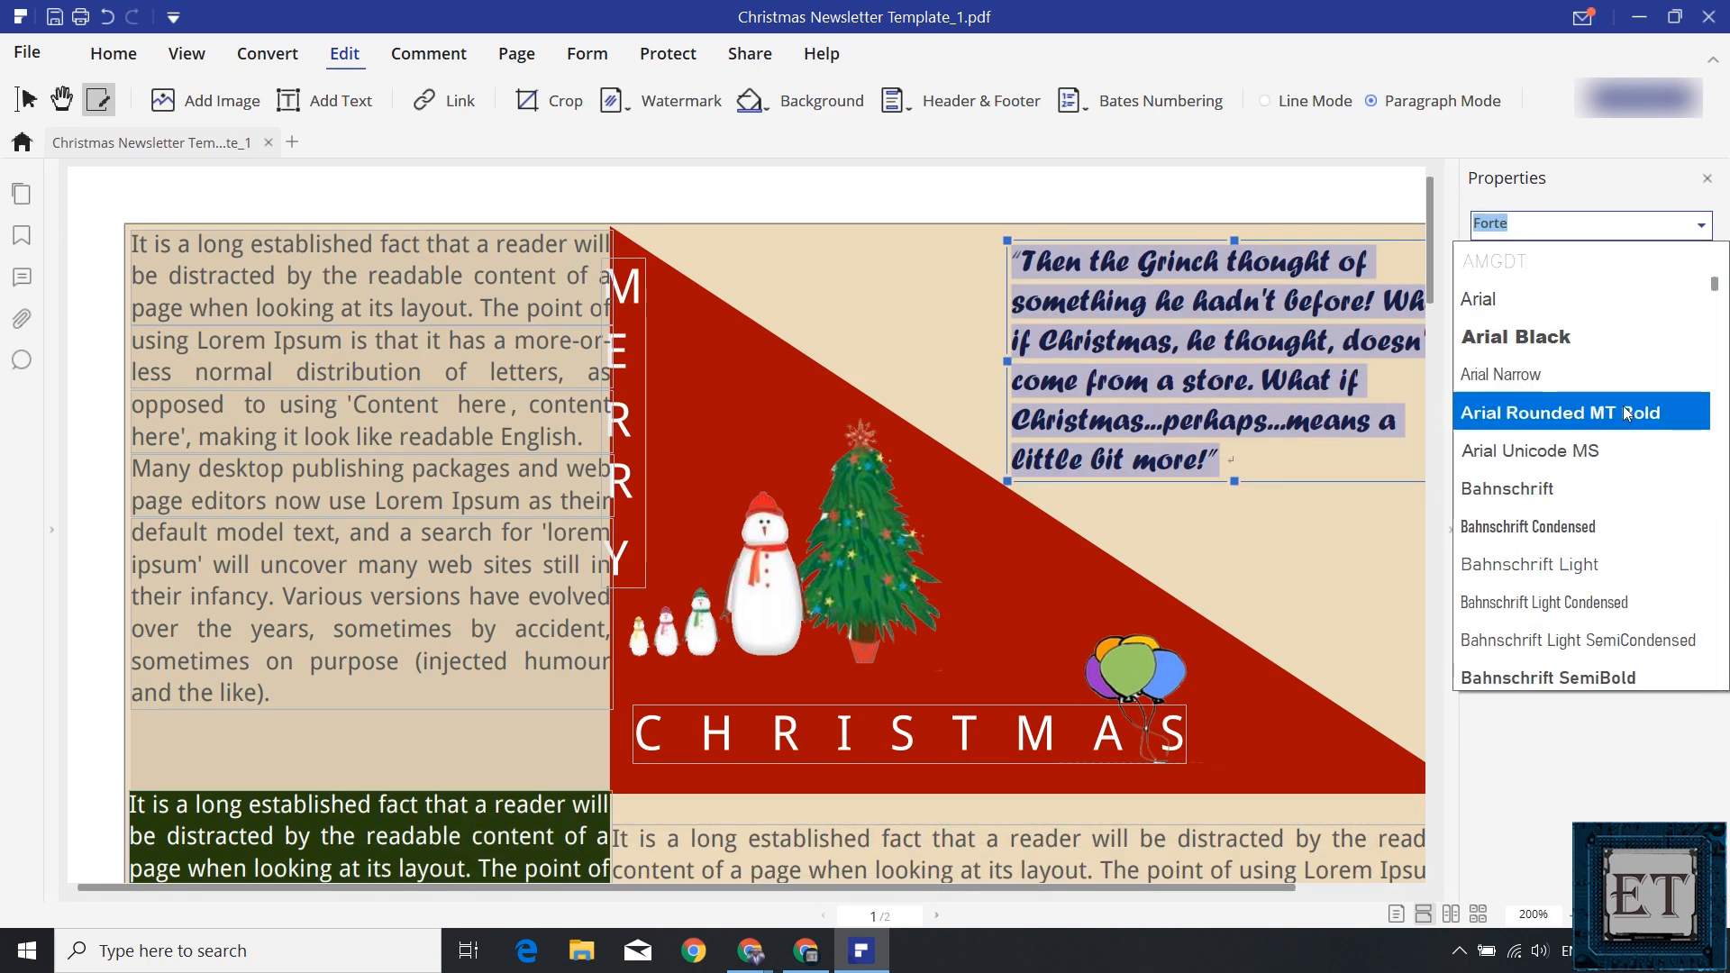
{"action": "left_click", "coordinate": [1561, 412]}
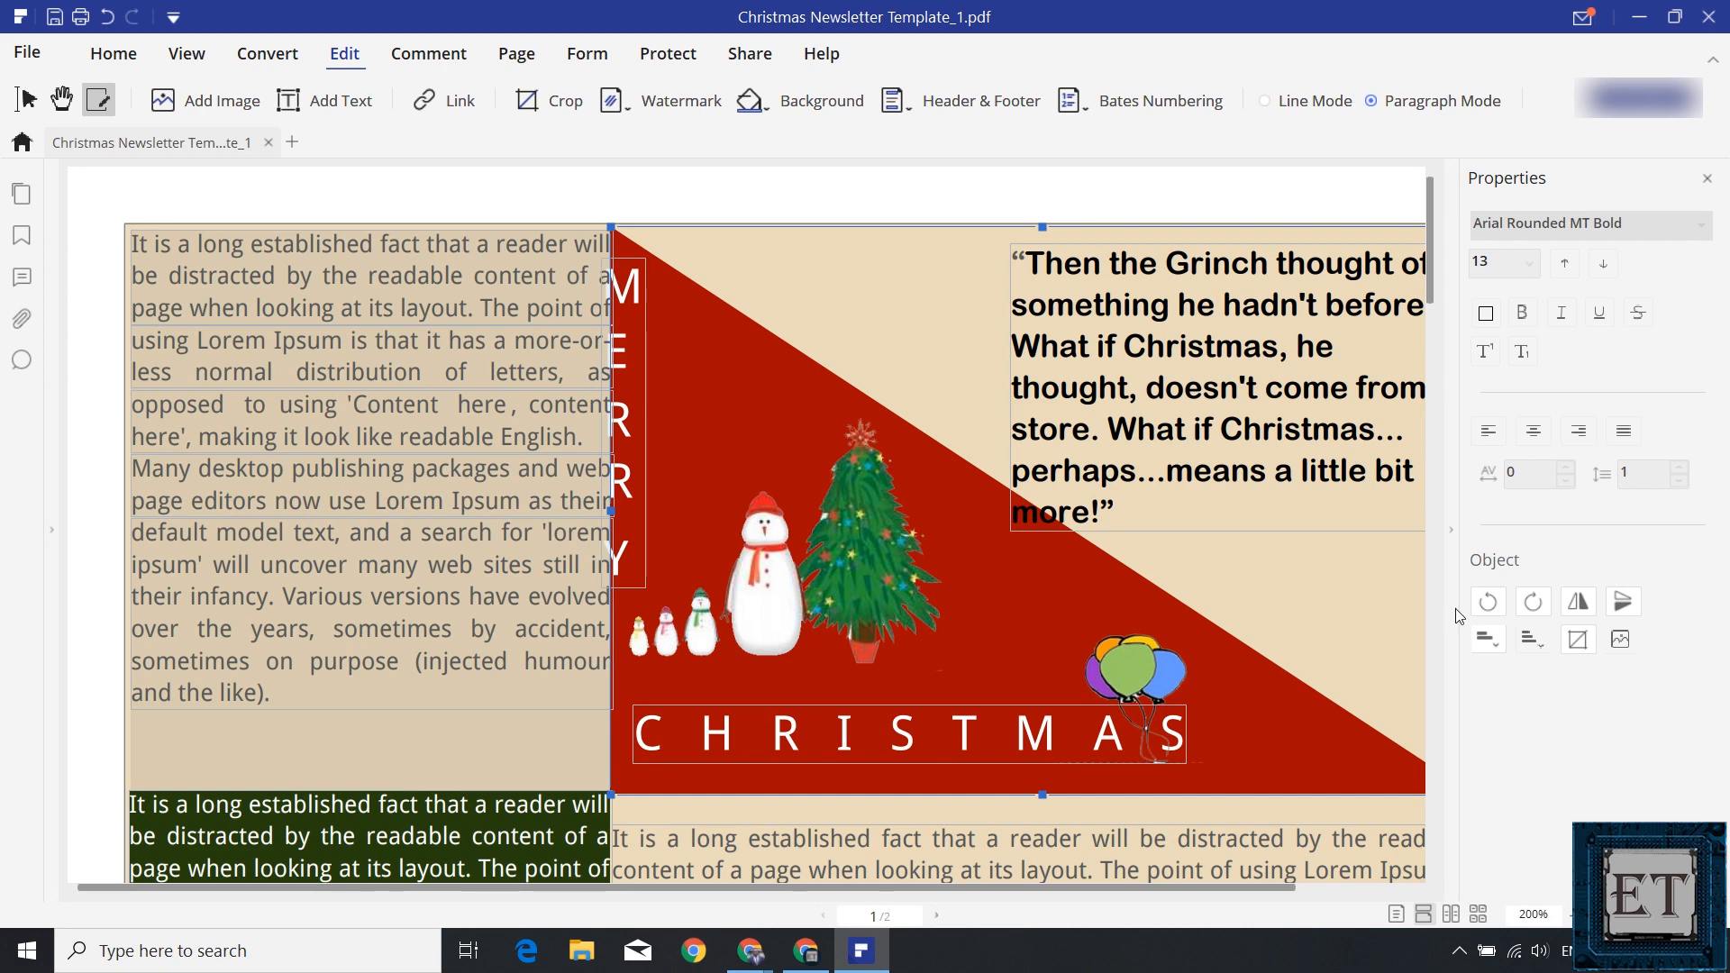
{"action": "left_click", "coordinate": [112, 54]}
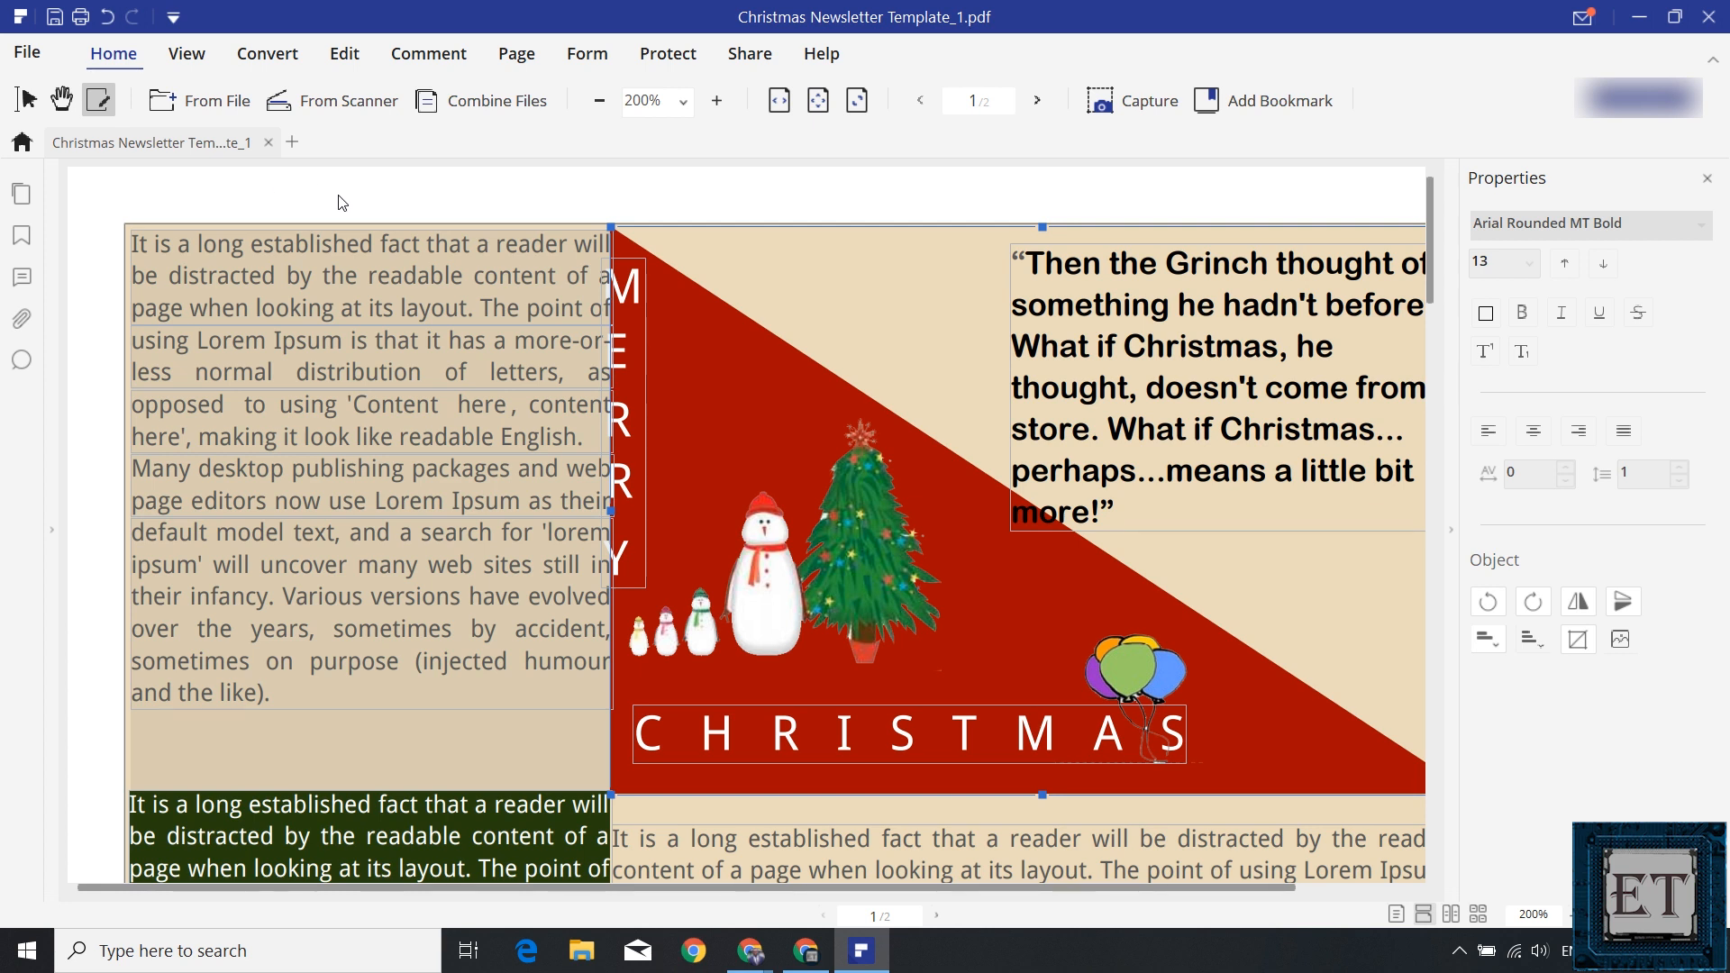
Bring up the Select Picture dialog showing the Sample Documents images.
{"action": "left_click", "coordinate": [345, 53]}
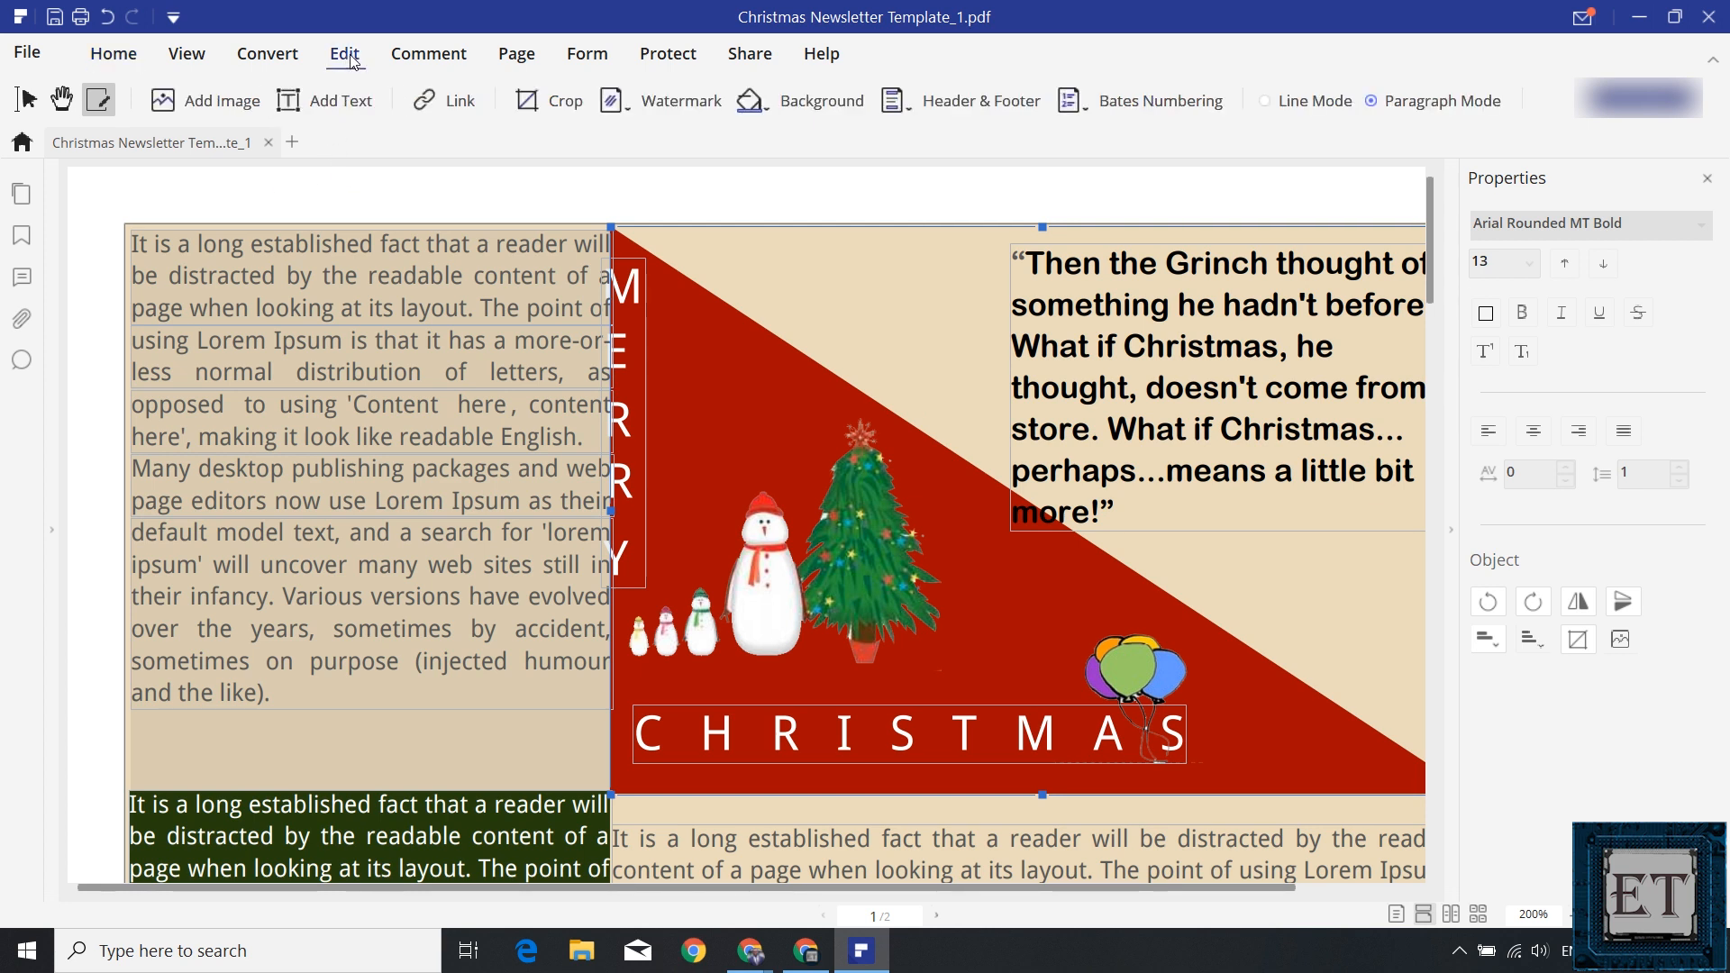
{"action": "mouse_move", "coordinate": [177, 116]}
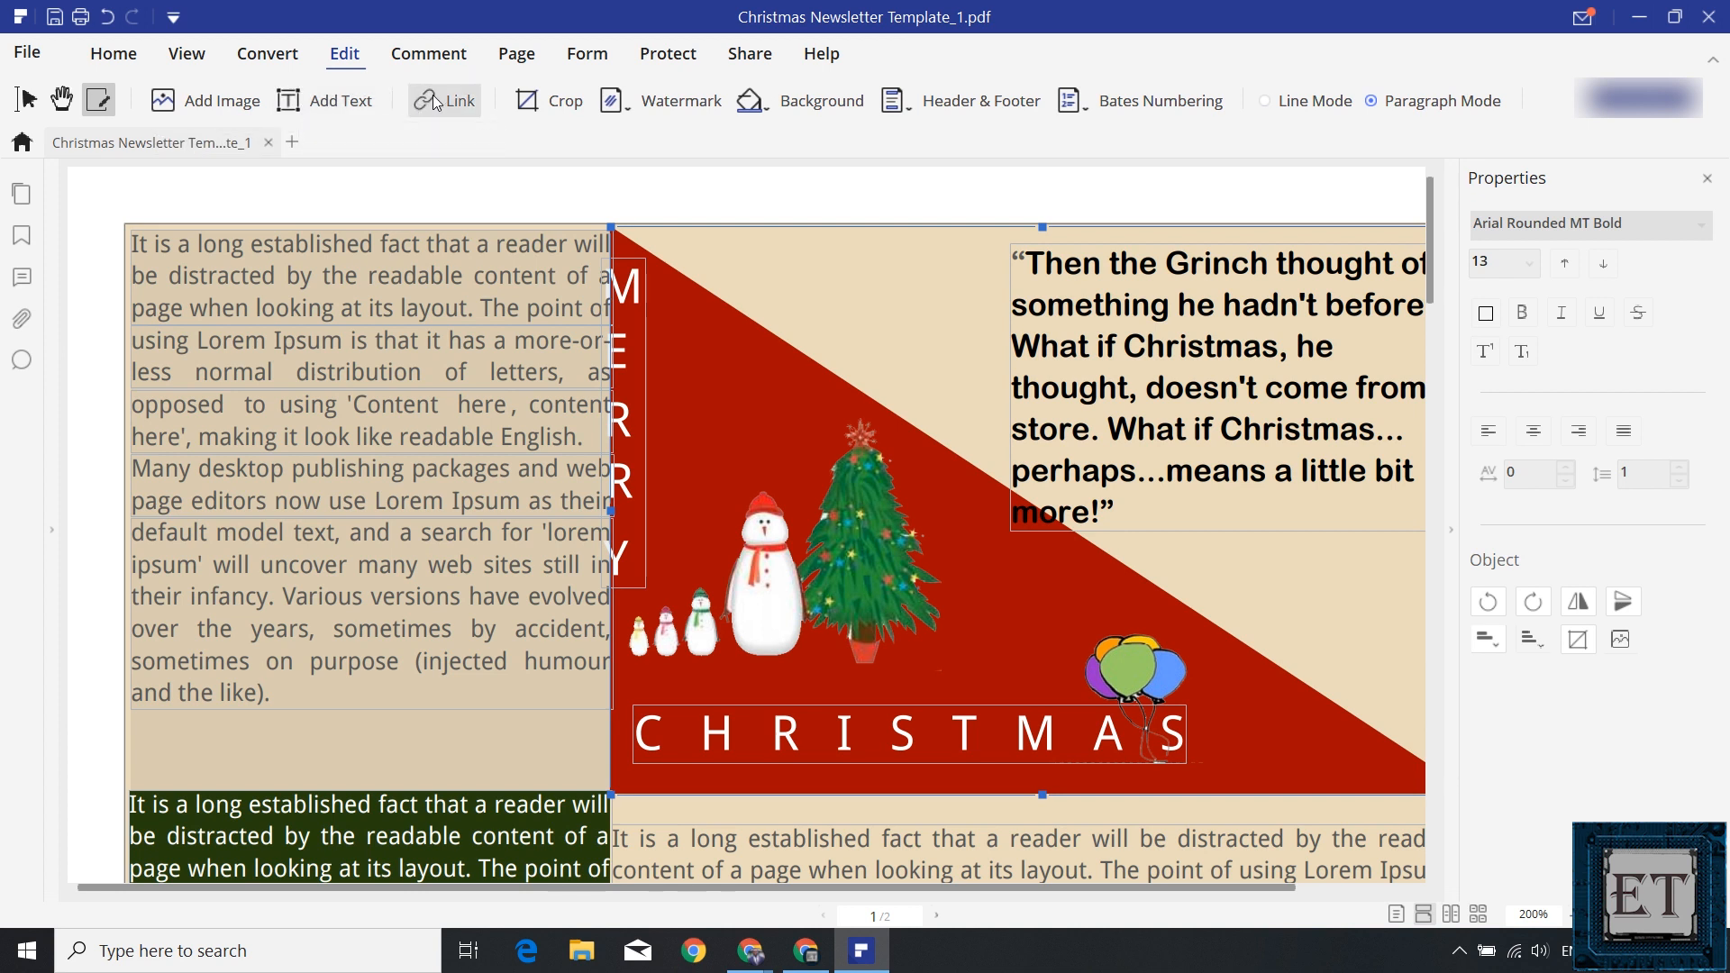
{"action": "mouse_move", "coordinate": [618, 129]}
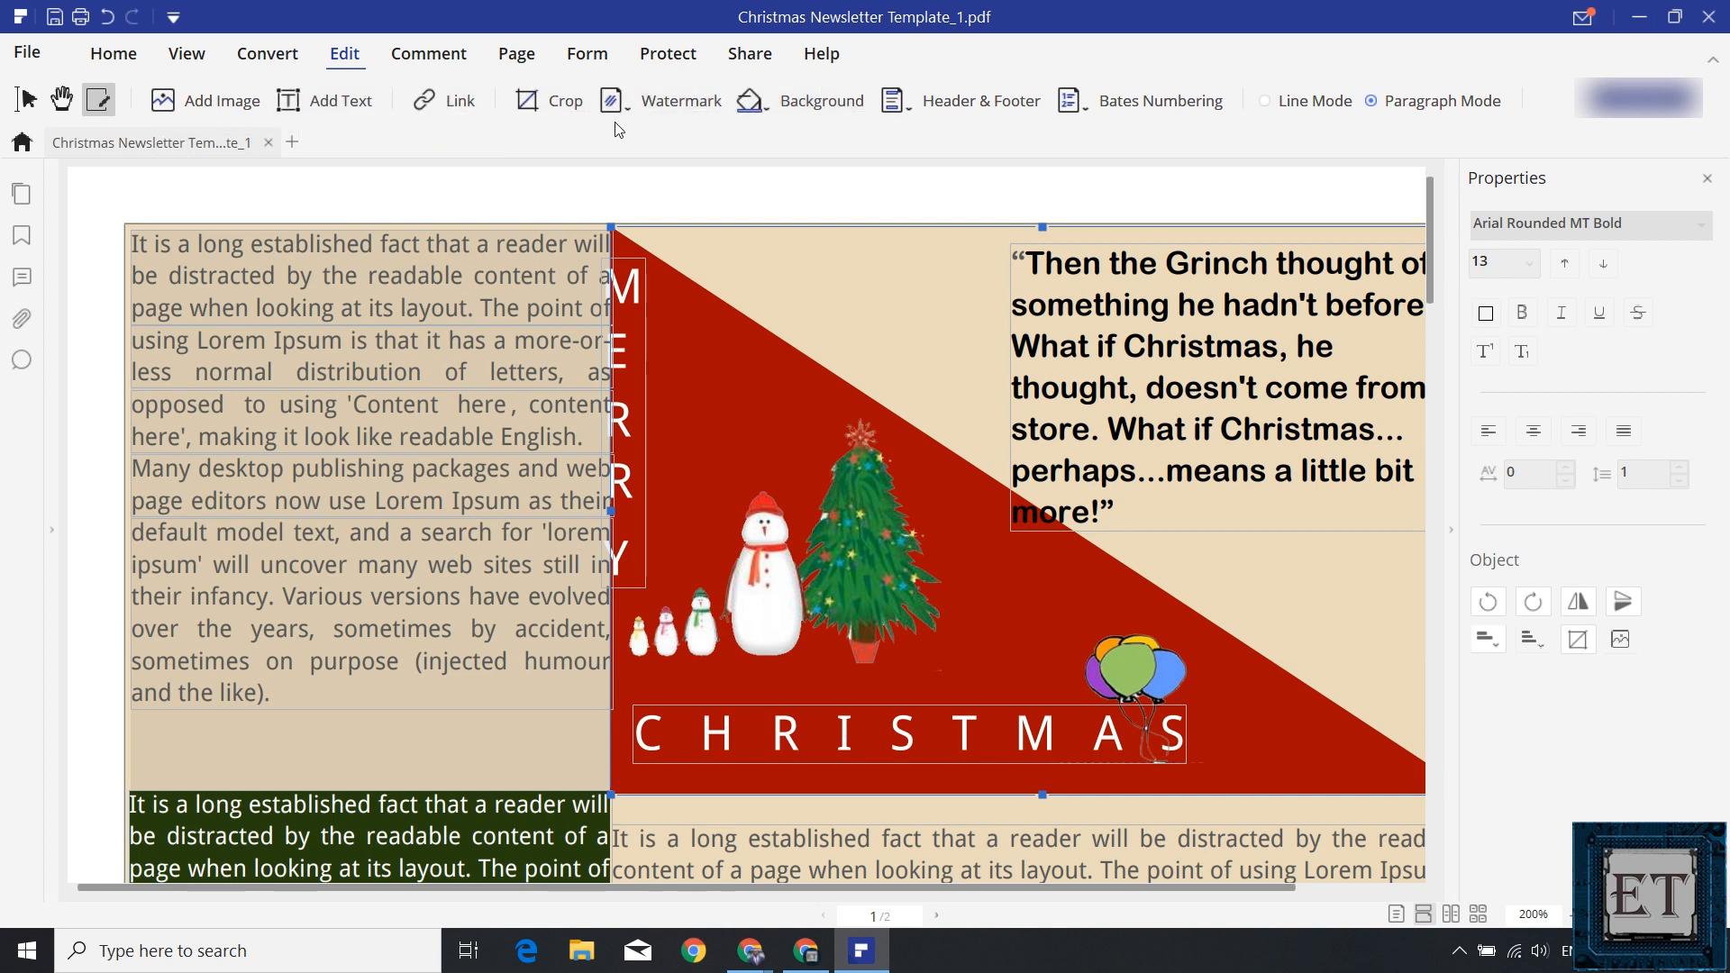
{"action": "mouse_move", "coordinate": [468, 178]}
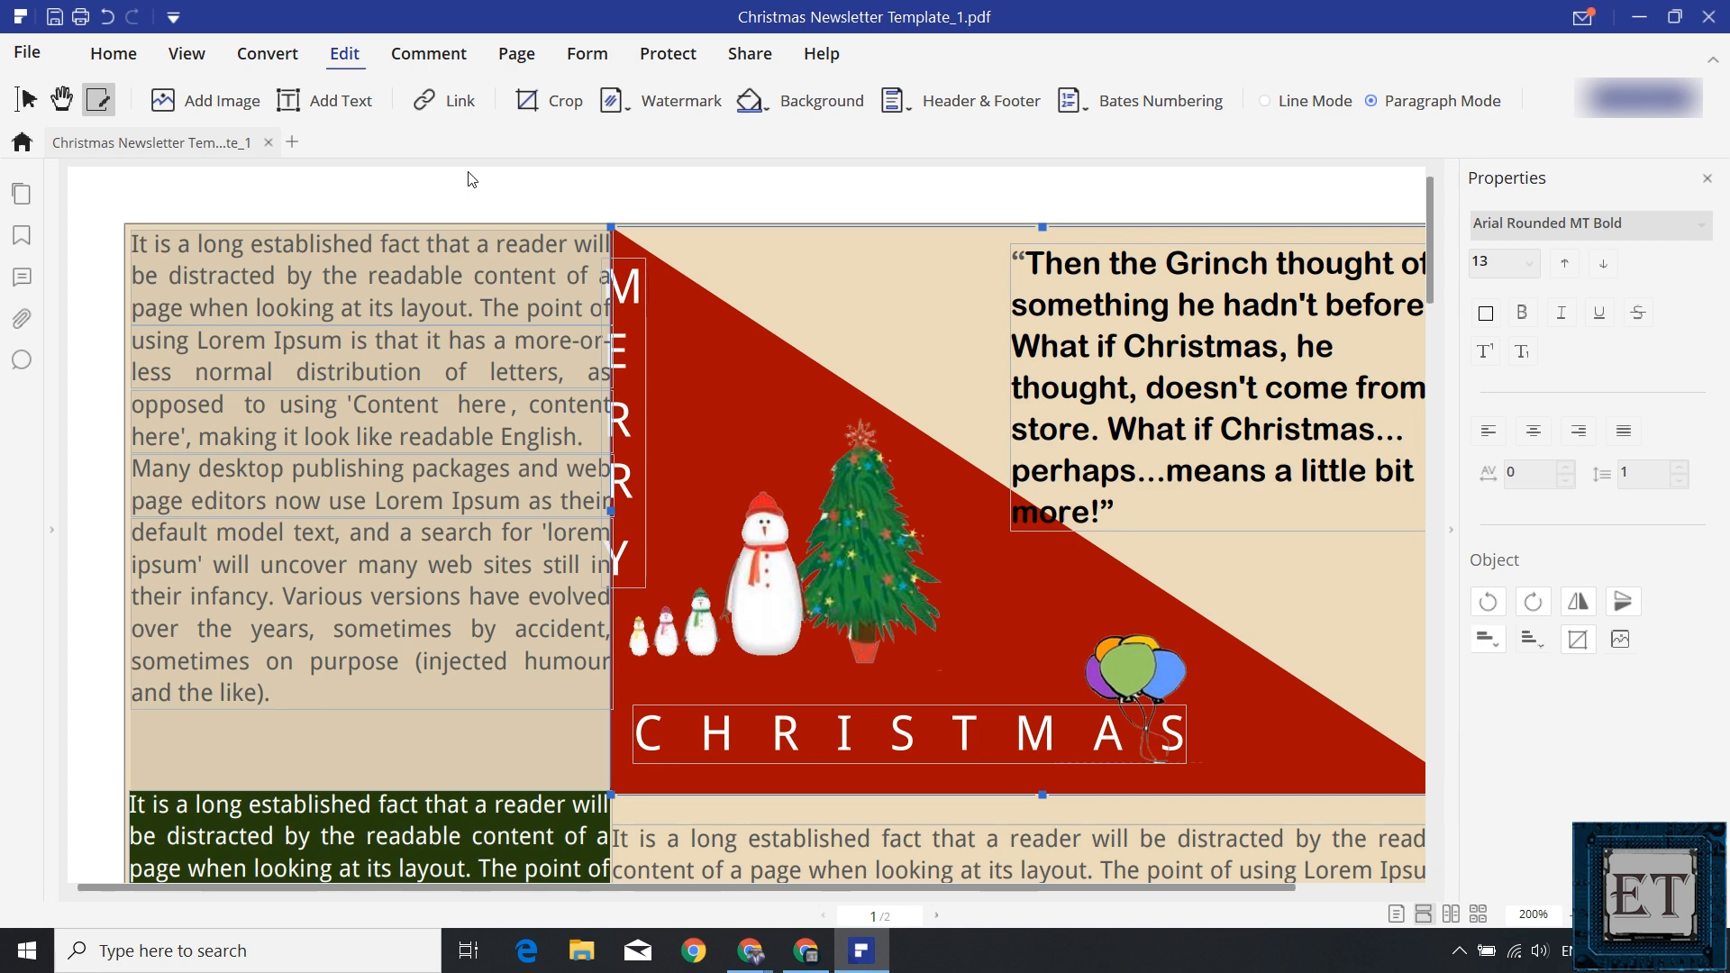
{"action": "left_click", "coordinate": [221, 100]}
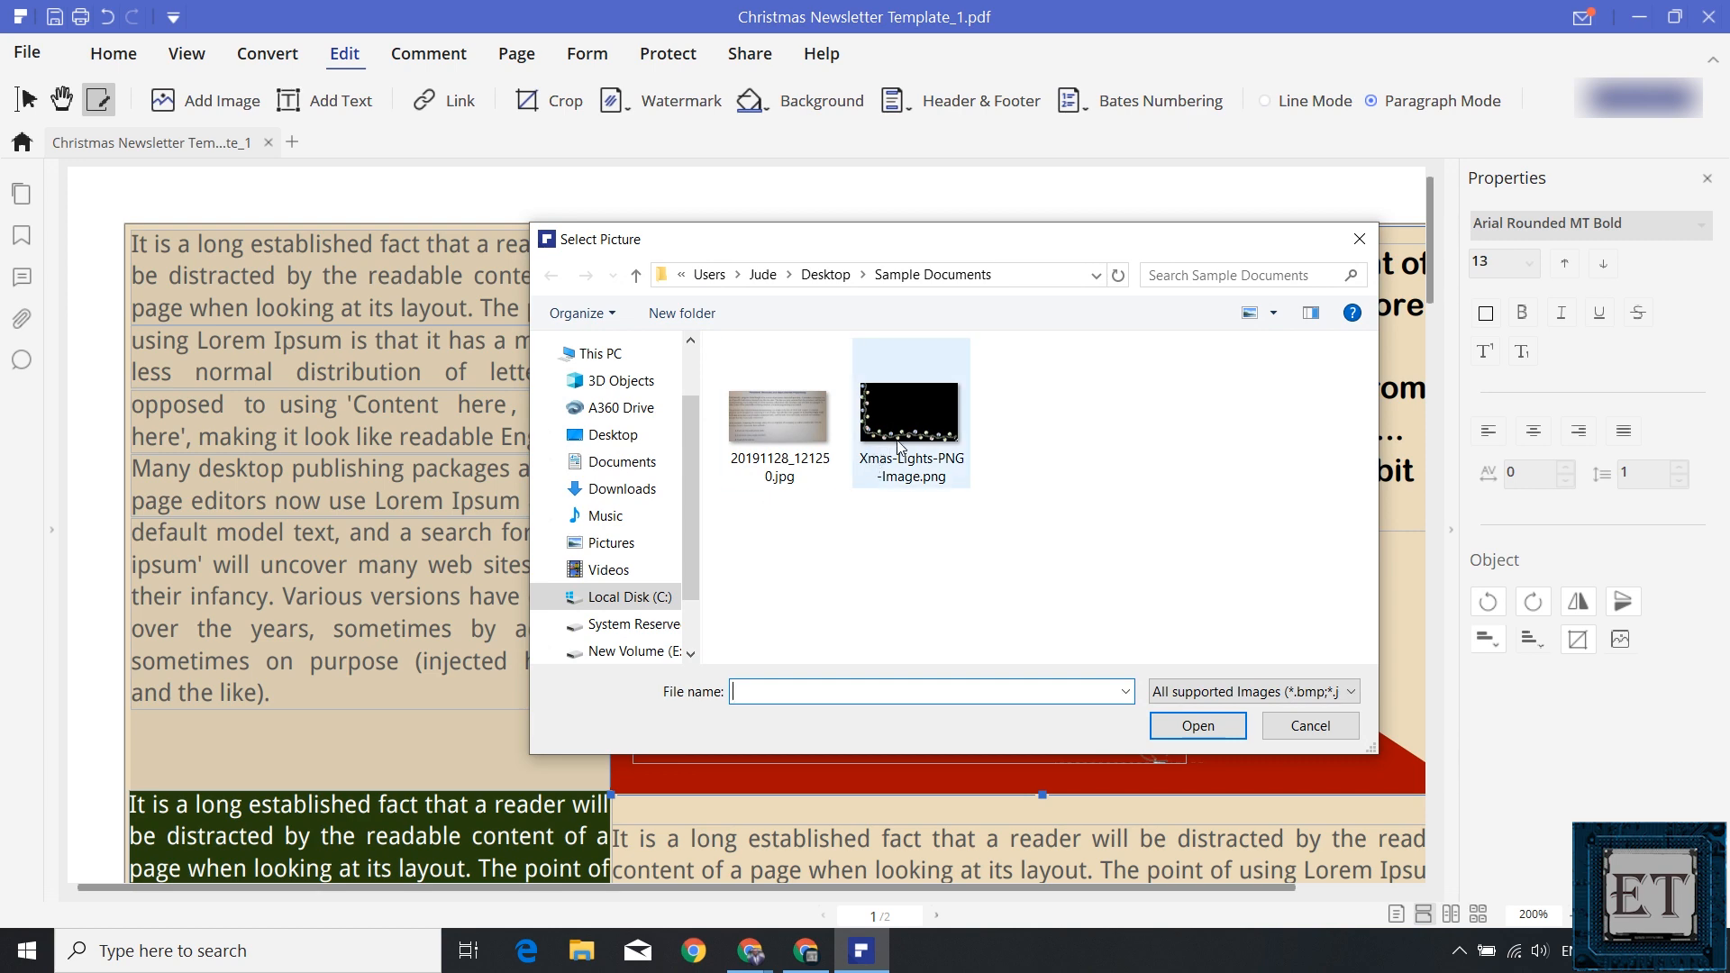
Insert Xmas-Lights-PNG-Image.png and stretch it across the red triangle.
{"action": "left_click", "coordinate": [1308, 724]}
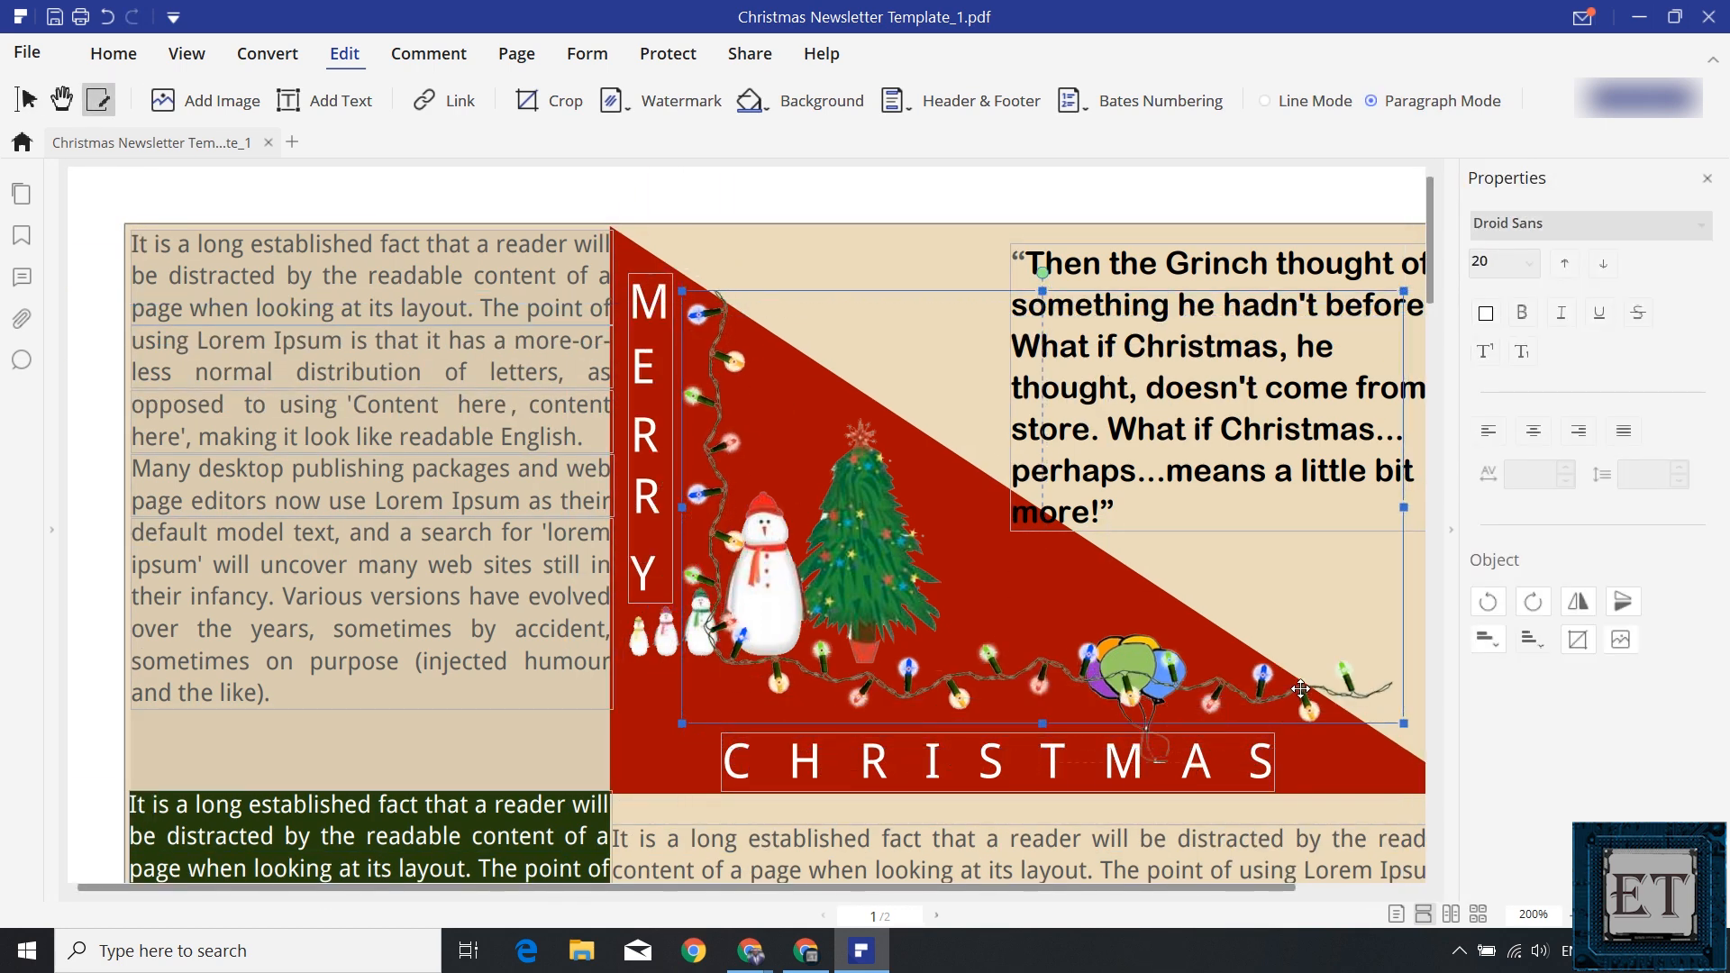
{"action": "left_click_drag", "start_coordinate": [1302, 689], "coordinate": [860, 549]}
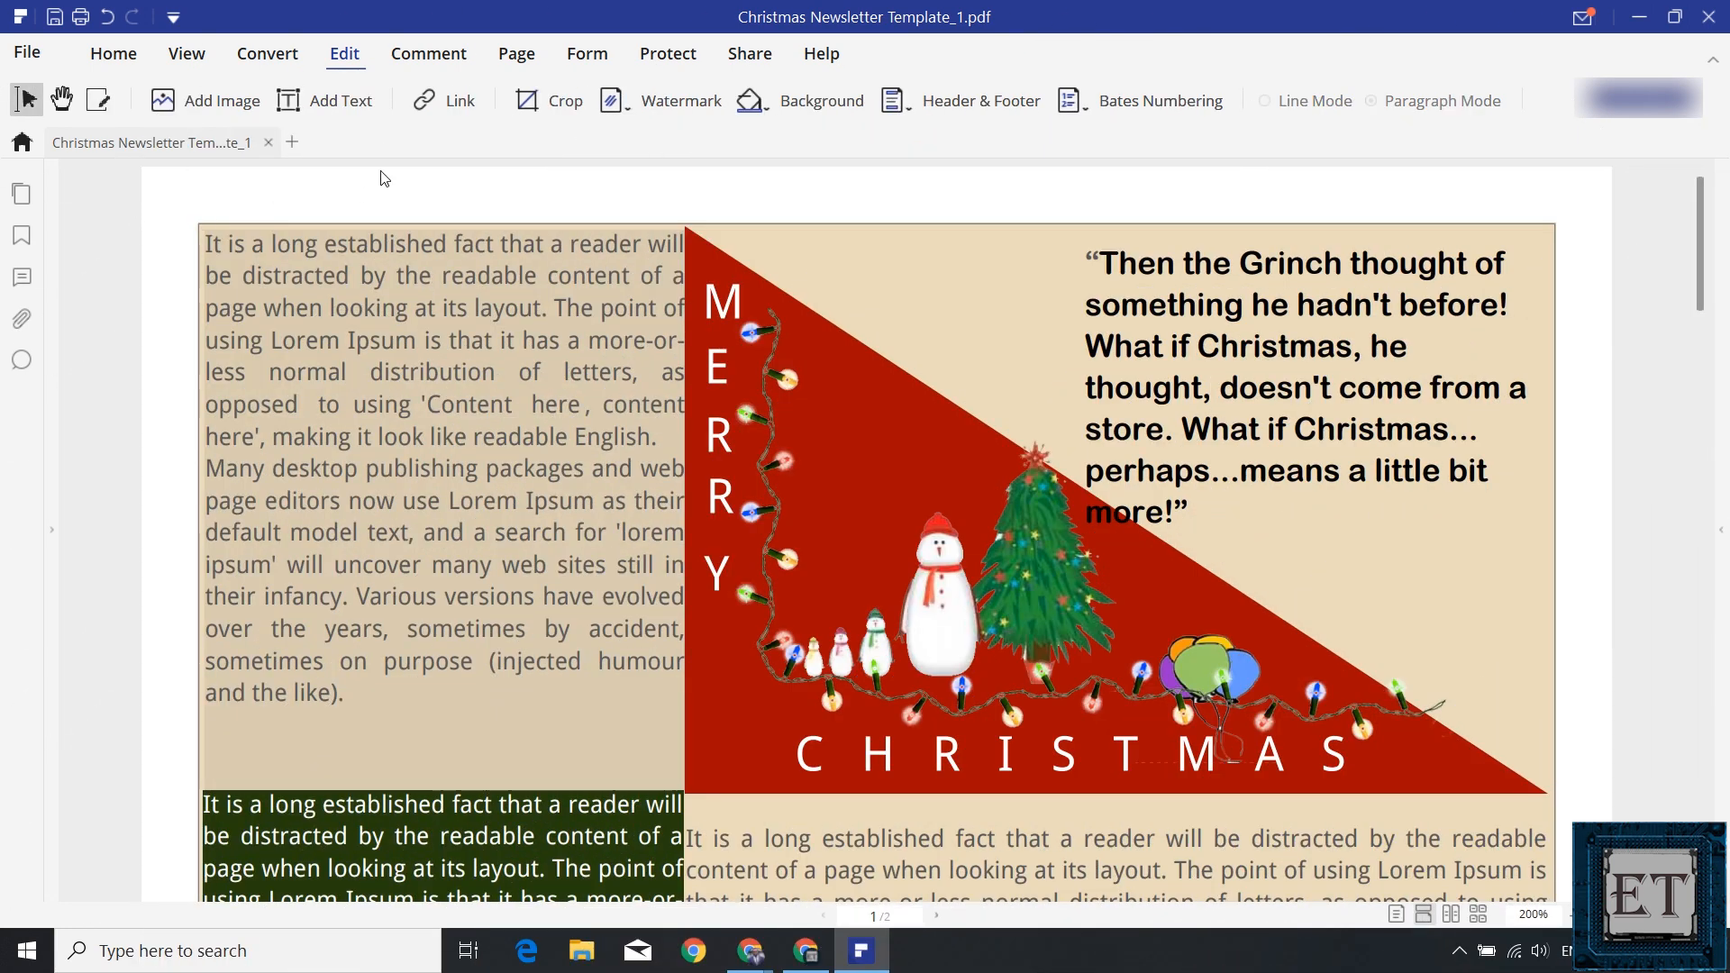
{"action": "mouse_move", "coordinate": [313, 214]}
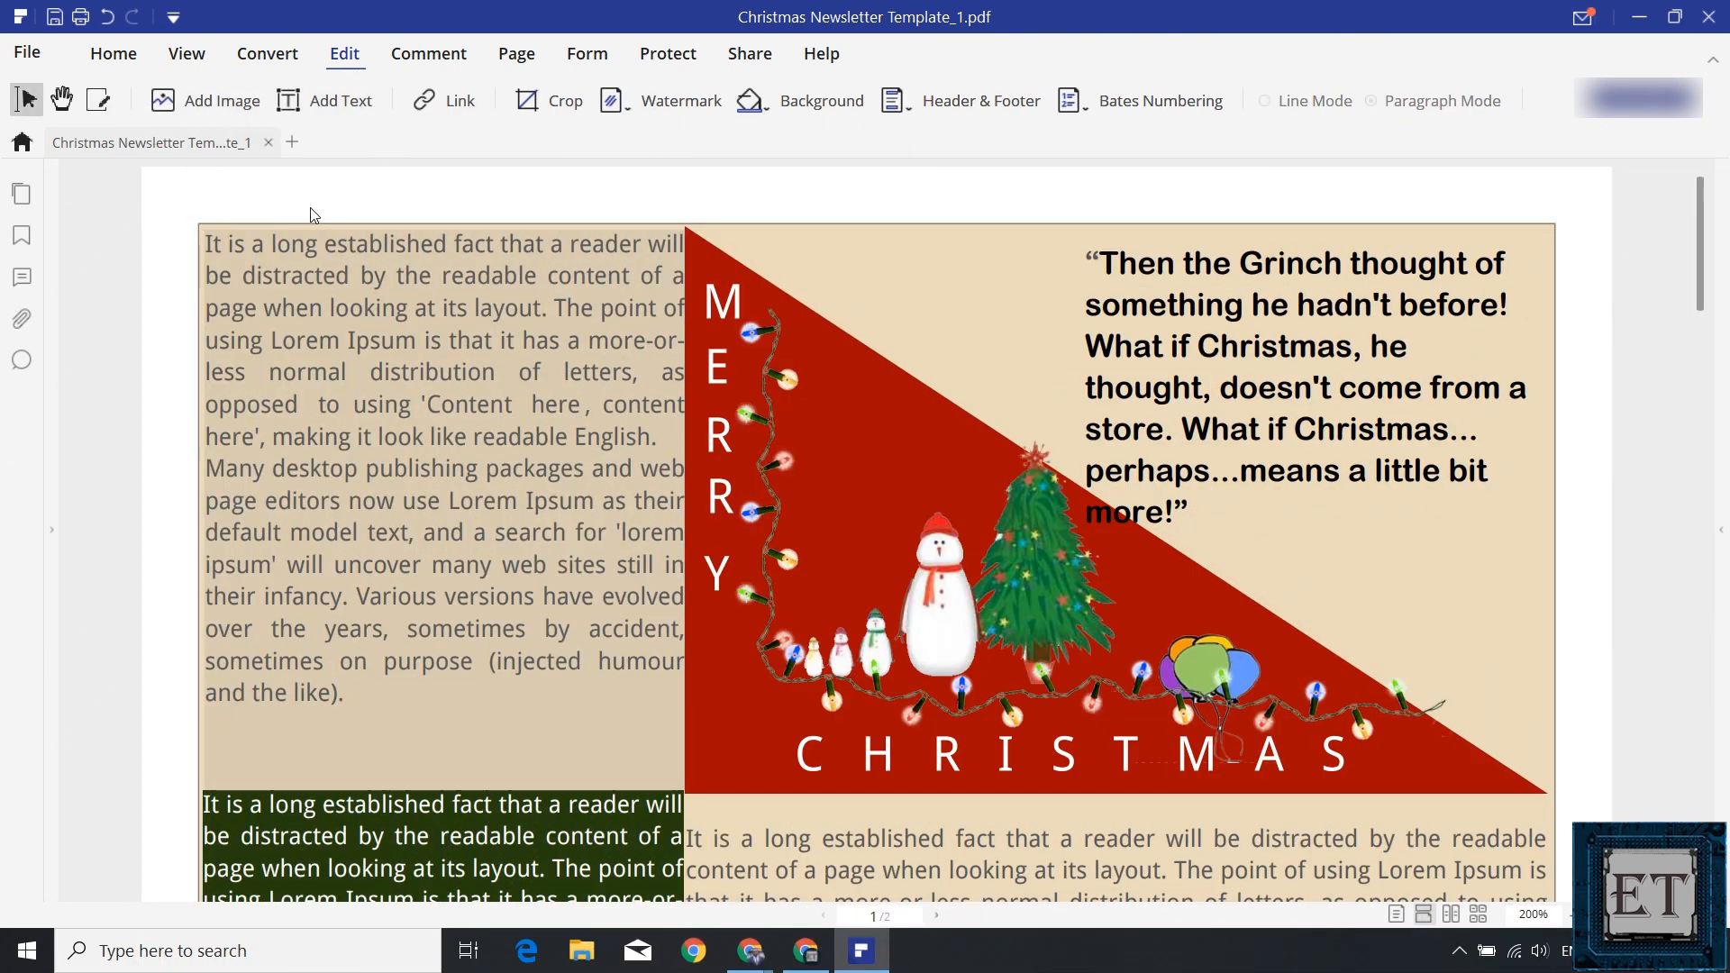
{"action": "mouse_move", "coordinate": [454, 100]}
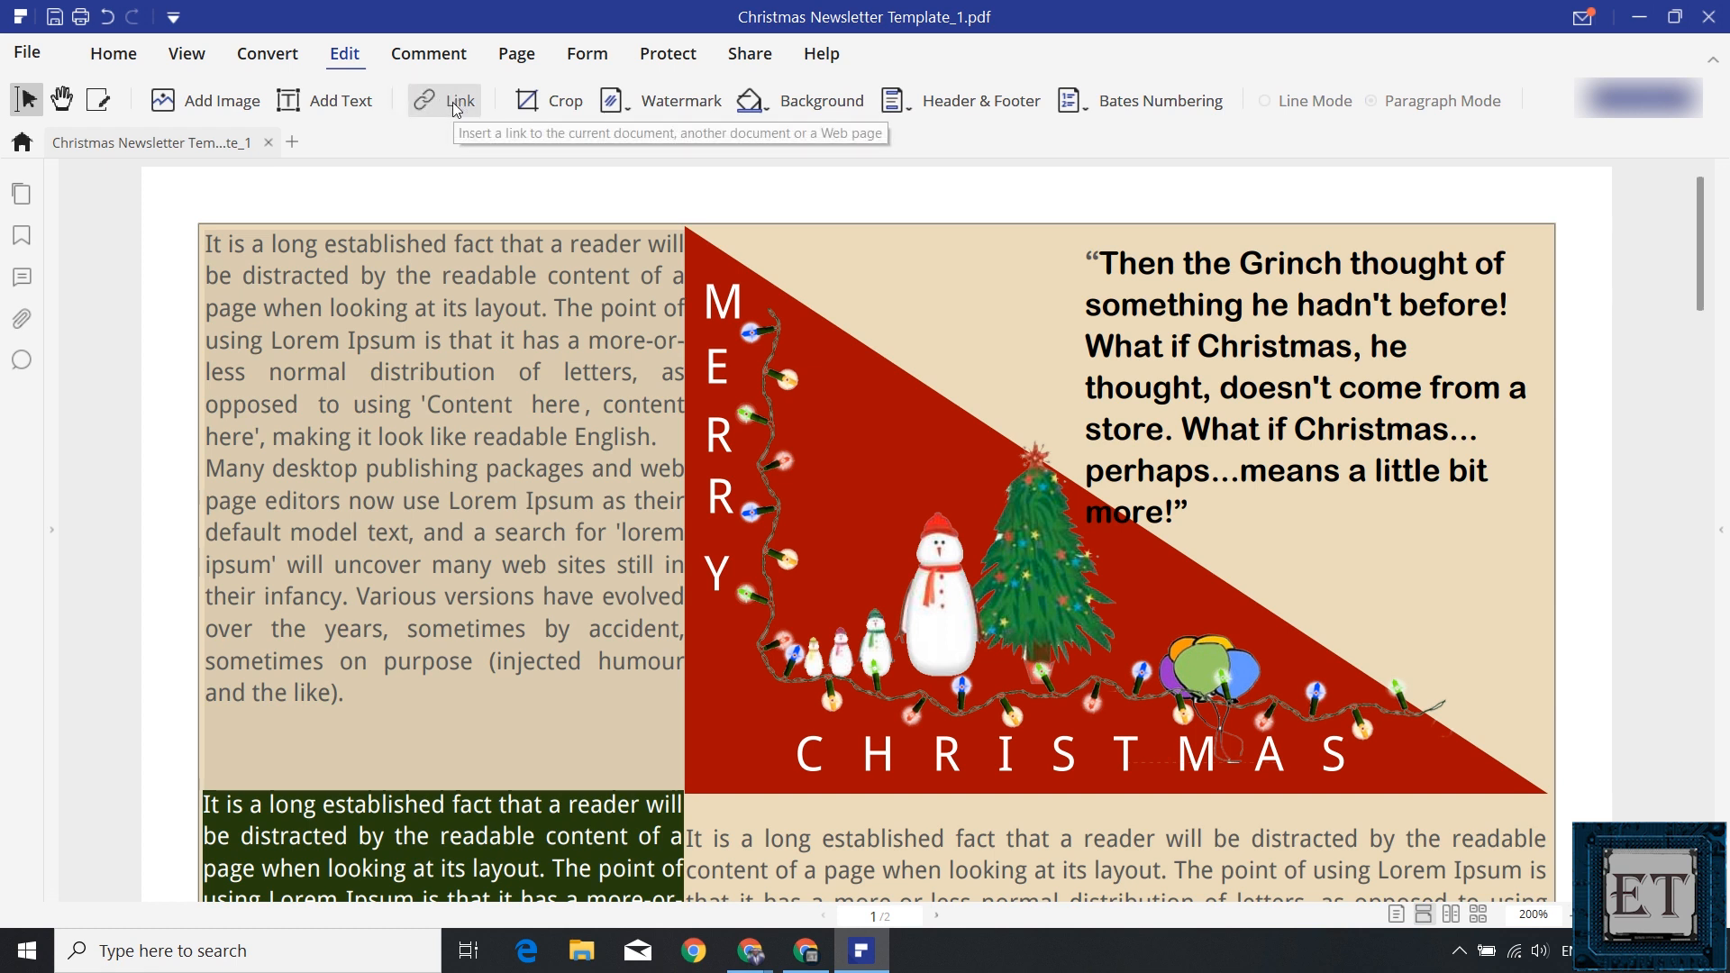
{"action": "mouse_move", "coordinate": [454, 115]}
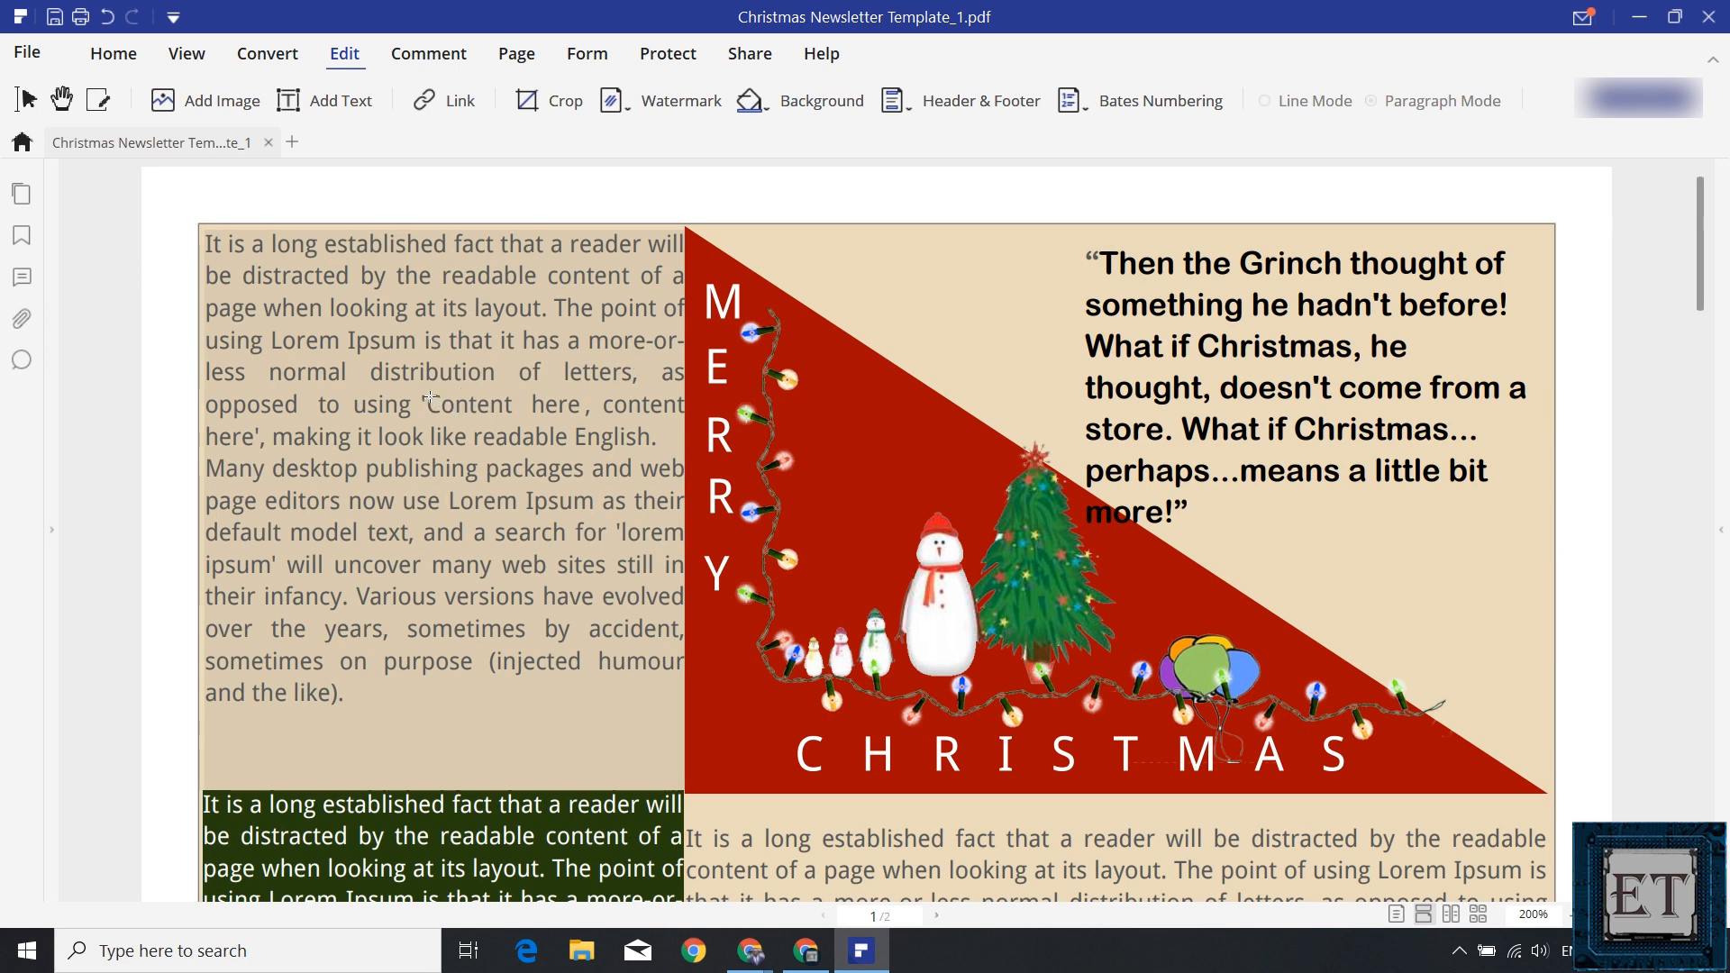
Link 'Content here' to the discount web page, test it, and minimize Chrome.
{"action": "double_click", "coordinate": [465, 405]}
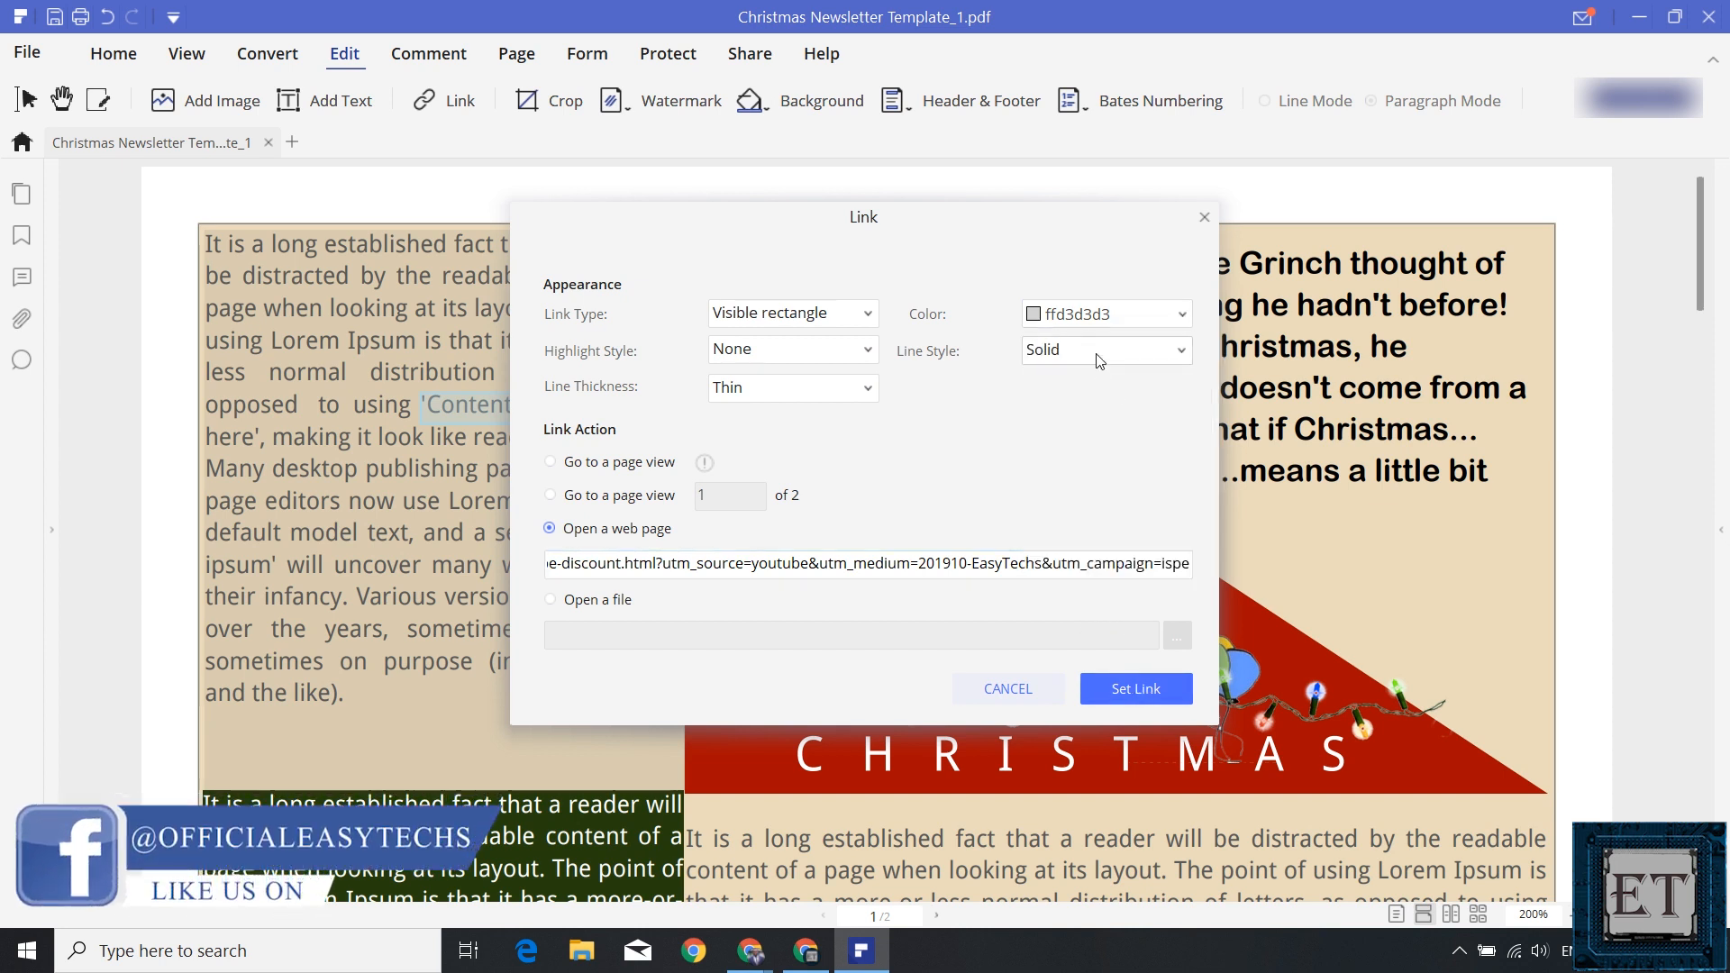
{"action": "left_click", "coordinate": [1006, 689]}
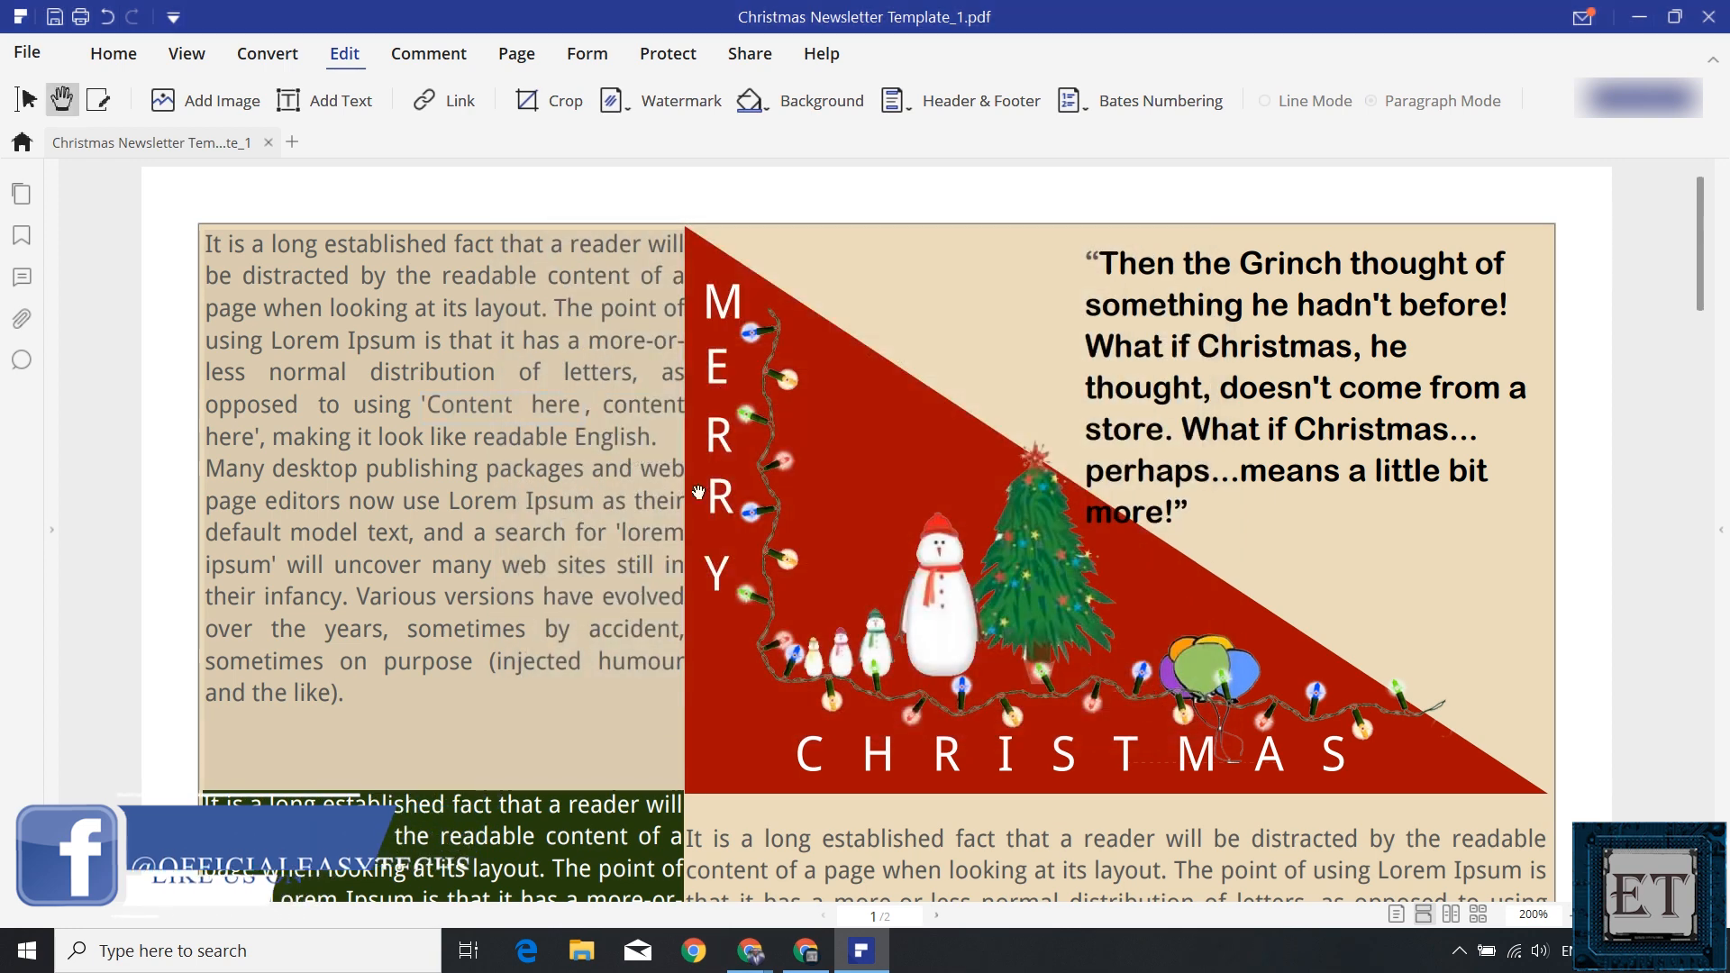
{"action": "mouse_move", "coordinate": [507, 413]}
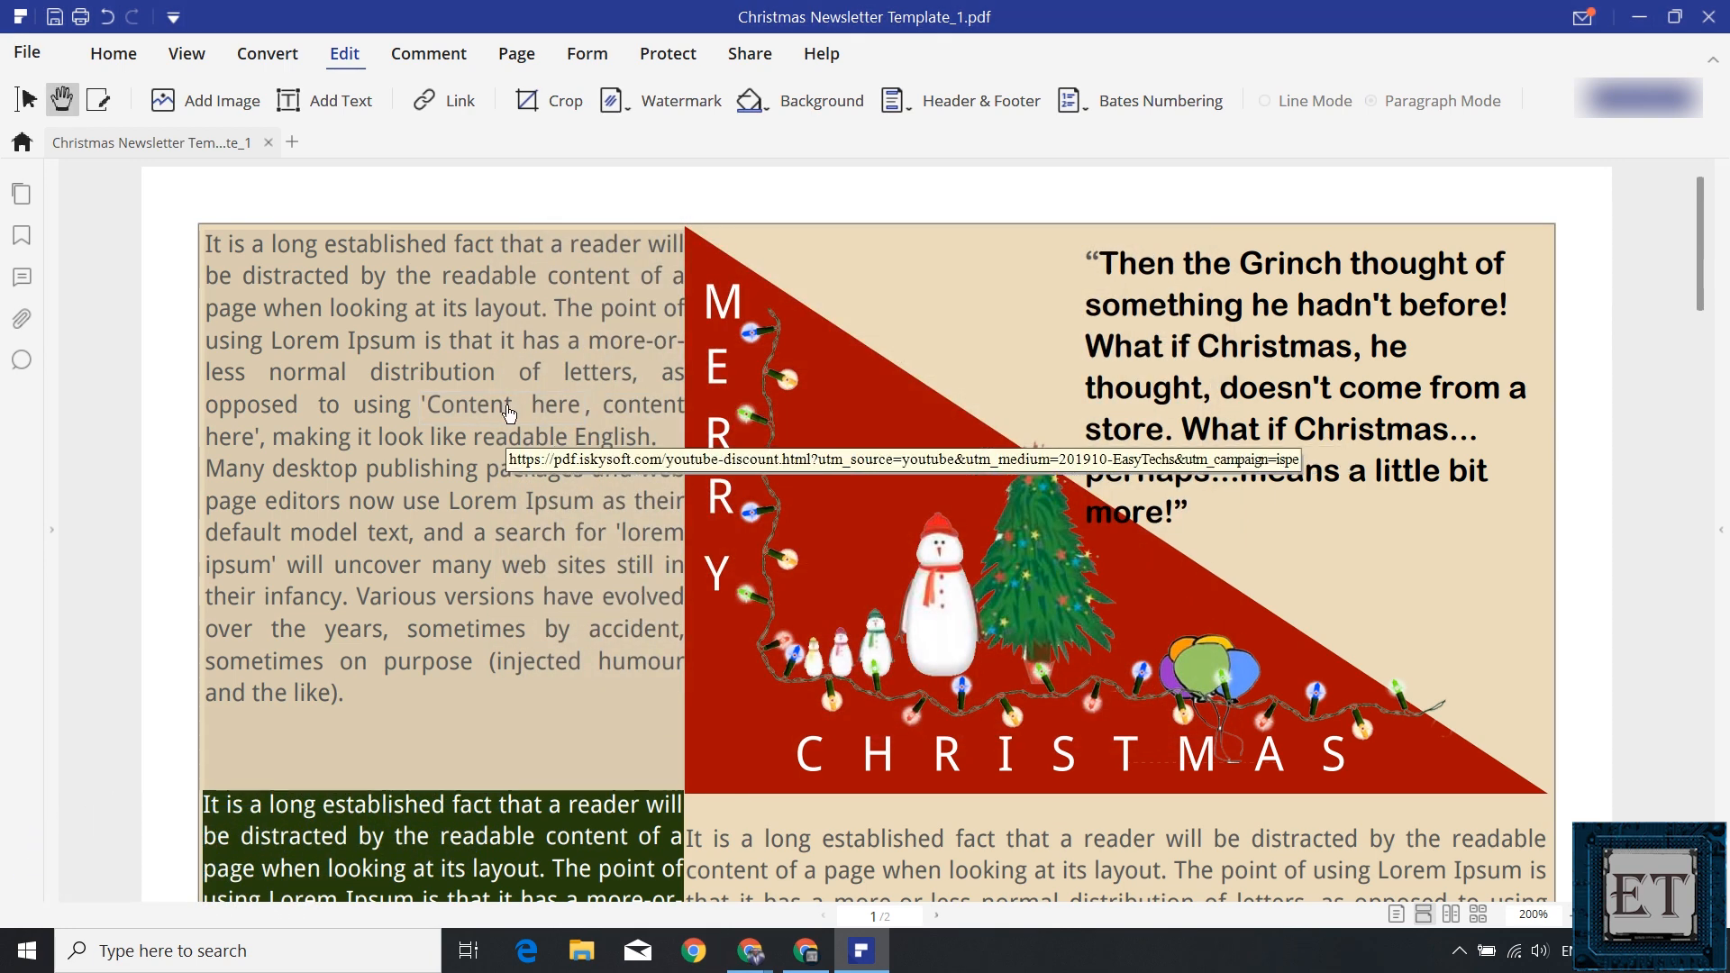
{"action": "left_click", "coordinate": [541, 437]}
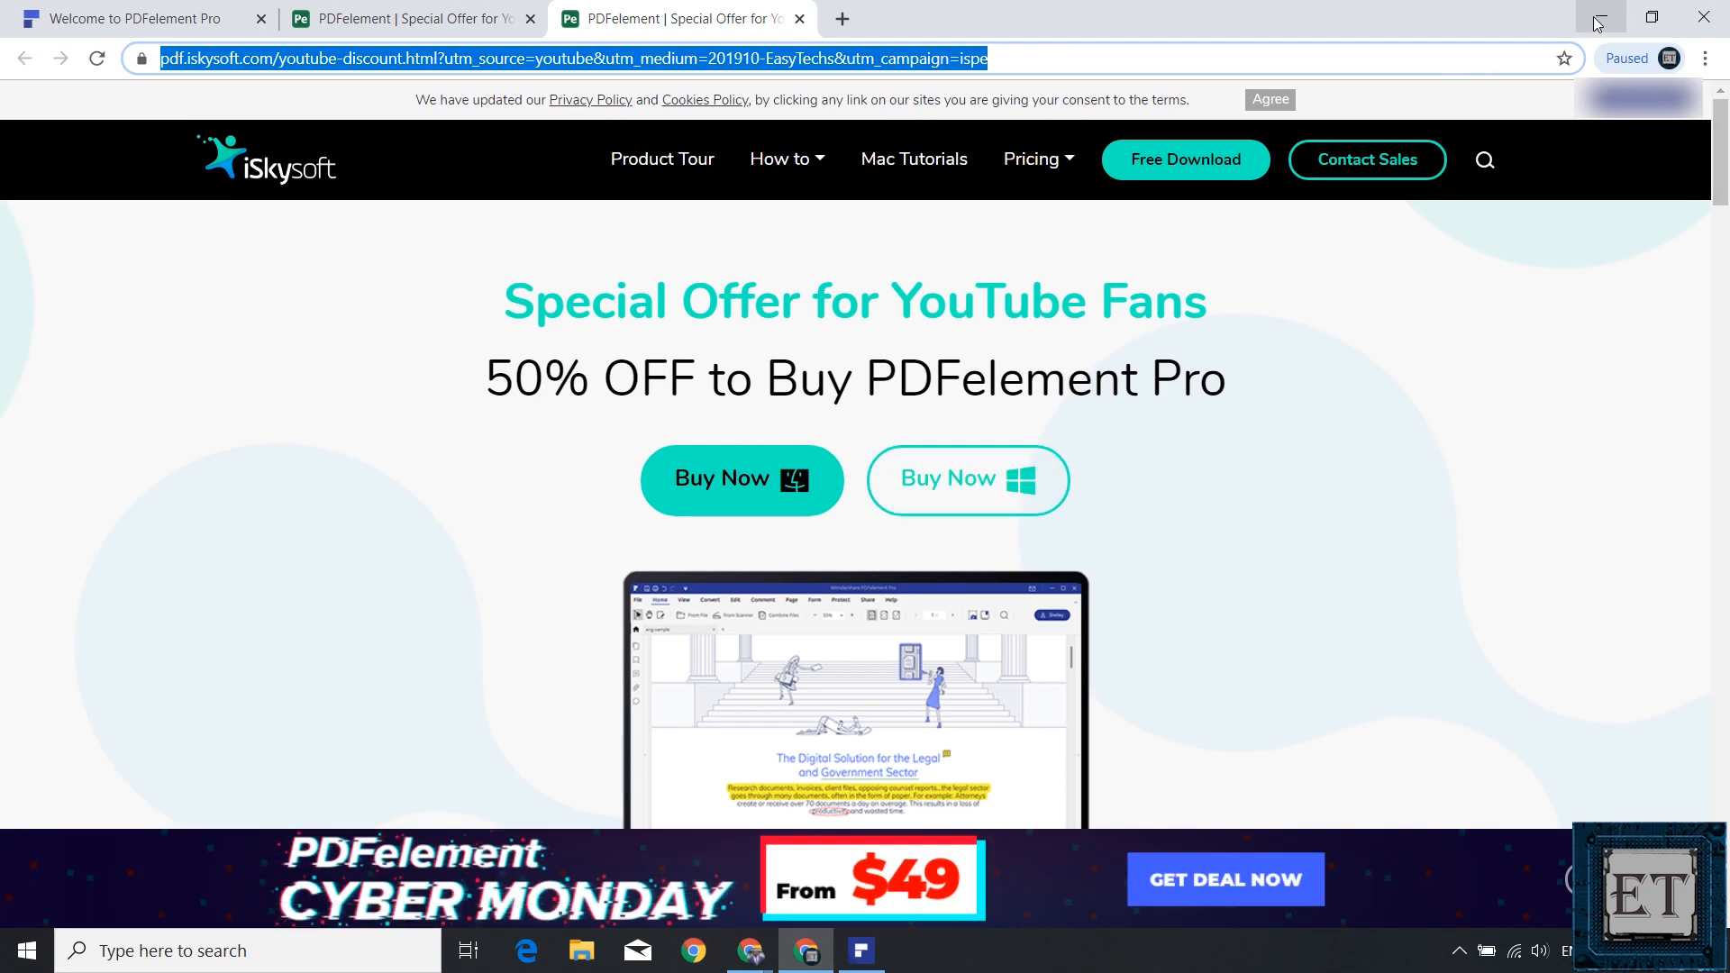
{"action": "left_click", "coordinate": [860, 950]}
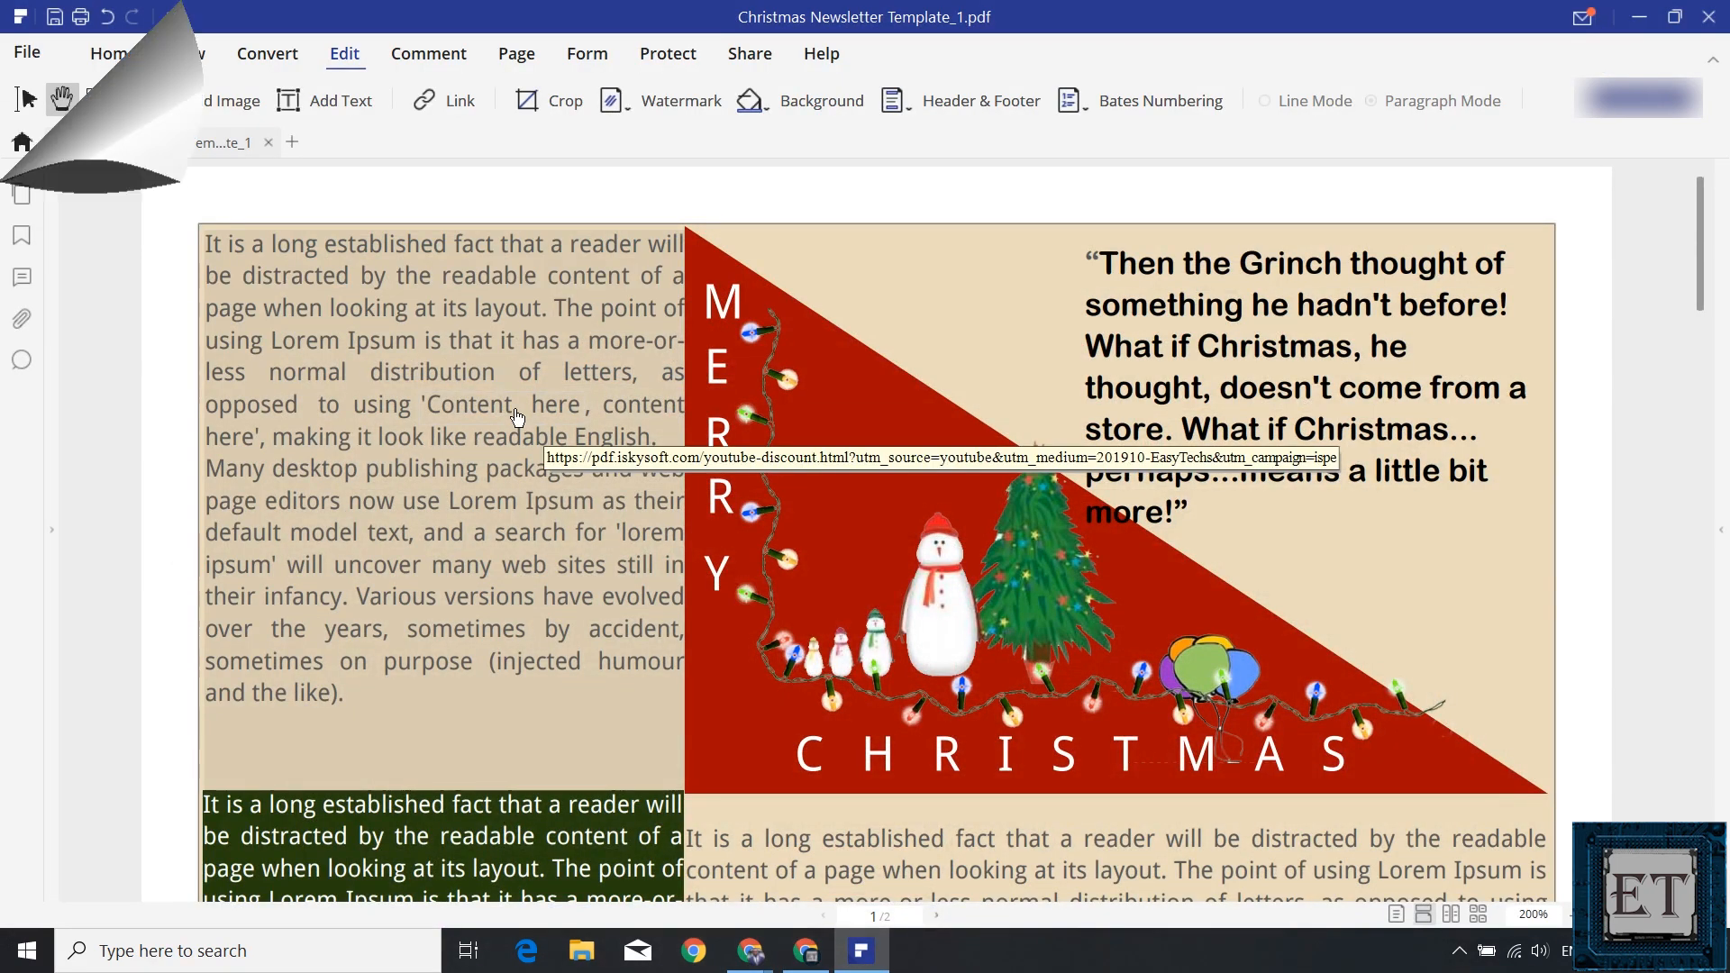
{"action": "mouse_move", "coordinate": [557, 121]}
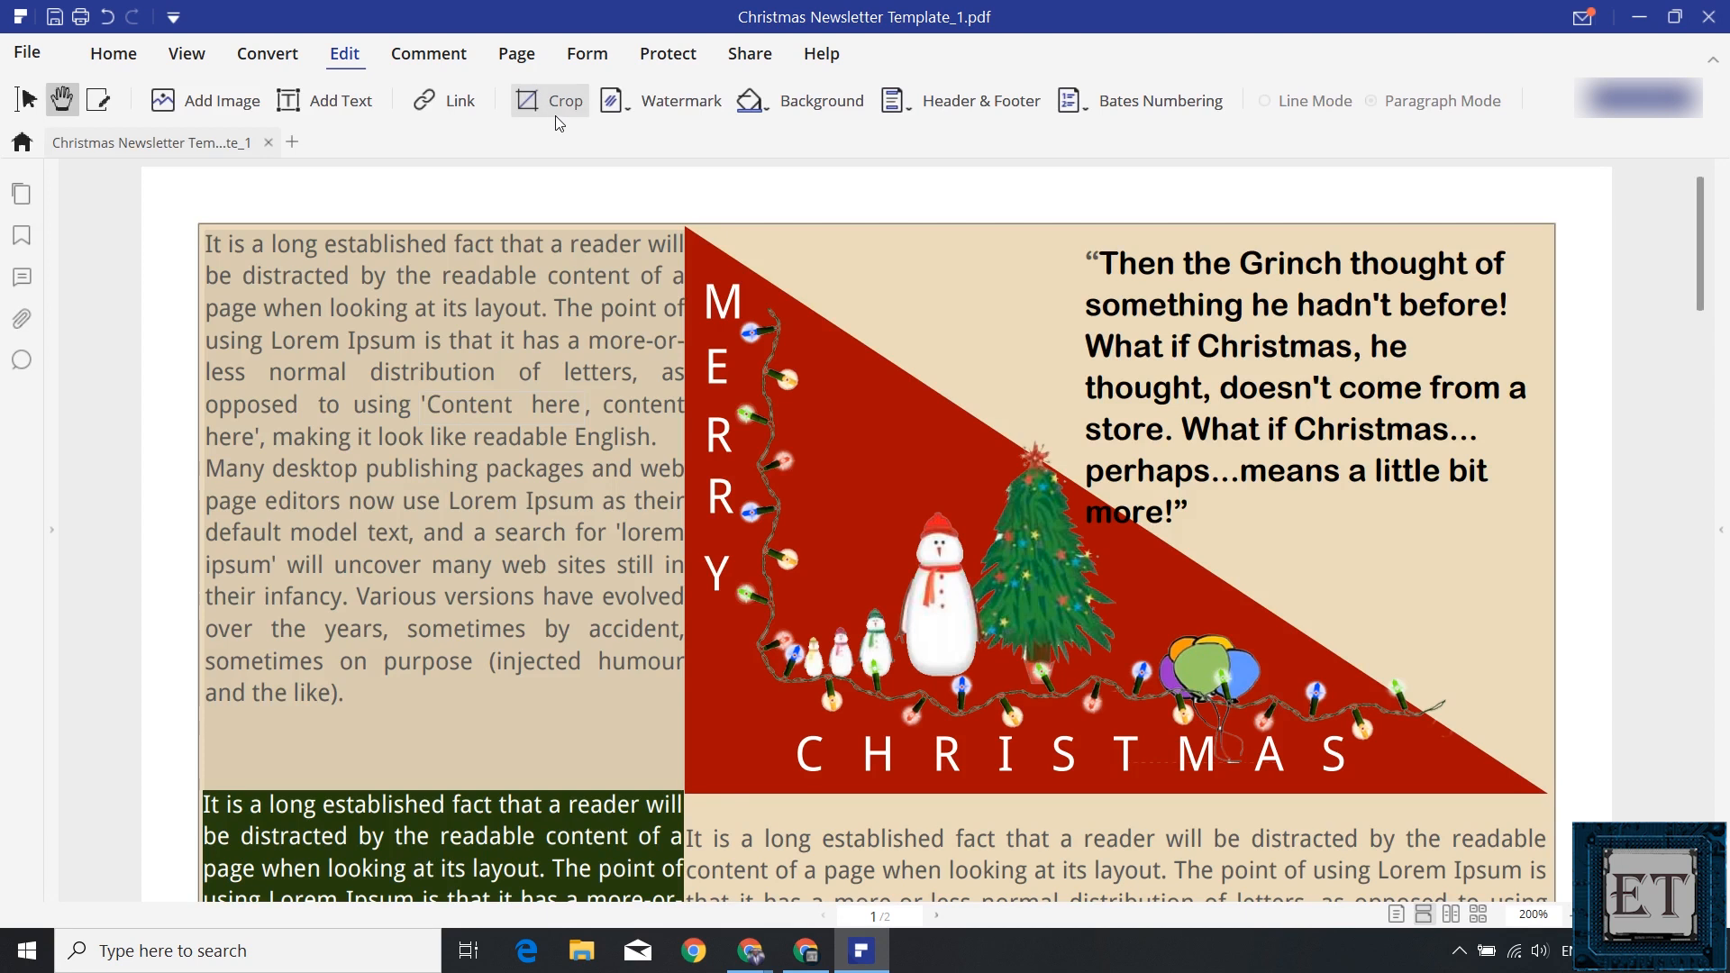
{"action": "mouse_move", "coordinate": [822, 100]}
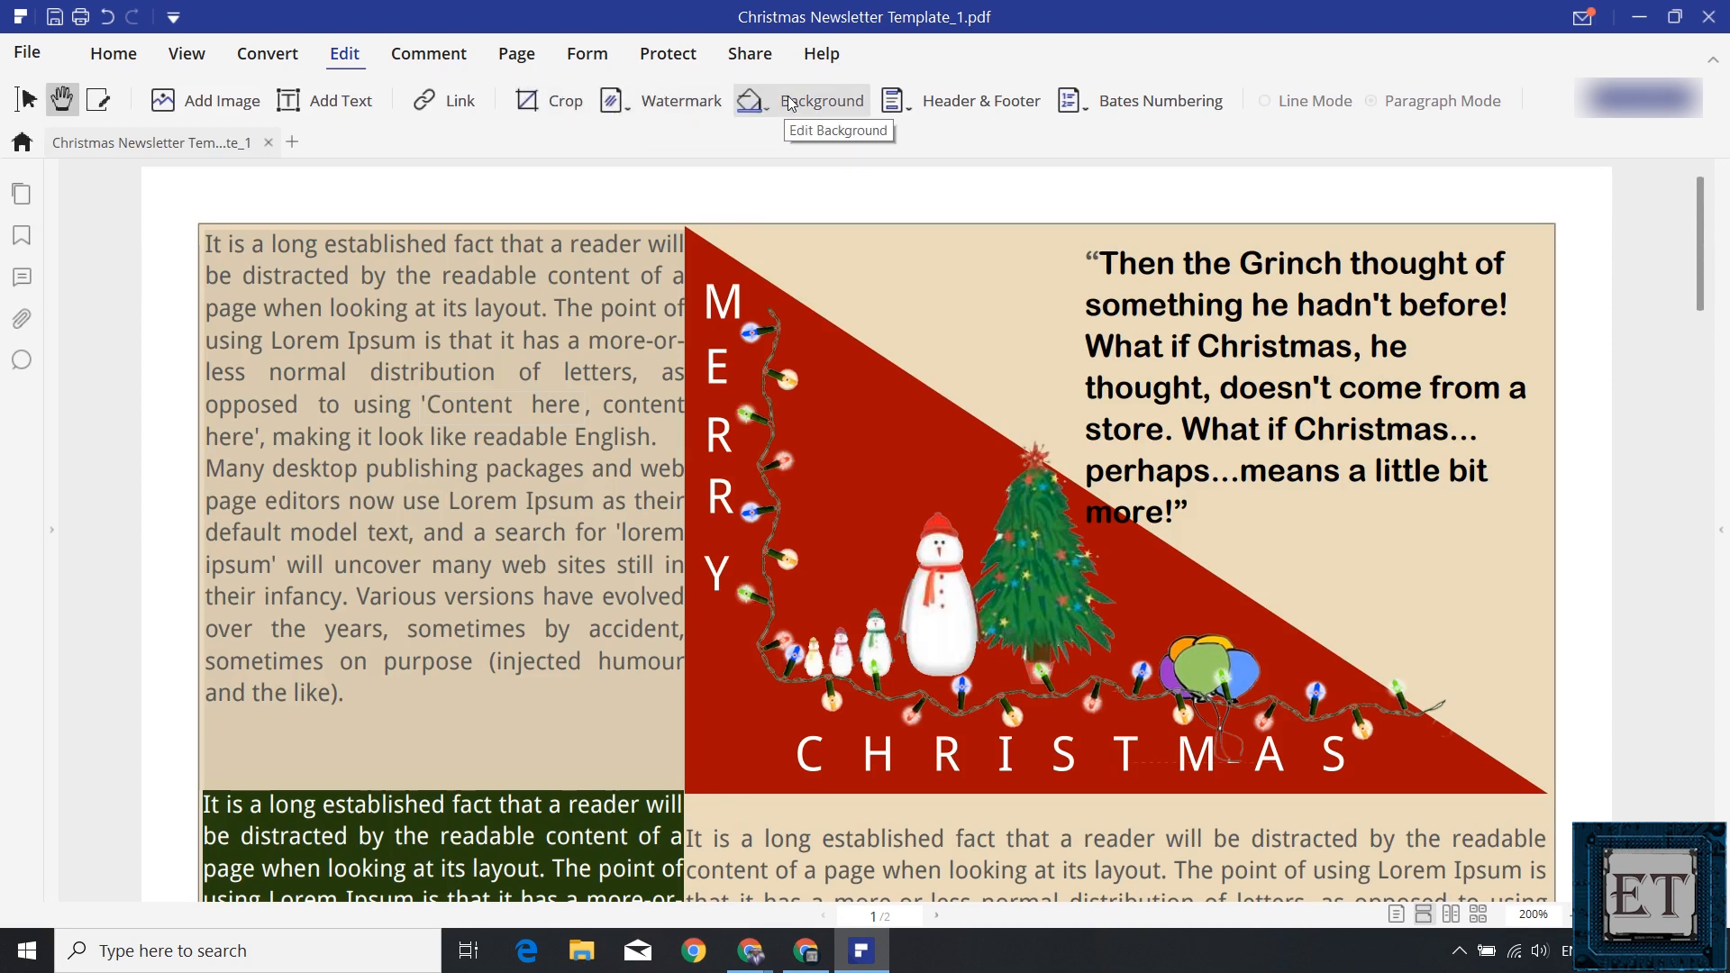
{"action": "mouse_move", "coordinate": [1117, 110]}
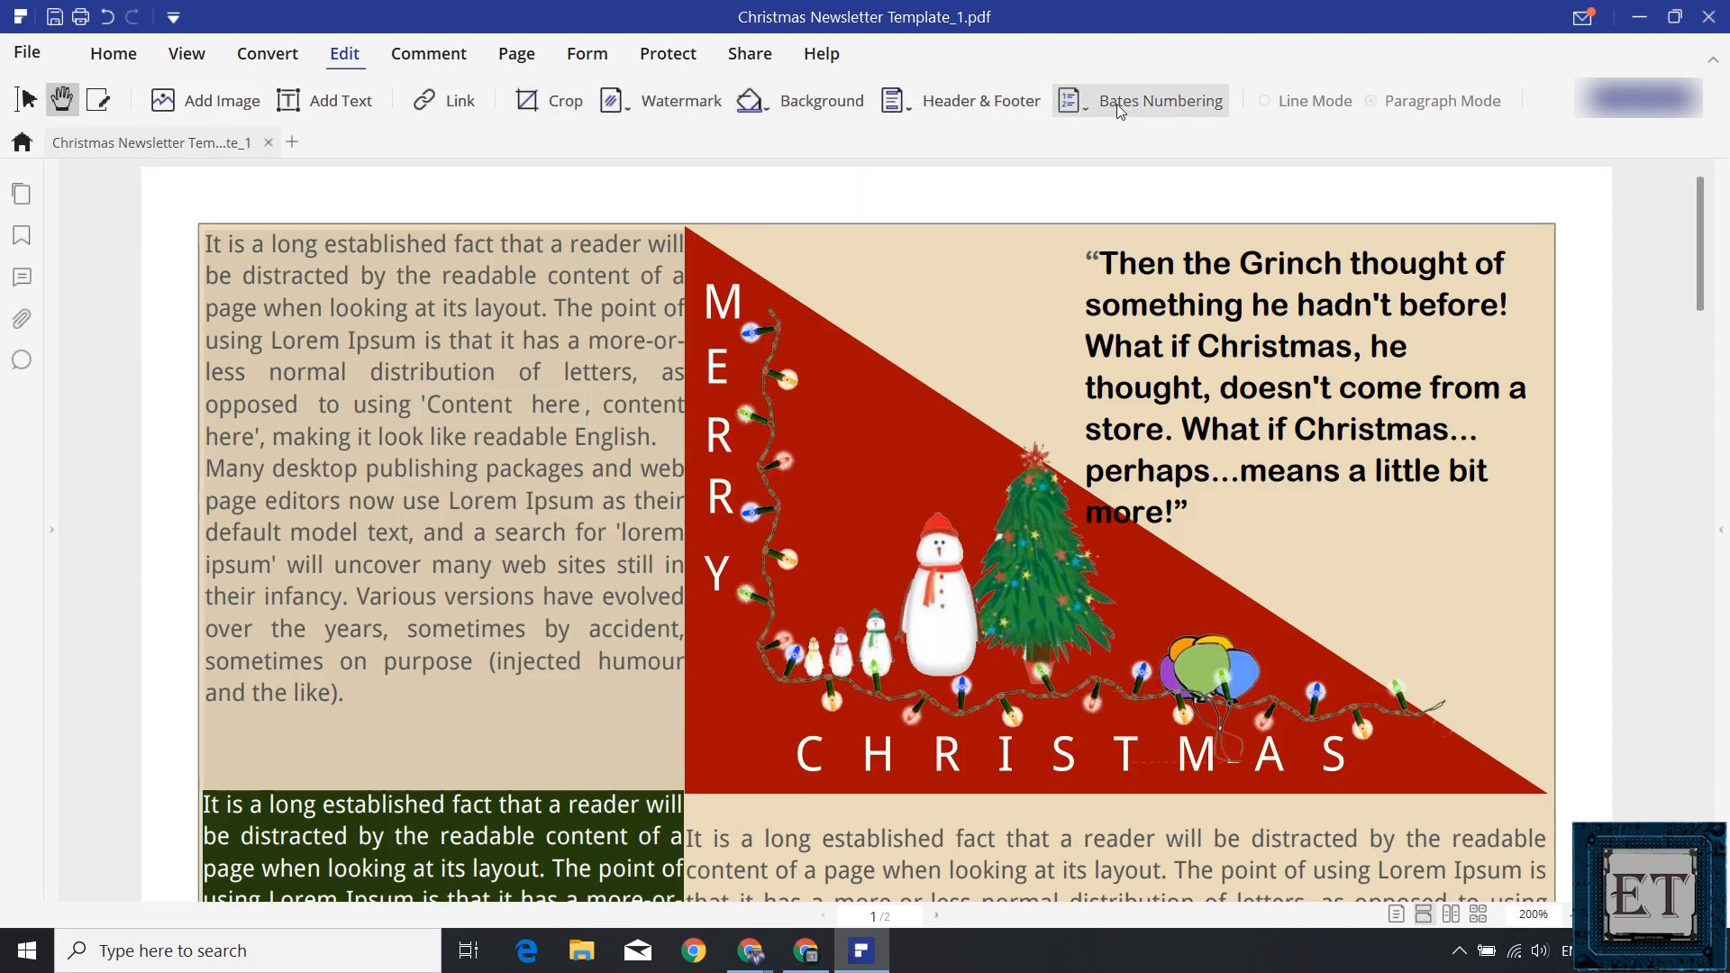
{"action": "mouse_move", "coordinate": [864, 149]}
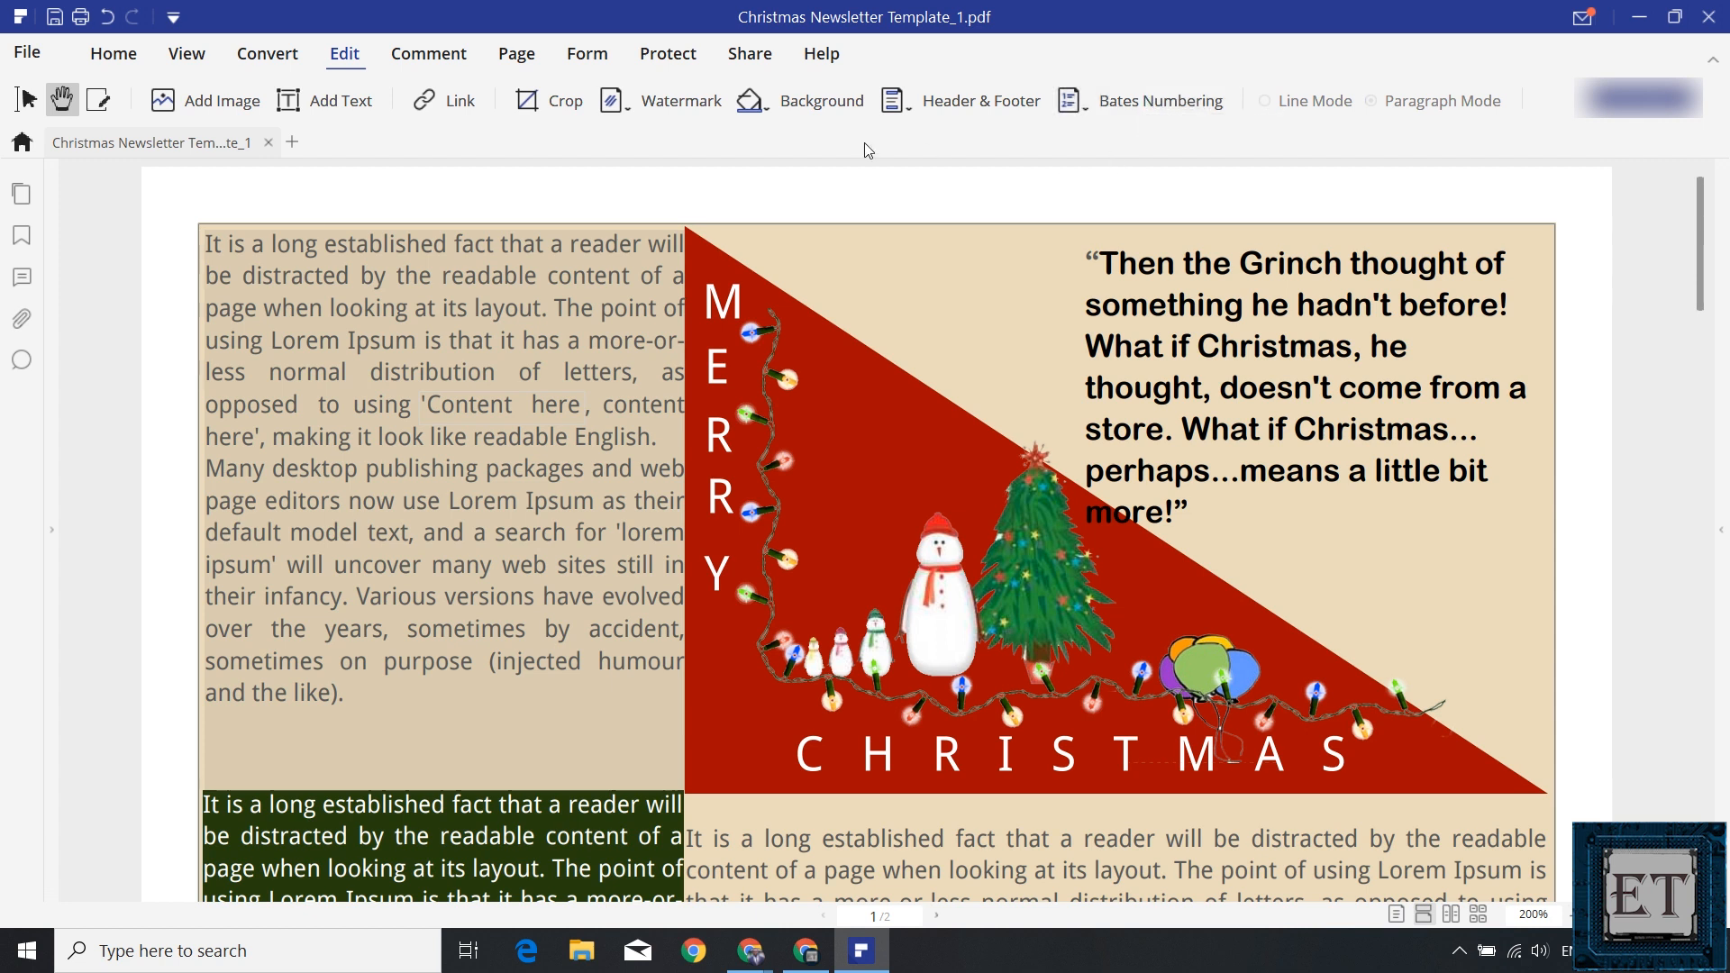
{"action": "left_click", "coordinate": [428, 53]}
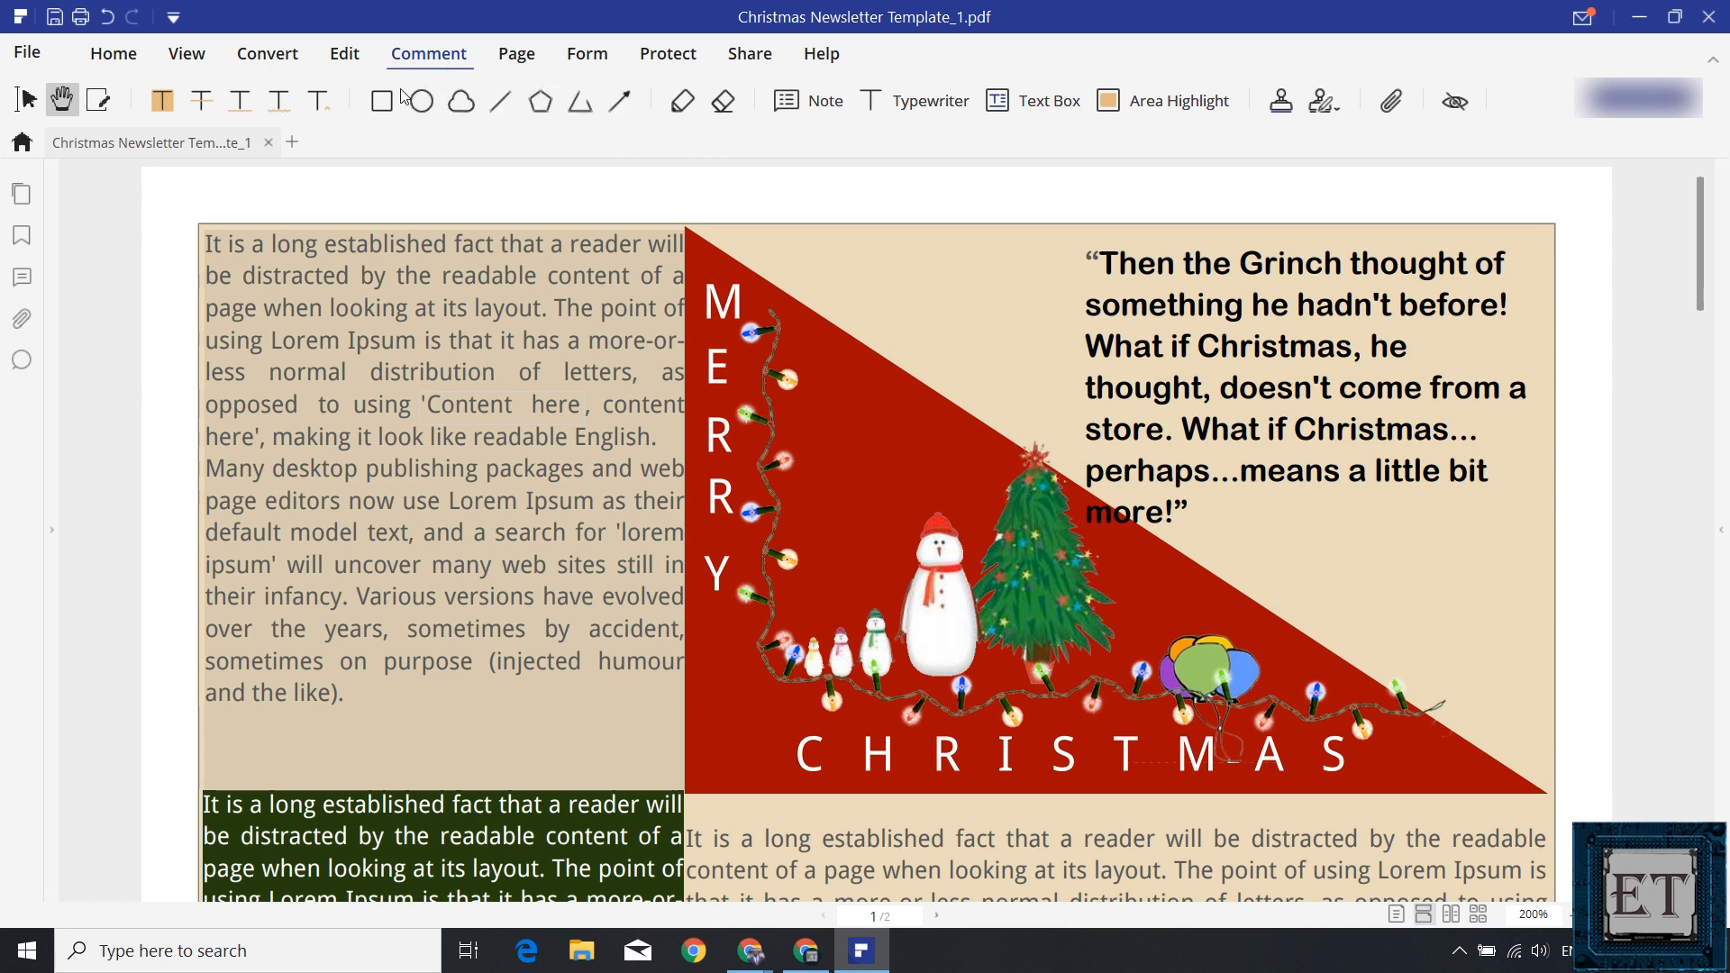
Draw a red rectangle above the quote and begin a red polygon.
{"action": "left_click_drag", "start_coordinate": [872, 247], "coordinate": [1026, 353]}
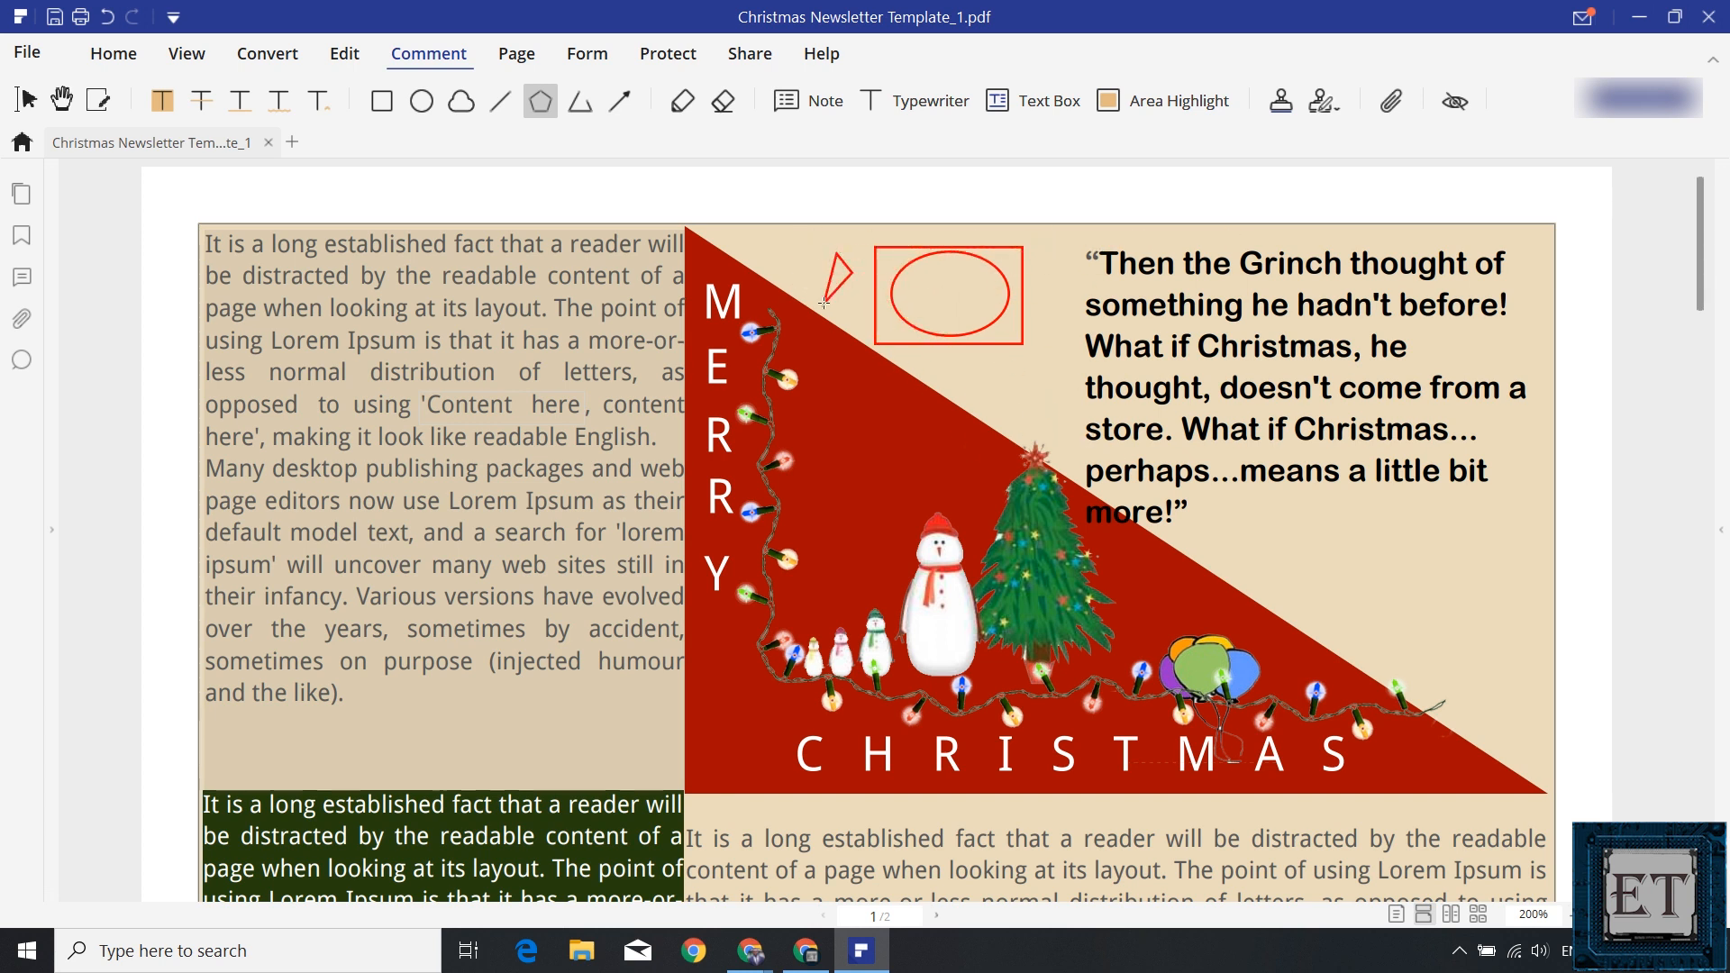
{"action": "left_click", "coordinate": [461, 100]}
{"action": "type", "text": "Please proofre"}
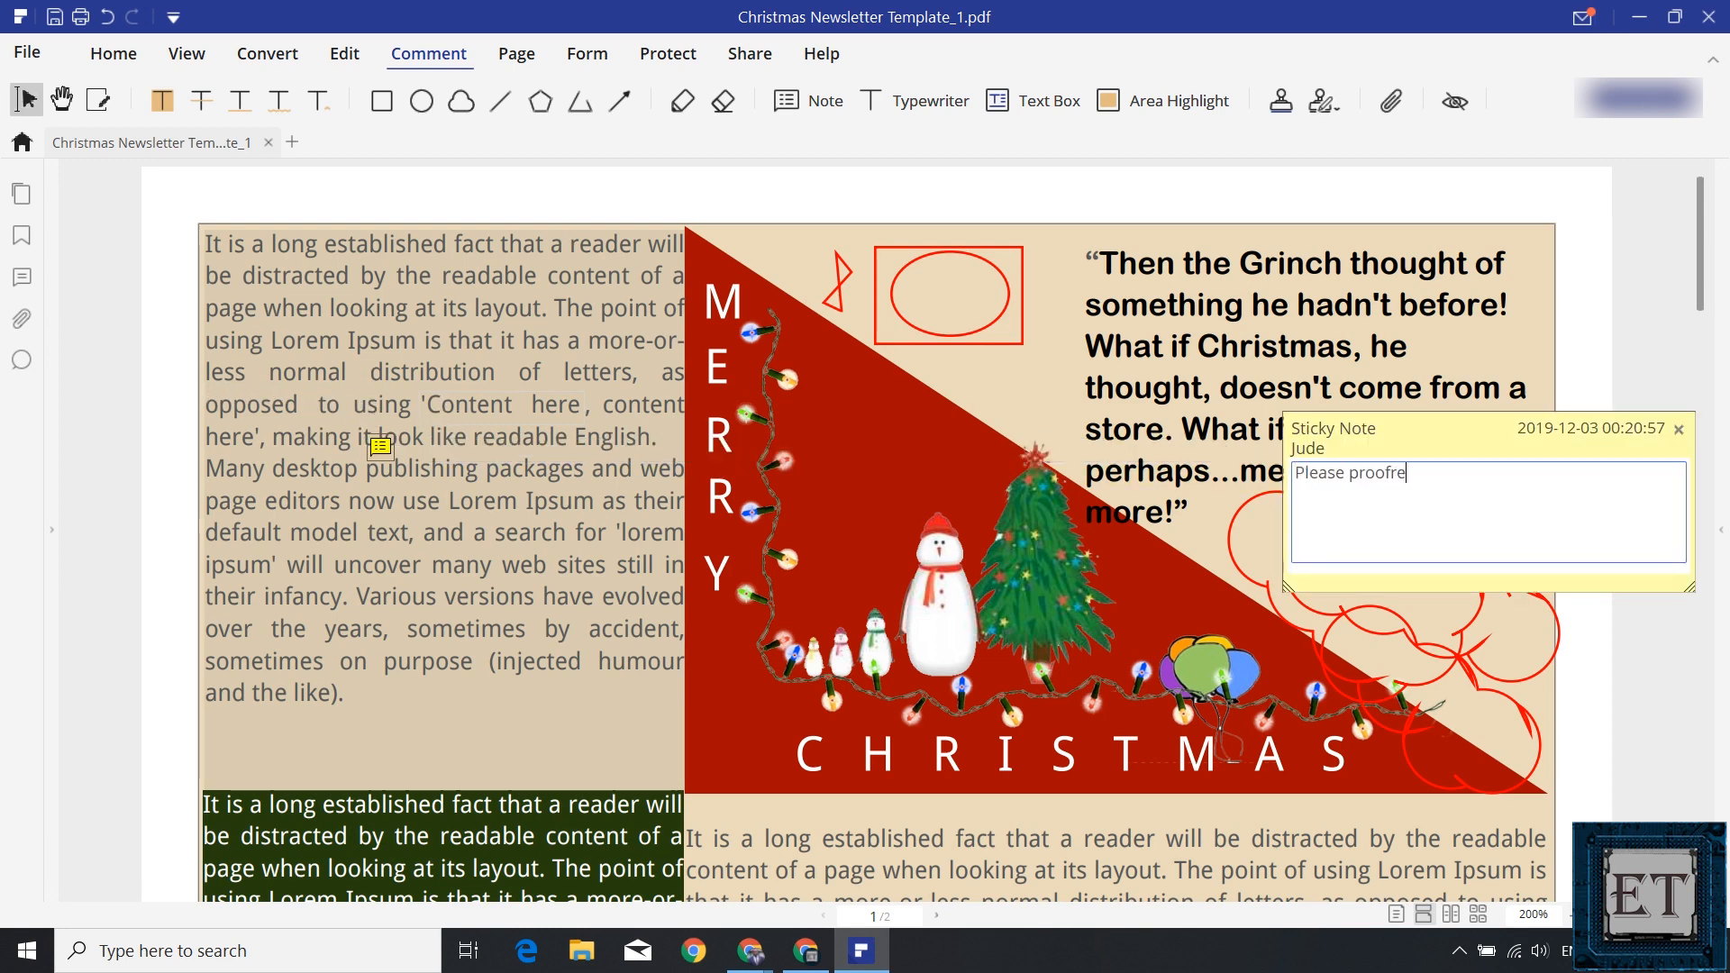
Finish the 'Please proofread this section' note and start an 'Additional info' text box.
{"action": "type", "text": "ad this section"}
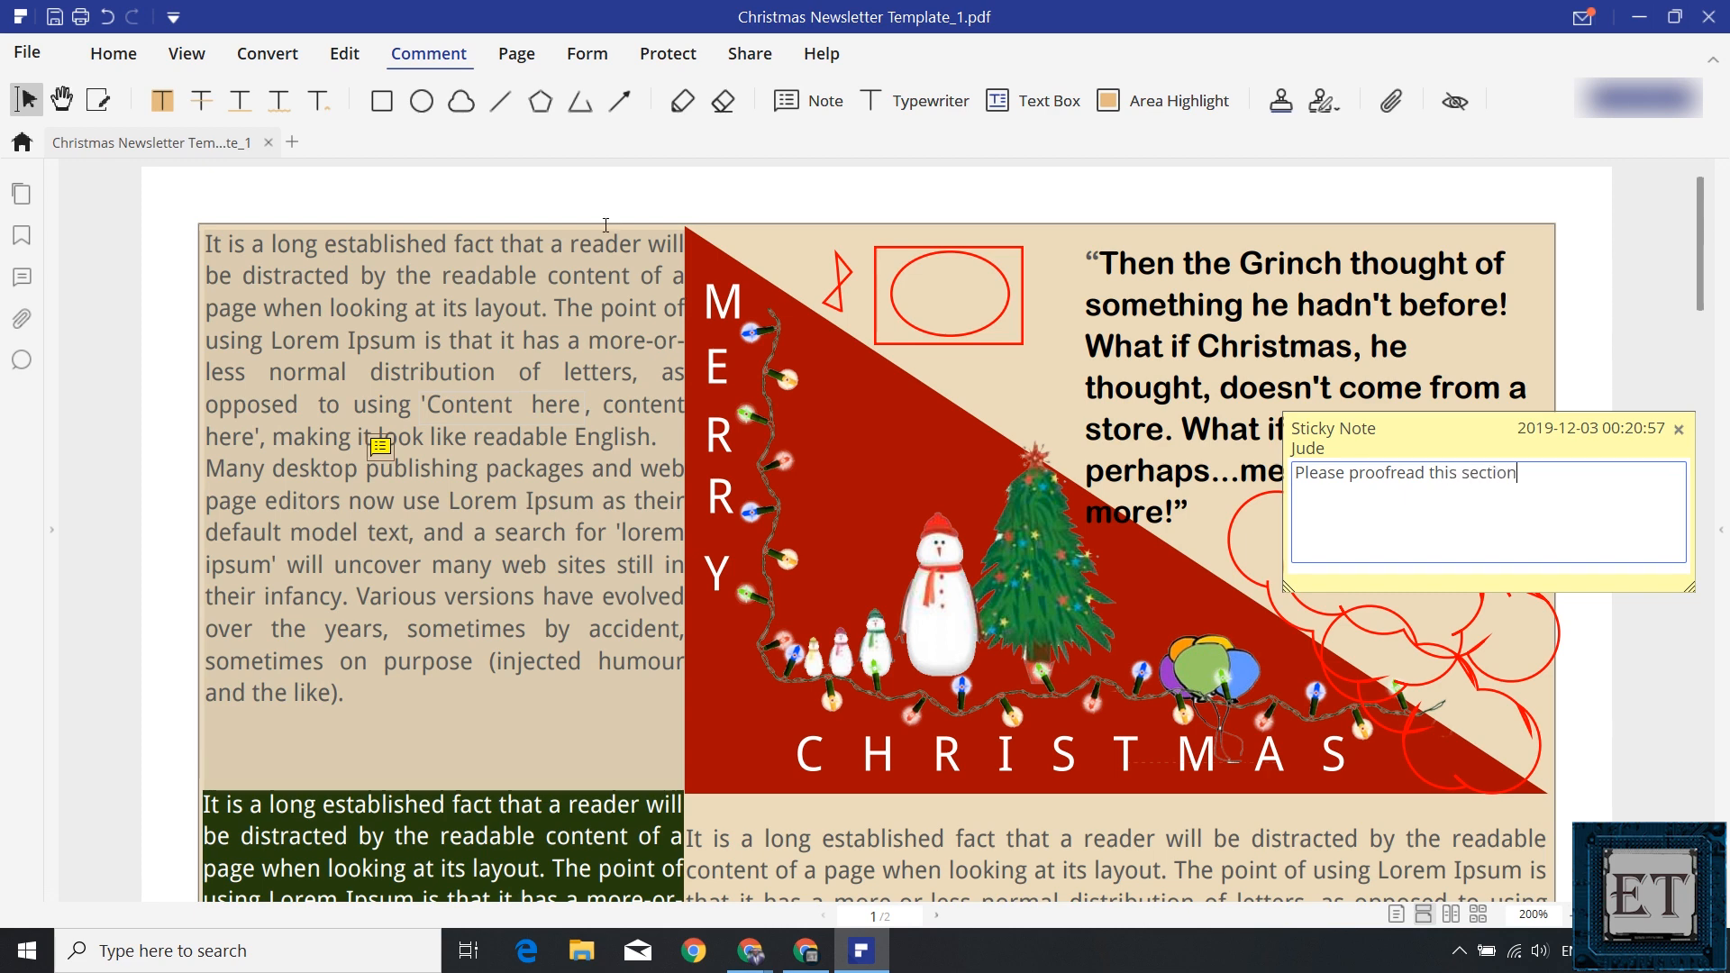
{"action": "left_click", "coordinate": [1677, 428]}
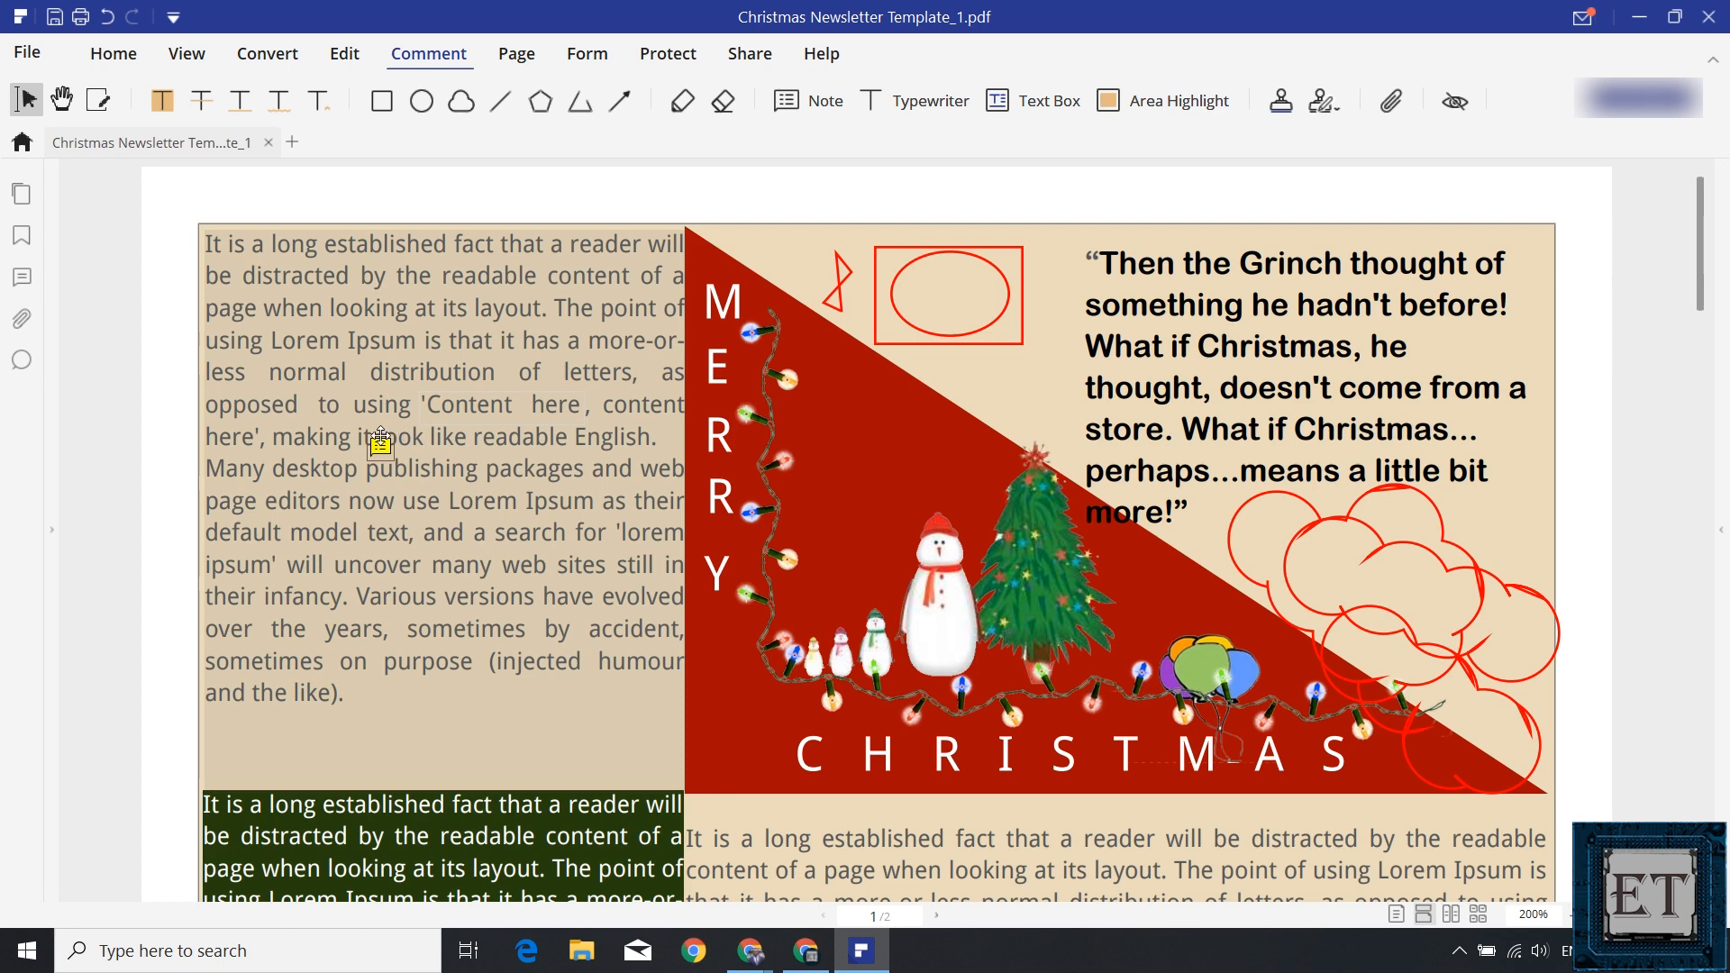
{"action": "left_click", "coordinate": [380, 444]}
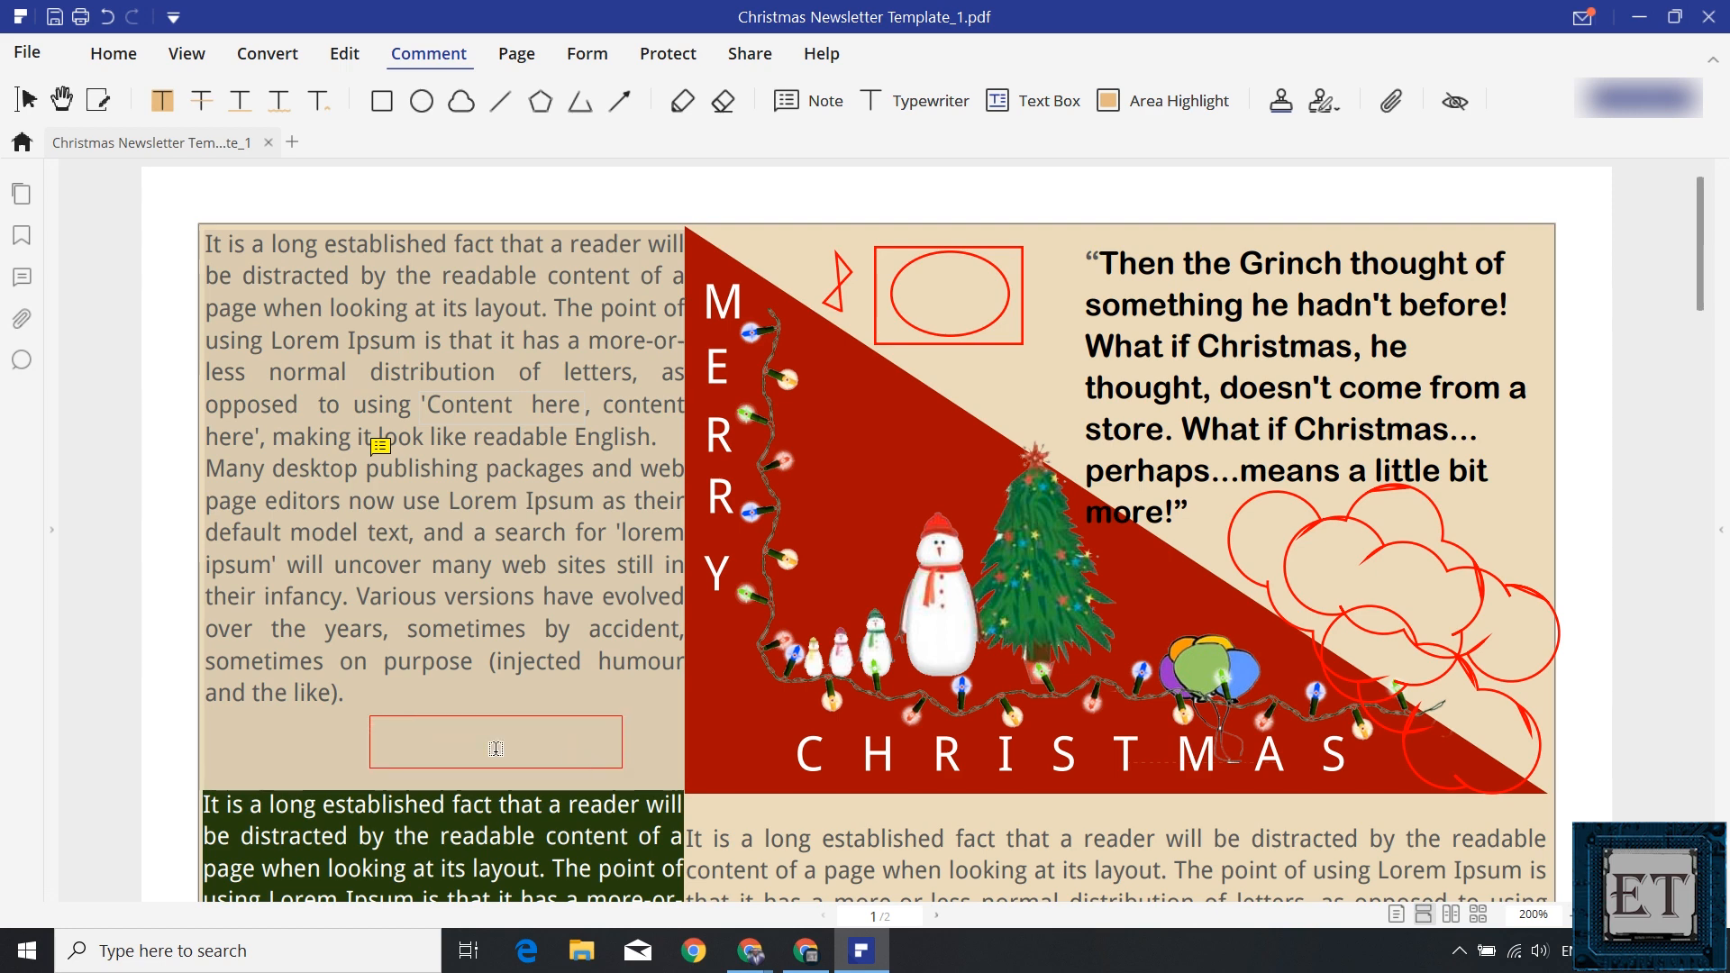
{"action": "type", "text": "Additional inf"}
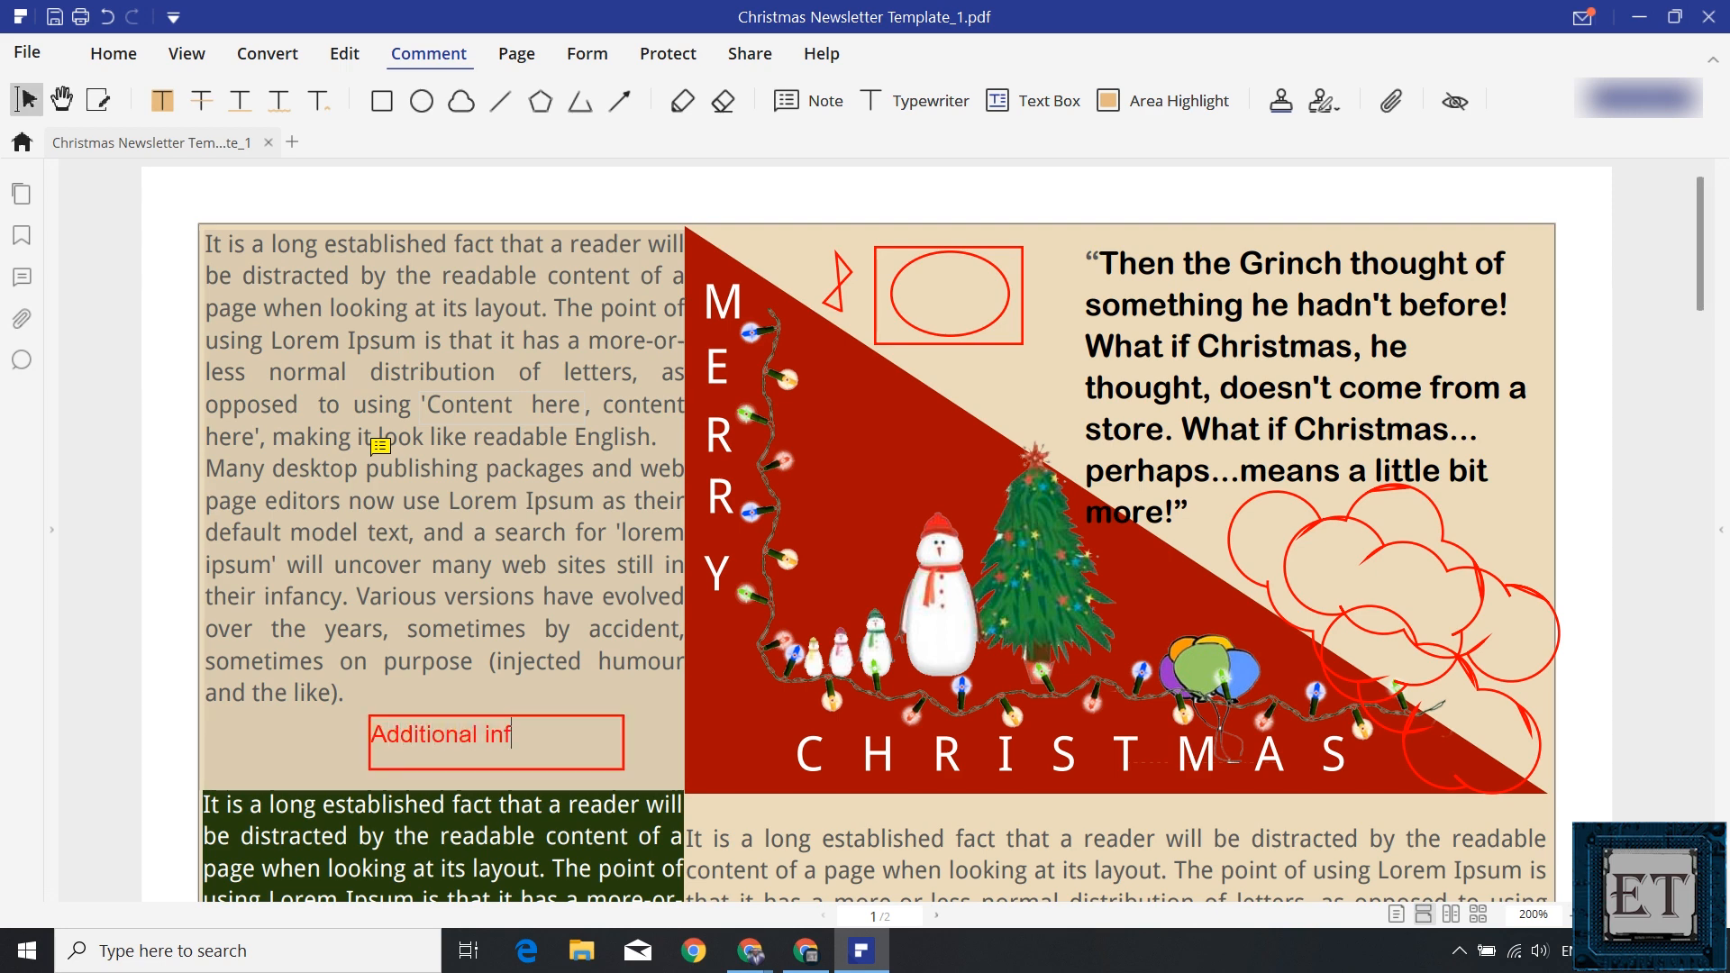
{"action": "type", "text": "o"}
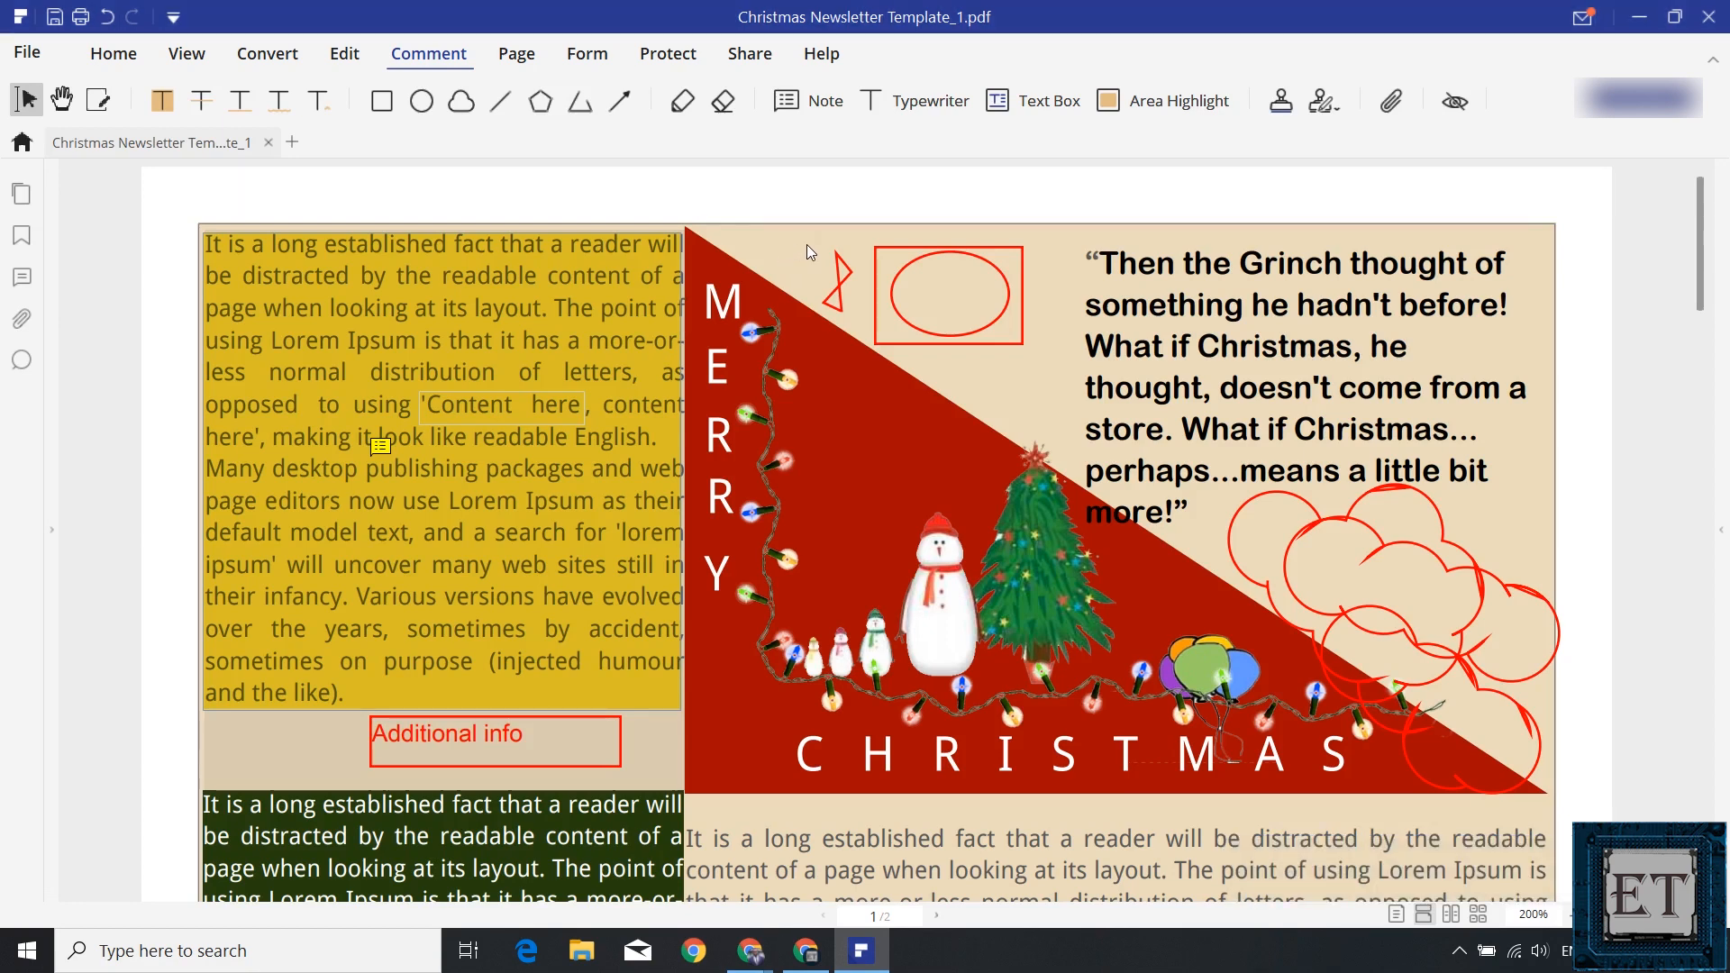
{"action": "mouse_move", "coordinate": [930, 189]}
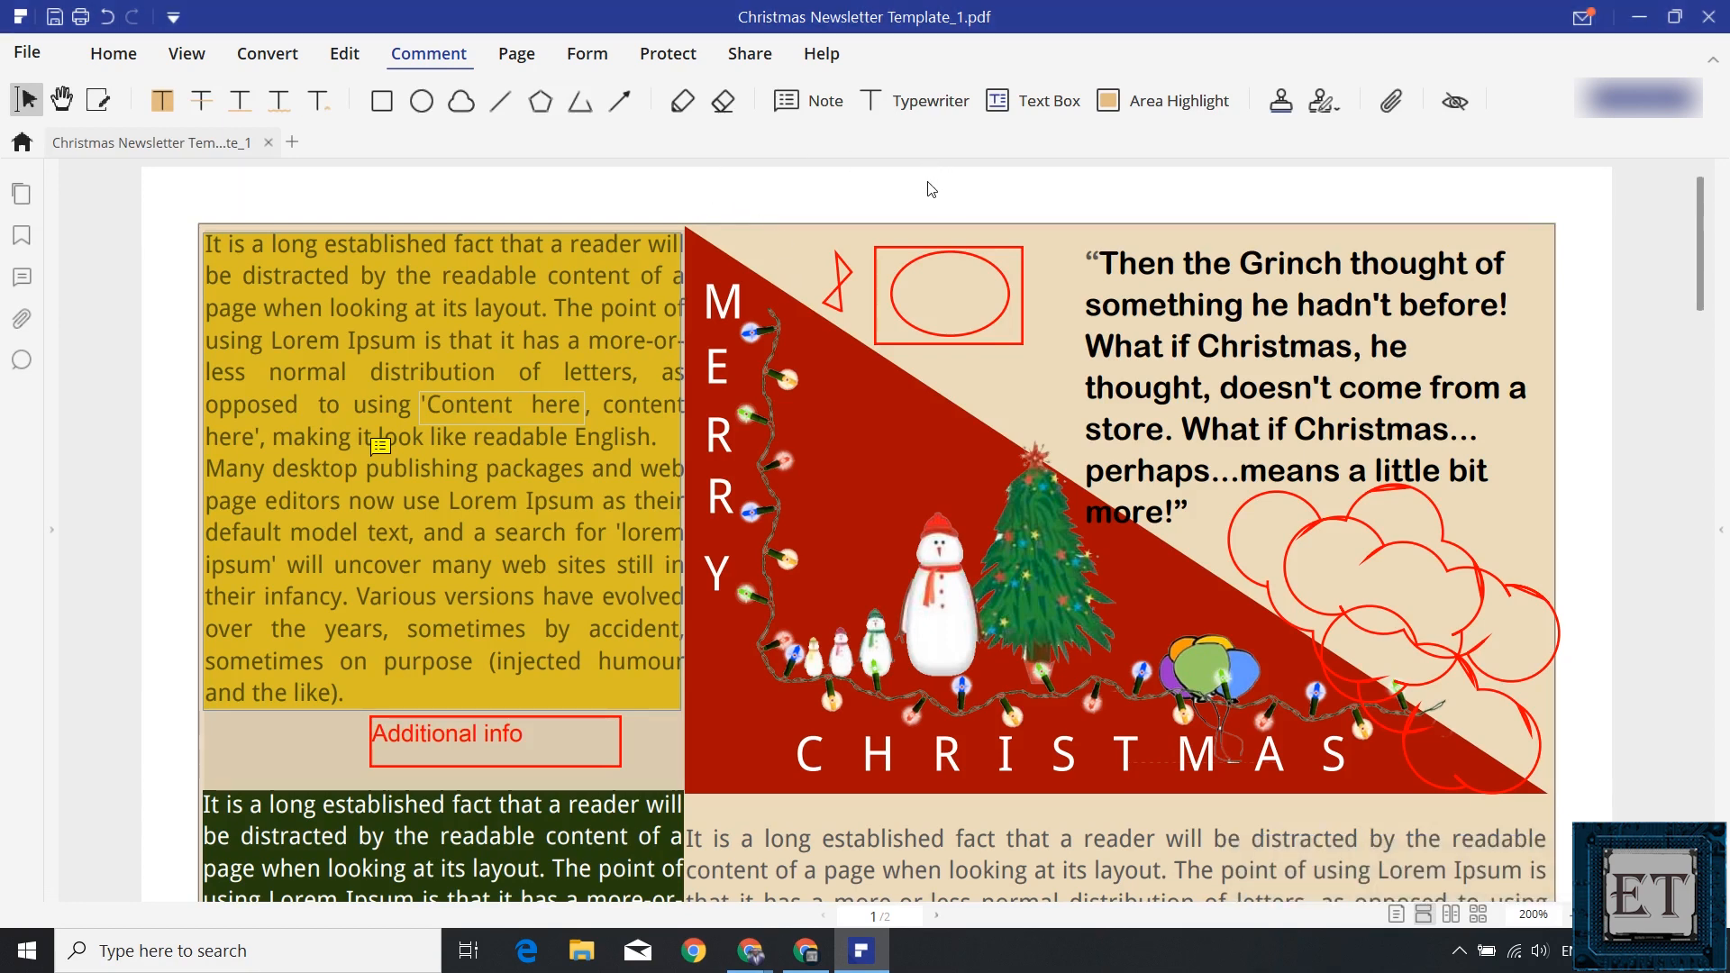
{"action": "mouse_move", "coordinate": [930, 100]}
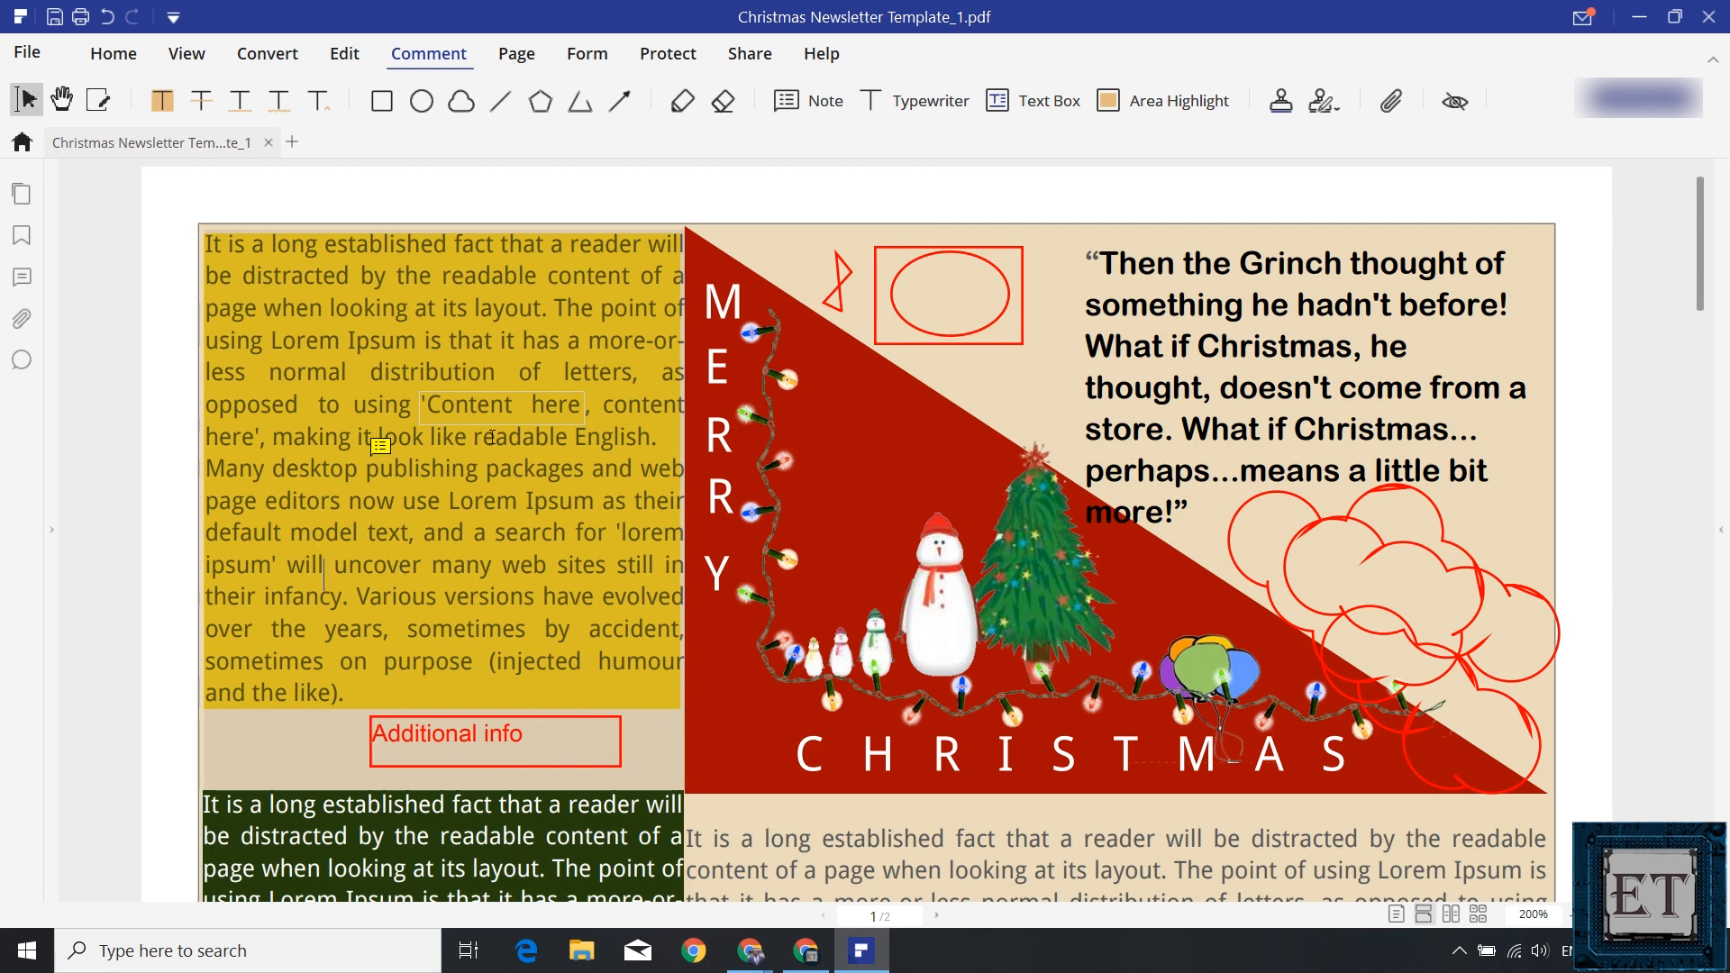
Type 'Review' as a typewriter note on the highlighted left column.
{"action": "type", "text": "Review this section"}
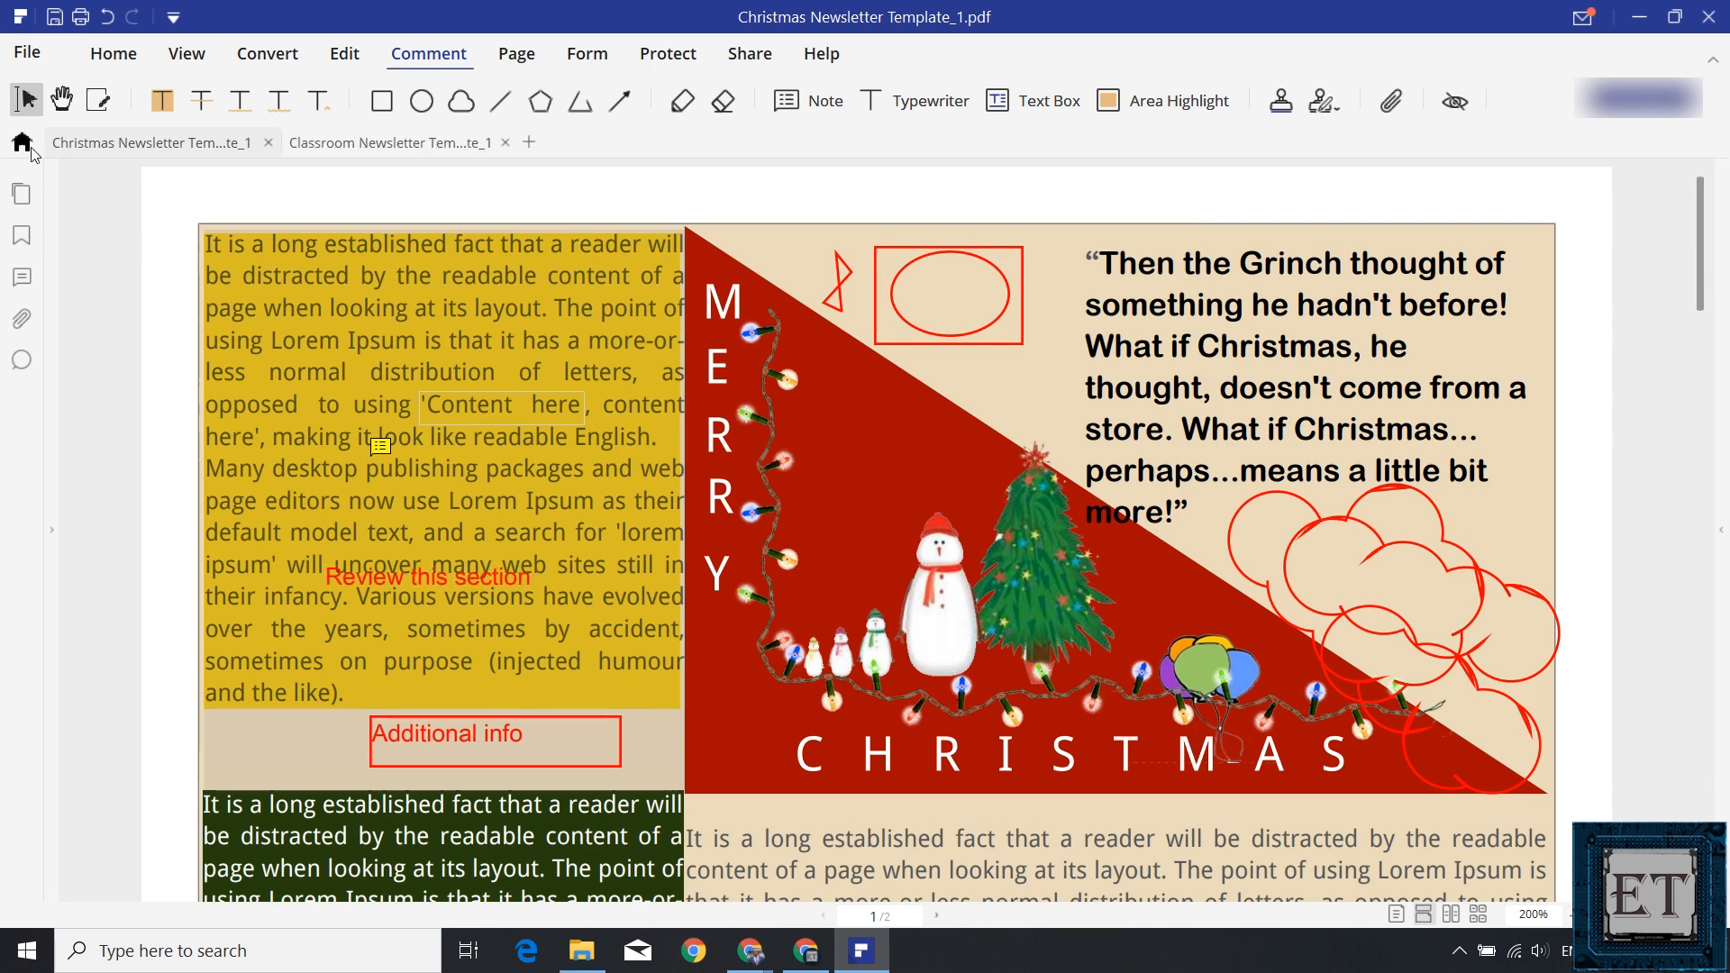
Toggle between the Christmas and Classroom newsletter tabs, then cancel the Open dialog.
{"action": "left_click", "coordinate": [20, 142]}
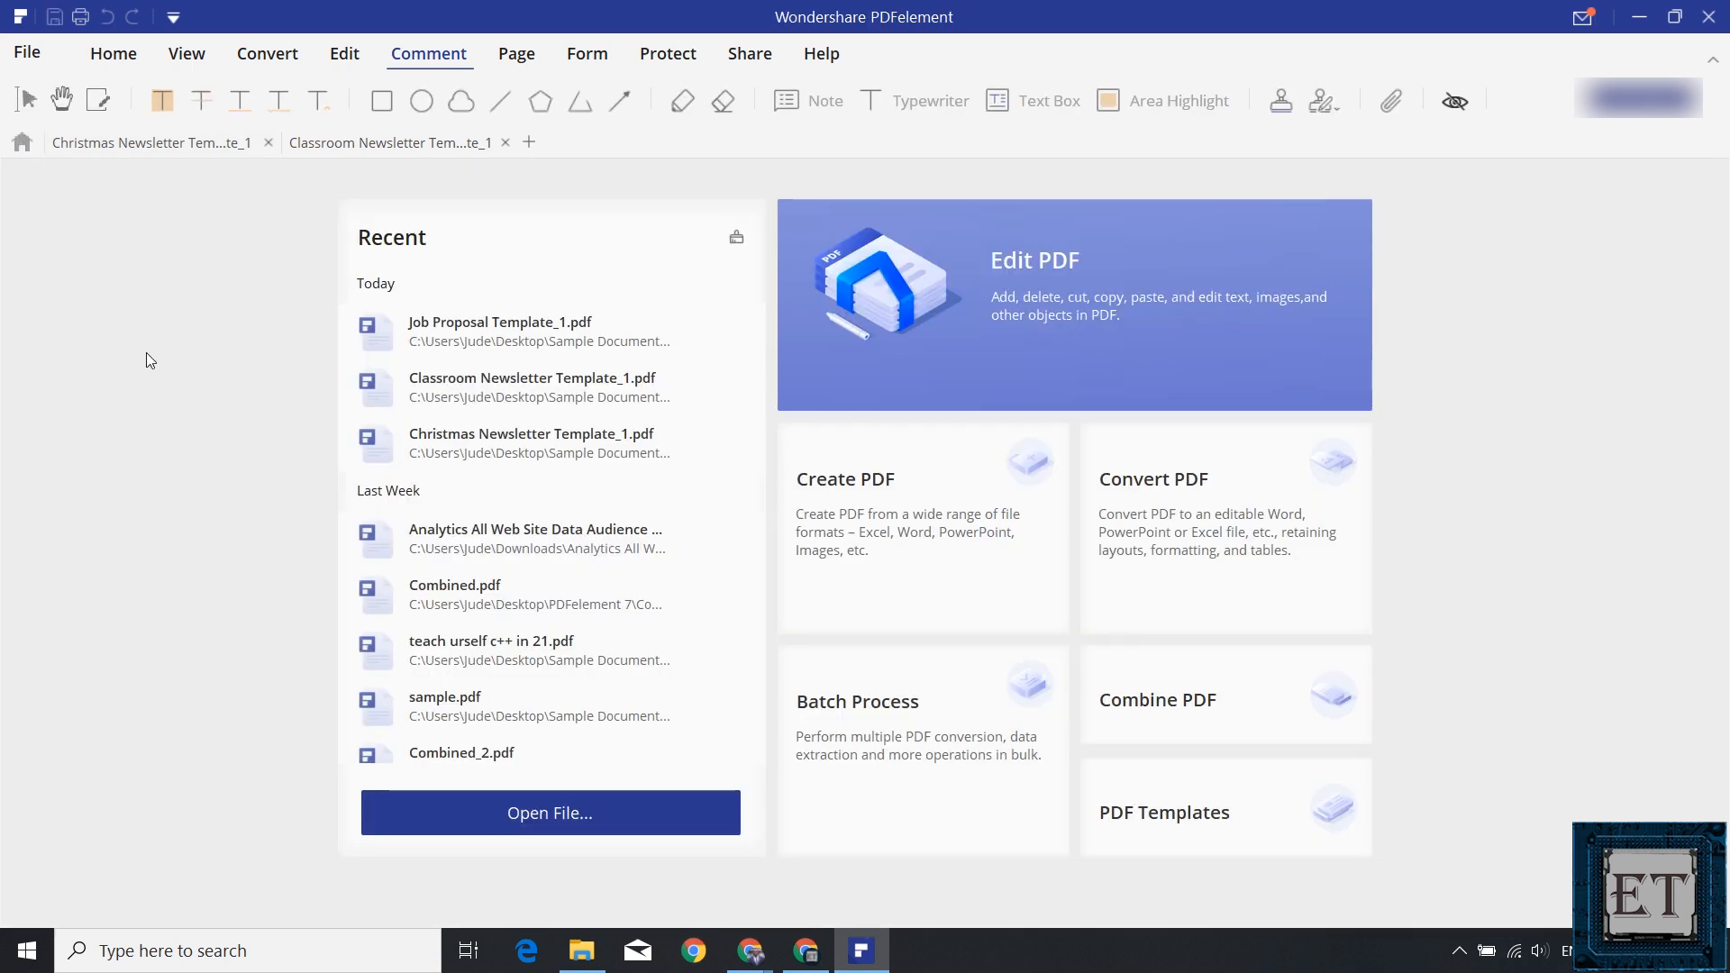
{"action": "mouse_move", "coordinate": [98, 180]}
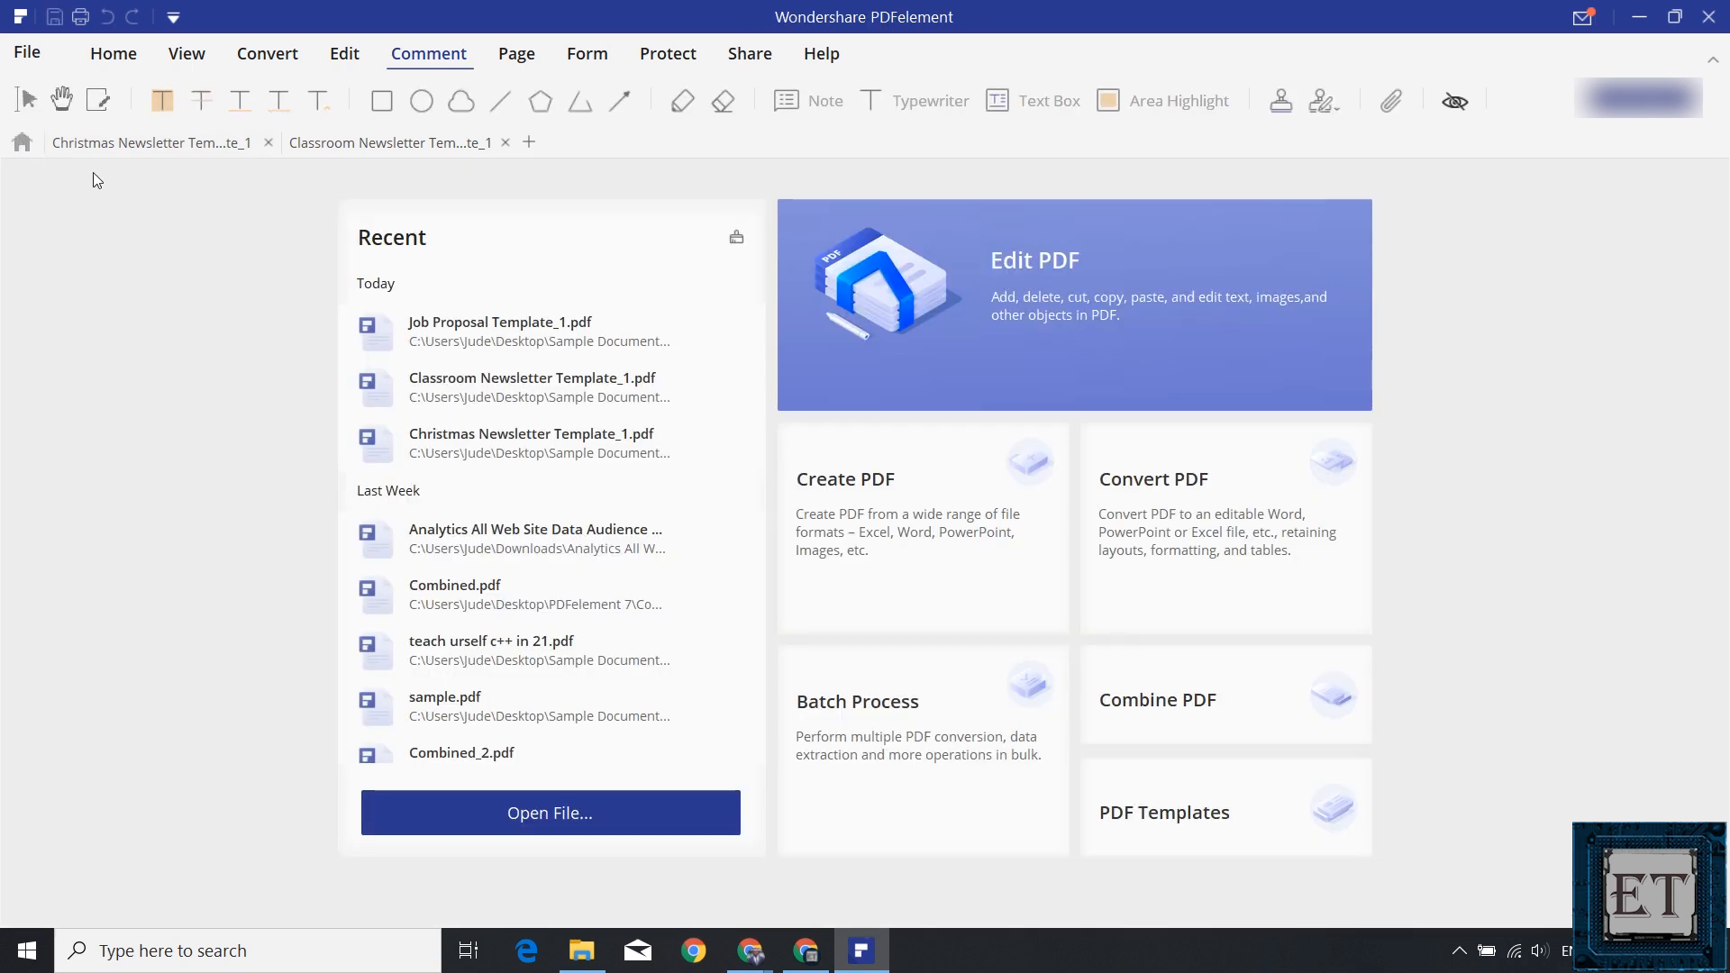
{"action": "left_click", "coordinate": [149, 142]}
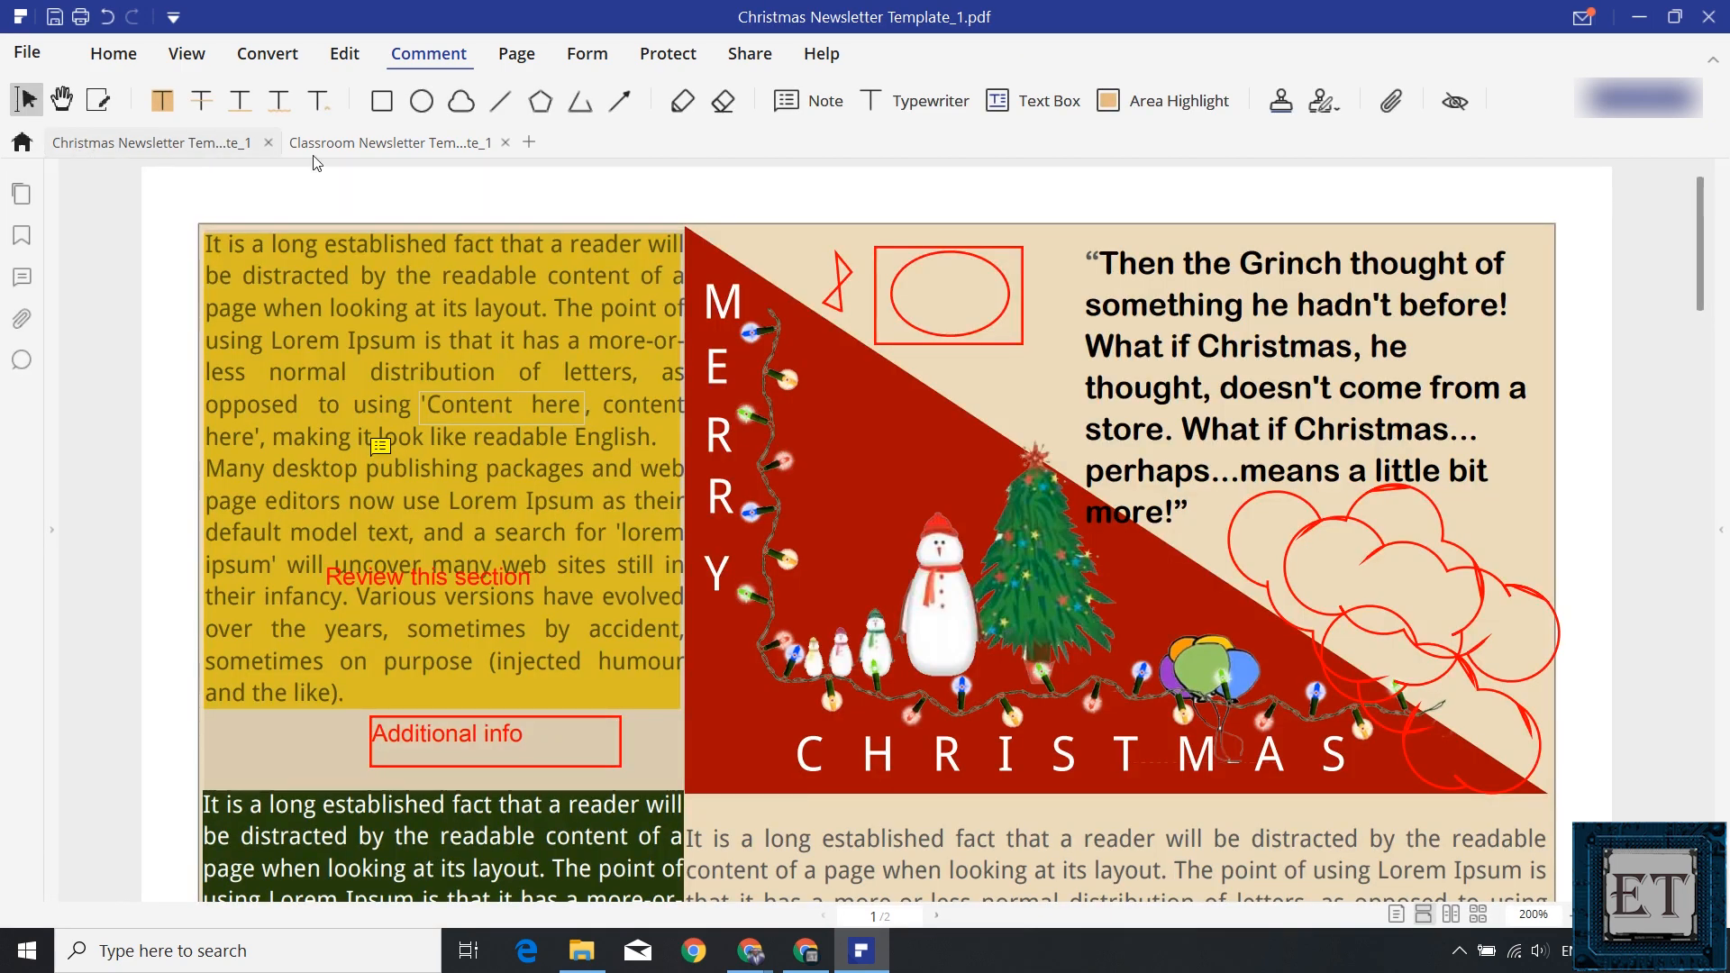
{"action": "left_click", "coordinate": [389, 142]}
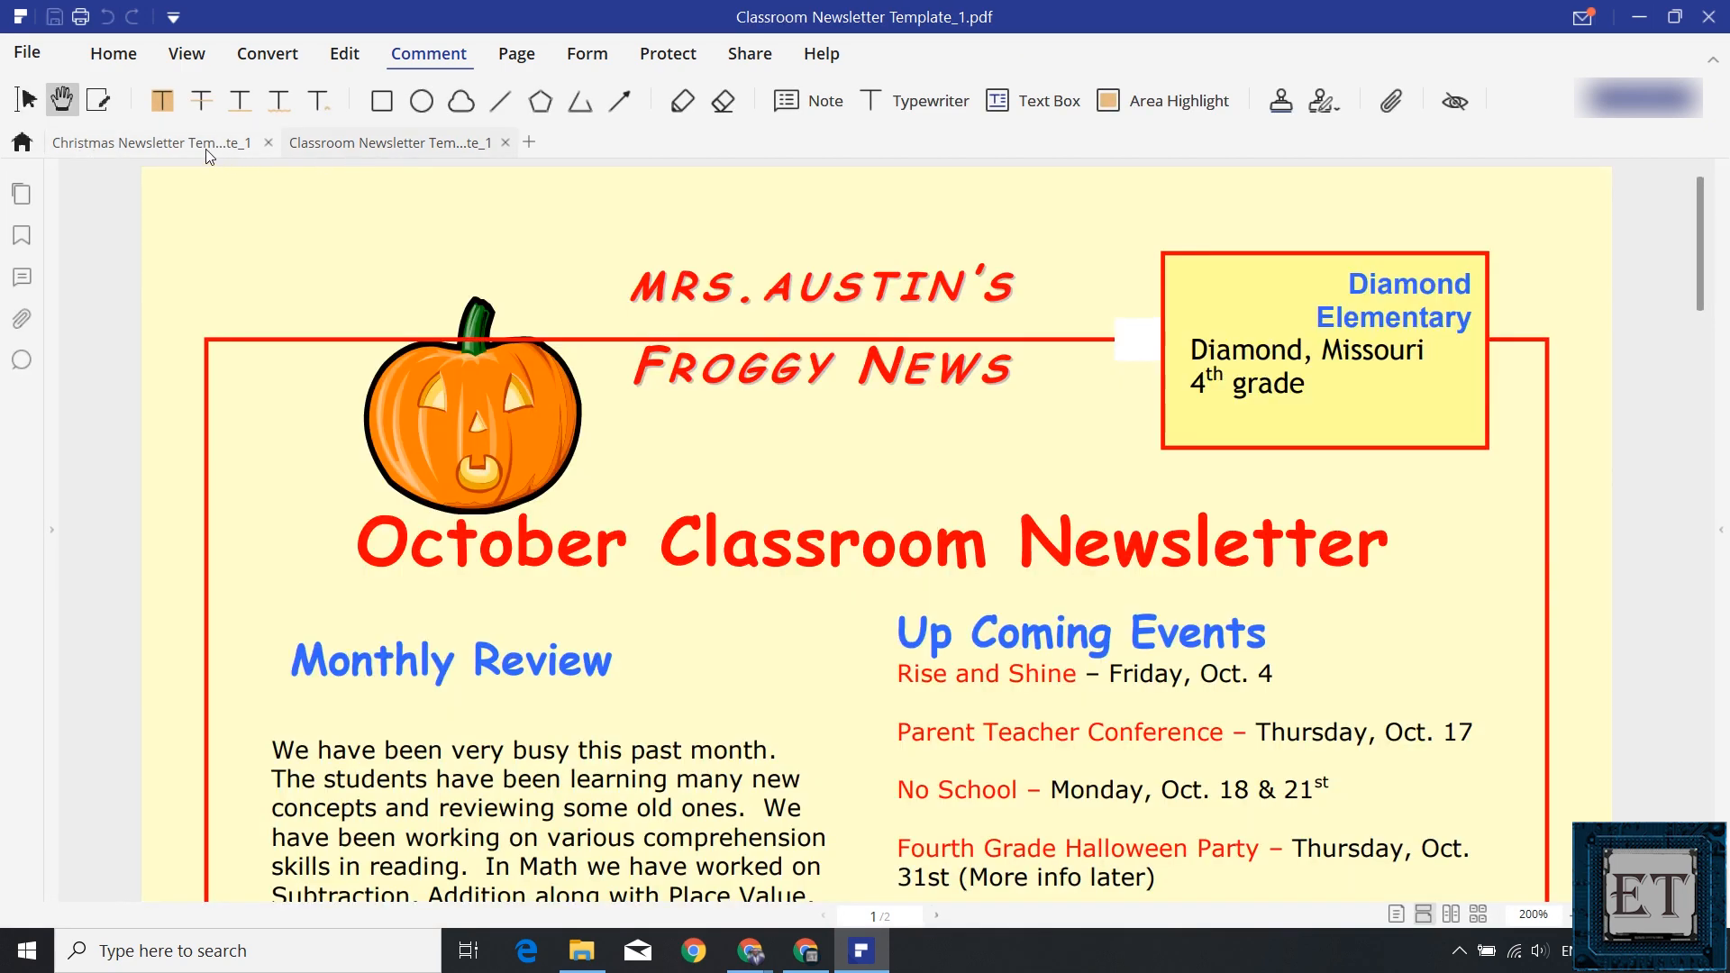
{"action": "left_click", "coordinate": [137, 142]}
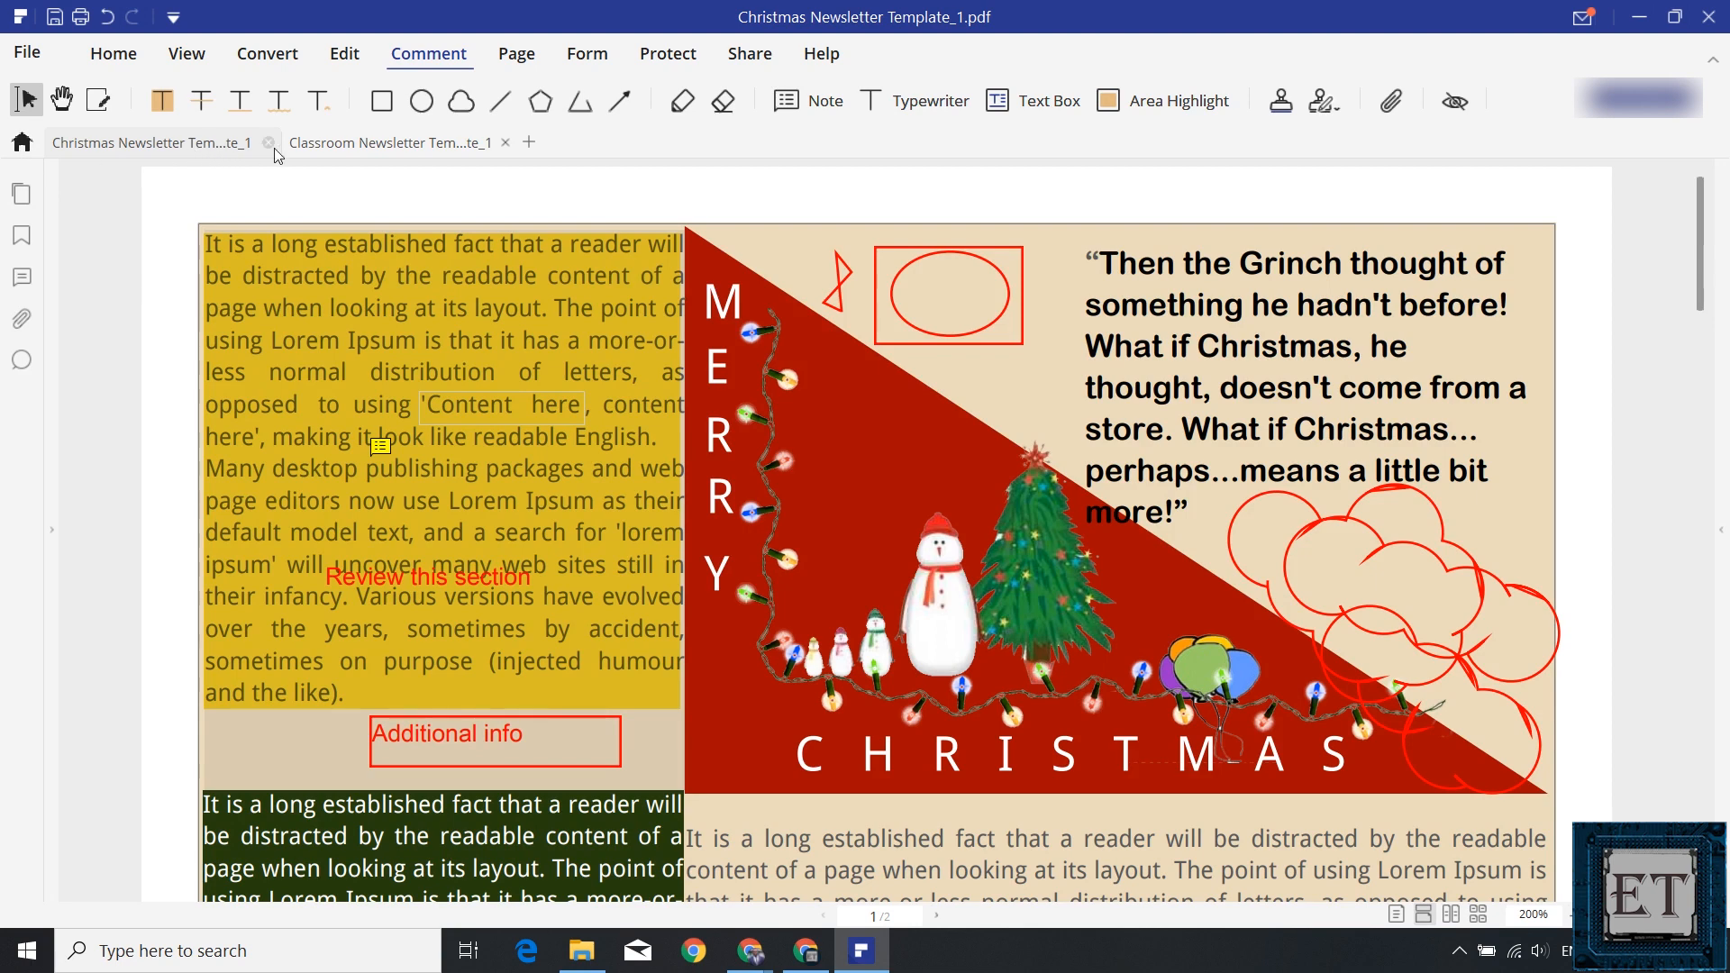
{"action": "left_click", "coordinate": [389, 142]}
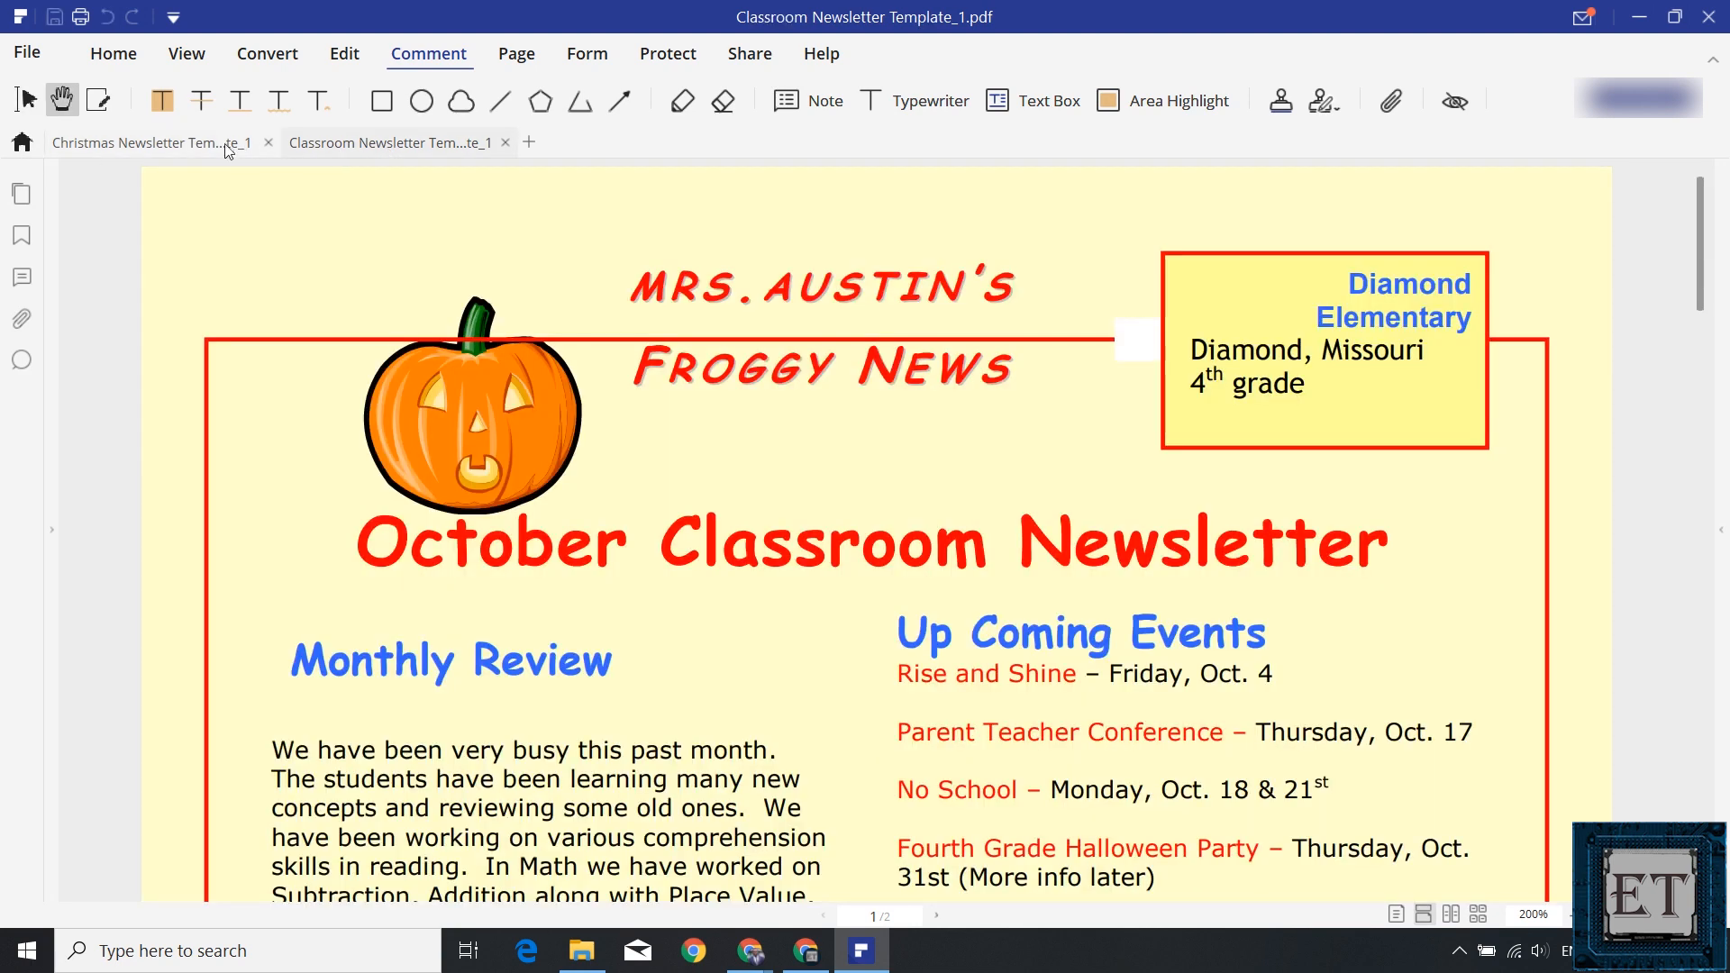
{"action": "left_click", "coordinate": [143, 142]}
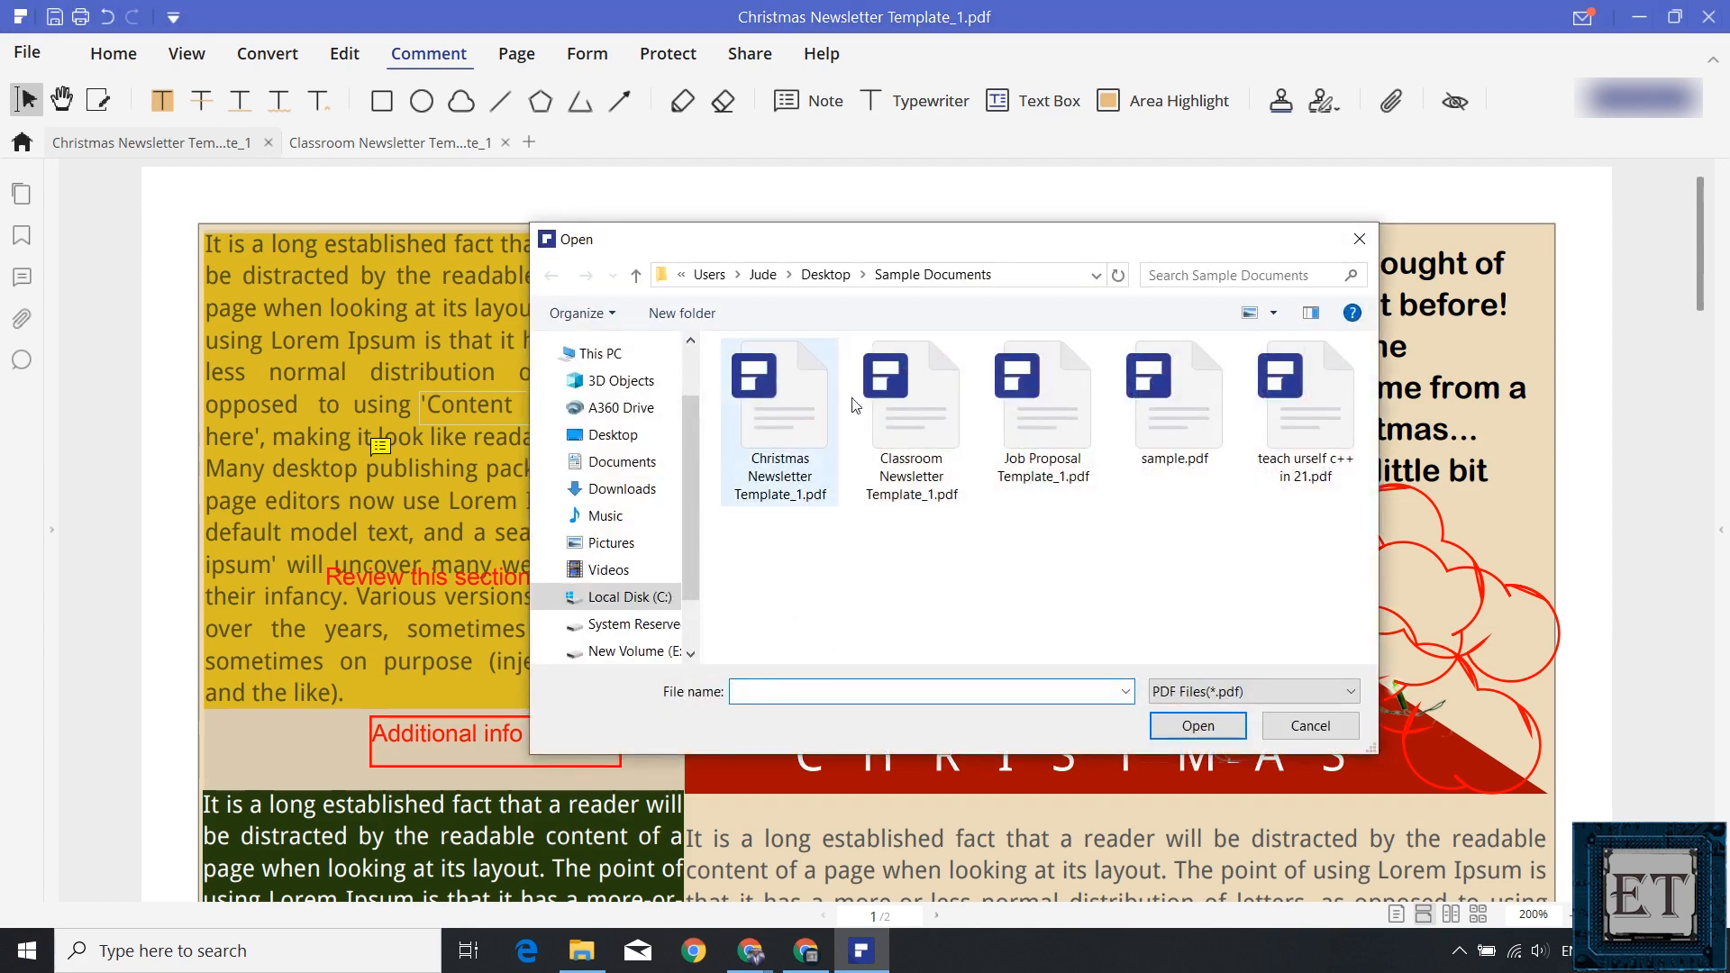
{"action": "left_click", "coordinate": [1309, 724]}
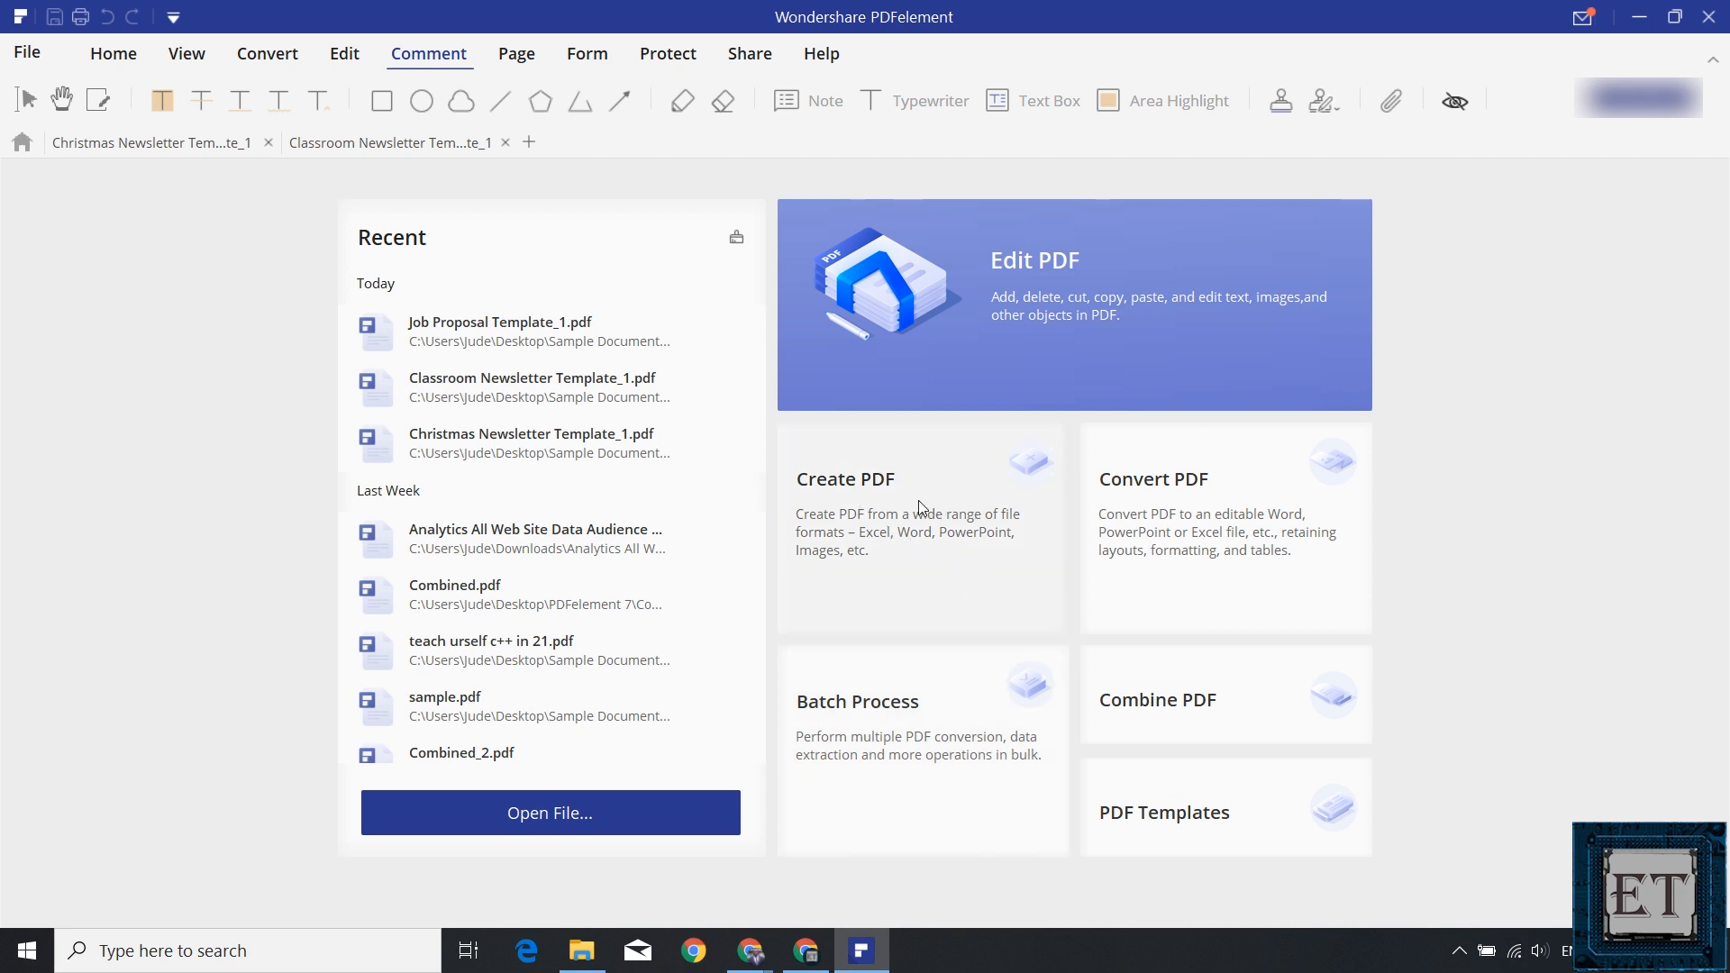
{"action": "mouse_move", "coordinate": [989, 527]}
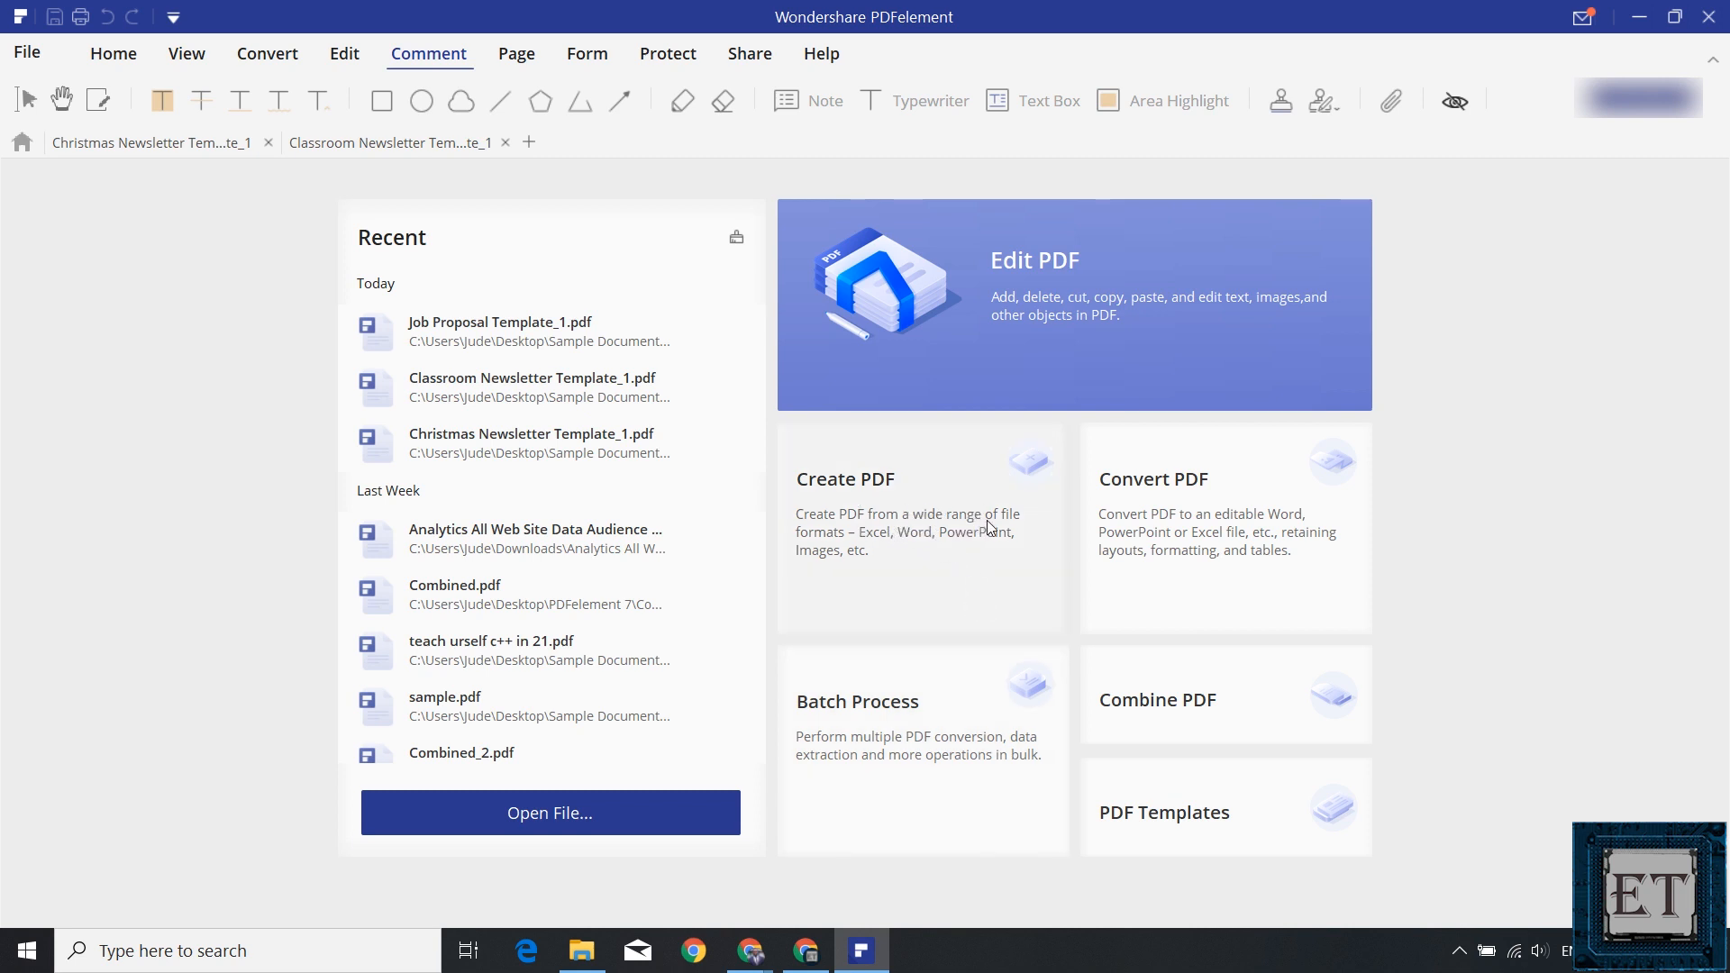
{"action": "mouse_move", "coordinate": [943, 549]}
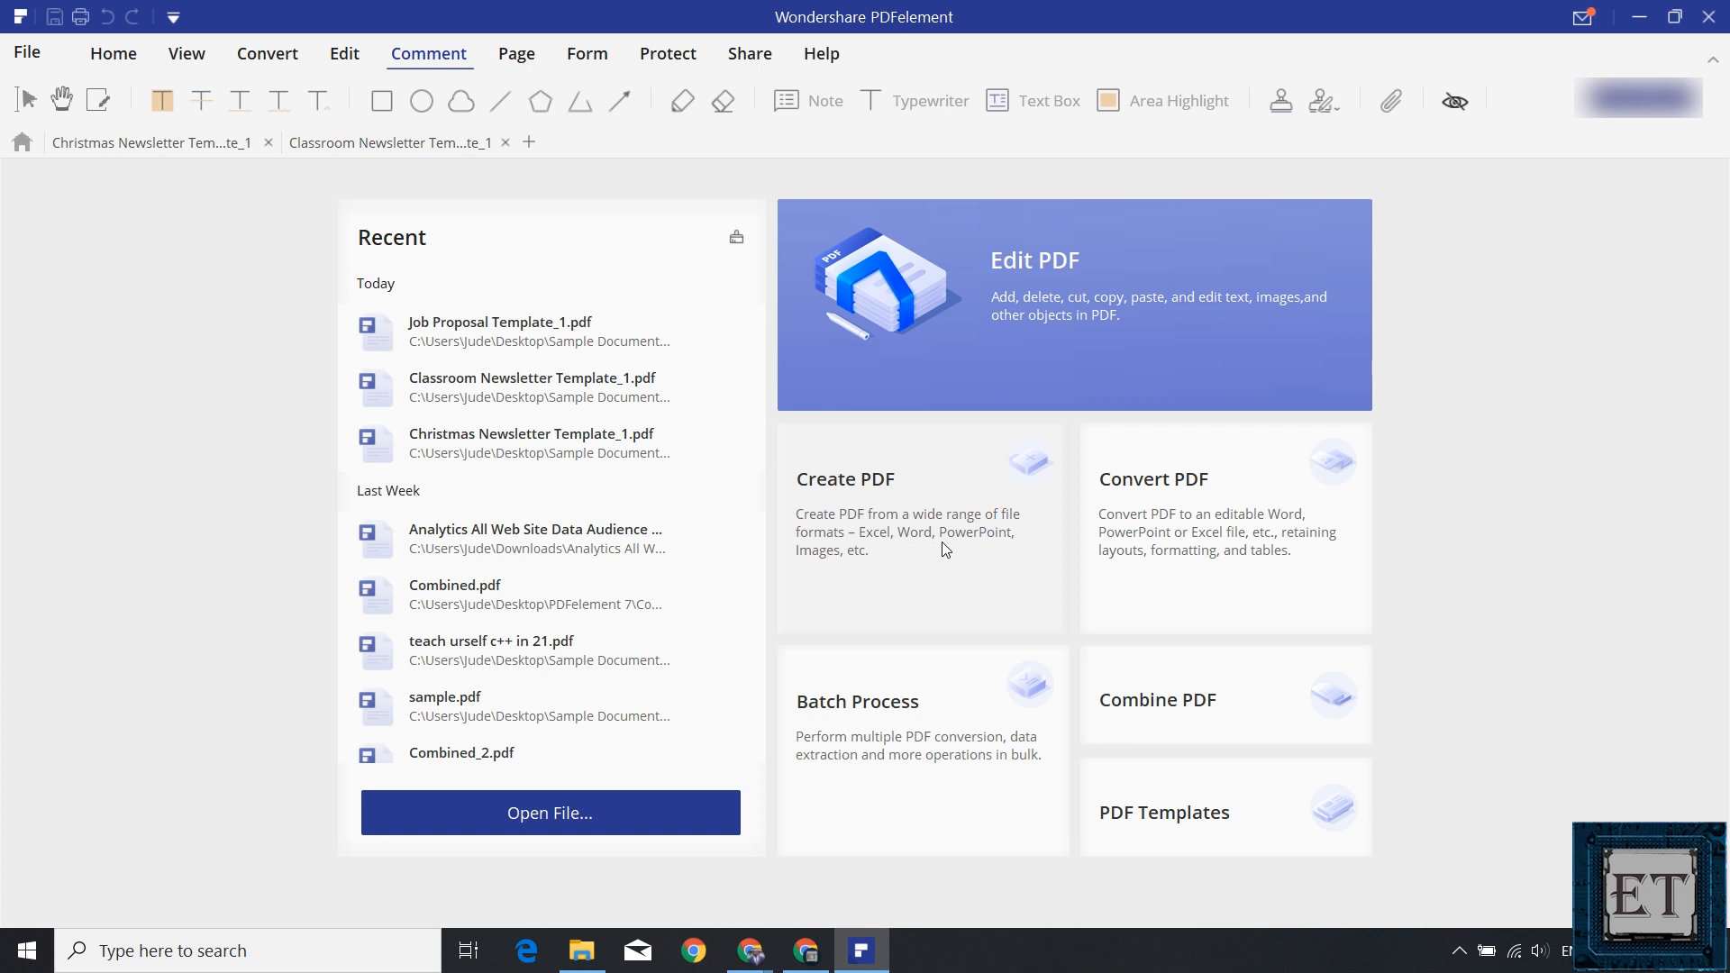
{"action": "mouse_move", "coordinate": [933, 572]}
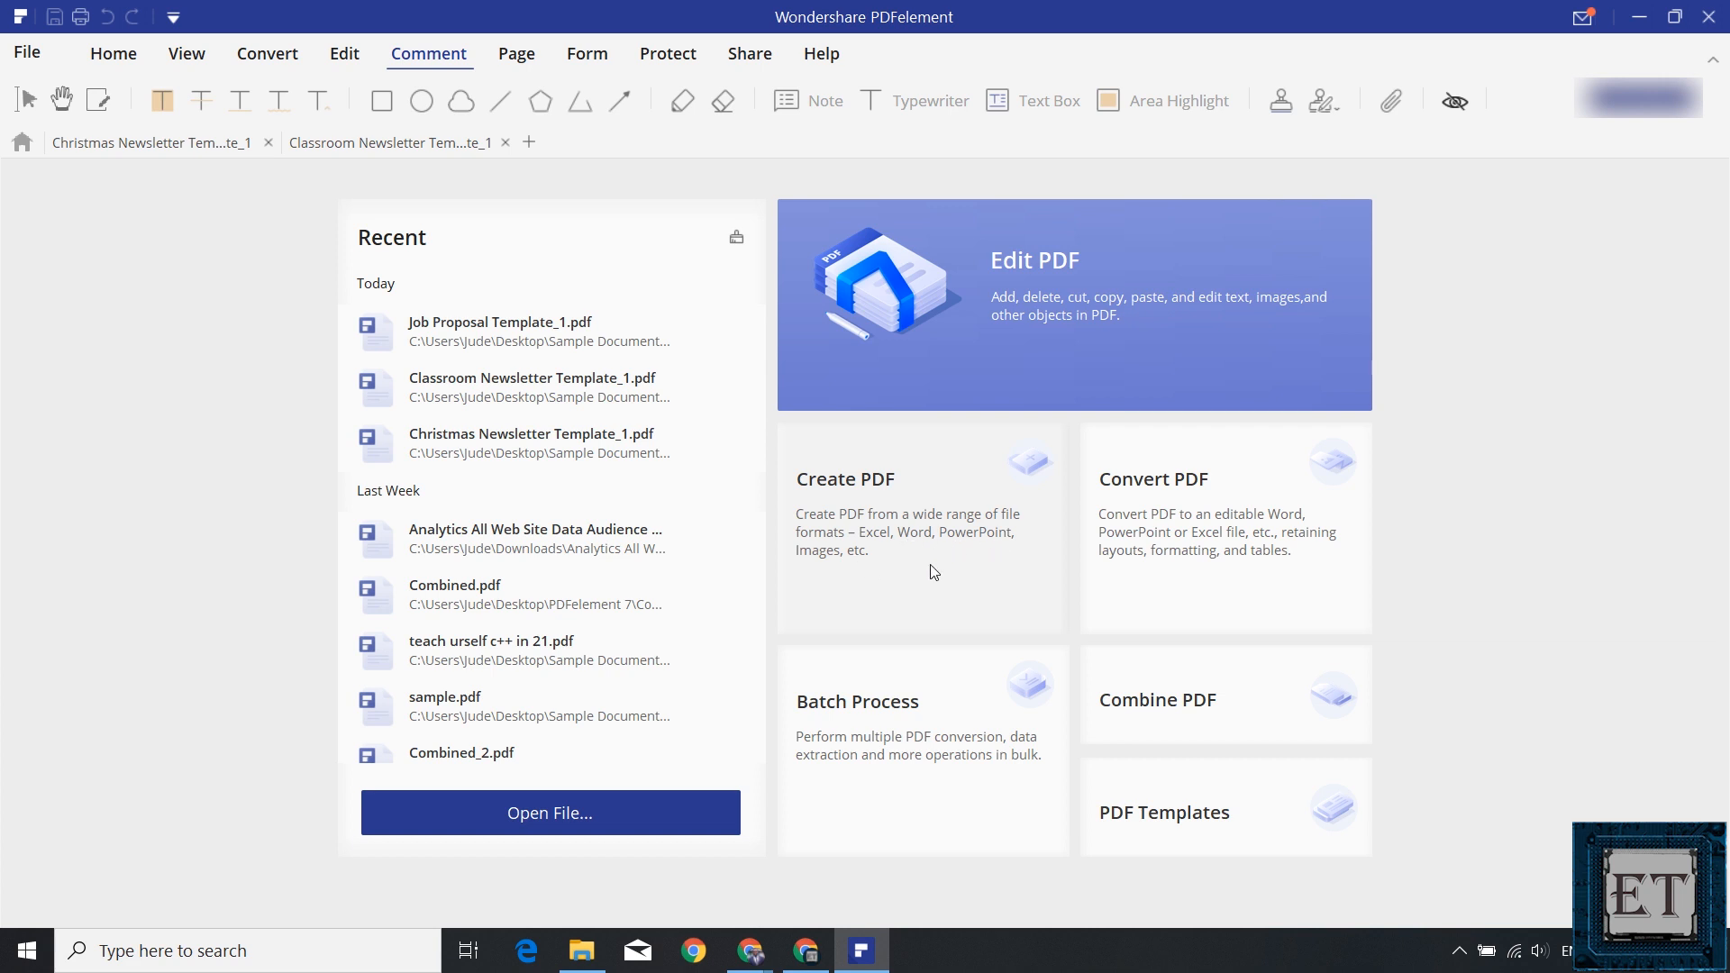
{"action": "mouse_move", "coordinate": [934, 556]}
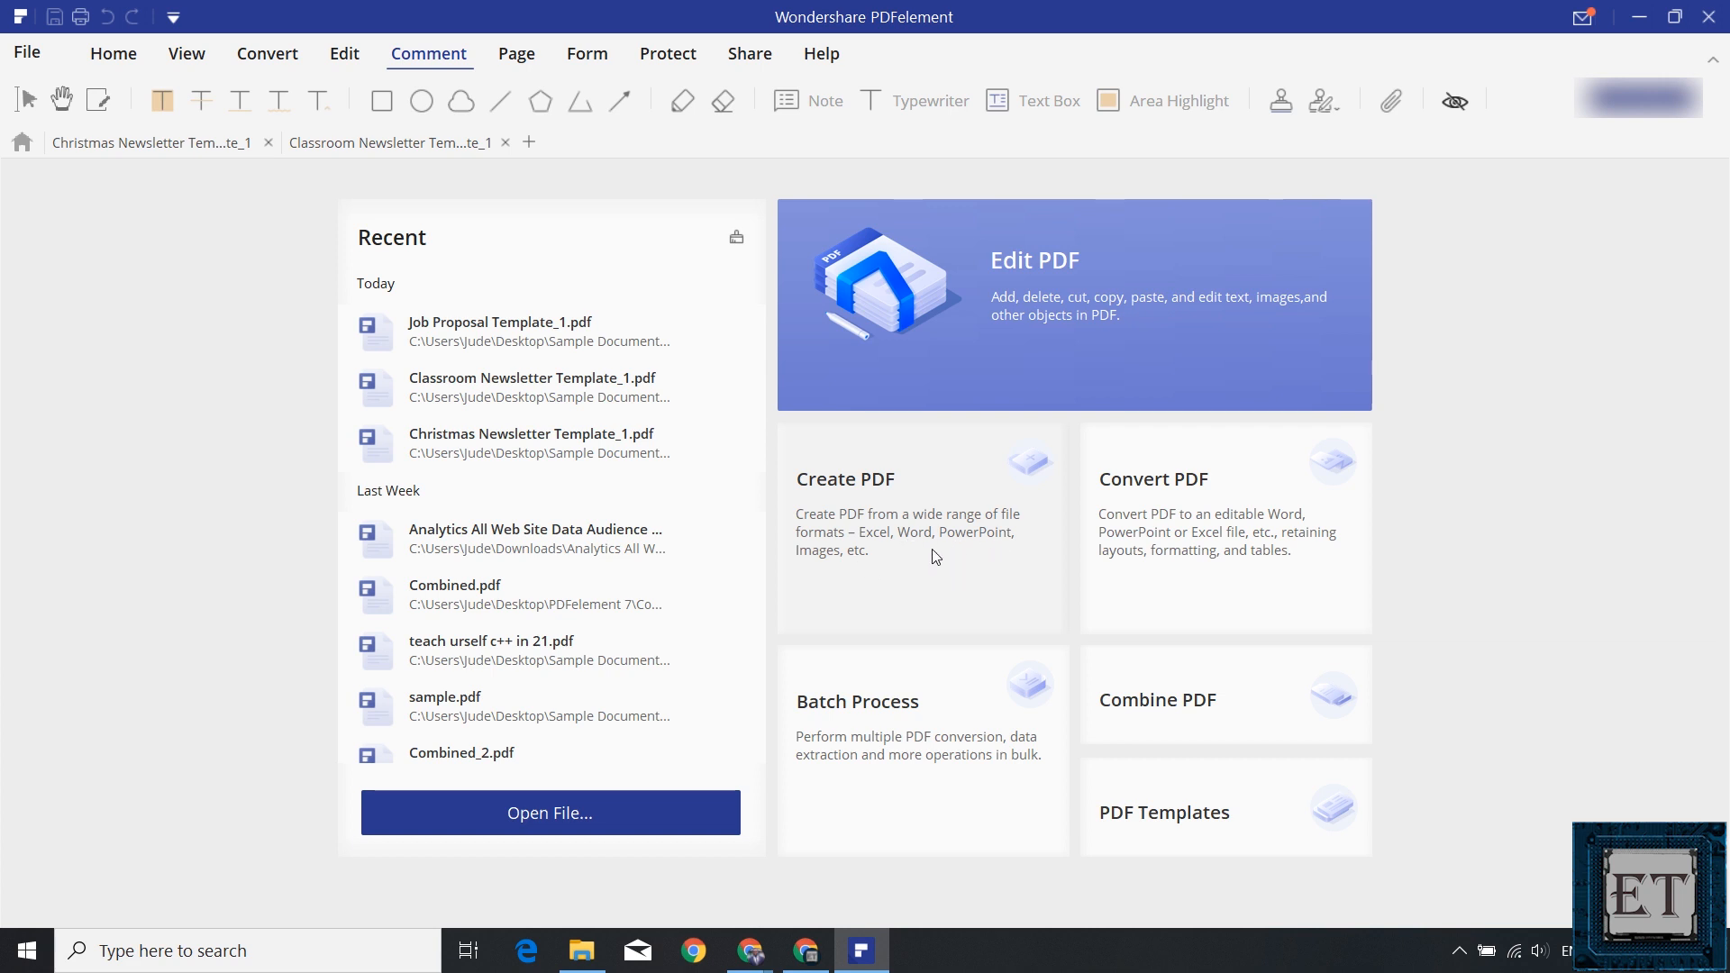
Open Job Proposal Template_1.pdf and edit its PROPOSAL header text.
{"action": "left_click", "coordinate": [549, 813]}
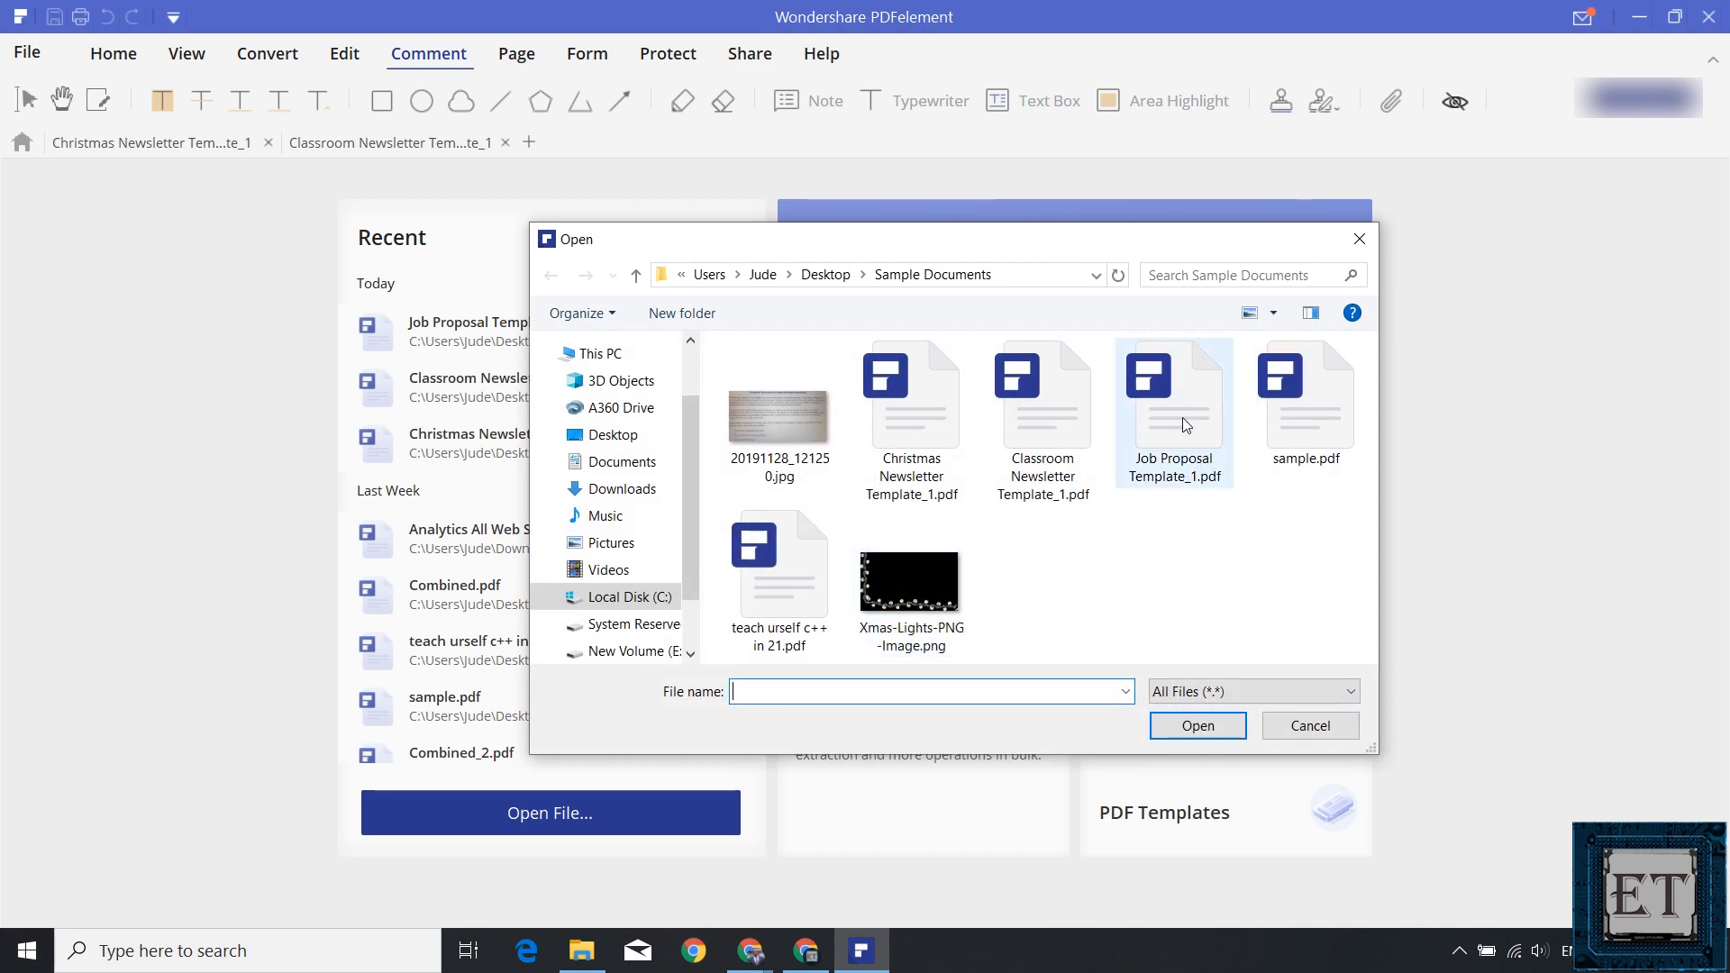
{"action": "double_click", "coordinate": [1171, 392]}
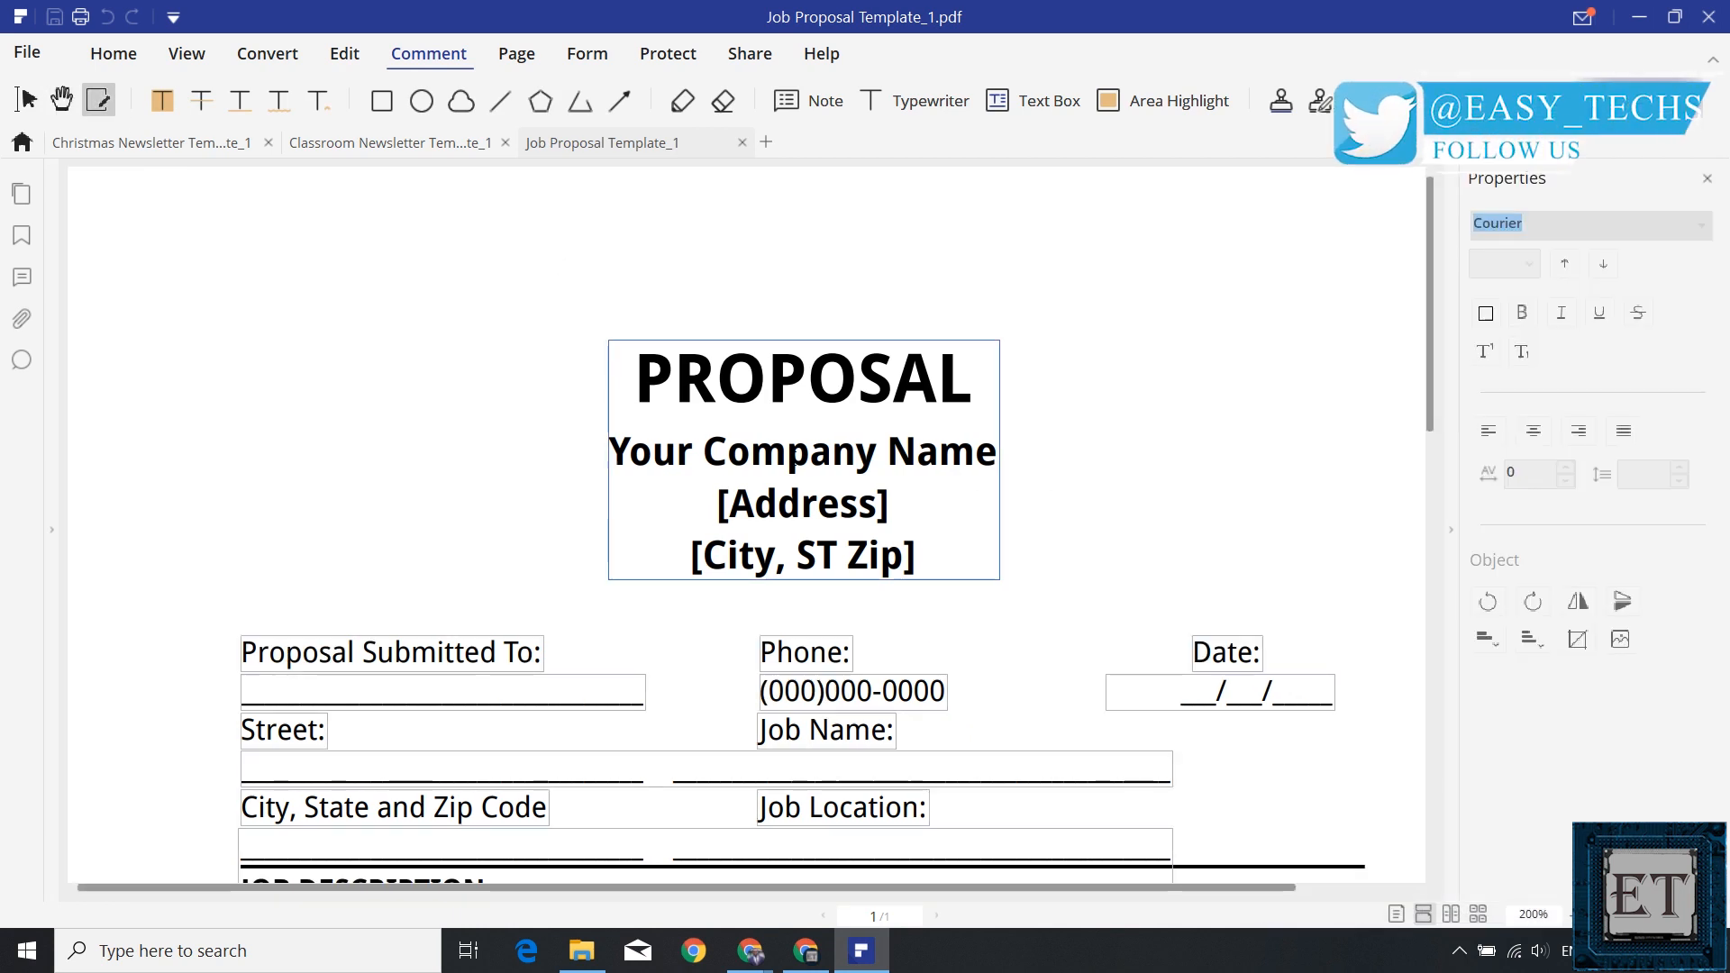
{"action": "left_click", "coordinate": [344, 54]}
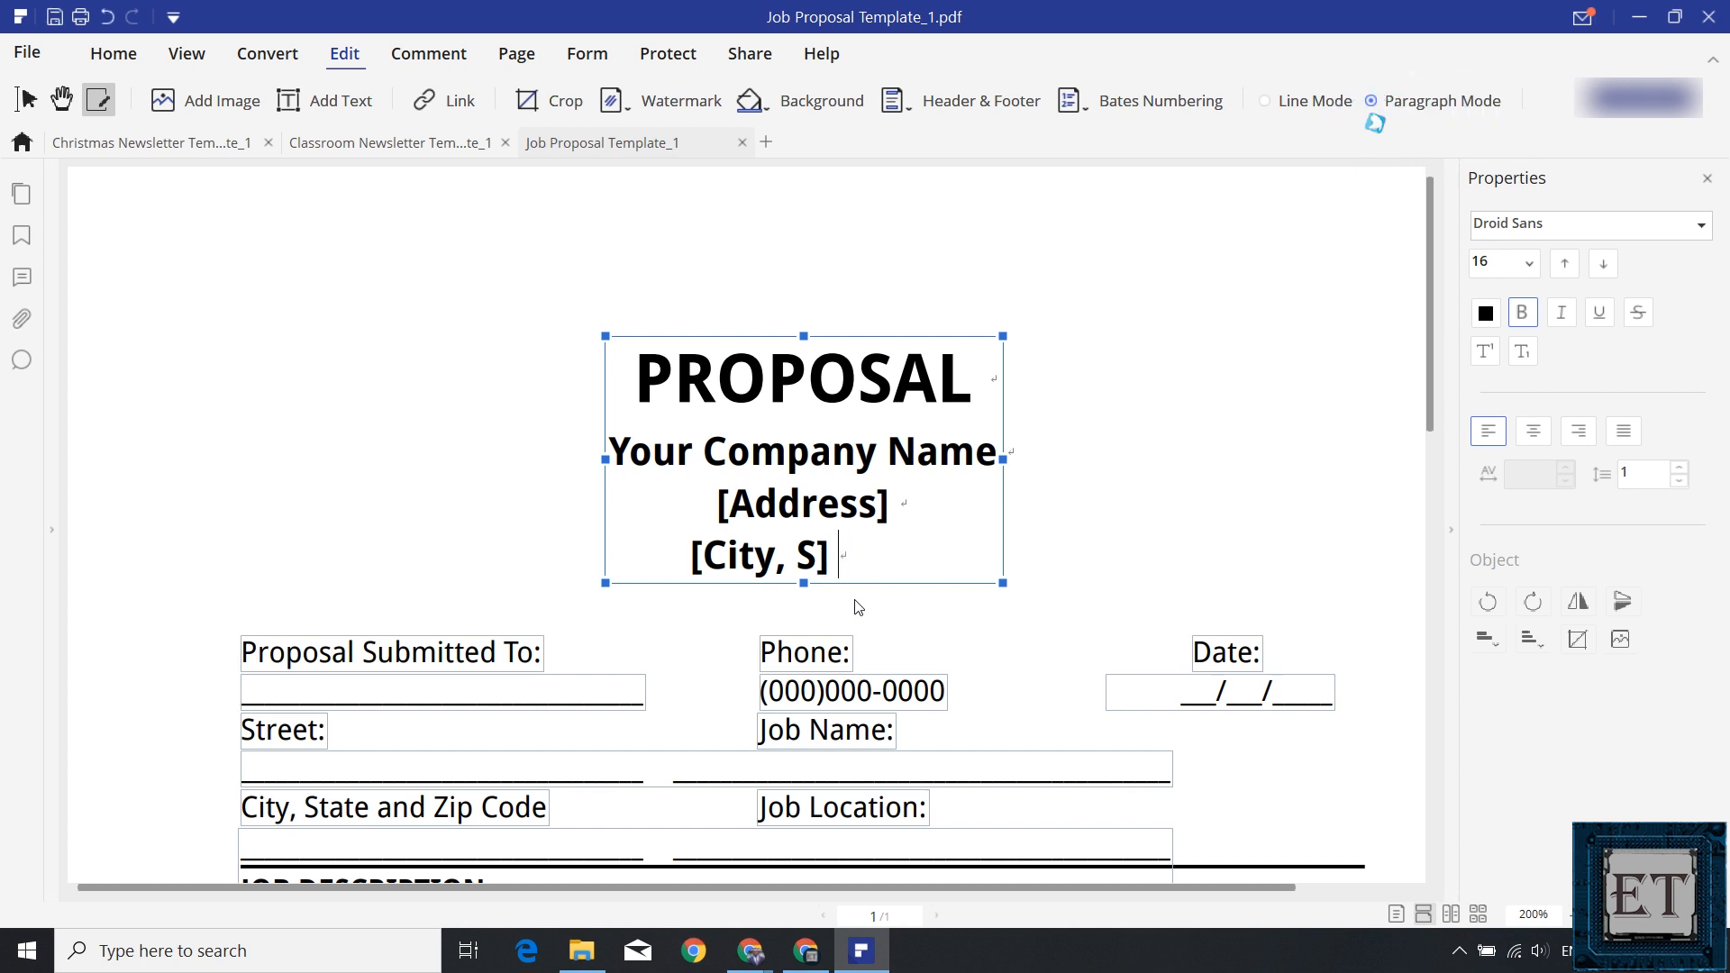
{"action": "left_click", "coordinate": [741, 142]}
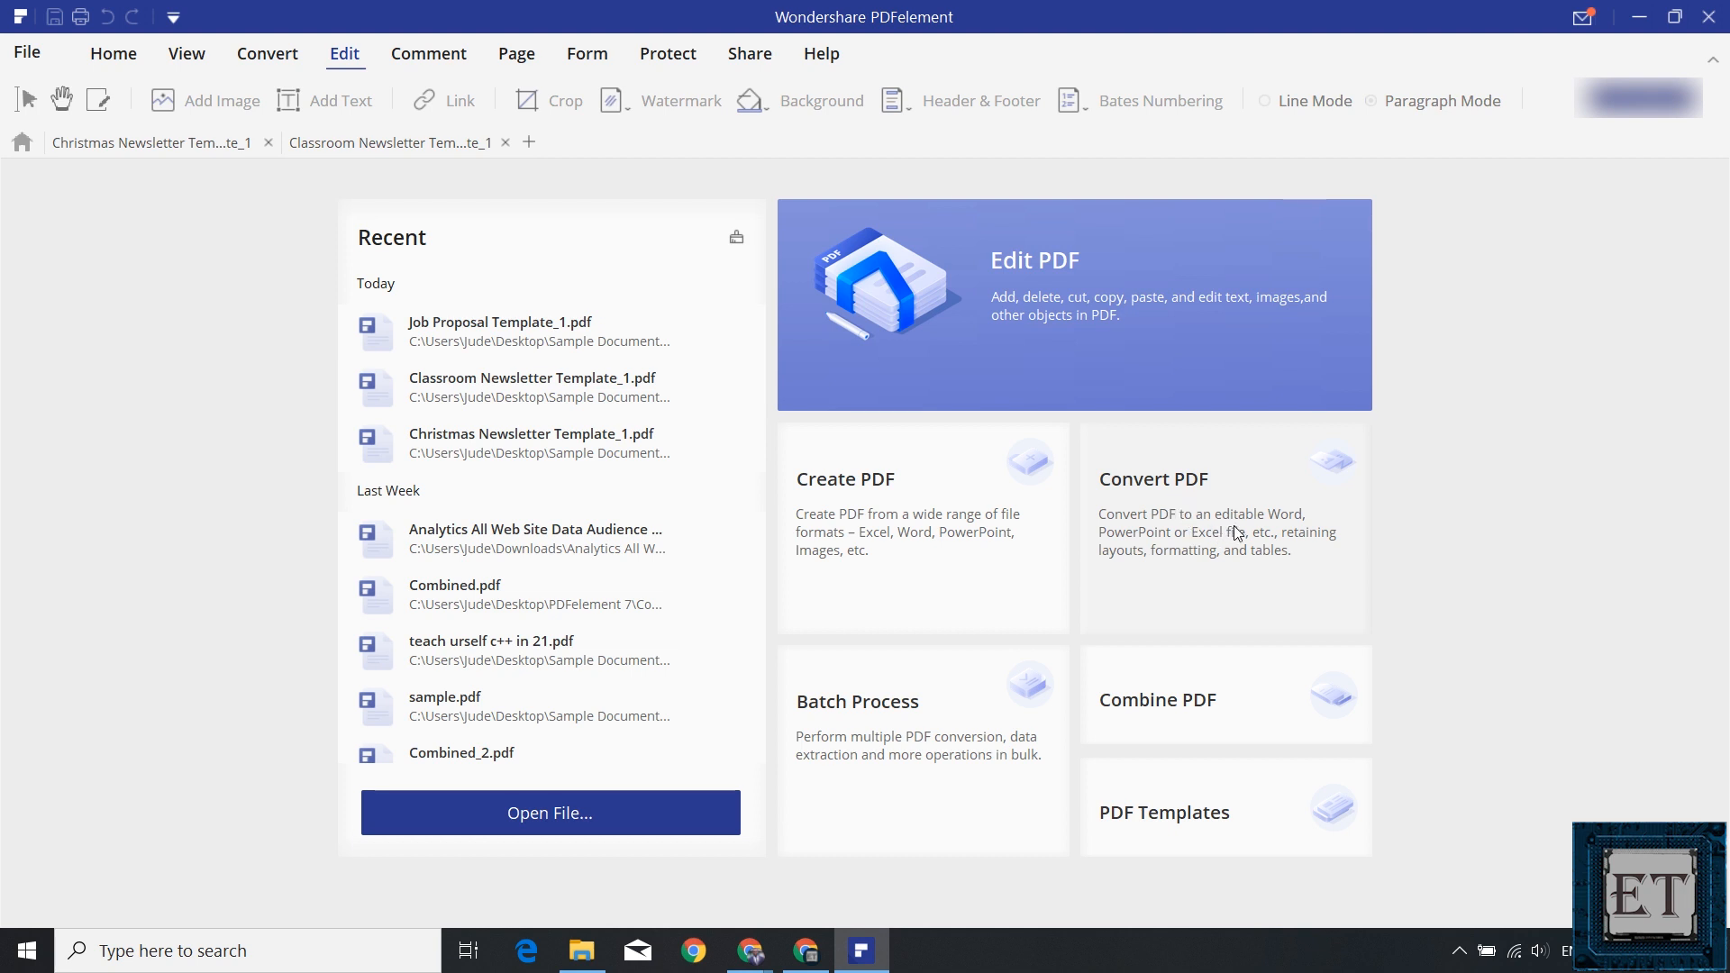
{"action": "mouse_move", "coordinate": [1215, 555]}
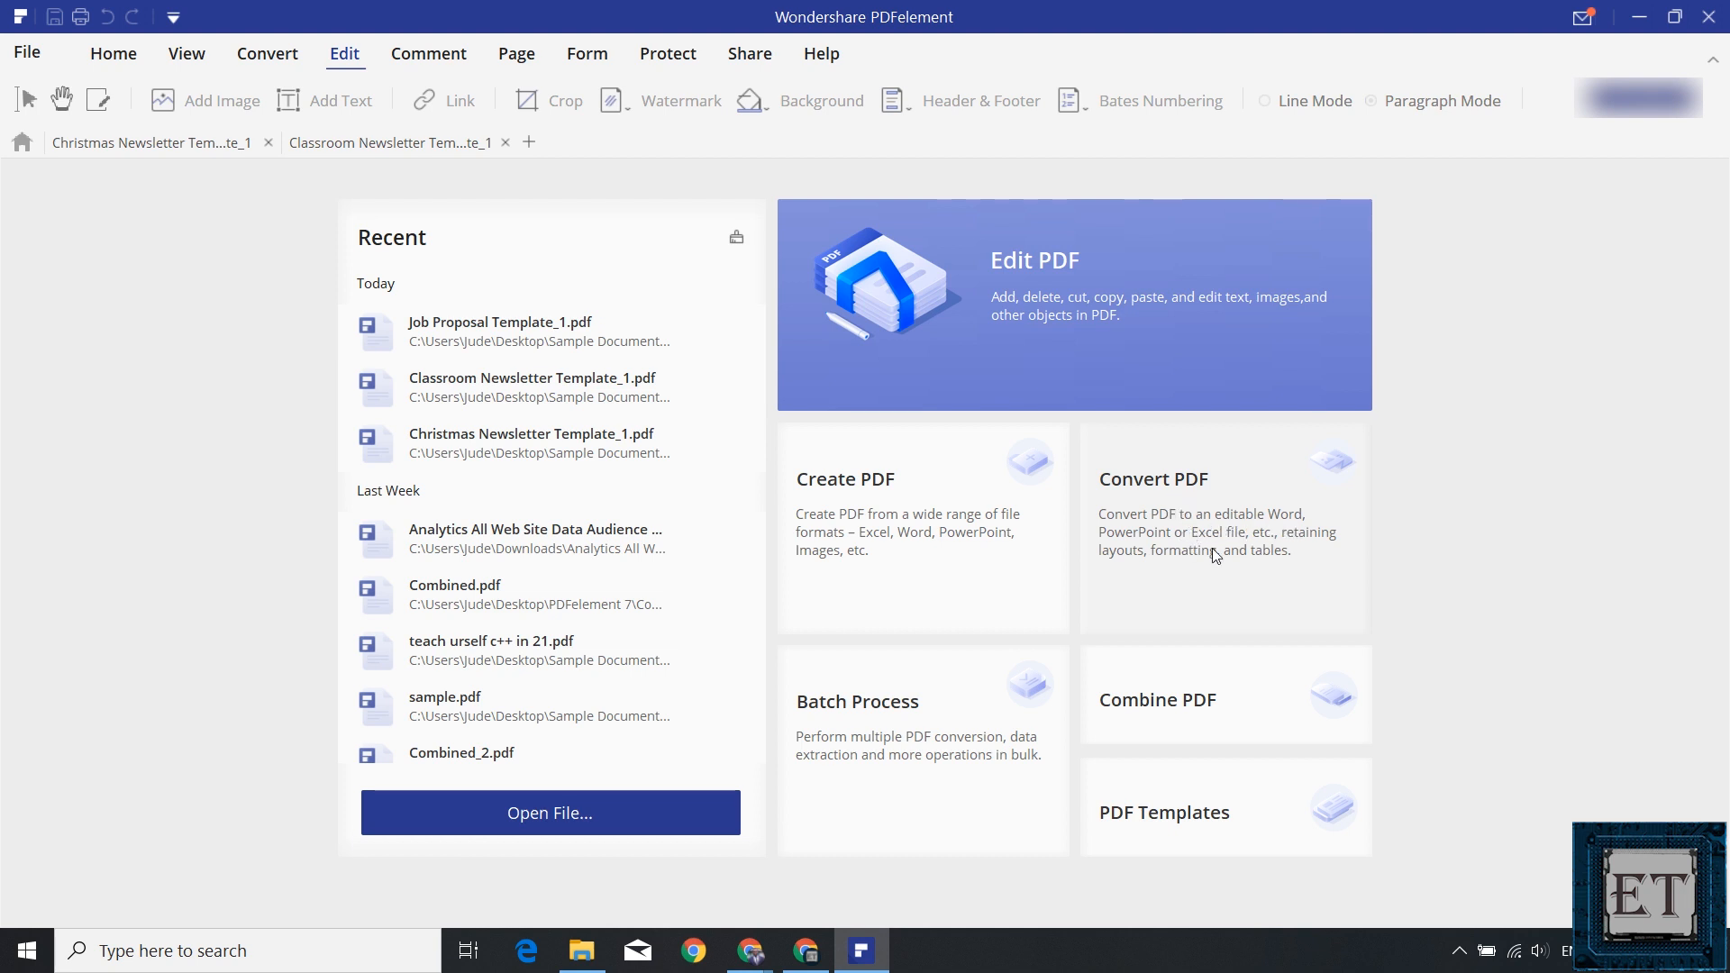
{"action": "mouse_move", "coordinate": [1219, 581]}
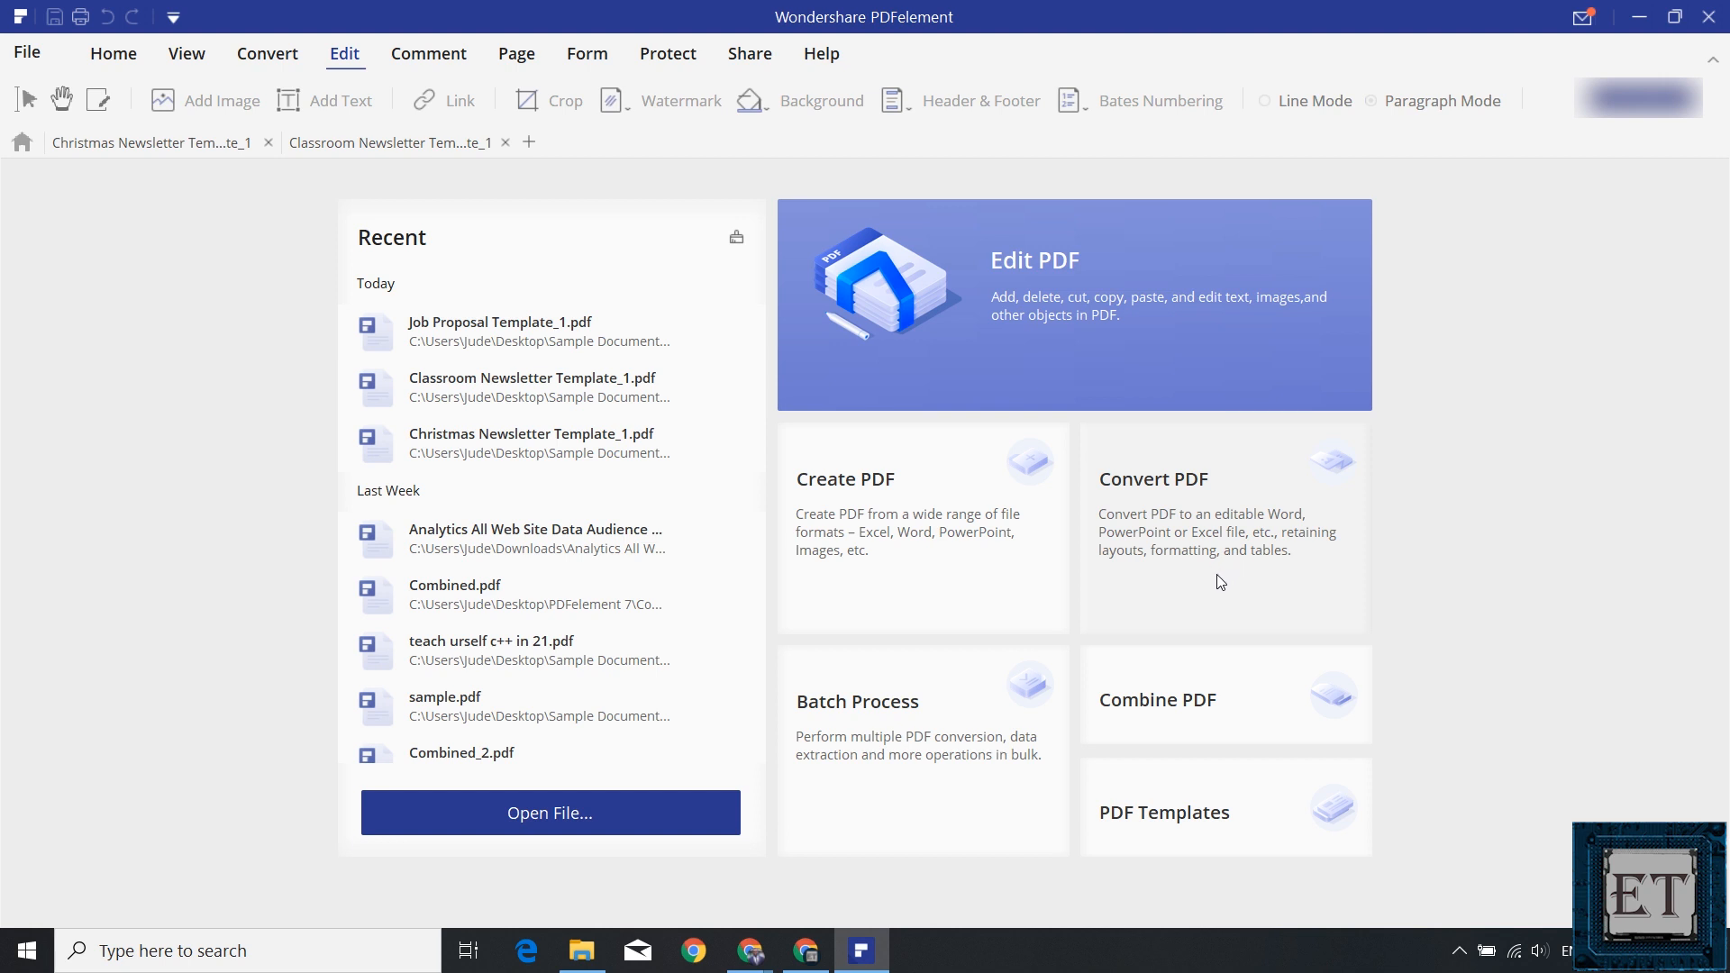
{"action": "mouse_move", "coordinate": [1184, 570]}
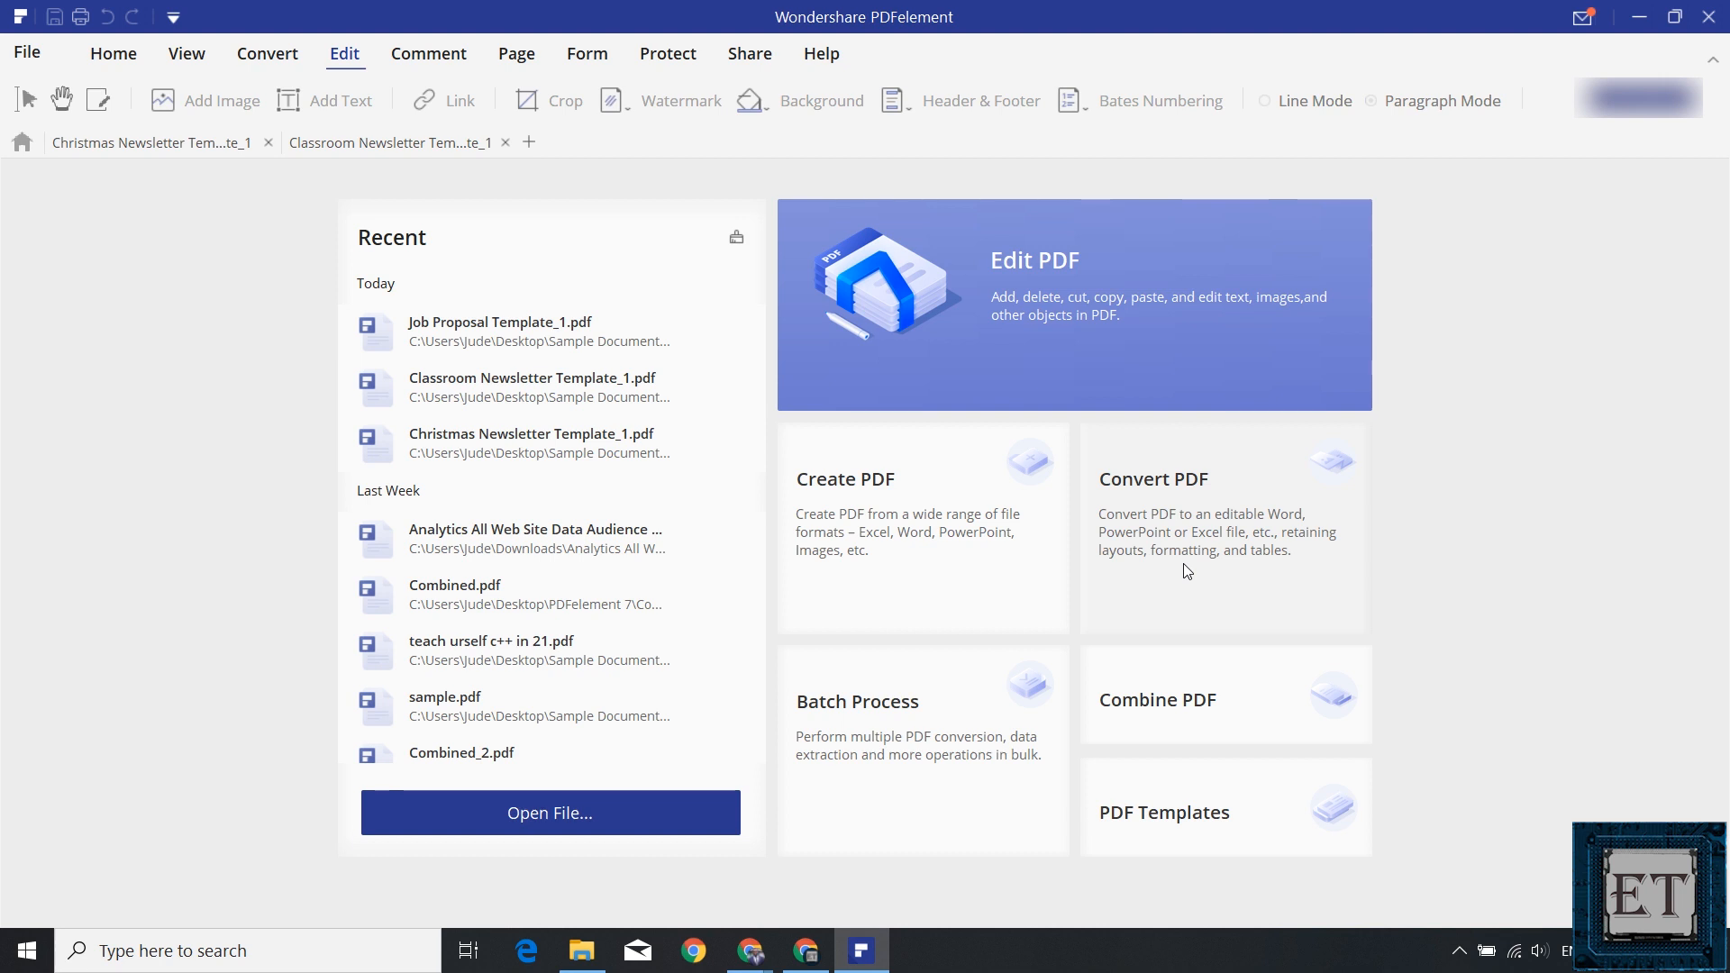
Convert Job Proposal Template_1.pdf to Word (*.docx) in Sample Documents.
{"action": "left_click", "coordinate": [549, 812]}
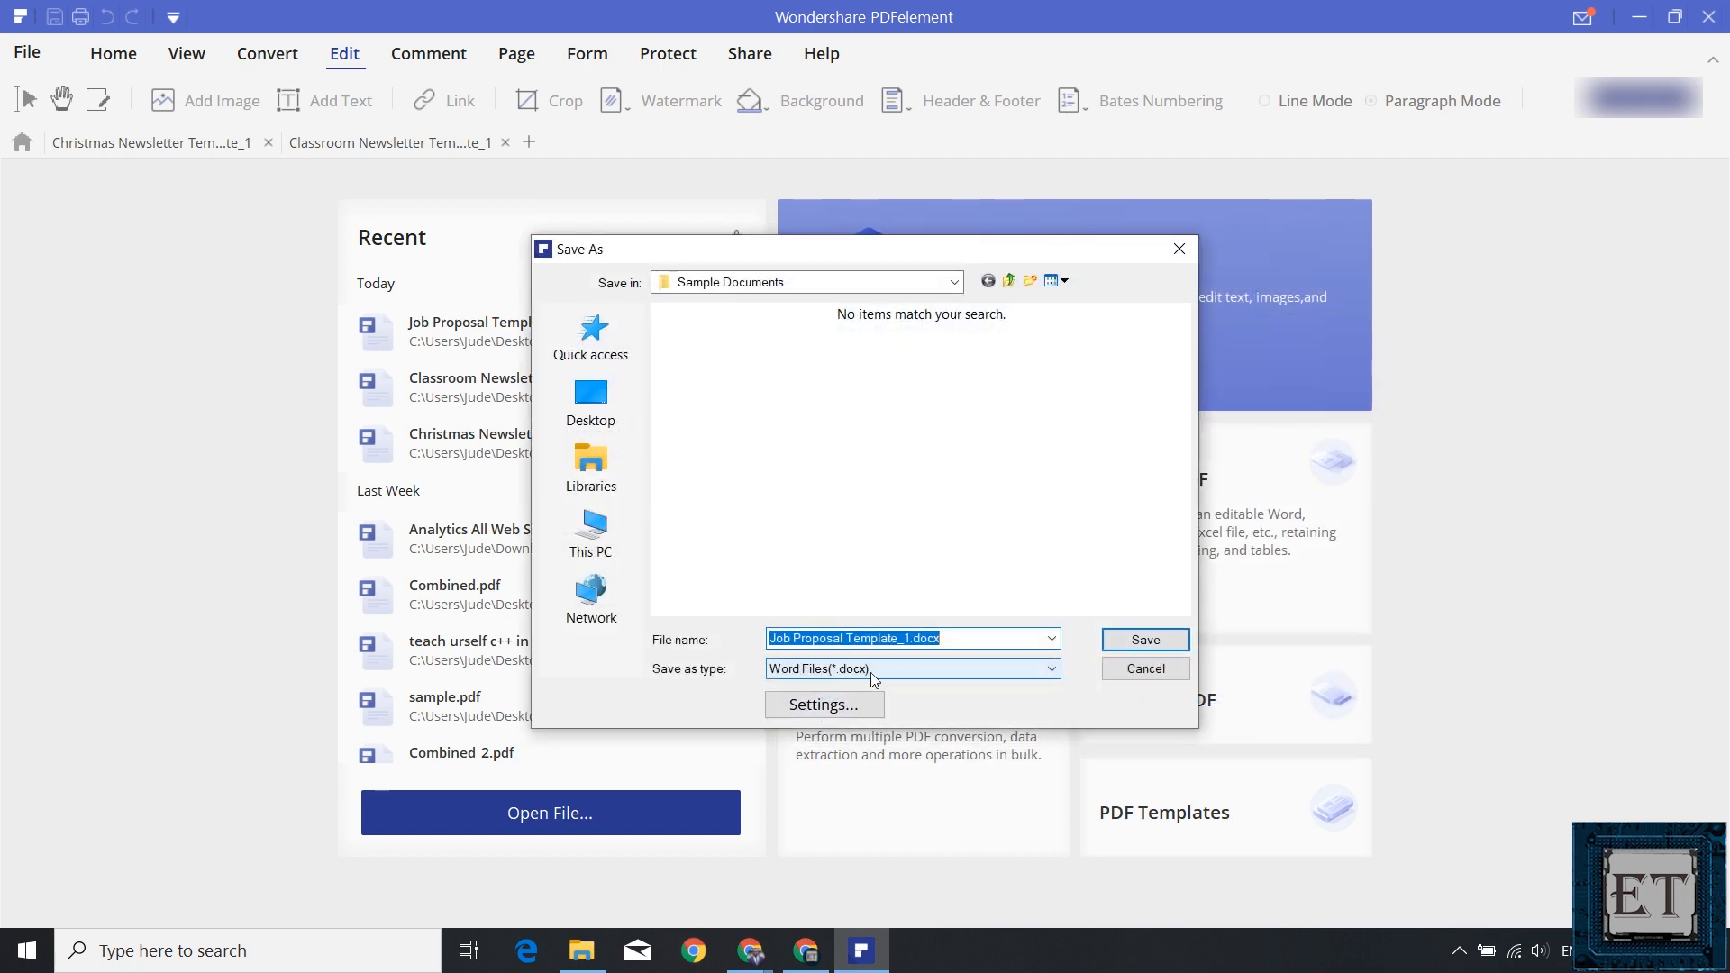
{"action": "left_click", "coordinate": [1049, 669]}
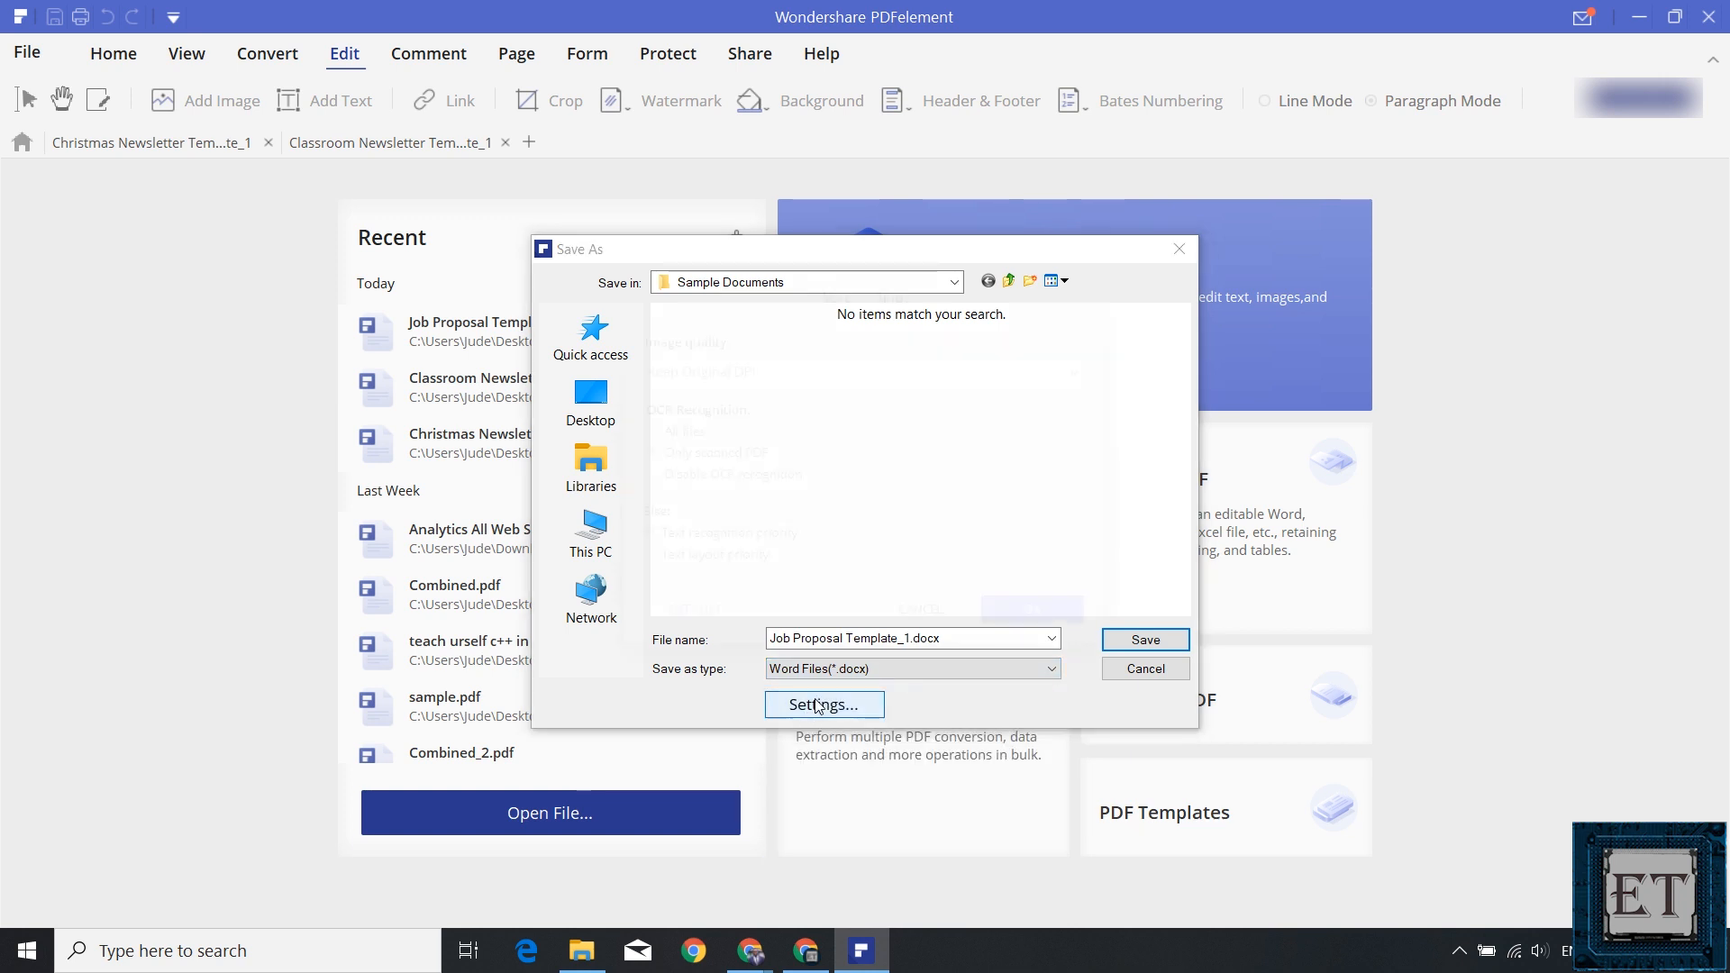
{"action": "left_click", "coordinate": [823, 704]}
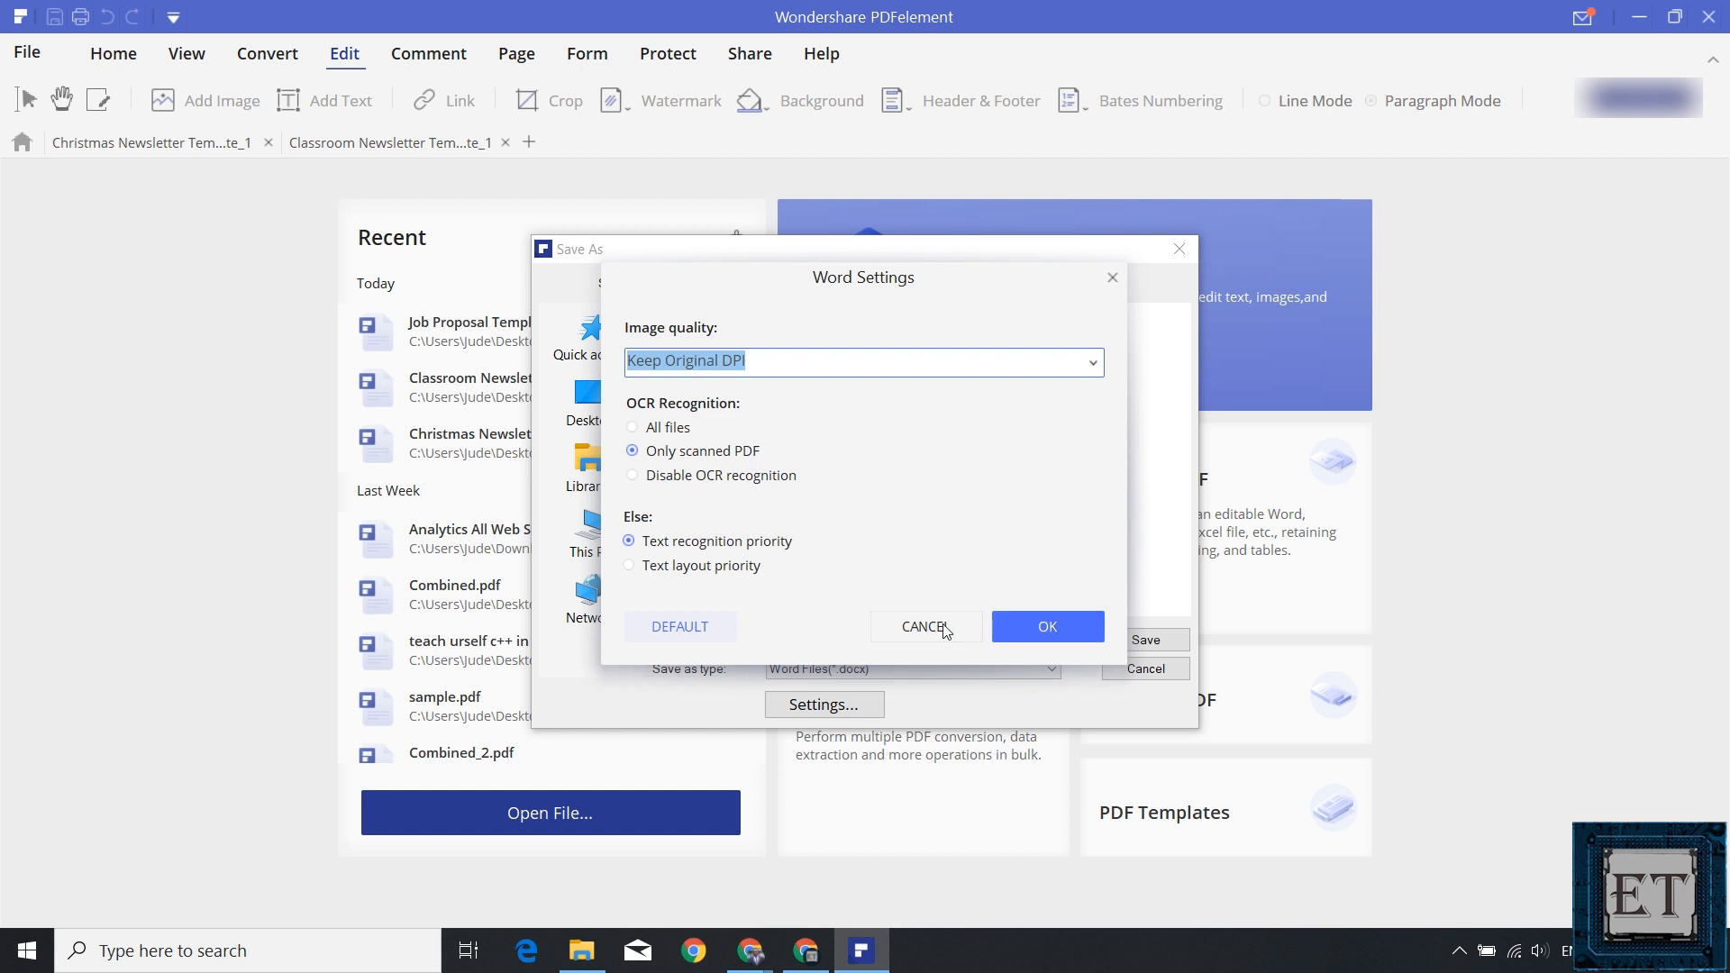
{"action": "left_click", "coordinate": [1046, 626]}
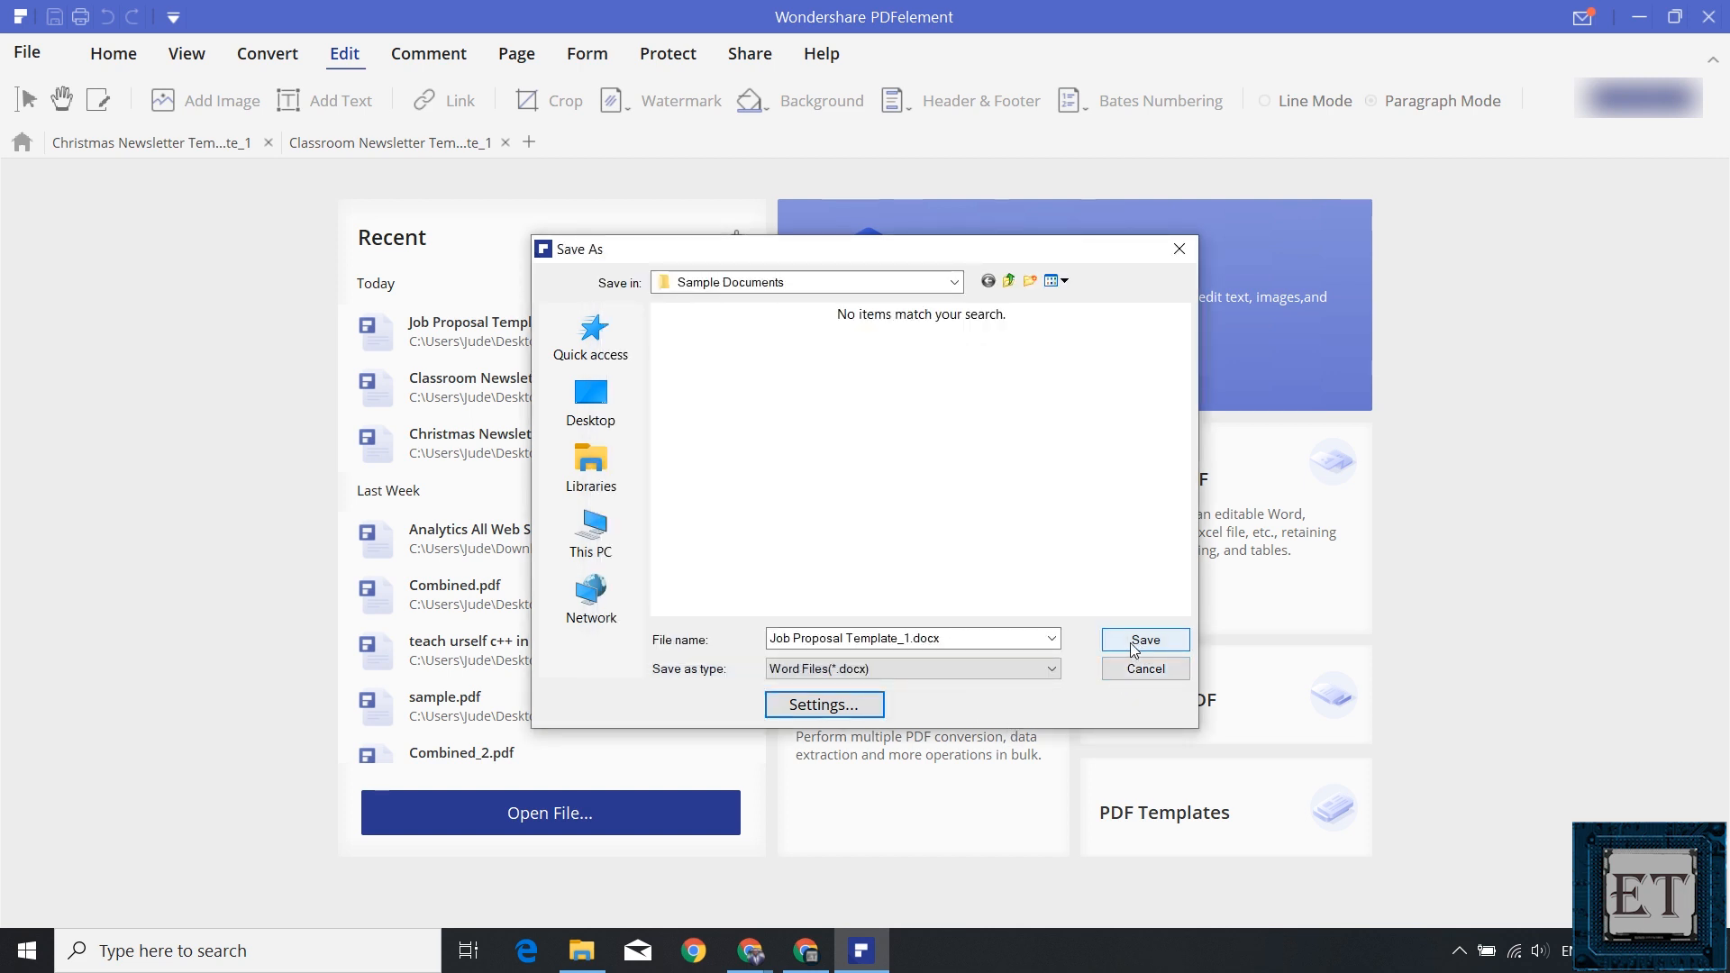
{"action": "left_click", "coordinate": [1144, 640]}
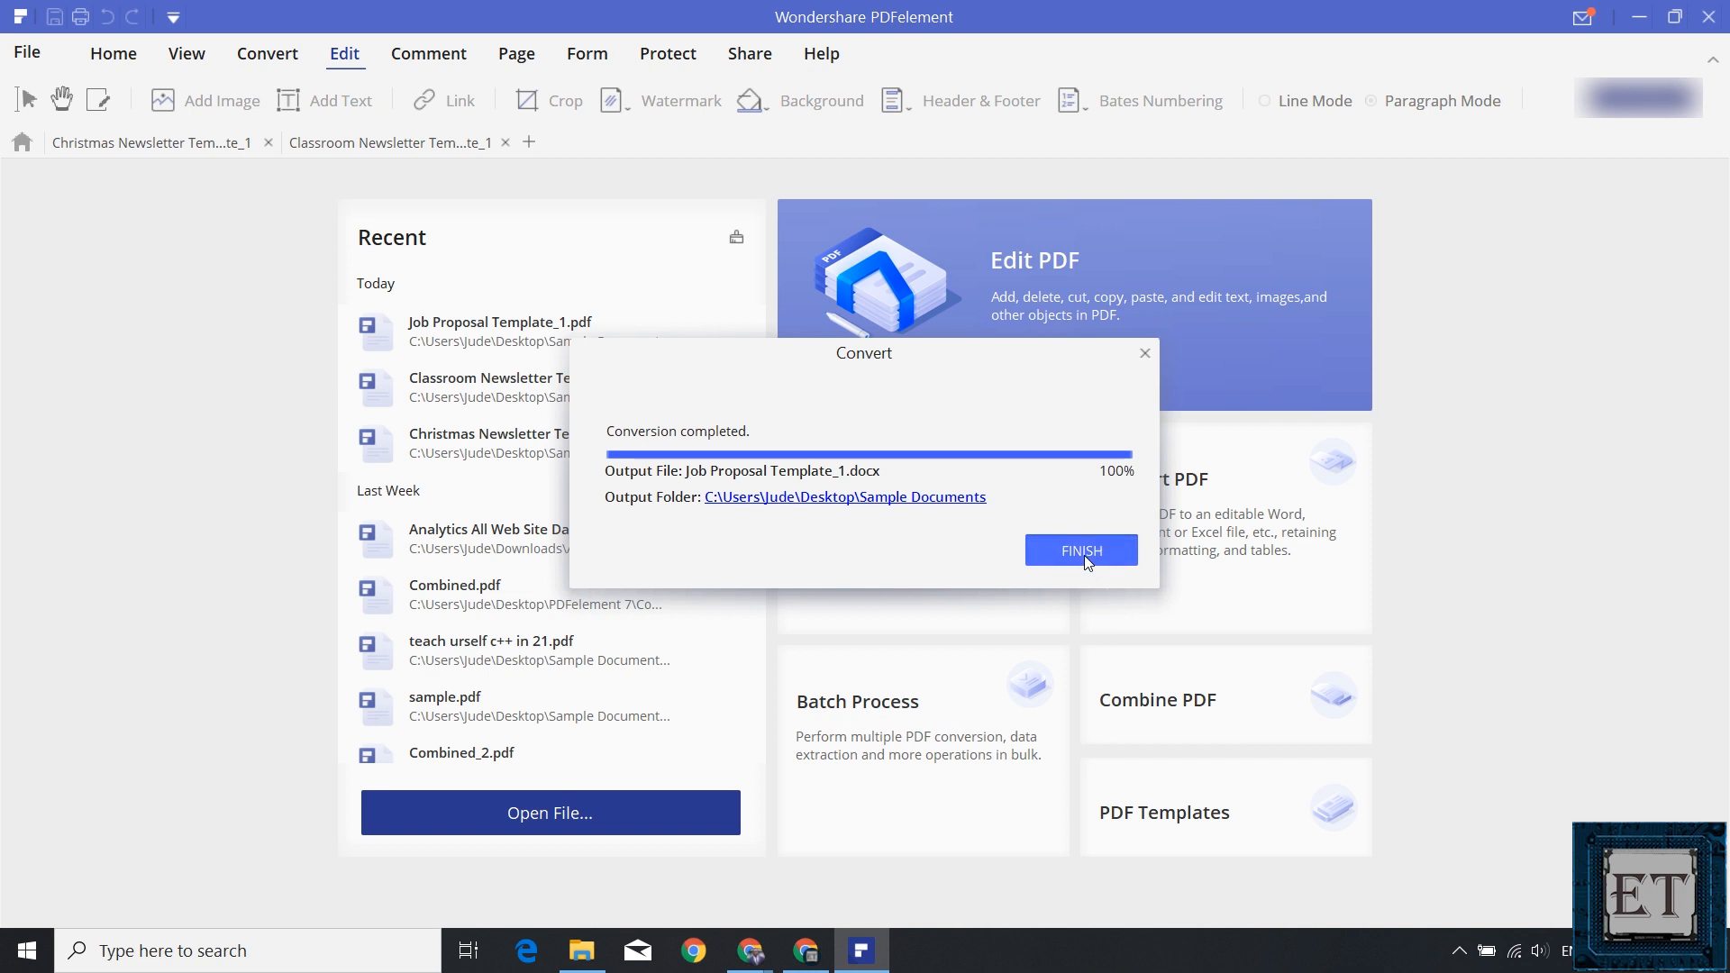
{"action": "left_click", "coordinate": [1081, 550]}
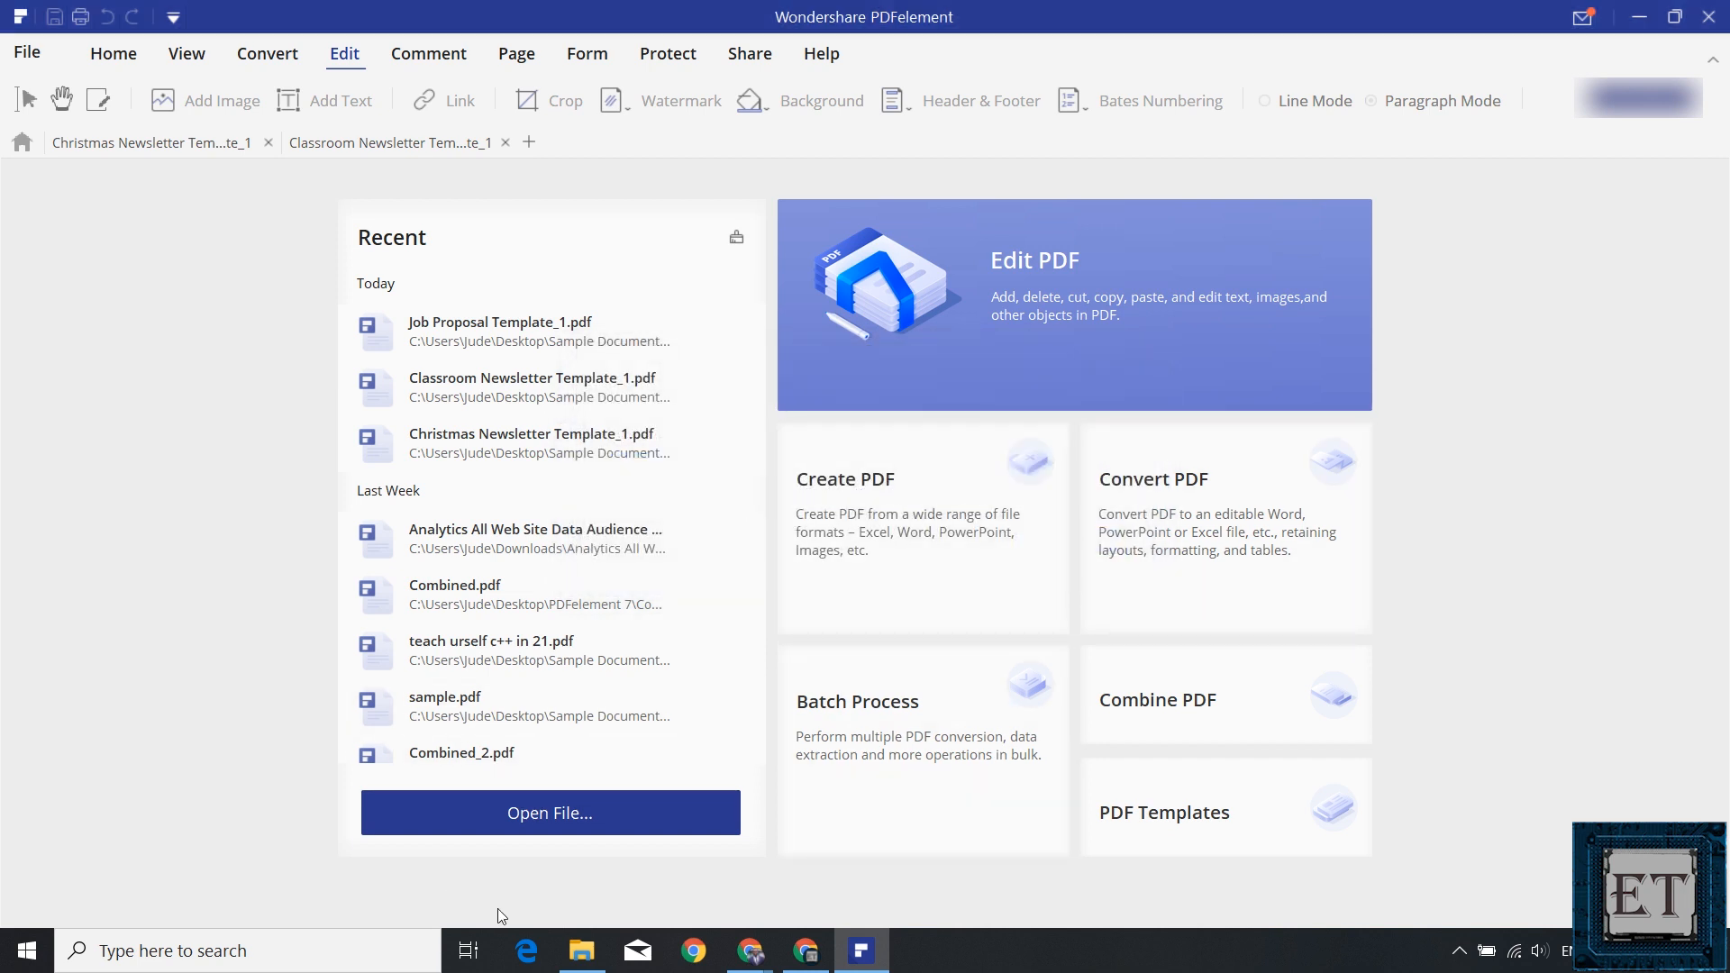
Open Job Proposal Template_1.docx from Desktop > Sample Documents in File Explorer.
{"action": "left_click", "coordinate": [550, 813]}
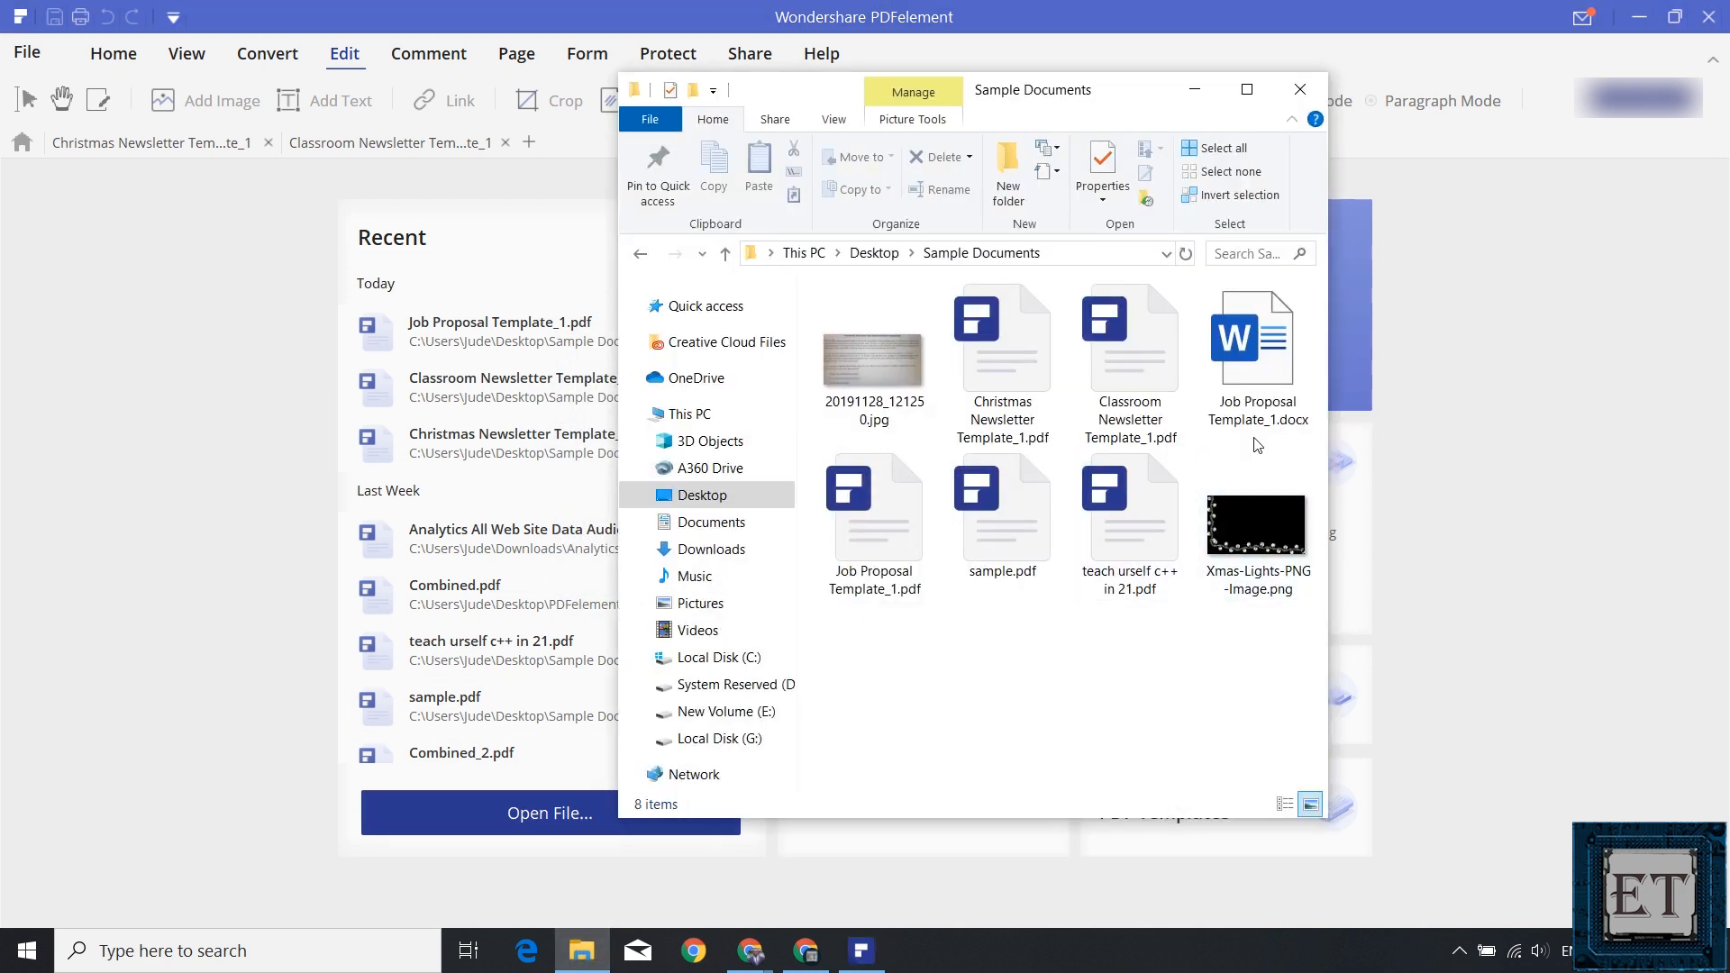
{"action": "left_click", "coordinate": [1257, 343]}
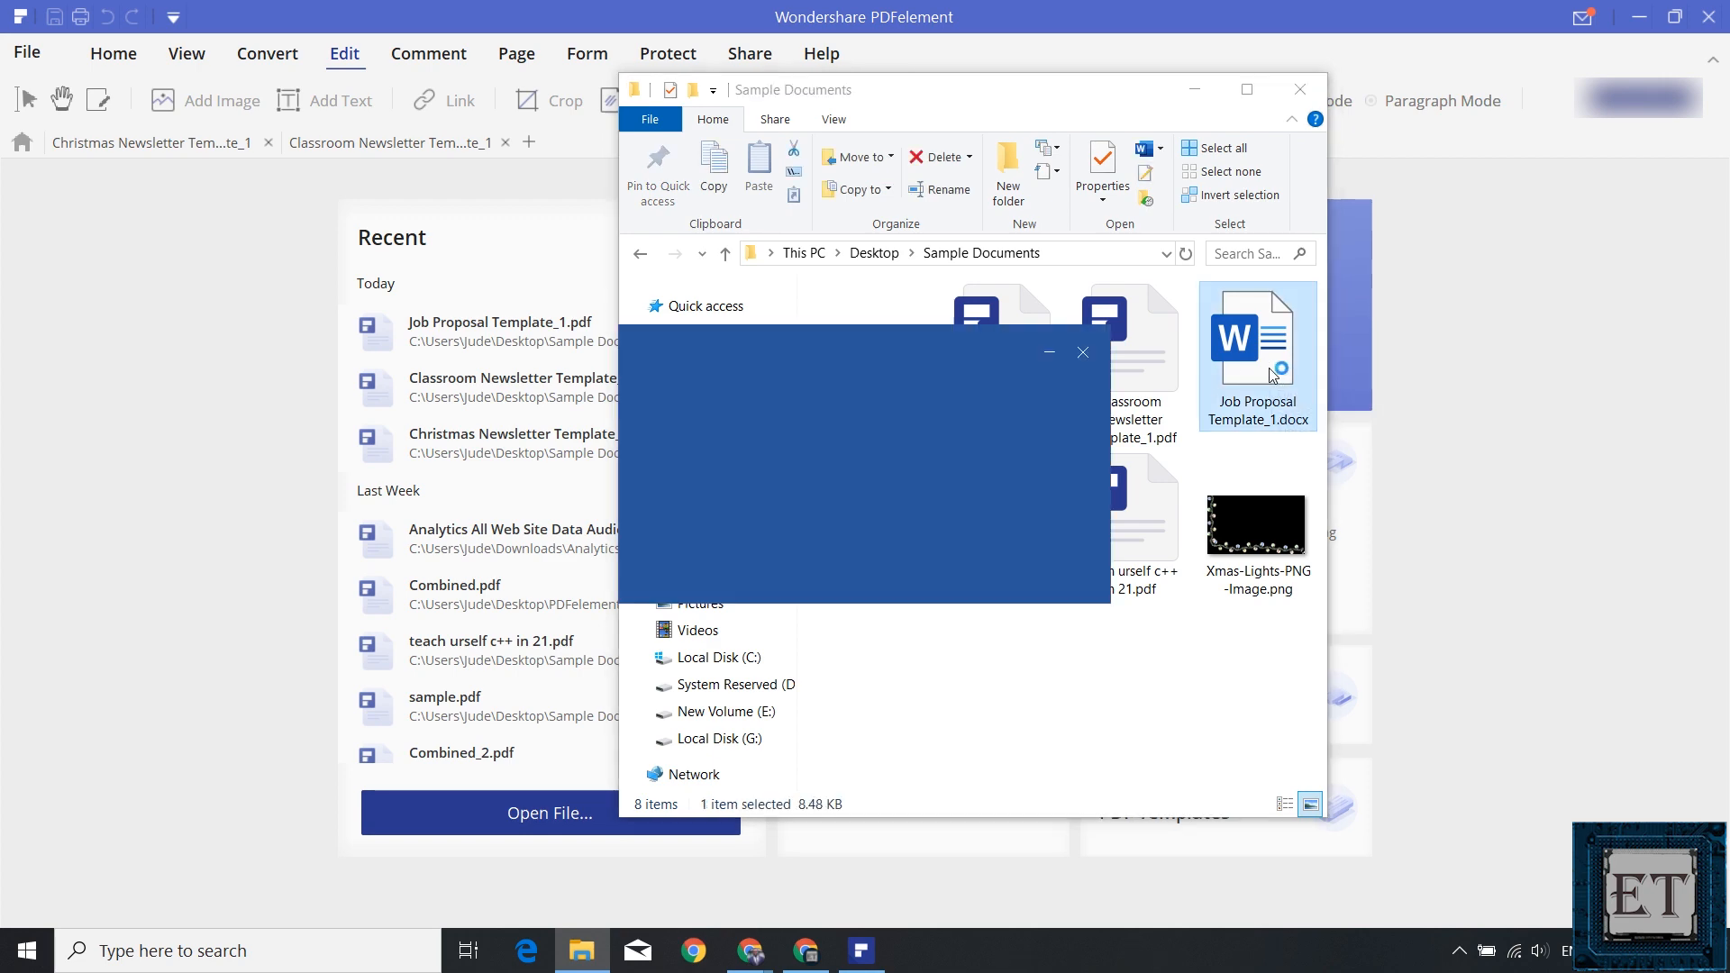
{"action": "double_click", "coordinate": [1257, 353]}
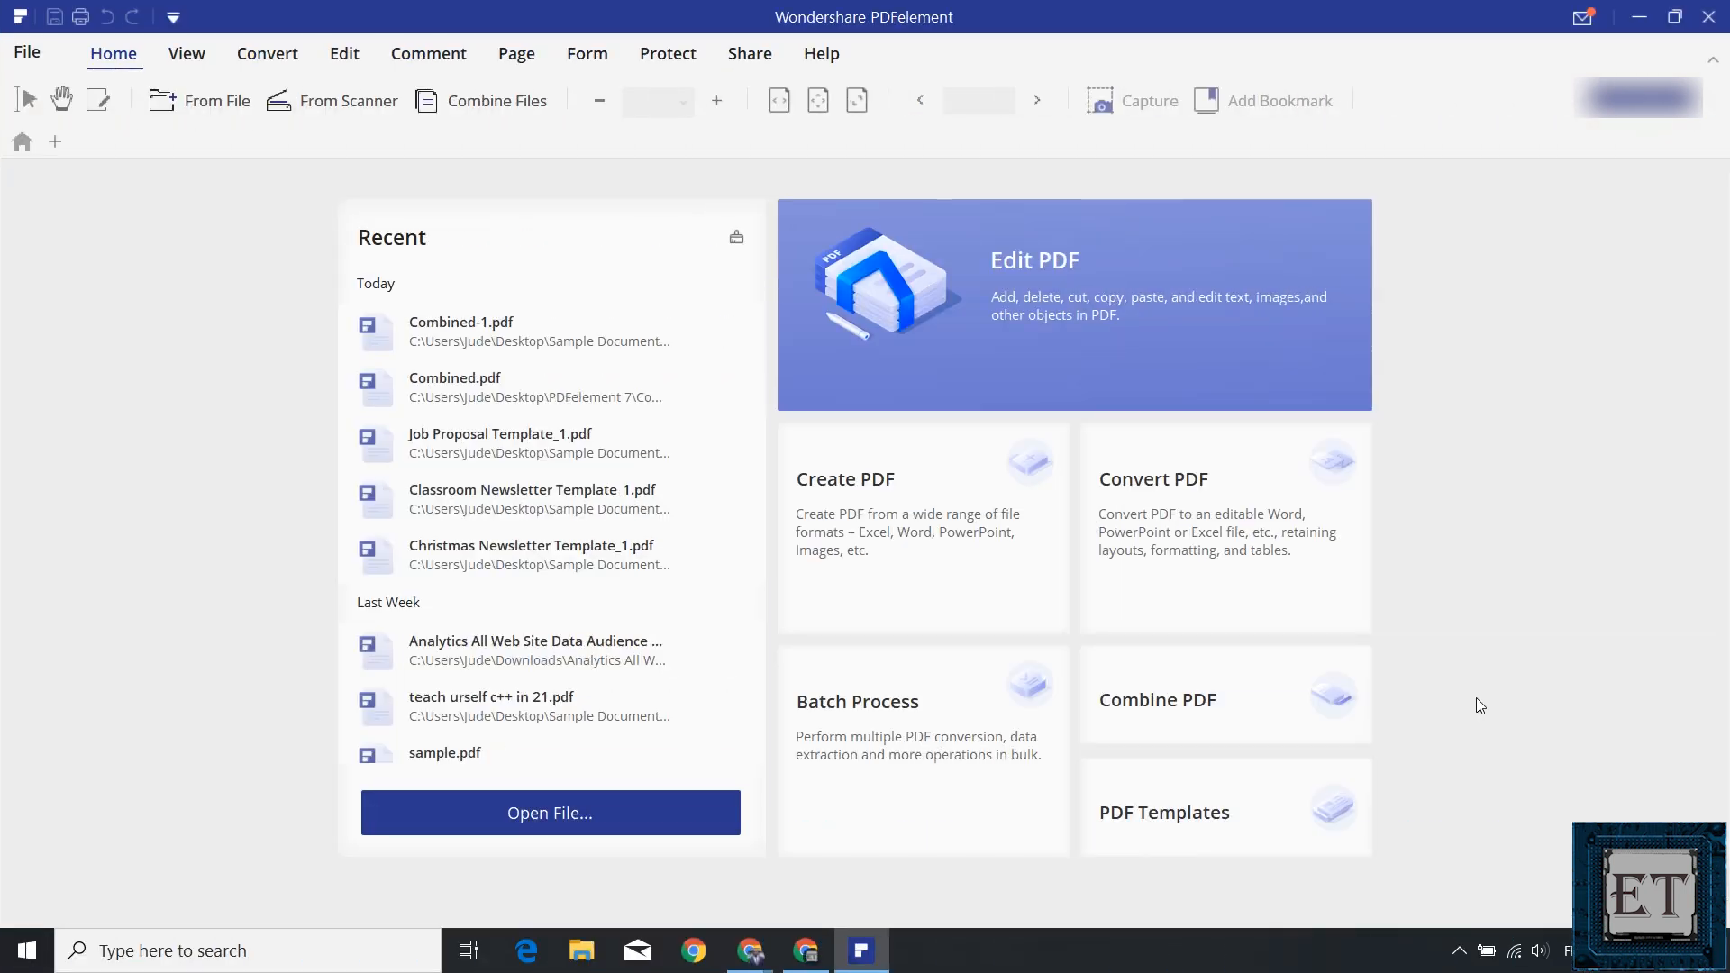
{"action": "mouse_move", "coordinate": [905, 767]}
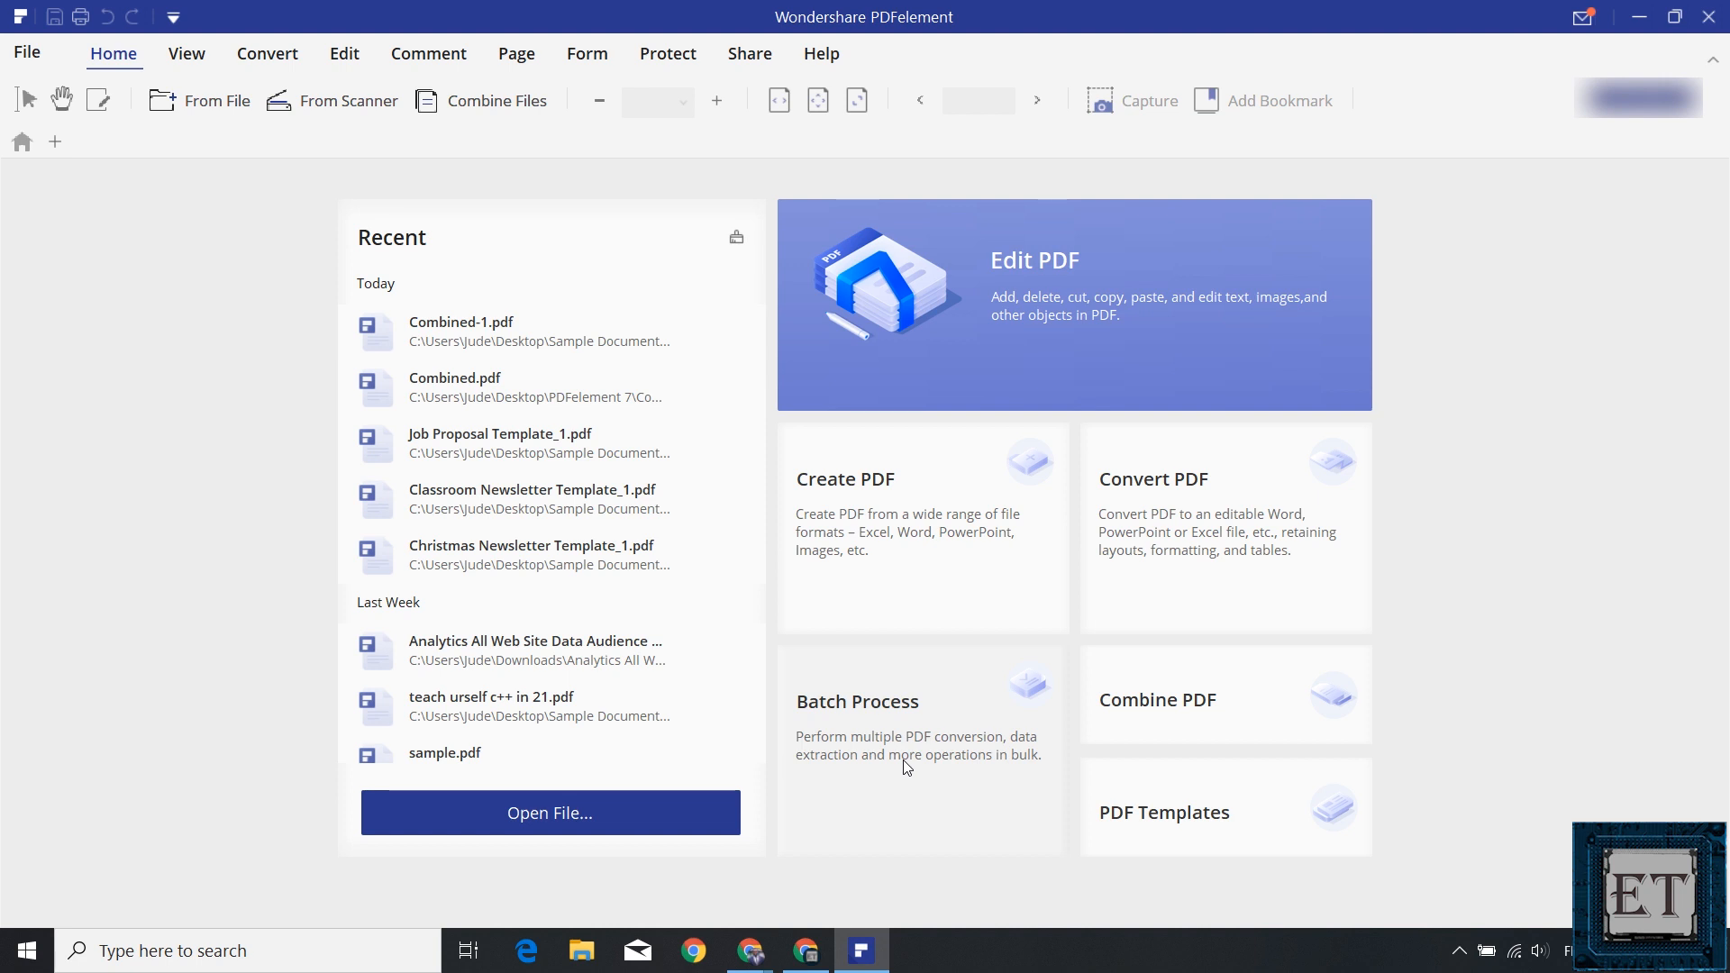
{"action": "mouse_move", "coordinate": [1035, 722]}
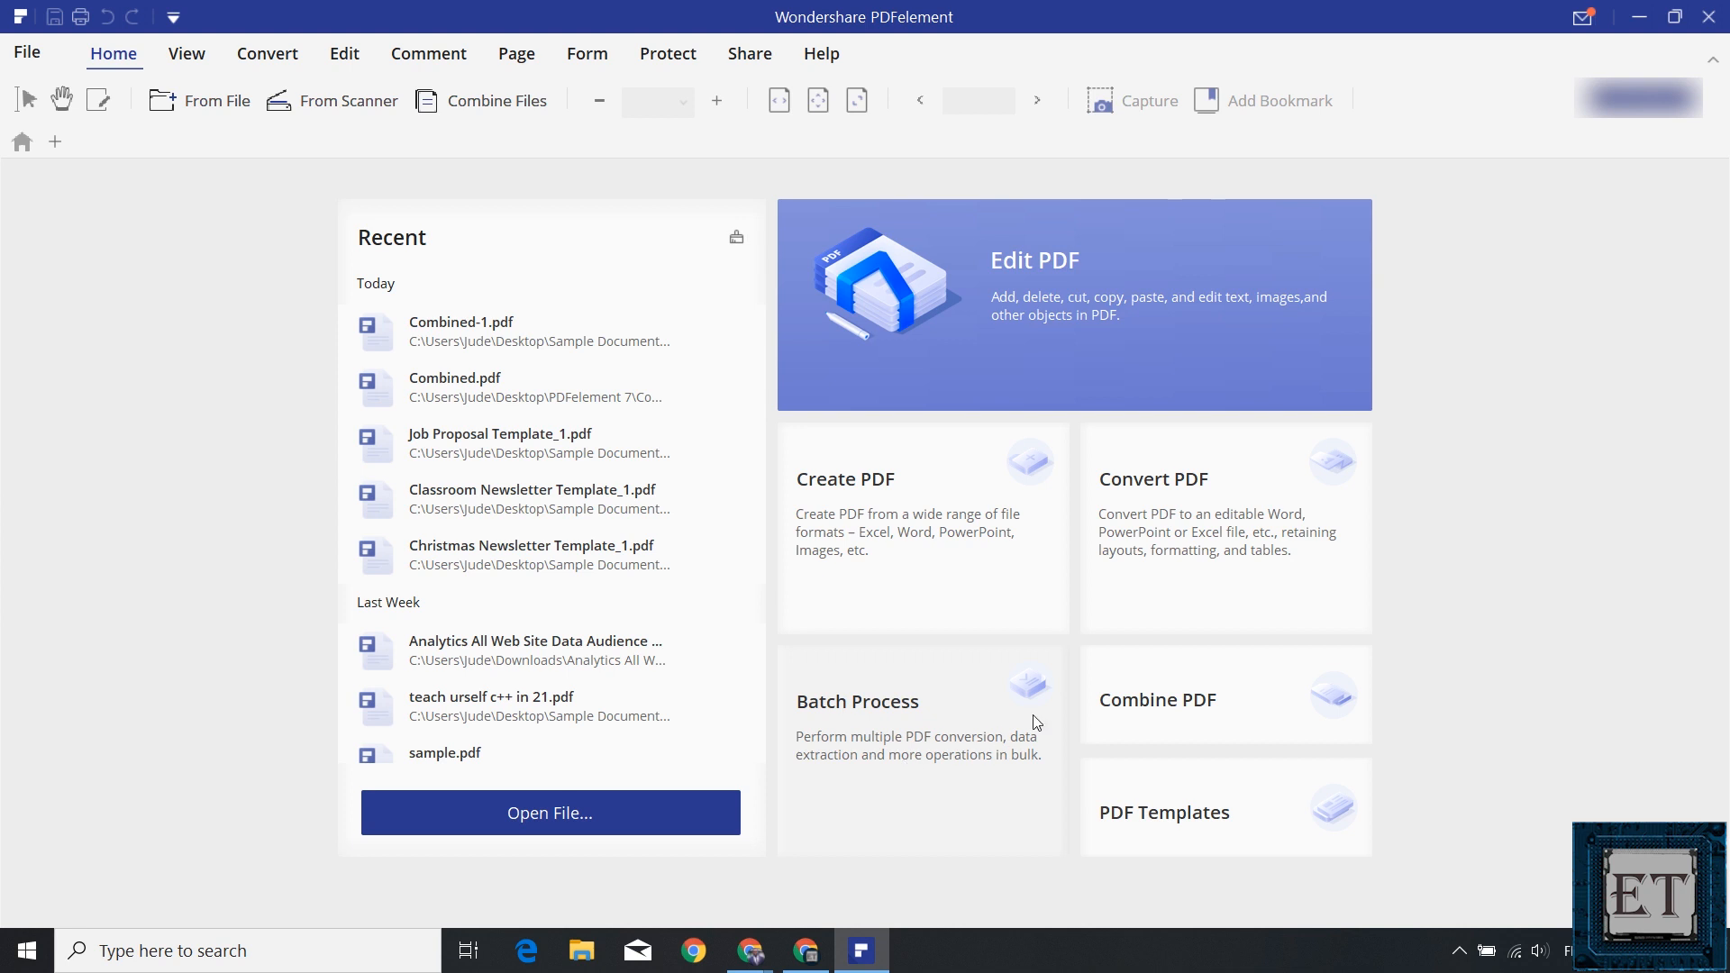
{"action": "mouse_move", "coordinate": [1214, 707]}
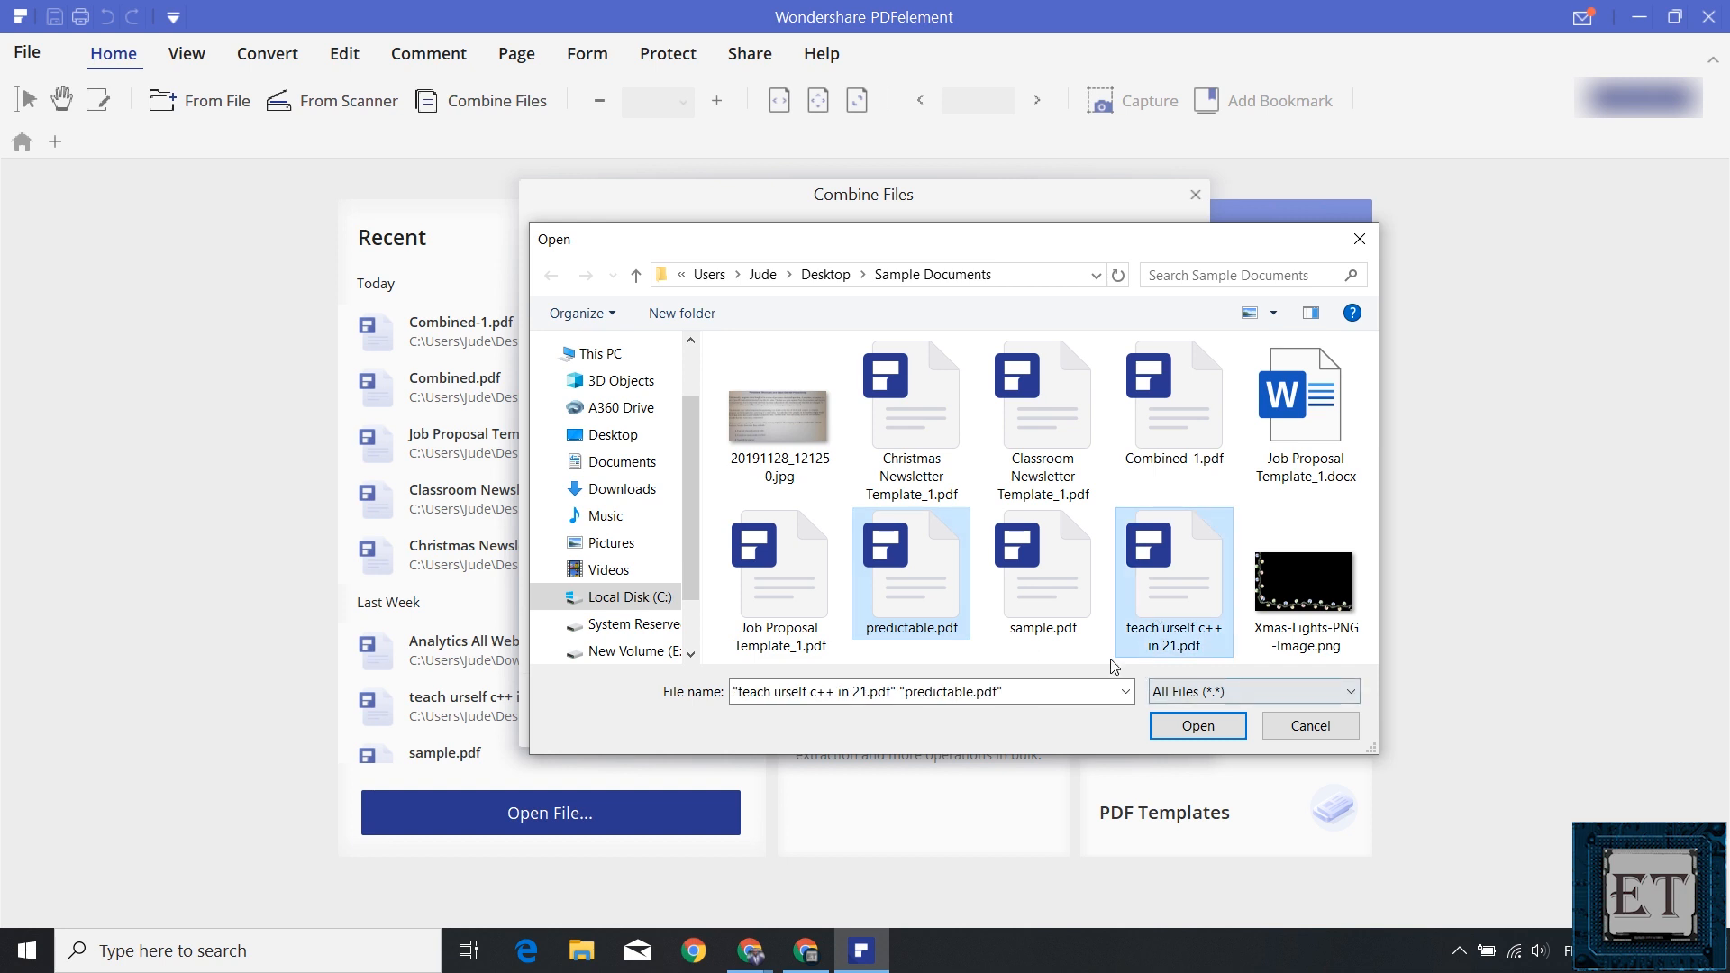
Merge pages 70–73 of predictable.pdf with pages 90–92 of the C++ book.
{"action": "left_click", "coordinate": [1197, 726]}
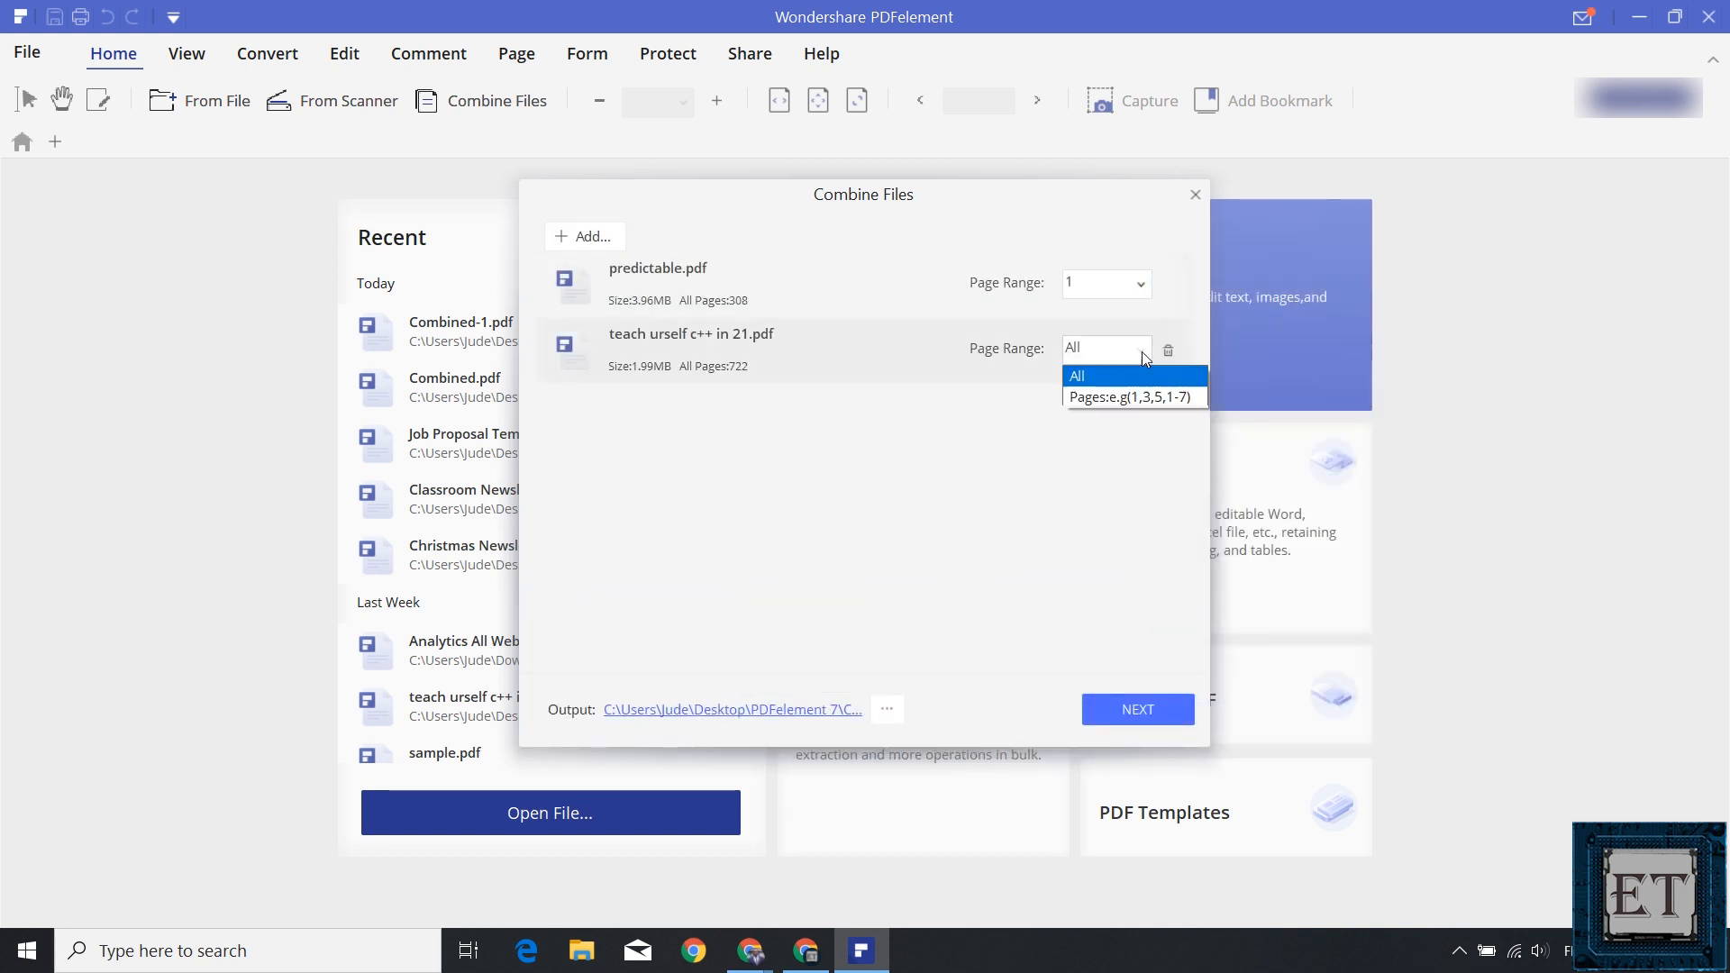
{"action": "type", "text": "70-"}
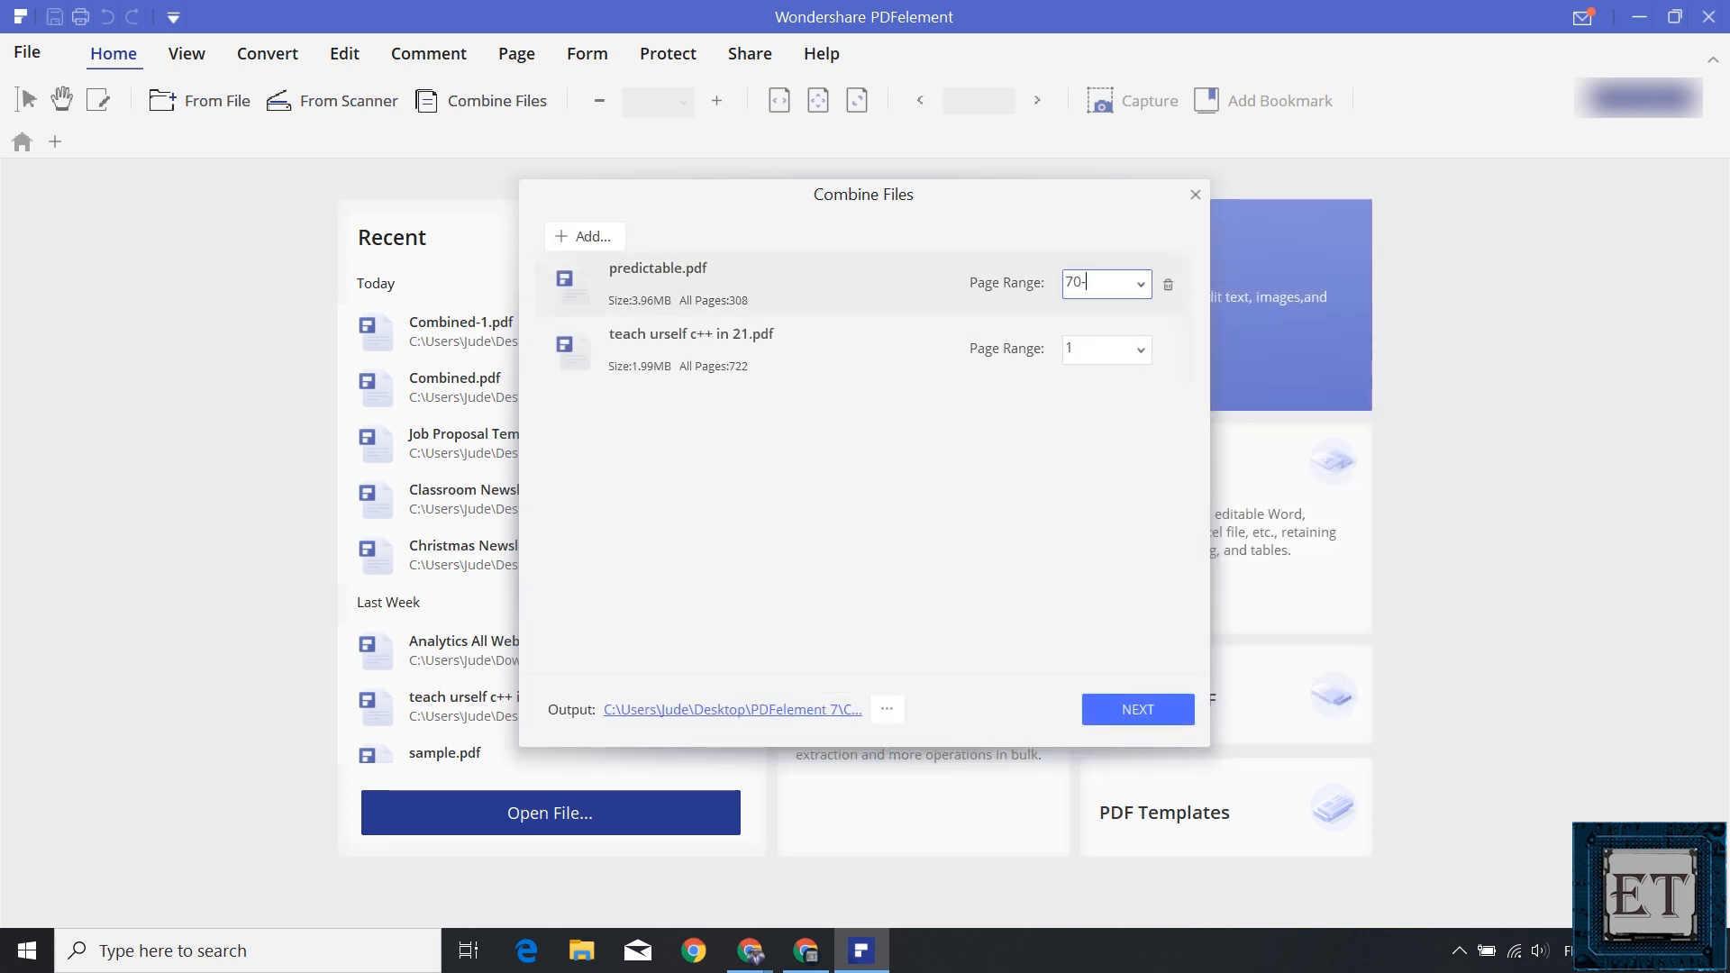
{"action": "type", "text": "90-92"}
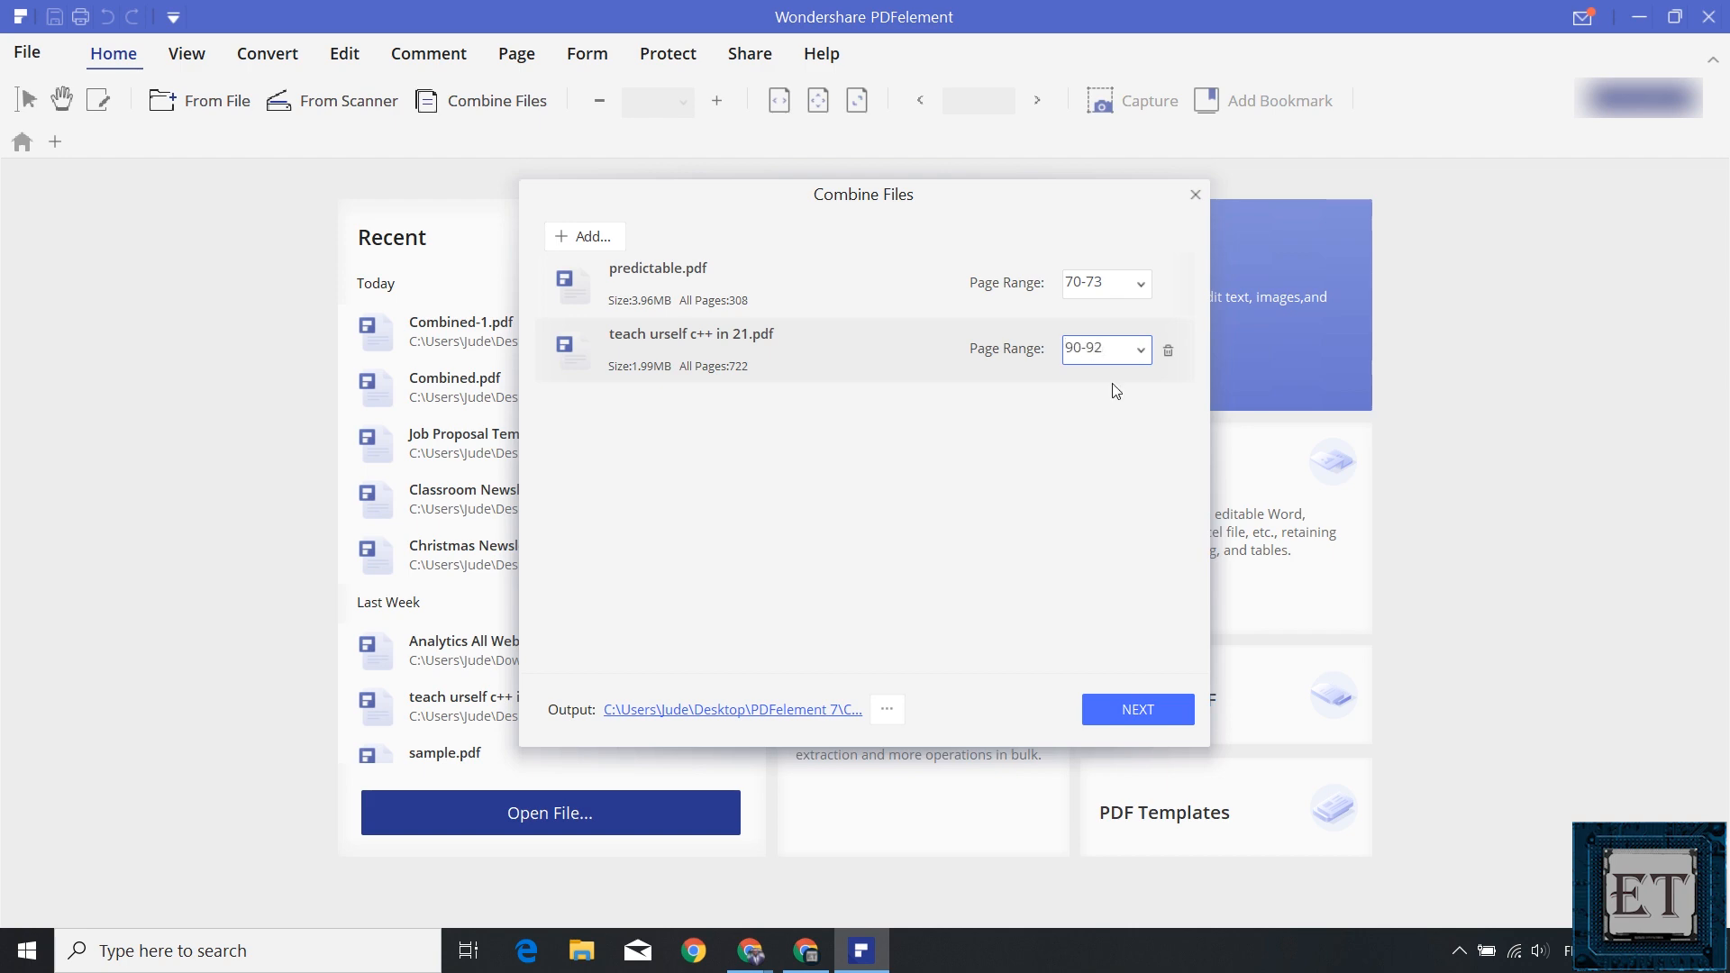
{"action": "left_click", "coordinate": [1137, 709]}
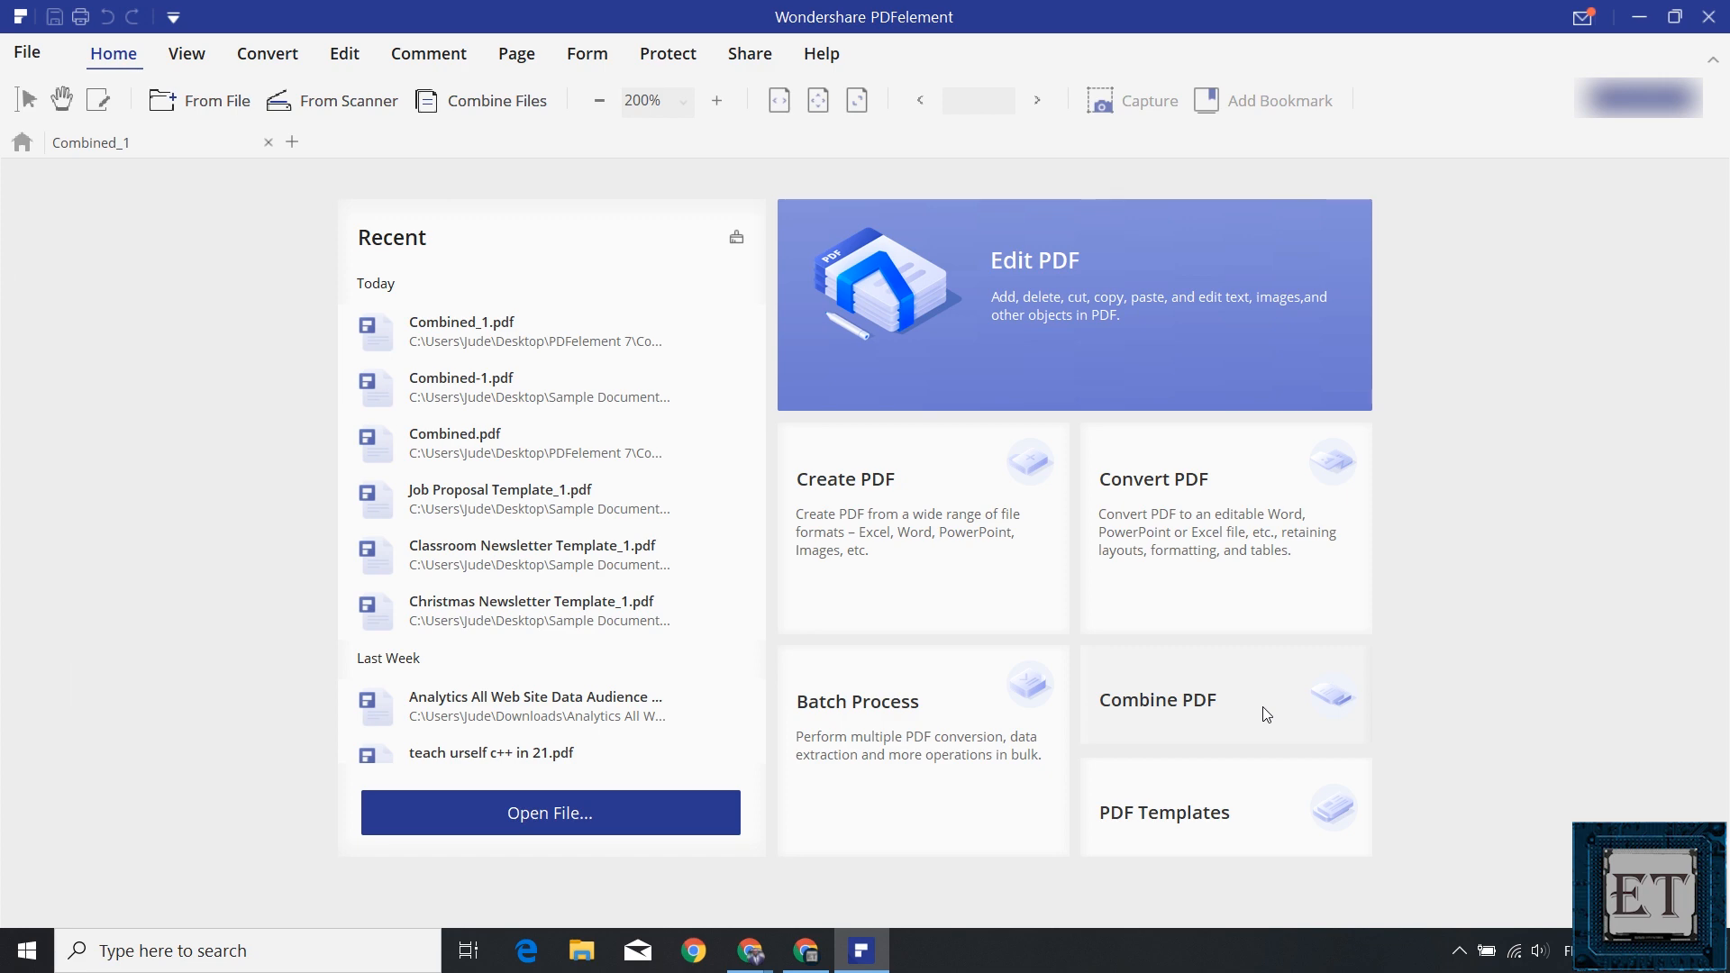
Open the C++ book, zoom to 200% then 150%, visit page 8, then return Home.
{"action": "double_click", "coordinate": [491, 753]}
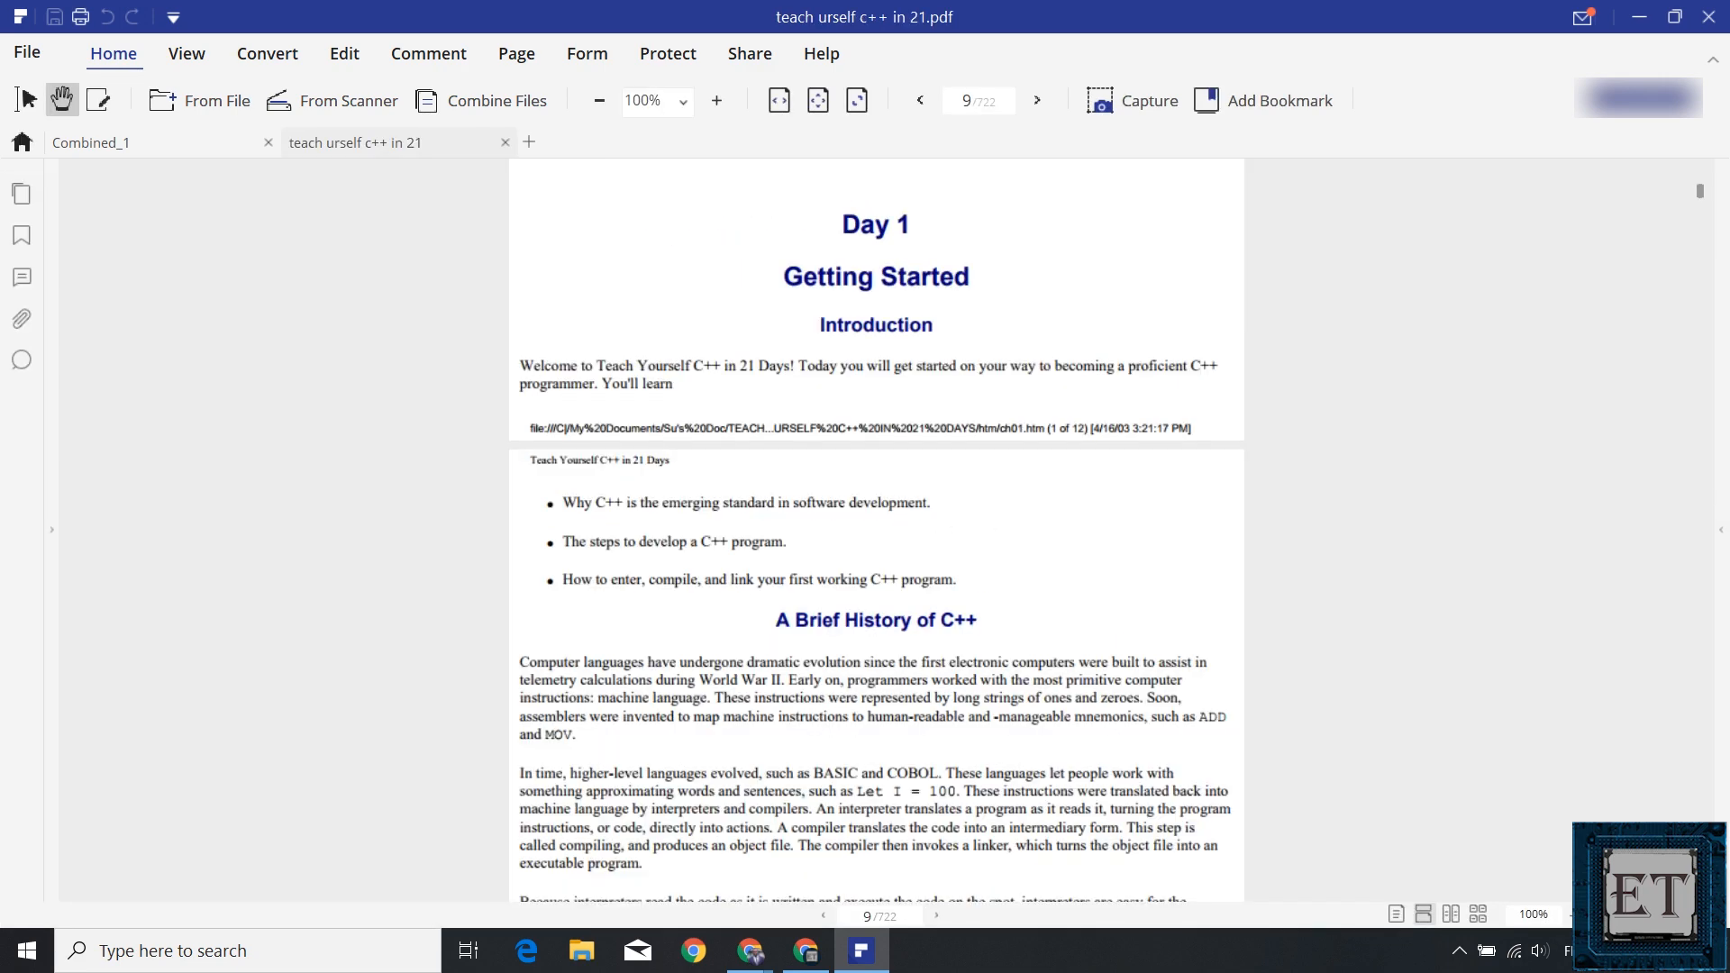
{"action": "left_click", "coordinate": [717, 100]}
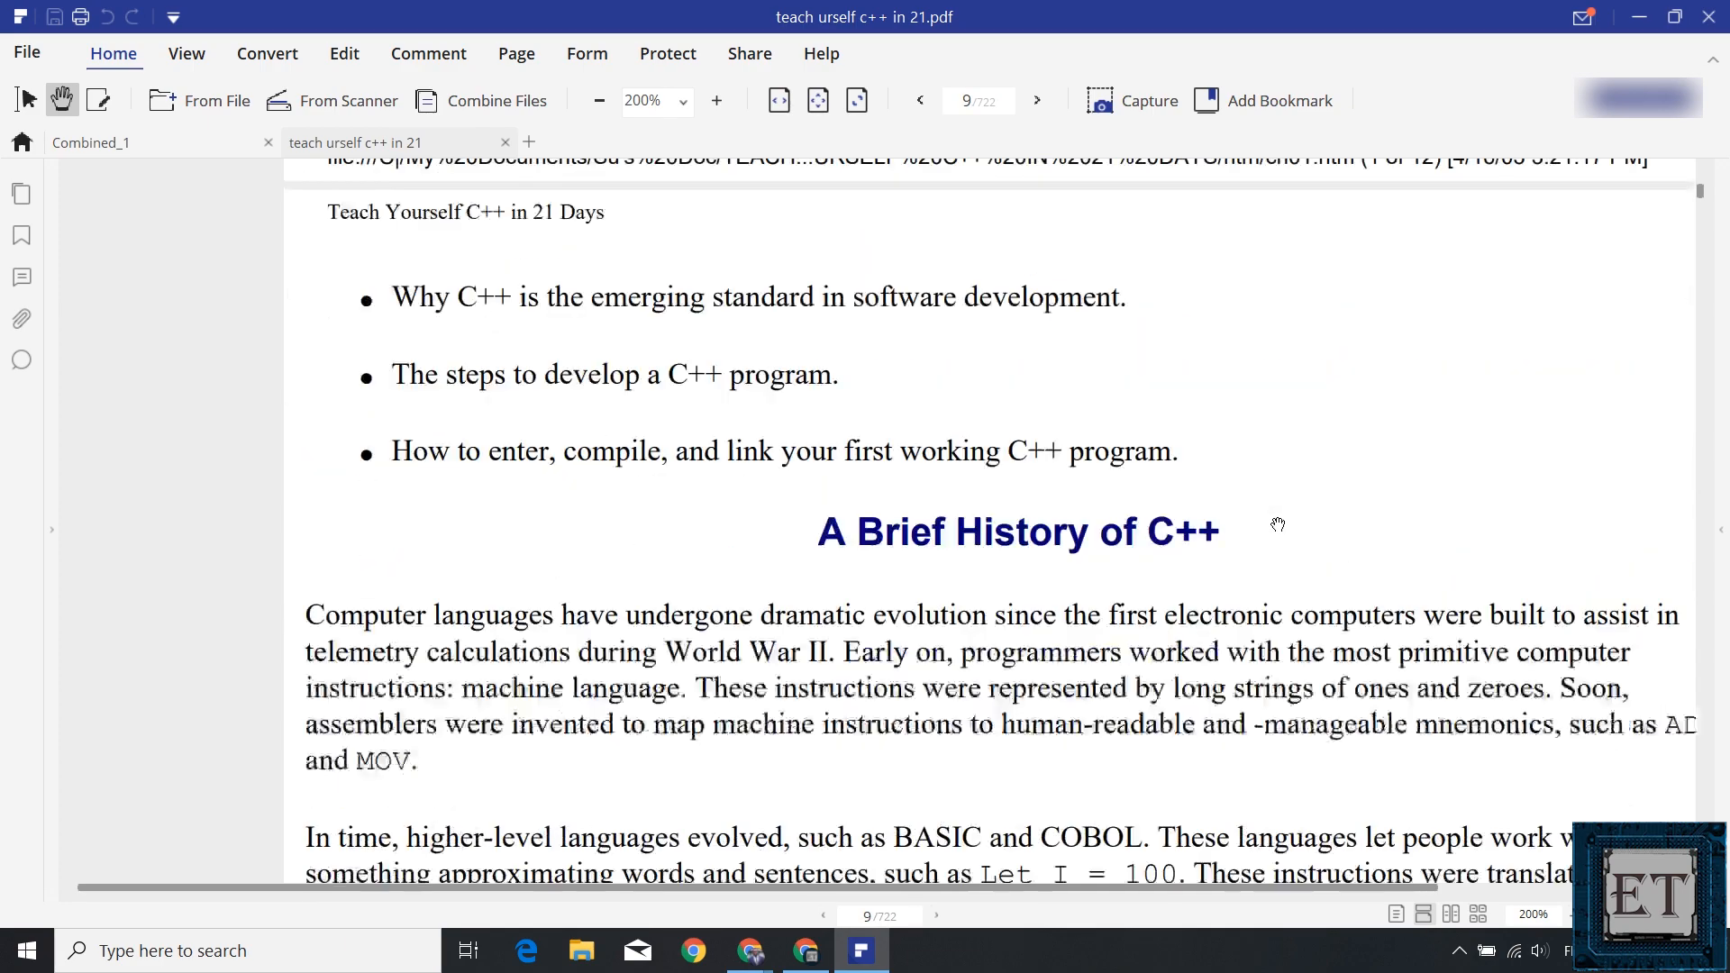
{"action": "left_click", "coordinate": [599, 100]}
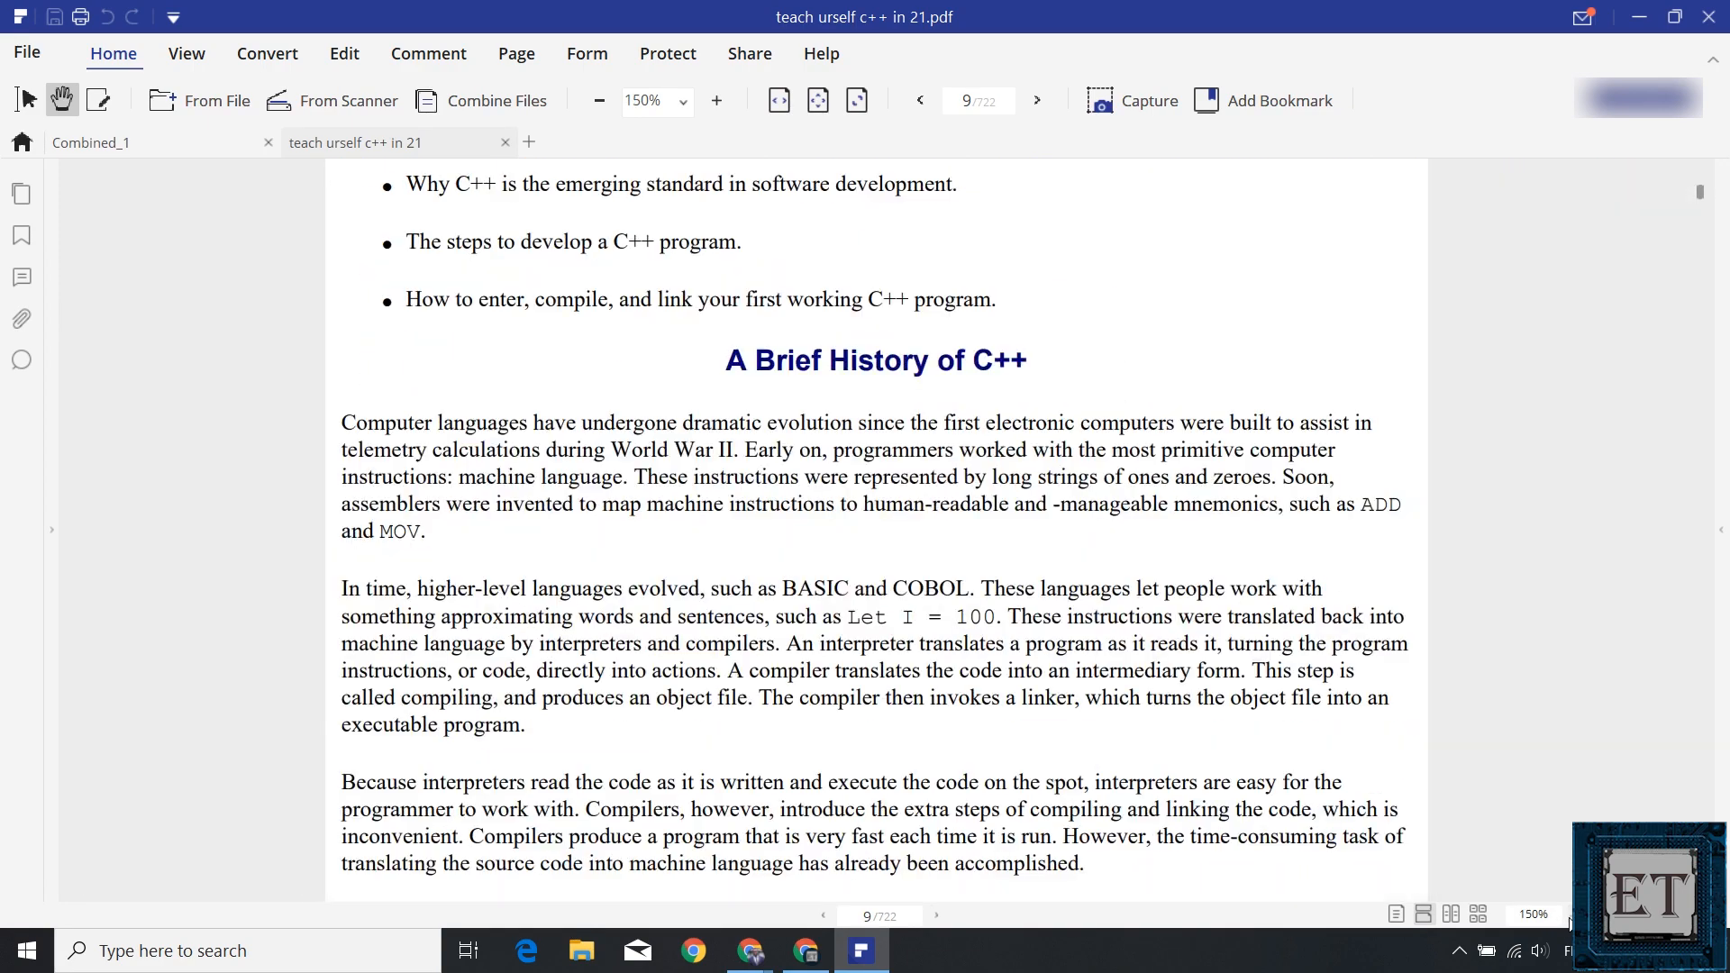
{"action": "left_click", "coordinate": [920, 100]}
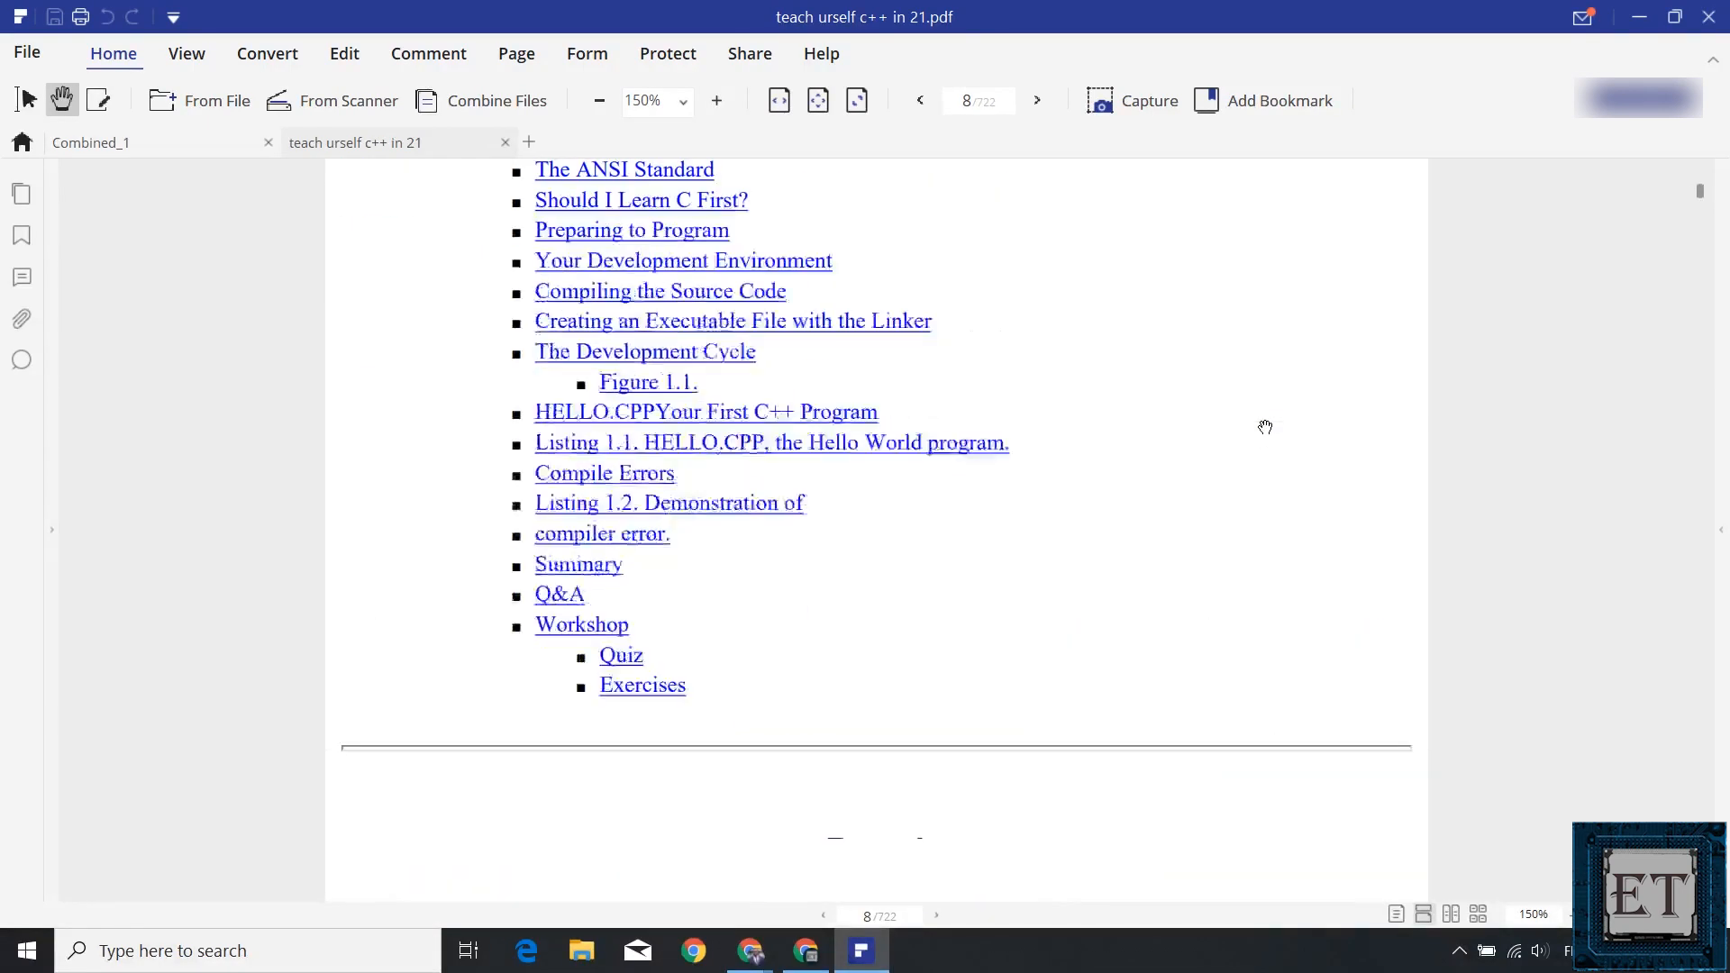
{"action": "scroll", "scroll_direction": "down", "scroll_amount": 3}
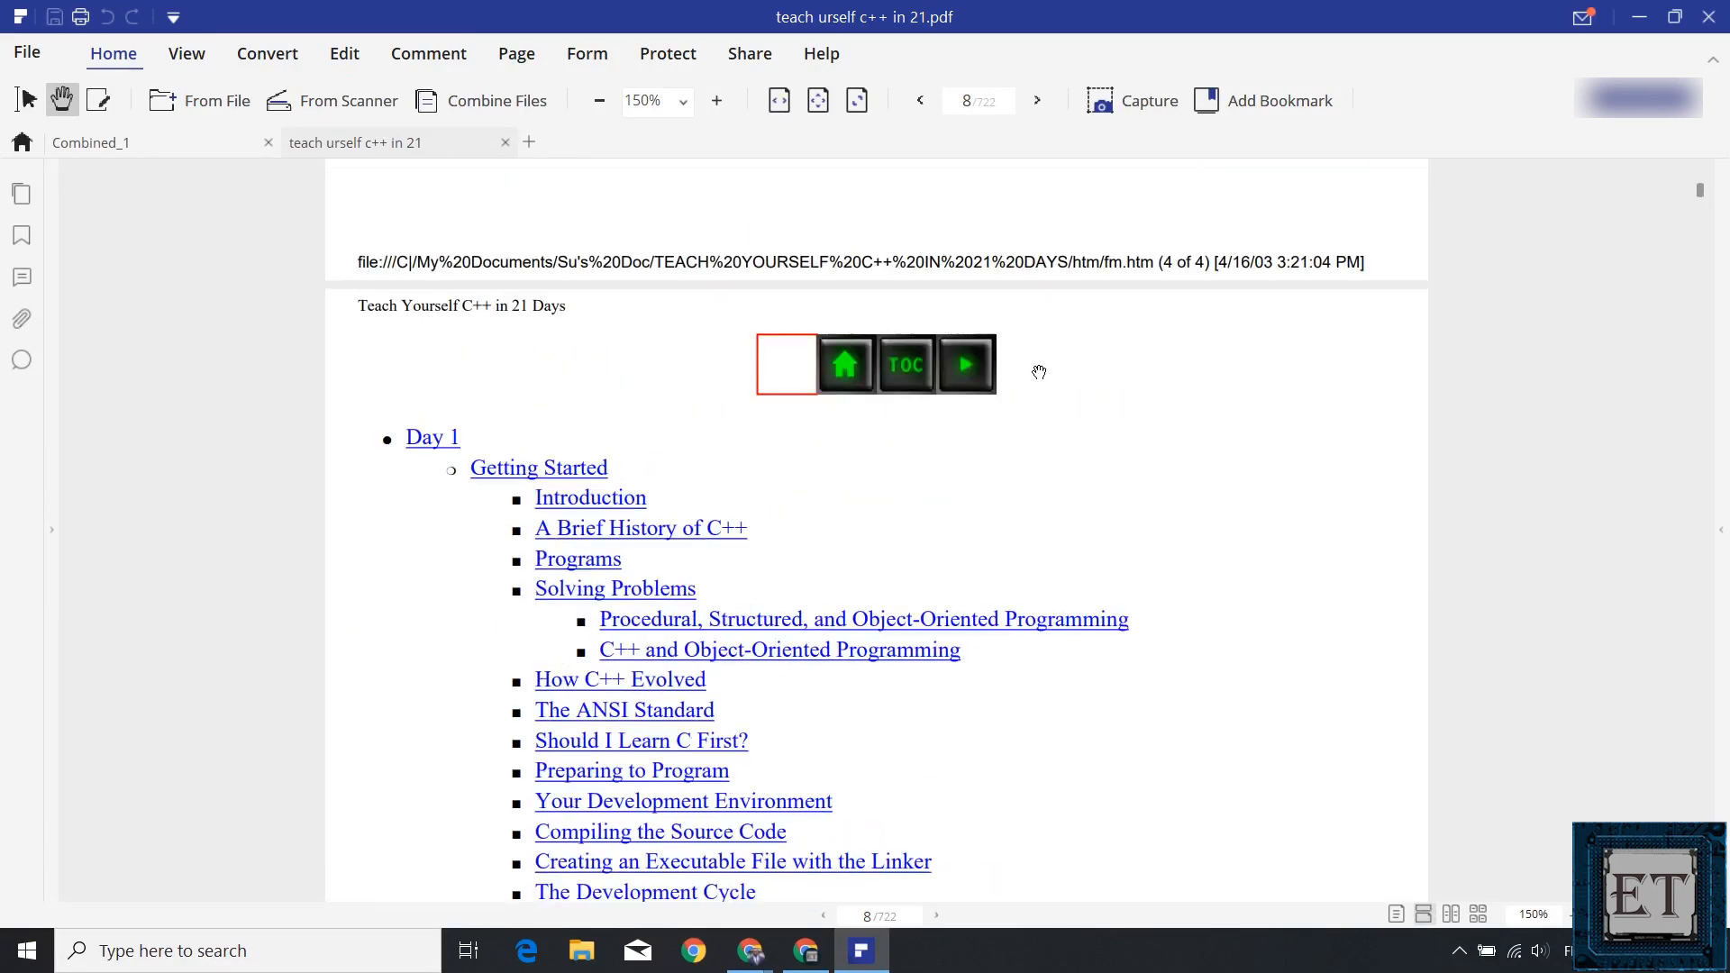
{"action": "scroll", "scroll_direction": "down", "scroll_amount": 3}
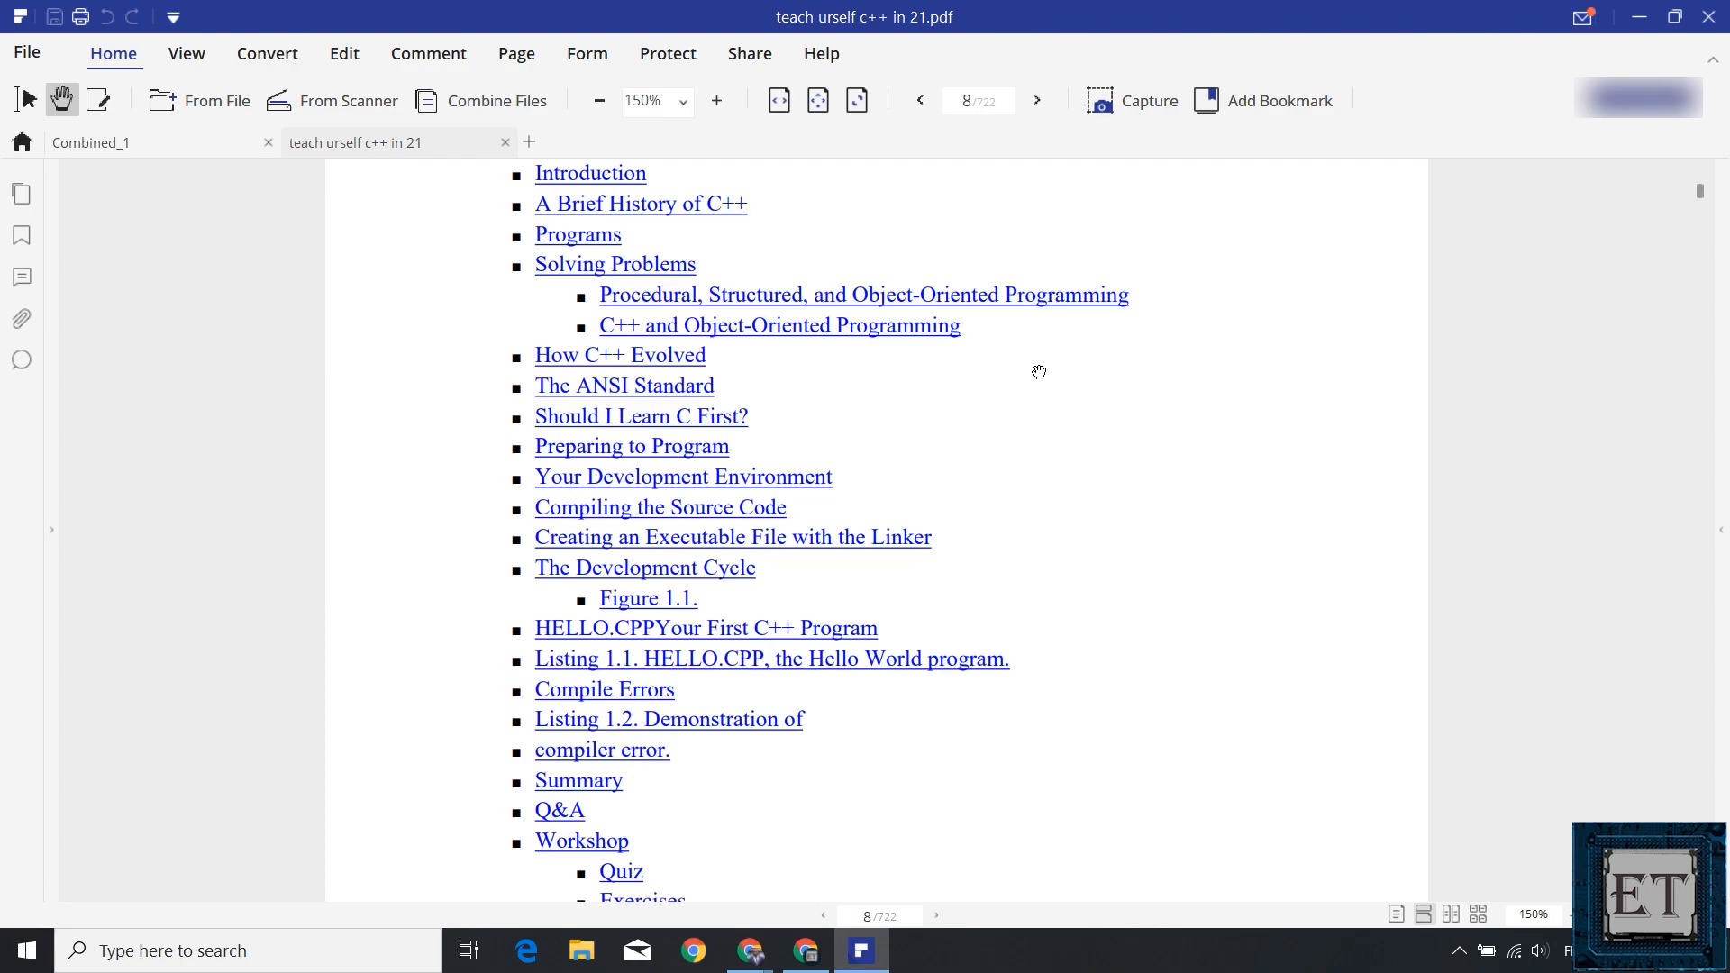
{"action": "left_click", "coordinate": [971, 100]}
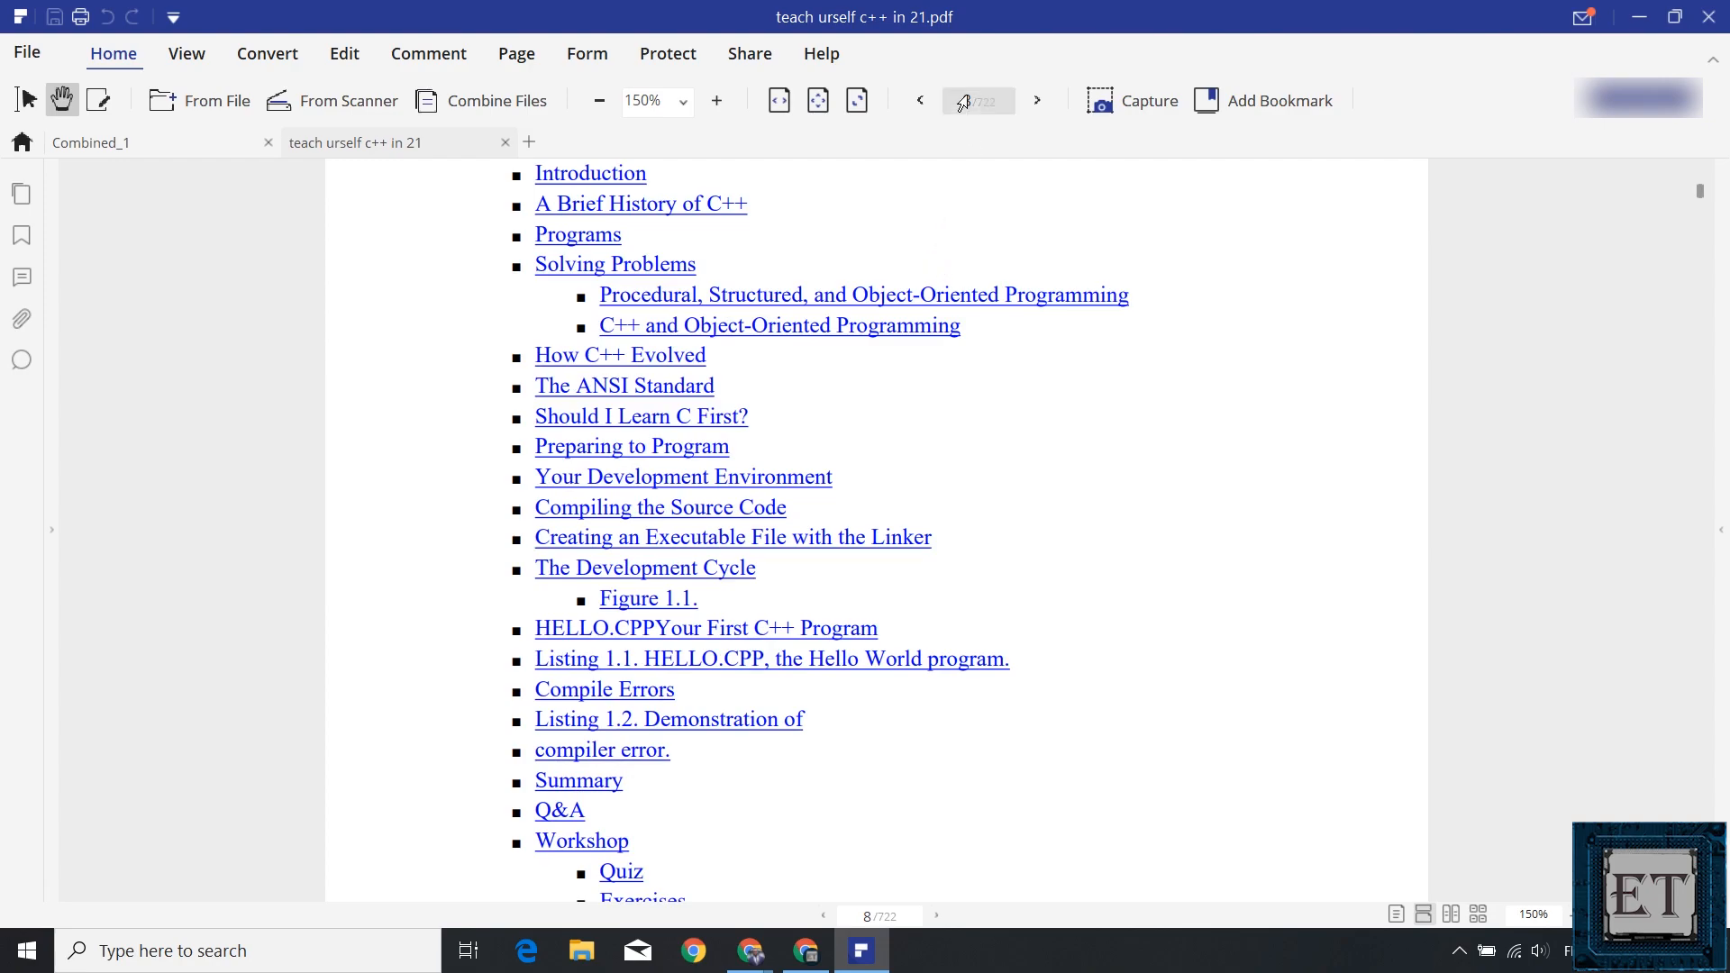
{"action": "left_click", "coordinate": [631, 446]}
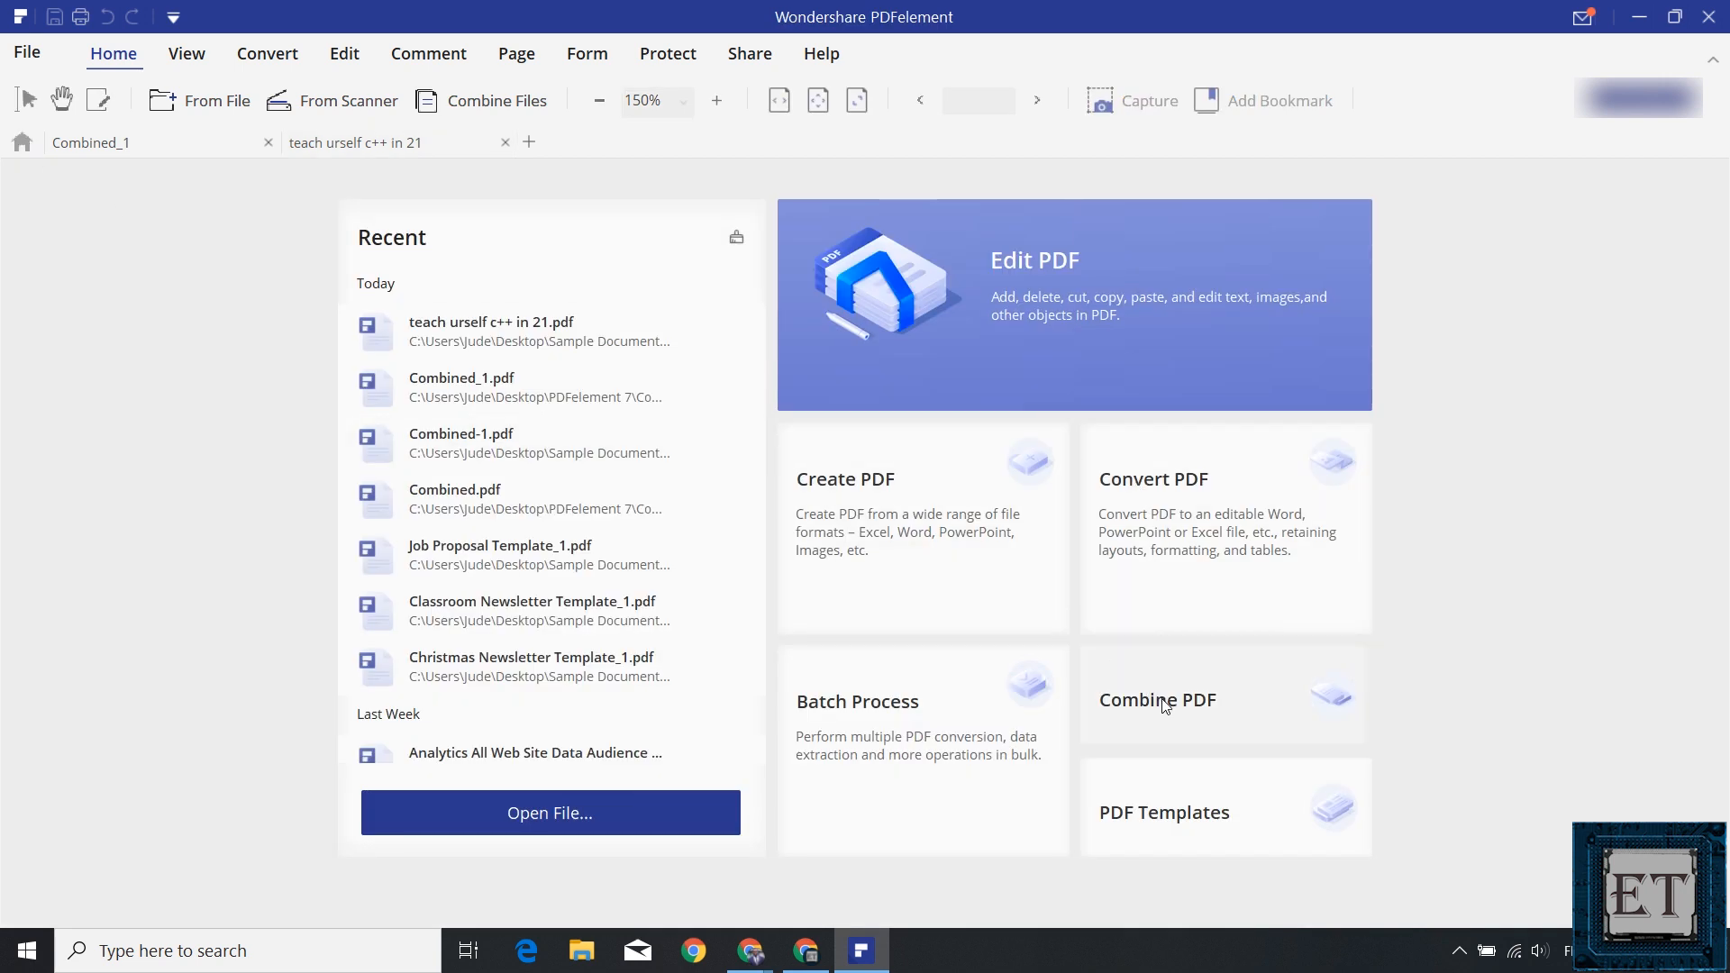
Combine pages 8–20 of the C++ book and save the result as day1.pdf.
{"action": "left_click", "coordinate": [1157, 699]}
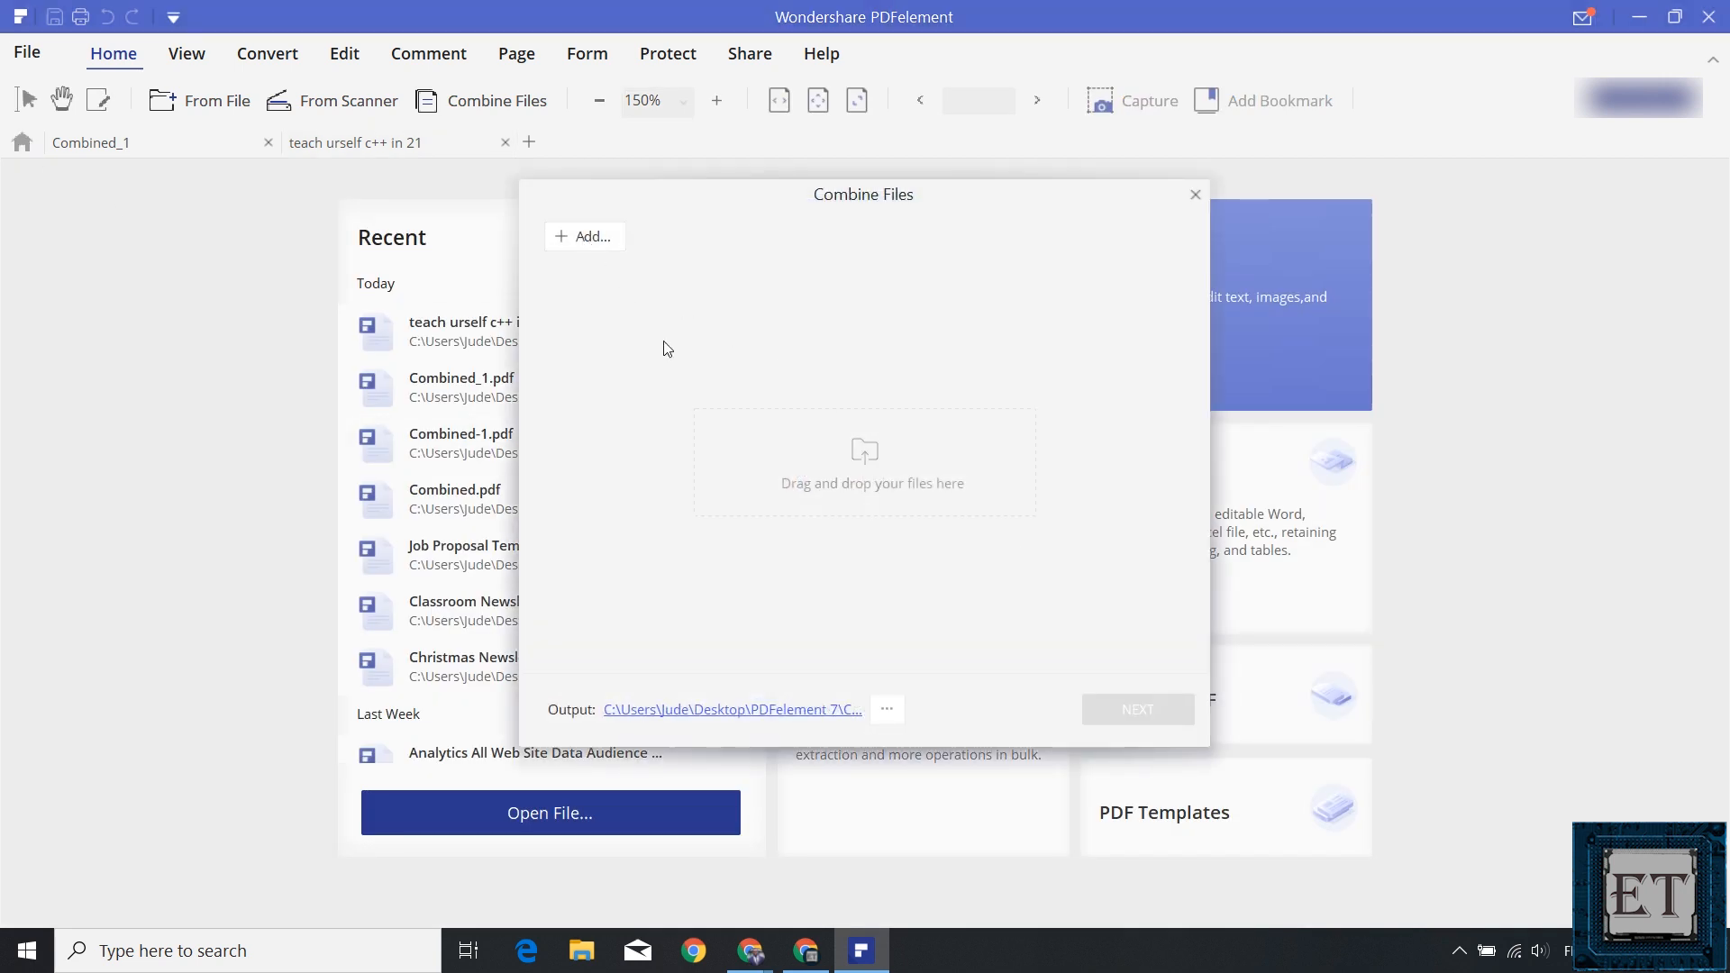
{"action": "left_click", "coordinate": [585, 236]}
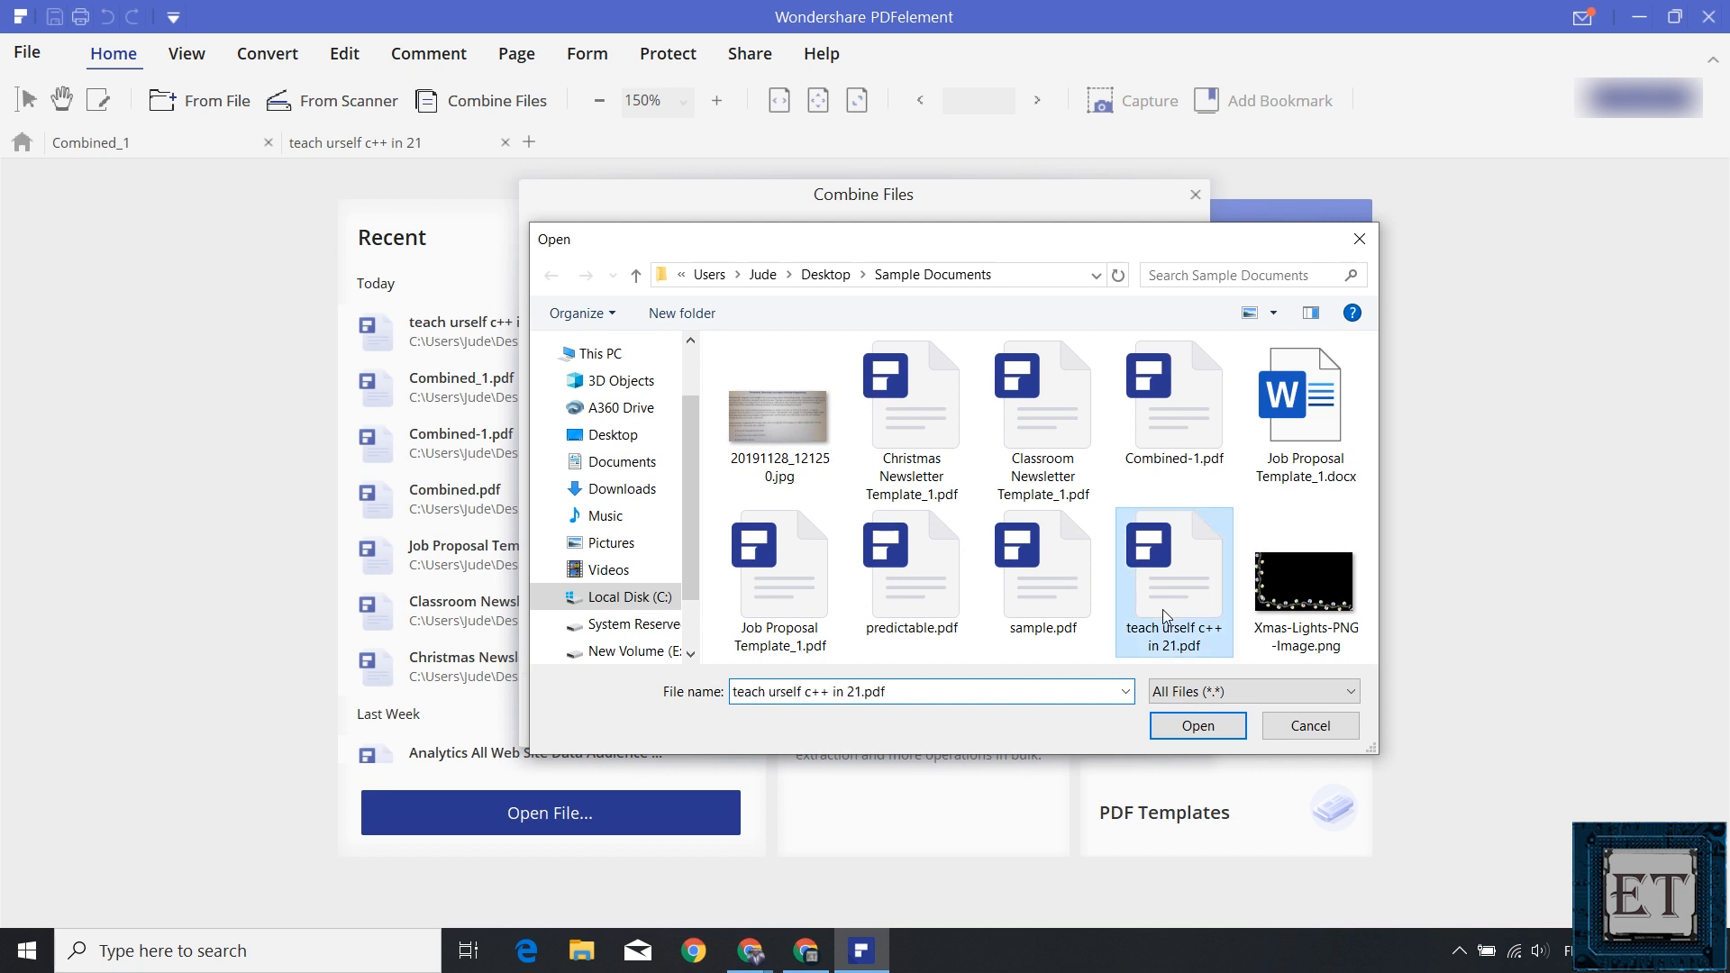
{"action": "left_click", "coordinate": [1196, 726]}
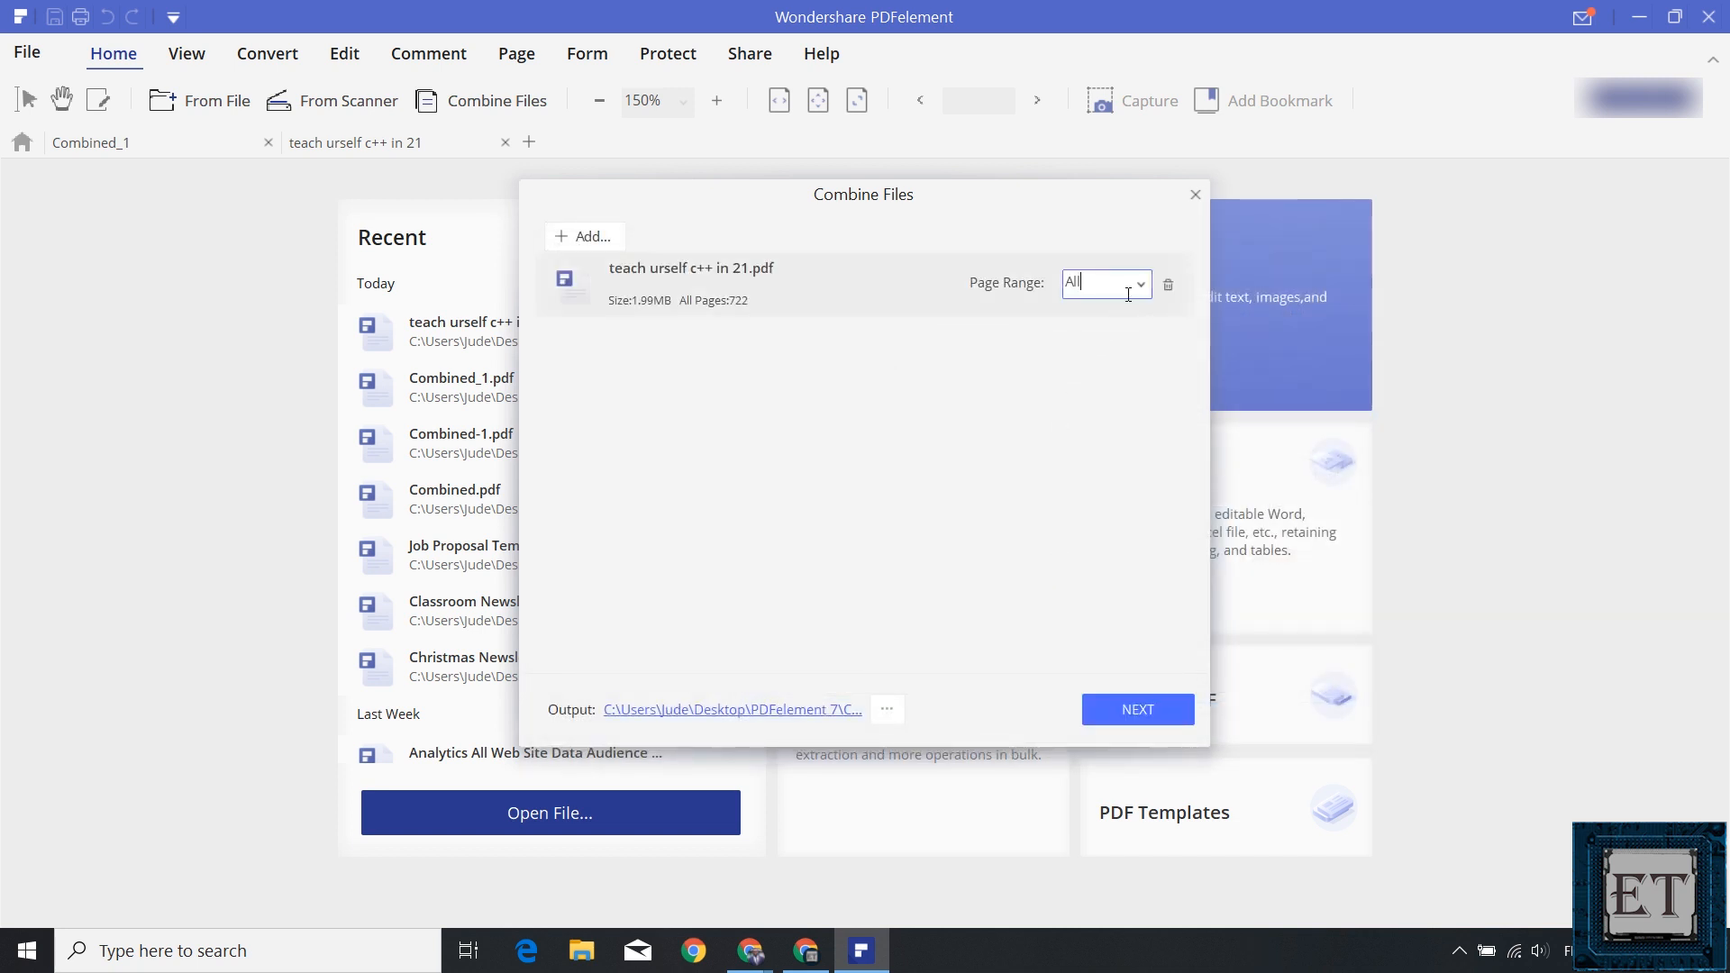
{"action": "type", "text": "1"}
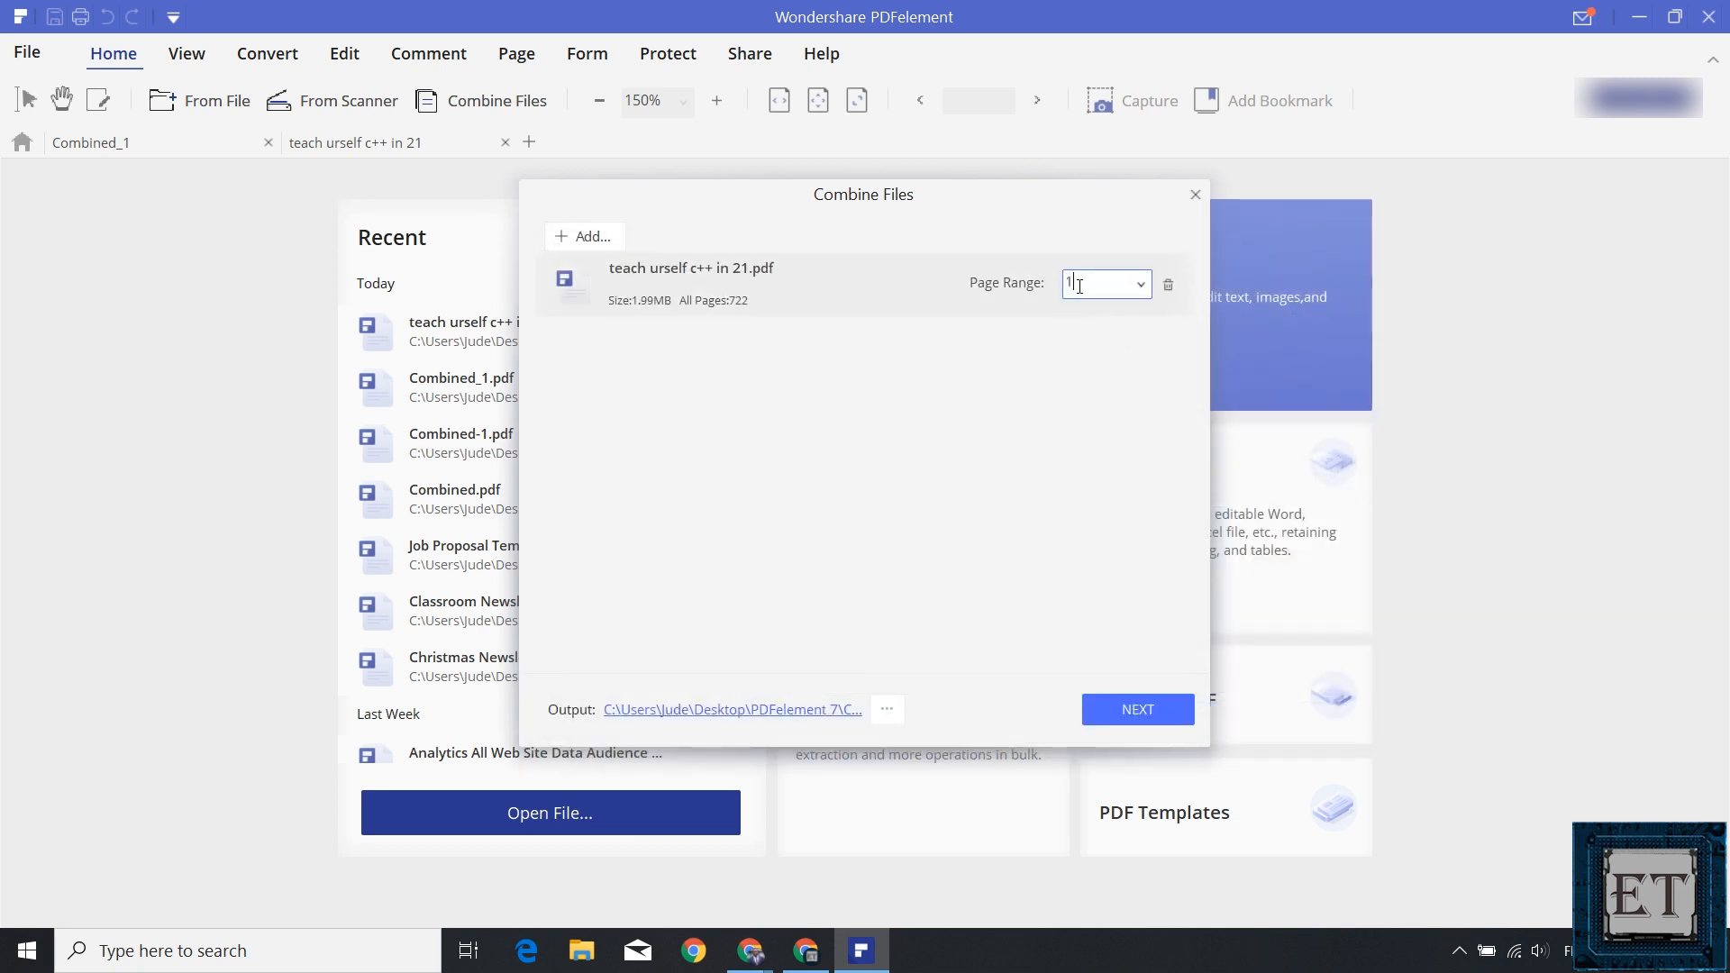
{"action": "type", "text": "8-20"}
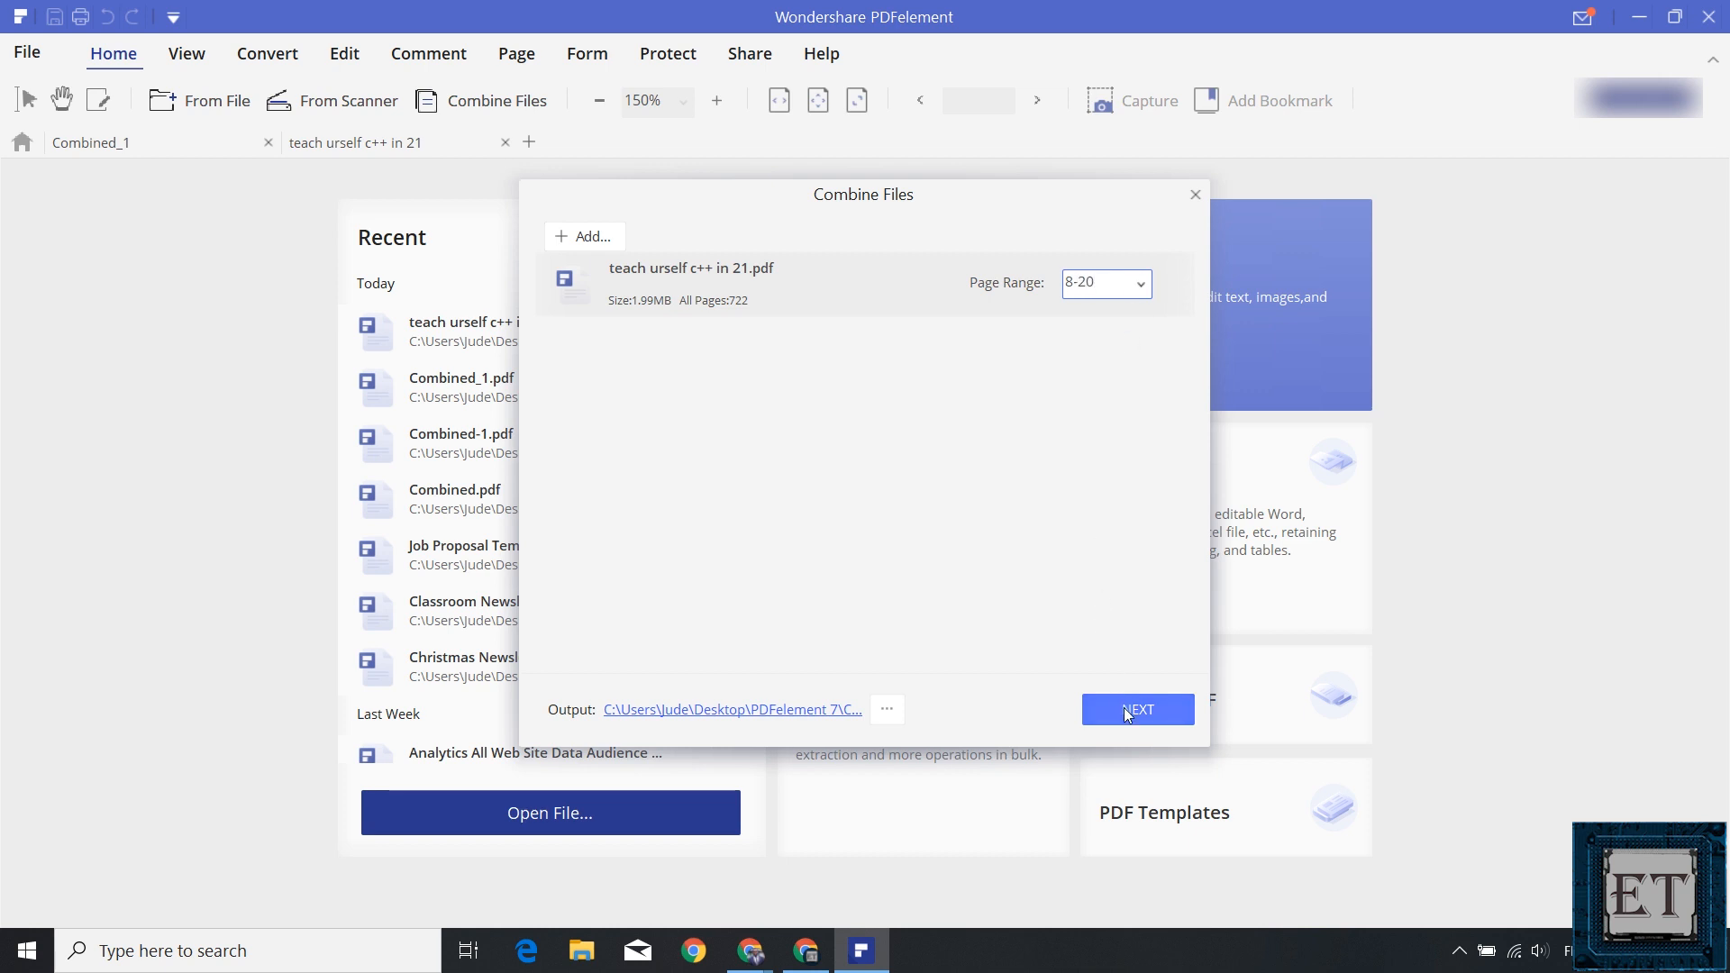
{"action": "left_click", "coordinate": [1137, 709]}
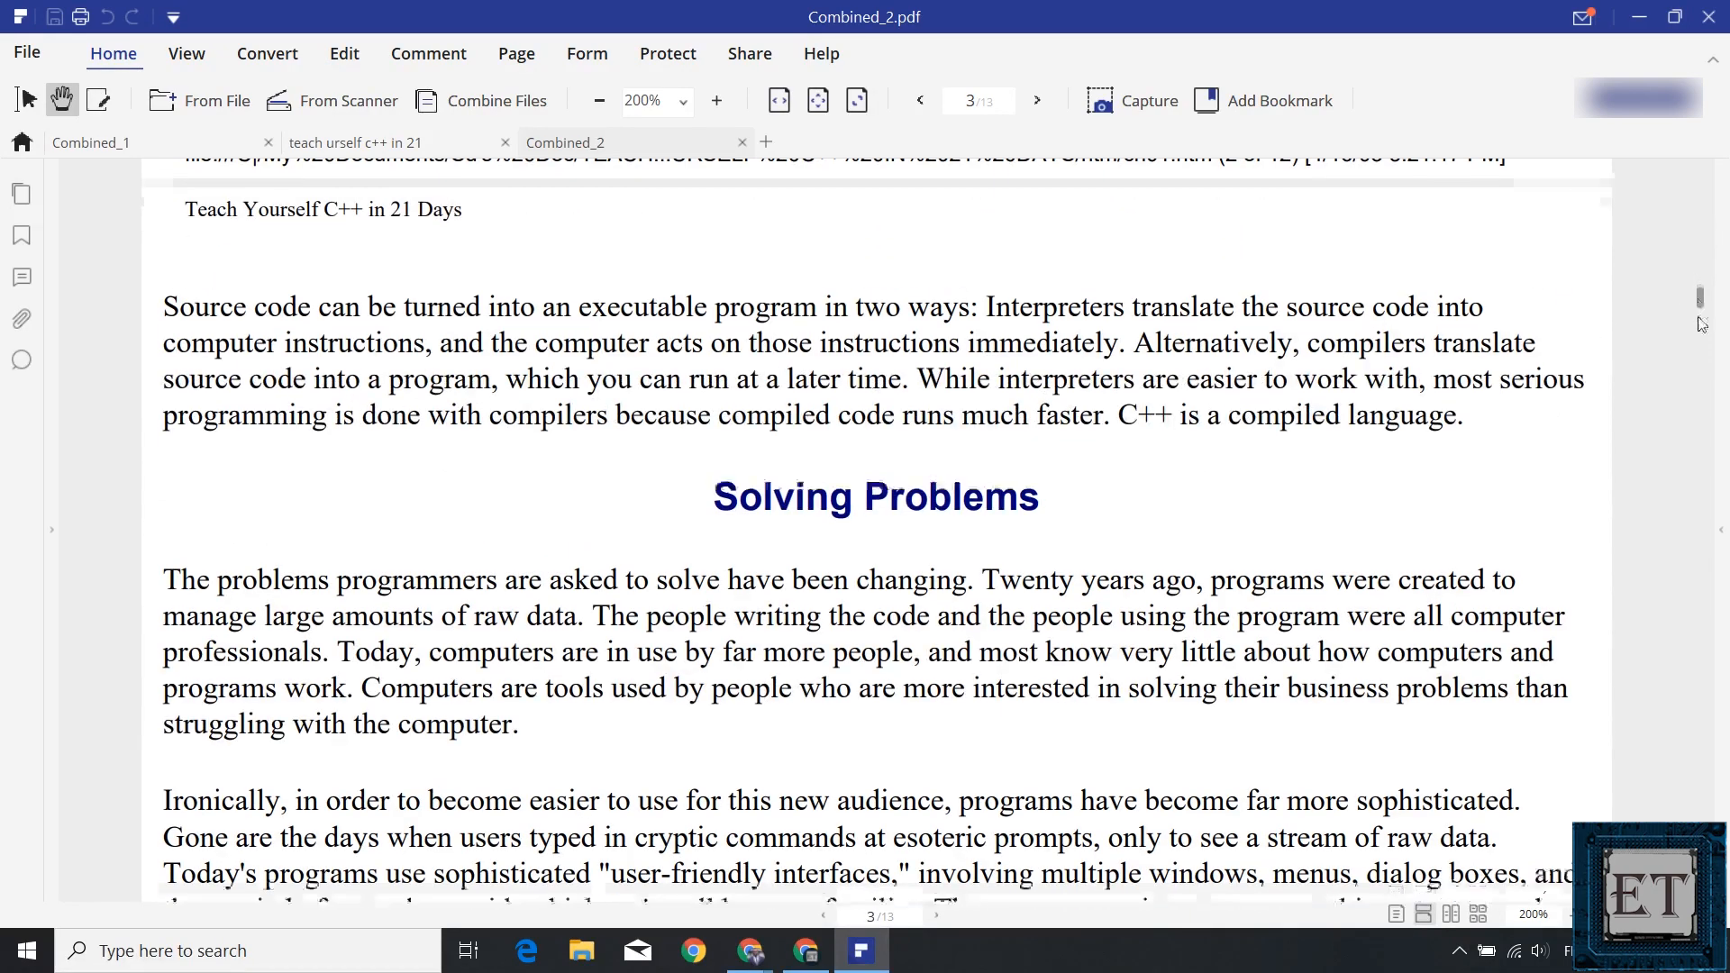
{"action": "left_click", "coordinate": [26, 52]}
{"action": "type", "text": "day"}
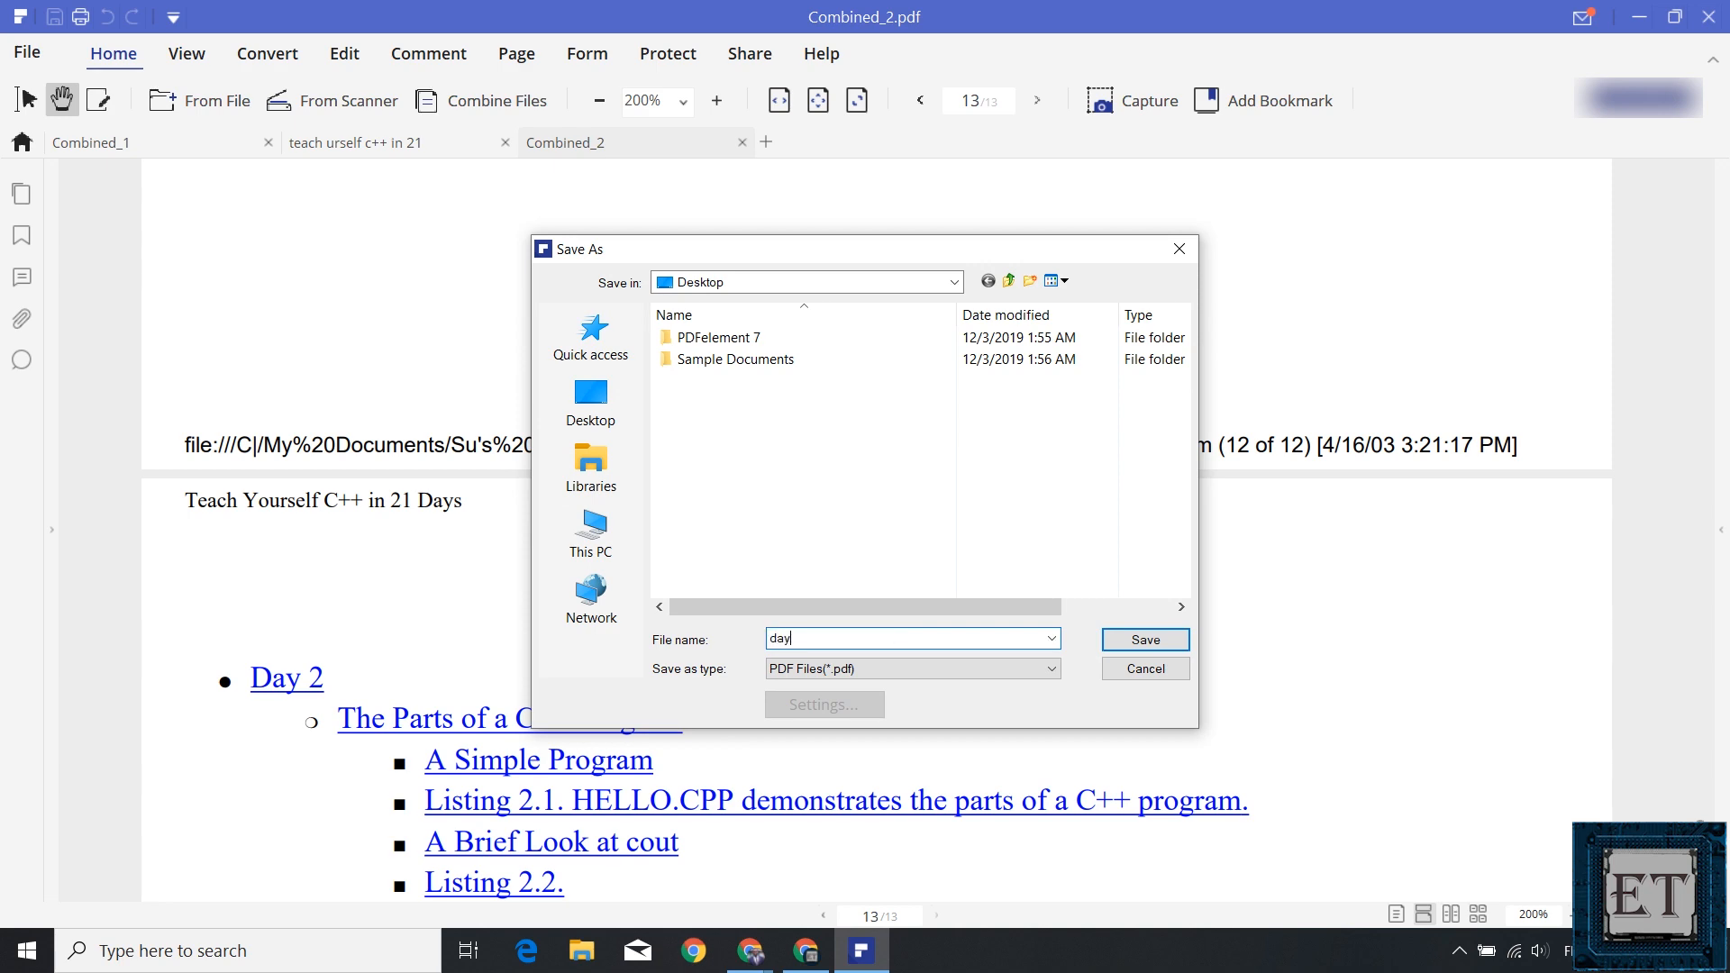
{"action": "left_click", "coordinate": [1144, 640]}
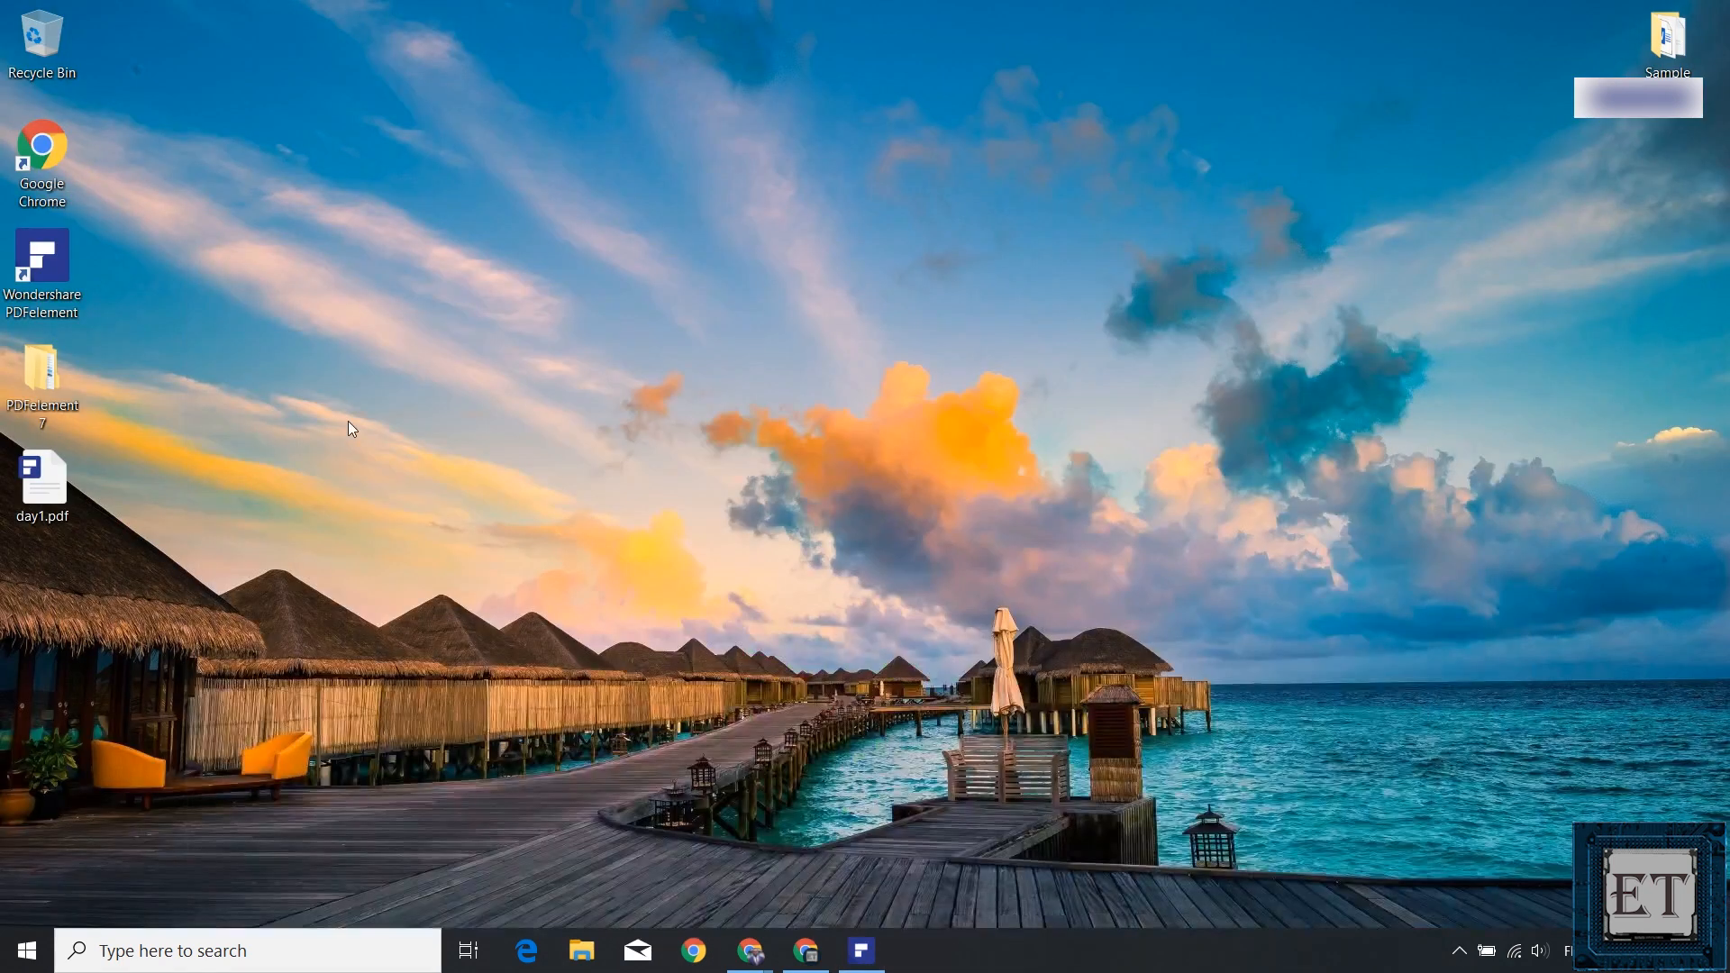
Open the PDFelement 7 desktop folder and its Combine subfolder.
{"action": "left_click", "coordinate": [43, 374]}
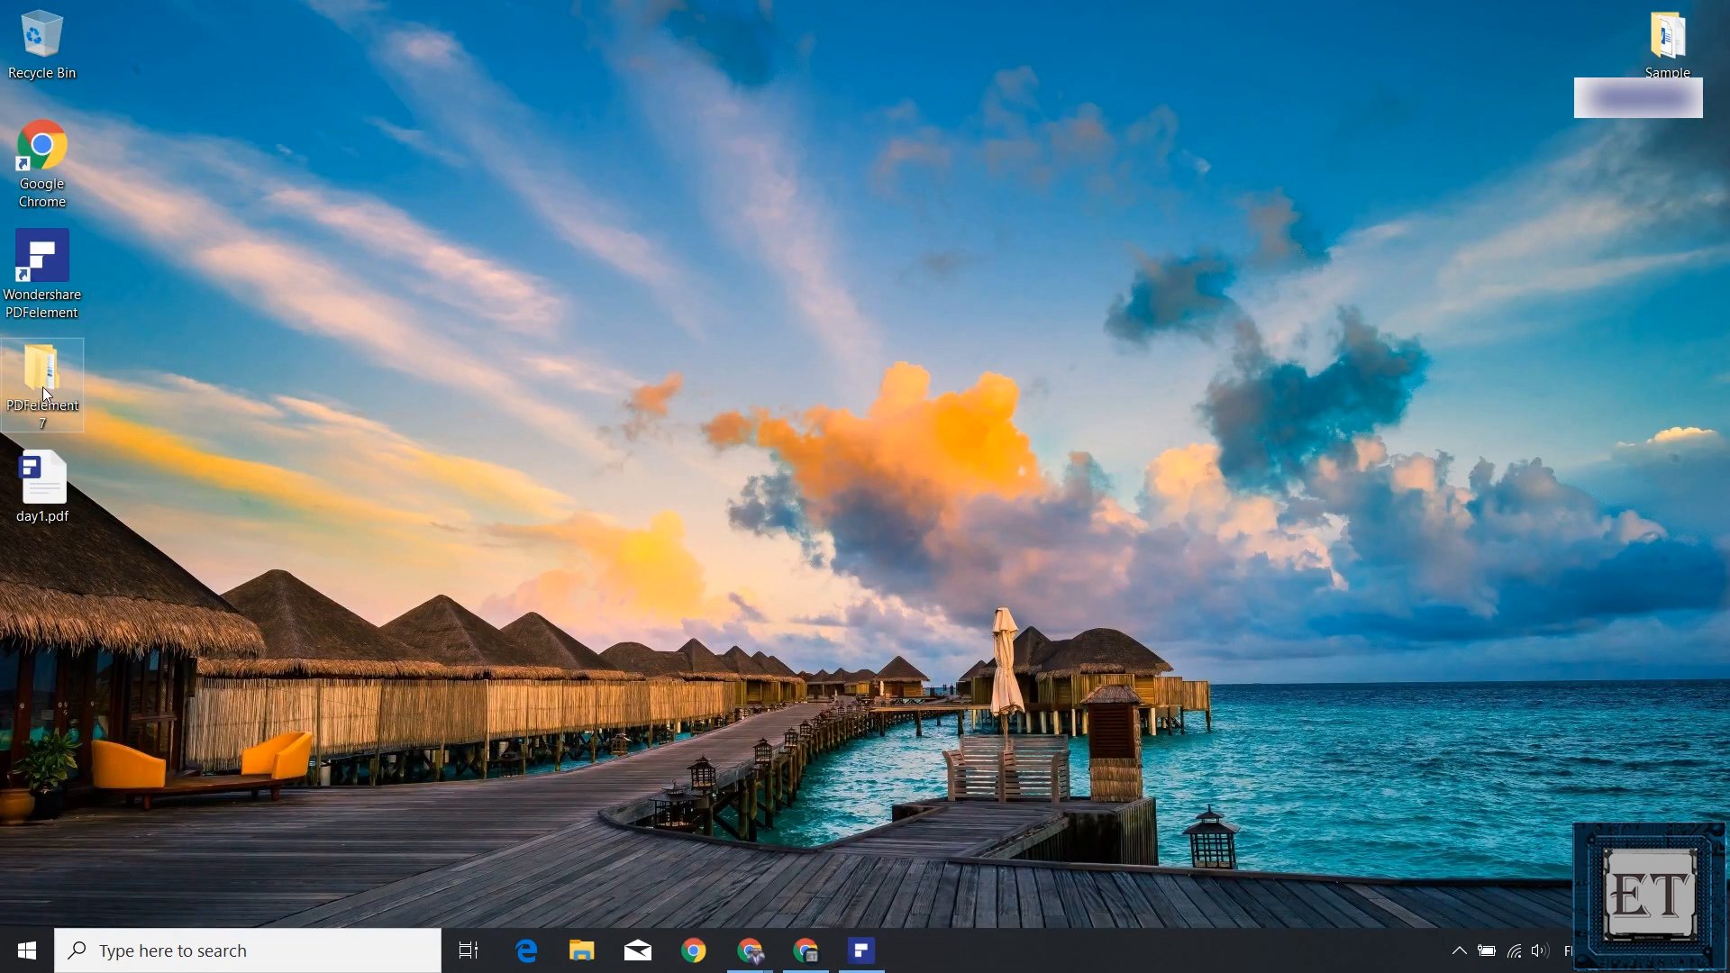
{"action": "double_click", "coordinate": [43, 377]}
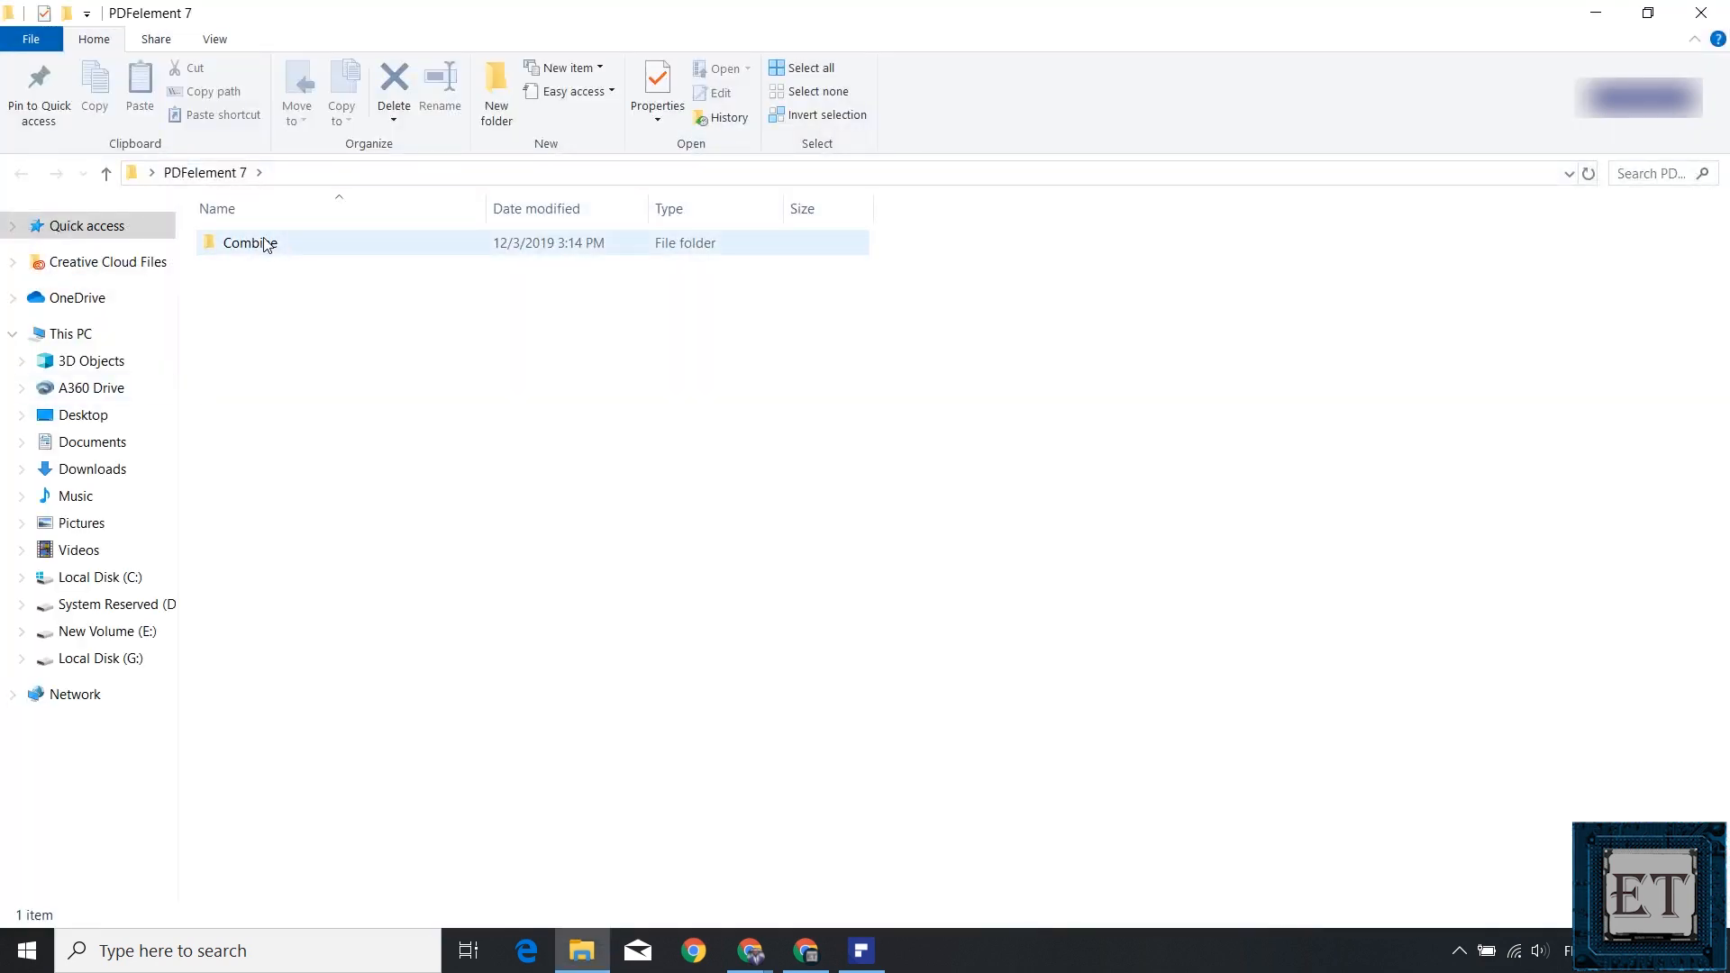
{"action": "double_click", "coordinate": [249, 241]}
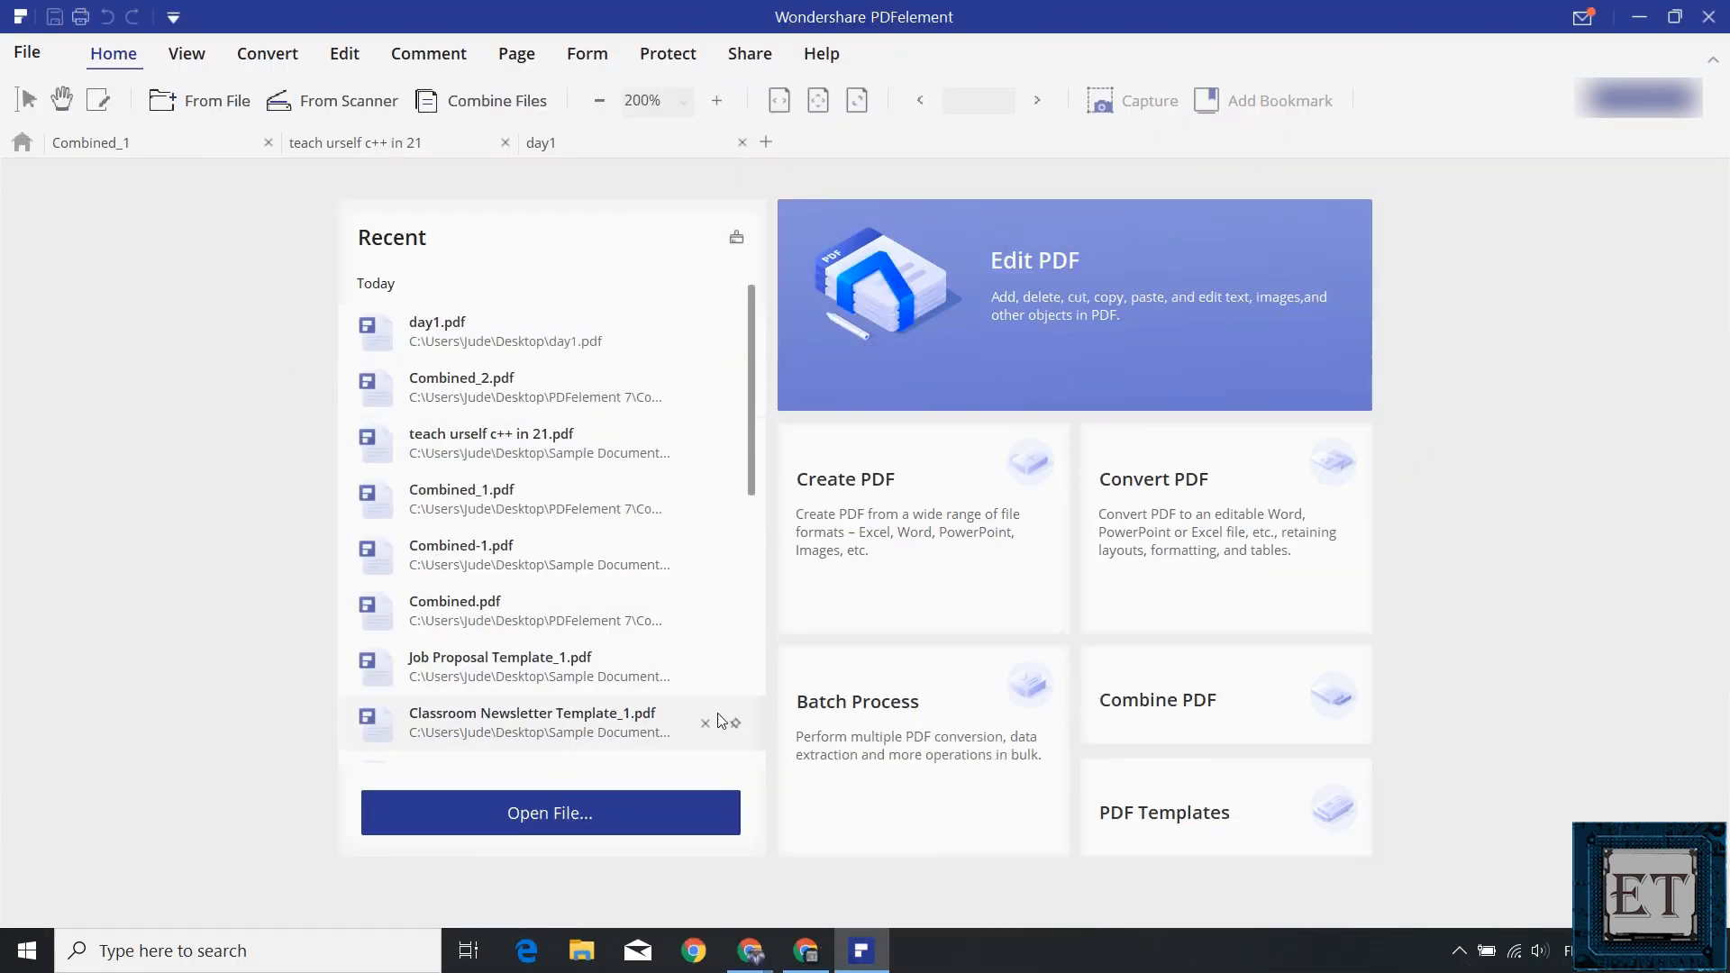
Browse the PDF template library's Business, Finance, Legal, Life and Miscellaneous categories.
{"action": "left_click", "coordinate": [1165, 812]}
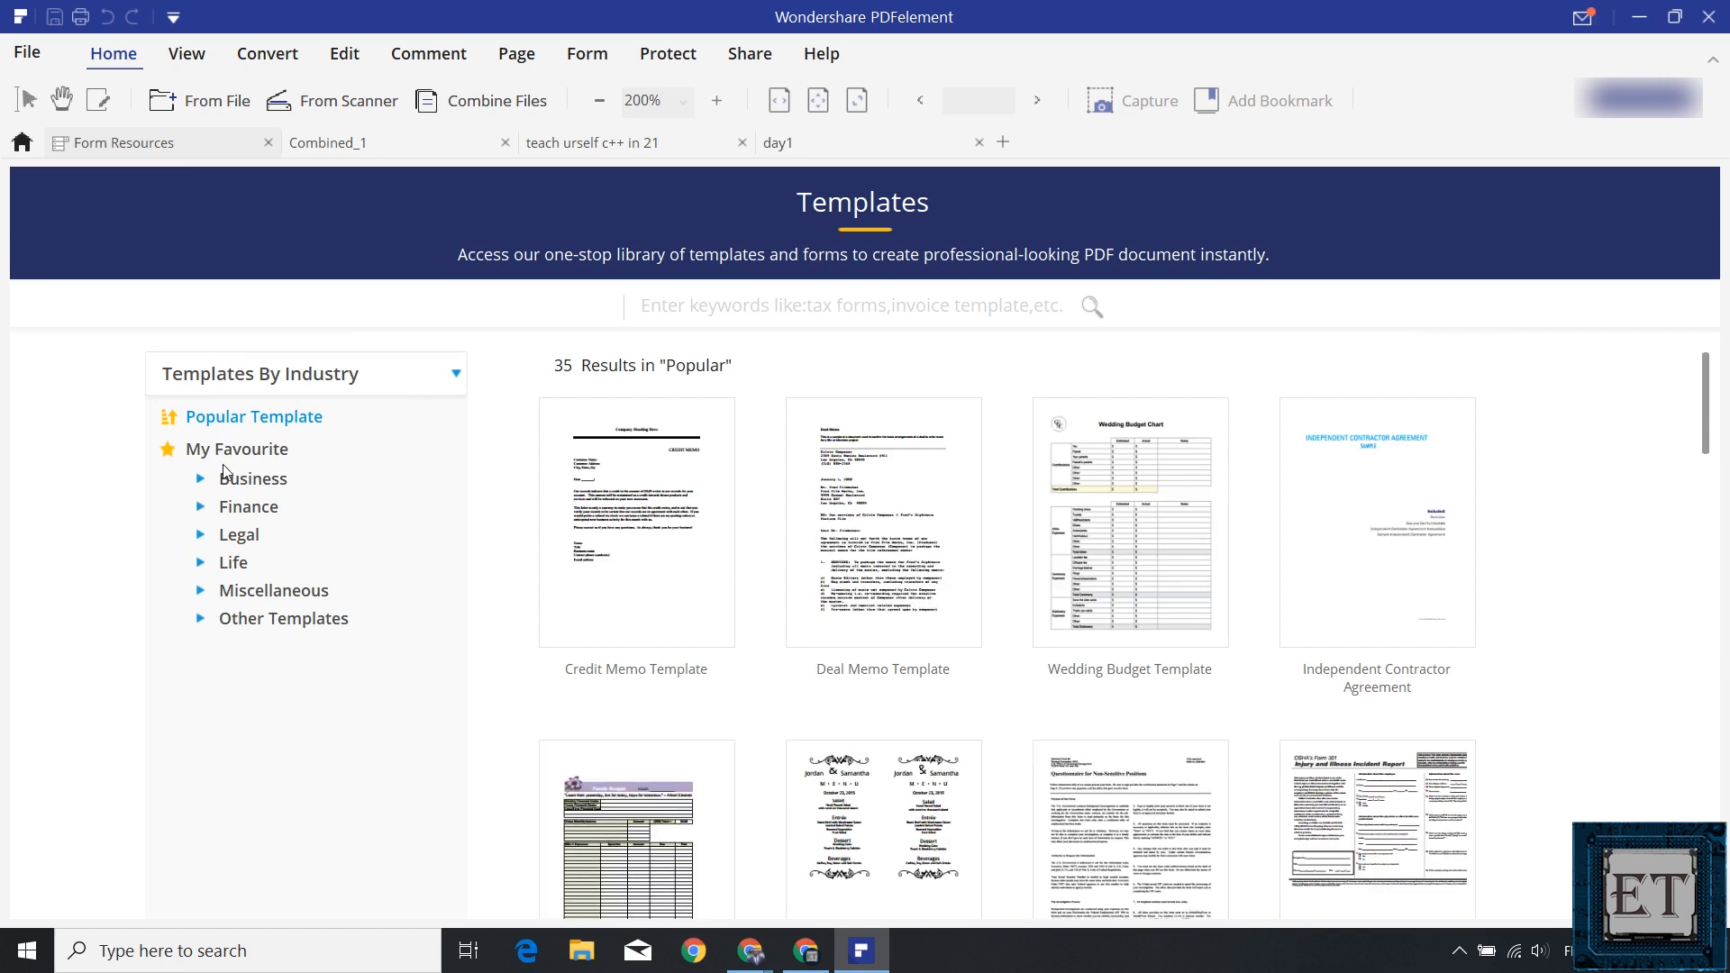
{"action": "mouse_move", "coordinate": [238, 603]}
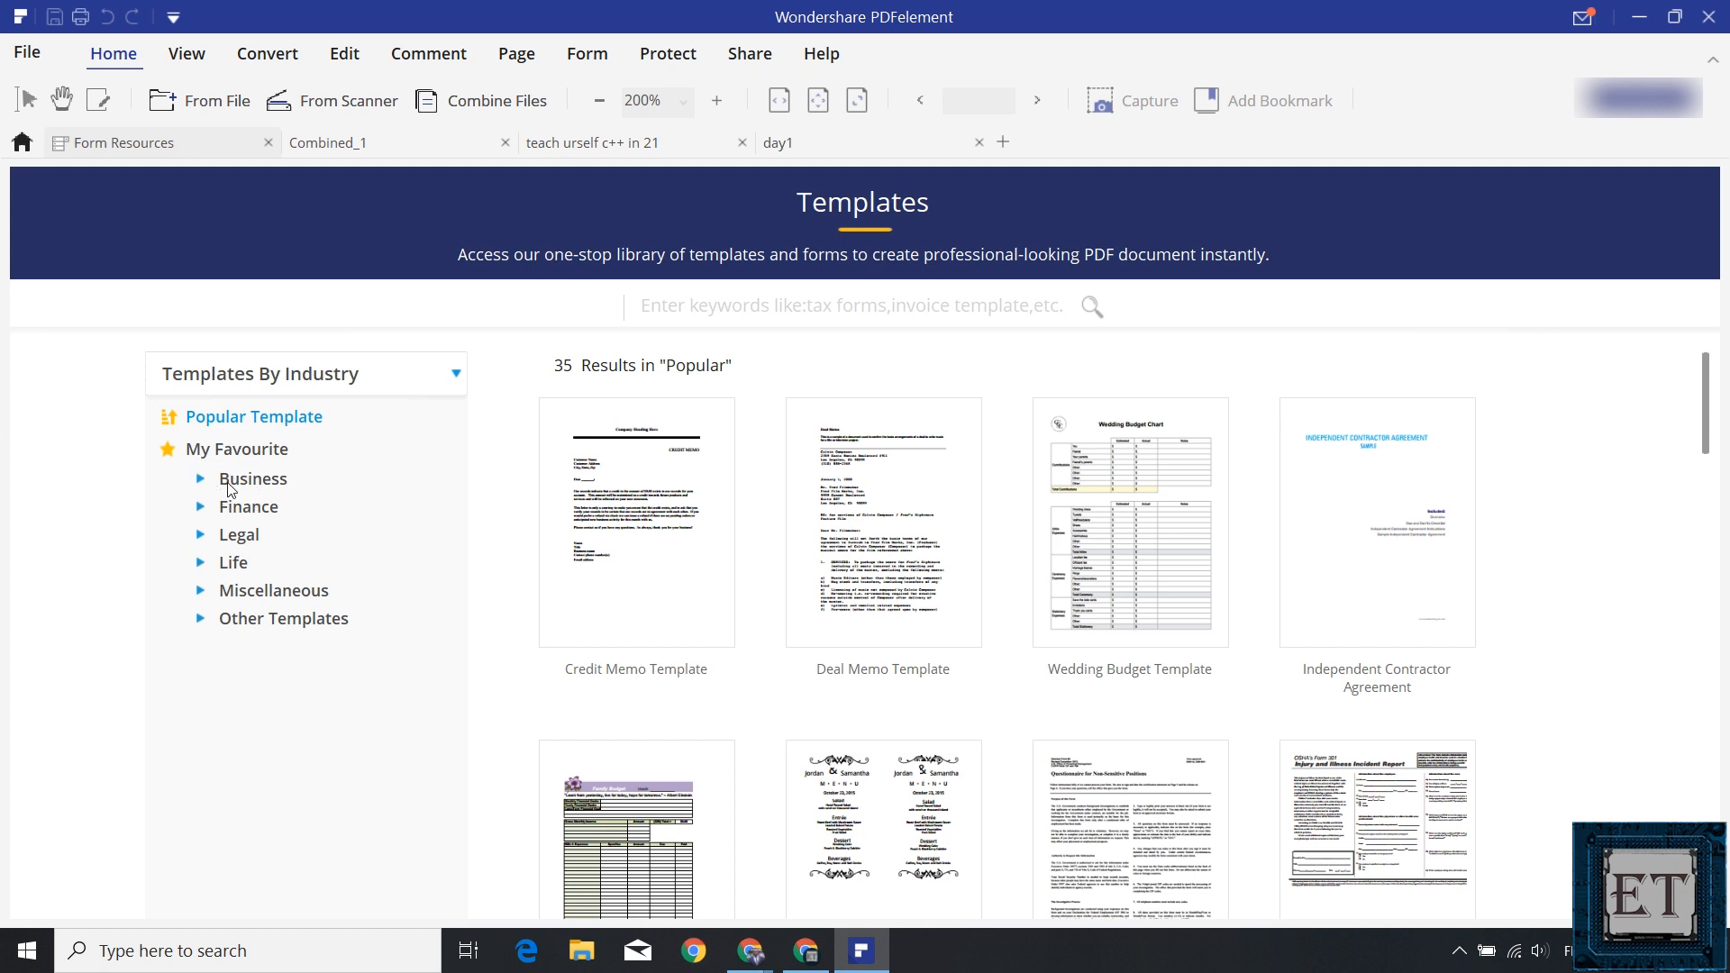
{"action": "left_click", "coordinate": [252, 478]}
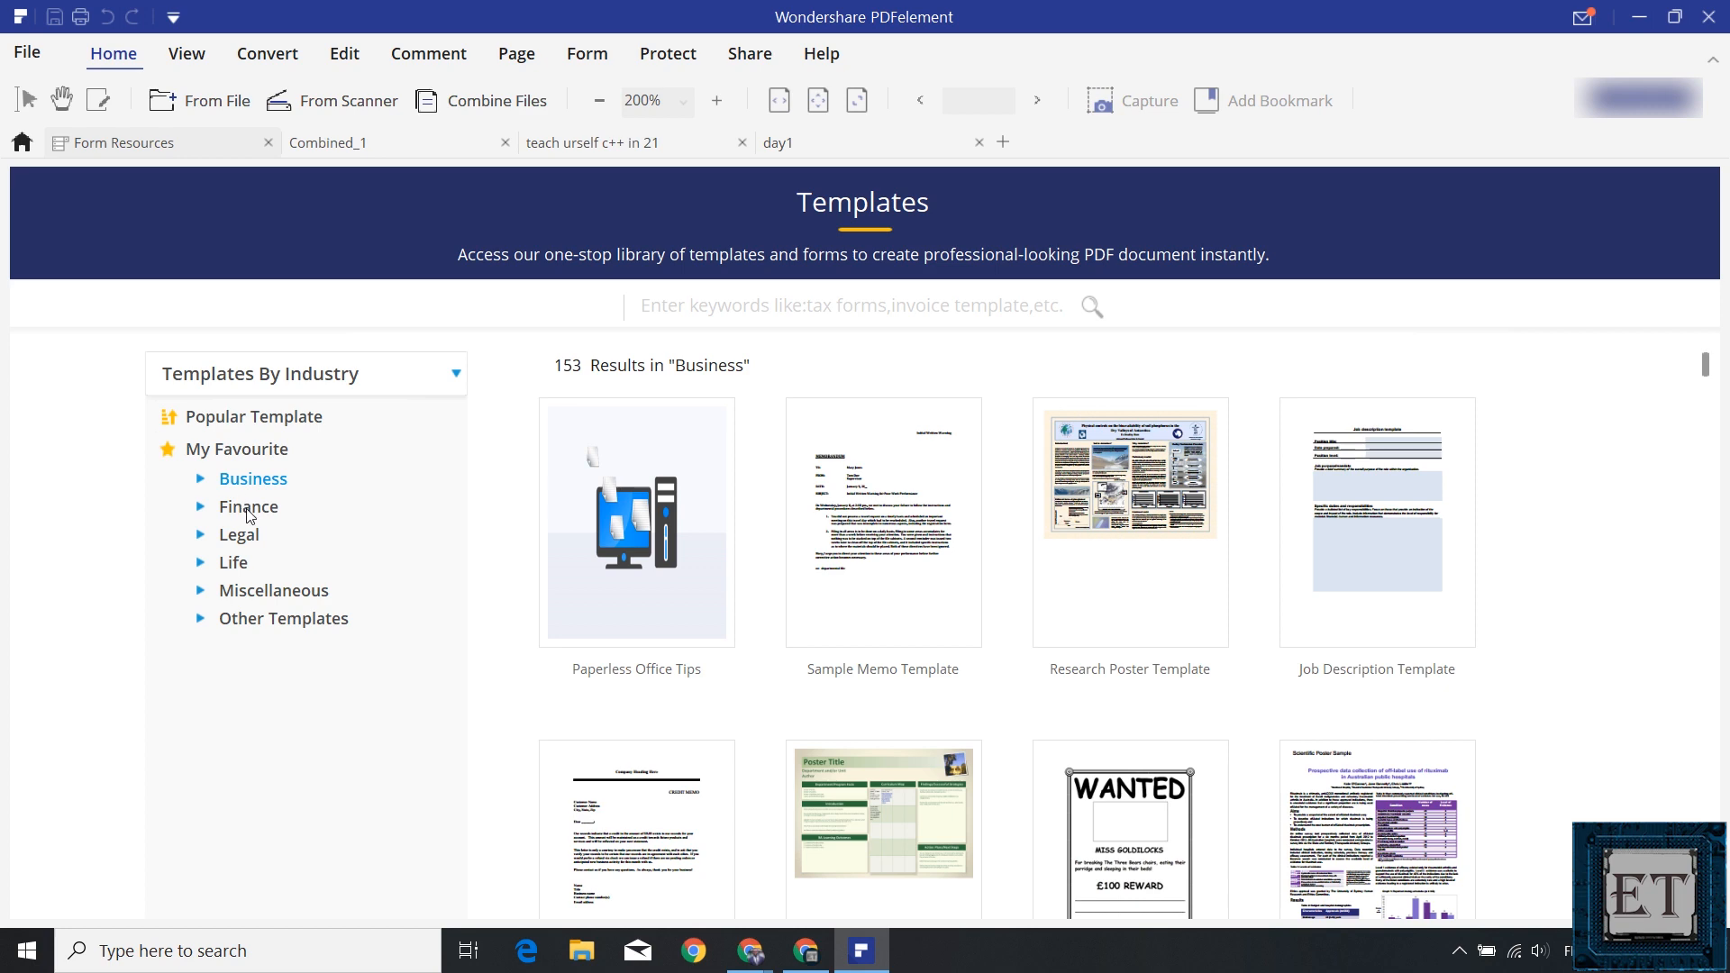
{"action": "left_click", "coordinate": [248, 506]}
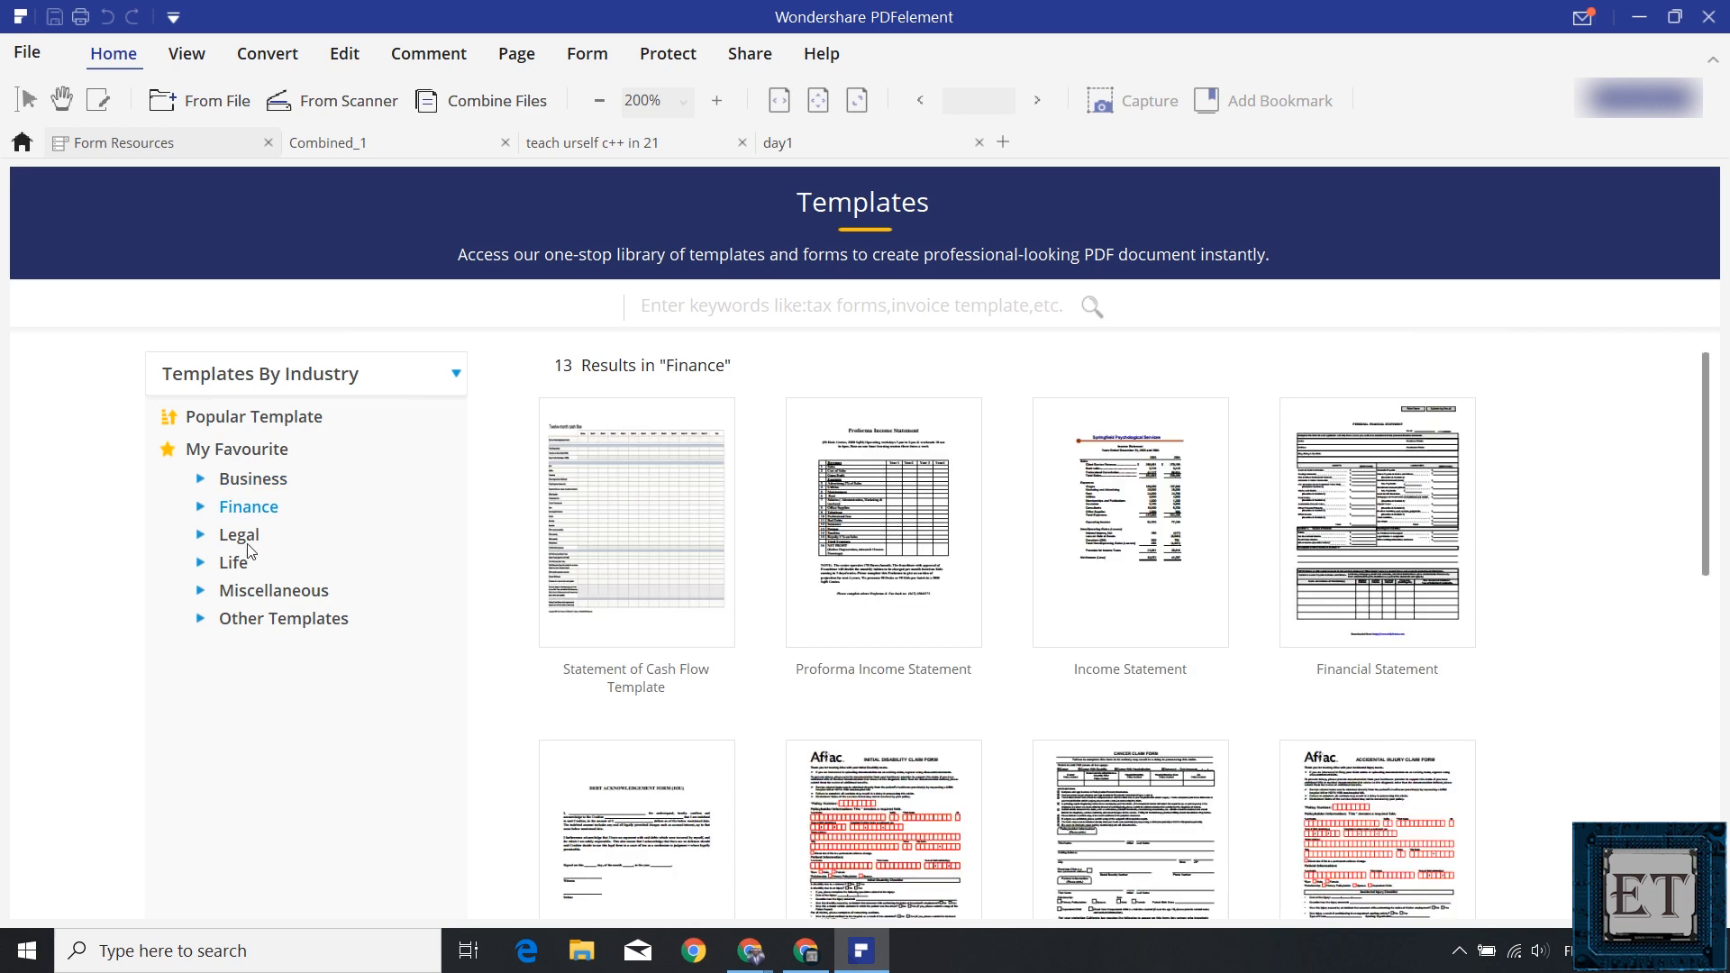
{"action": "left_click", "coordinate": [237, 535]}
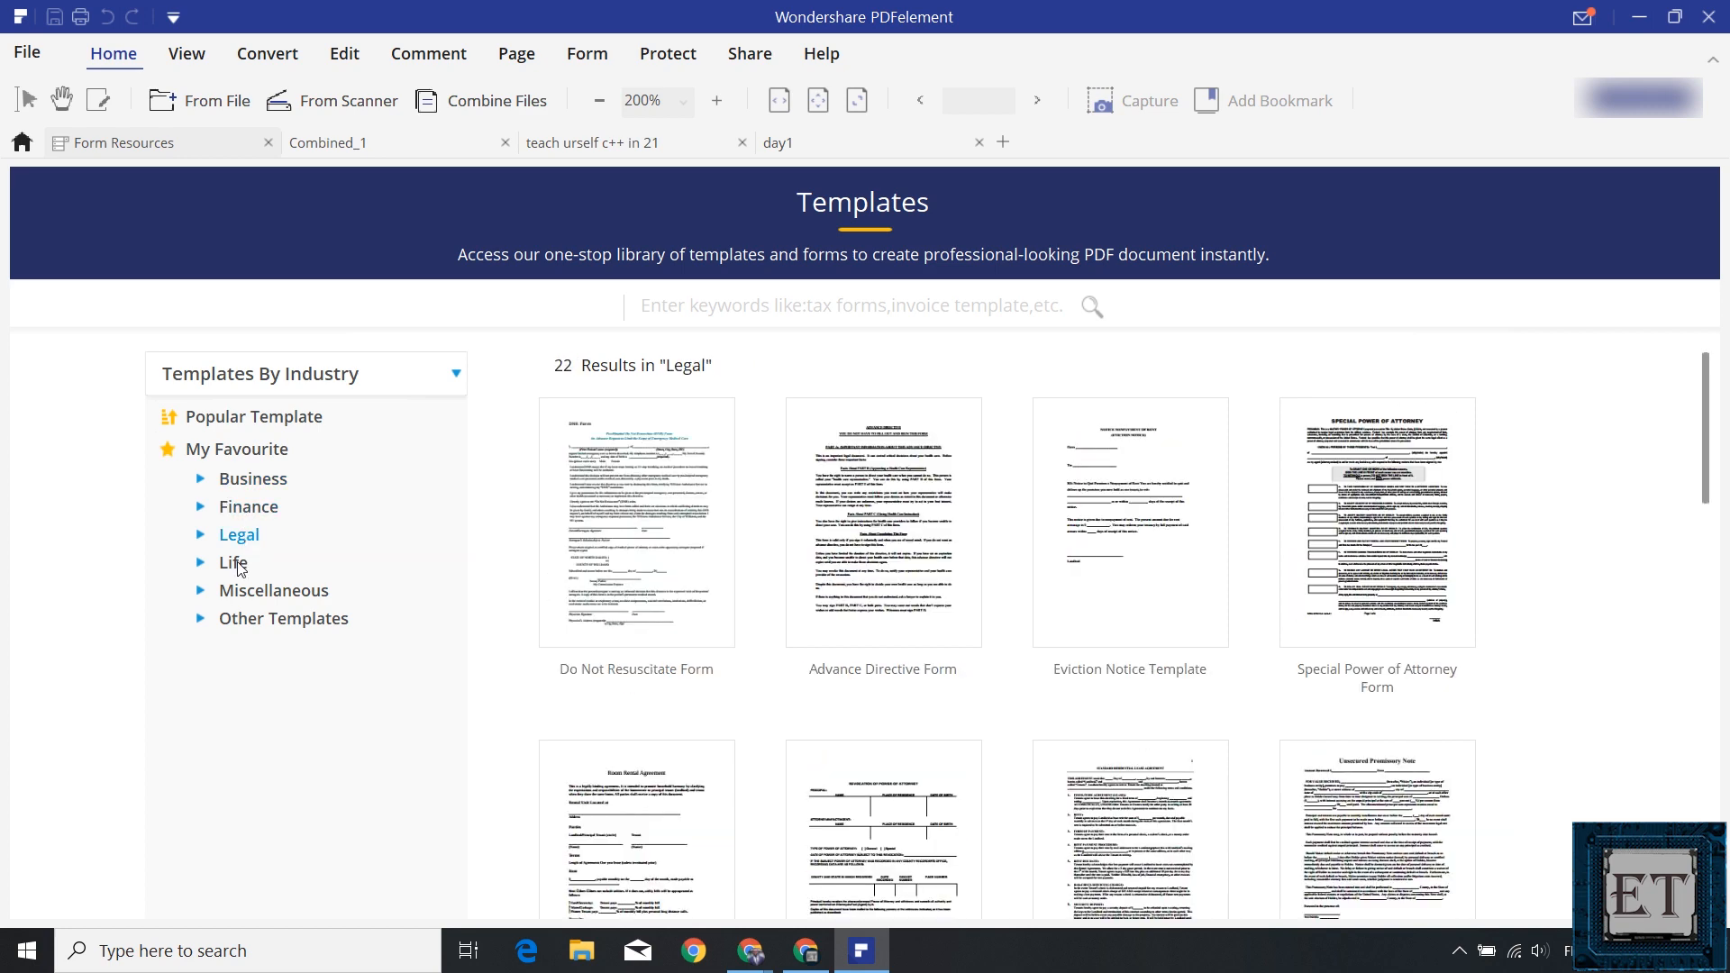
{"action": "left_click", "coordinate": [233, 561]}
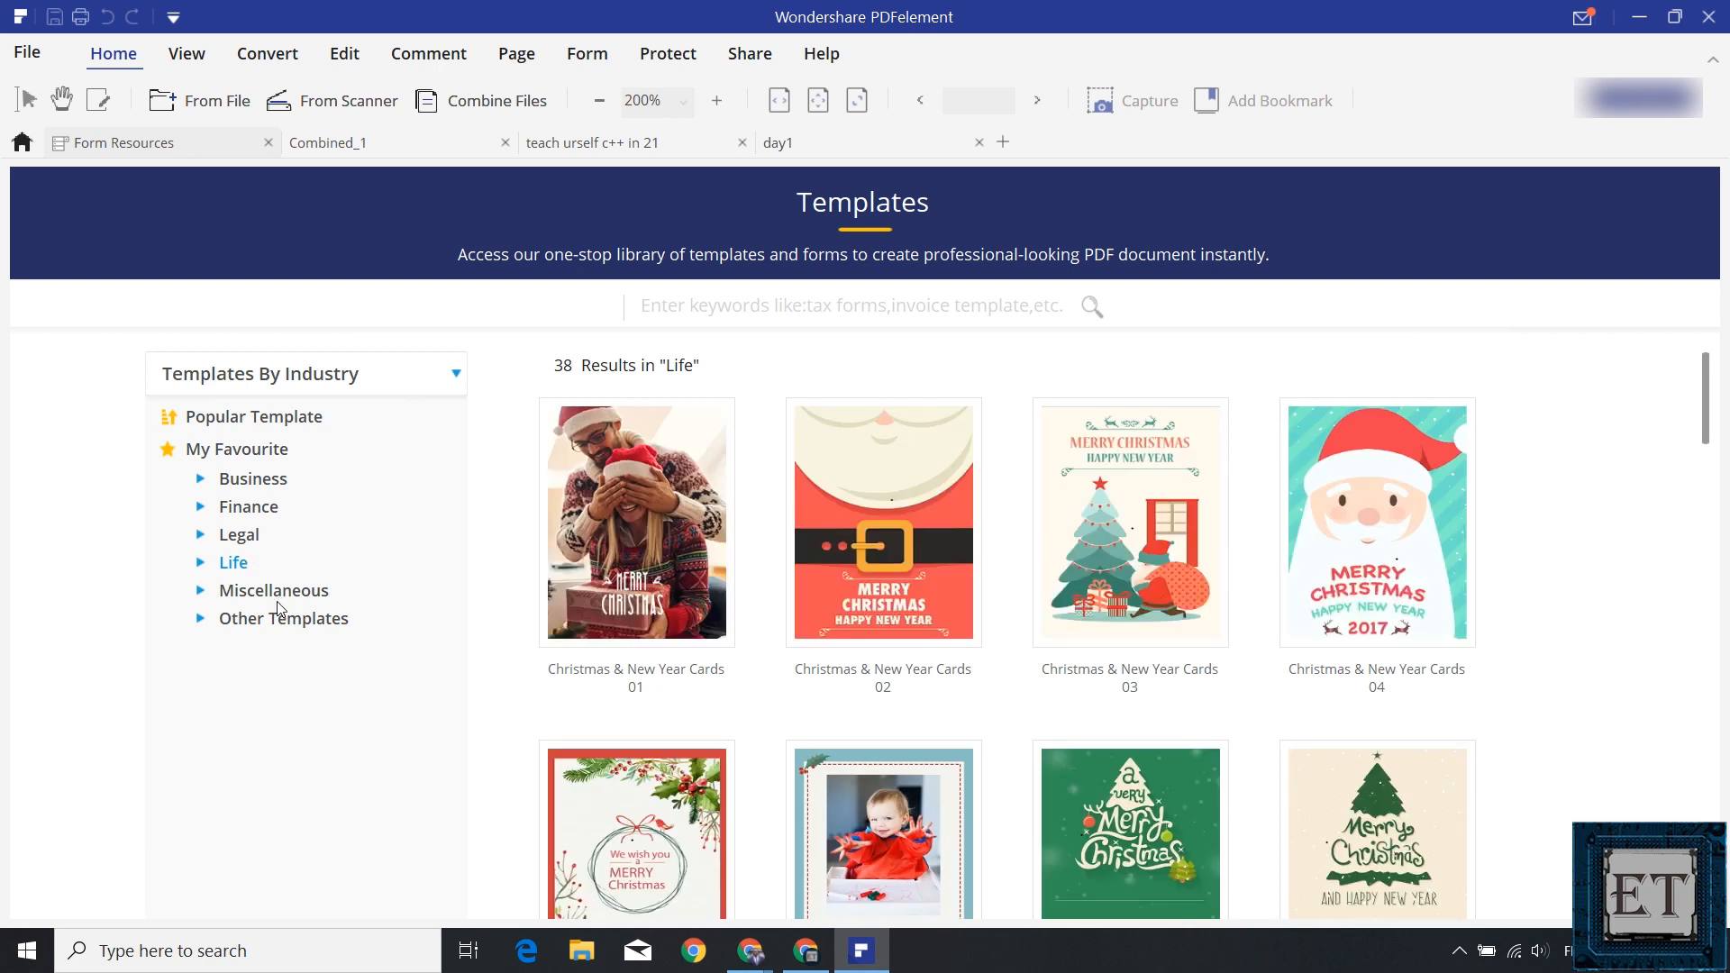
{"action": "left_click", "coordinate": [274, 591]}
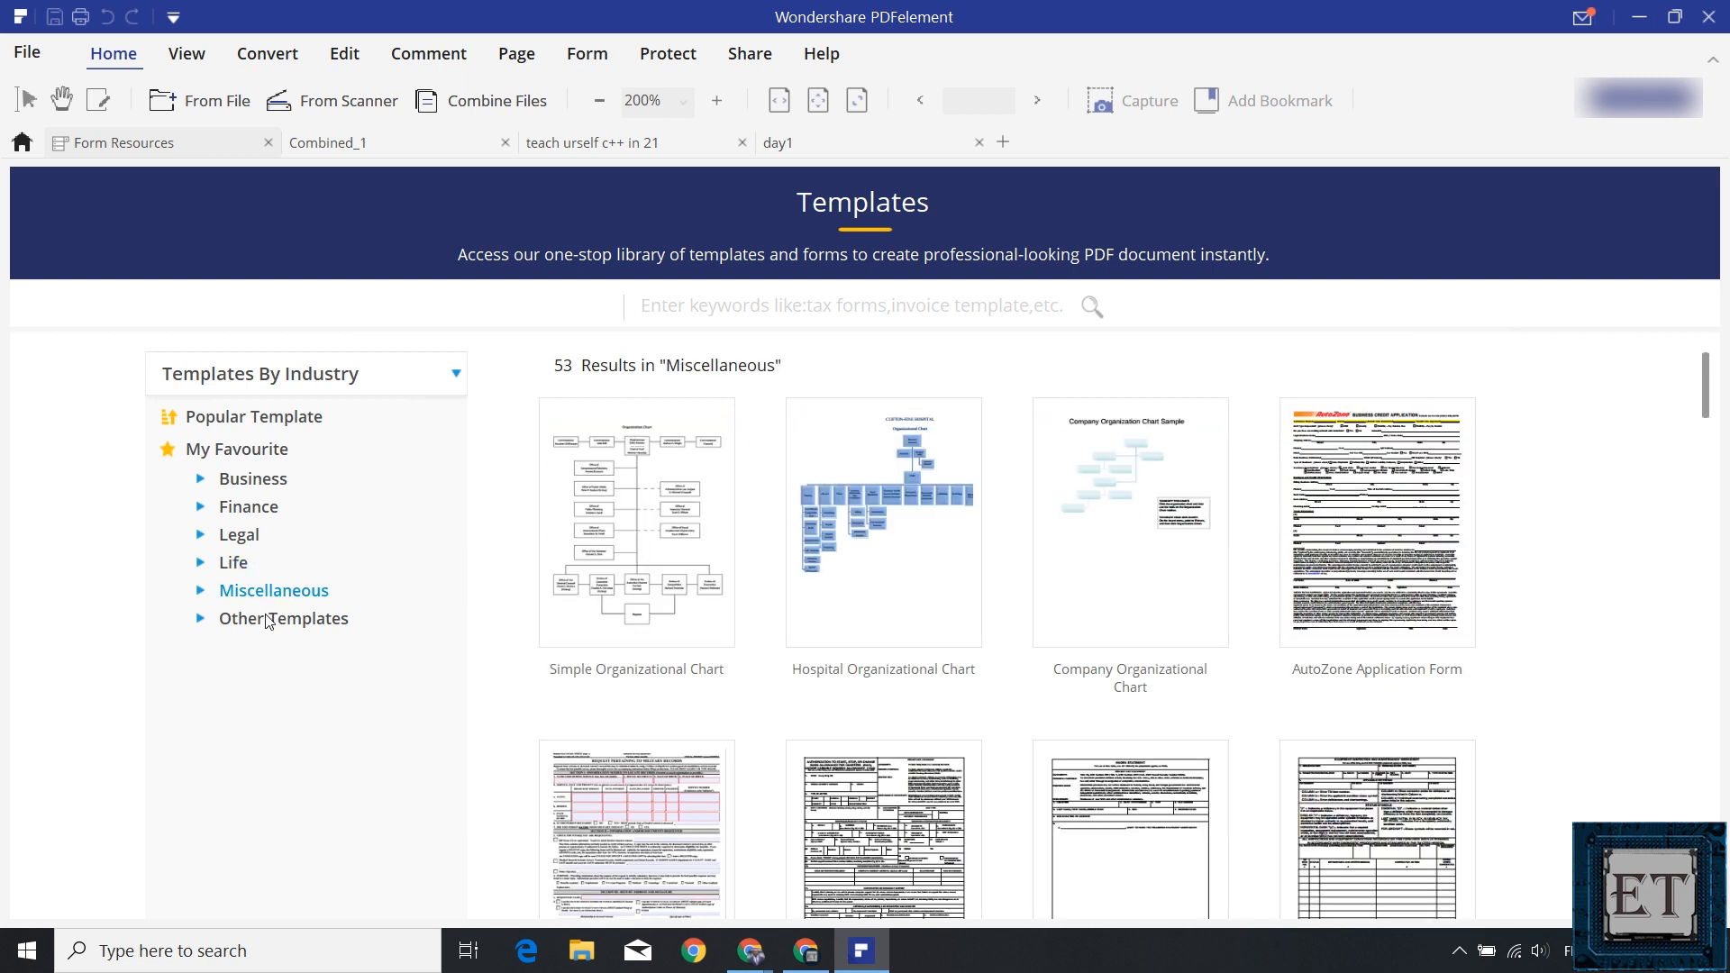
{"action": "left_click", "coordinate": [252, 478]}
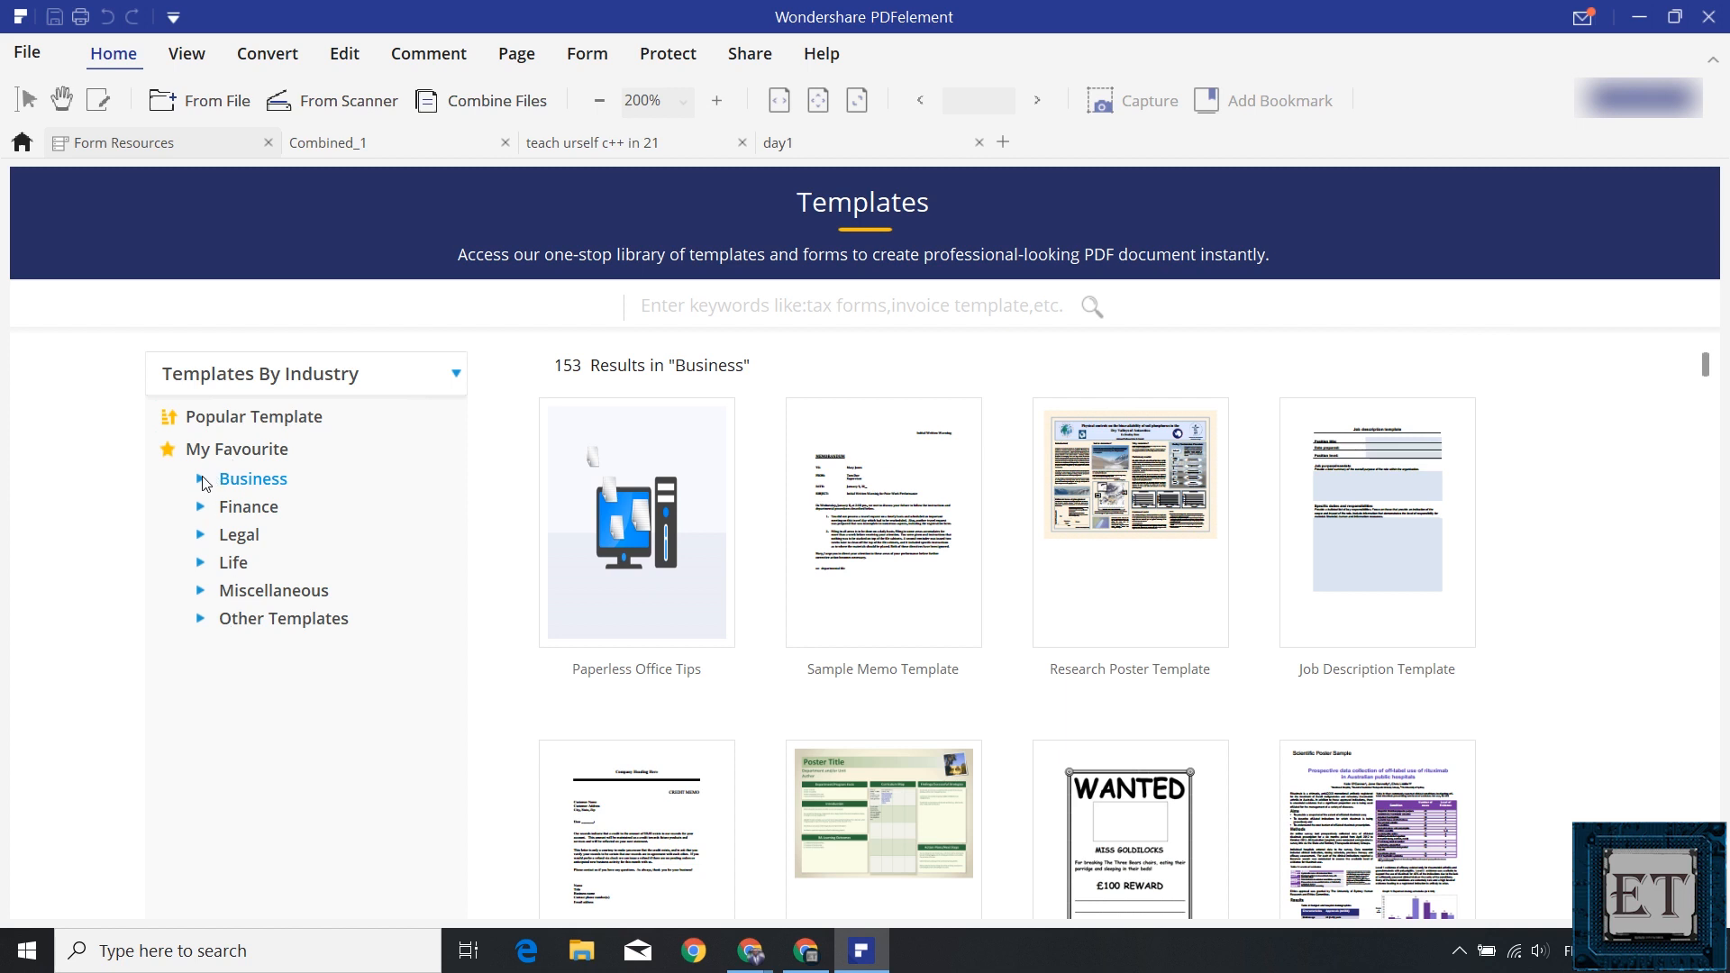
Expand Business subcategories and preview the Shareholder Agreement from Agreement Templates.
{"action": "left_click", "coordinate": [252, 478]}
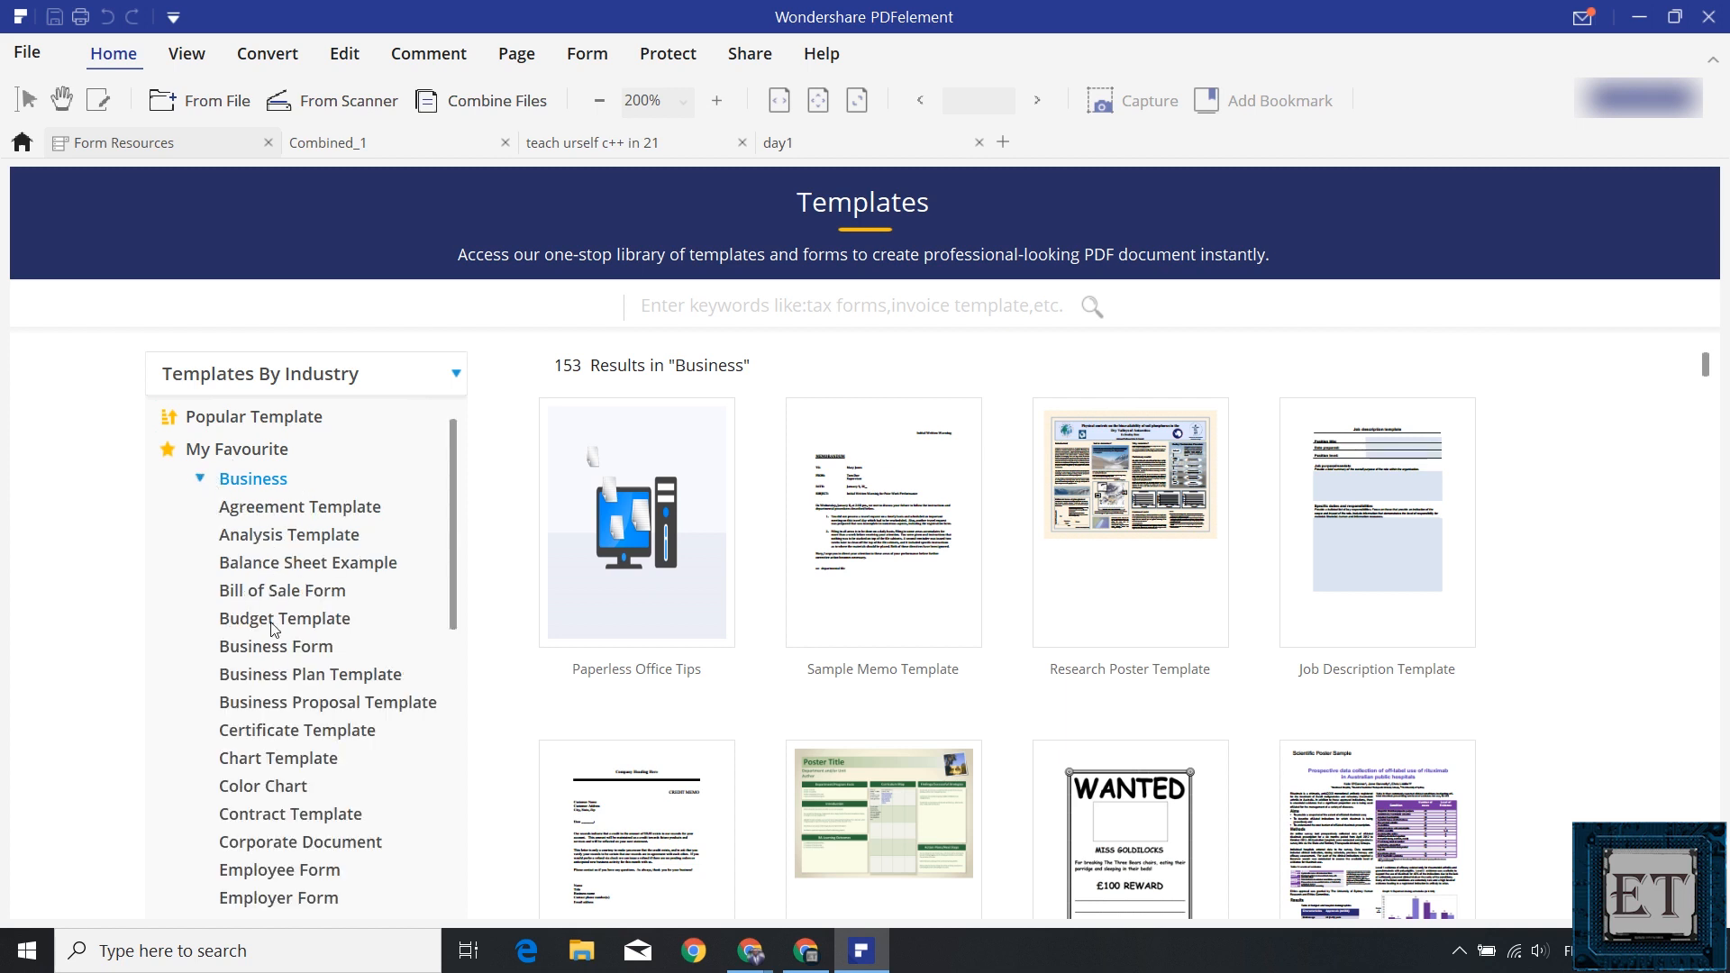
{"action": "left_click", "coordinate": [288, 534]}
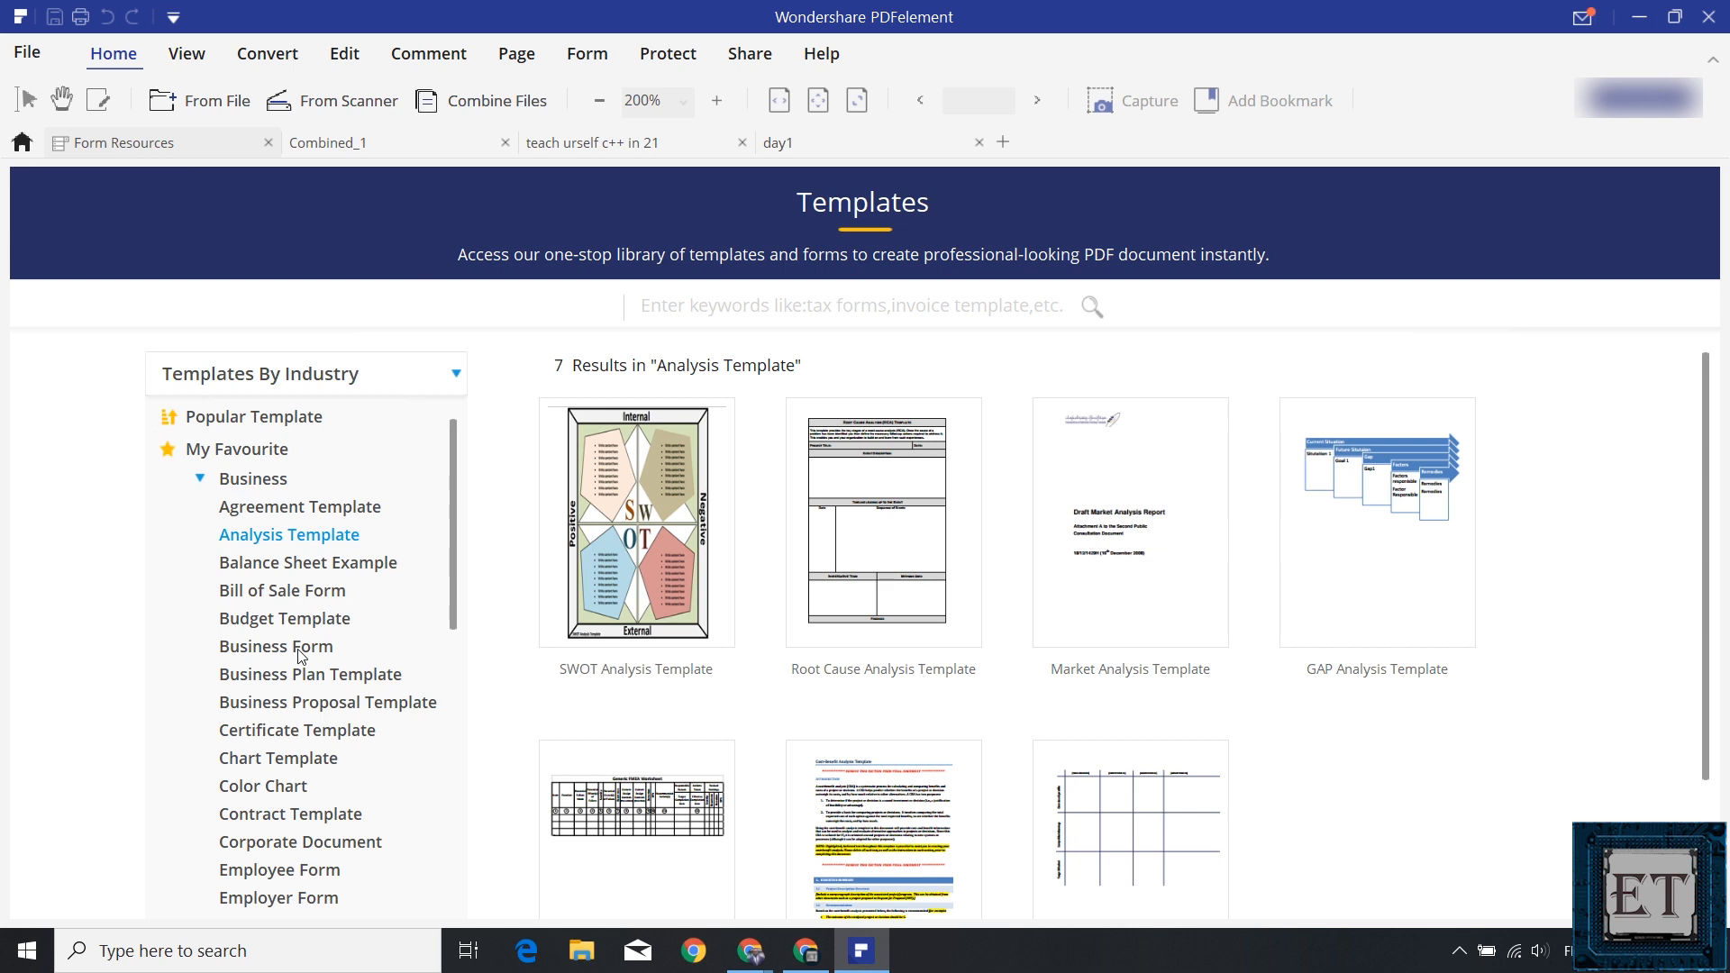
{"action": "left_click", "coordinate": [275, 645]}
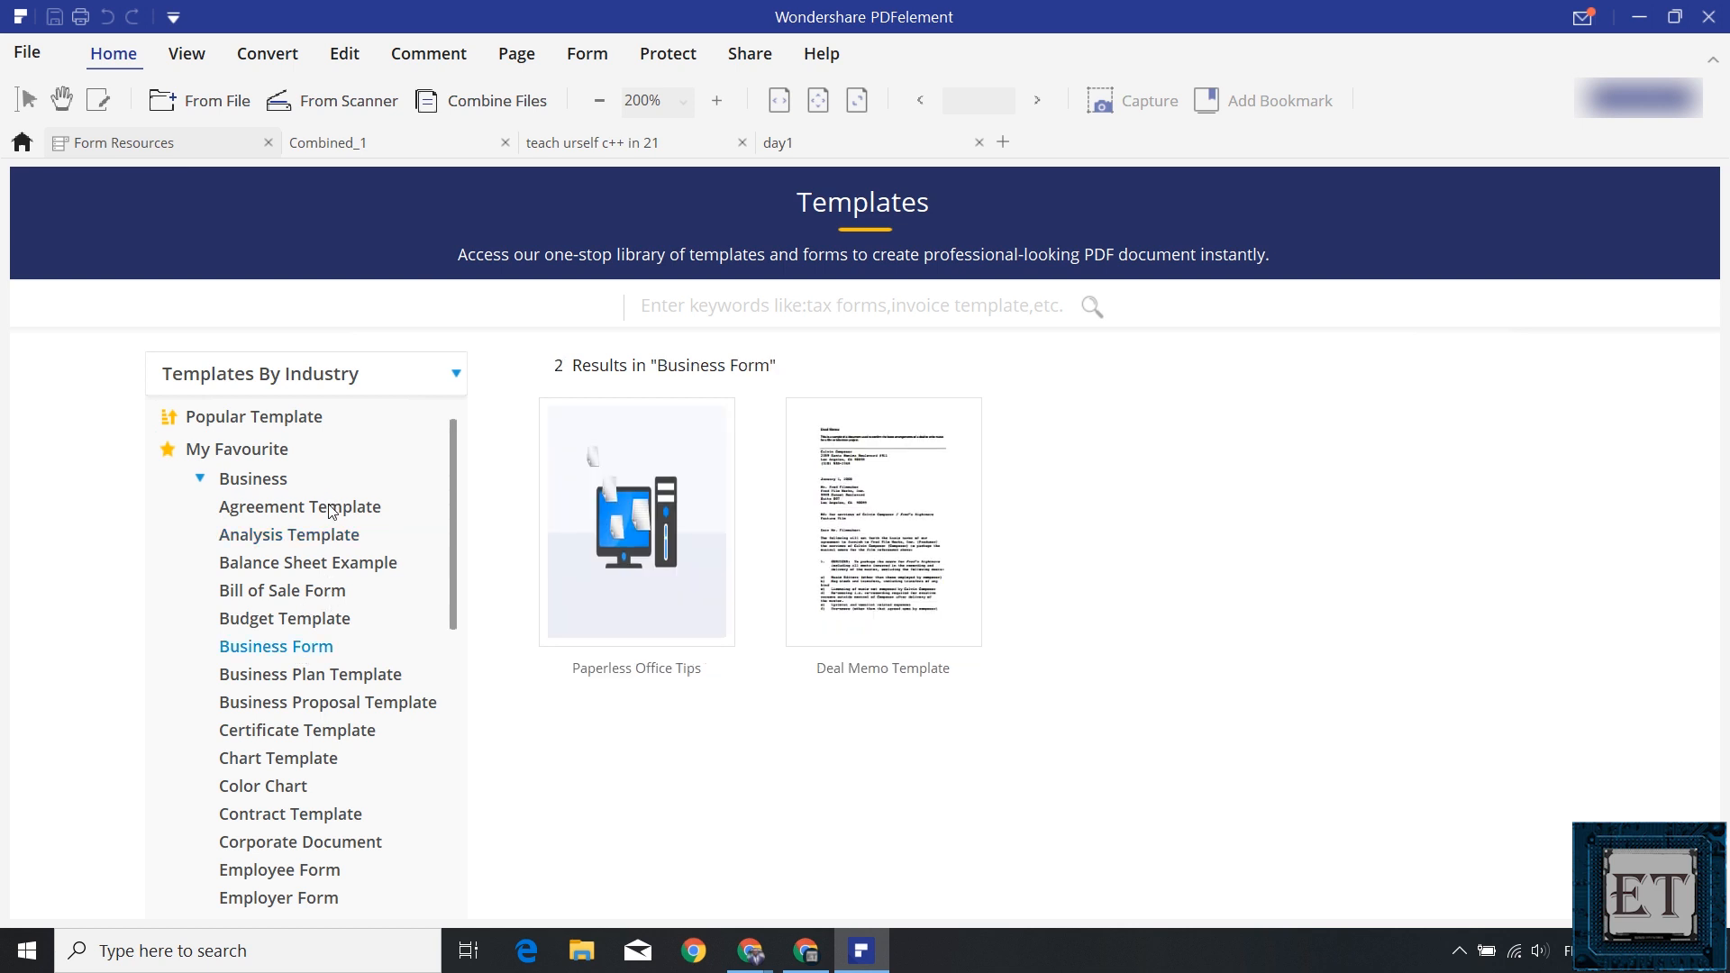
{"action": "left_click", "coordinate": [299, 506]}
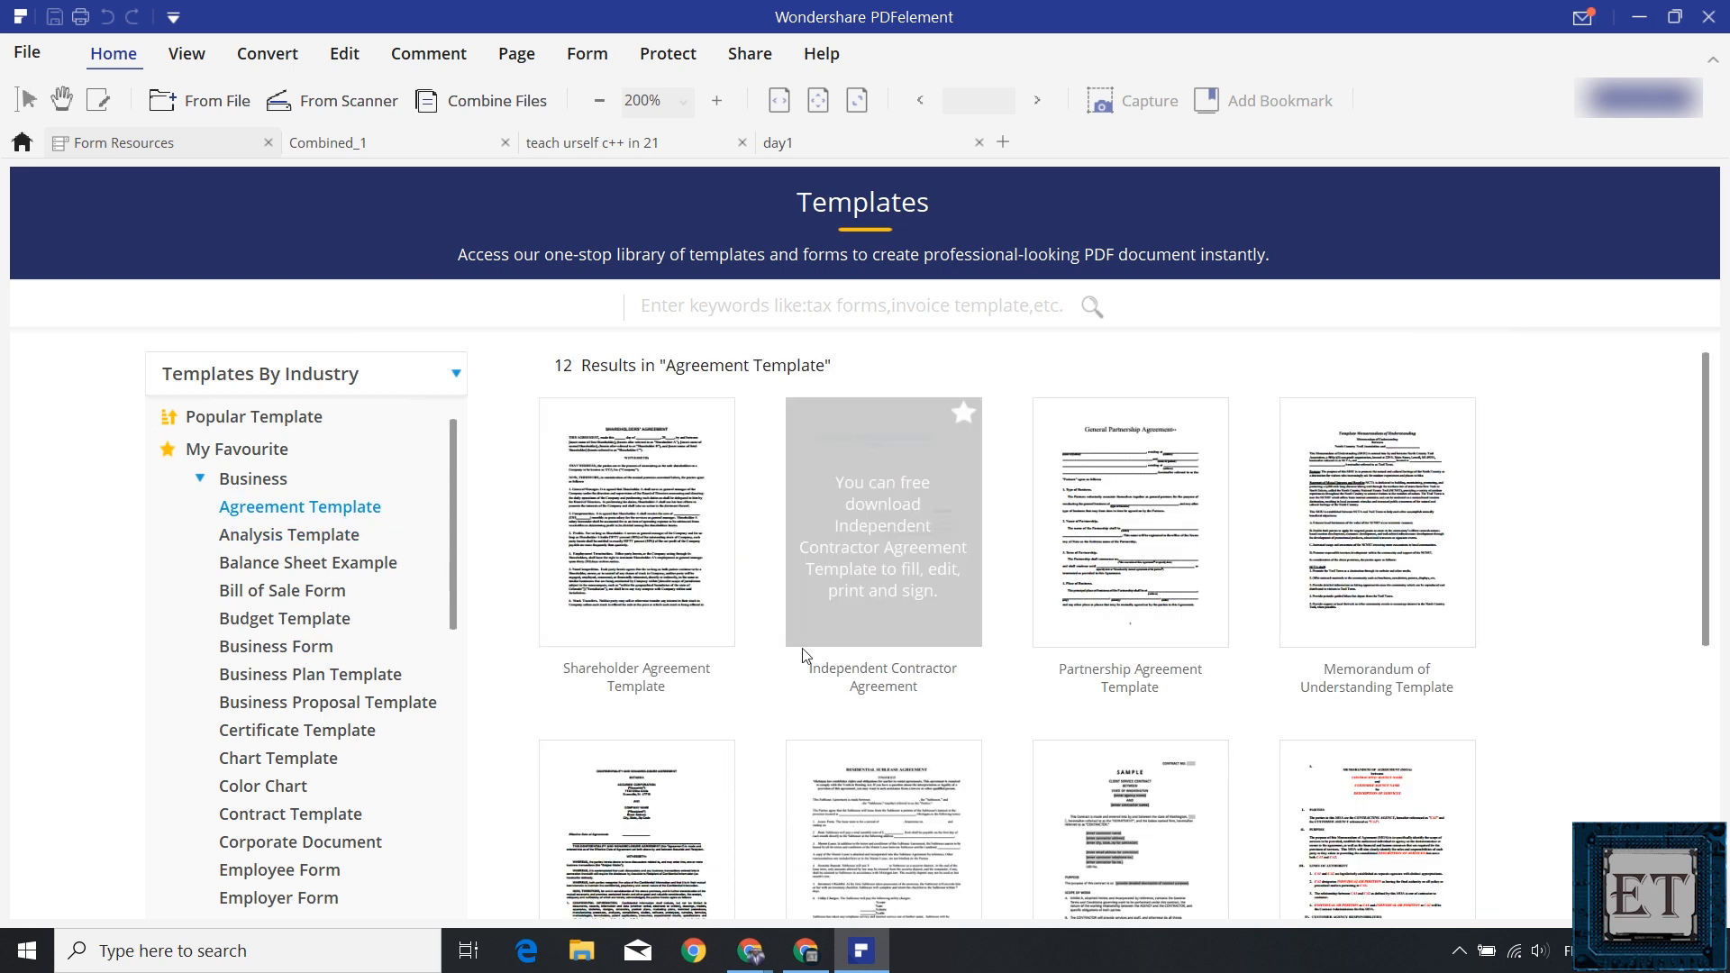
{"action": "left_click", "coordinate": [635, 521]}
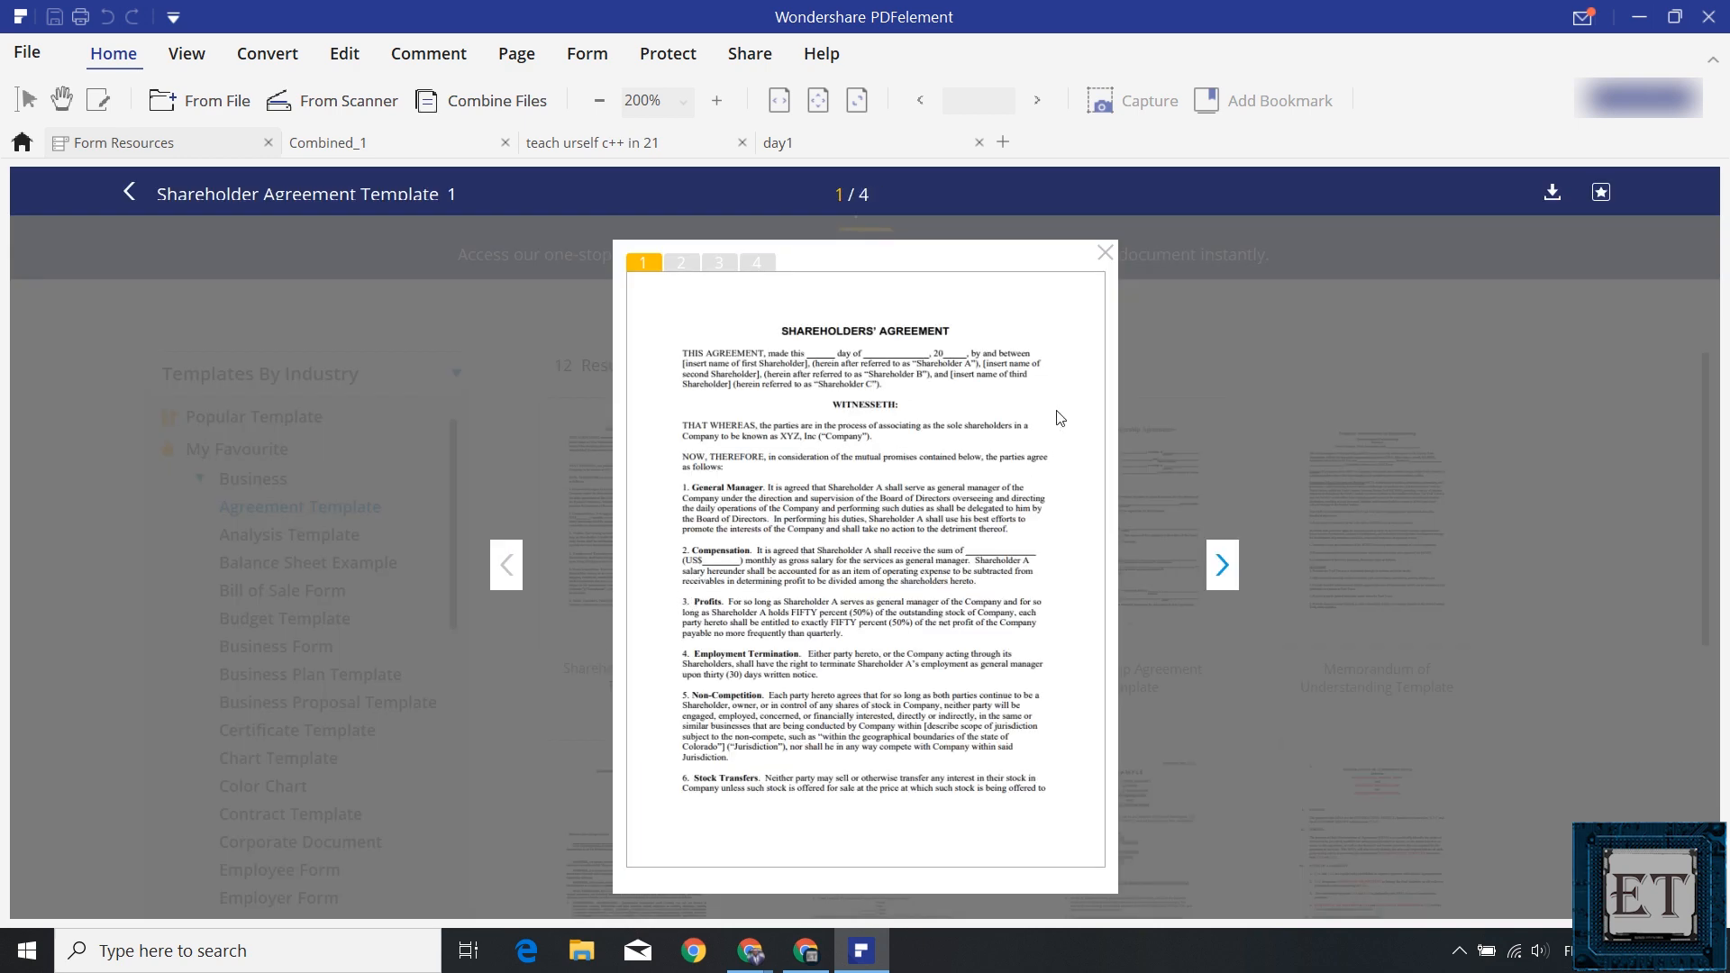
Open the Shareholder Agreement Template as a document from its preview.
{"action": "left_click", "coordinate": [1104, 251]}
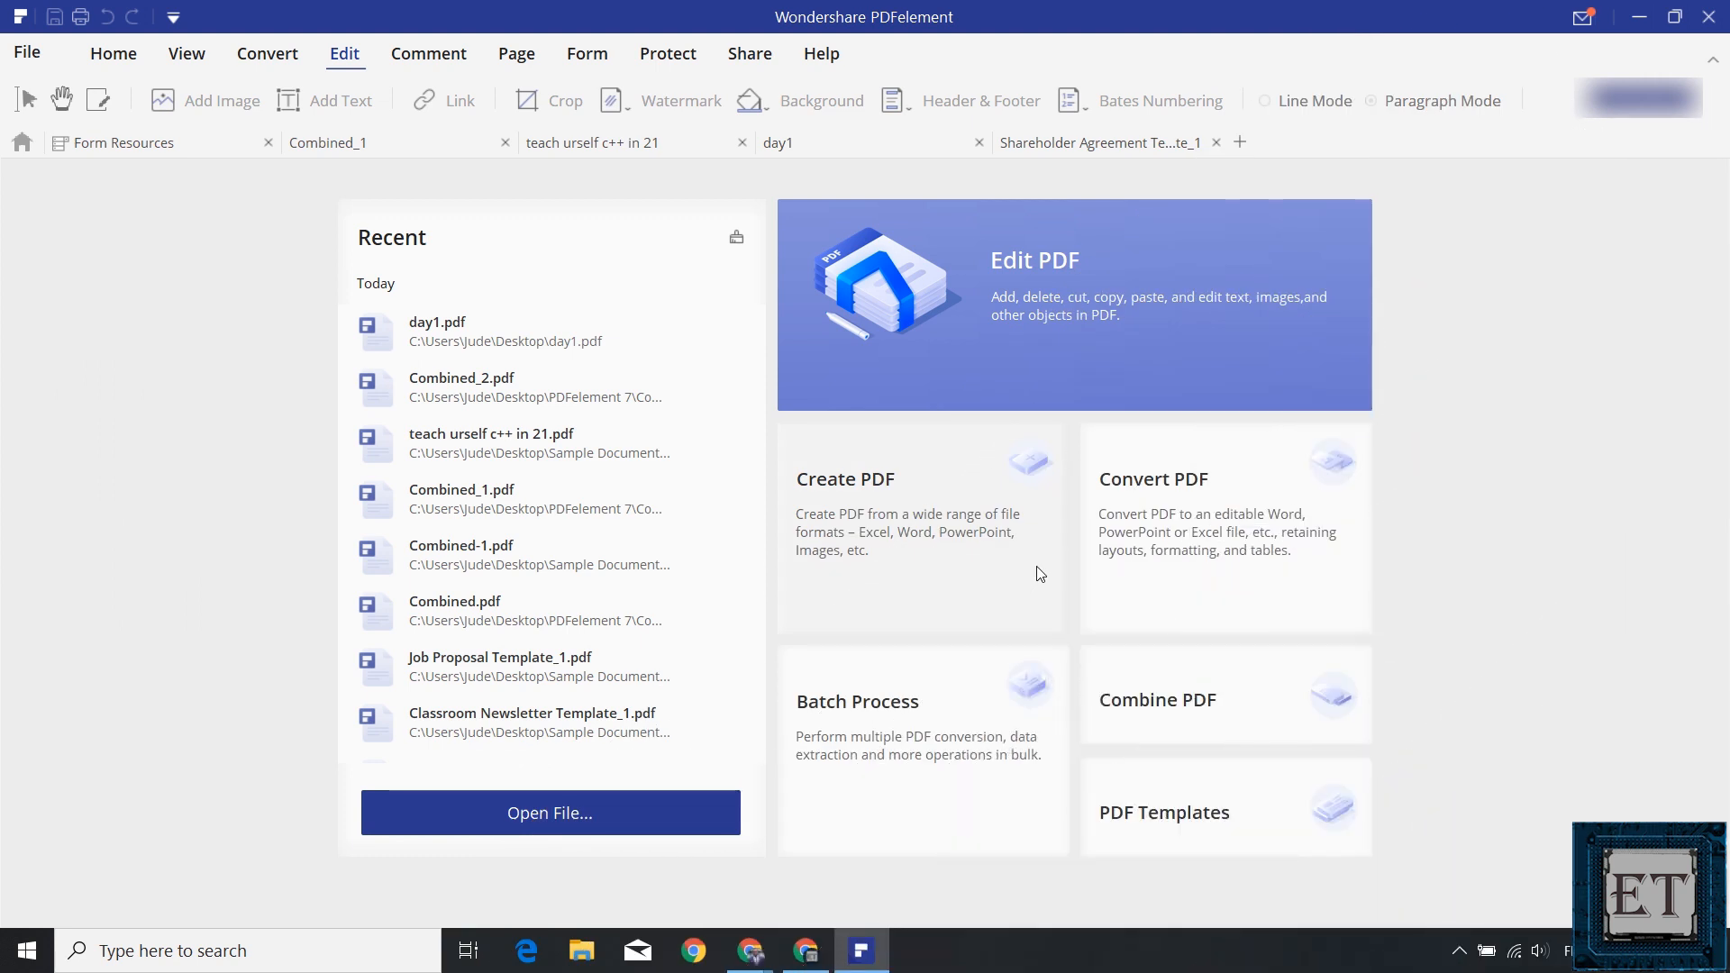
{"action": "mouse_move", "coordinate": [891, 523]}
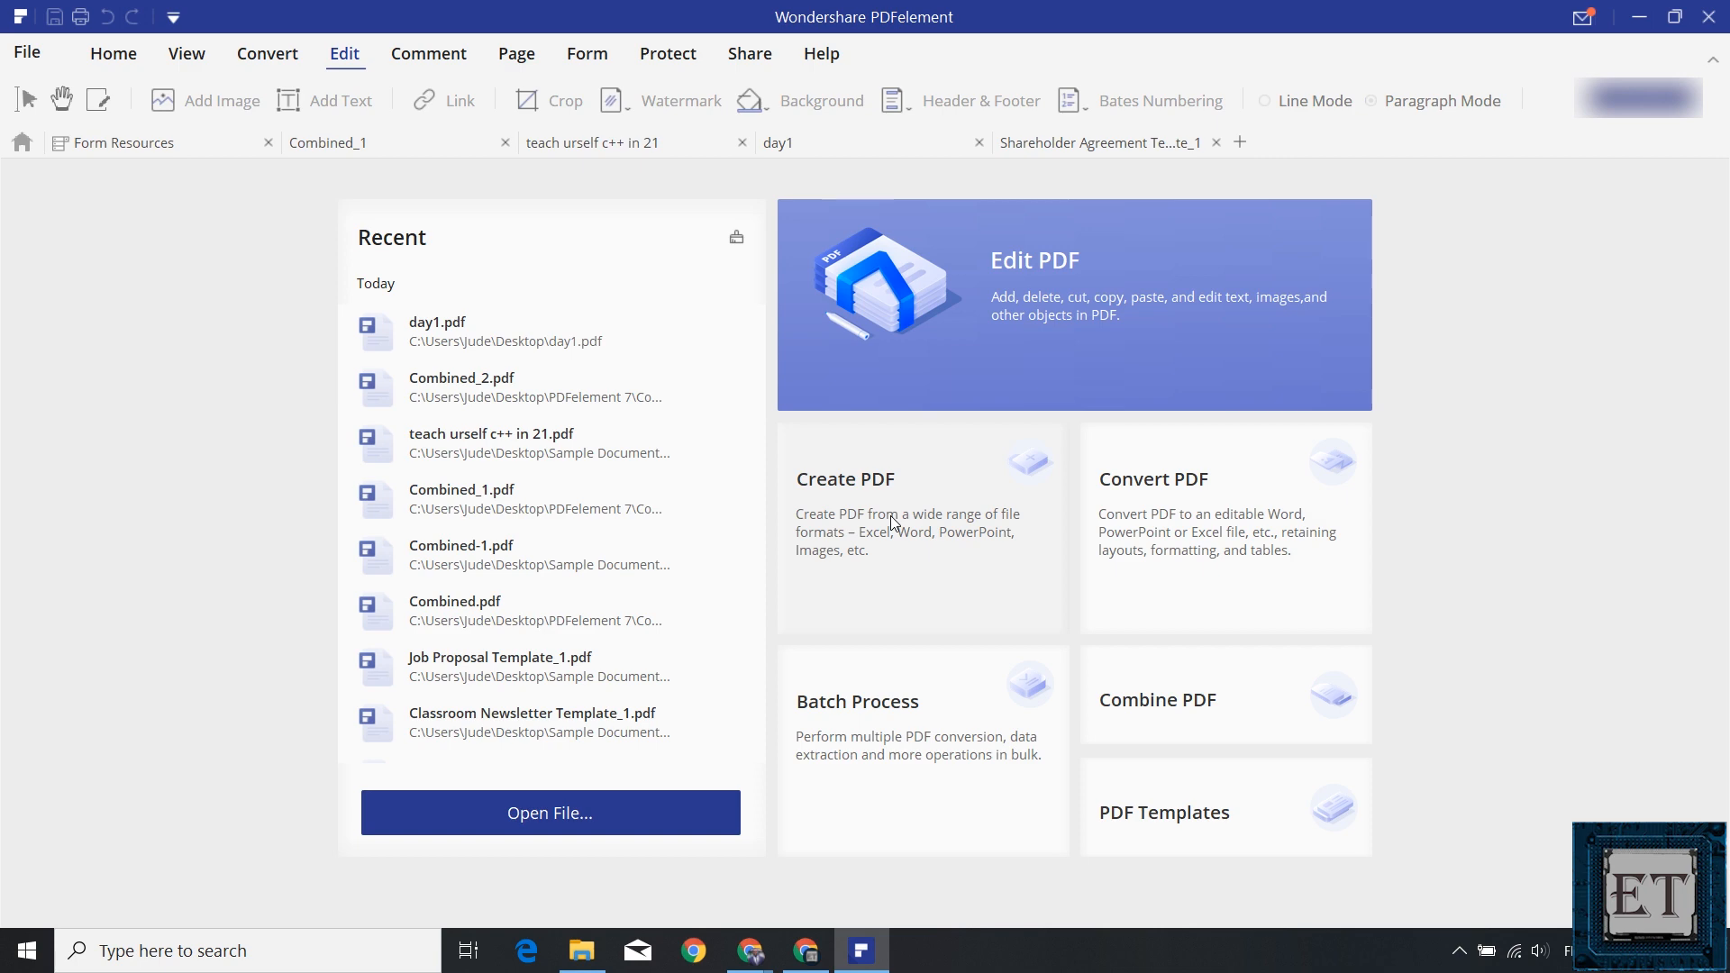
Convert 20191128_121250.jpg from Sample Documents into a PDF.
{"action": "left_click", "coordinate": [549, 813]}
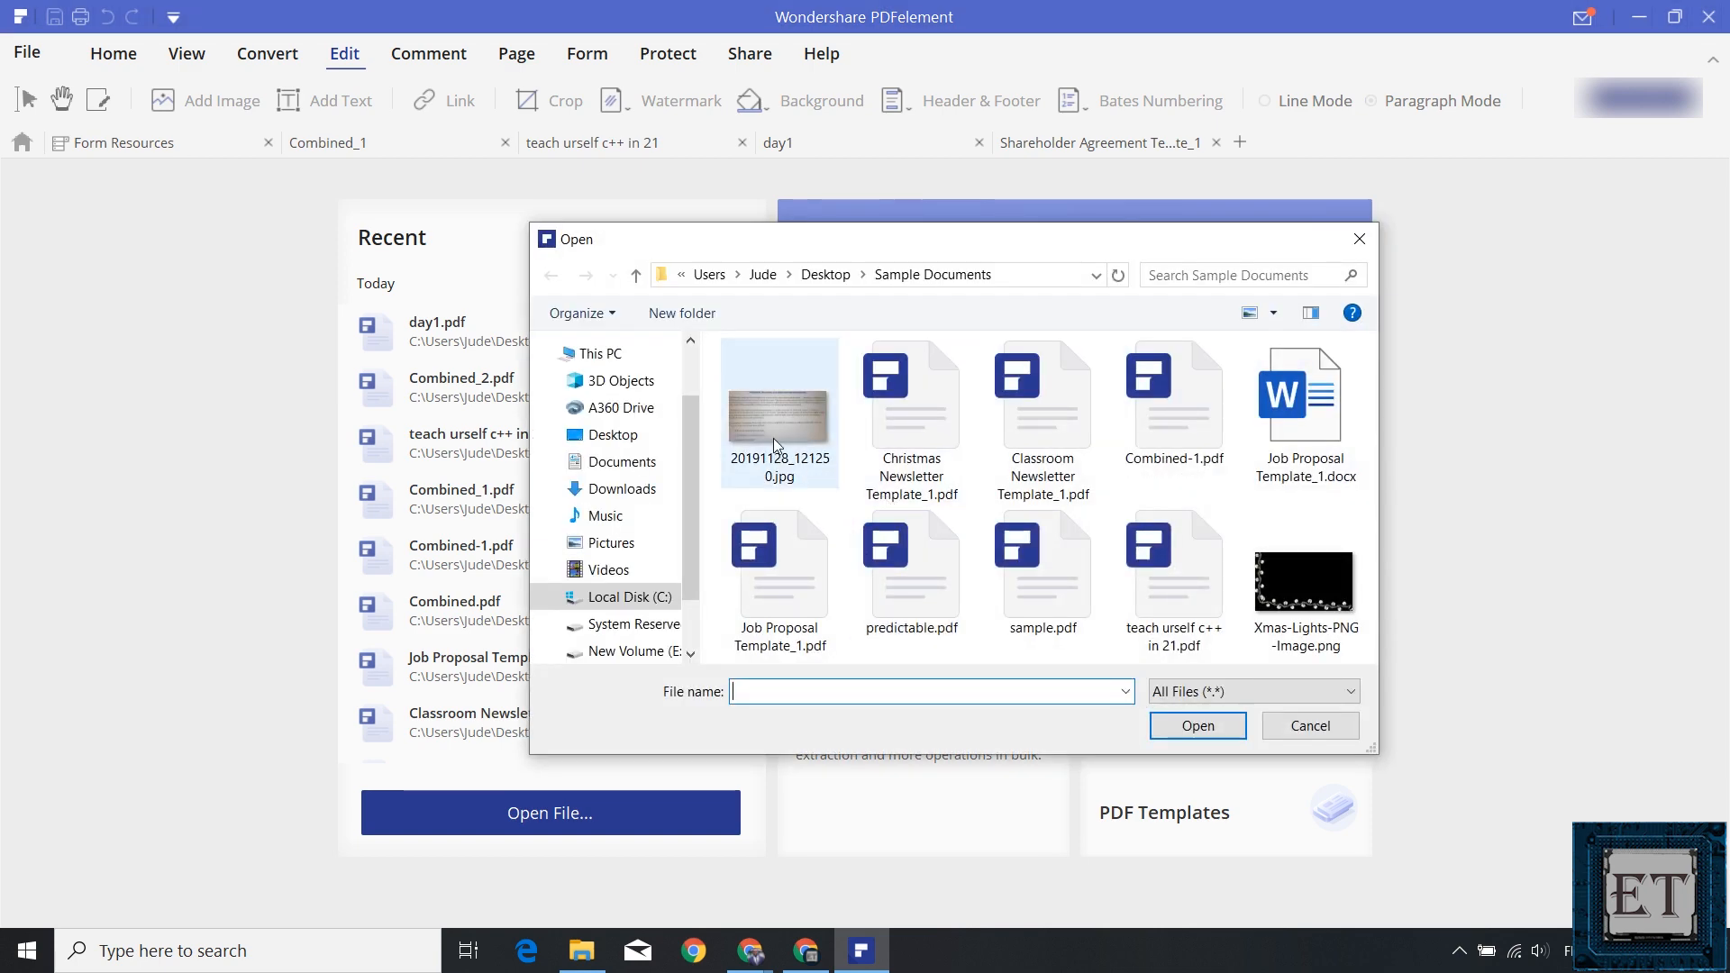
{"action": "left_click", "coordinate": [1196, 727]}
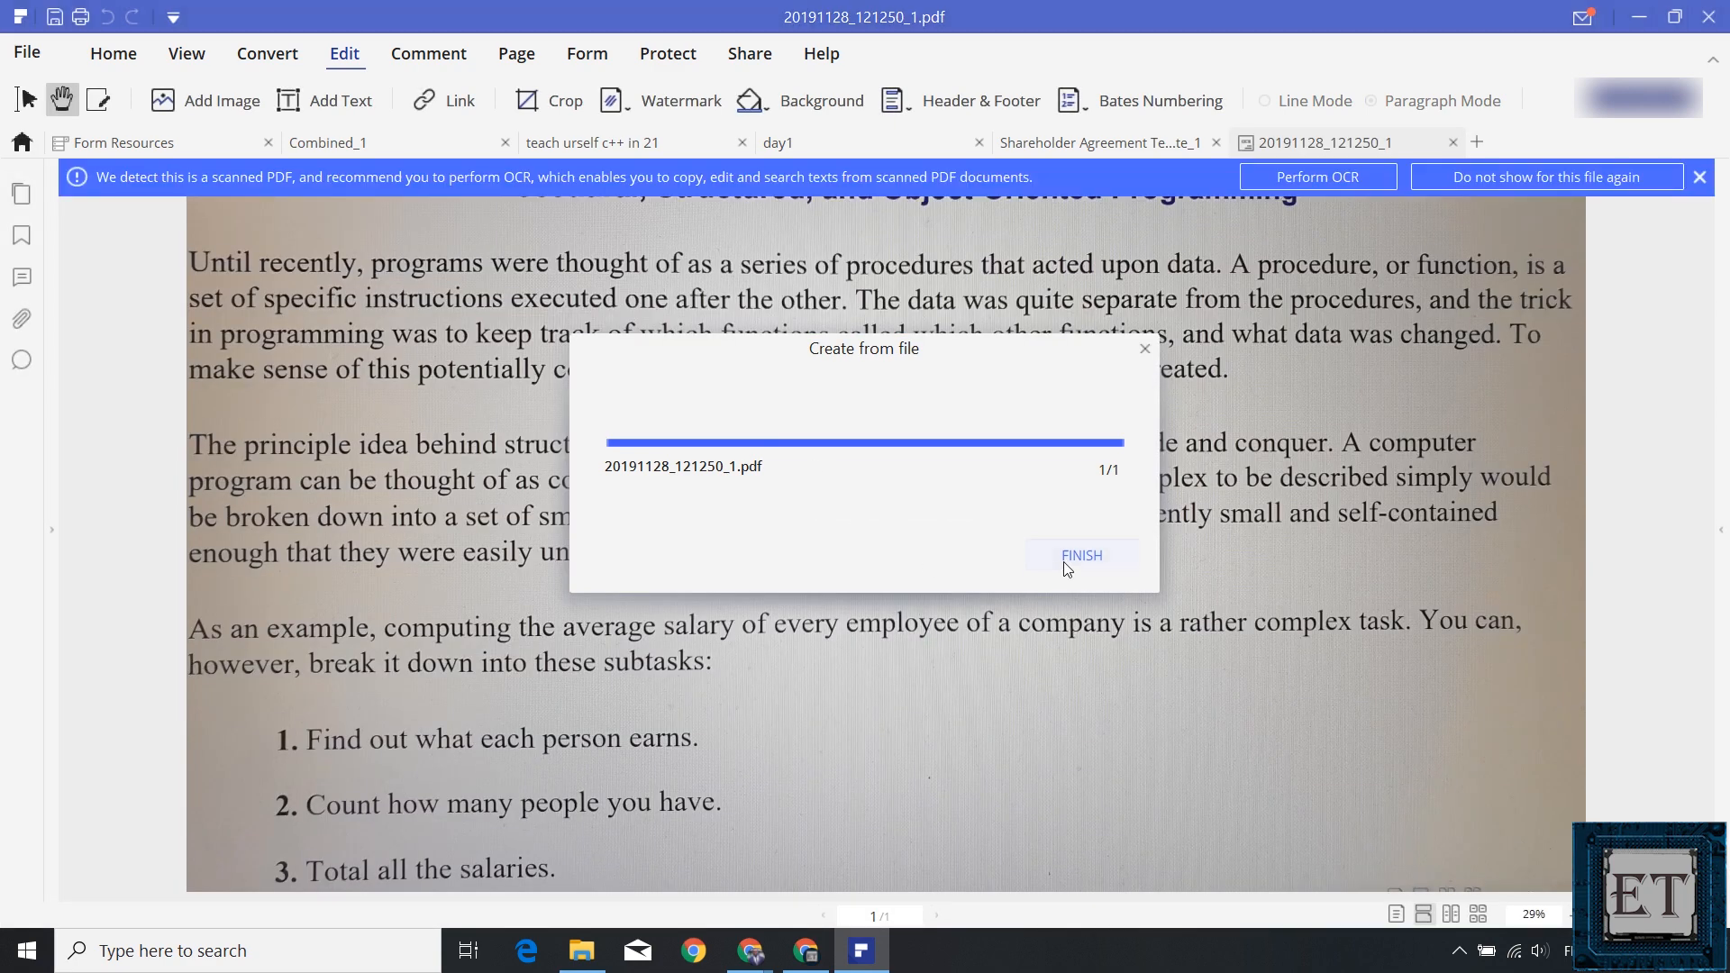
{"action": "left_click", "coordinate": [1081, 555]}
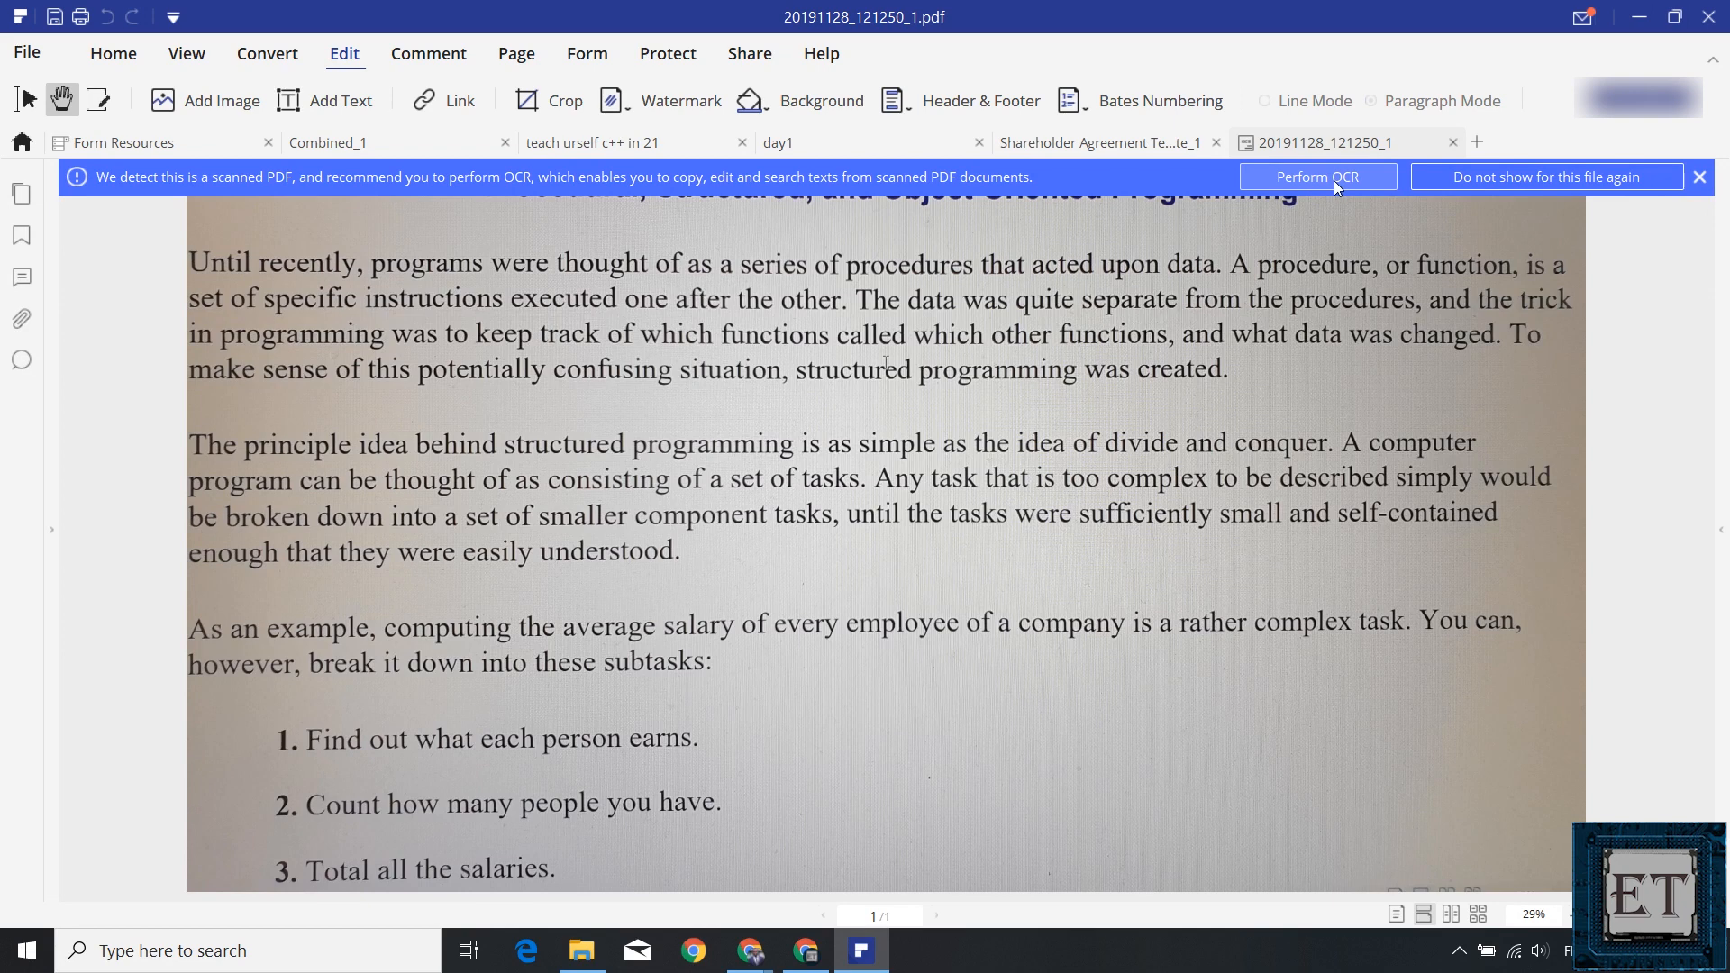
{"action": "left_click", "coordinate": [1317, 177]}
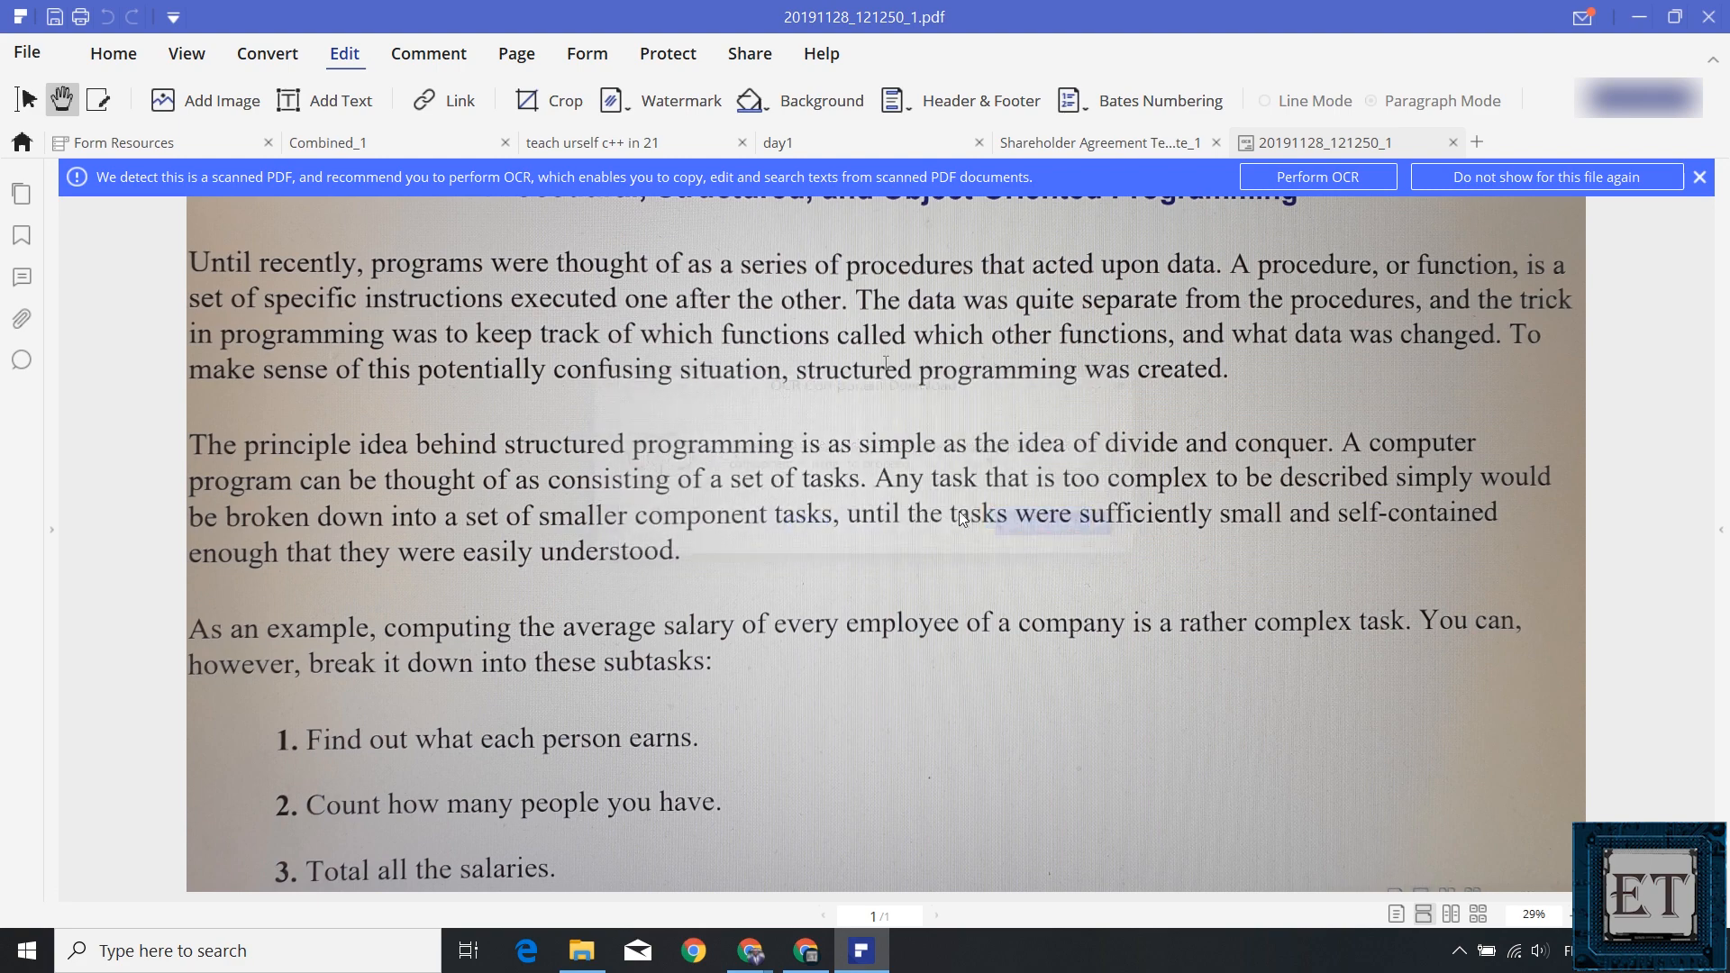
Choose Perform OCR and download the missing OCR component.
{"action": "left_click", "coordinate": [1317, 176]}
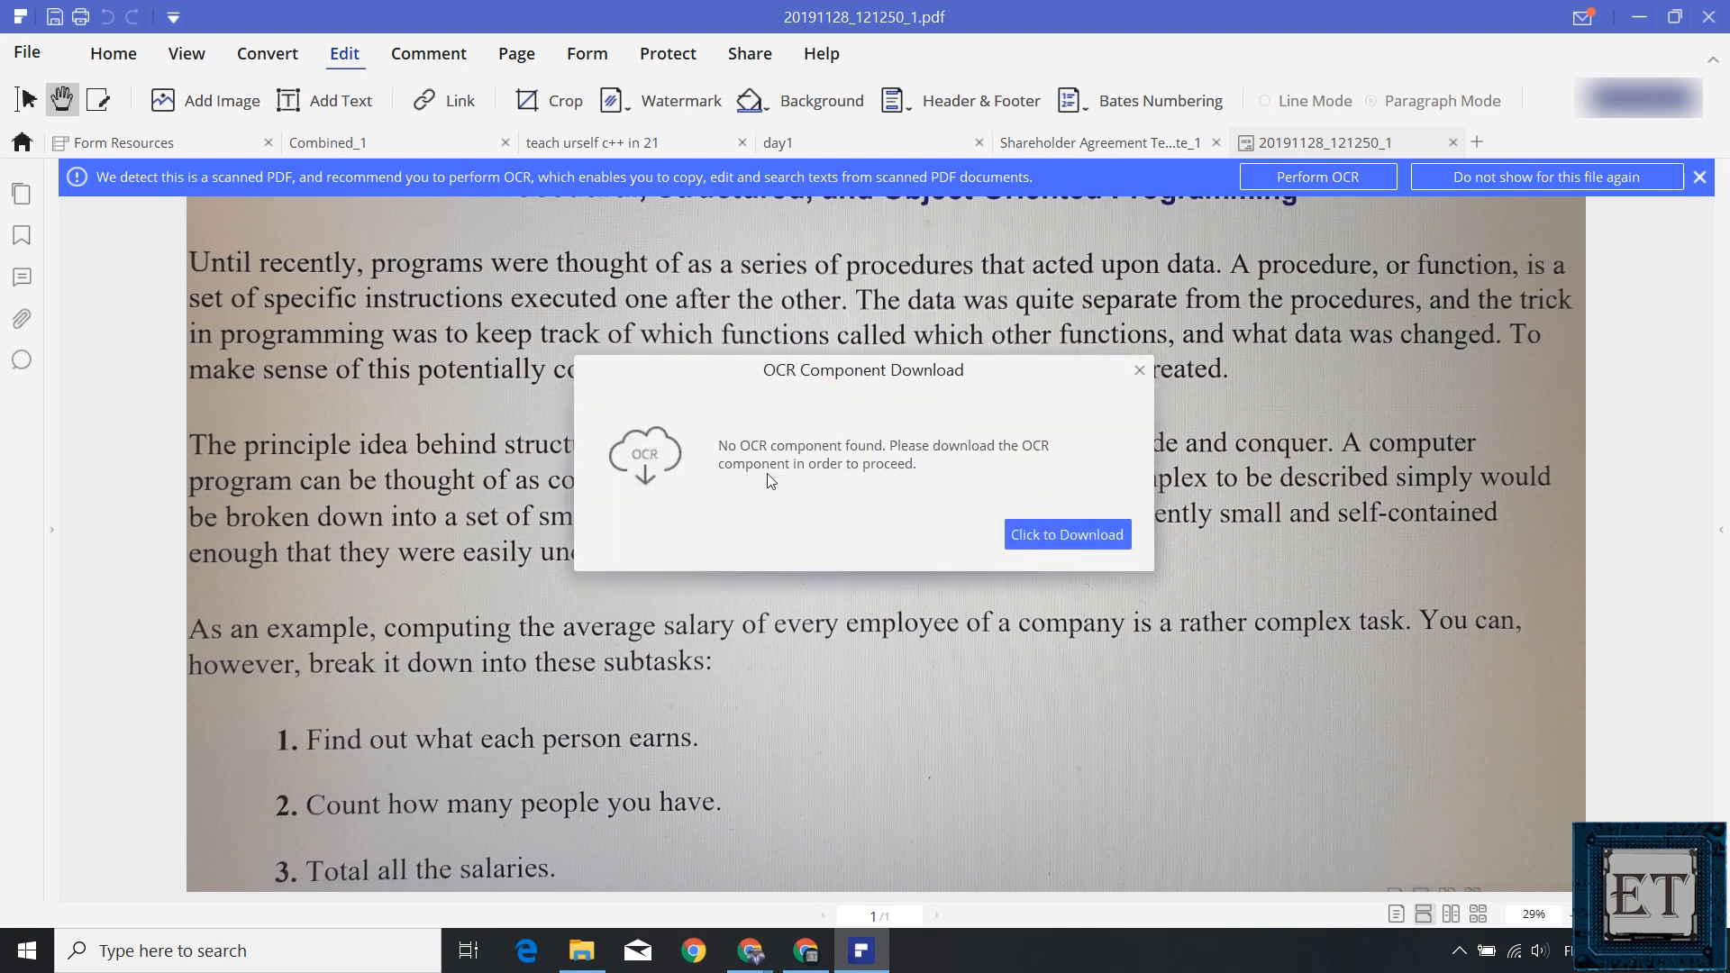
{"action": "mouse_move", "coordinate": [874, 522]}
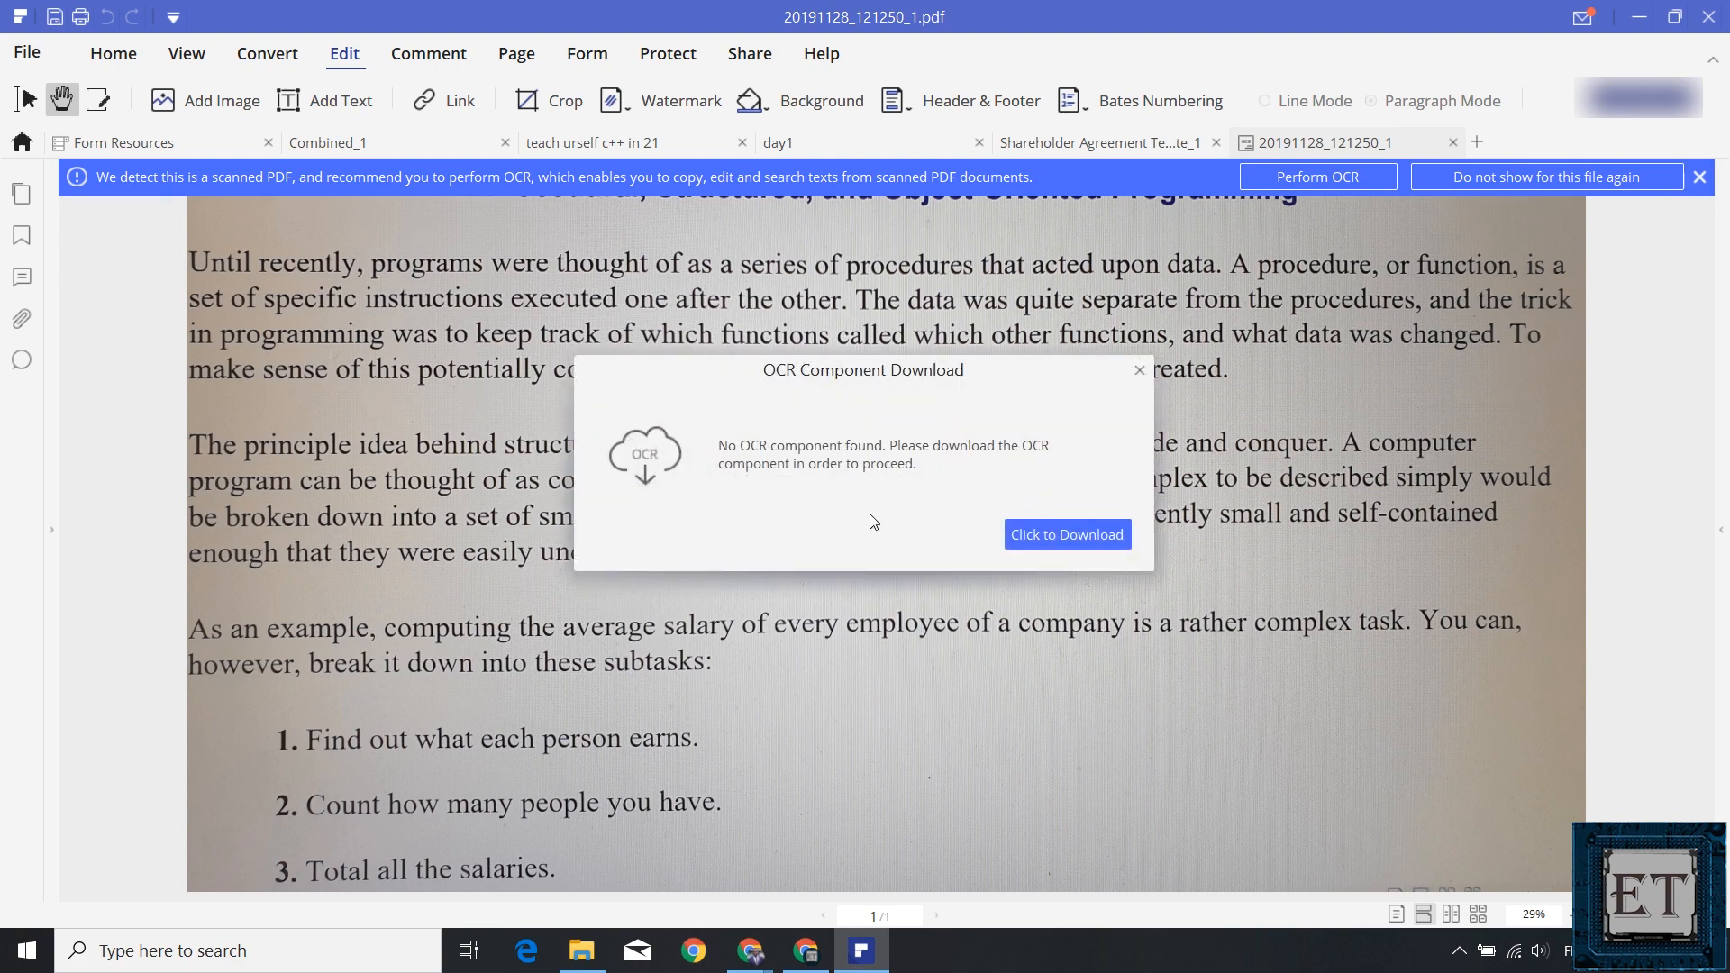
{"action": "mouse_move", "coordinate": [866, 483]}
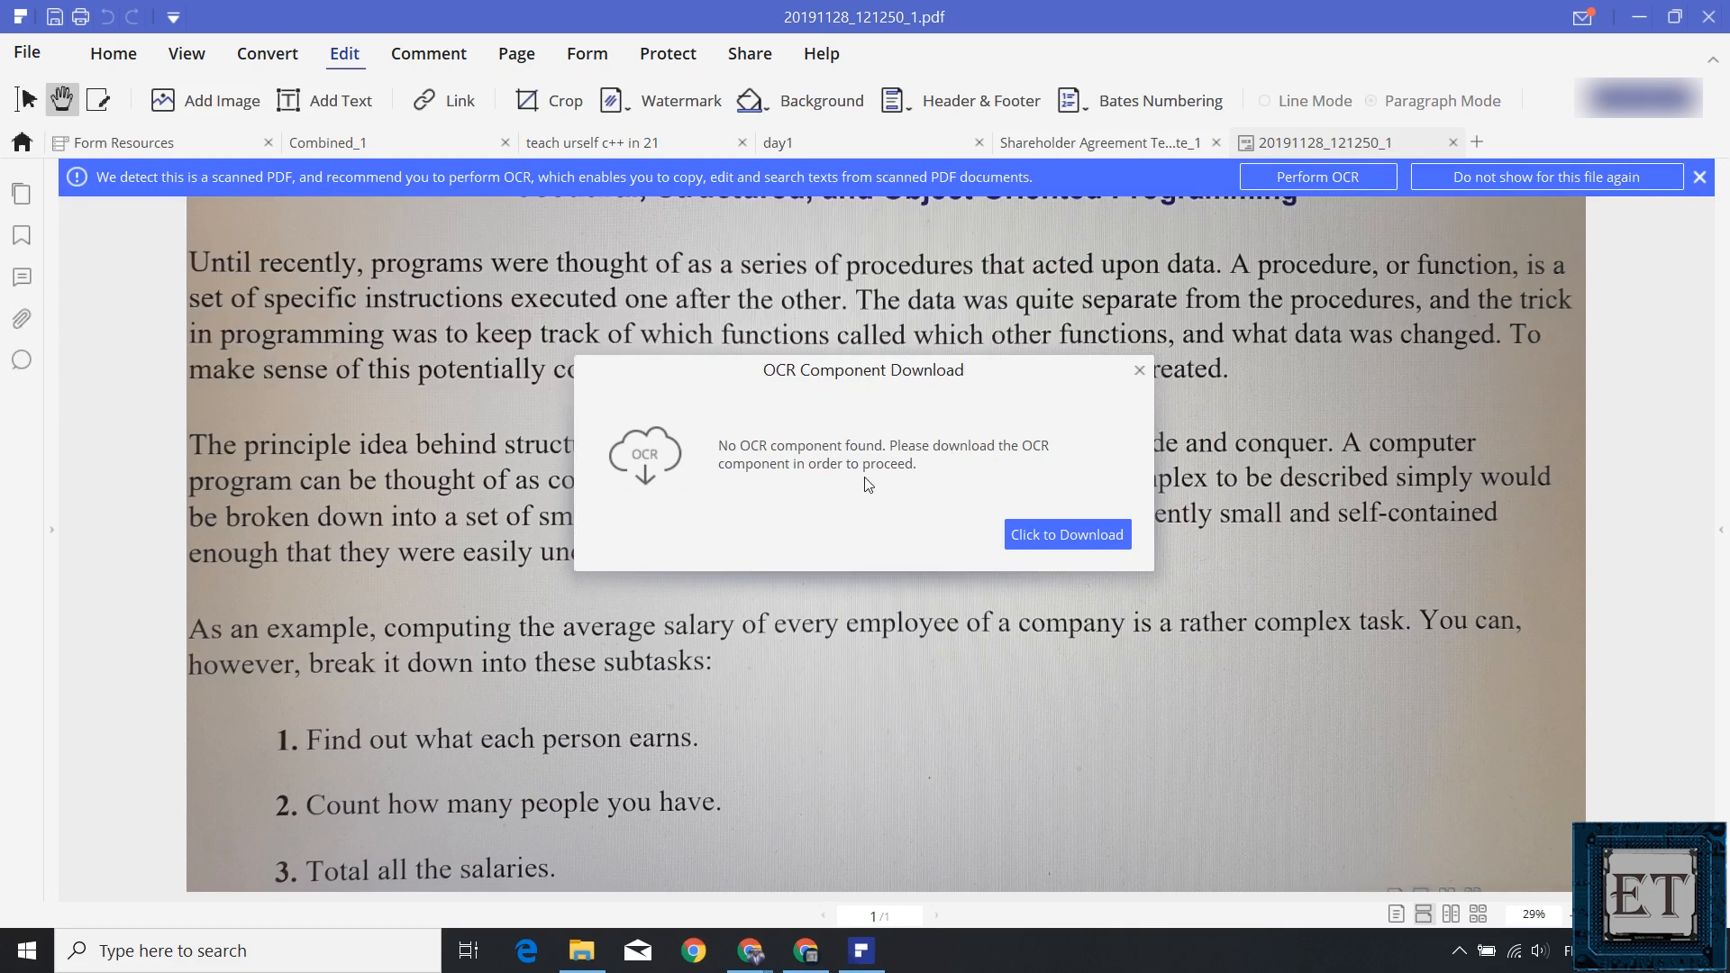
{"action": "left_click", "coordinate": [1066, 535]}
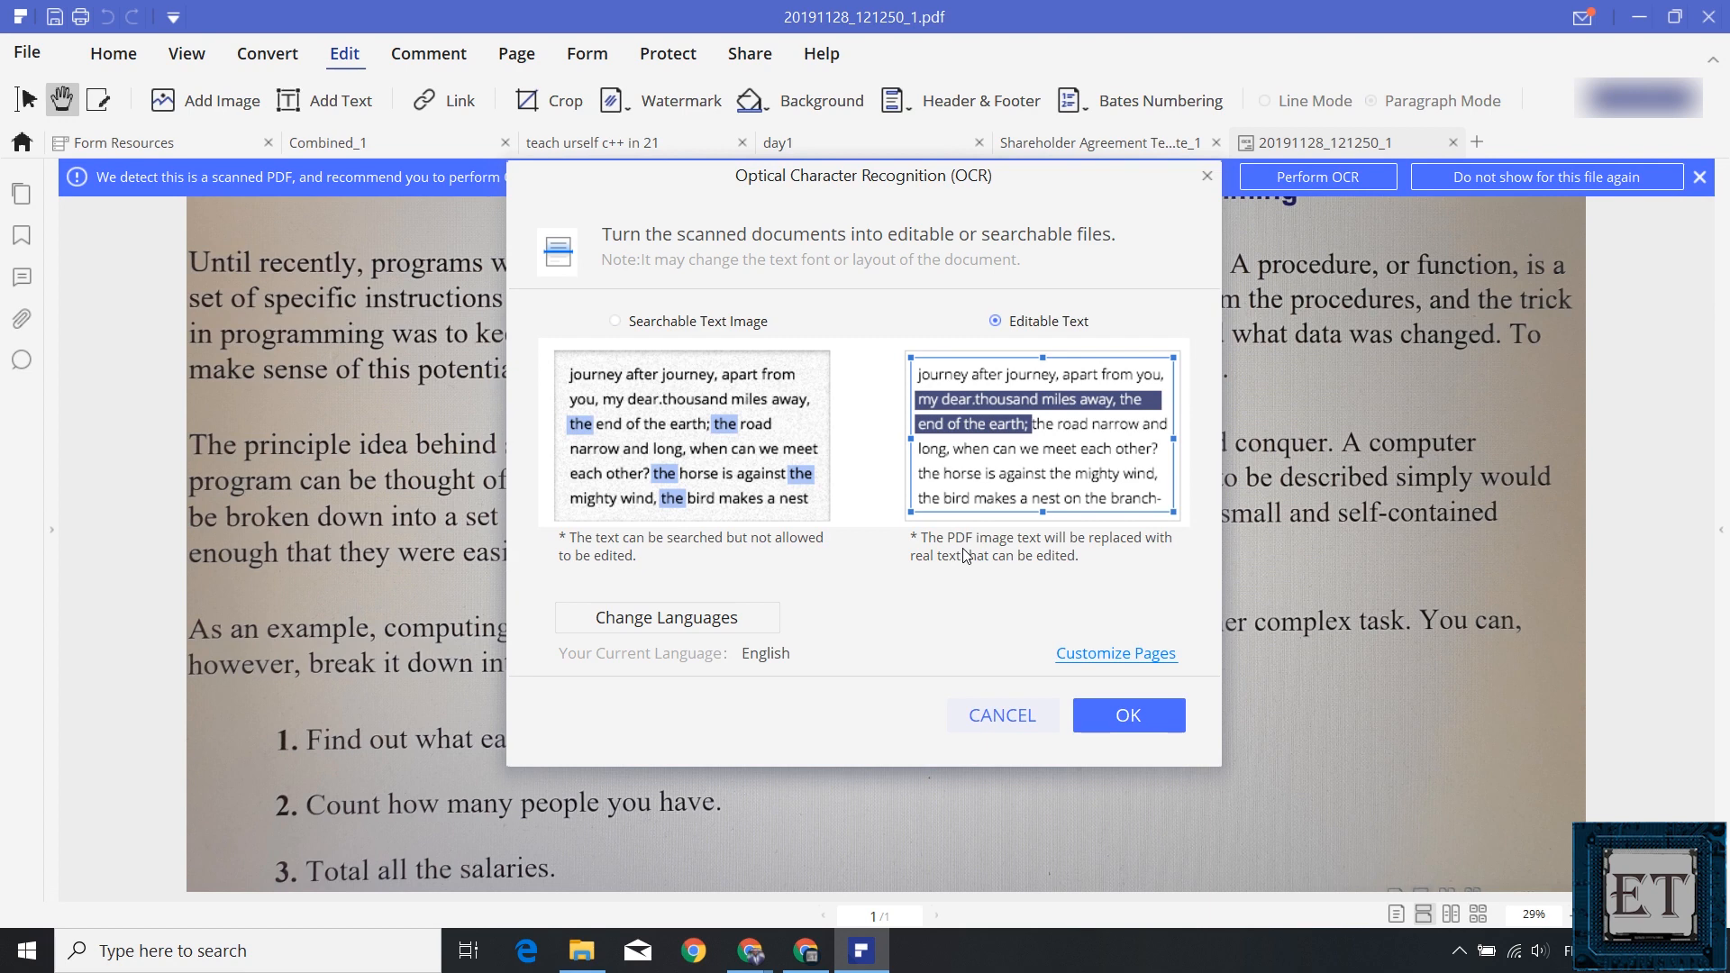
{"action": "mouse_move", "coordinate": [922, 610]}
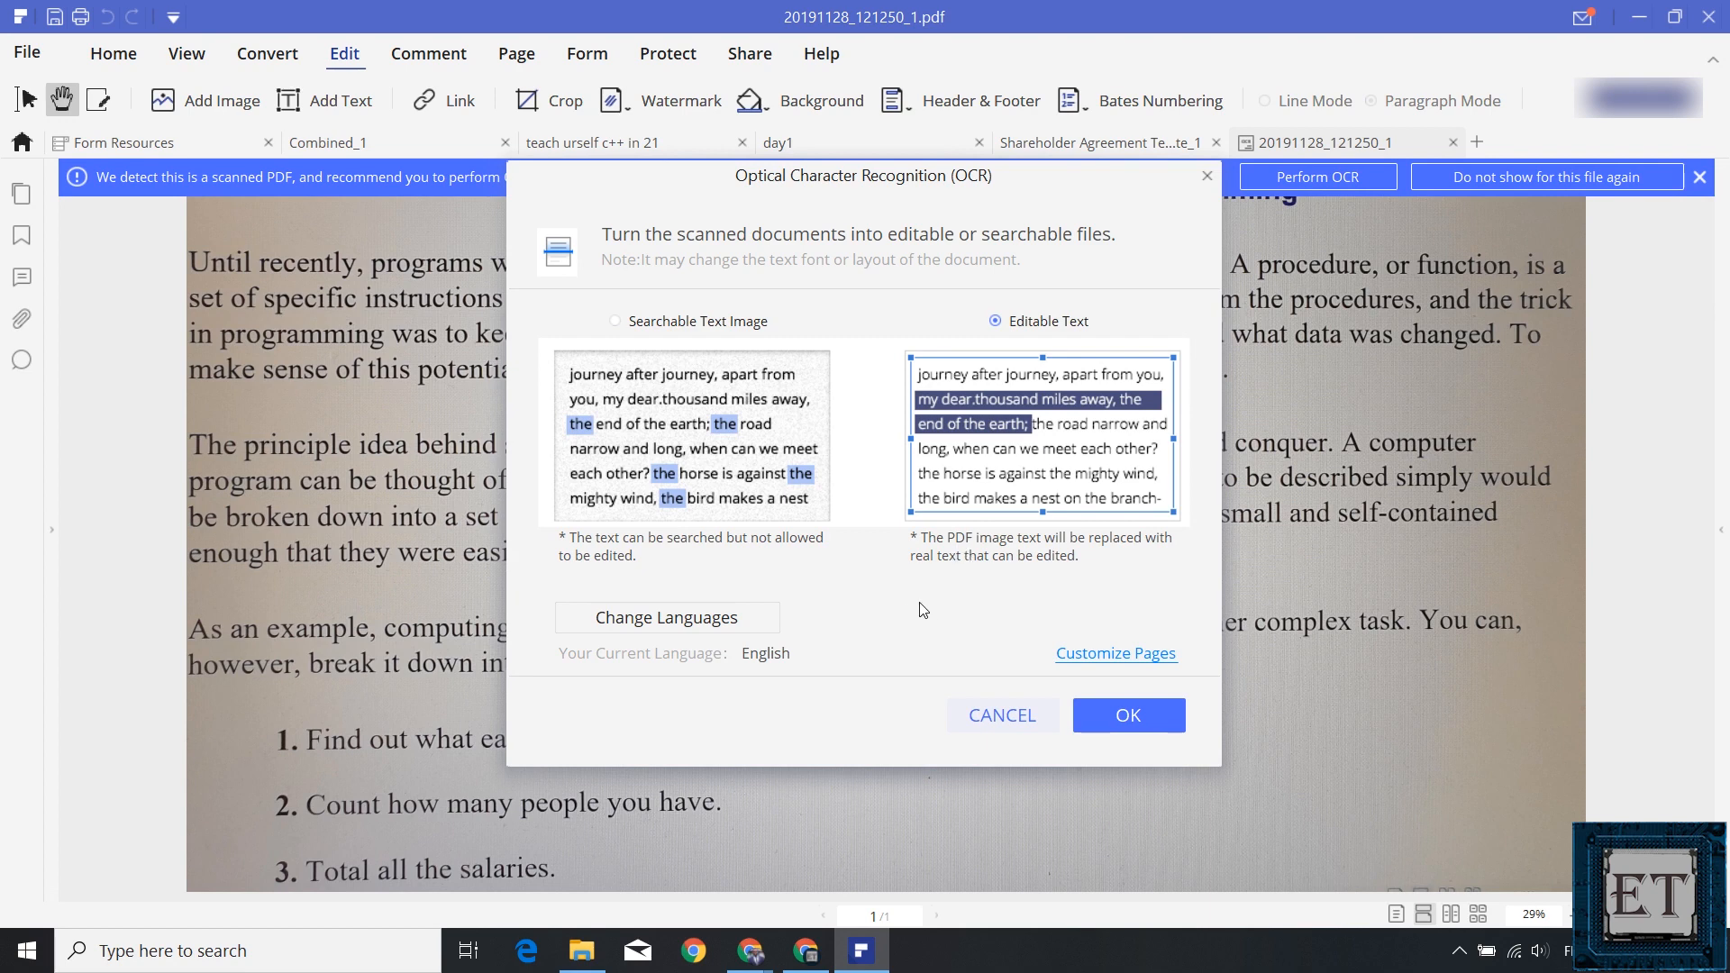
{"action": "mouse_move", "coordinate": [883, 596]}
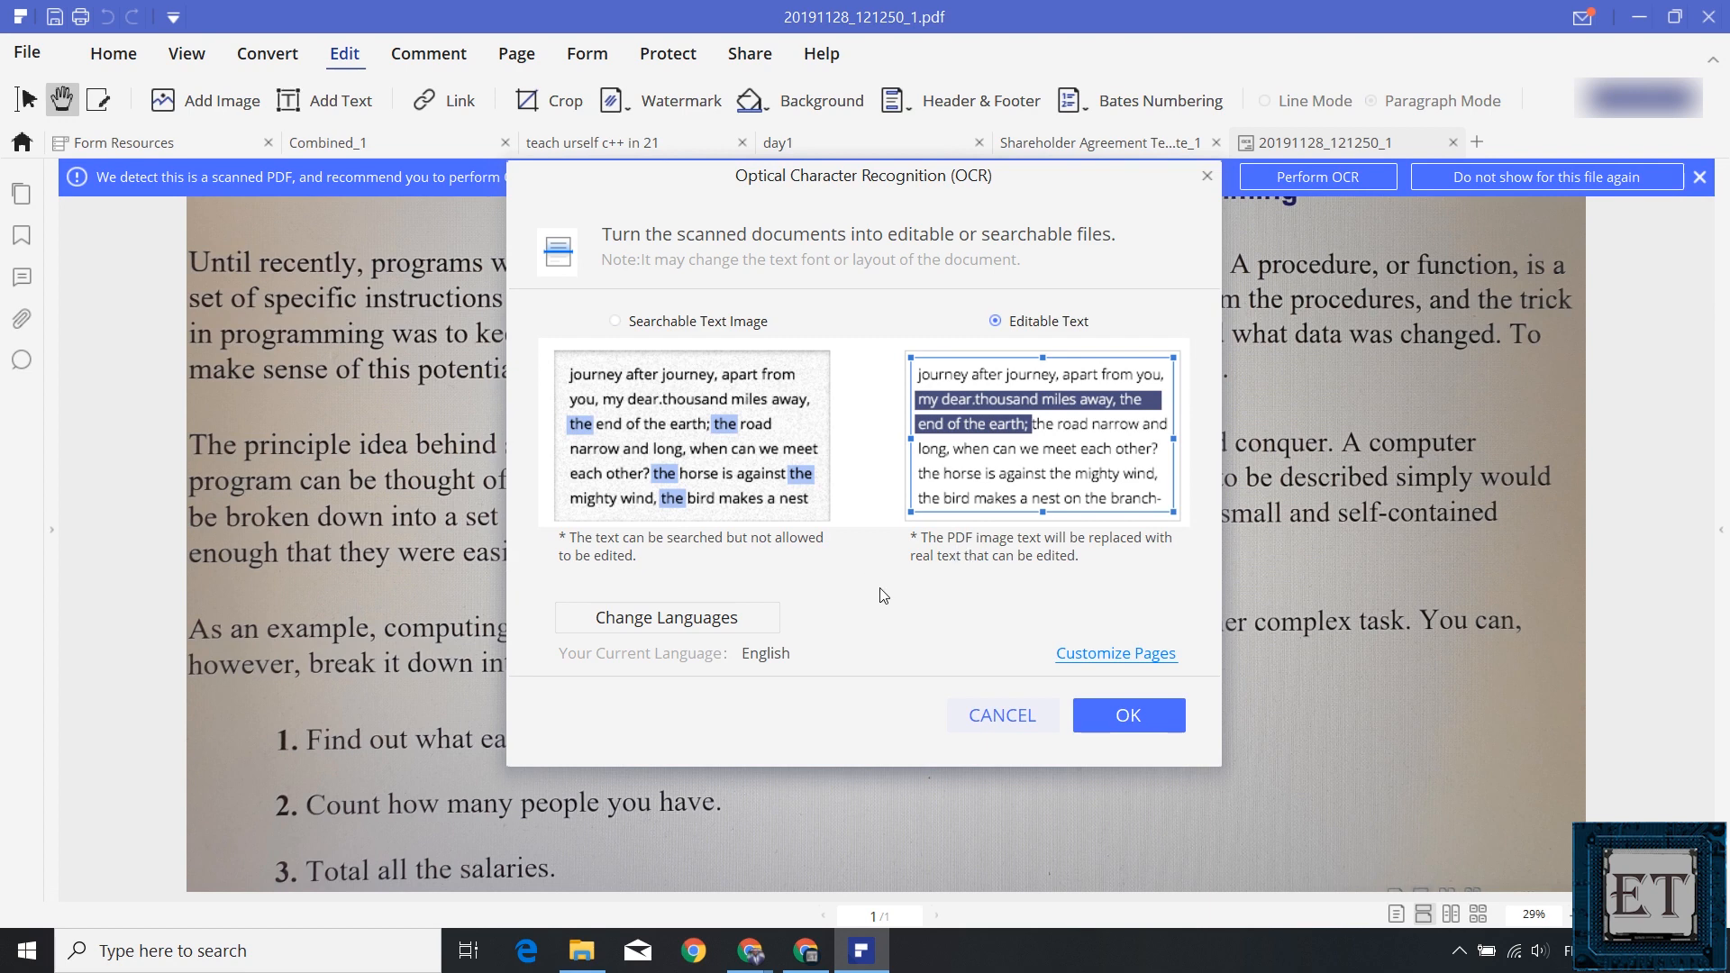
{"action": "mouse_move", "coordinate": [827, 276]}
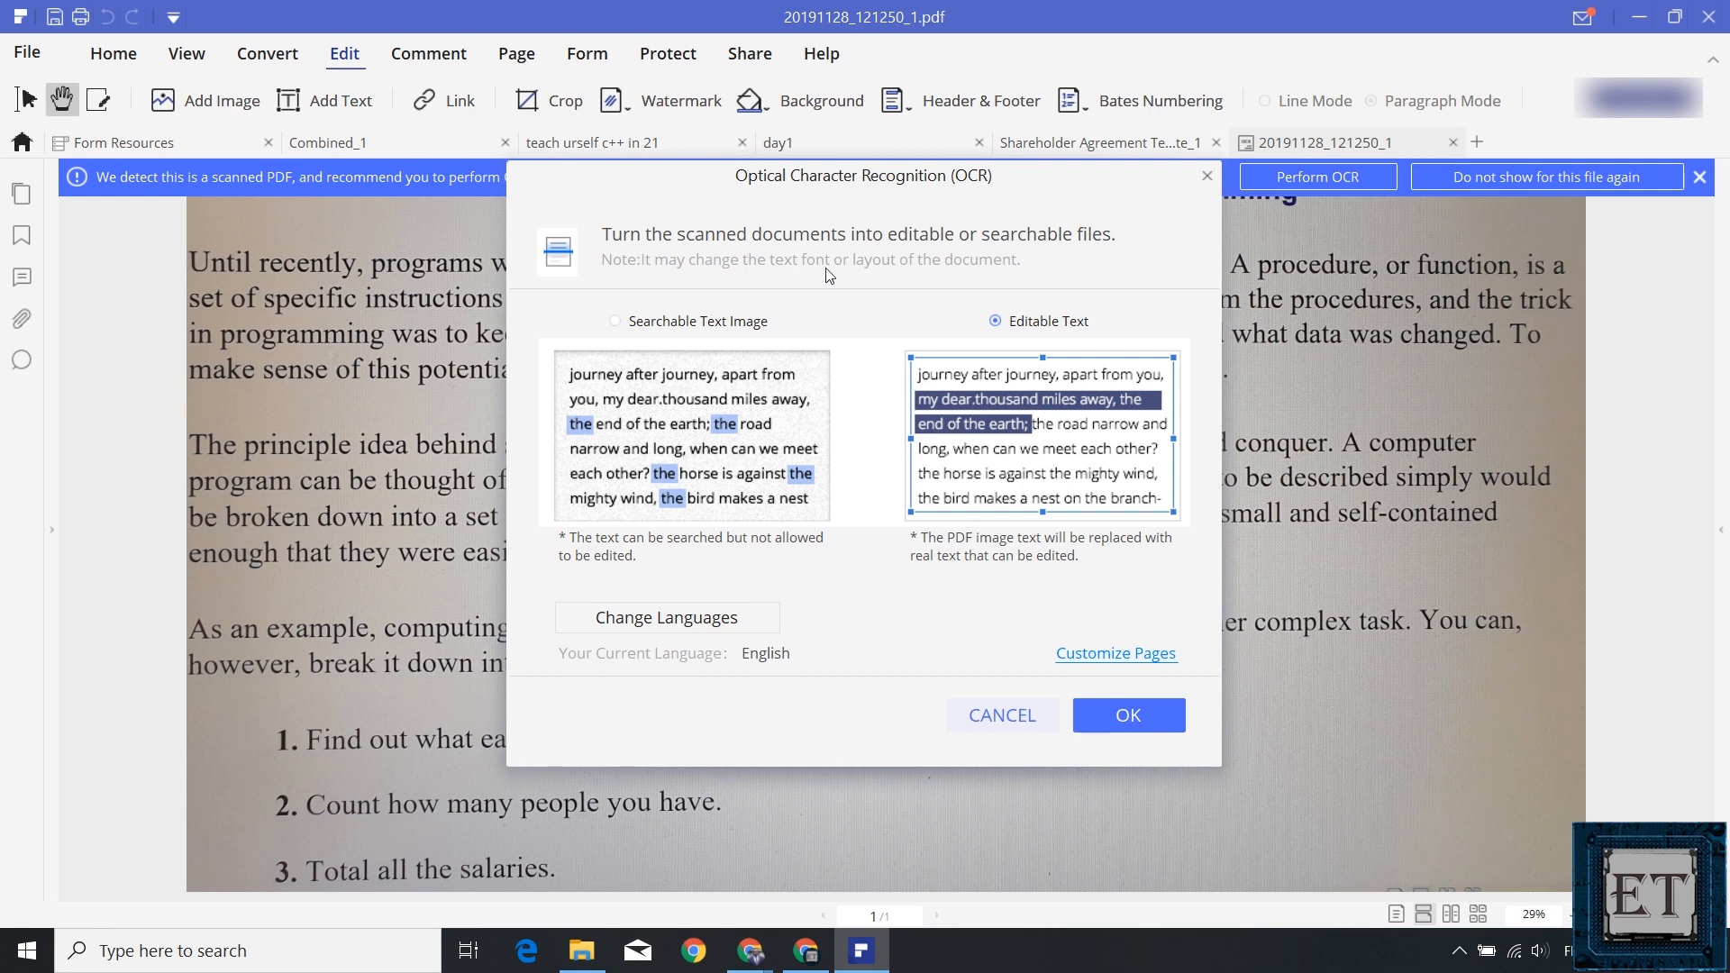
{"action": "mouse_move", "coordinate": [969, 265]}
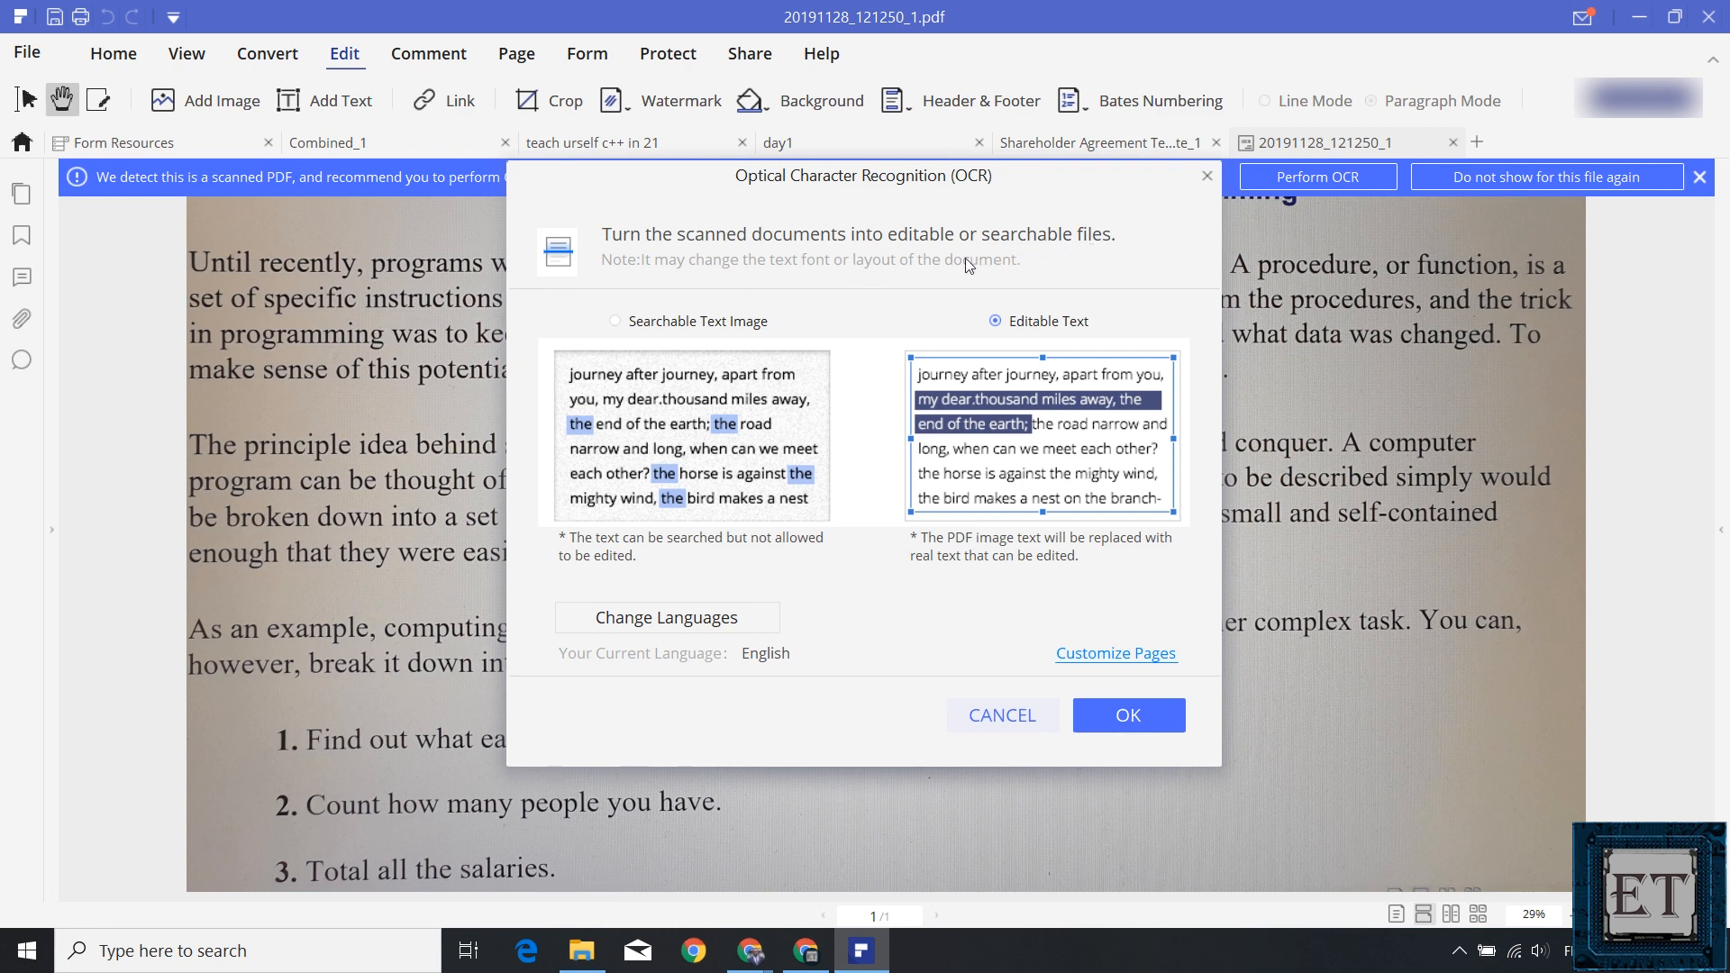
{"action": "mouse_move", "coordinate": [1006, 660]}
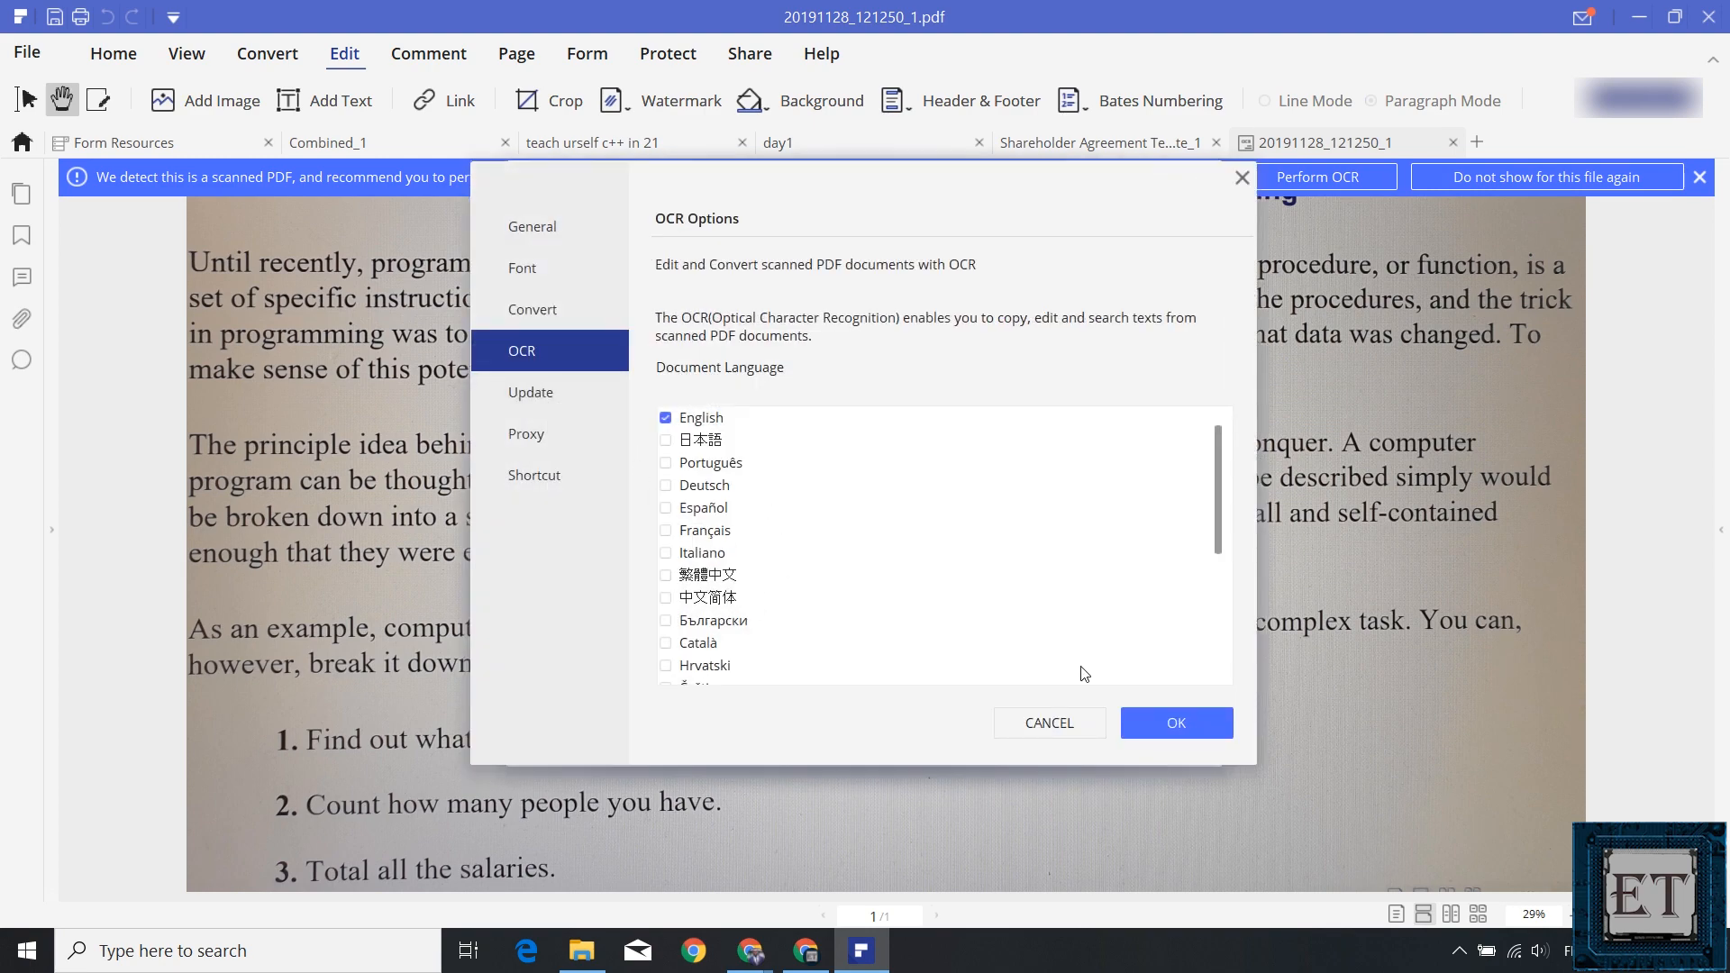
Run OCR as editable text and copy the structured-programming paragraph.
{"action": "left_click", "coordinate": [1175, 723]}
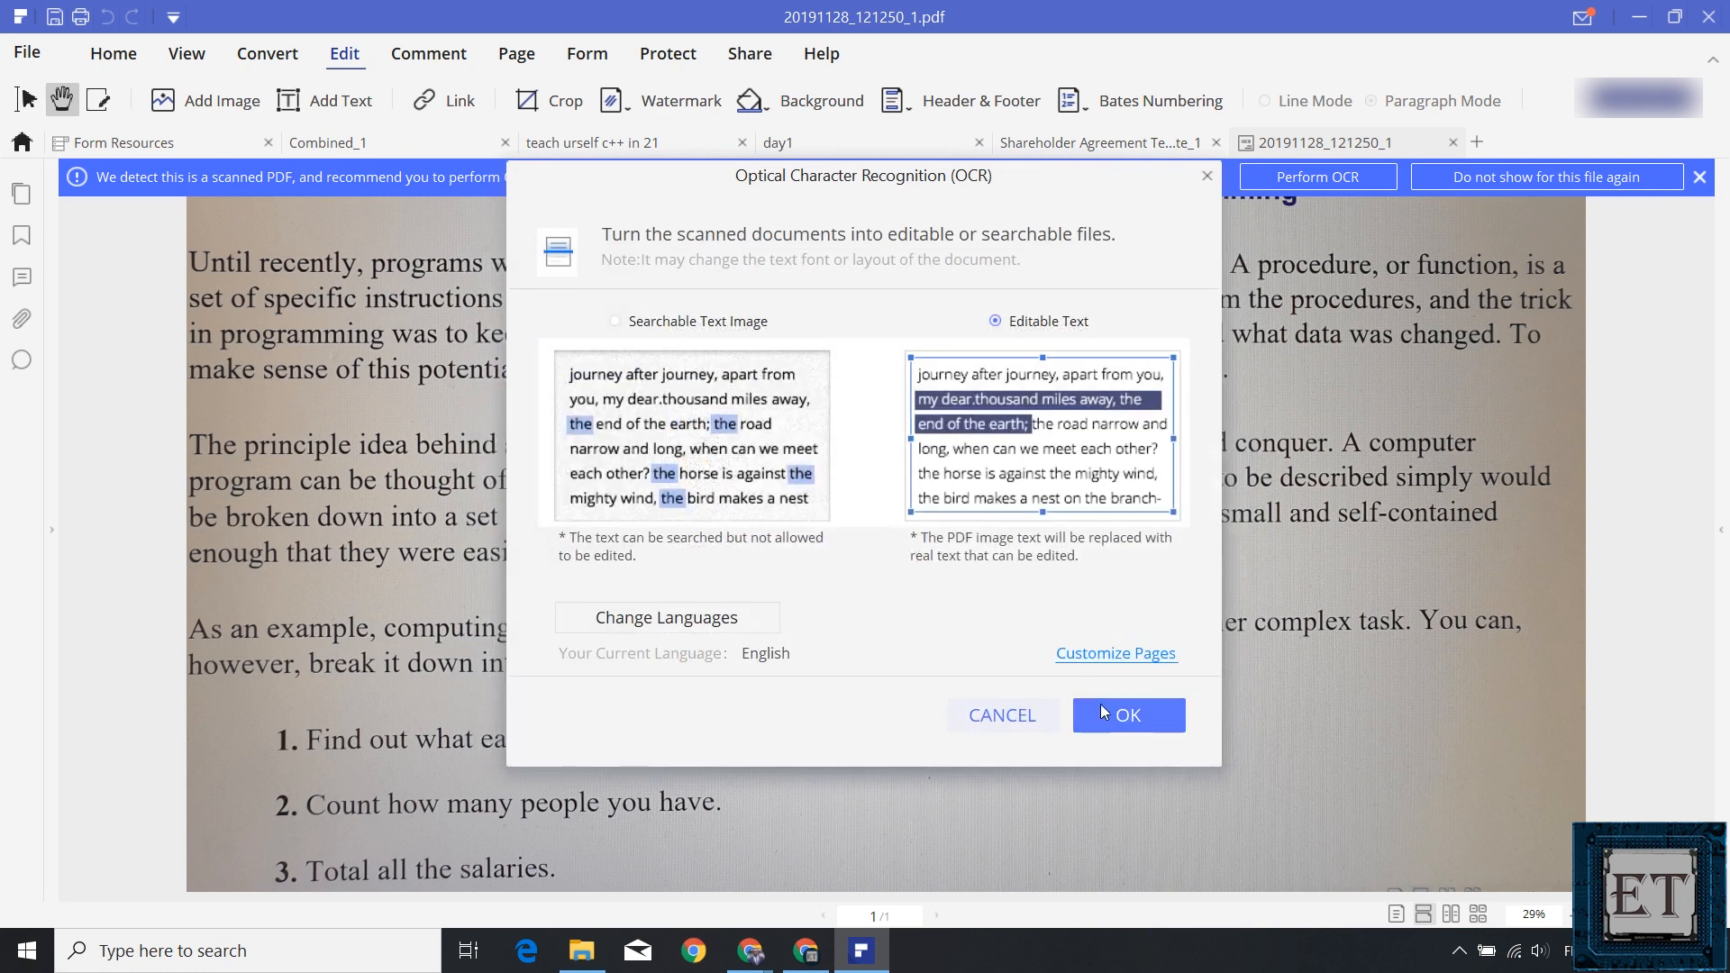
{"action": "left_click", "coordinate": [1126, 714]}
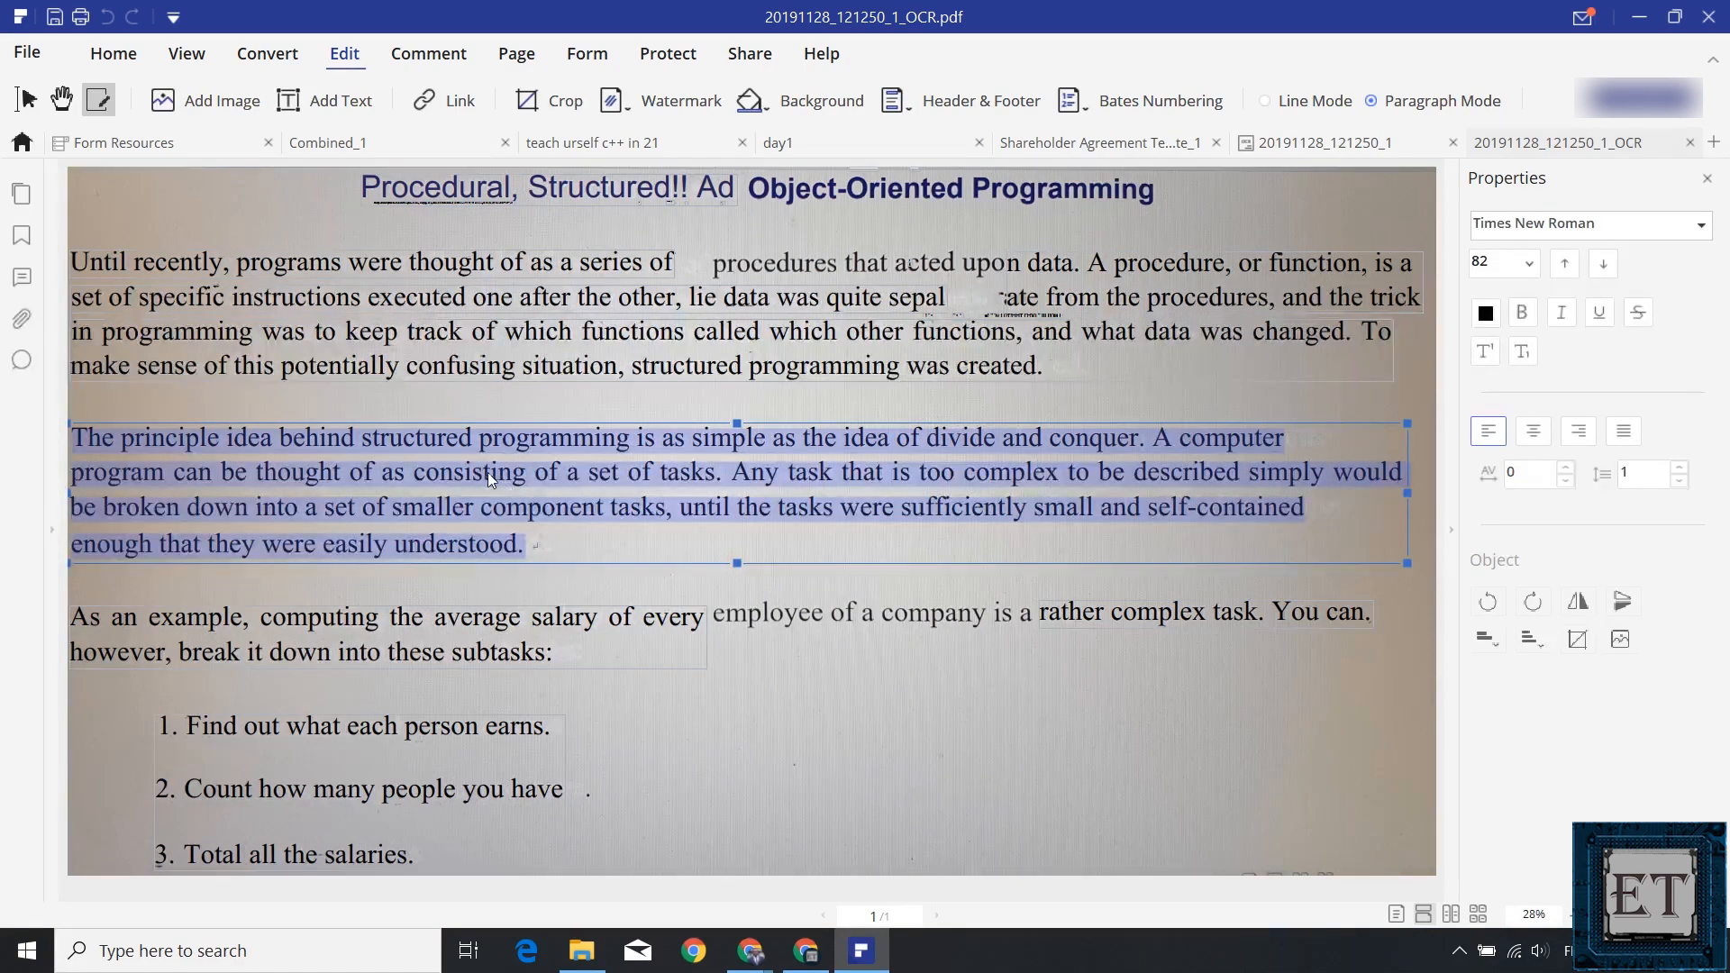
{"action": "right_click", "coordinate": [491, 475]}
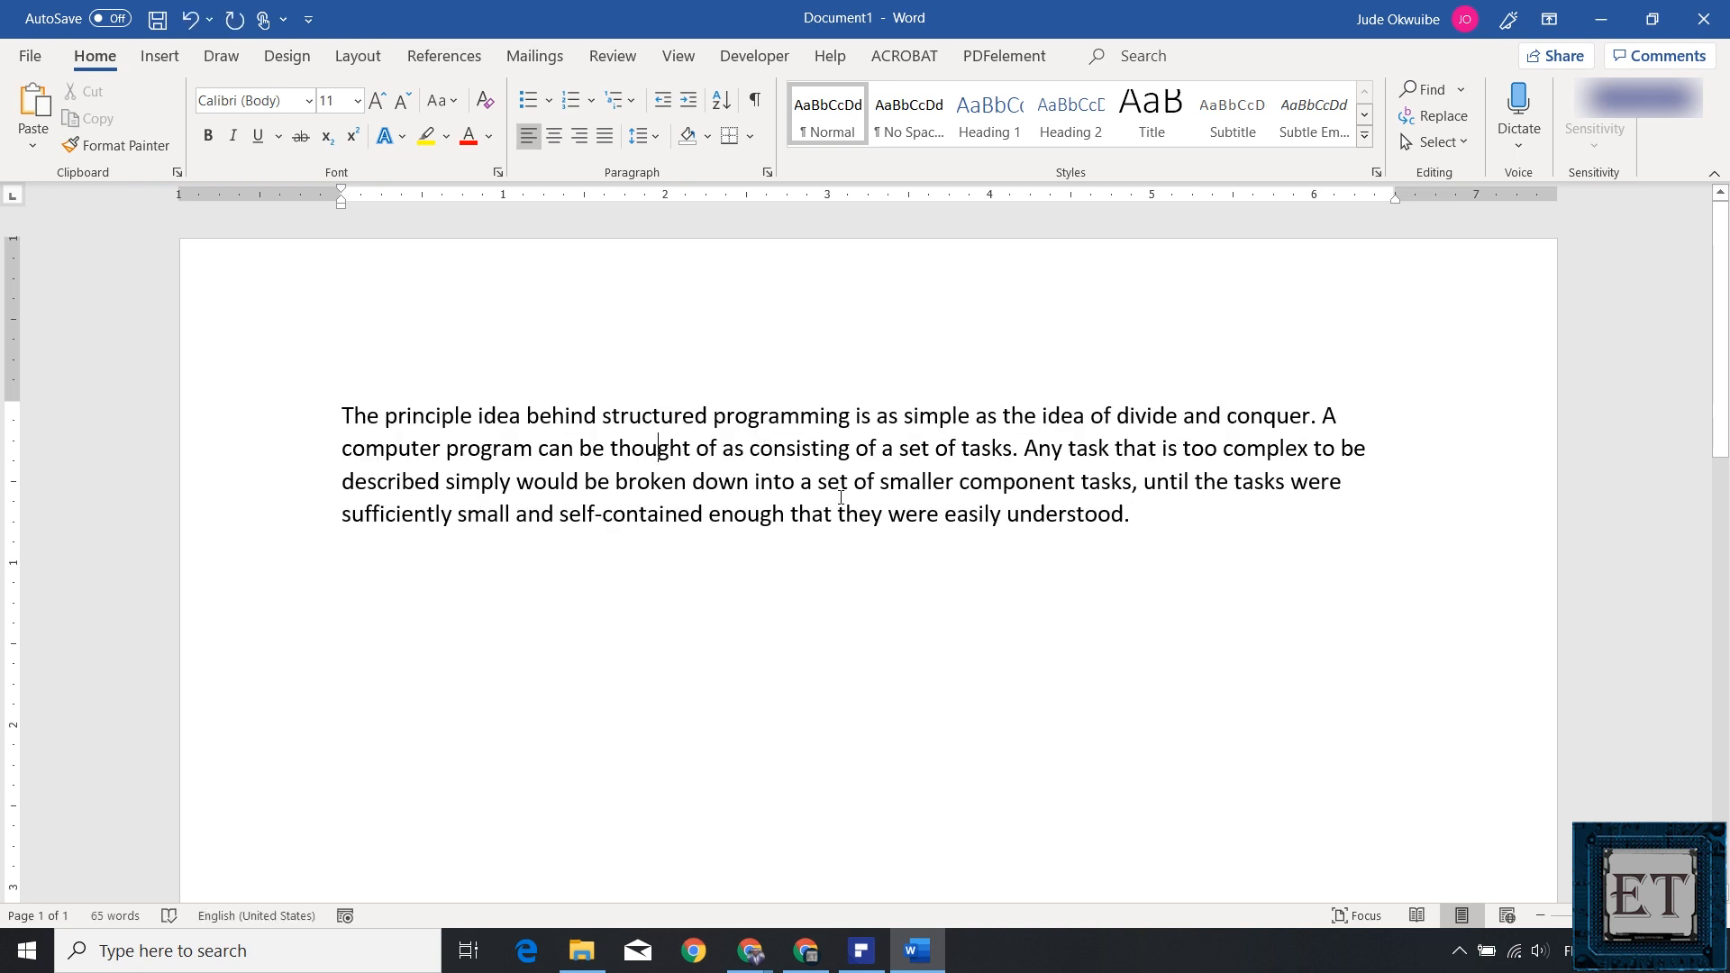
Paste the recognised structured-programming paragraph into a blank Word document.
{"action": "left_click", "coordinate": [860, 949]}
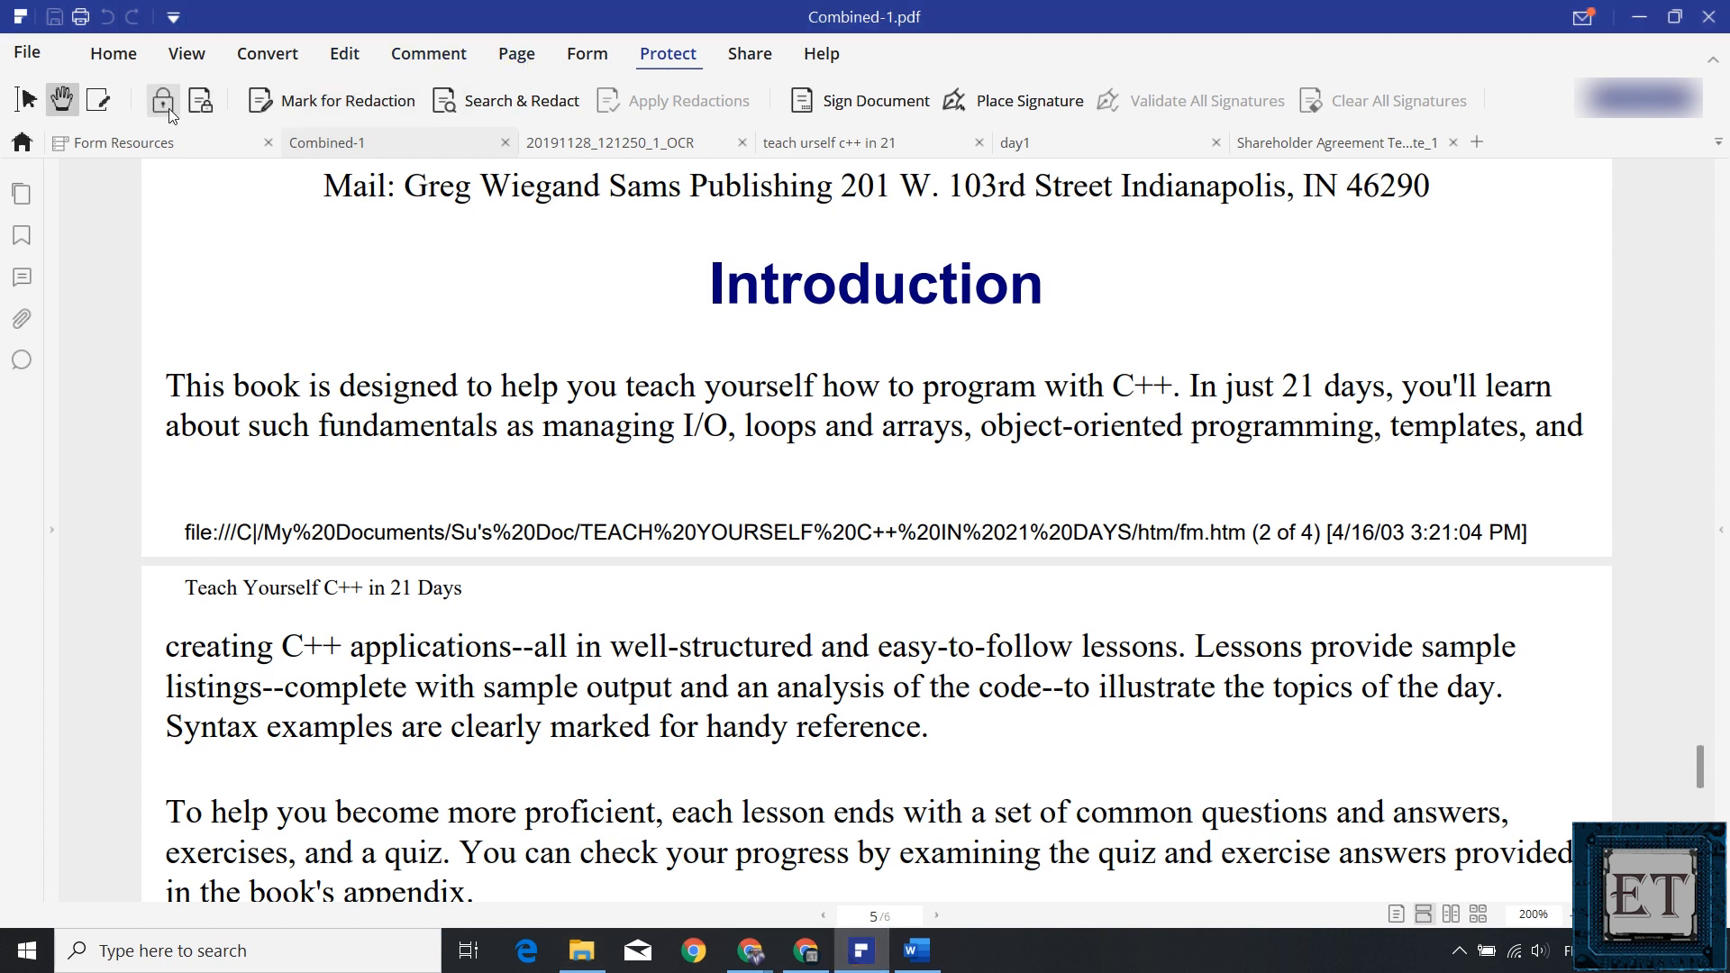
{"action": "mouse_move", "coordinate": [162, 100]}
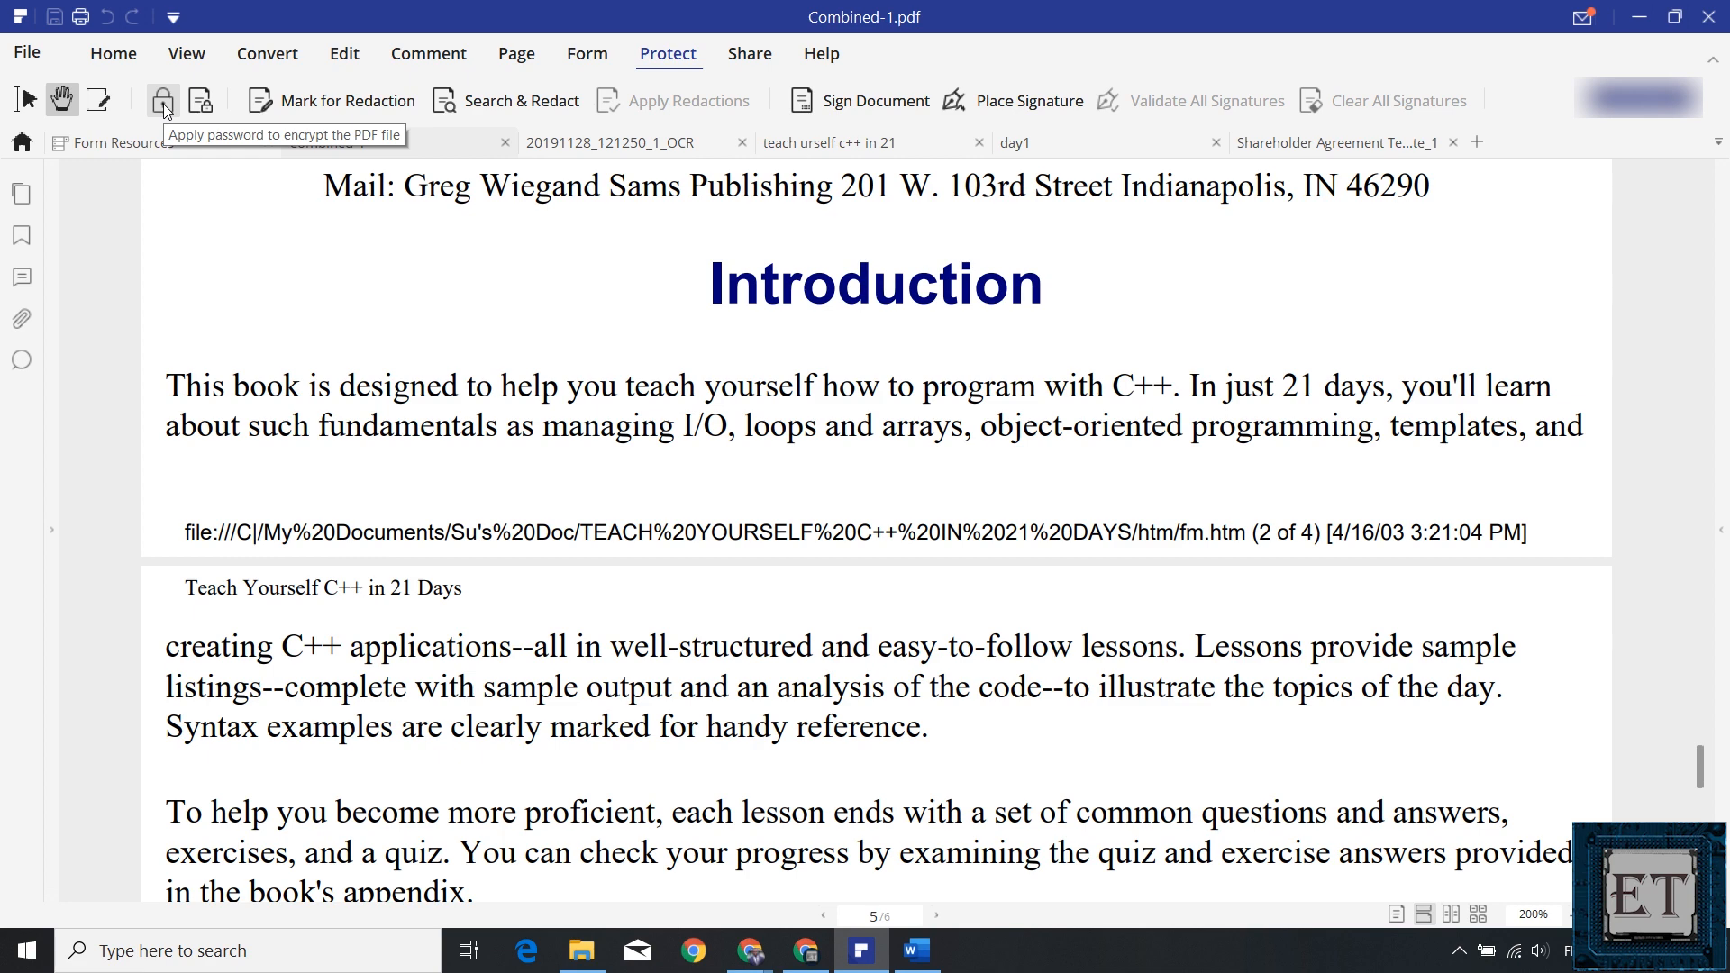
Set an open password on the combined PDF from the Protect tab's Password option.
{"action": "left_click", "coordinate": [161, 100]}
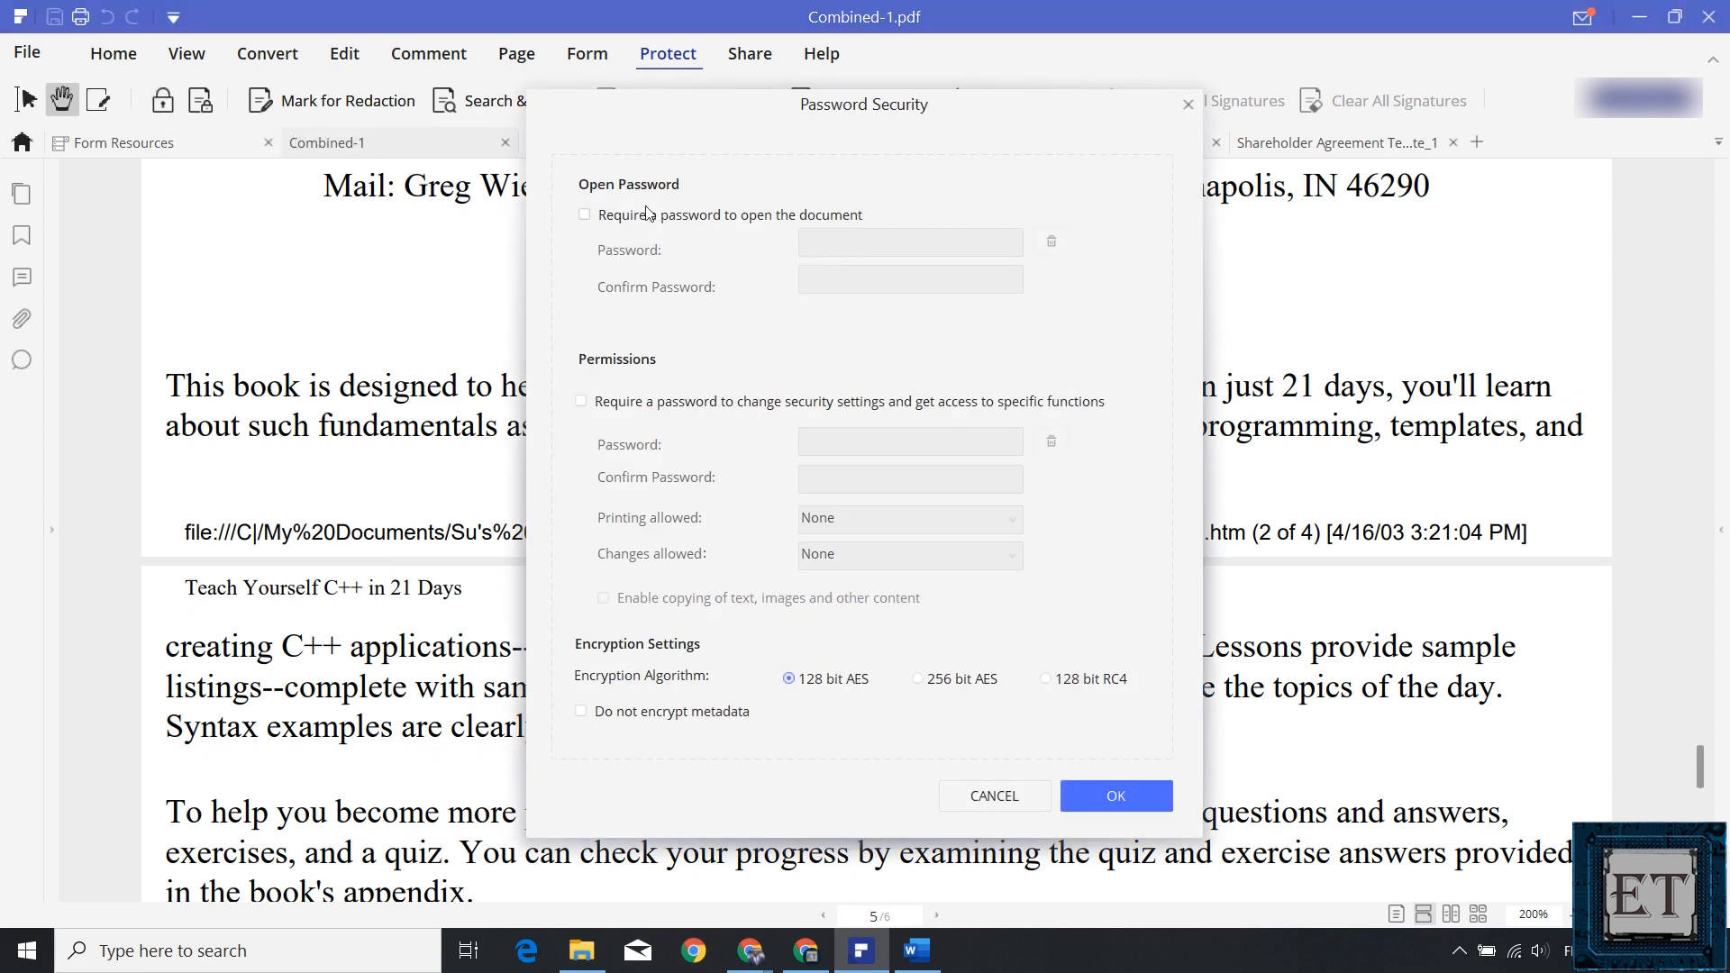
{"action": "type", "text": "*****"}
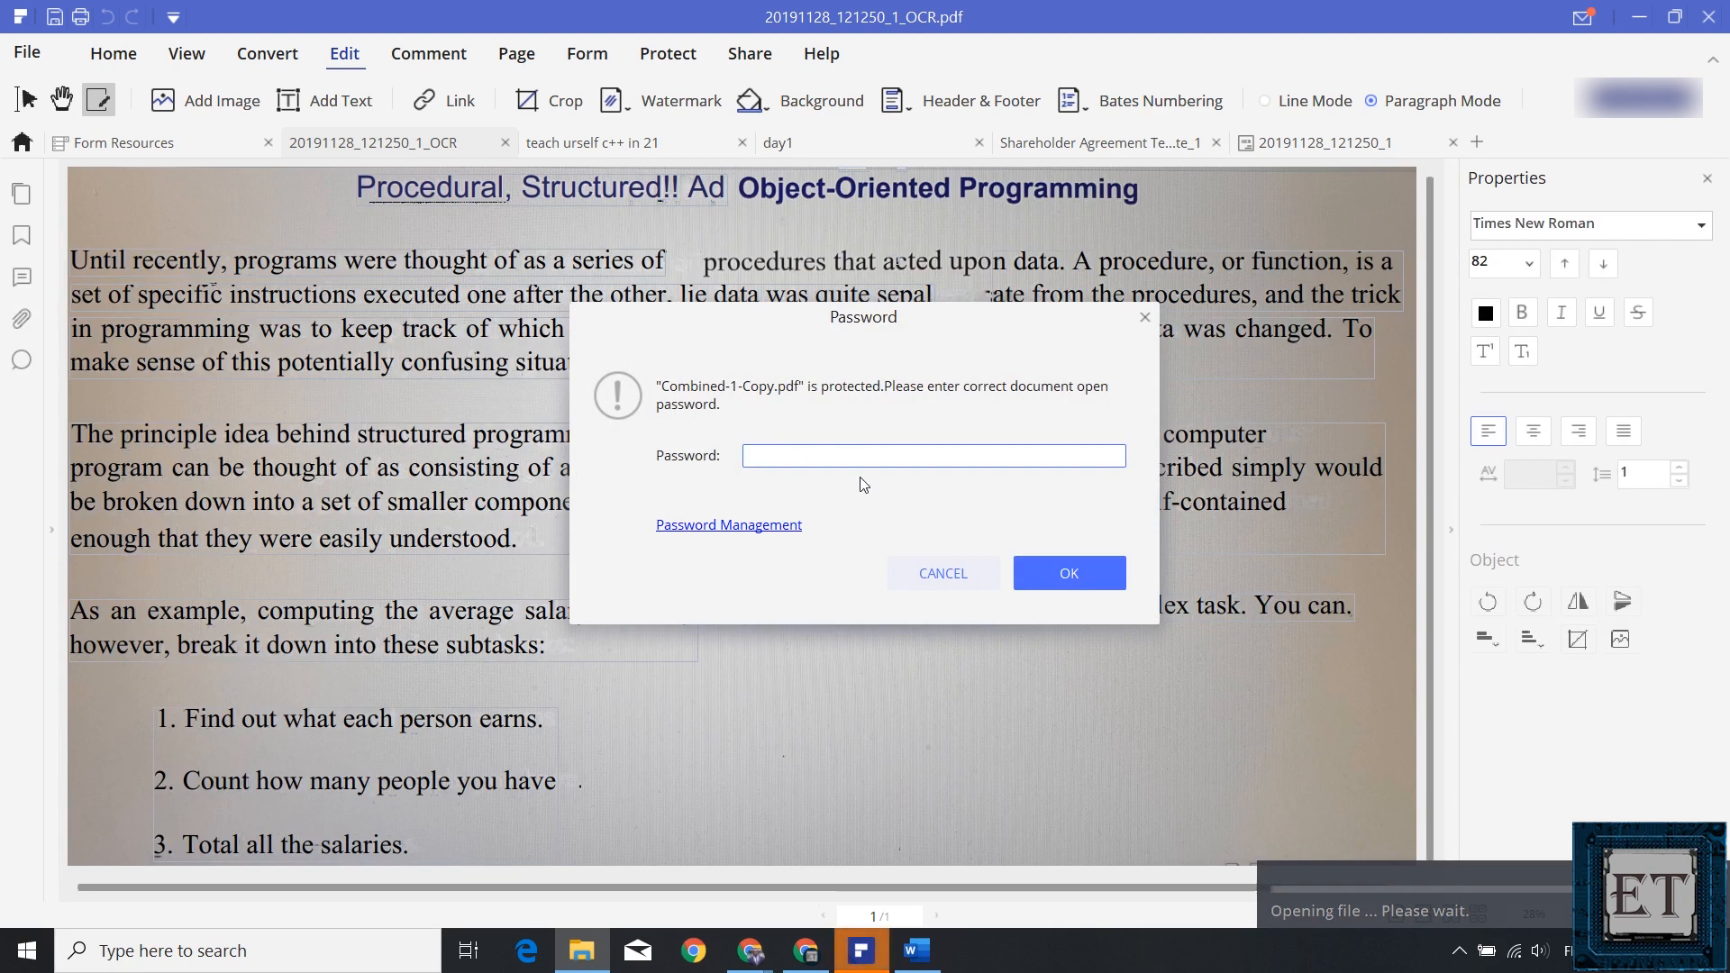
Enter the open password for Combined-1-Copy.pdf and confirm to unlock it.
{"action": "left_click", "coordinate": [933, 456]}
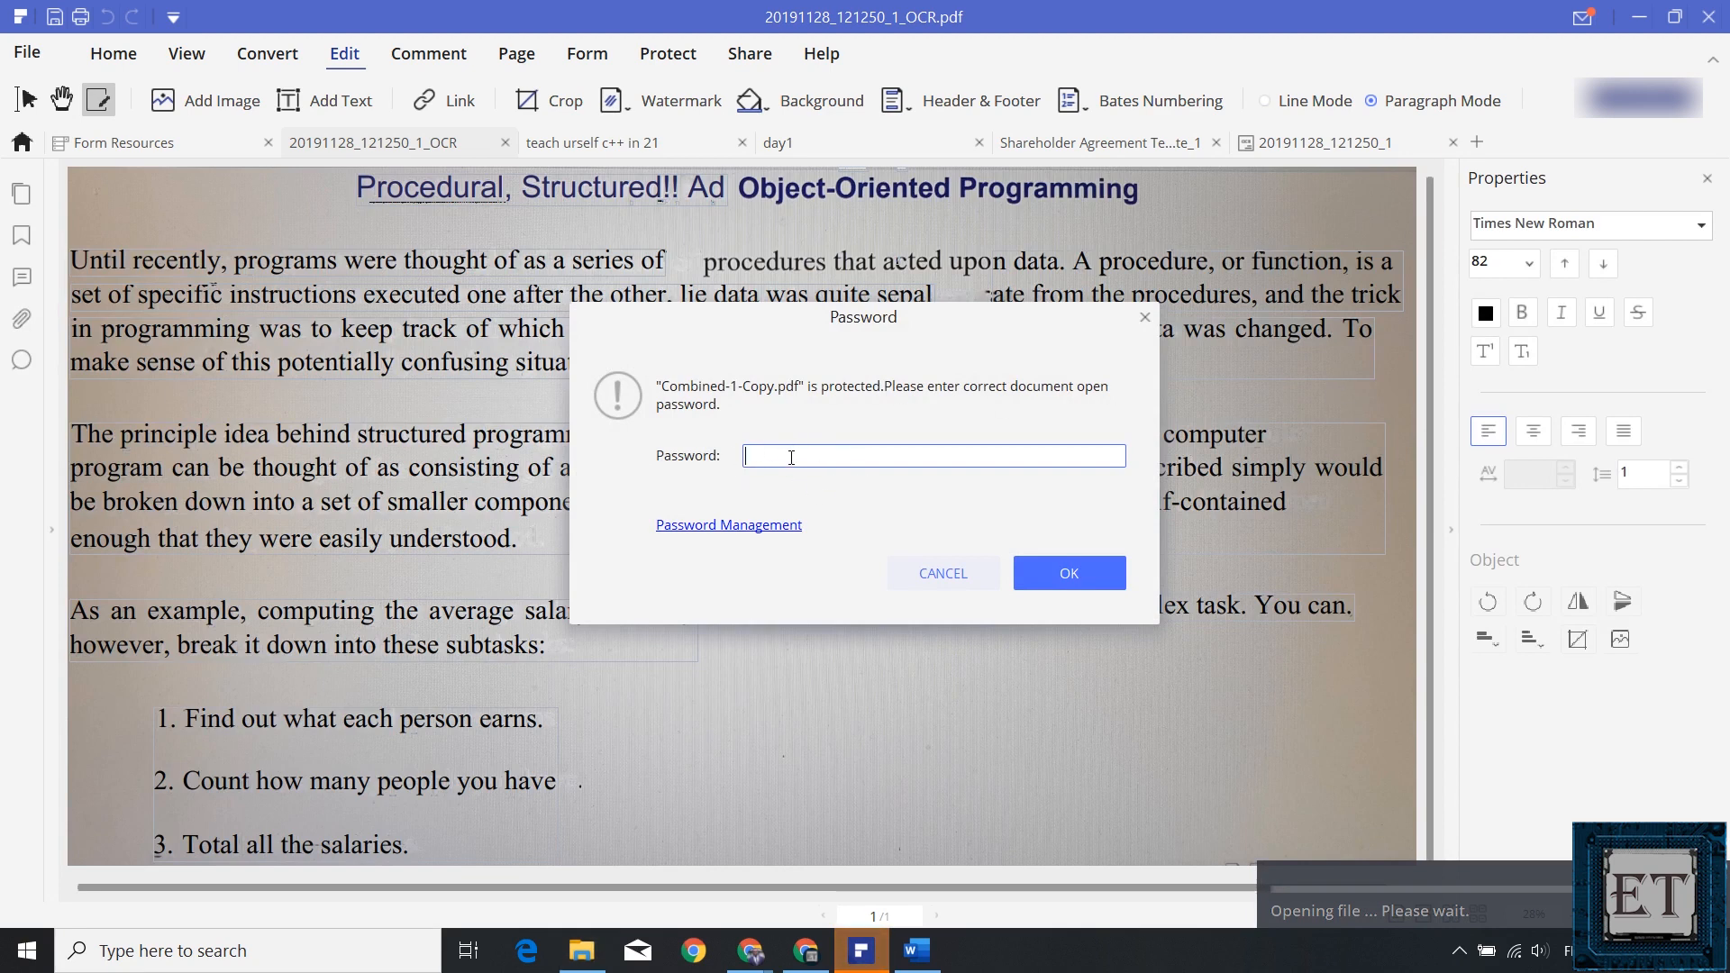
{"action": "type", "text": "*****"}
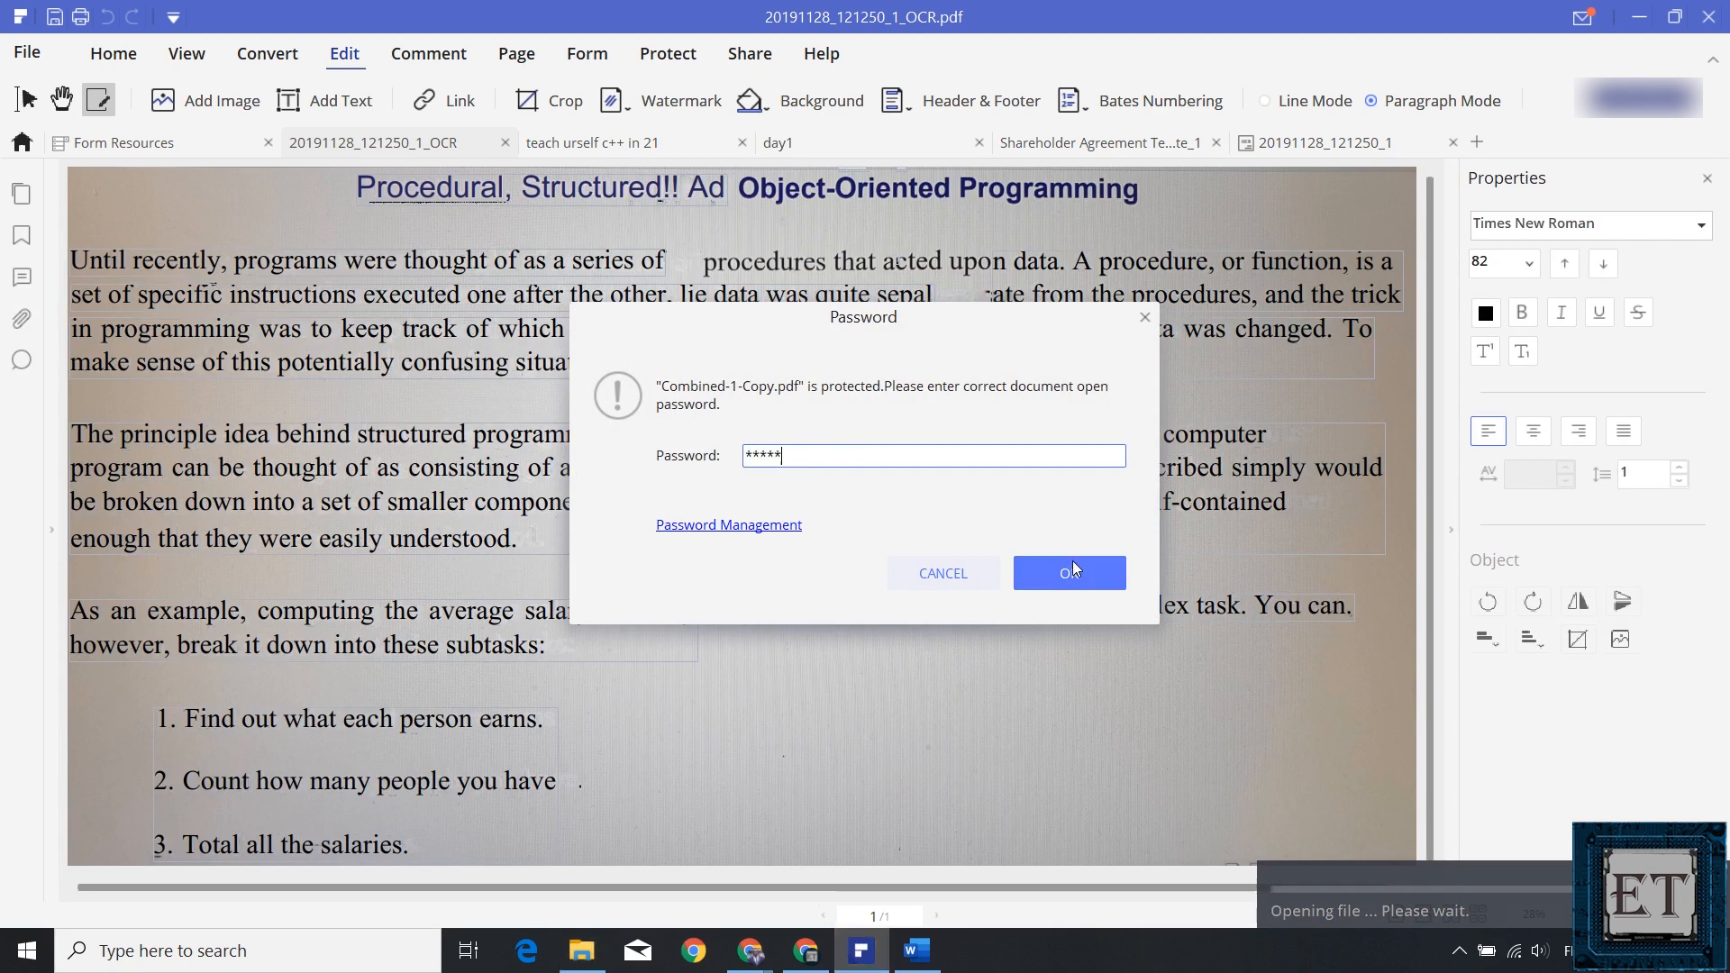
{"action": "left_click", "coordinate": [1068, 574]}
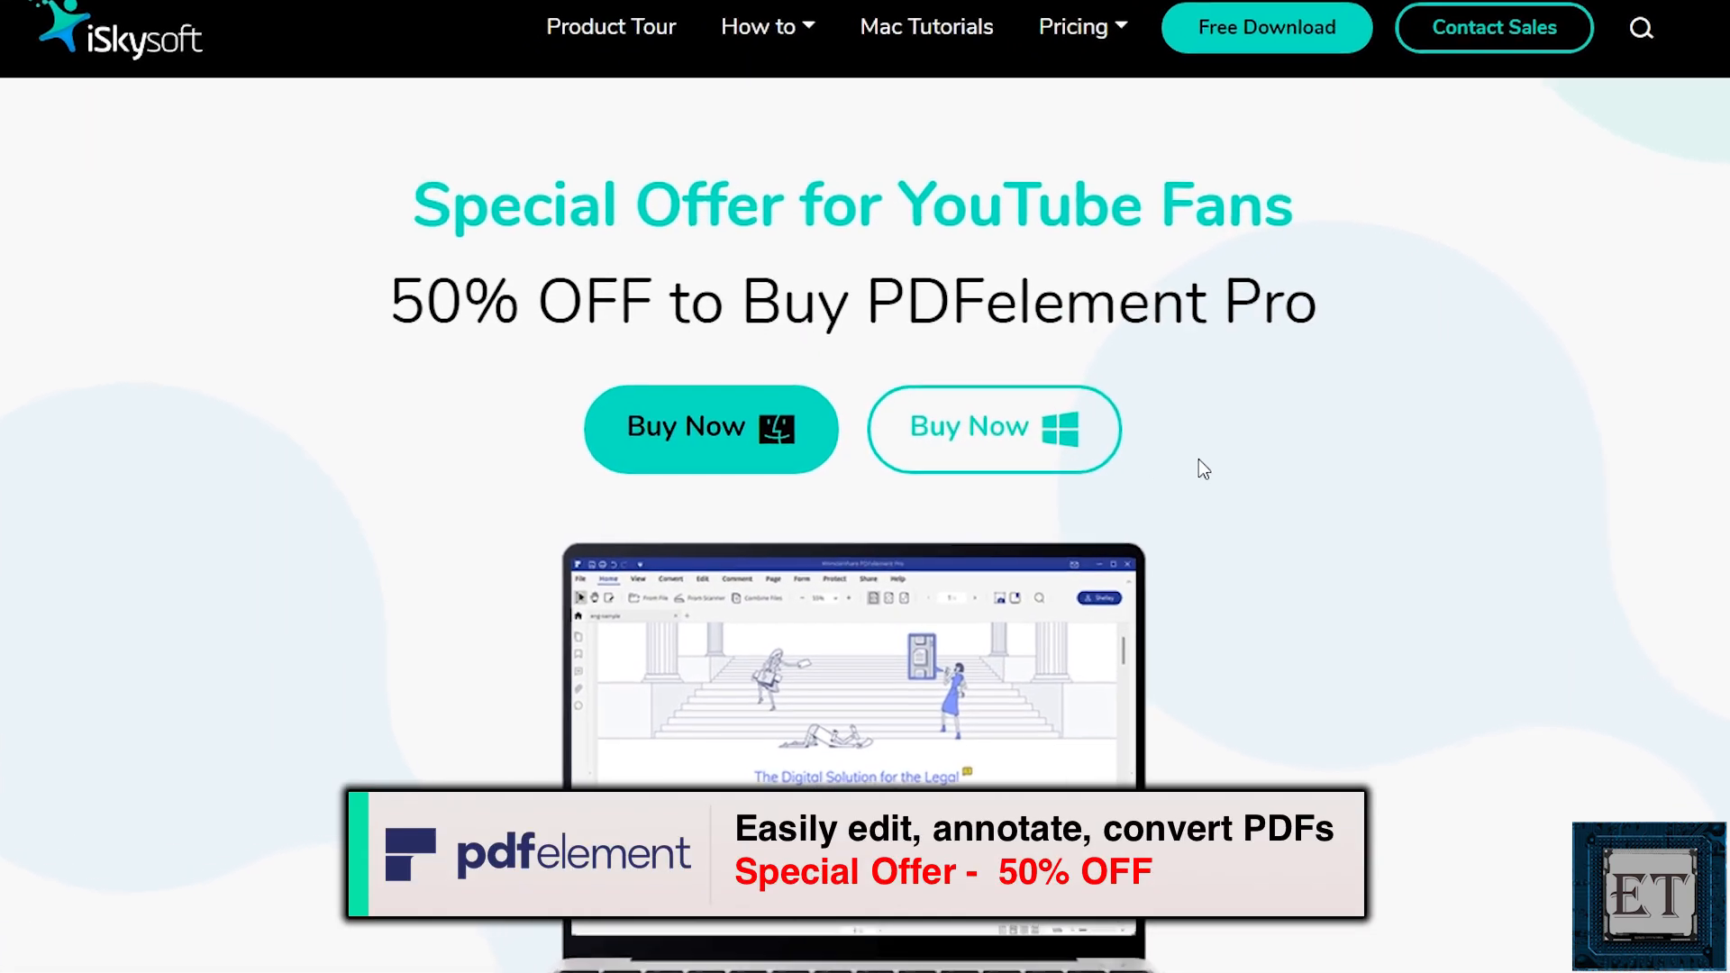
Scroll past the iSkysoft 50% offer and subscribe to the EasyTechs Tutorials channel.
{"action": "scroll", "scroll_direction": "down", "scroll_amount": 3}
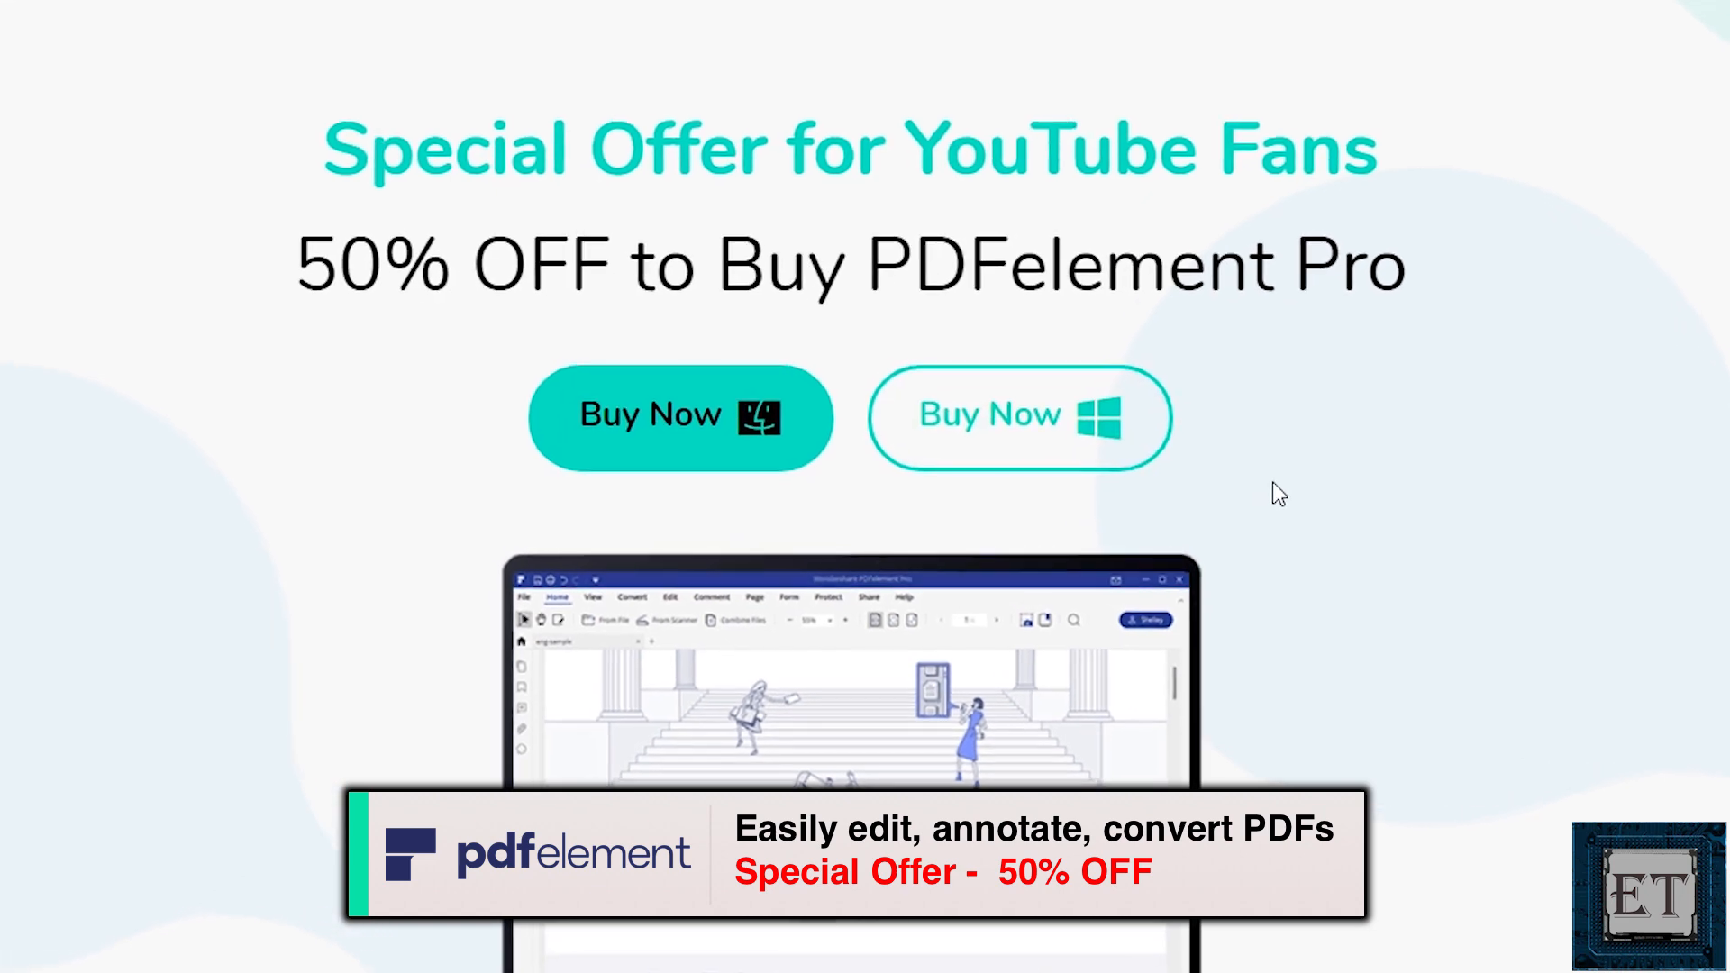
{"action": "left_click", "coordinate": [1017, 417]}
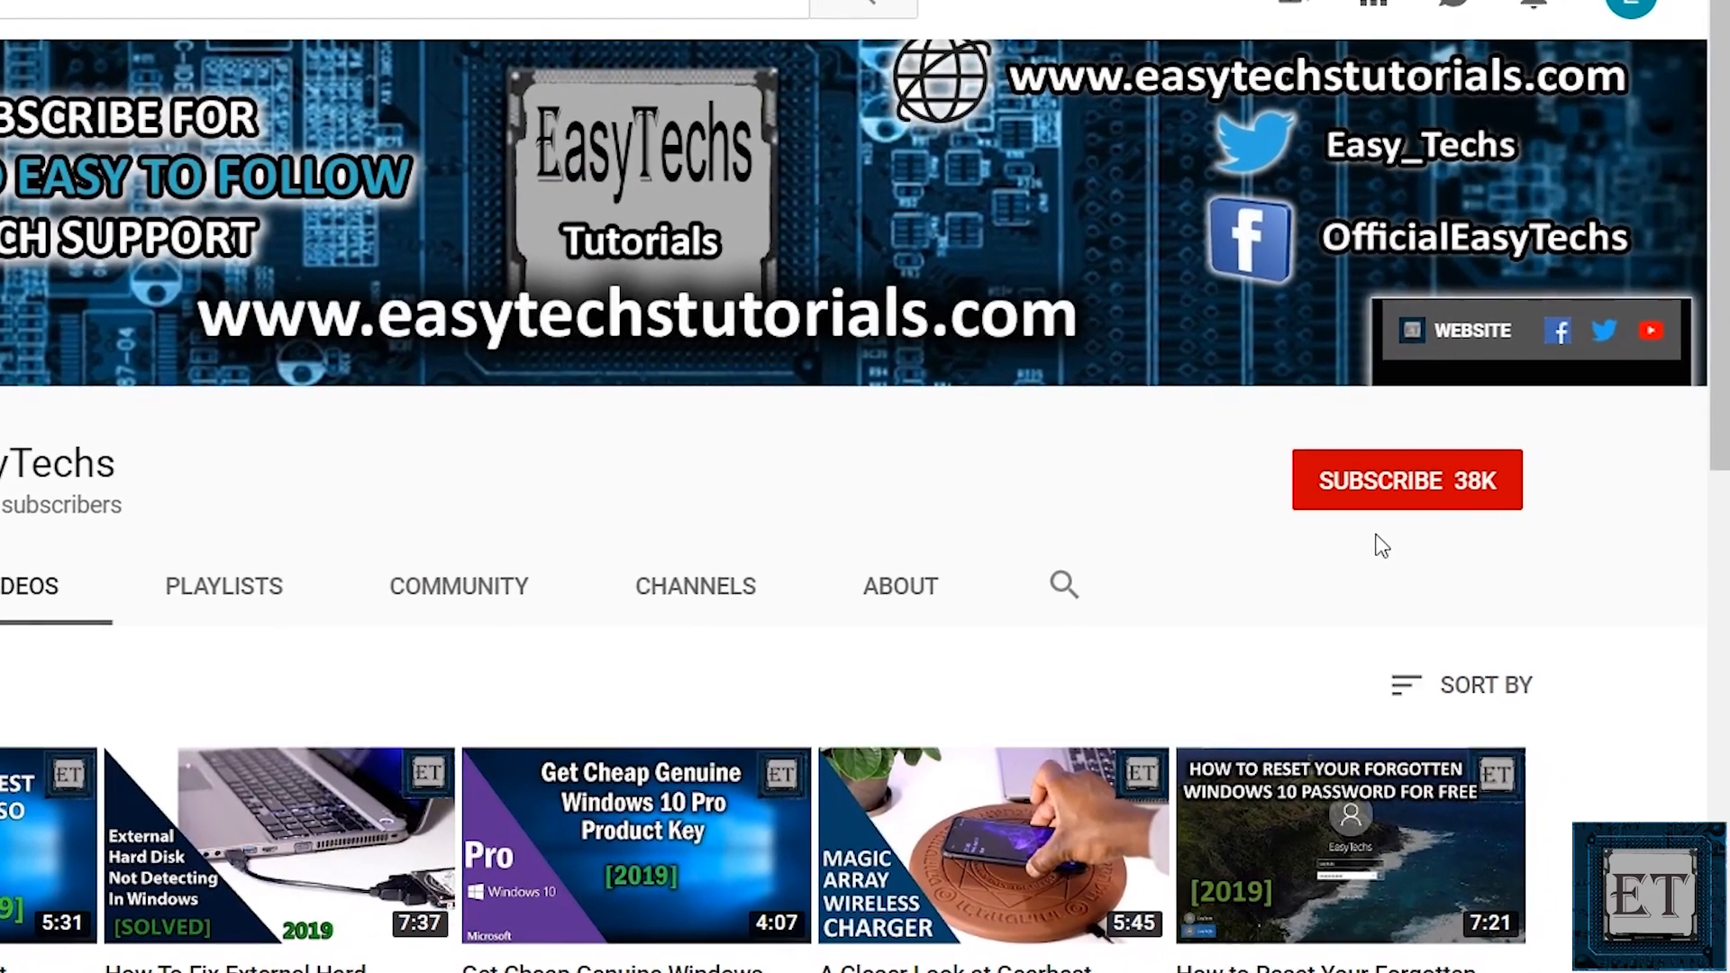
{"action": "left_click", "coordinate": [1407, 480]}
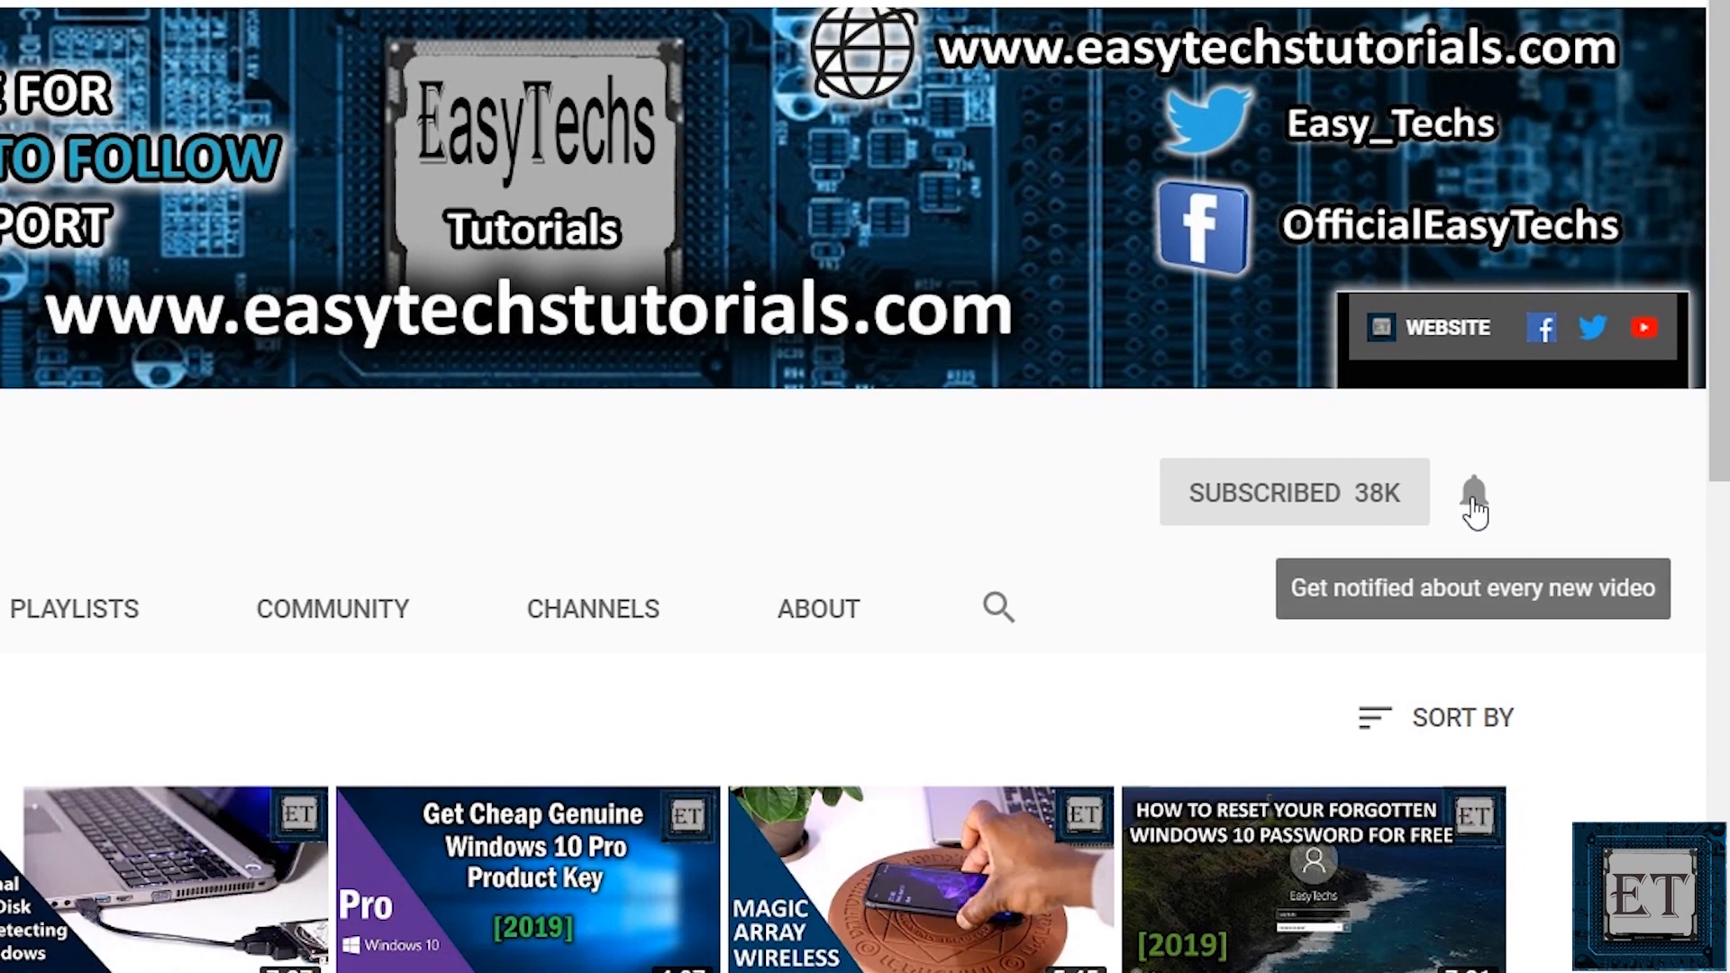